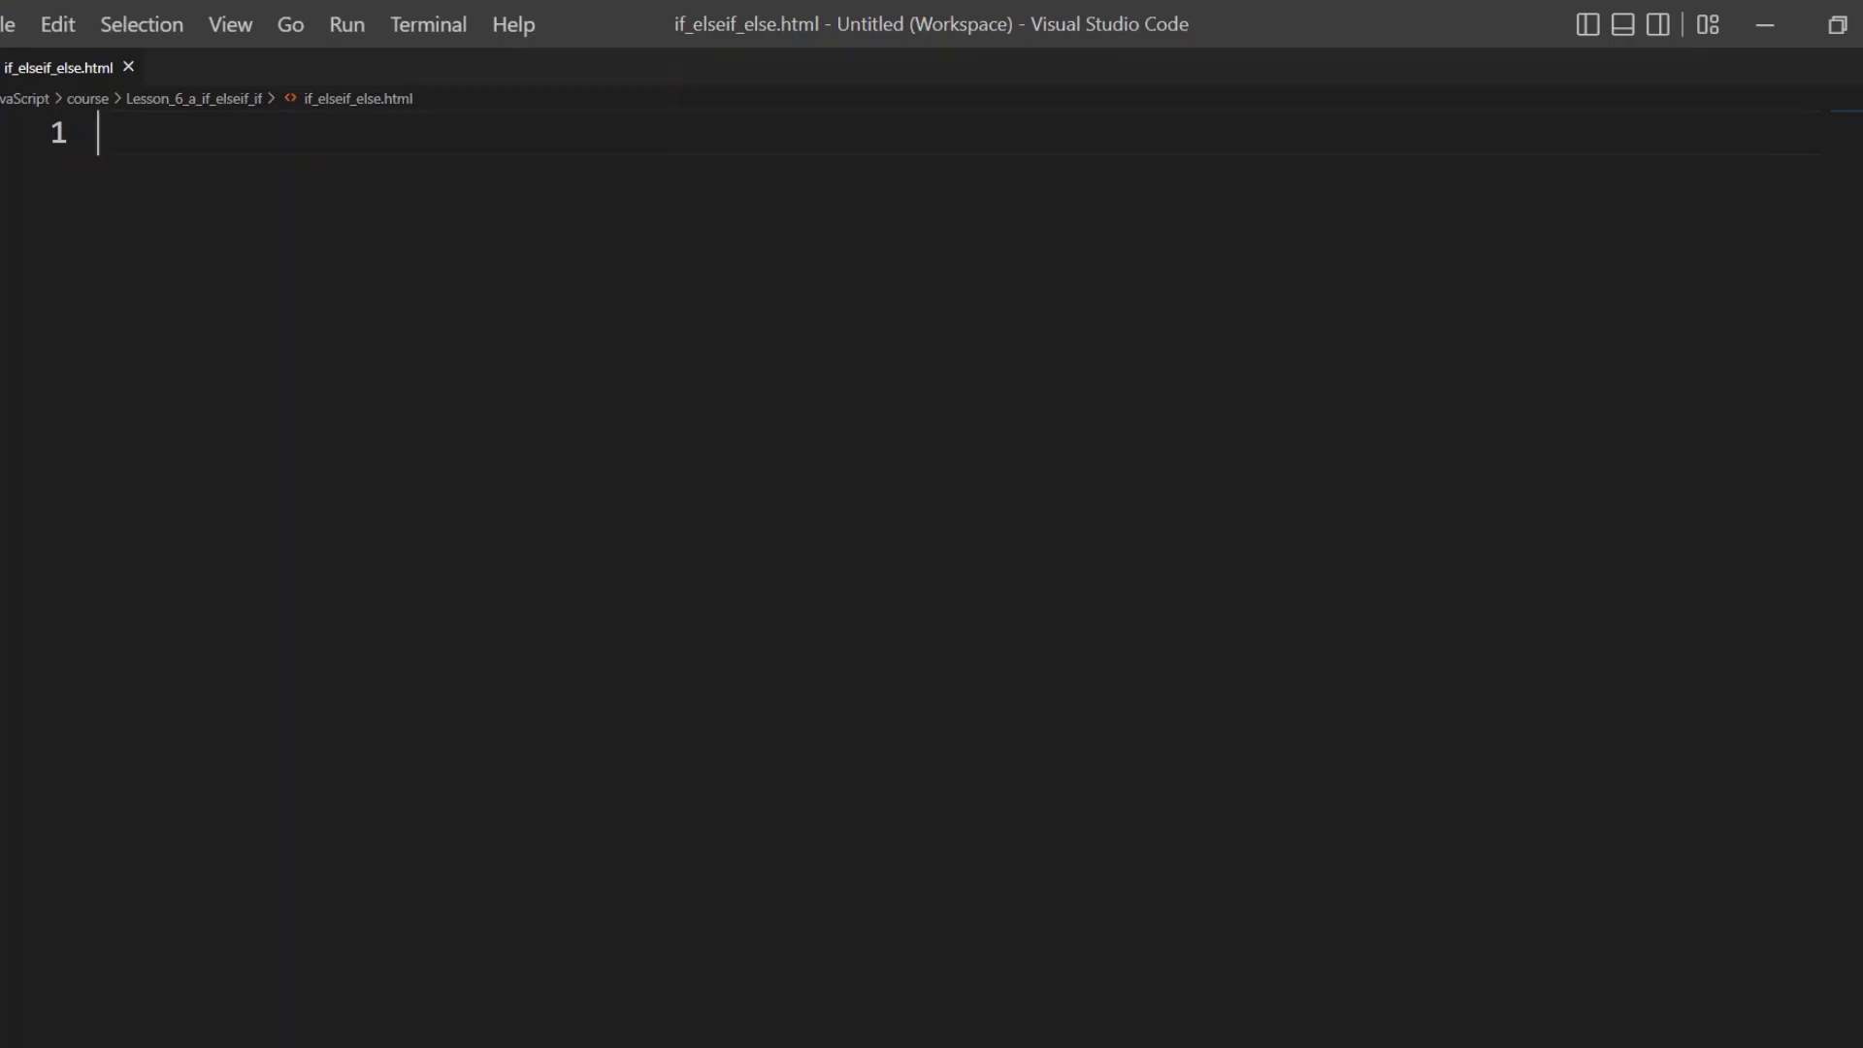
Step: Write the practice line 'if elseif and else' in if_elseif_else.html, then remove it
{"action": "type", "text": "if e3"}
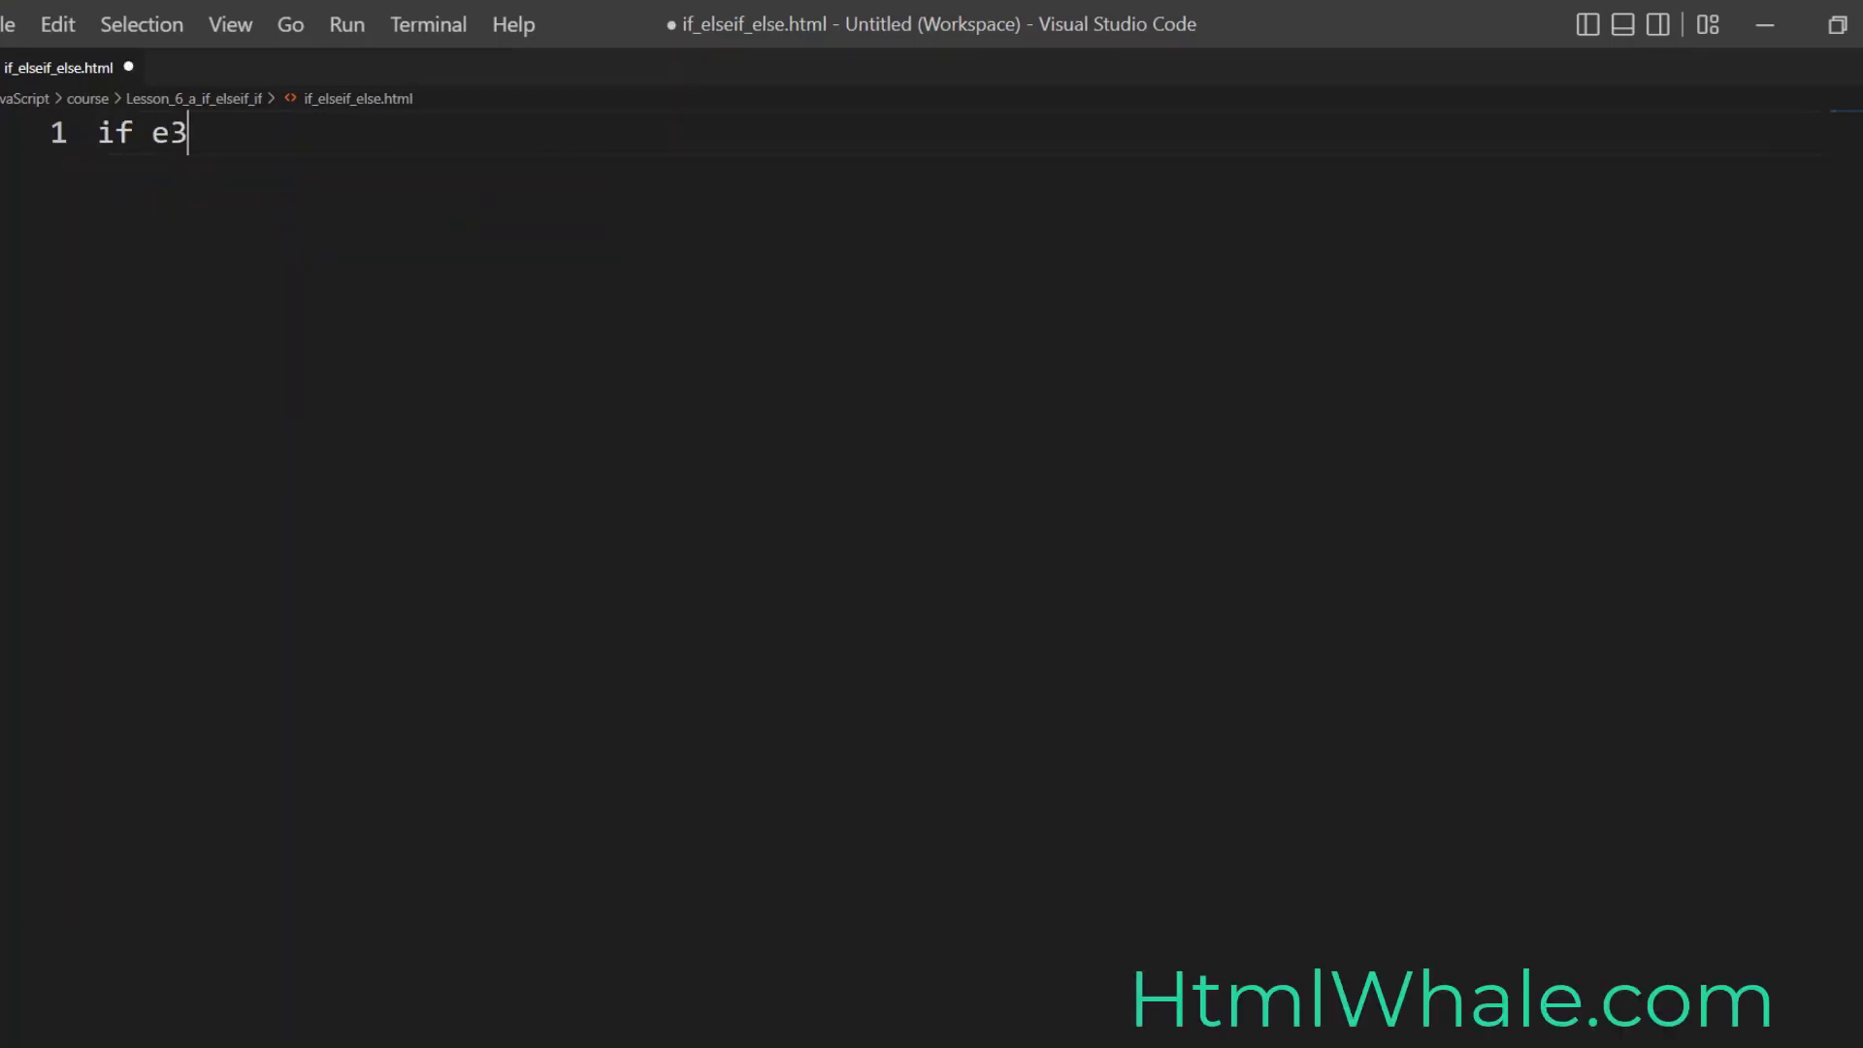
{"action": "type", "text": "elseif and else"}
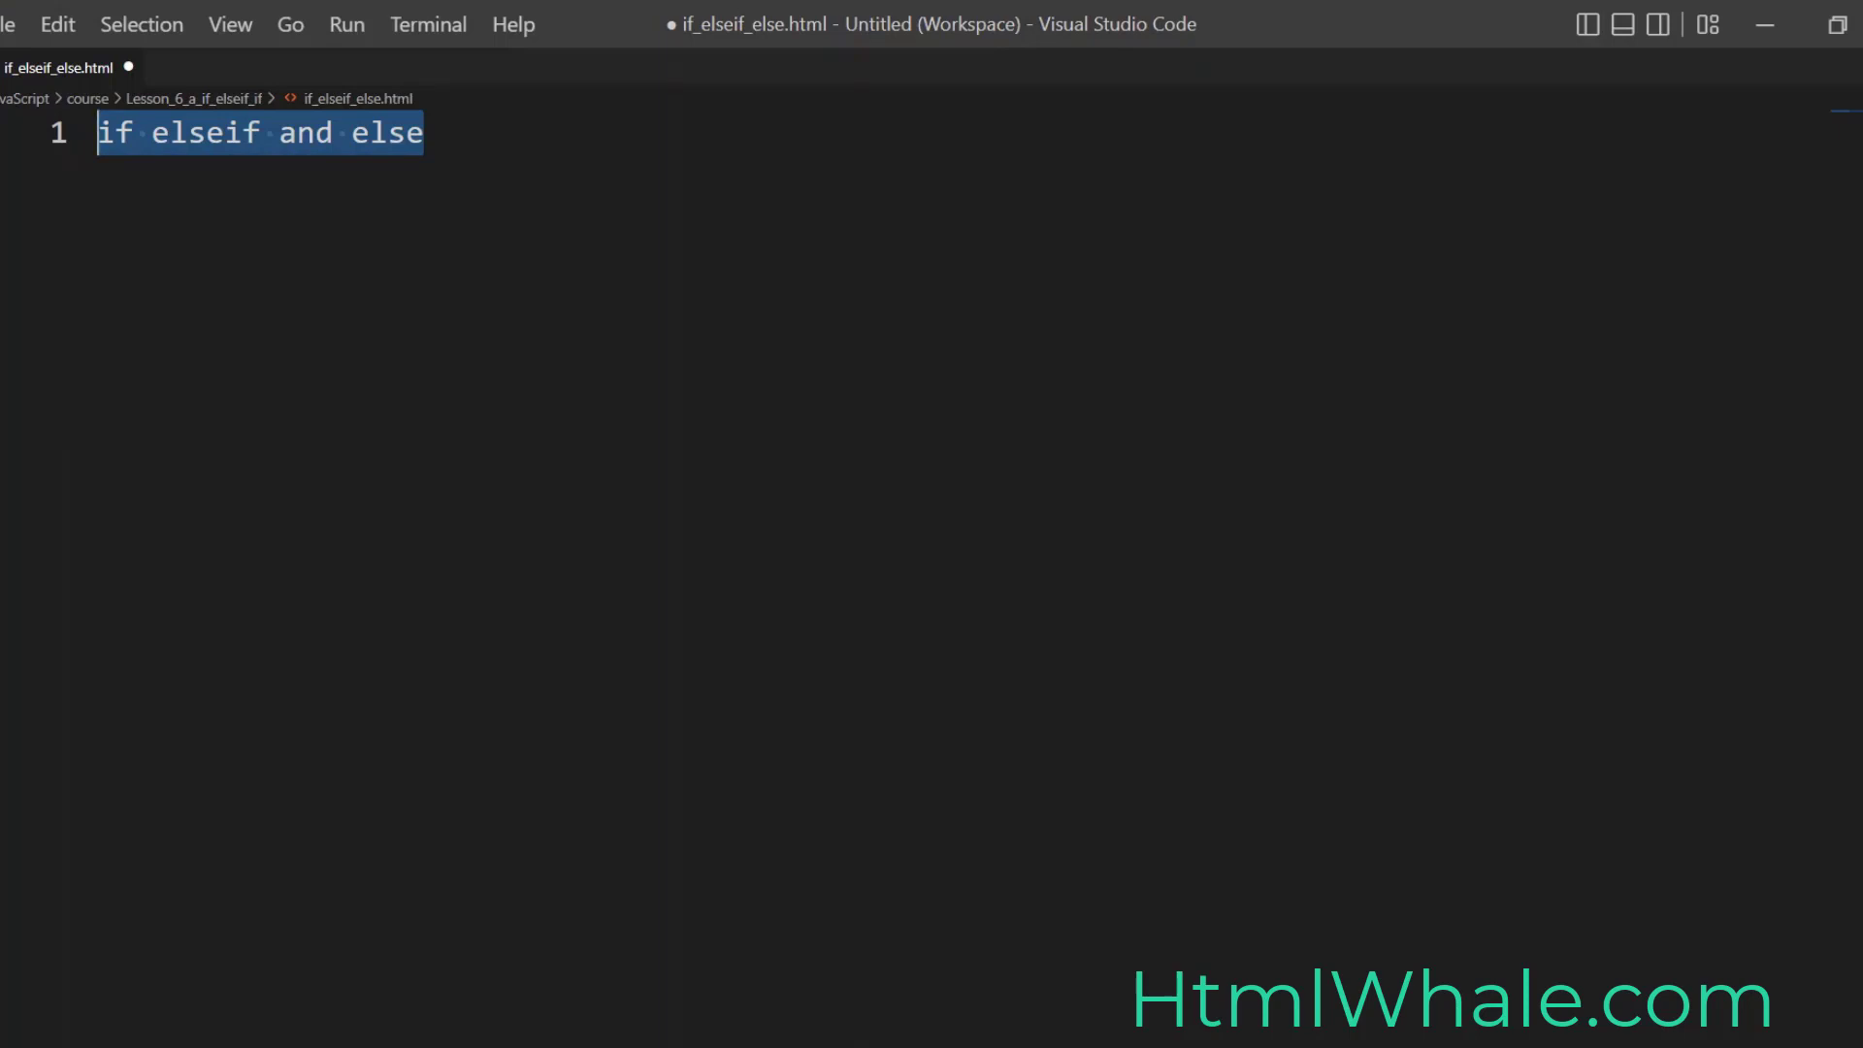
{"action": "key", "text": "Delete"}
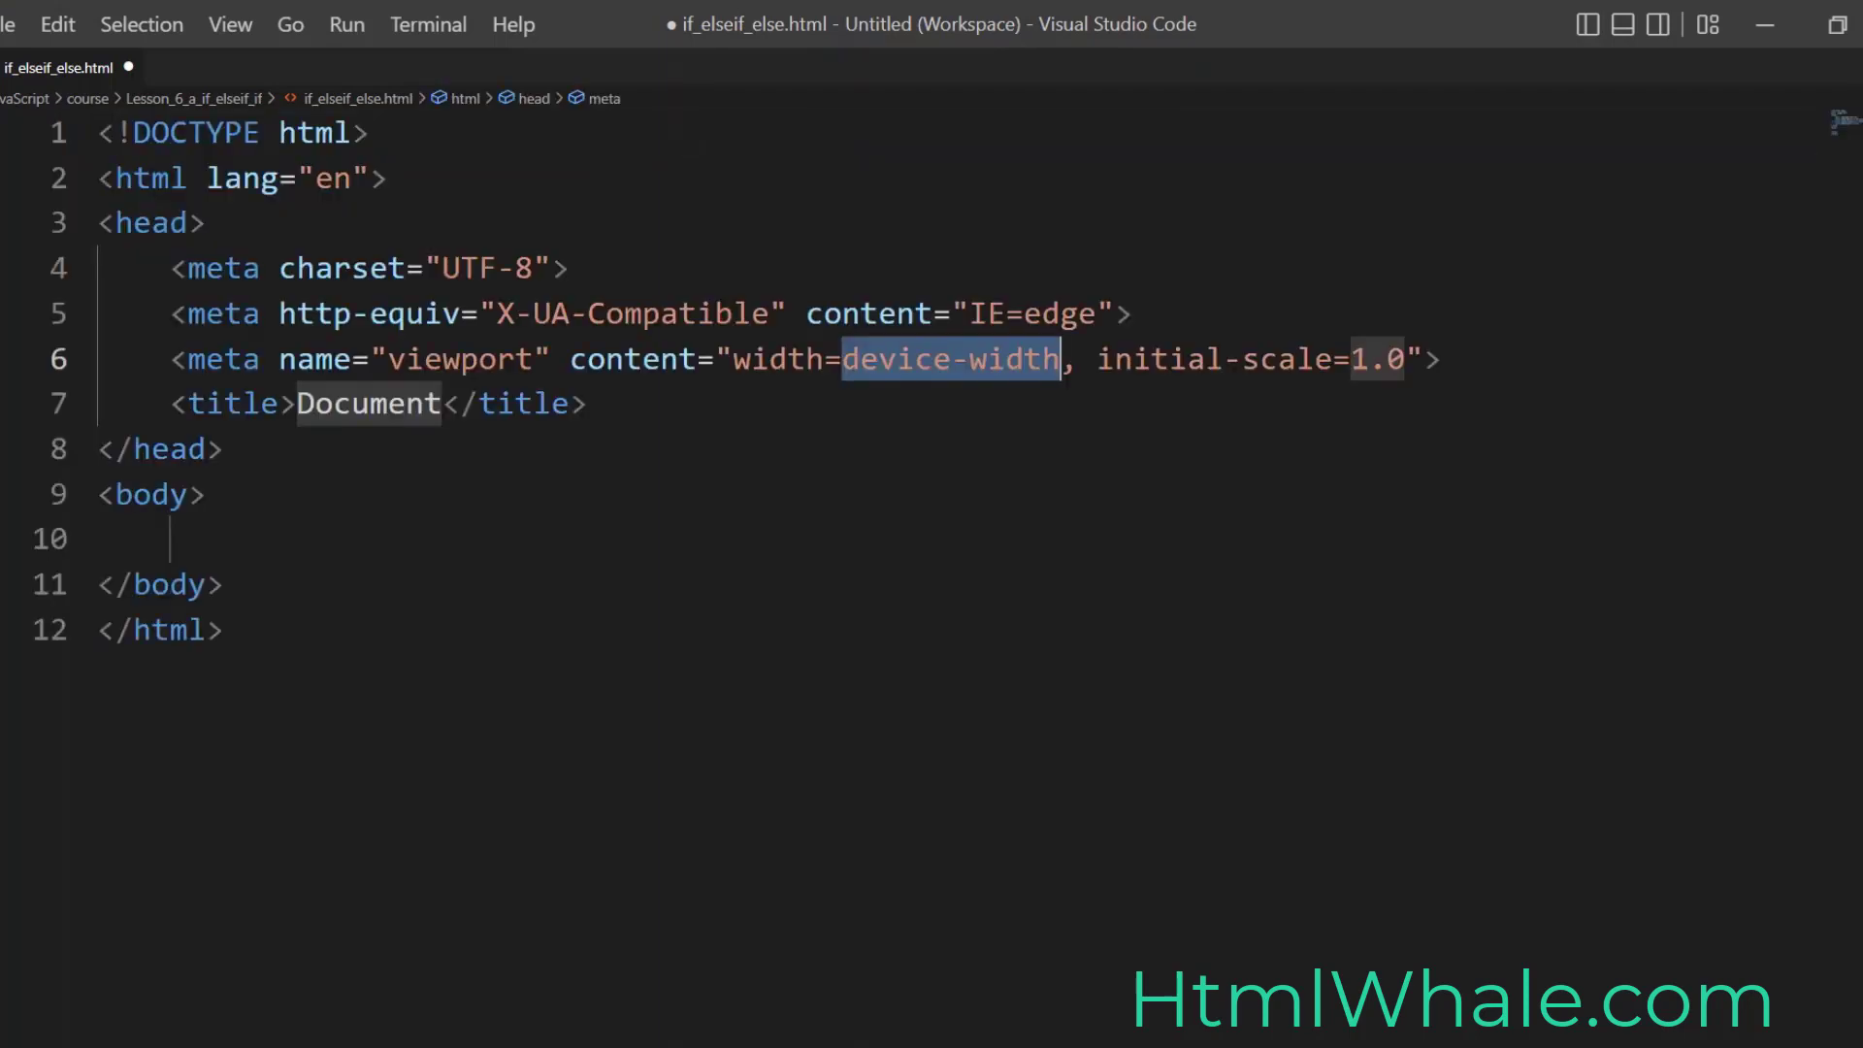
Step: Set the page title to 'An example to understand the if-elseif-else'
{"action": "key", "text": "Delete"}
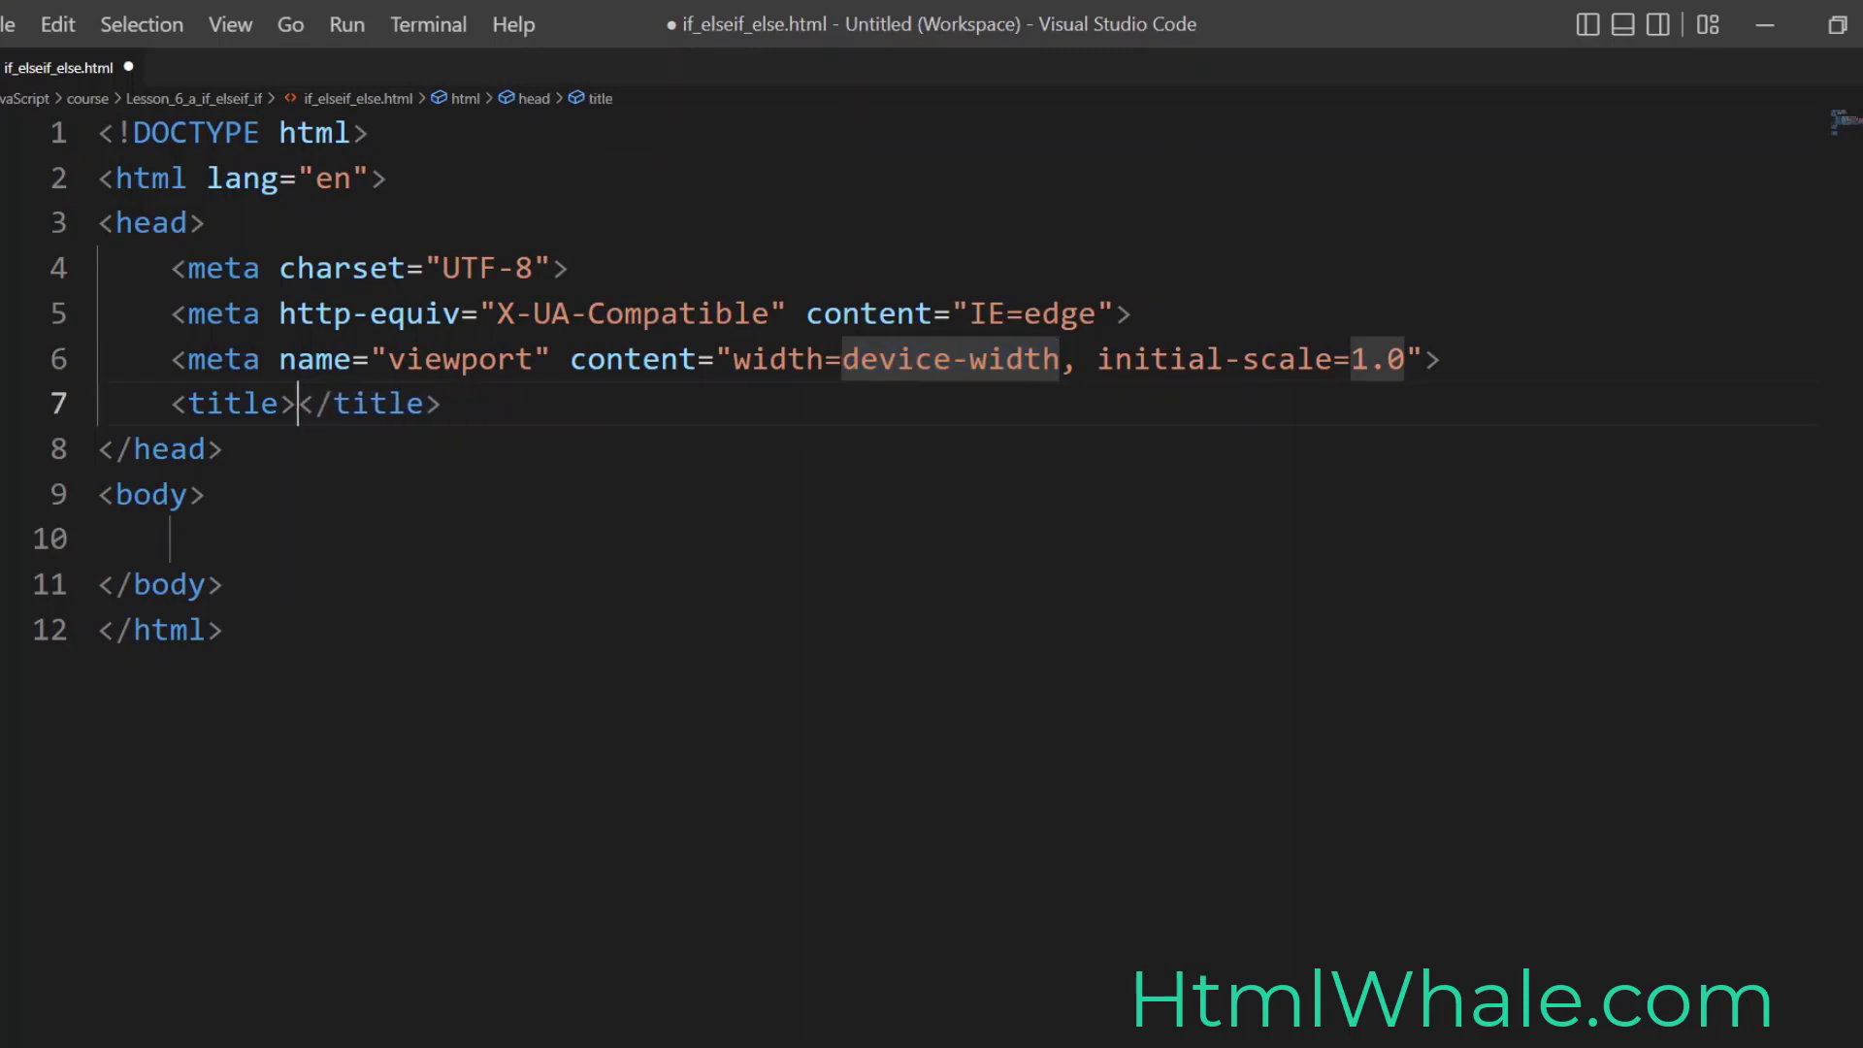
{"action": "type", "text": "An example to und"}
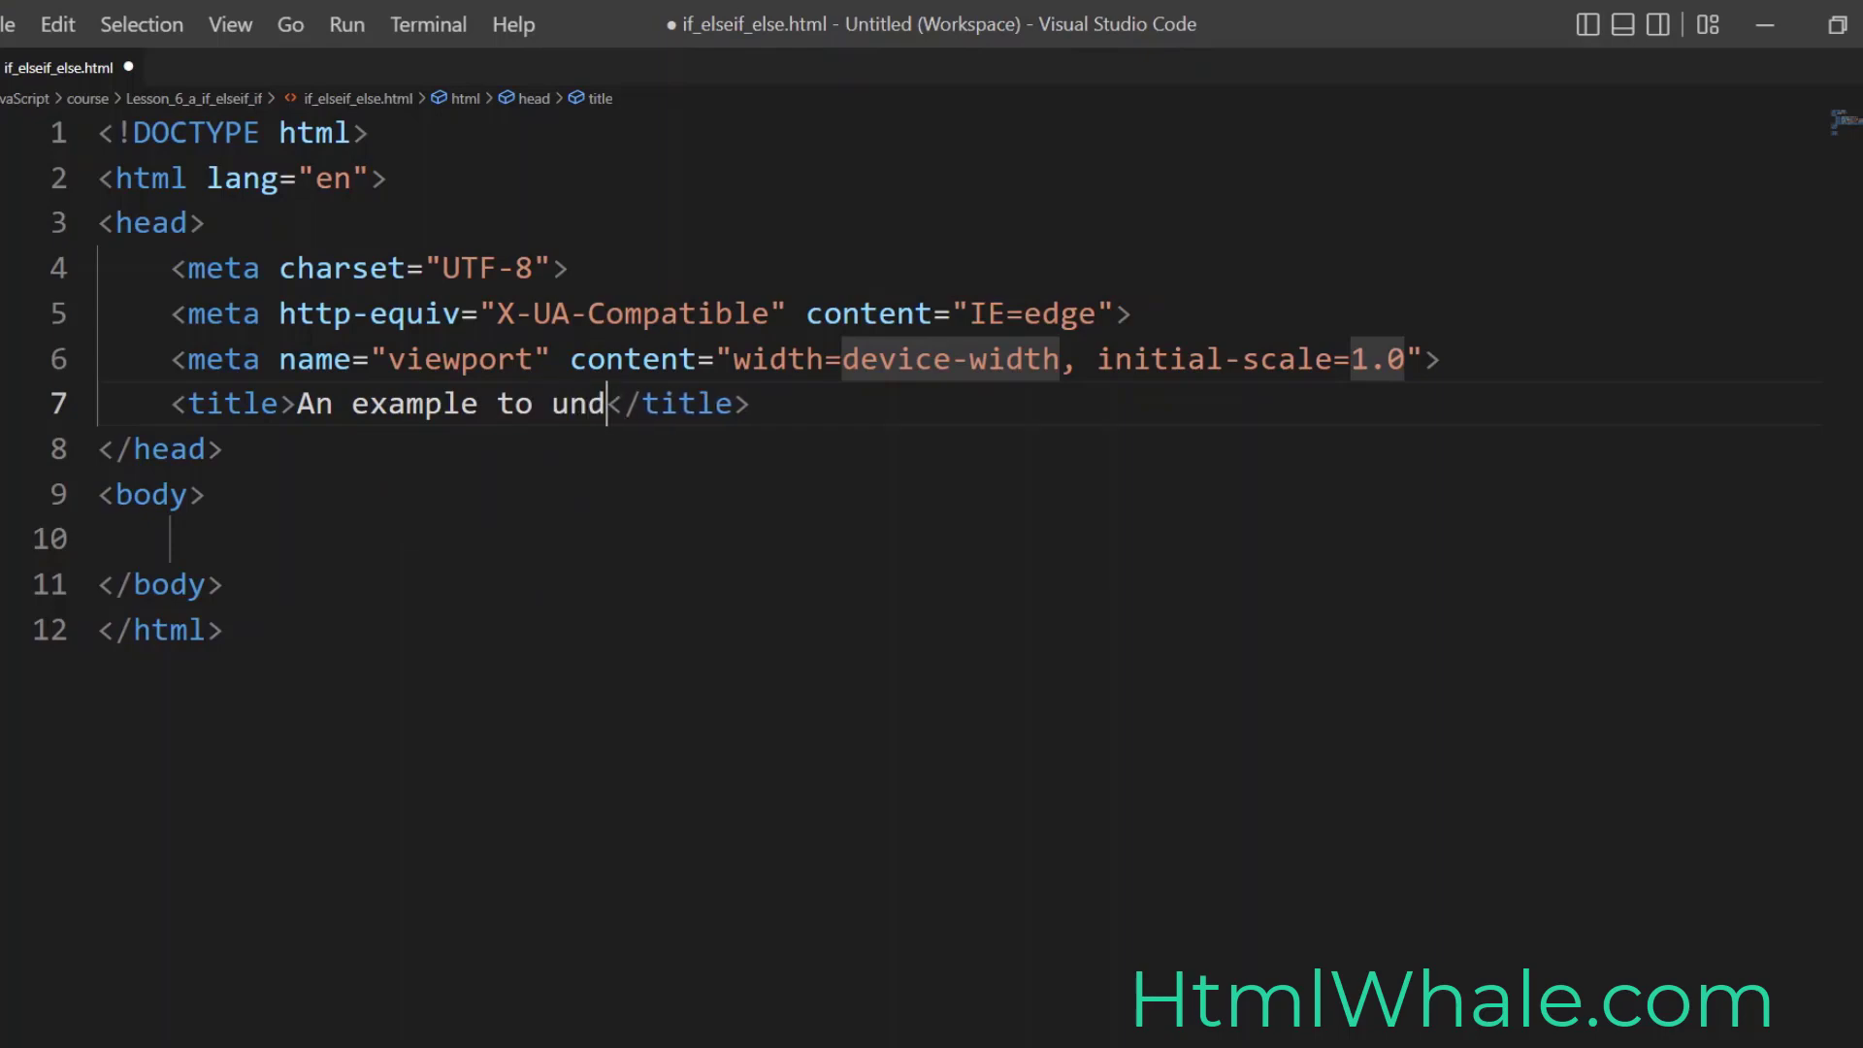
{"action": "type", "text": "erstand the if-e"}
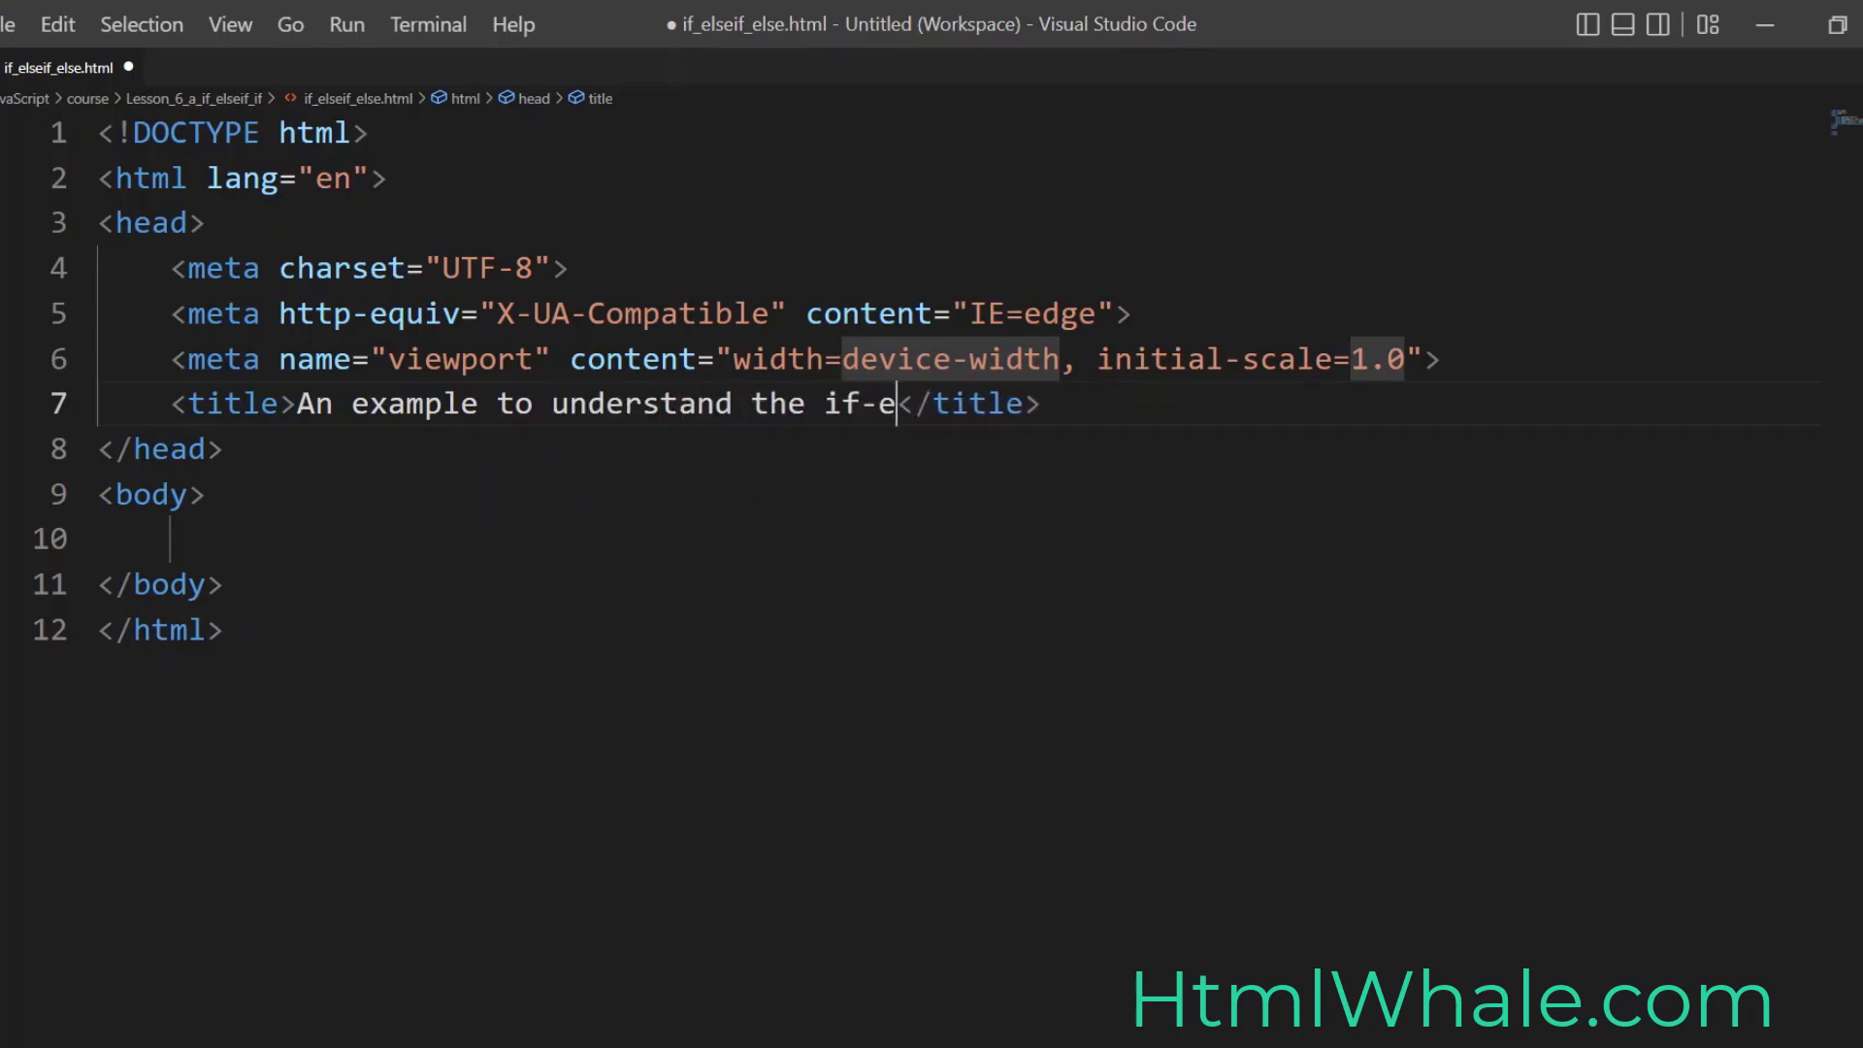
{"action": "type", "text": "lseif"}
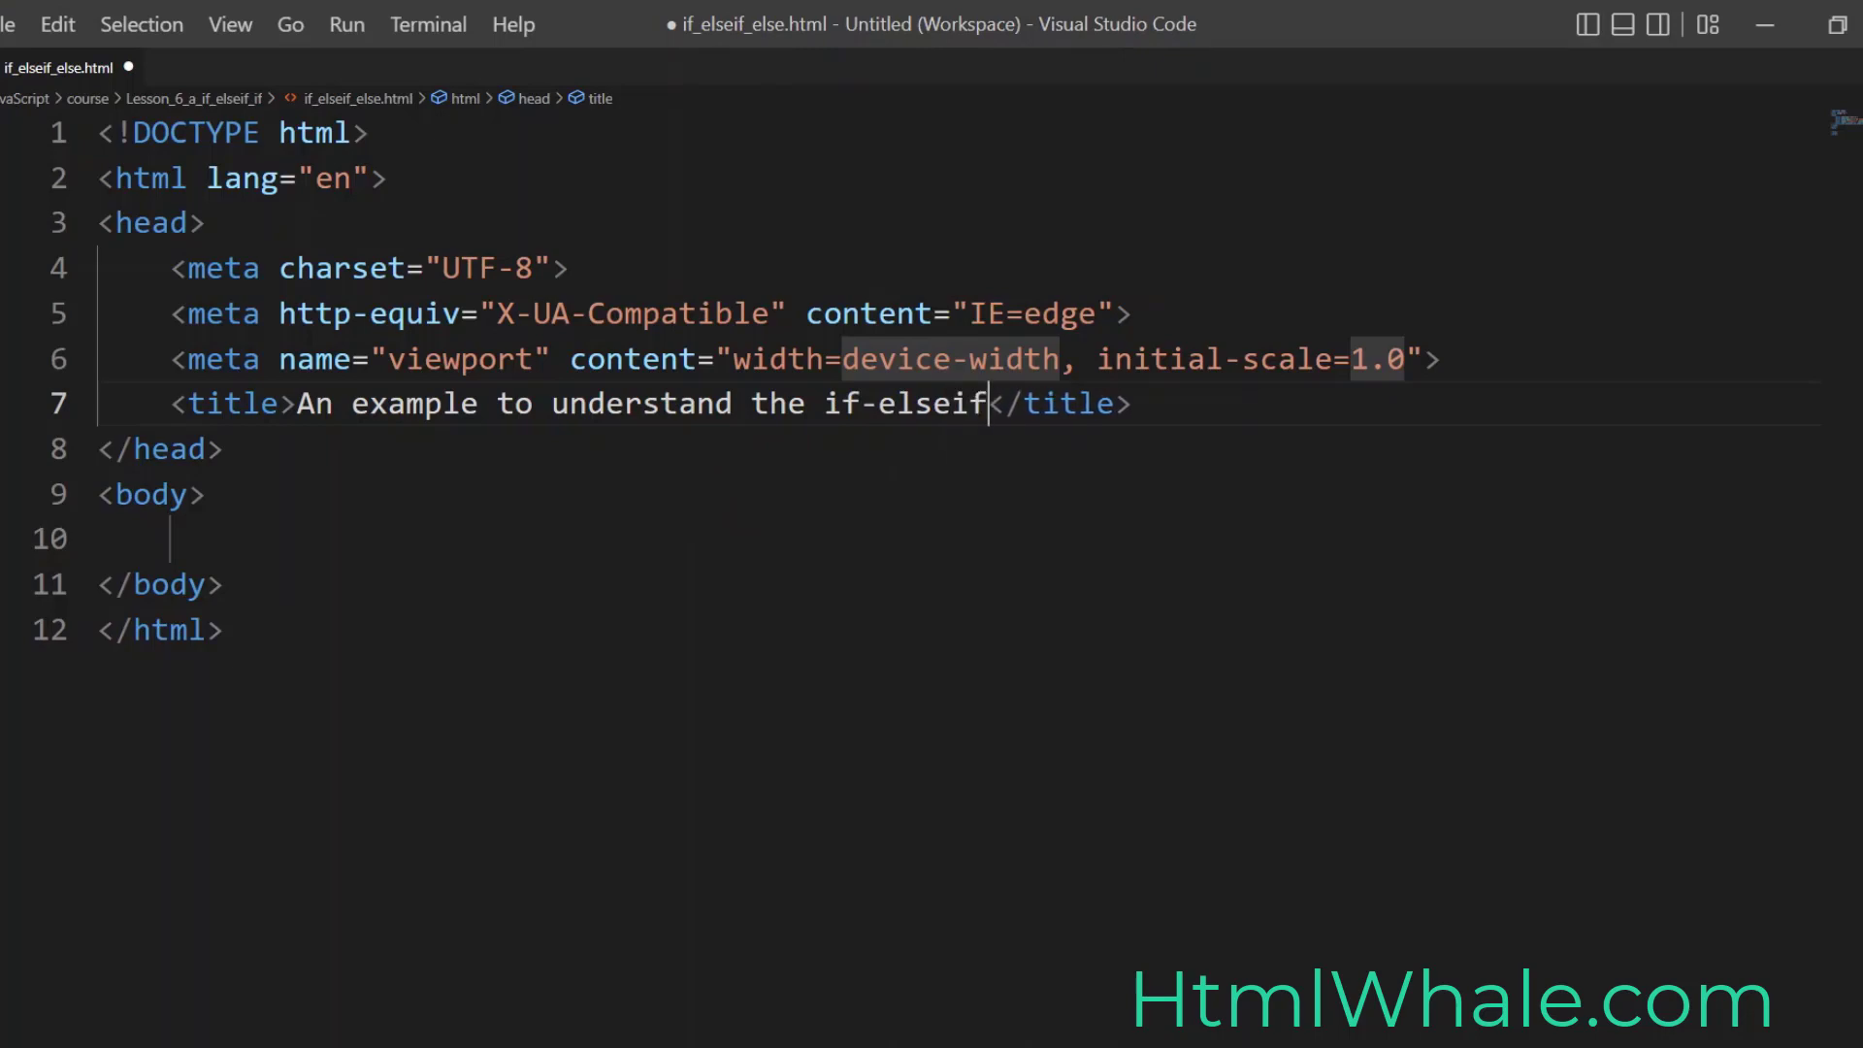
{"action": "type", "text": "-else"}
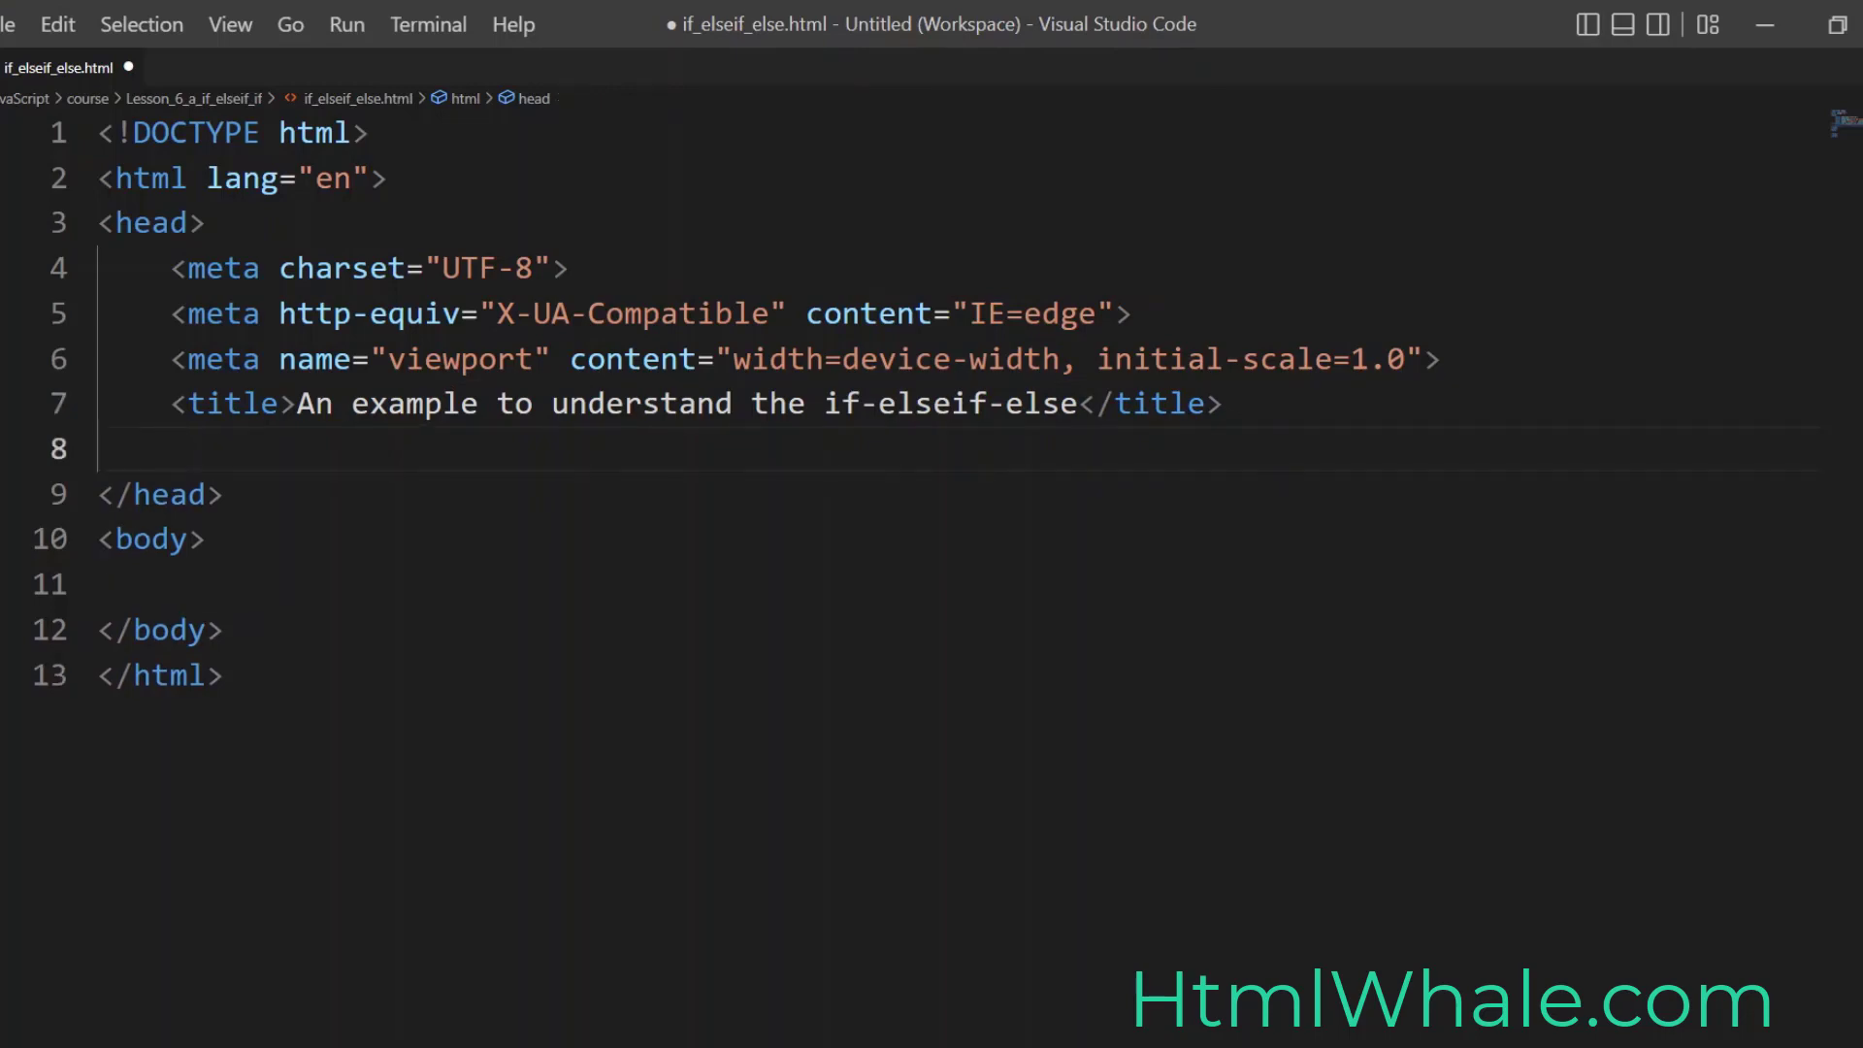
Step: Add a stylesheet link with type text/css and href css/style2.css in the head
{"action": "type", "text": "<link rel"}
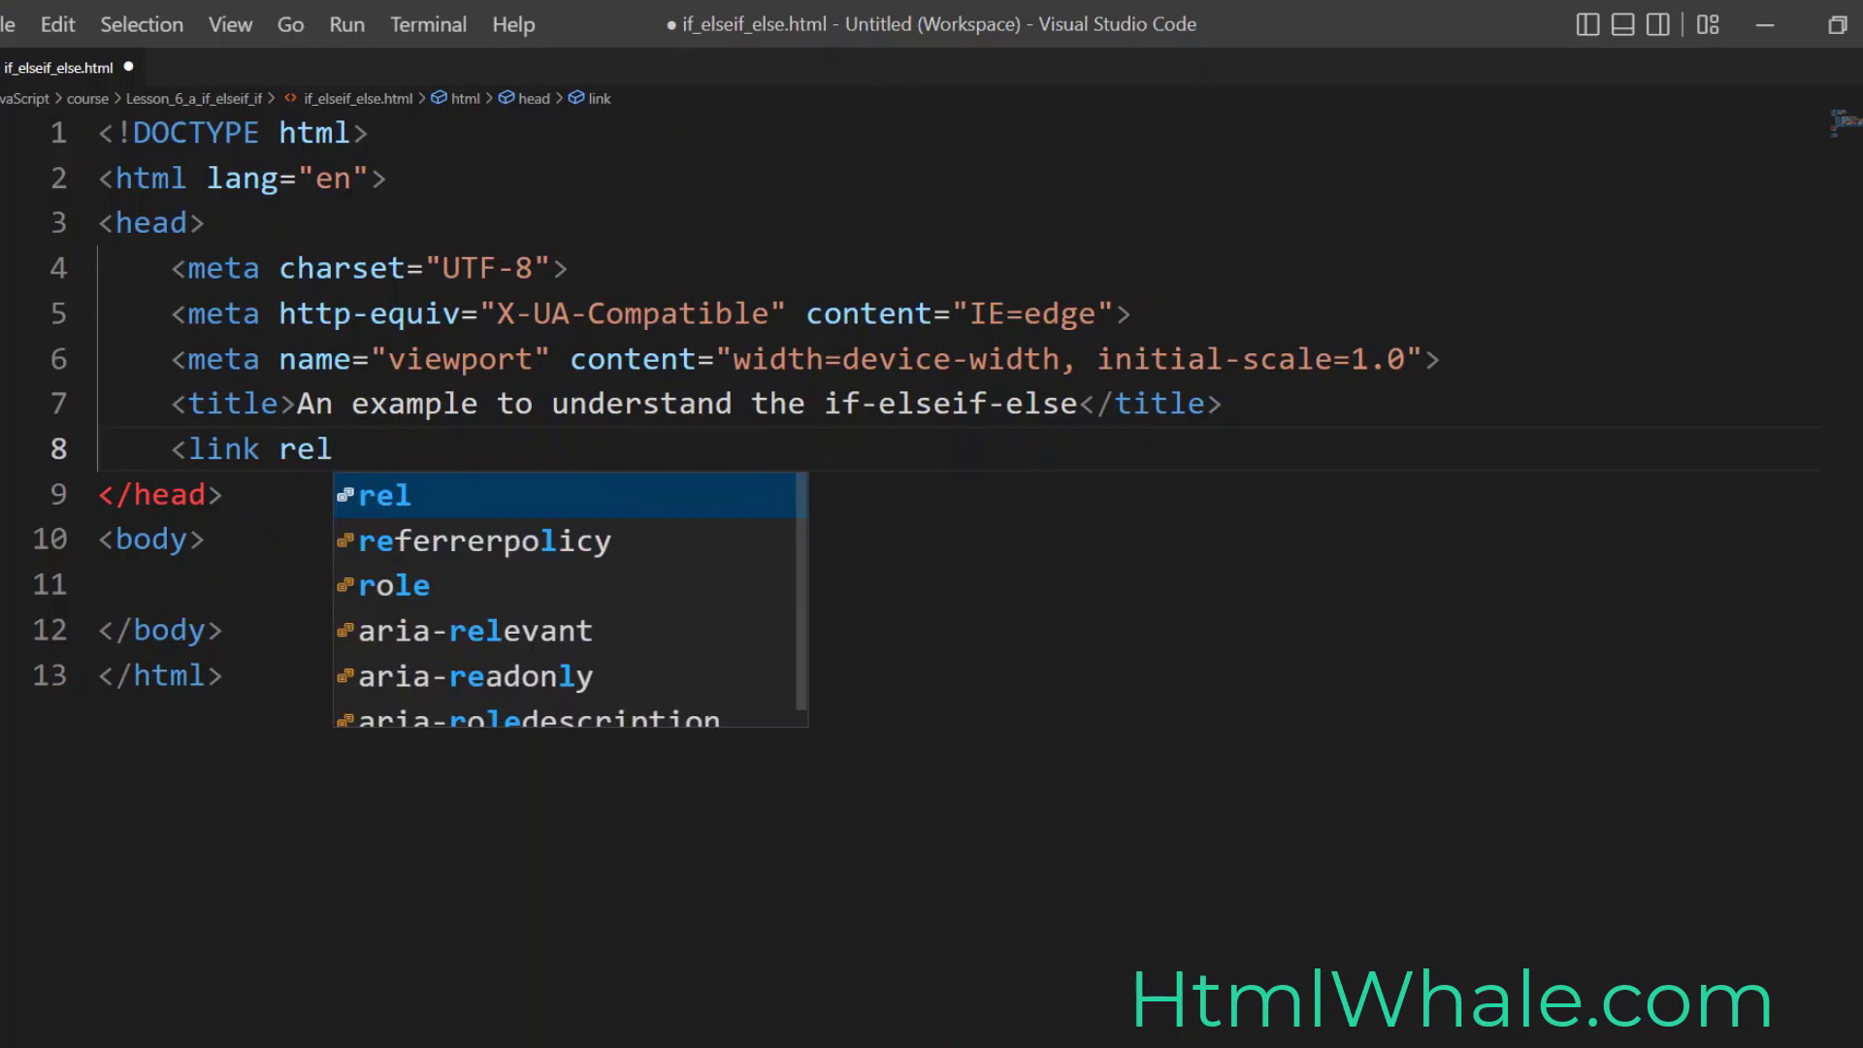
{"action": "type", "text": "=\"styles\""}
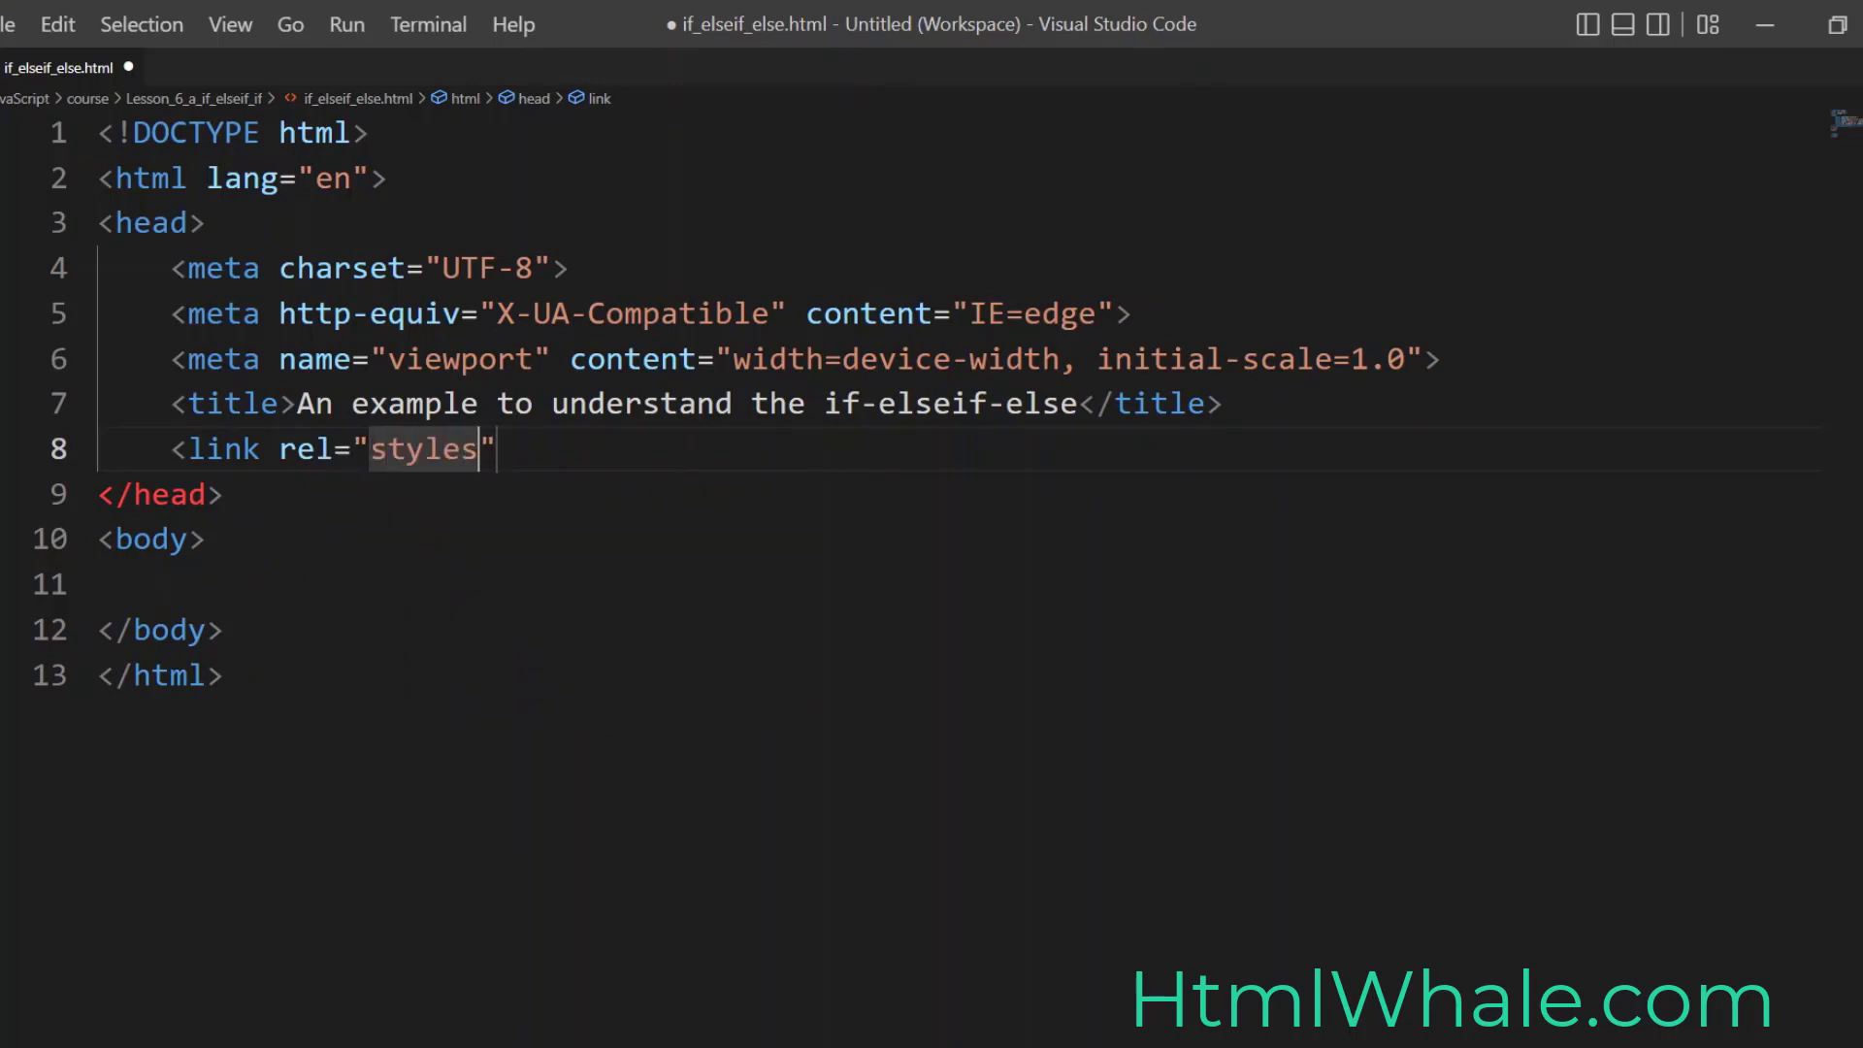
{"action": "type", "text": "heet\" type=\"te\""}
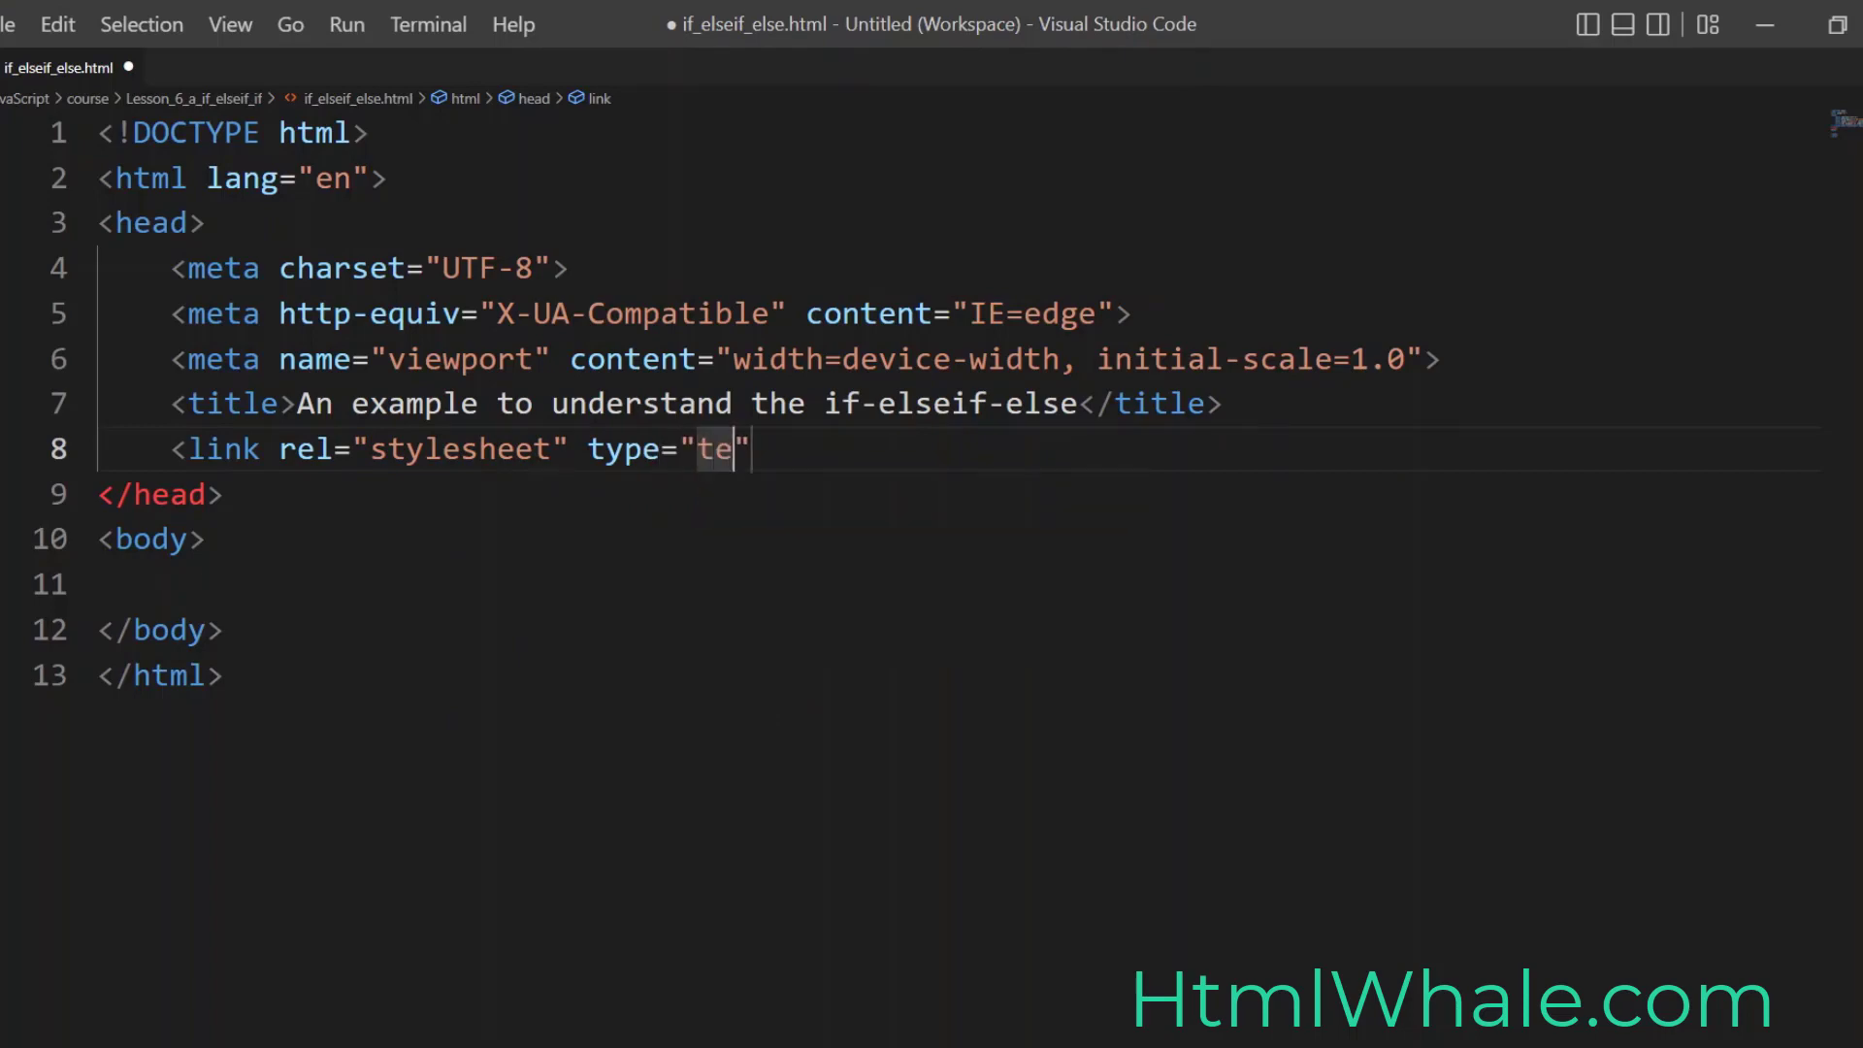
{"action": "type", "text": "xt/css"}
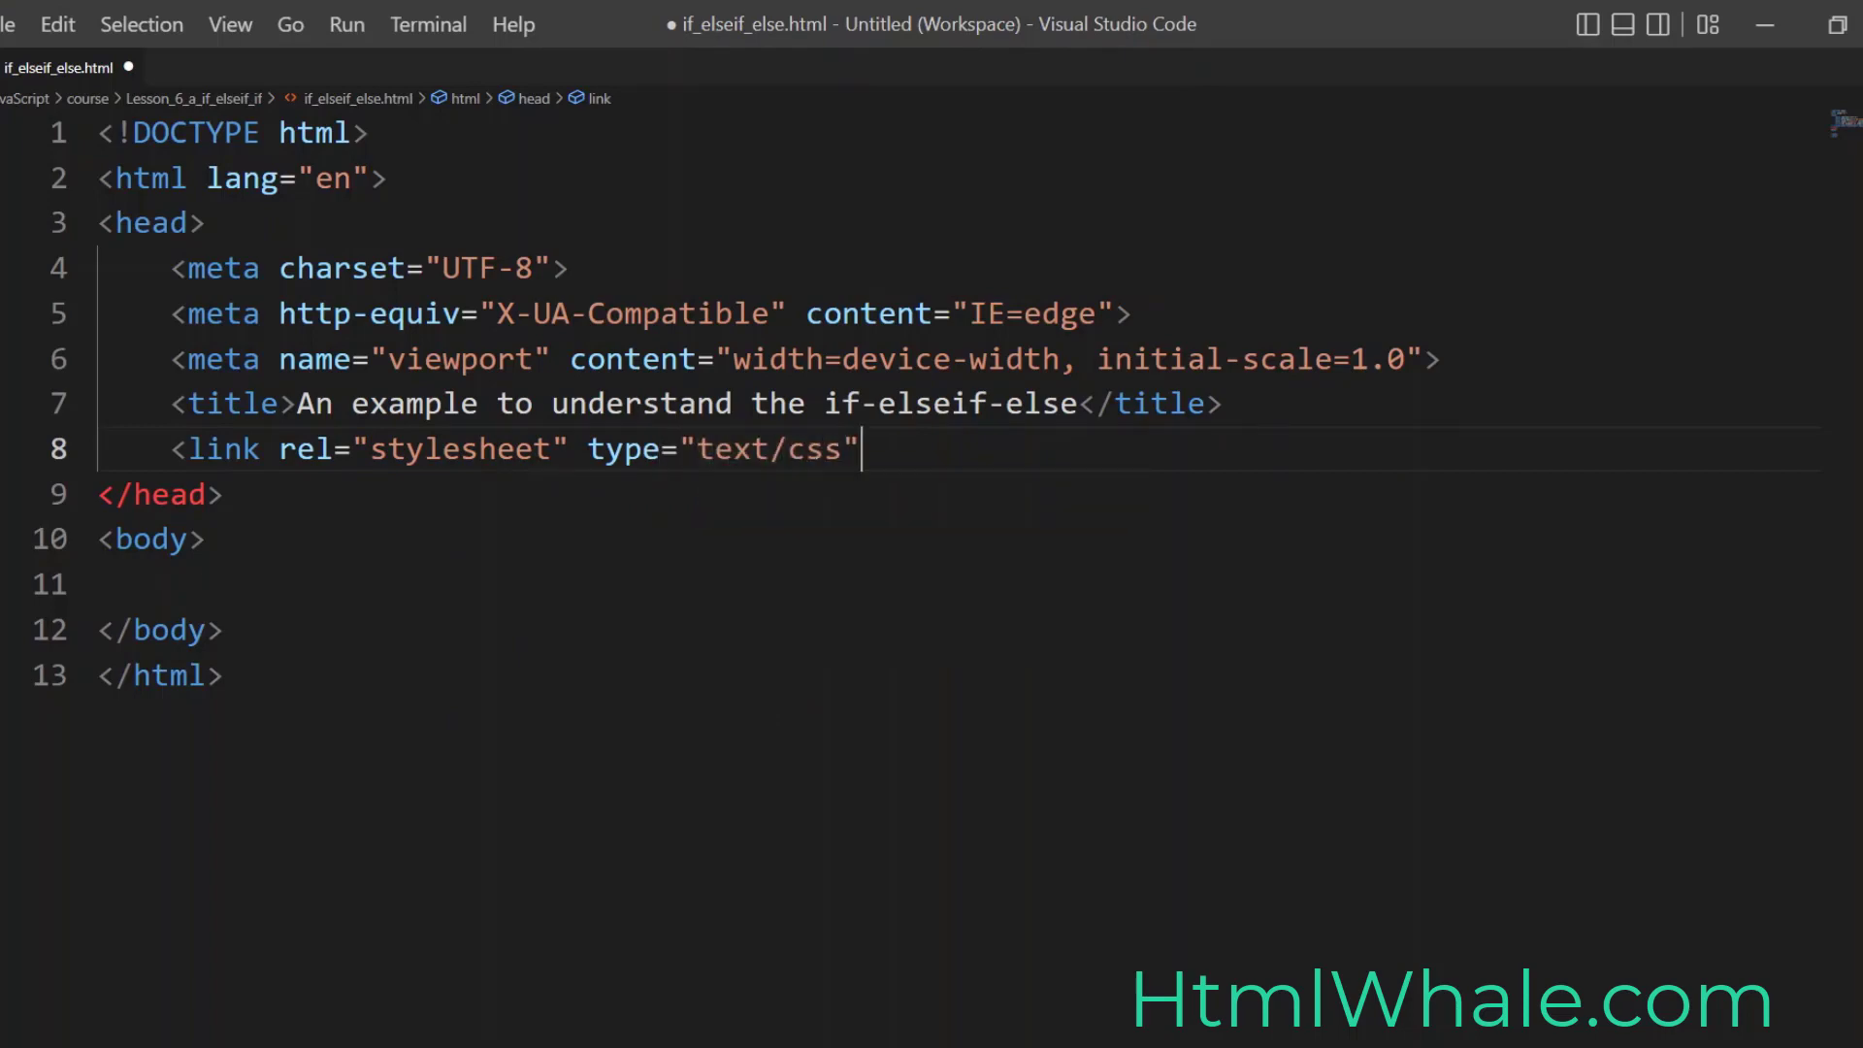
{"action": "type", "text": "href"}
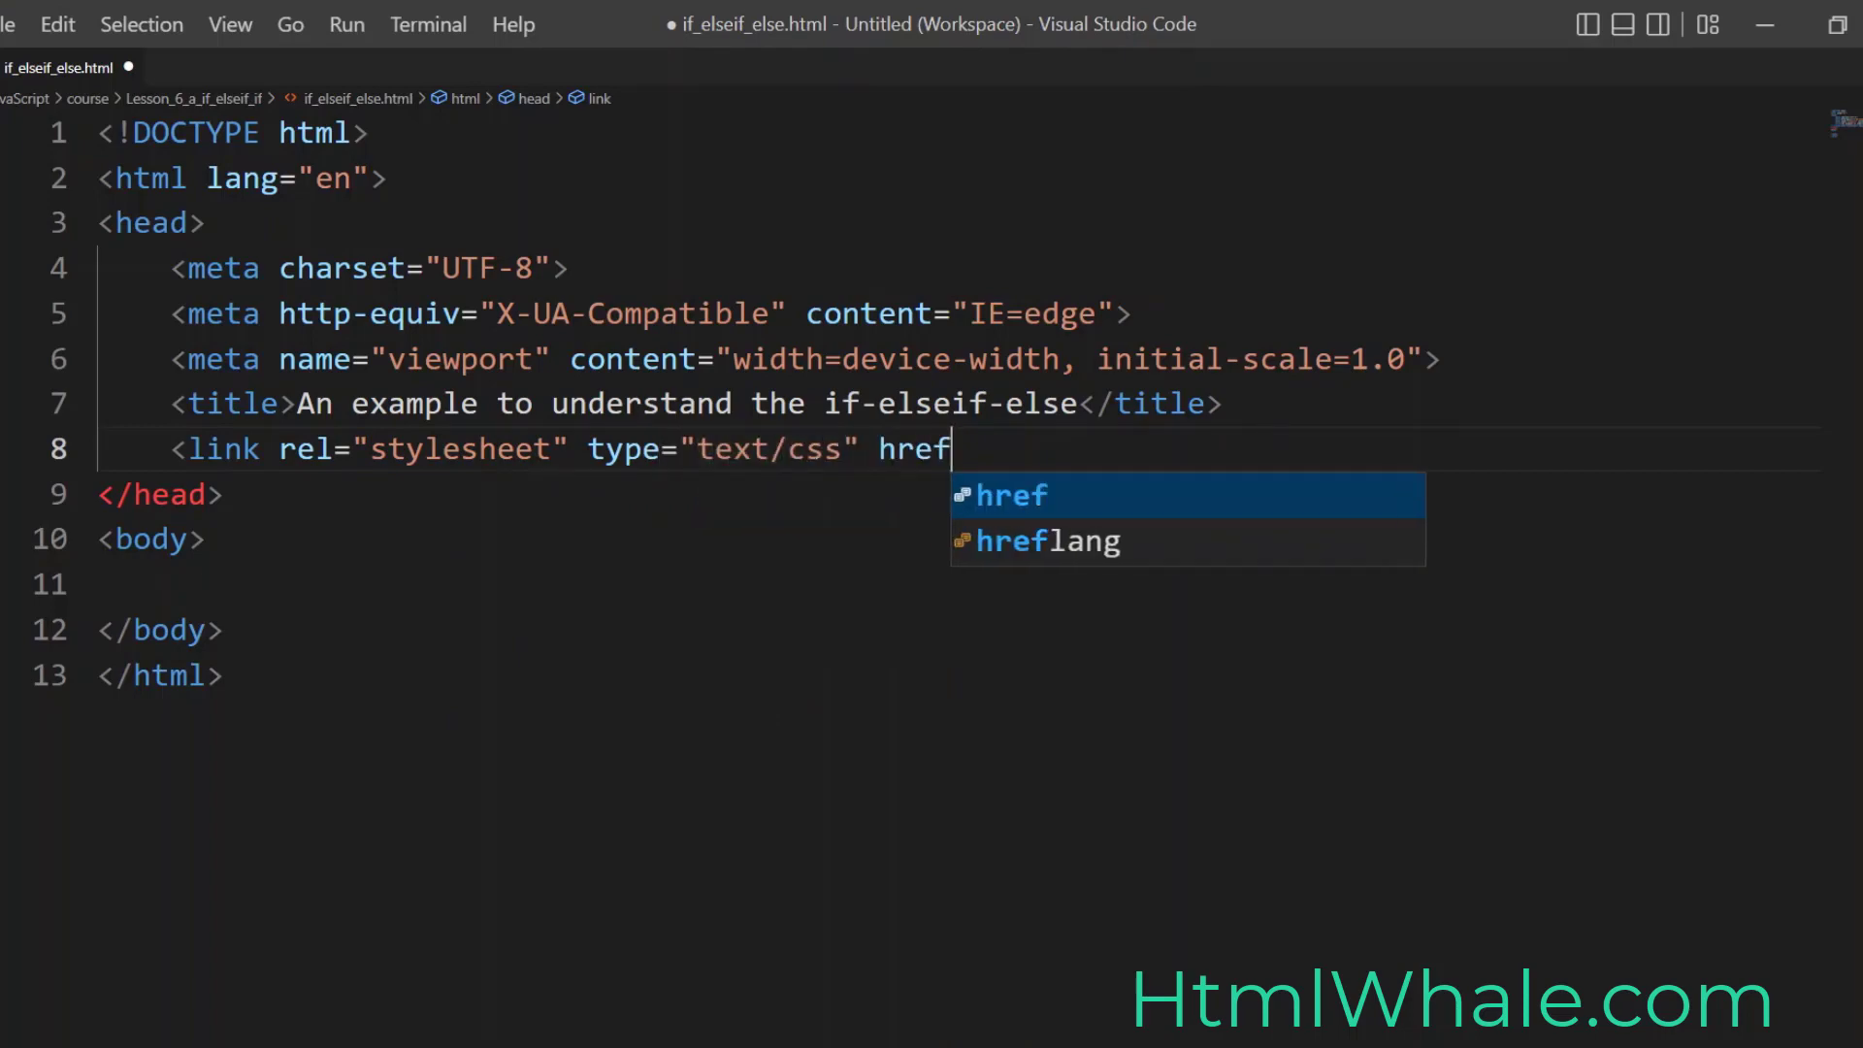
{"action": "type", "text": "=\"css/\""}
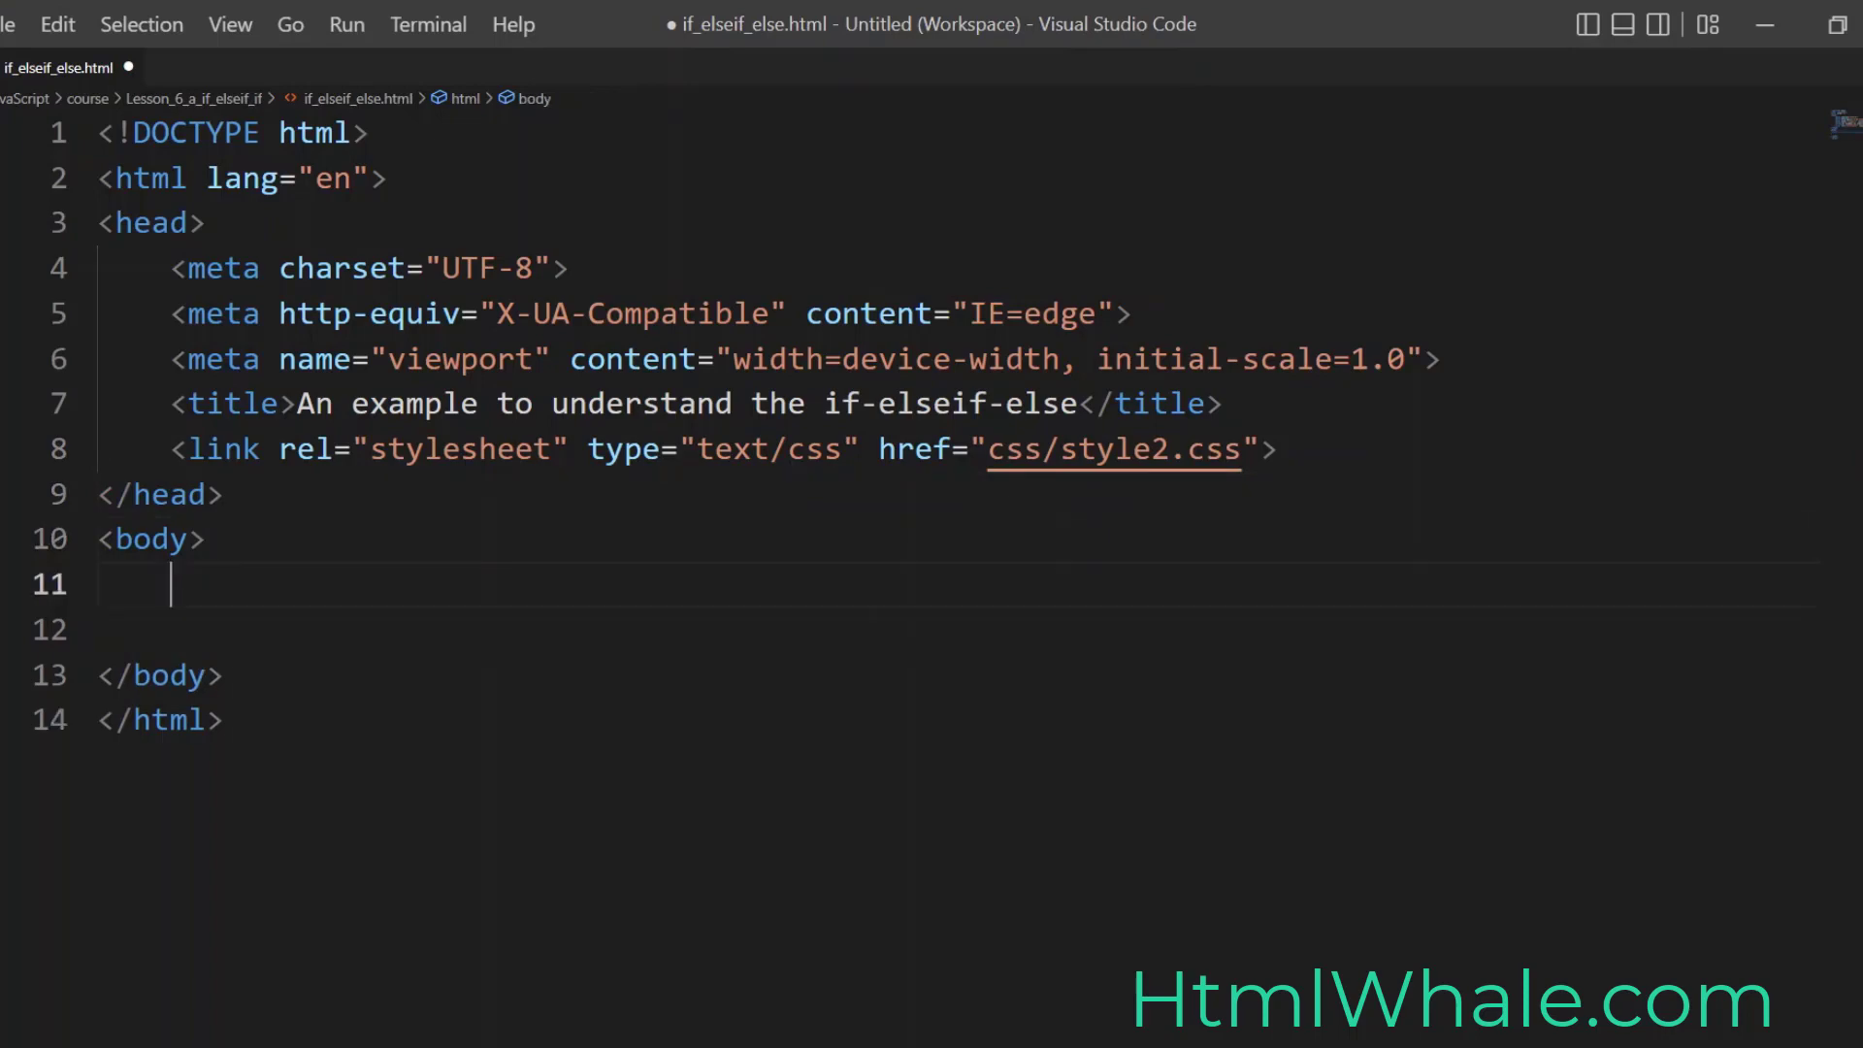
Step: Add an empty <script> block in the body and place the cursor inside it
{"action": "type", "text": "<script"}
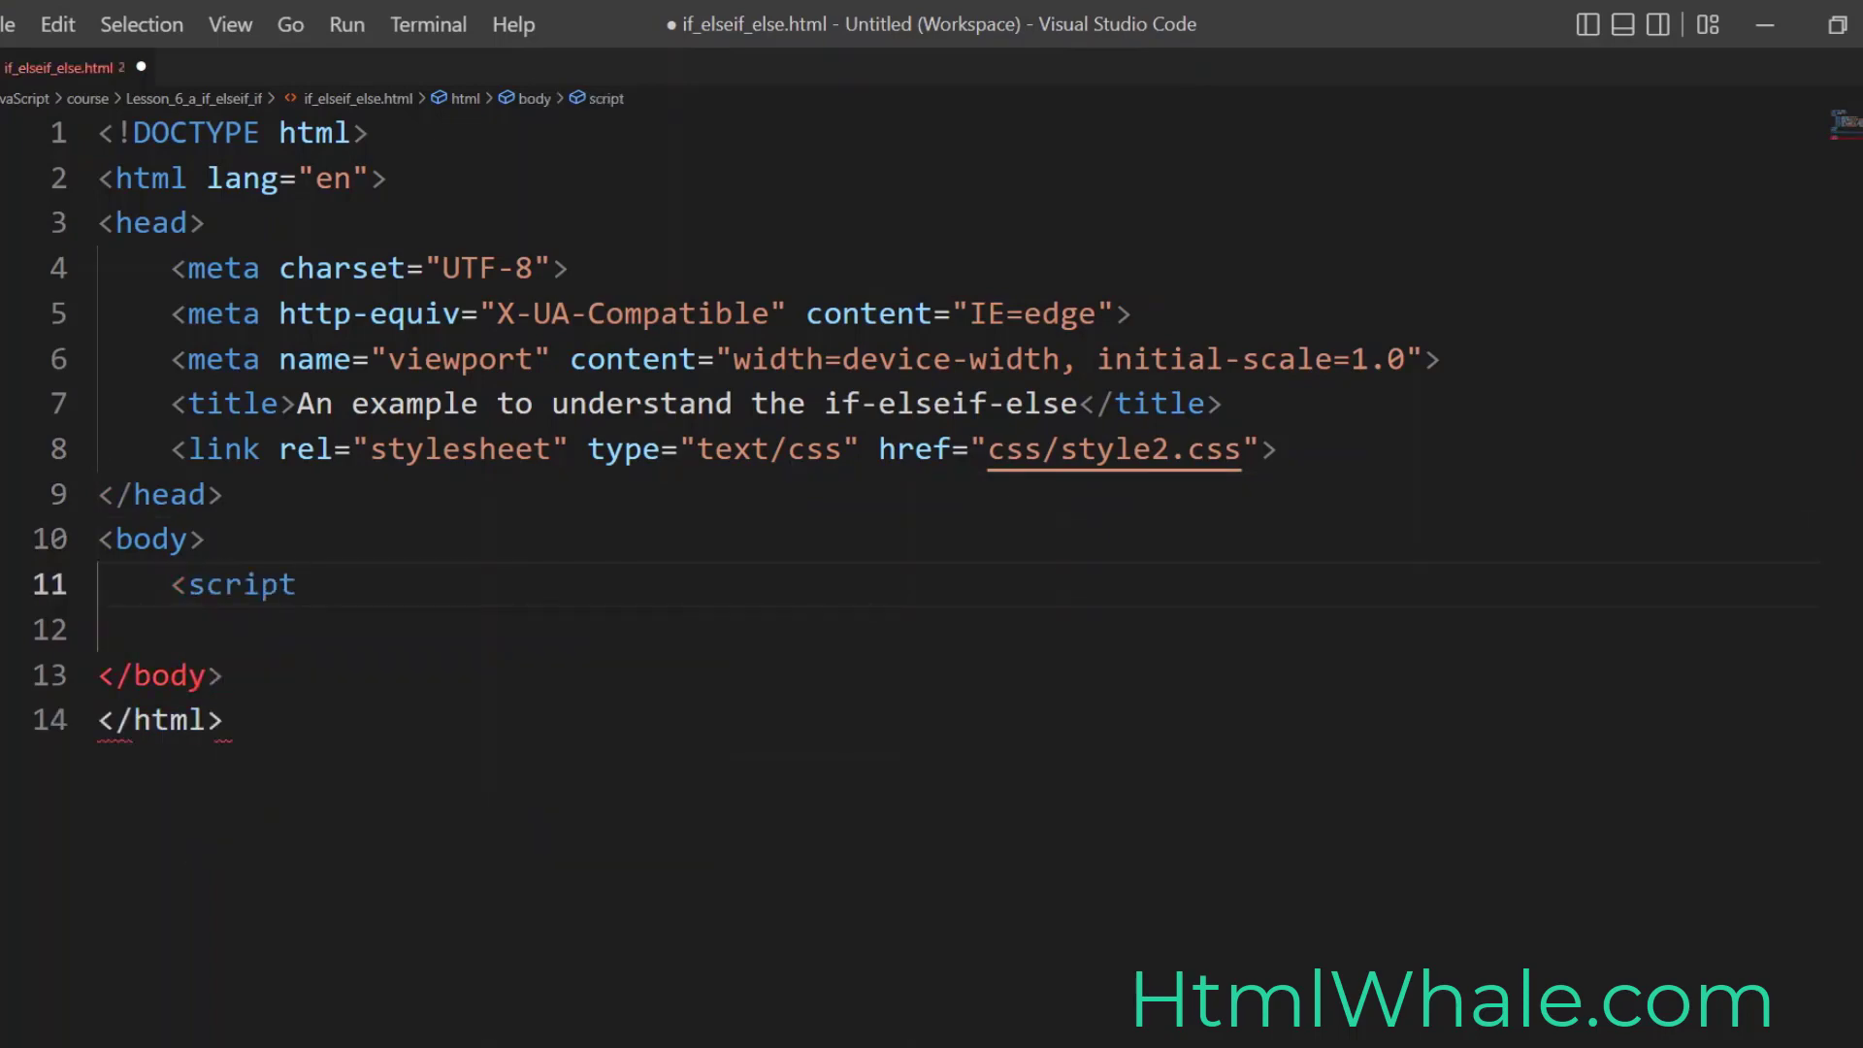
{"action": "type", "text": ">"}
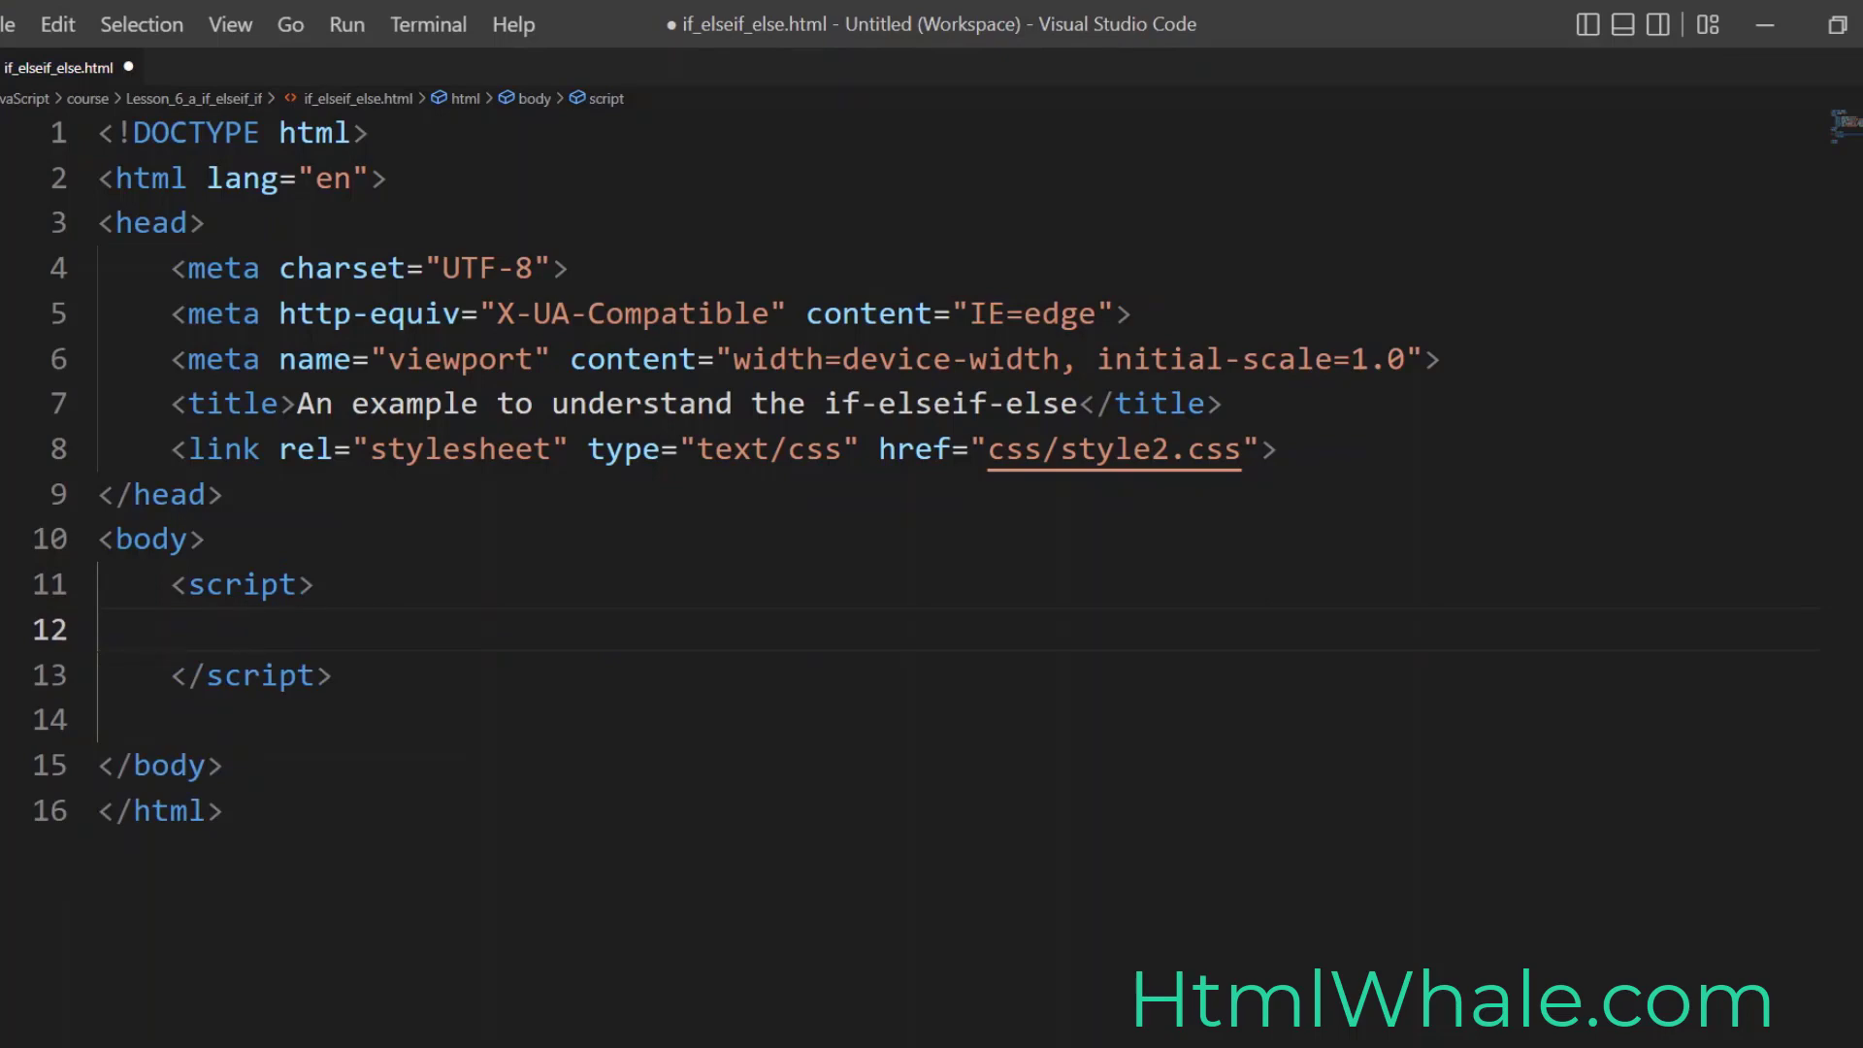
{"action": "left_click", "coordinate": [245, 628]}
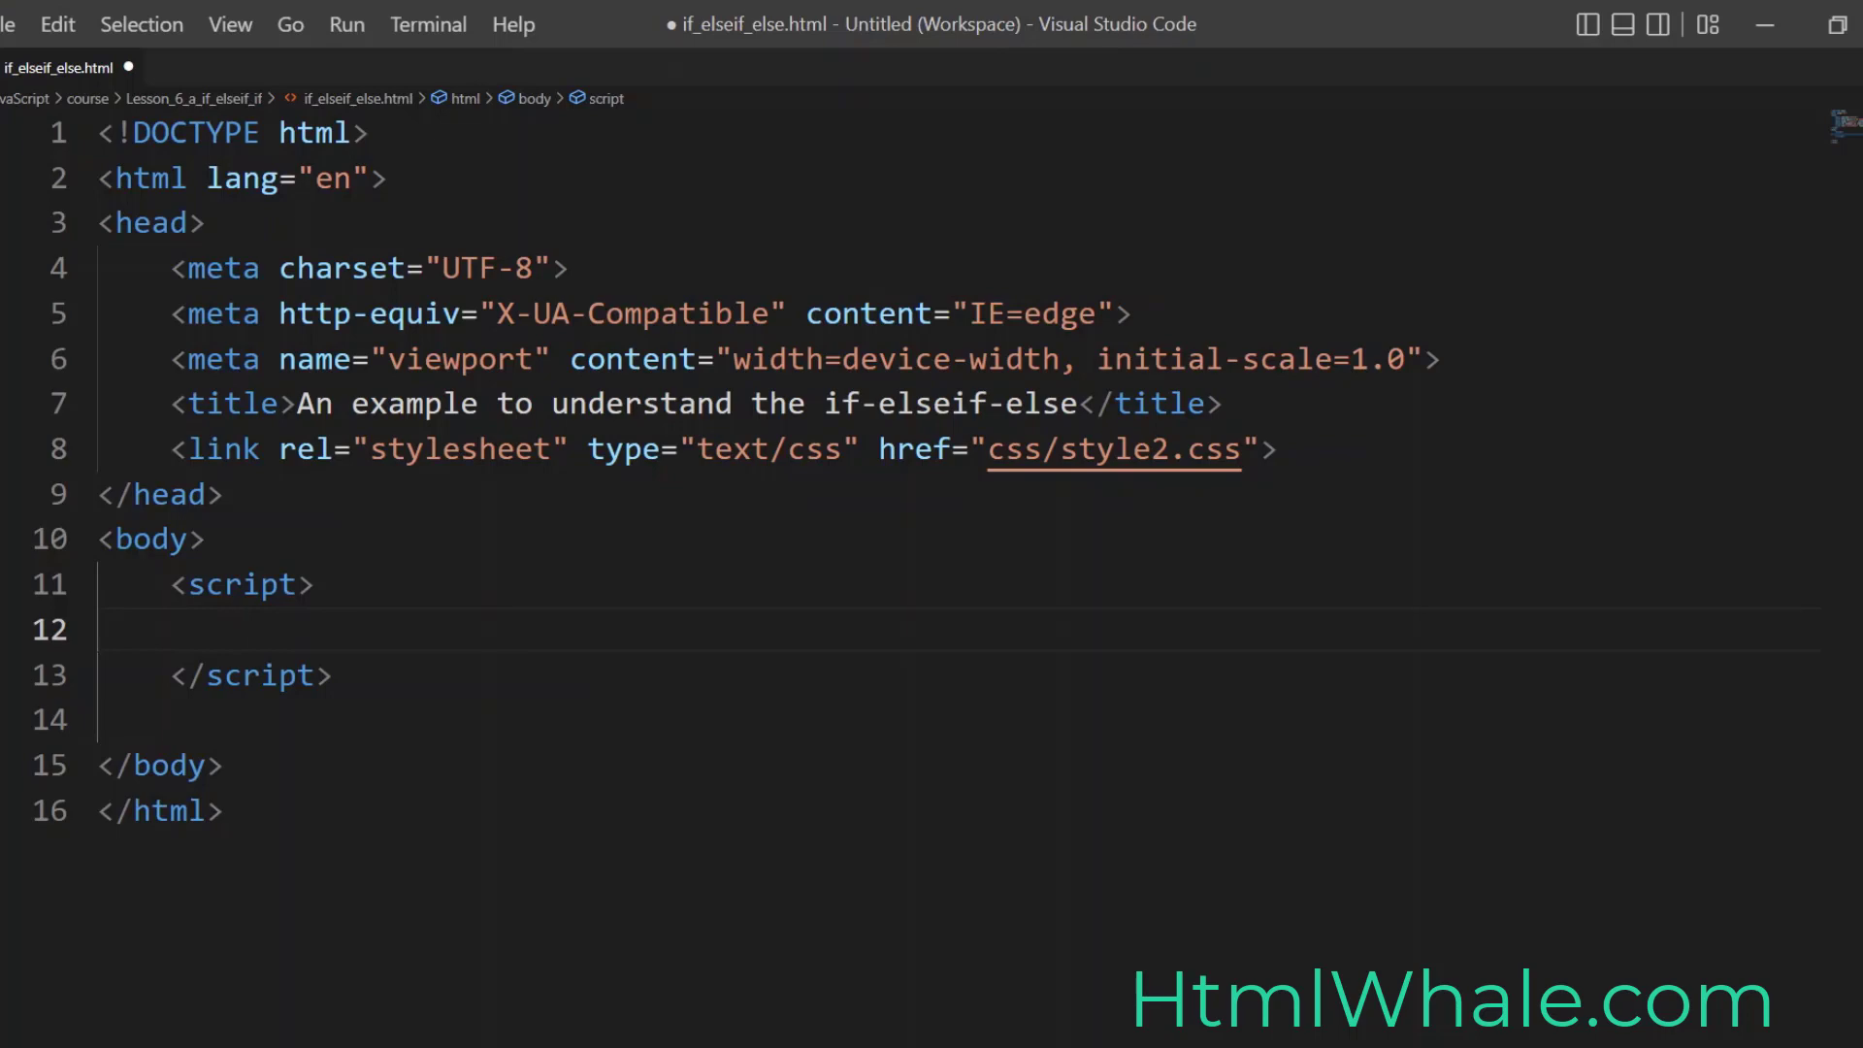
{"action": "left_click", "coordinate": [245, 629]}
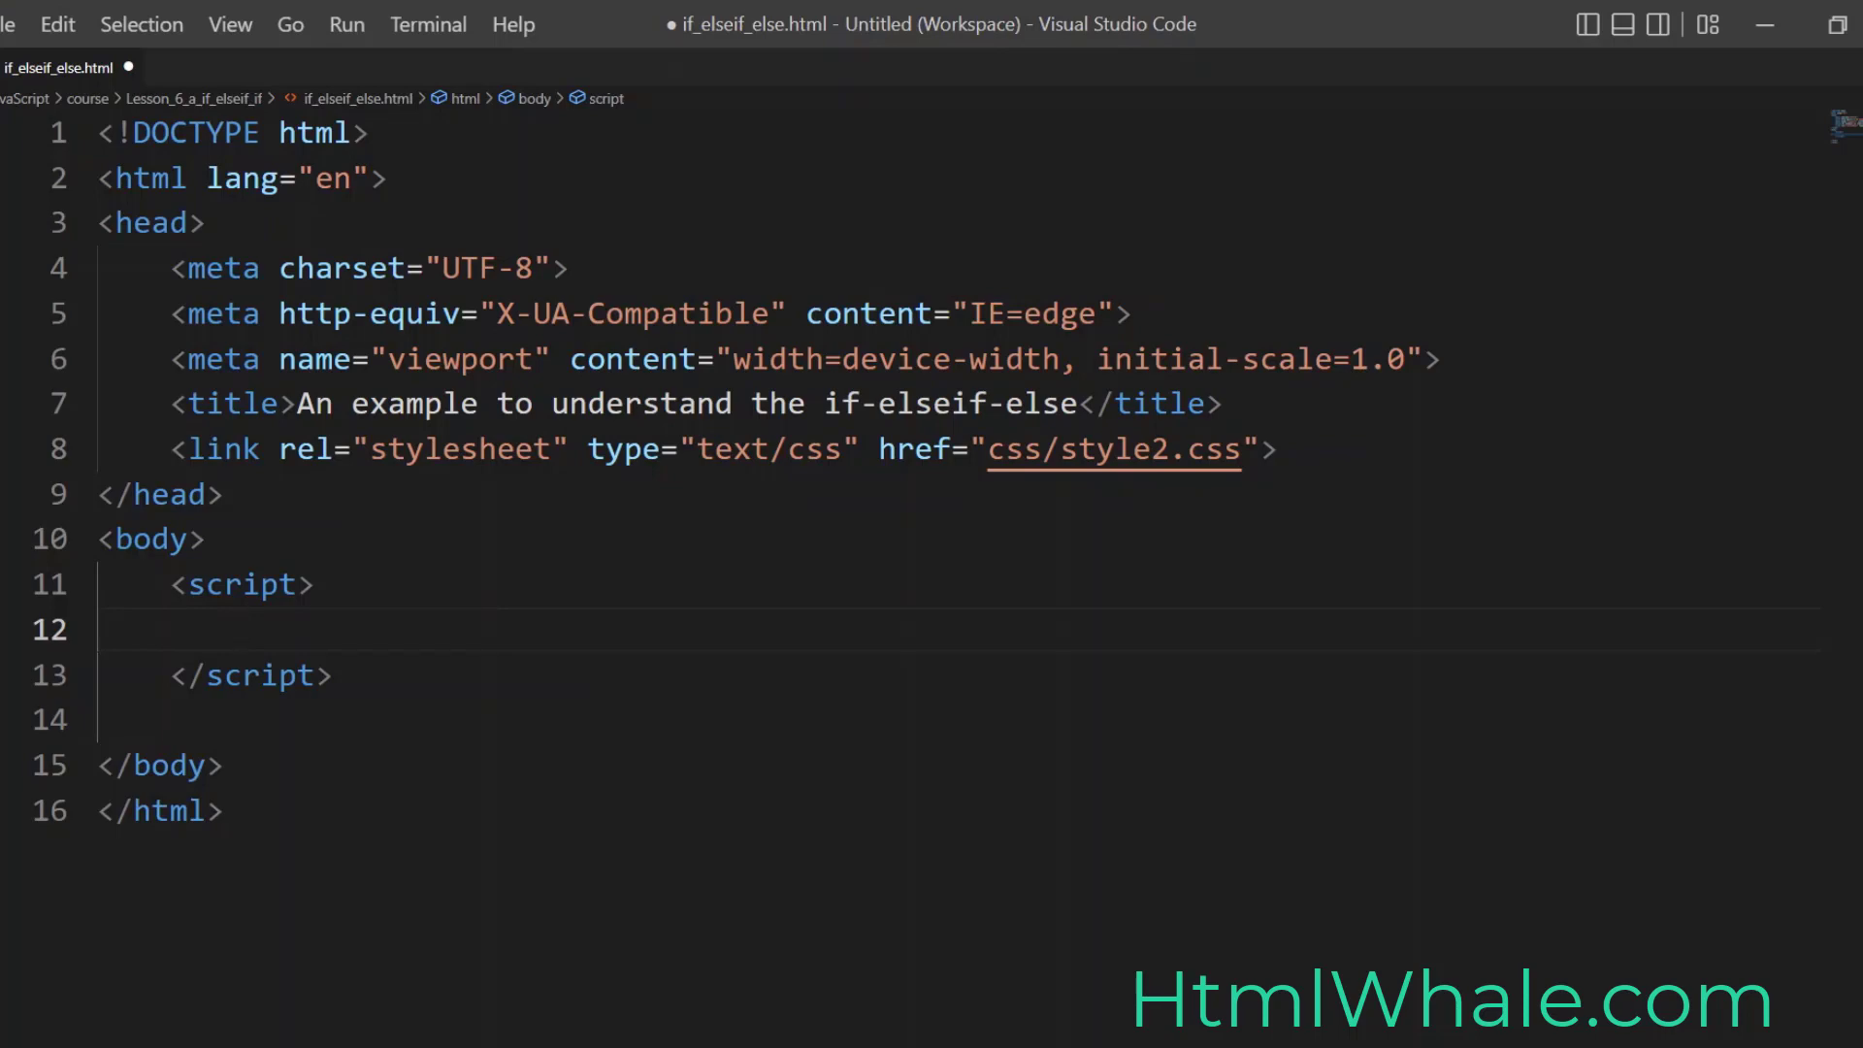
{"action": "left_click", "coordinate": [244, 629]}
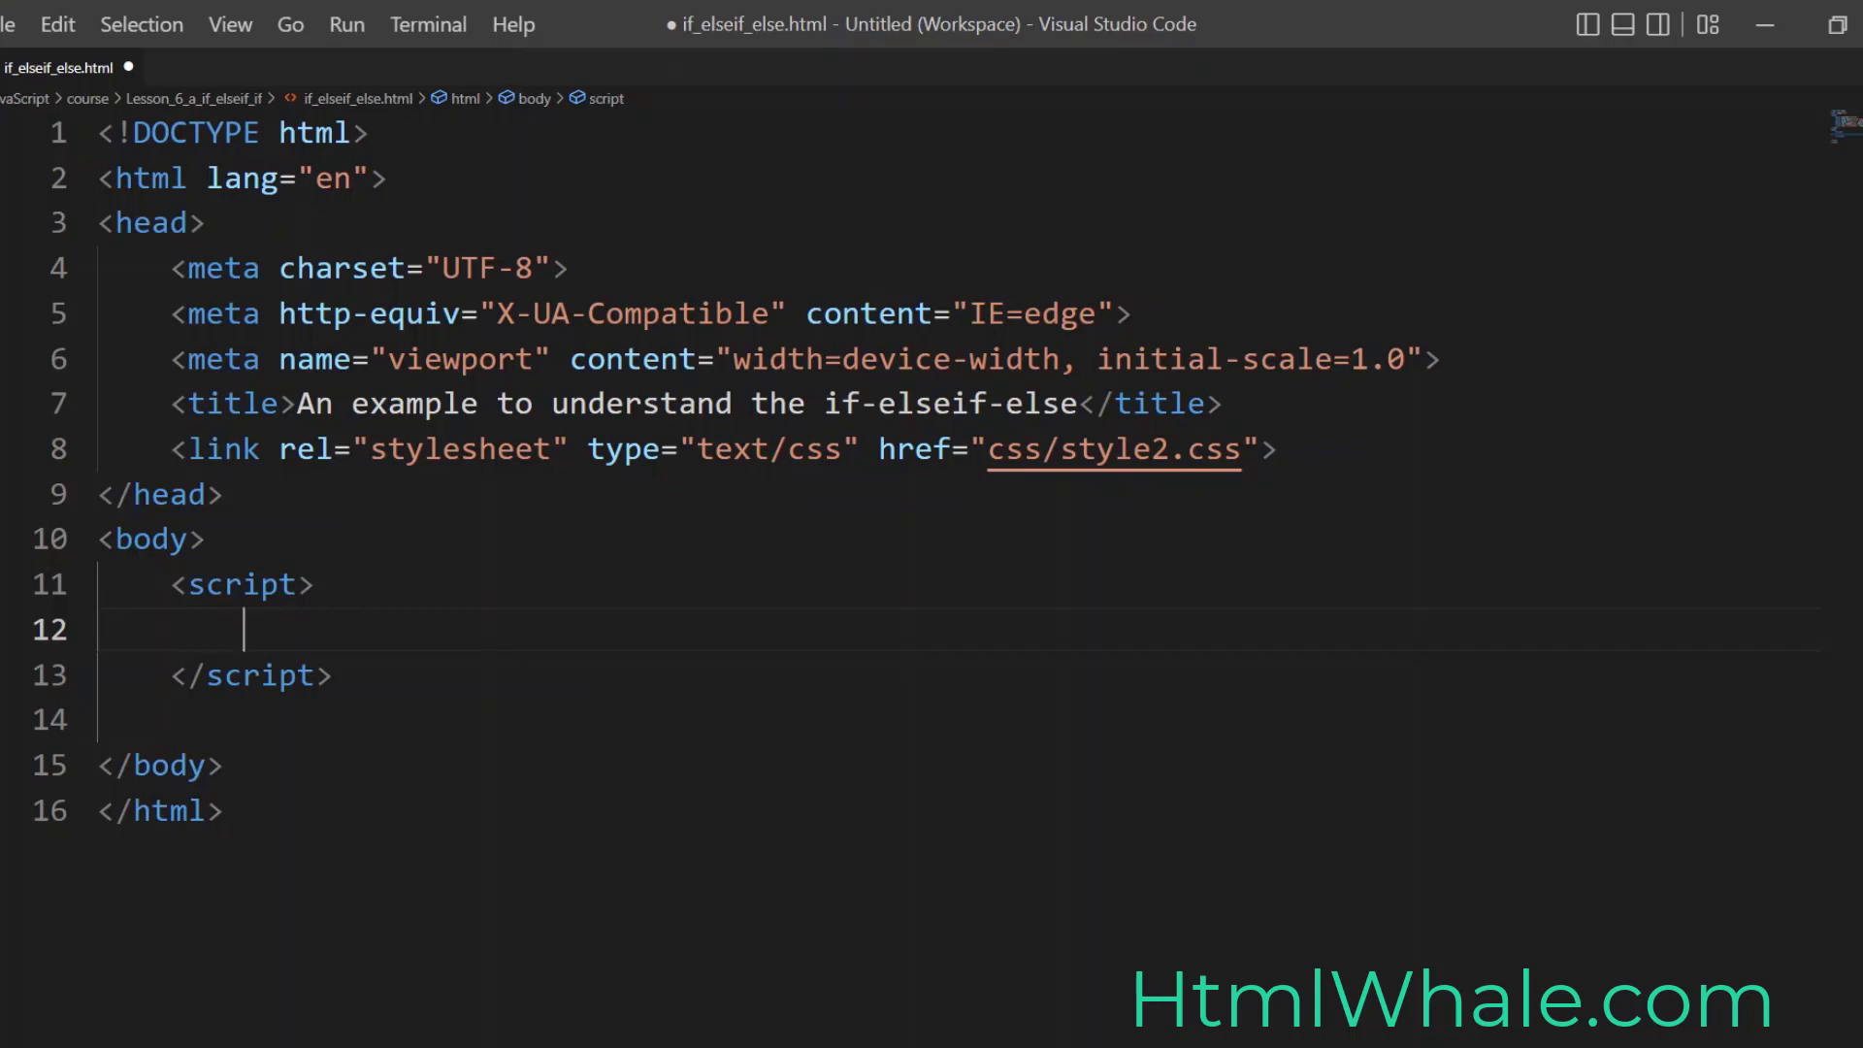
Step: Declare var day = 5; at the start of the script
{"action": "type", "text": "var"}
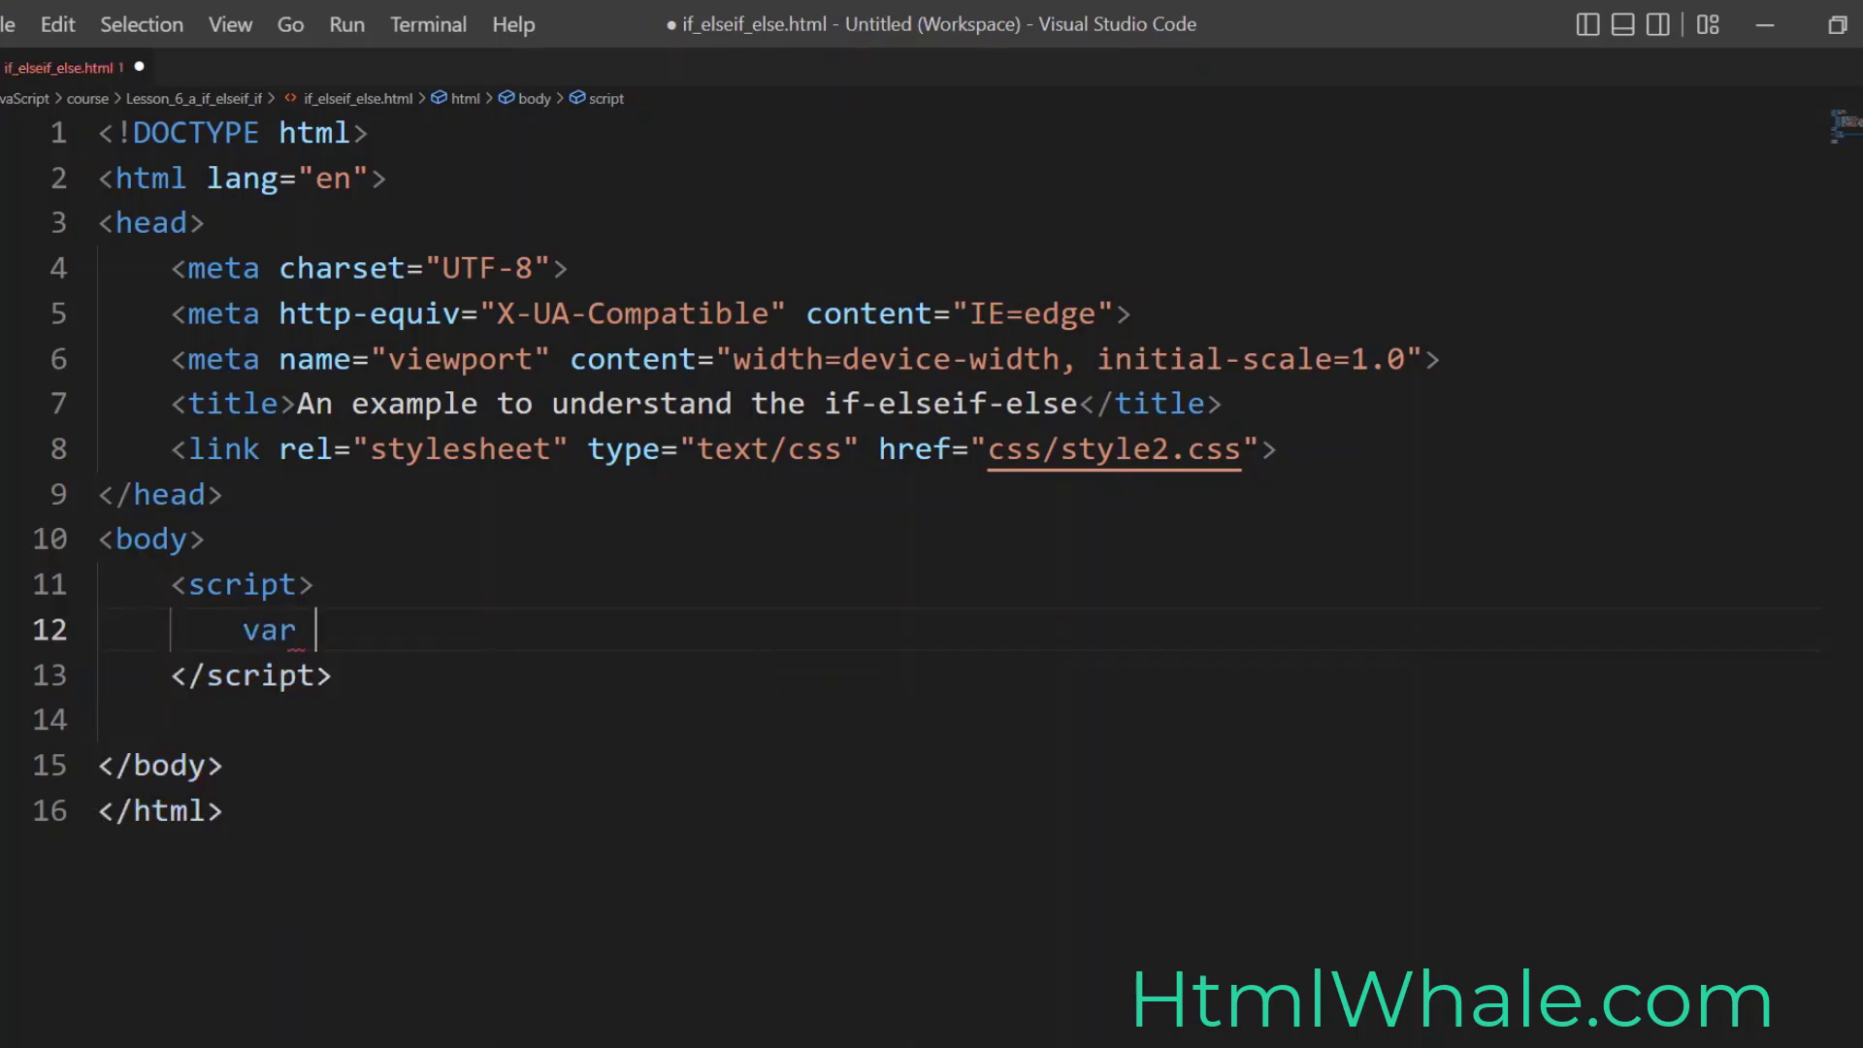
{"action": "type", "text": "day"}
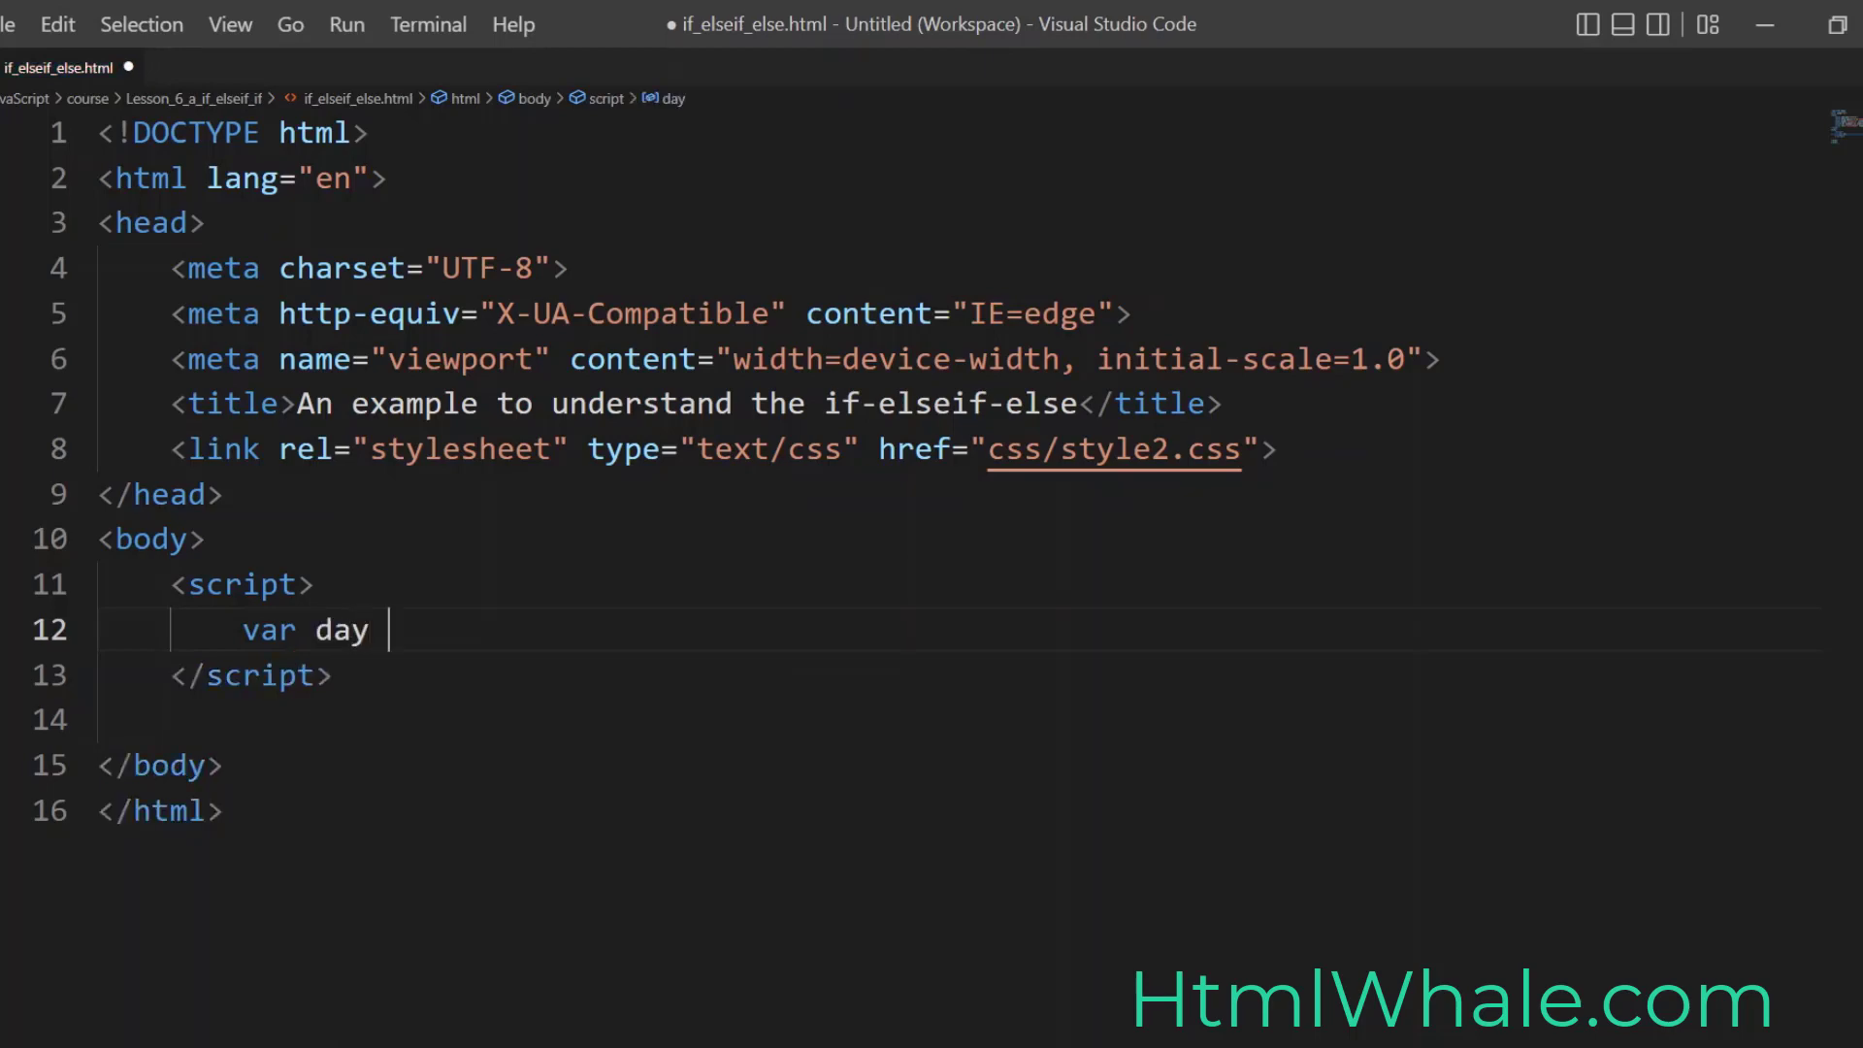
{"action": "type", "text": "="}
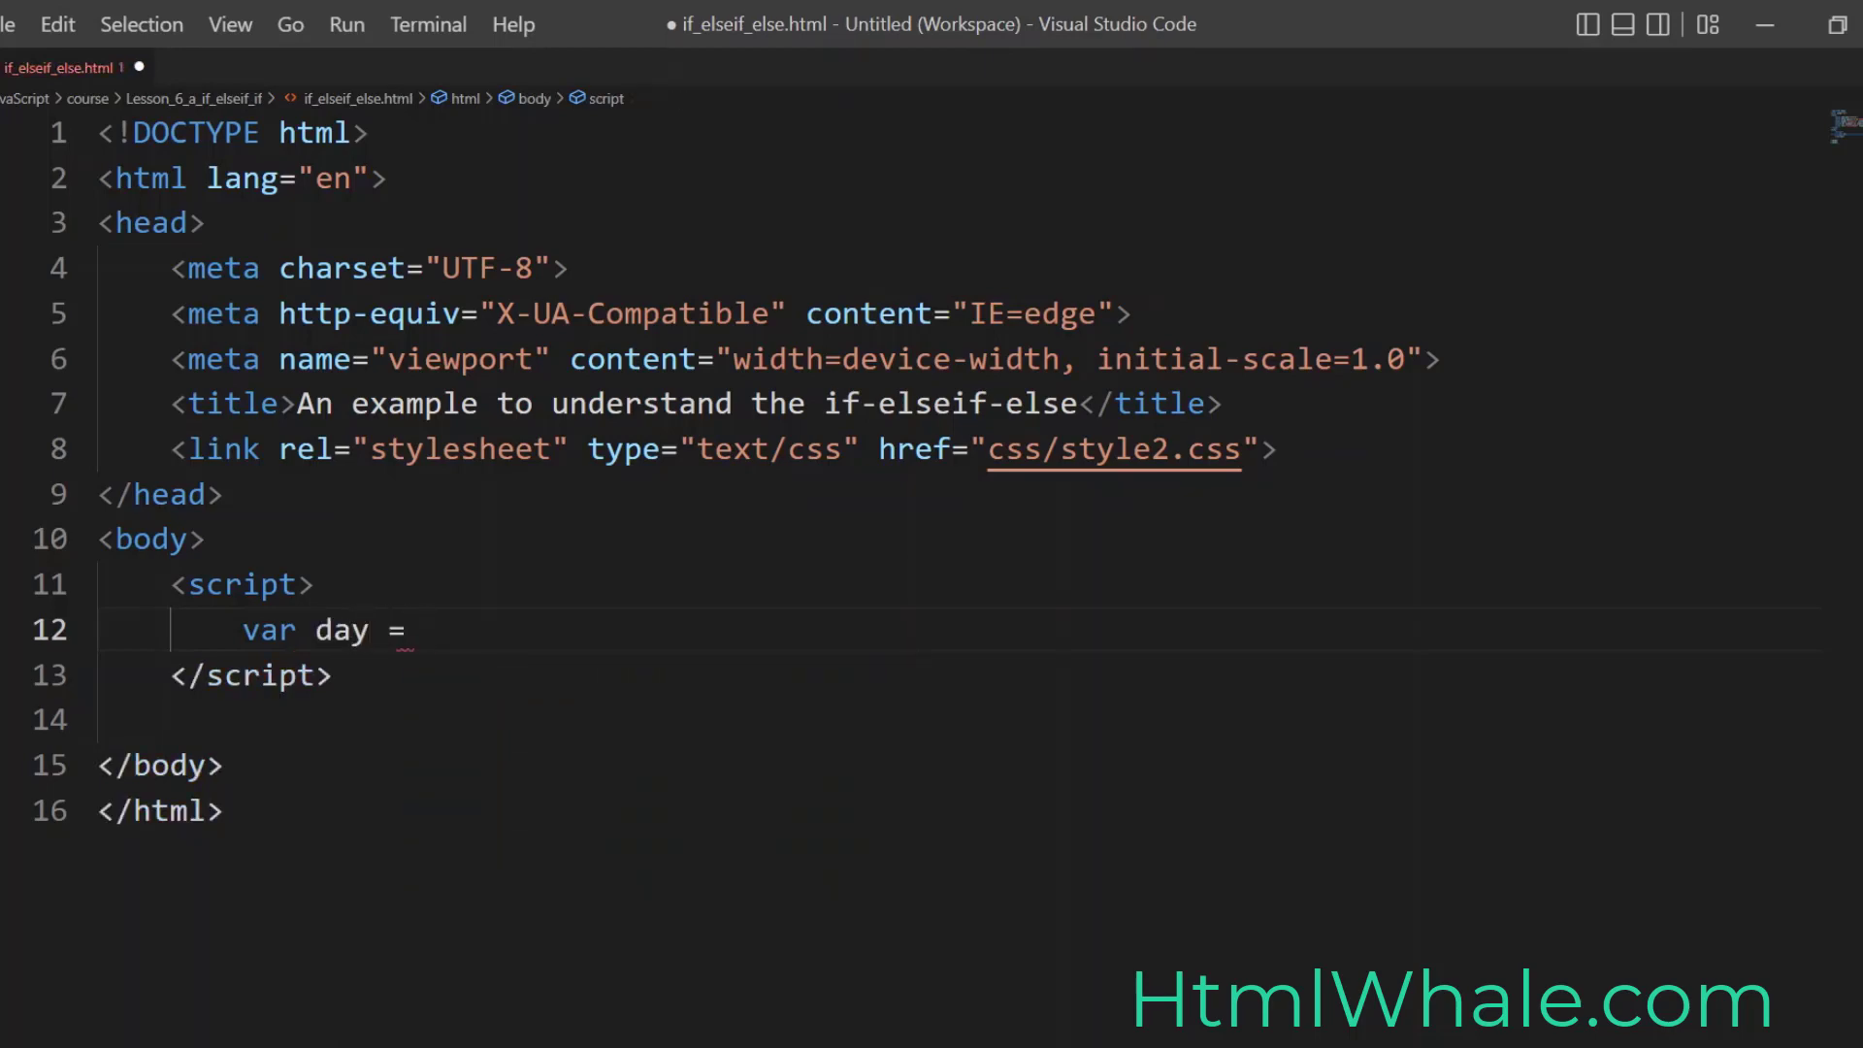
{"action": "type", "text": "5;"}
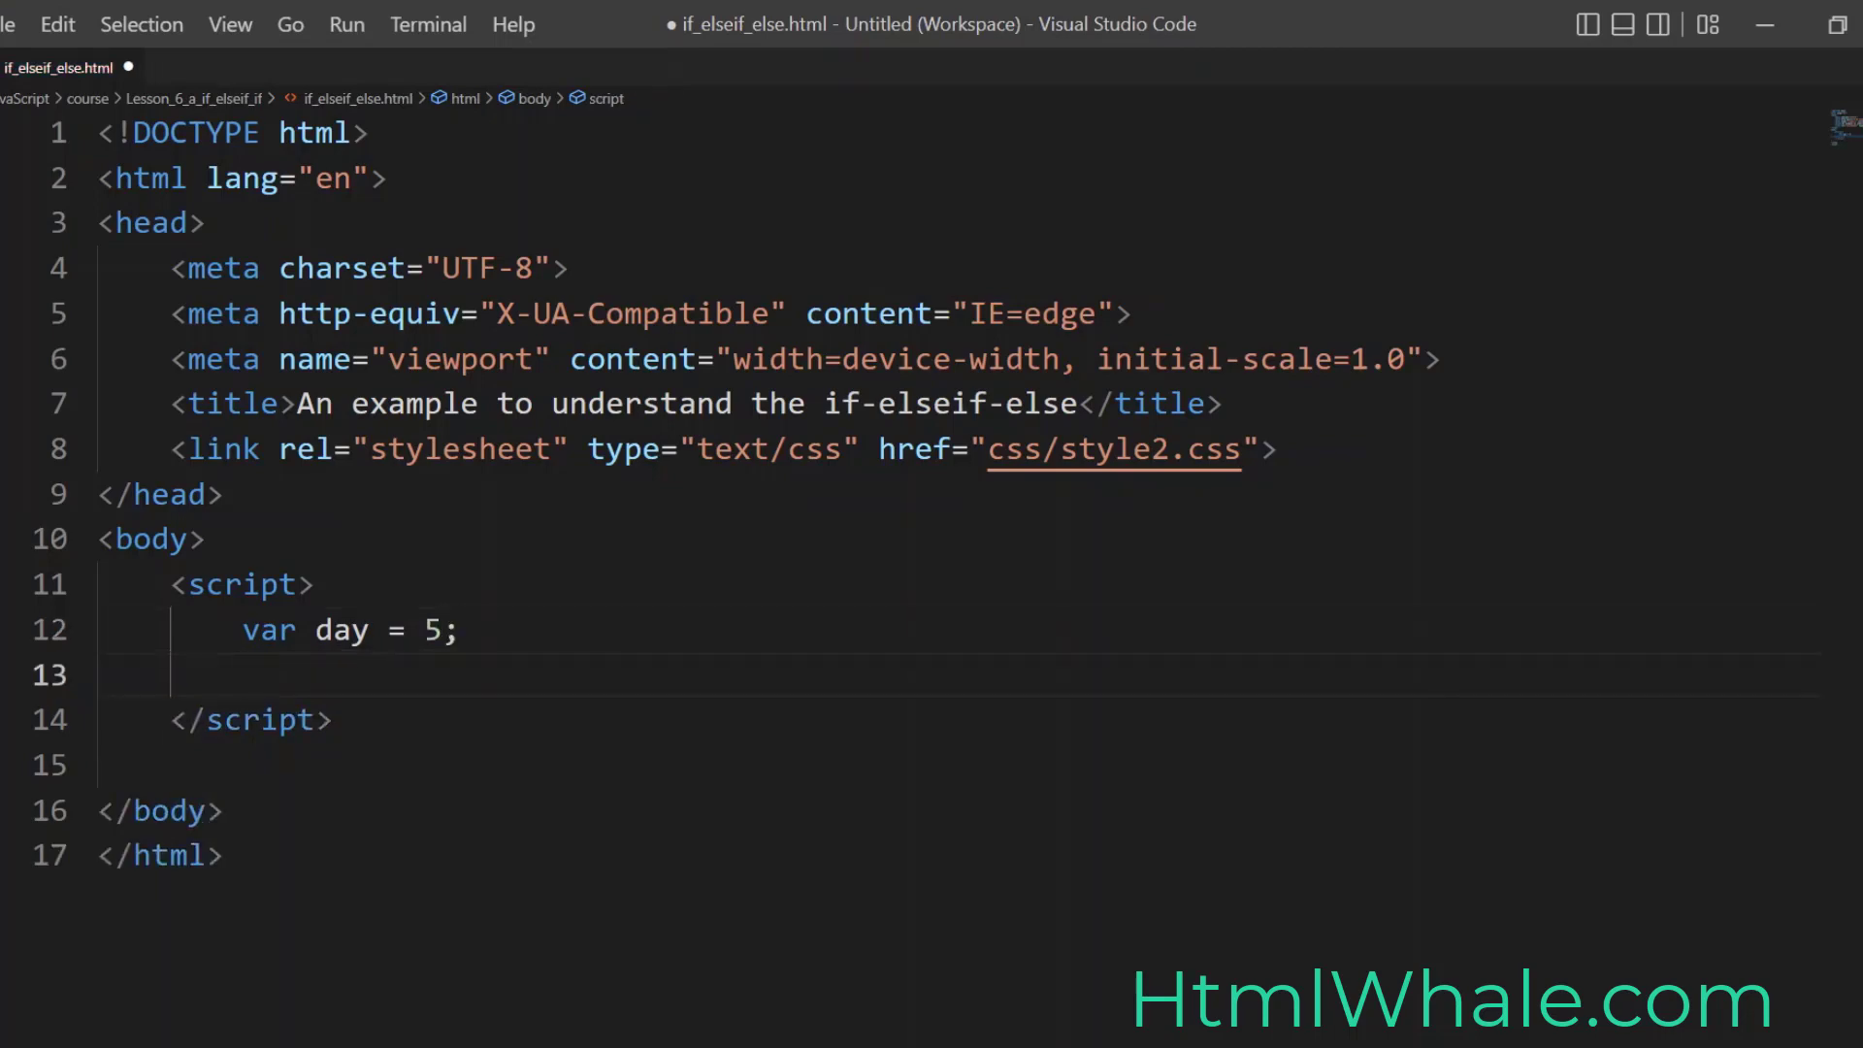
Step: Add the comment '// this is where we check the conditions using the control statements'
{"action": "type", "text": "// this is where we check the con"}
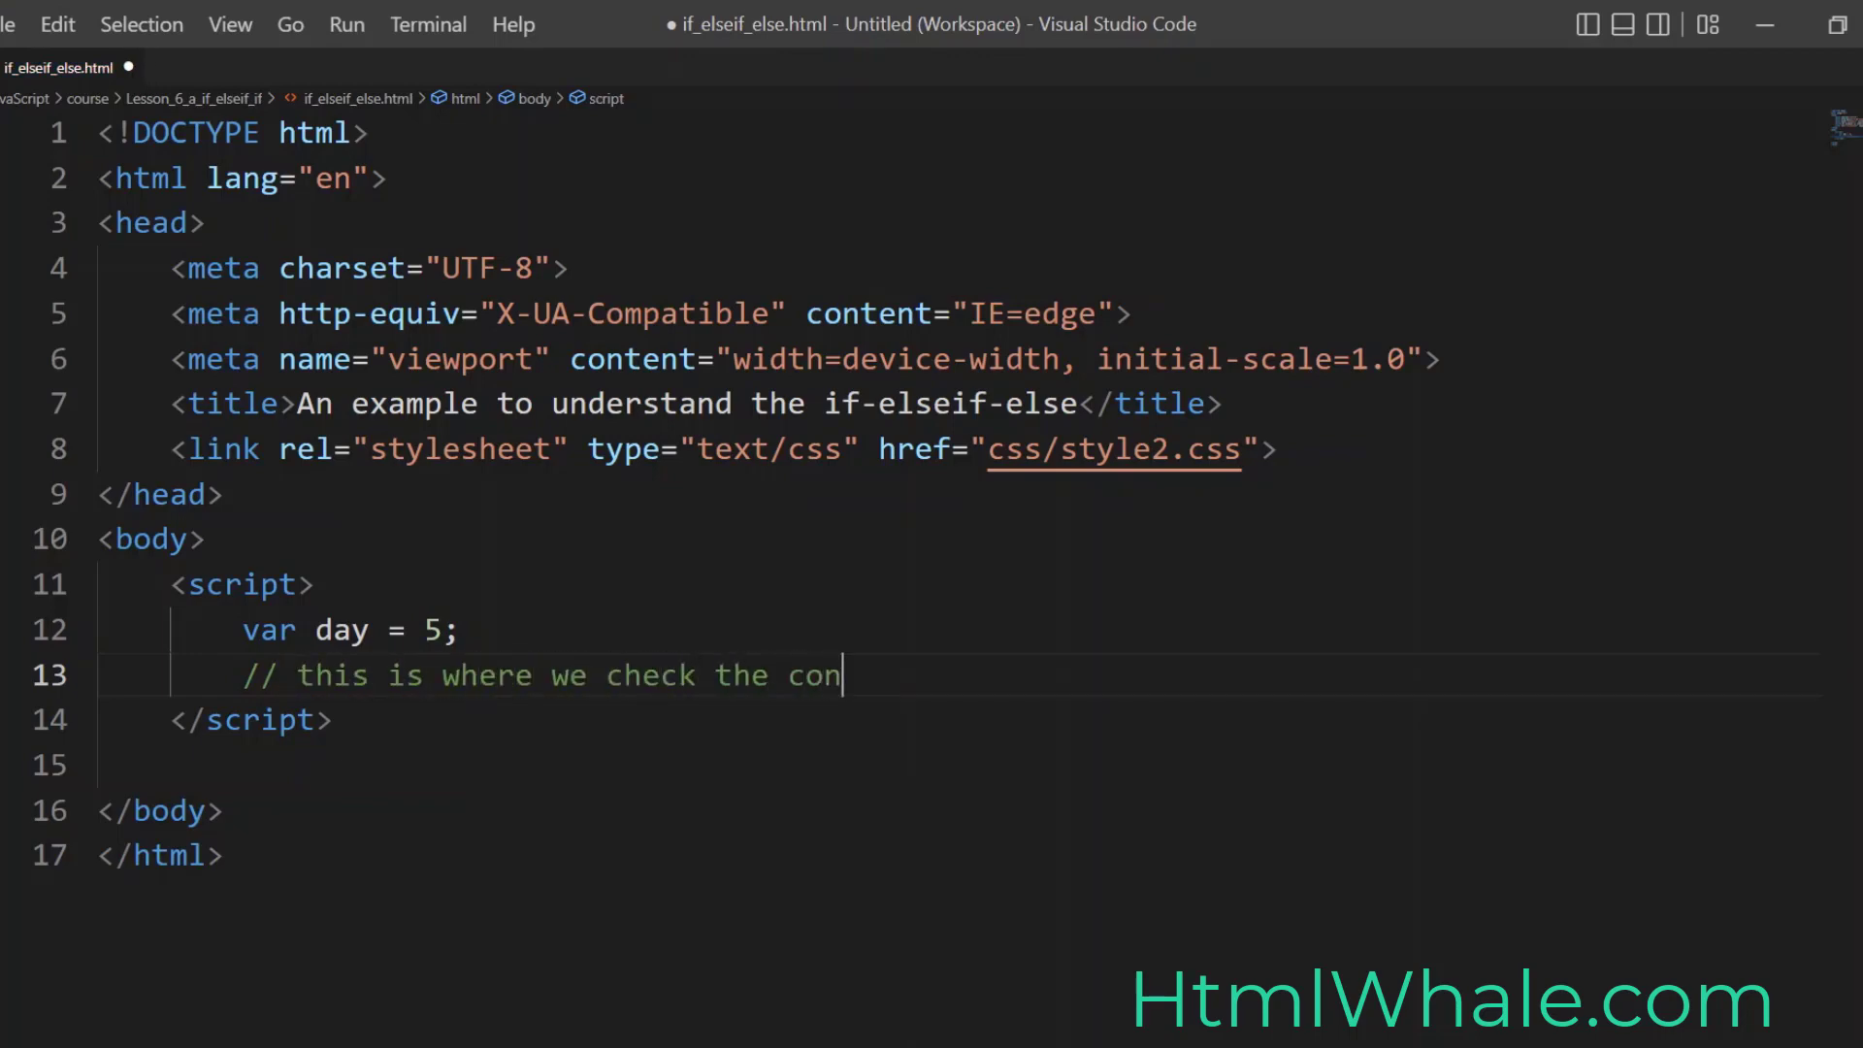
{"action": "type", "text": "ditions u"}
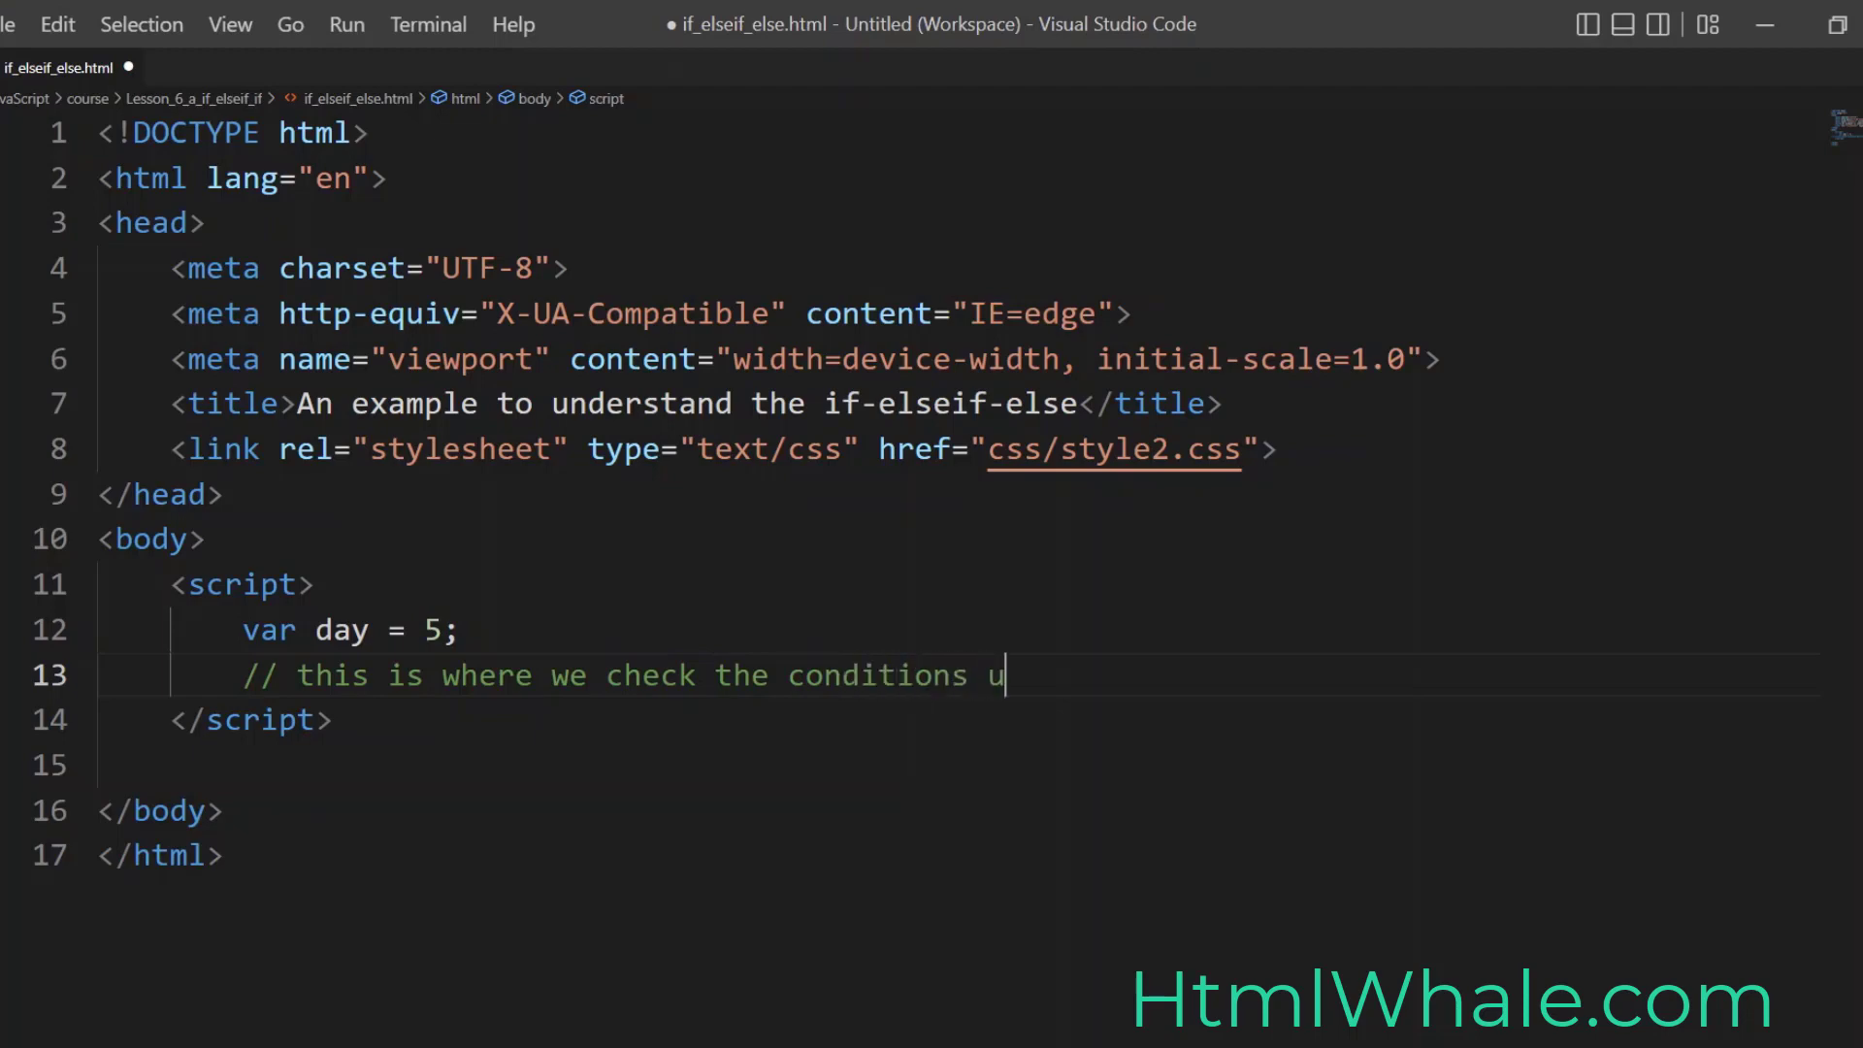
{"action": "type", "text": "sing the co"}
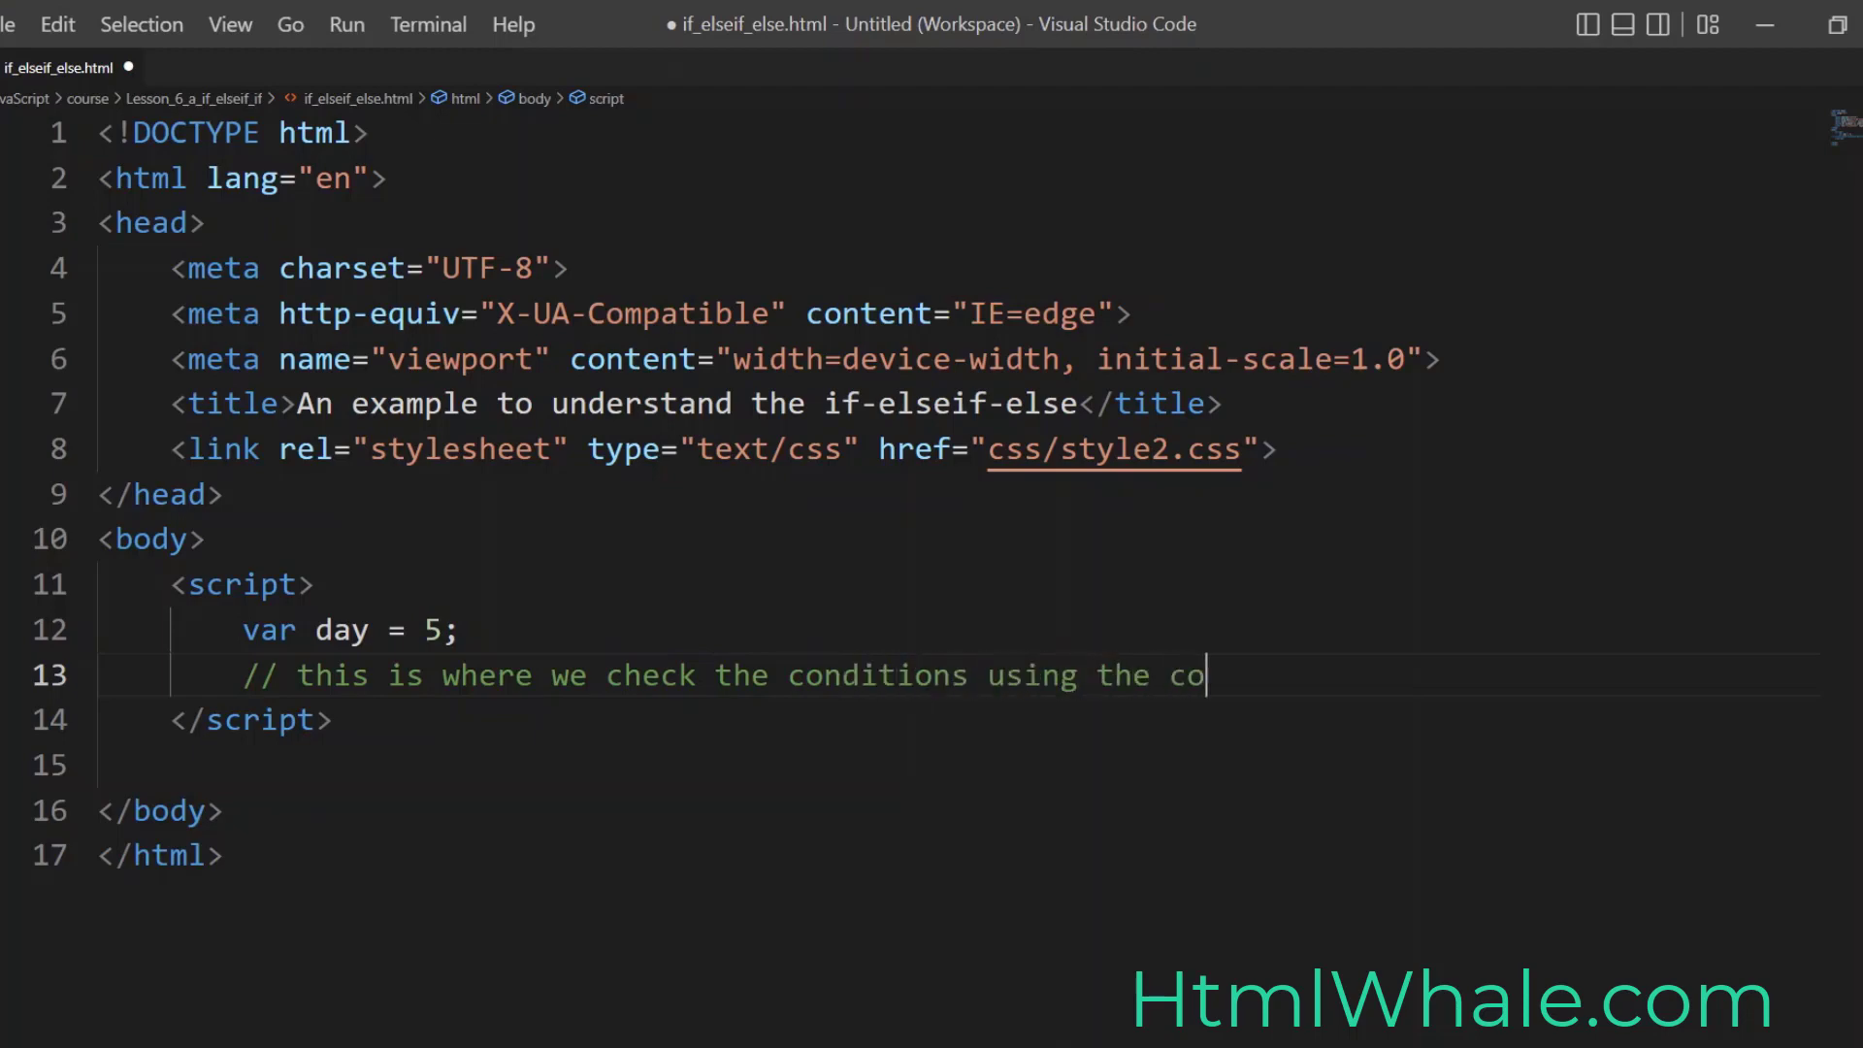
{"action": "type", "text": "ntrol s"}
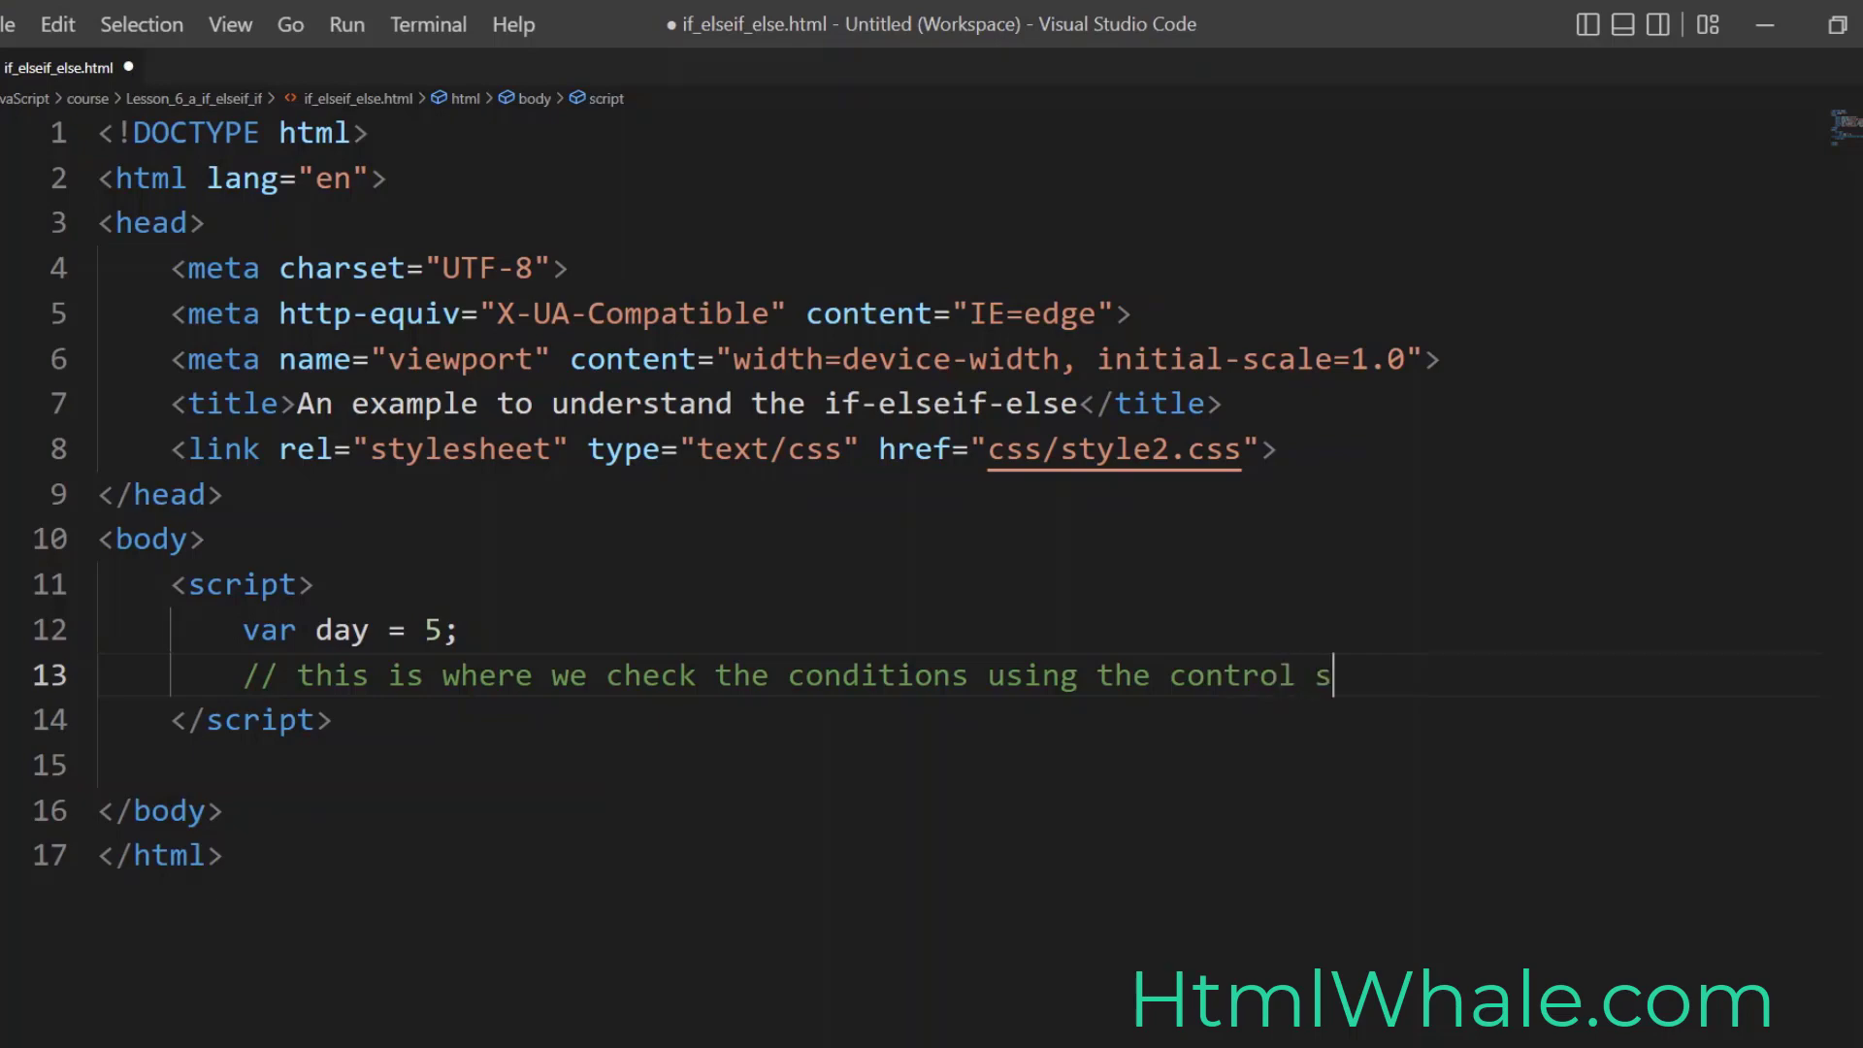
{"action": "type", "text": "tatements"}
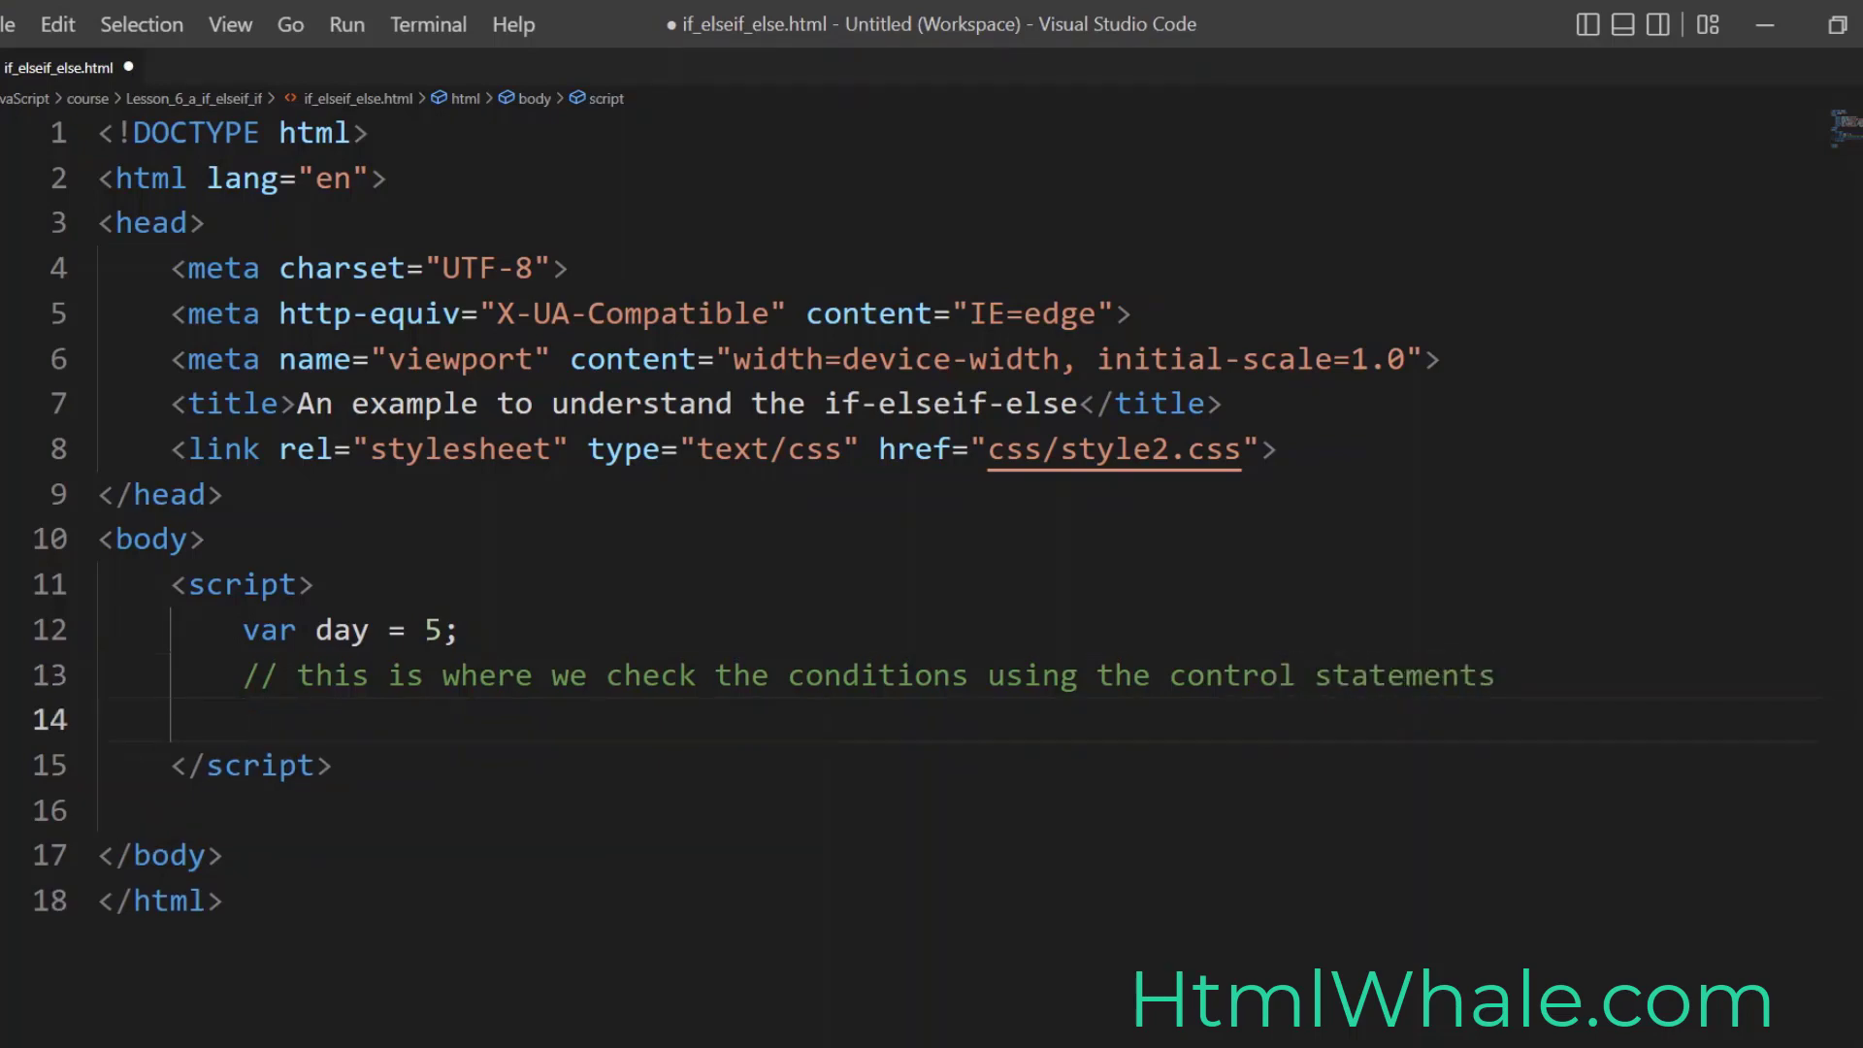
Step: Write the condition if(day === 5){ opening the first branch
{"action": "type", "text": "if"}
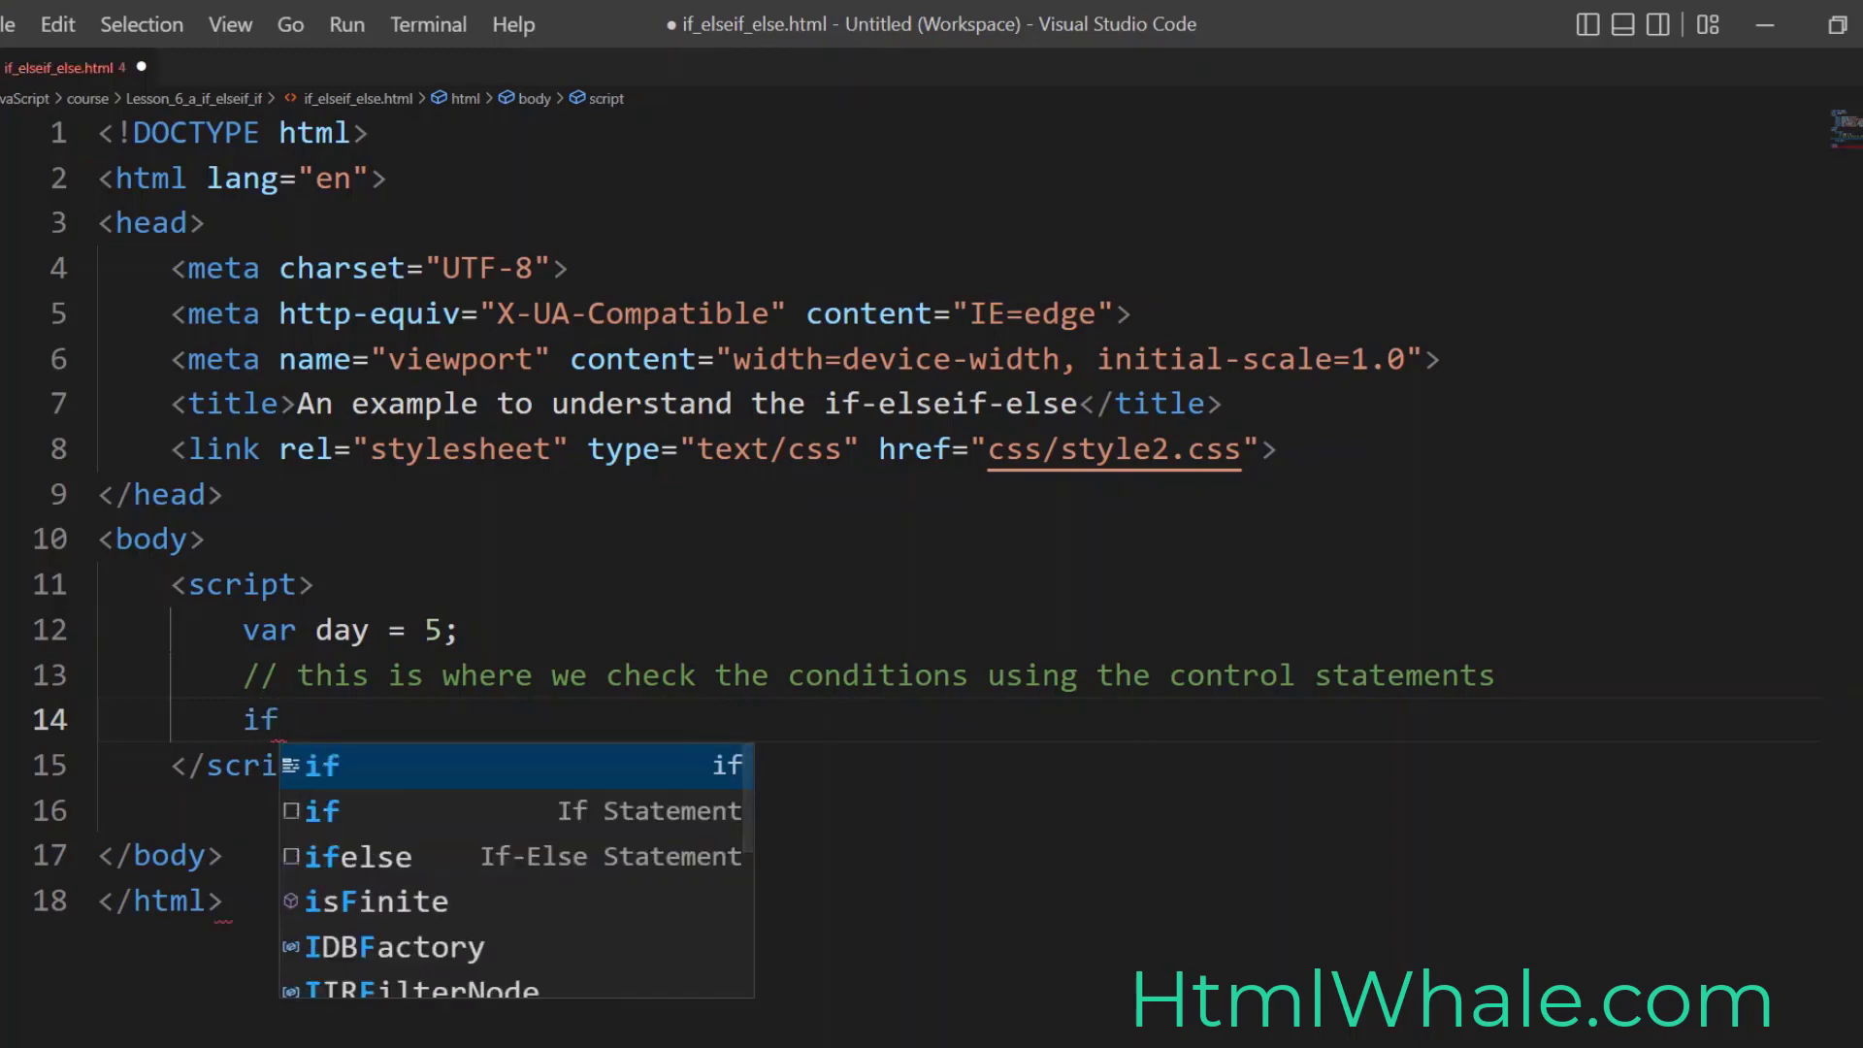
{"action": "type", "text": "(day)"}
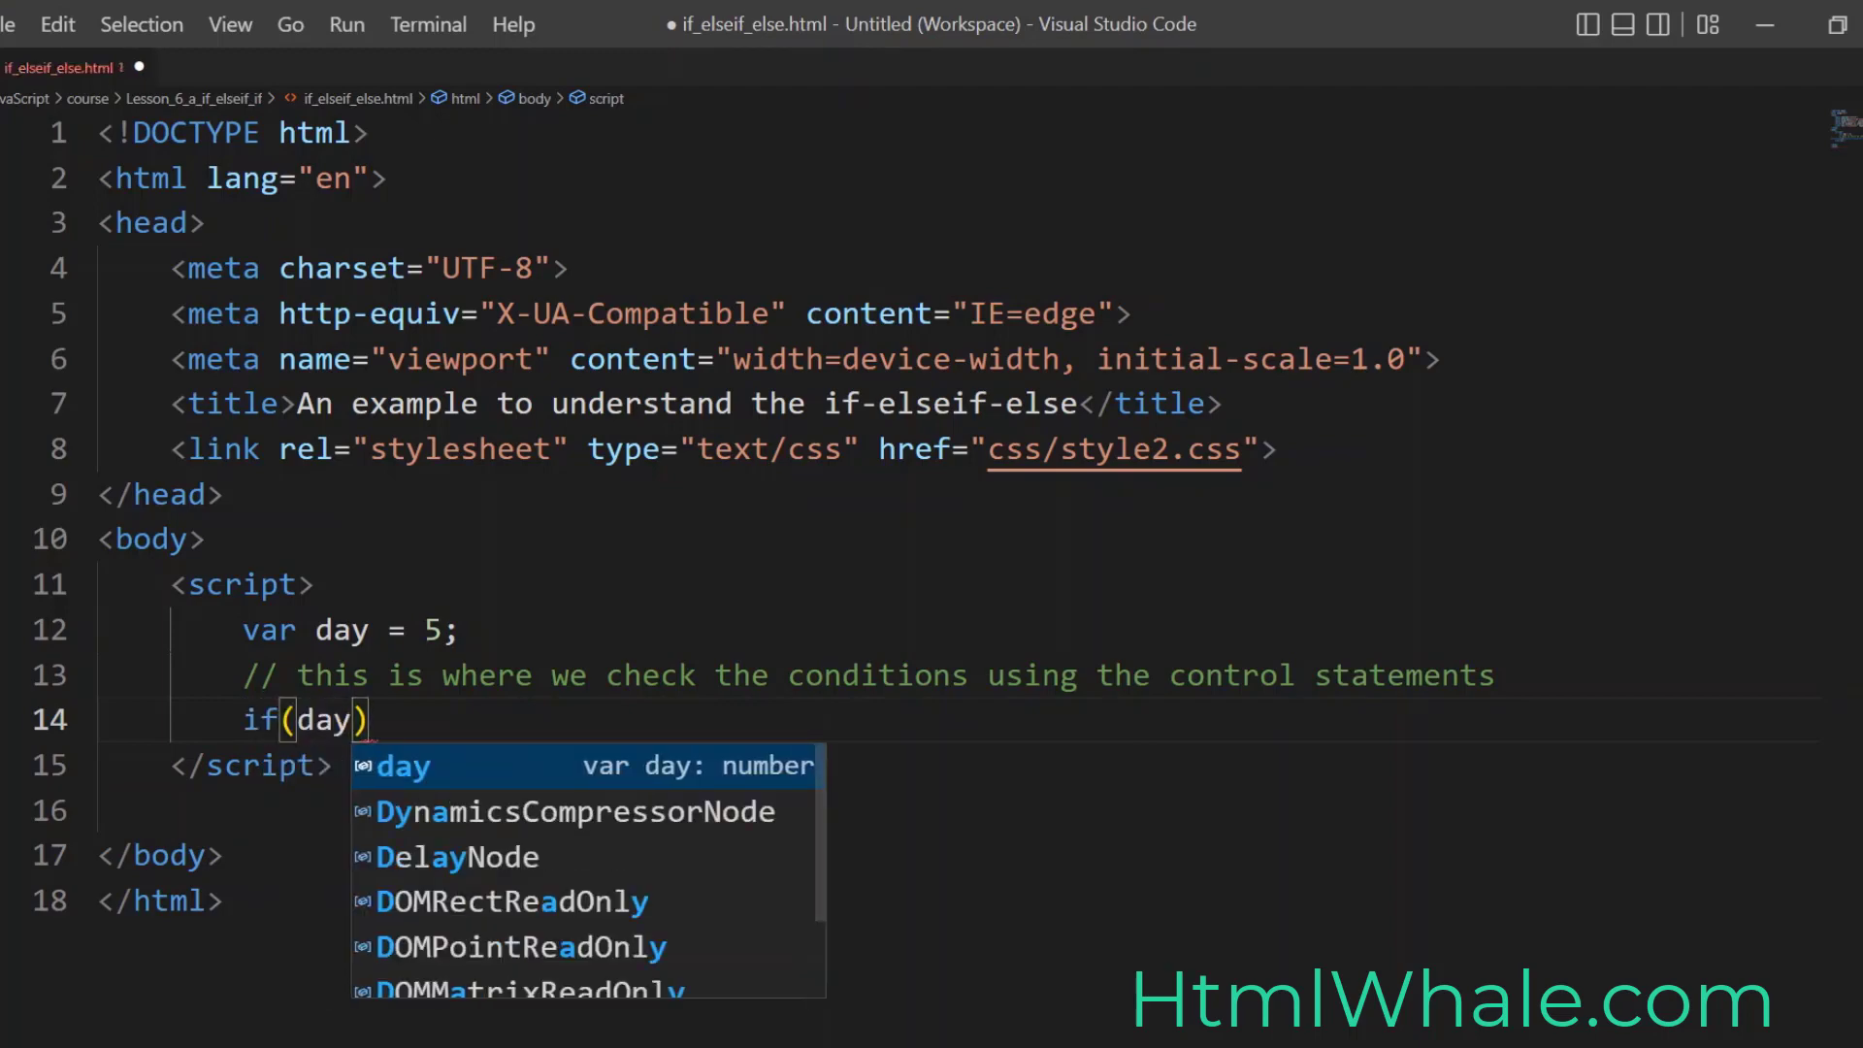
{"action": "type", "text": "==="}
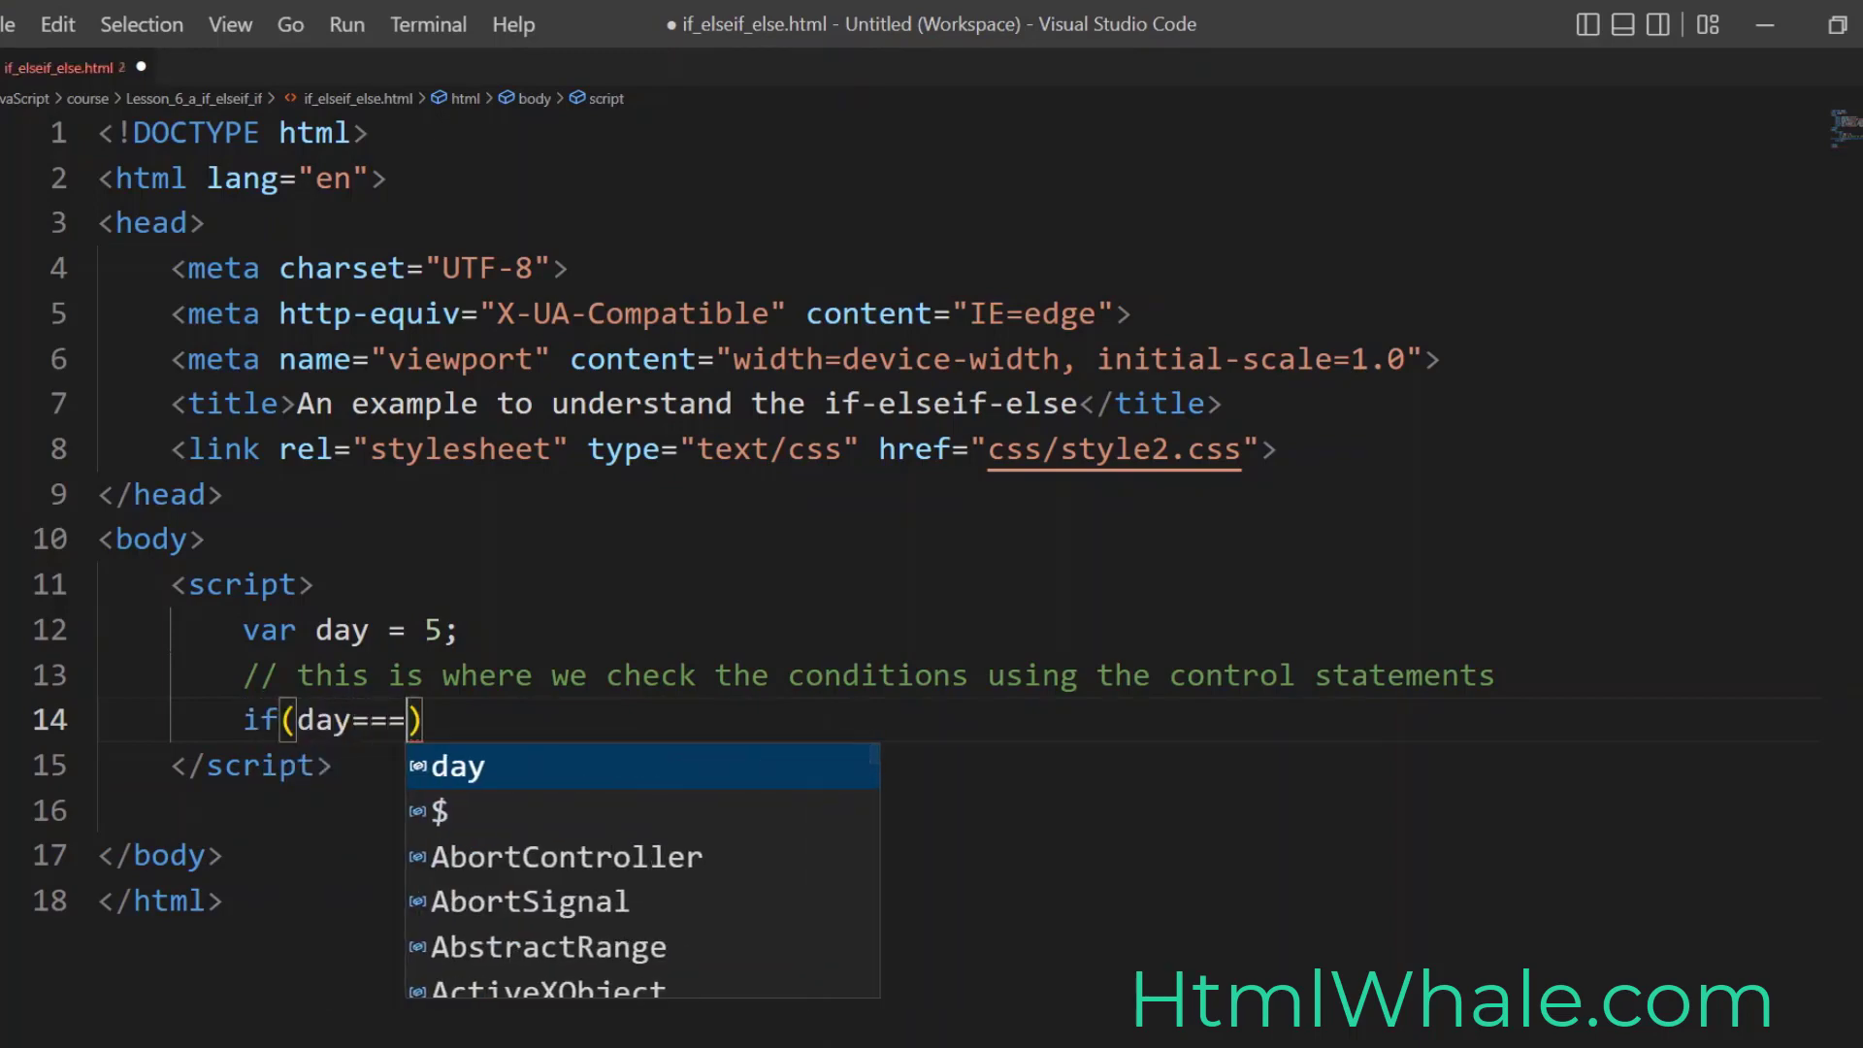
{"action": "type", "text": "\" \""}
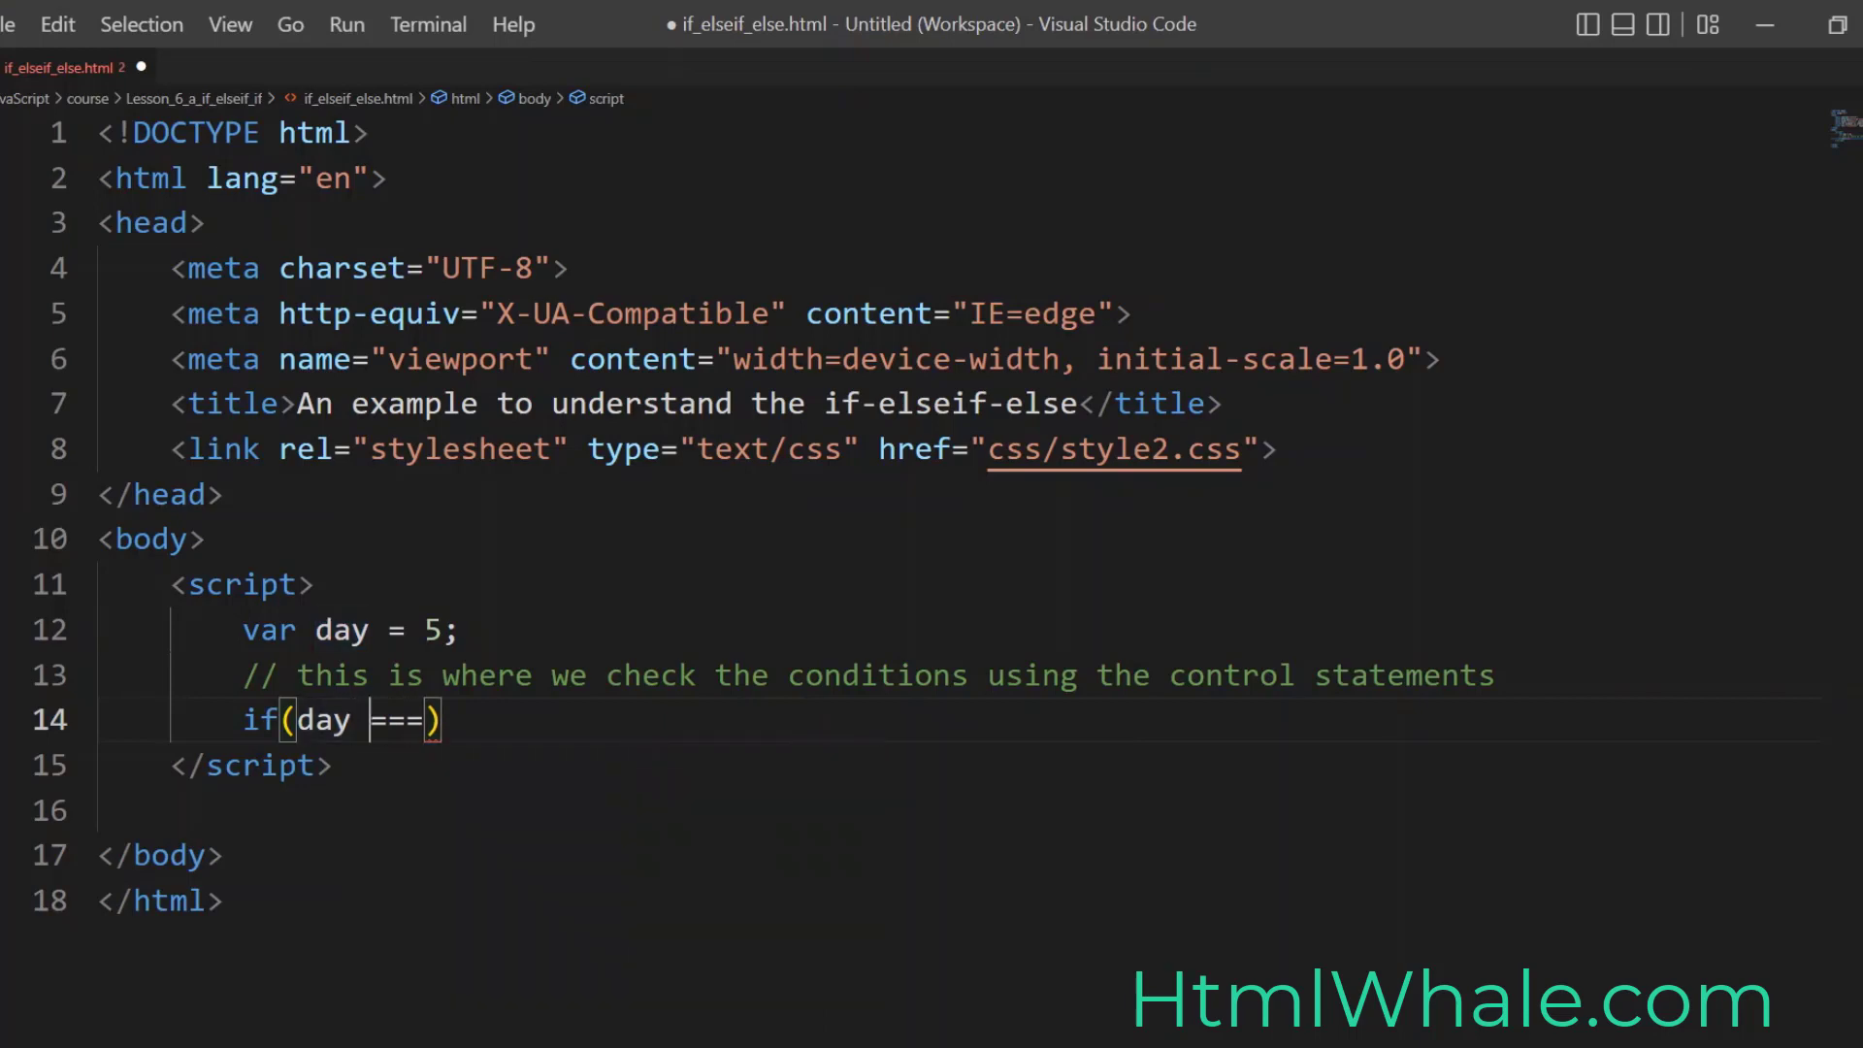
{"action": "type", "text": "\" \""}
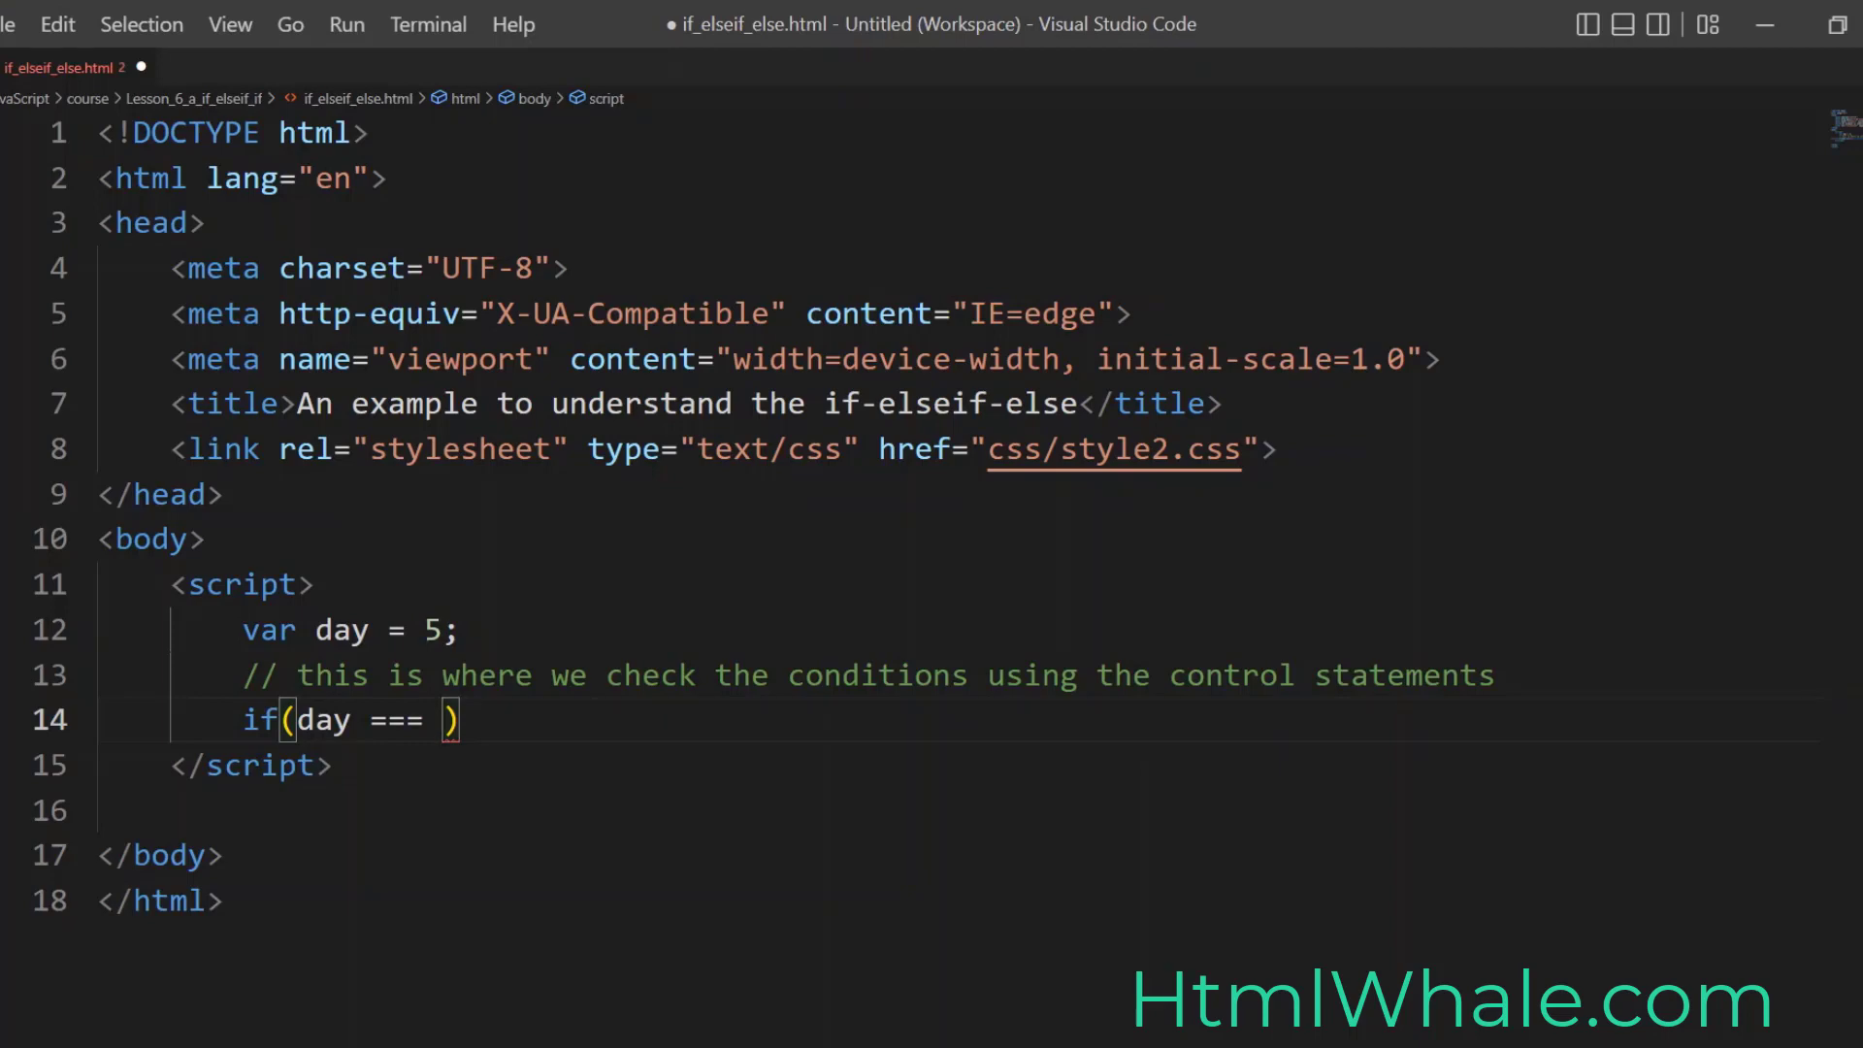
{"action": "type", "text": "5"}
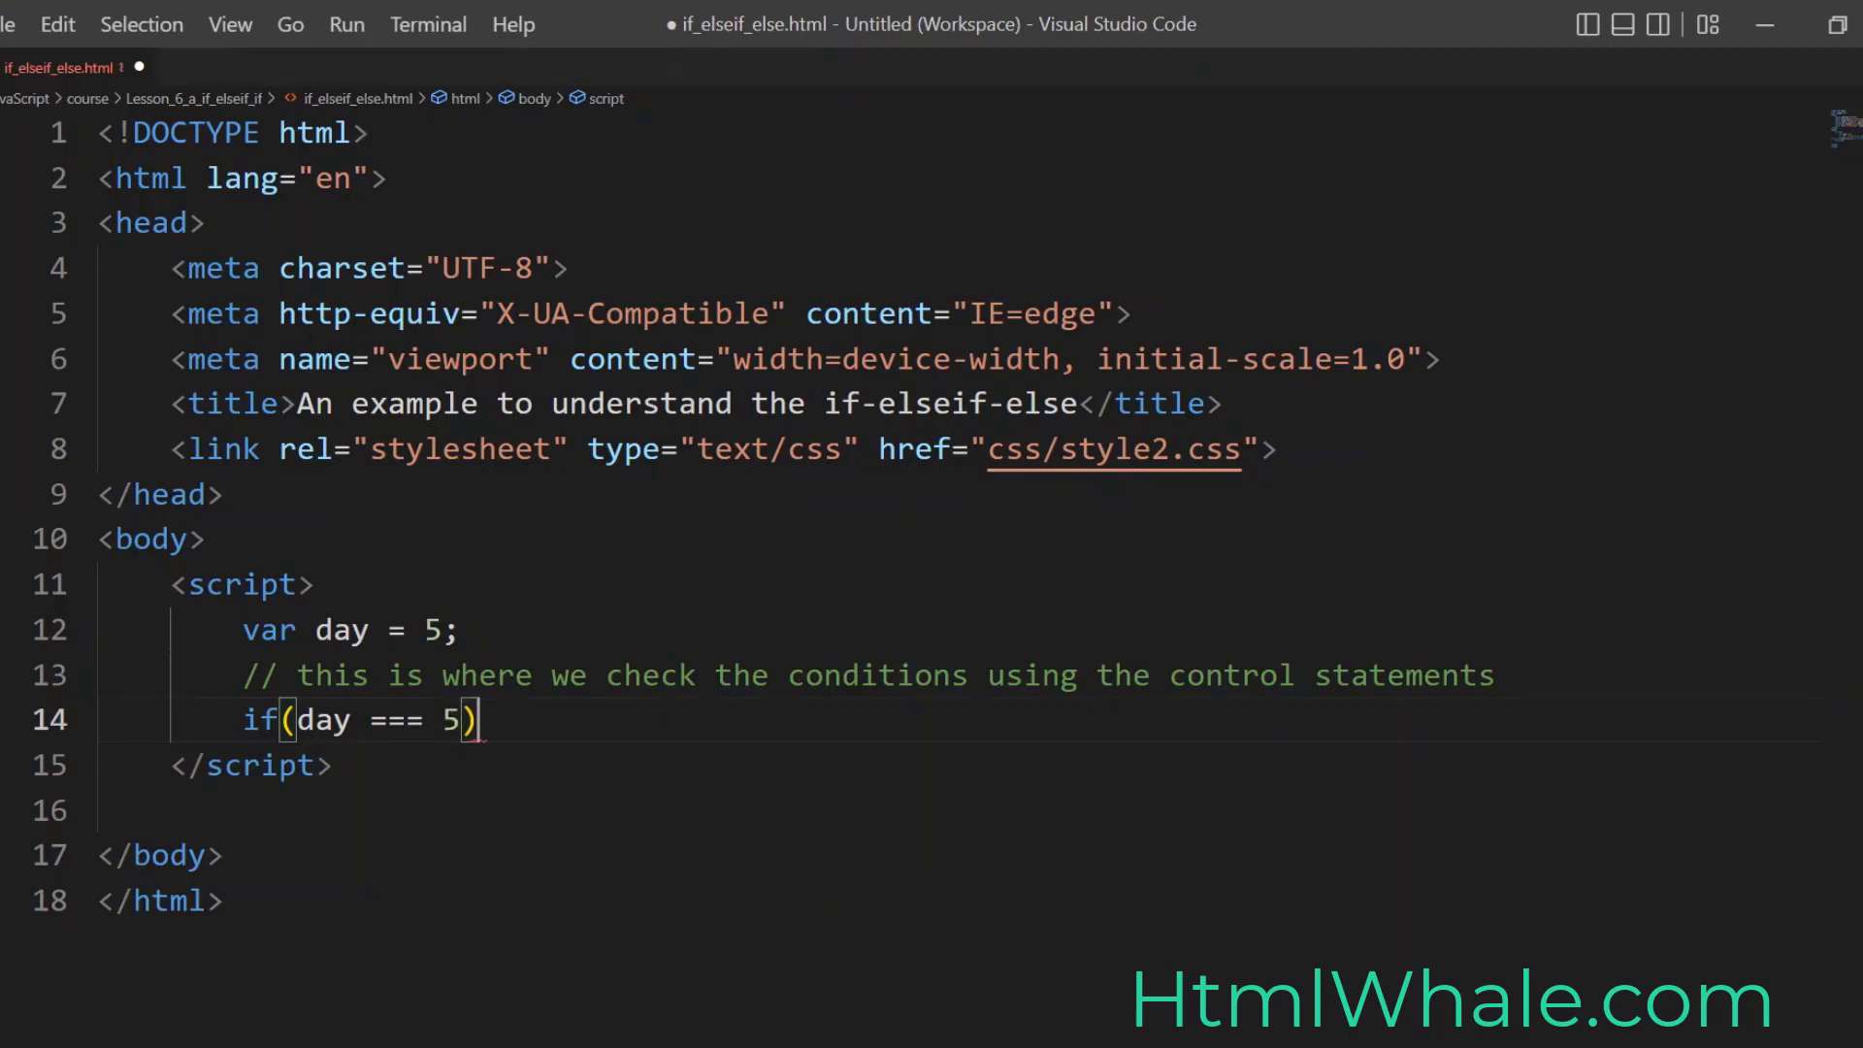
{"action": "type", "text": "{"}
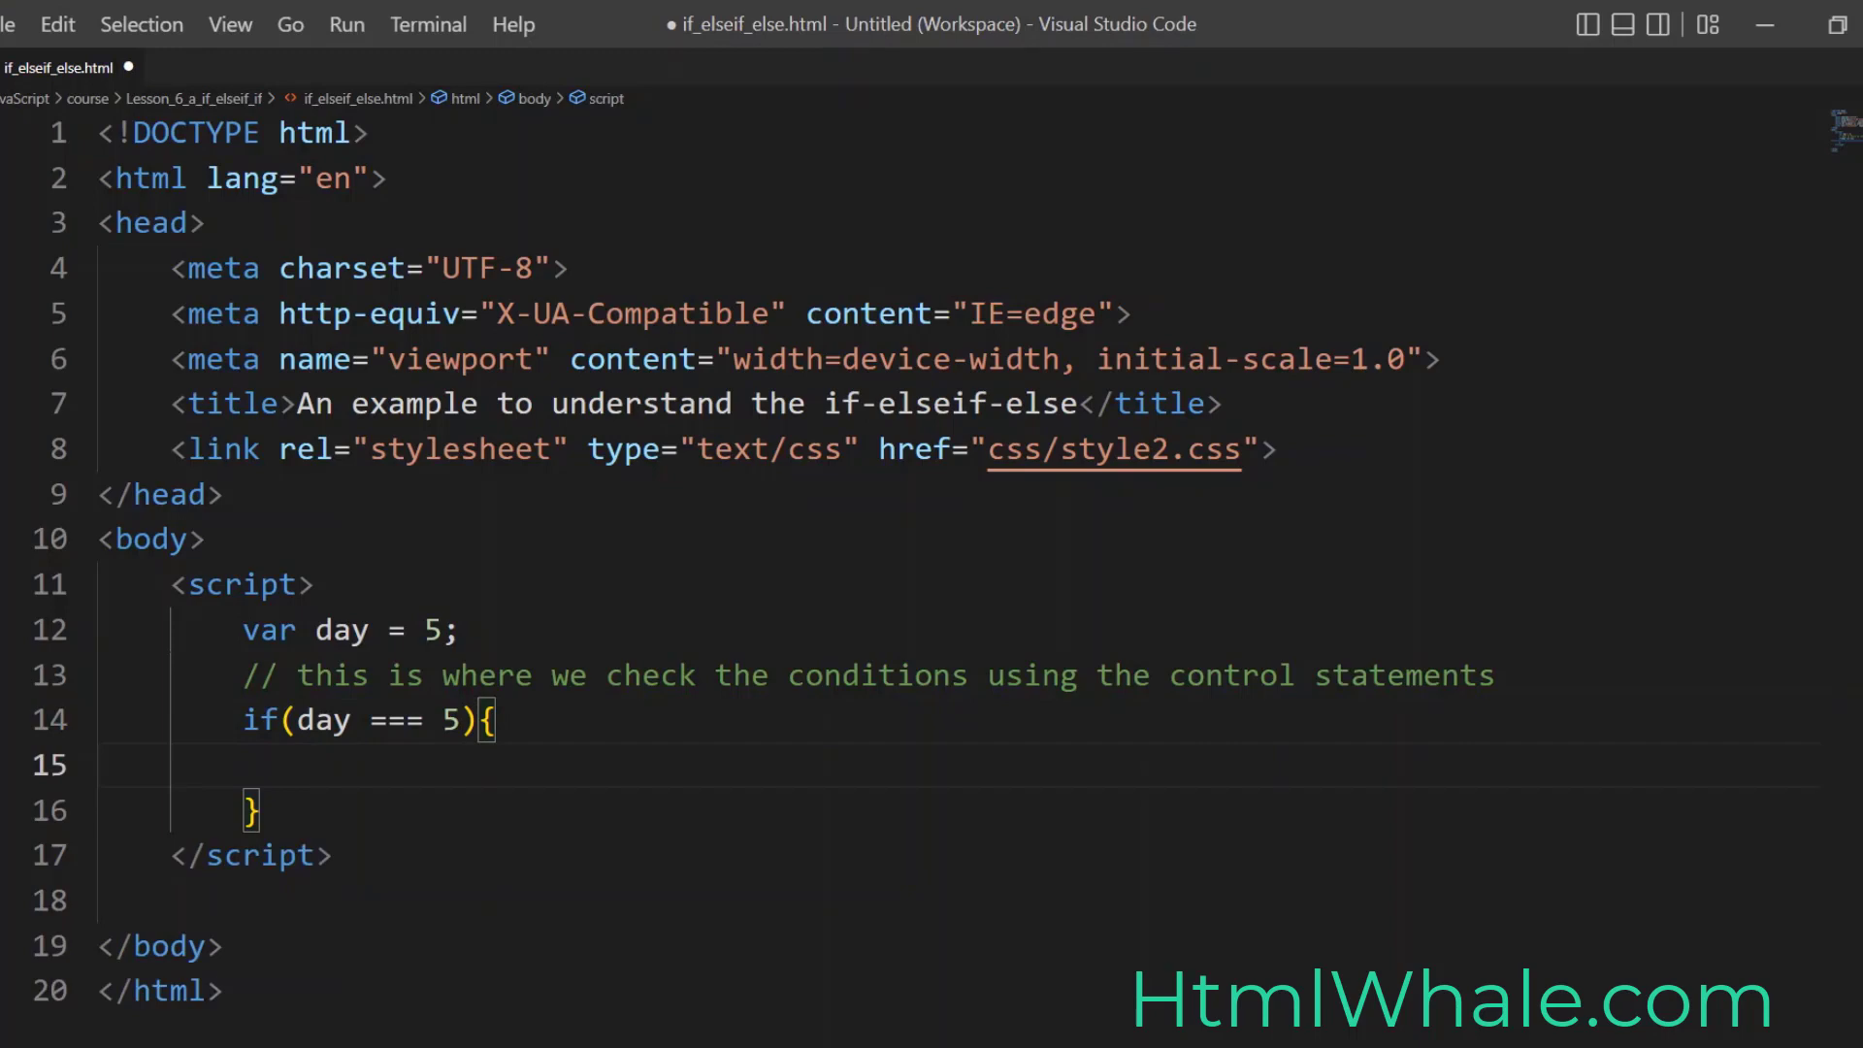
Step: Inside the if block, write var cost = 5*100+(5*100
{"action": "type", "text": "var cost ="}
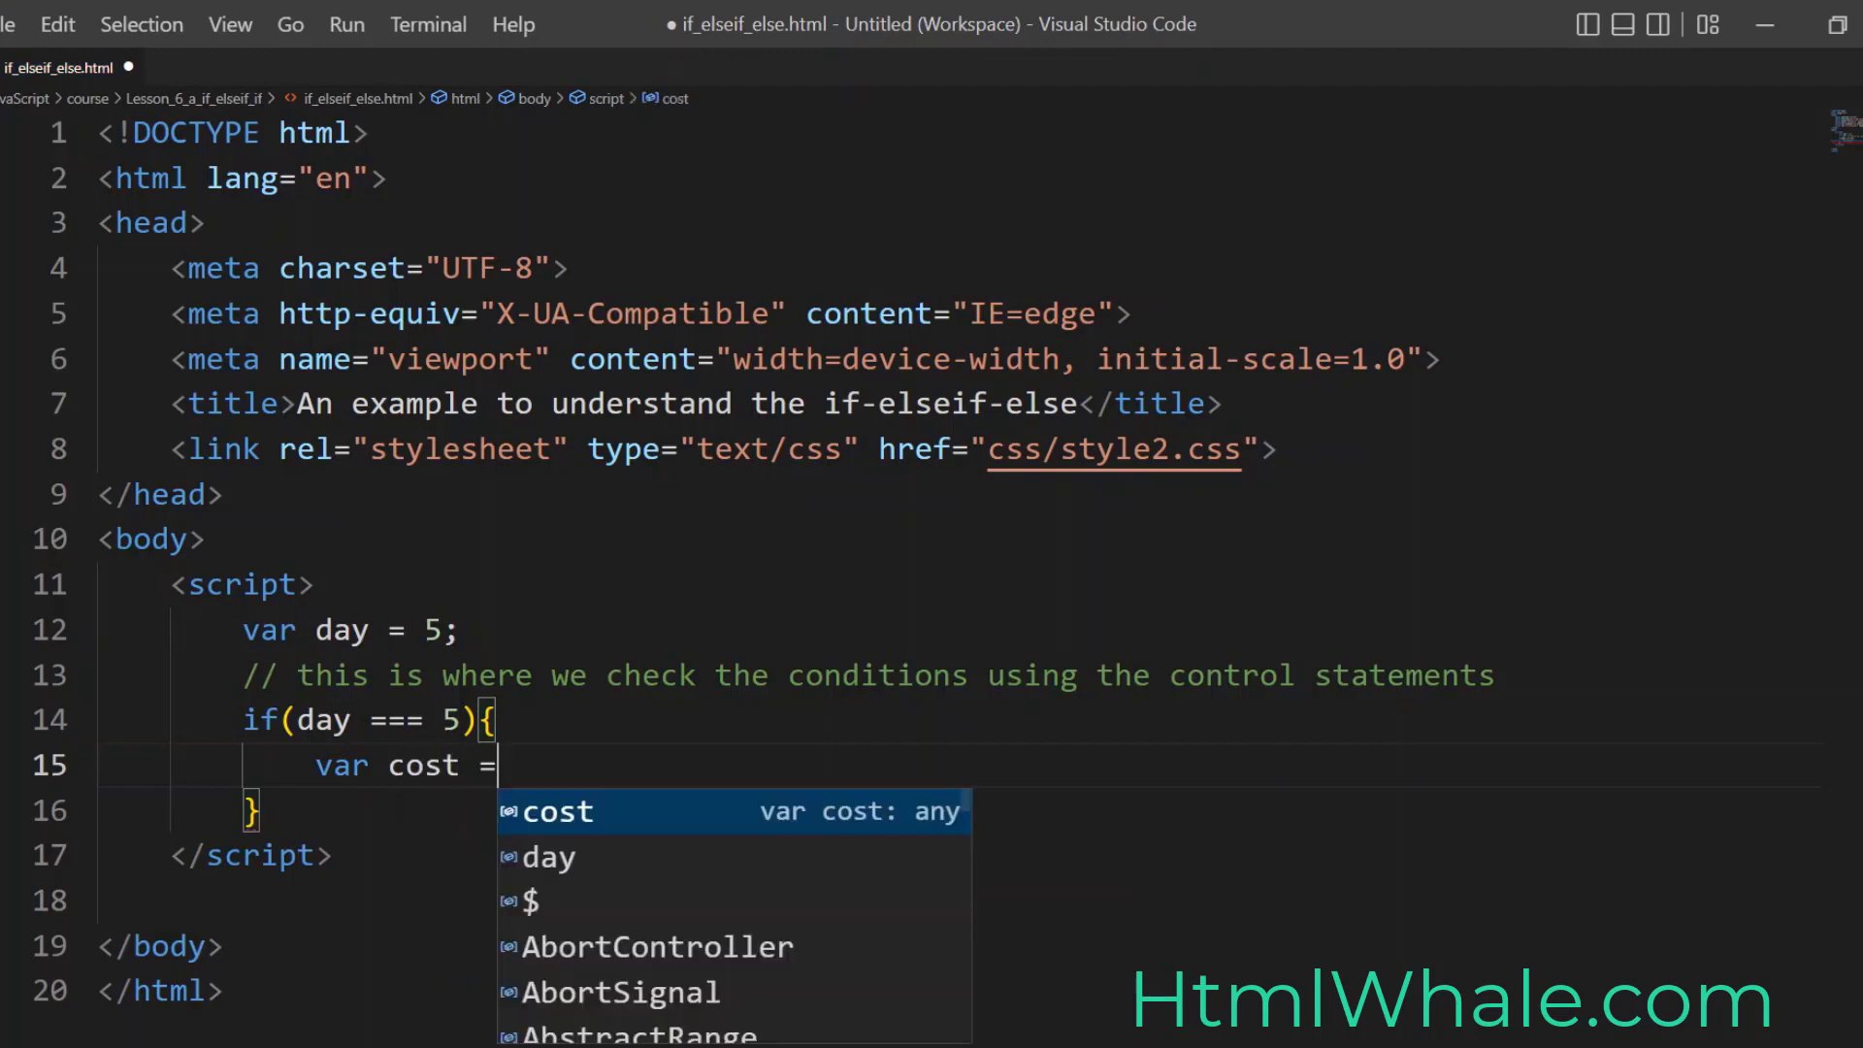
{"action": "key", "text": "Escape"}
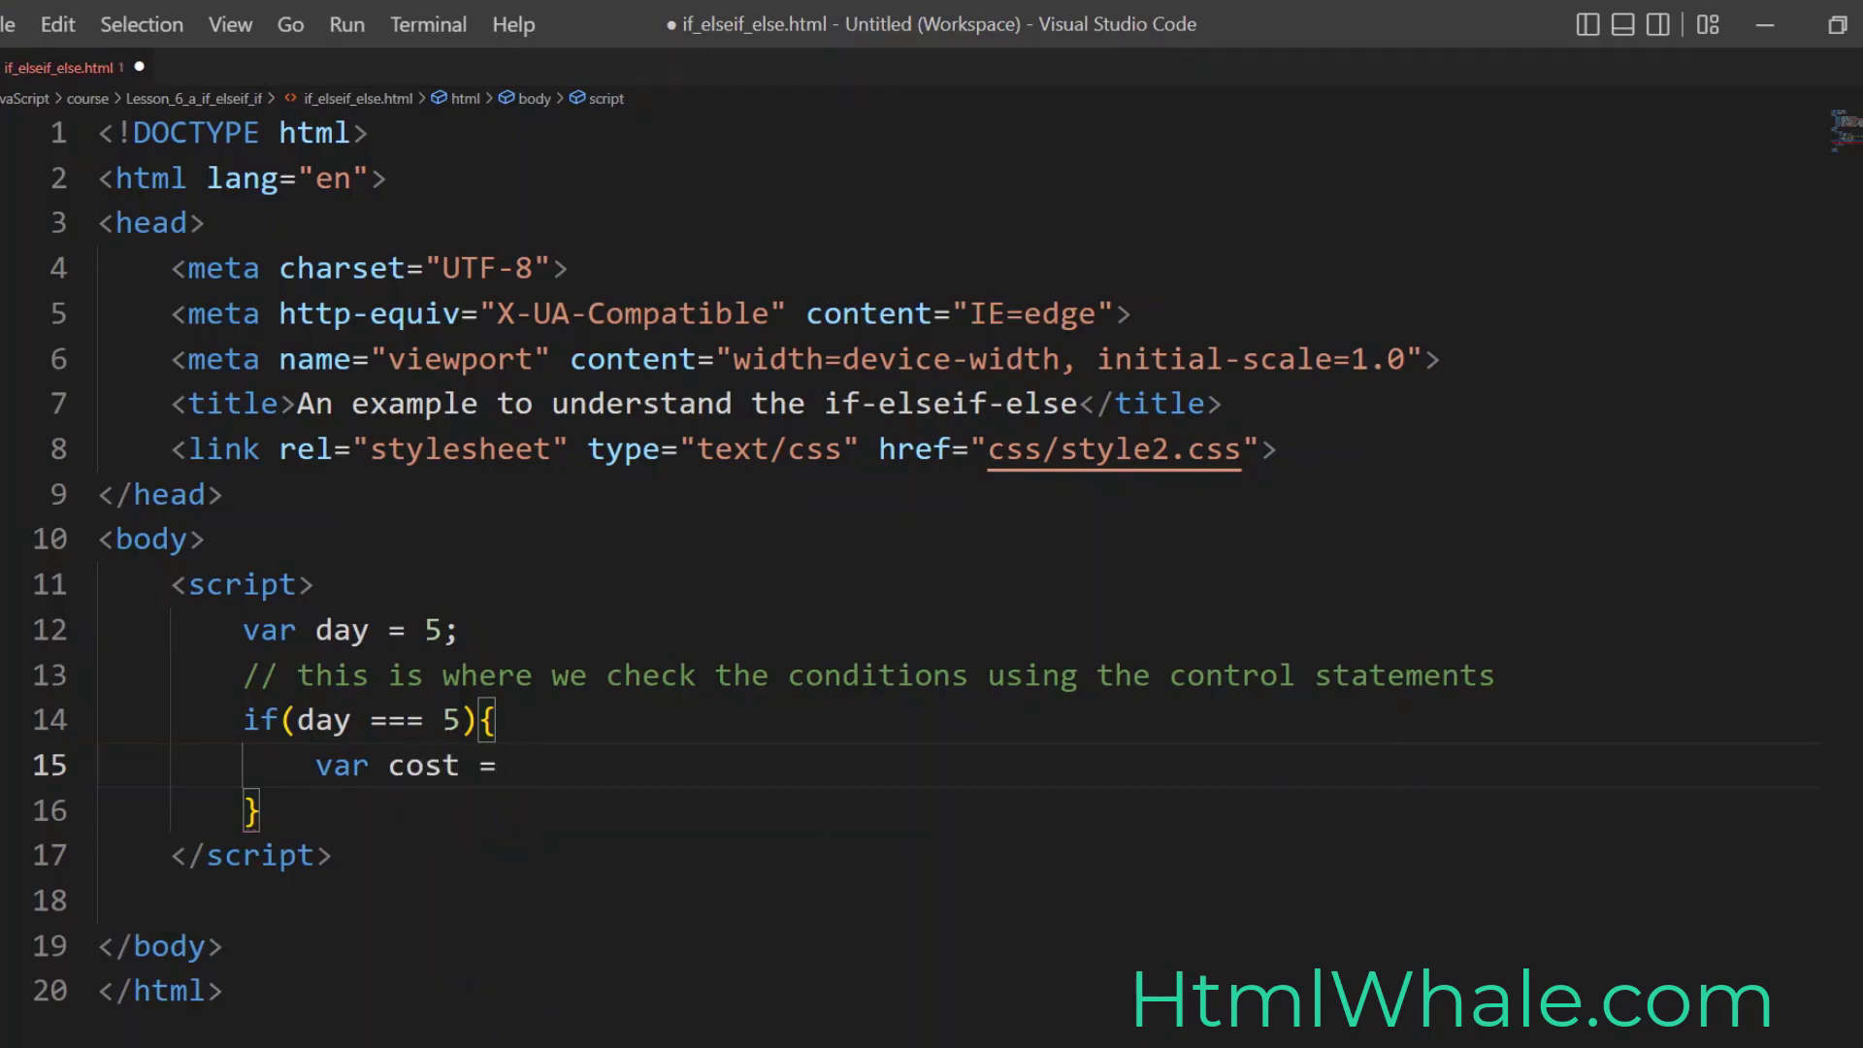
{"action": "type", "text": "5*"}
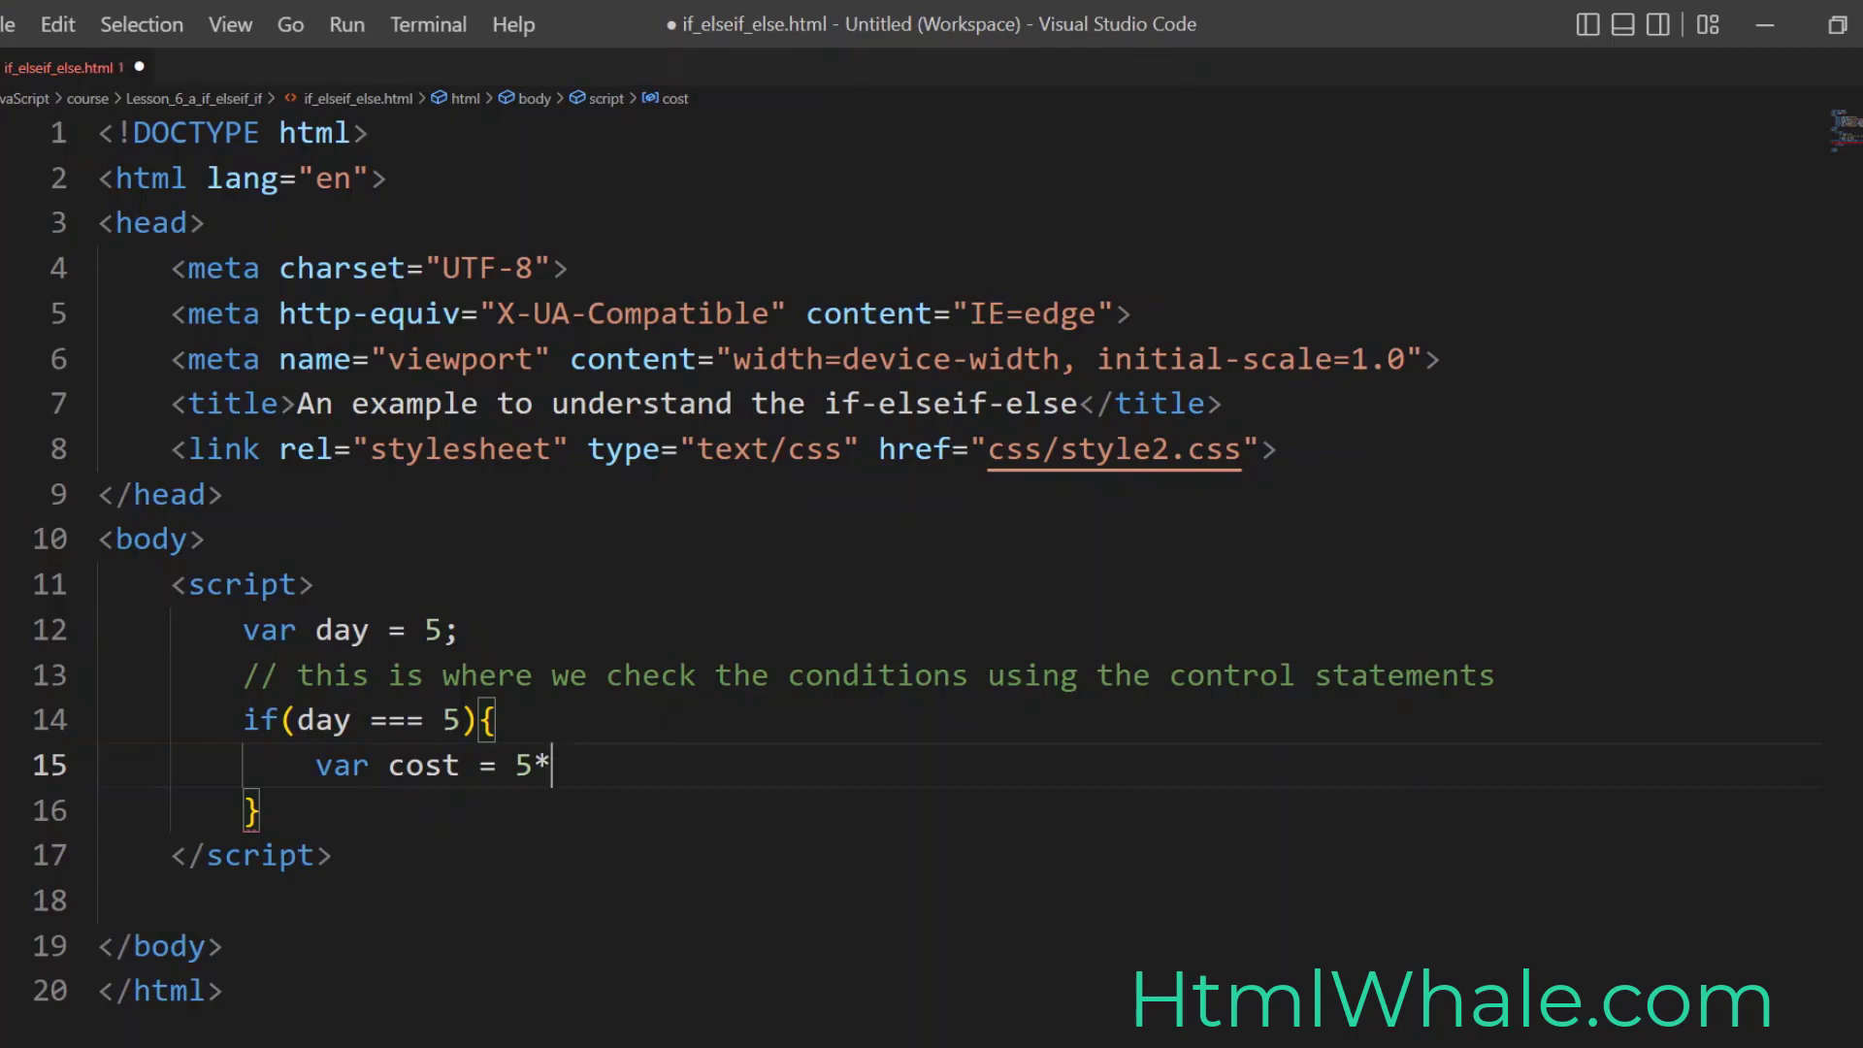
{"action": "type", "text": "100"}
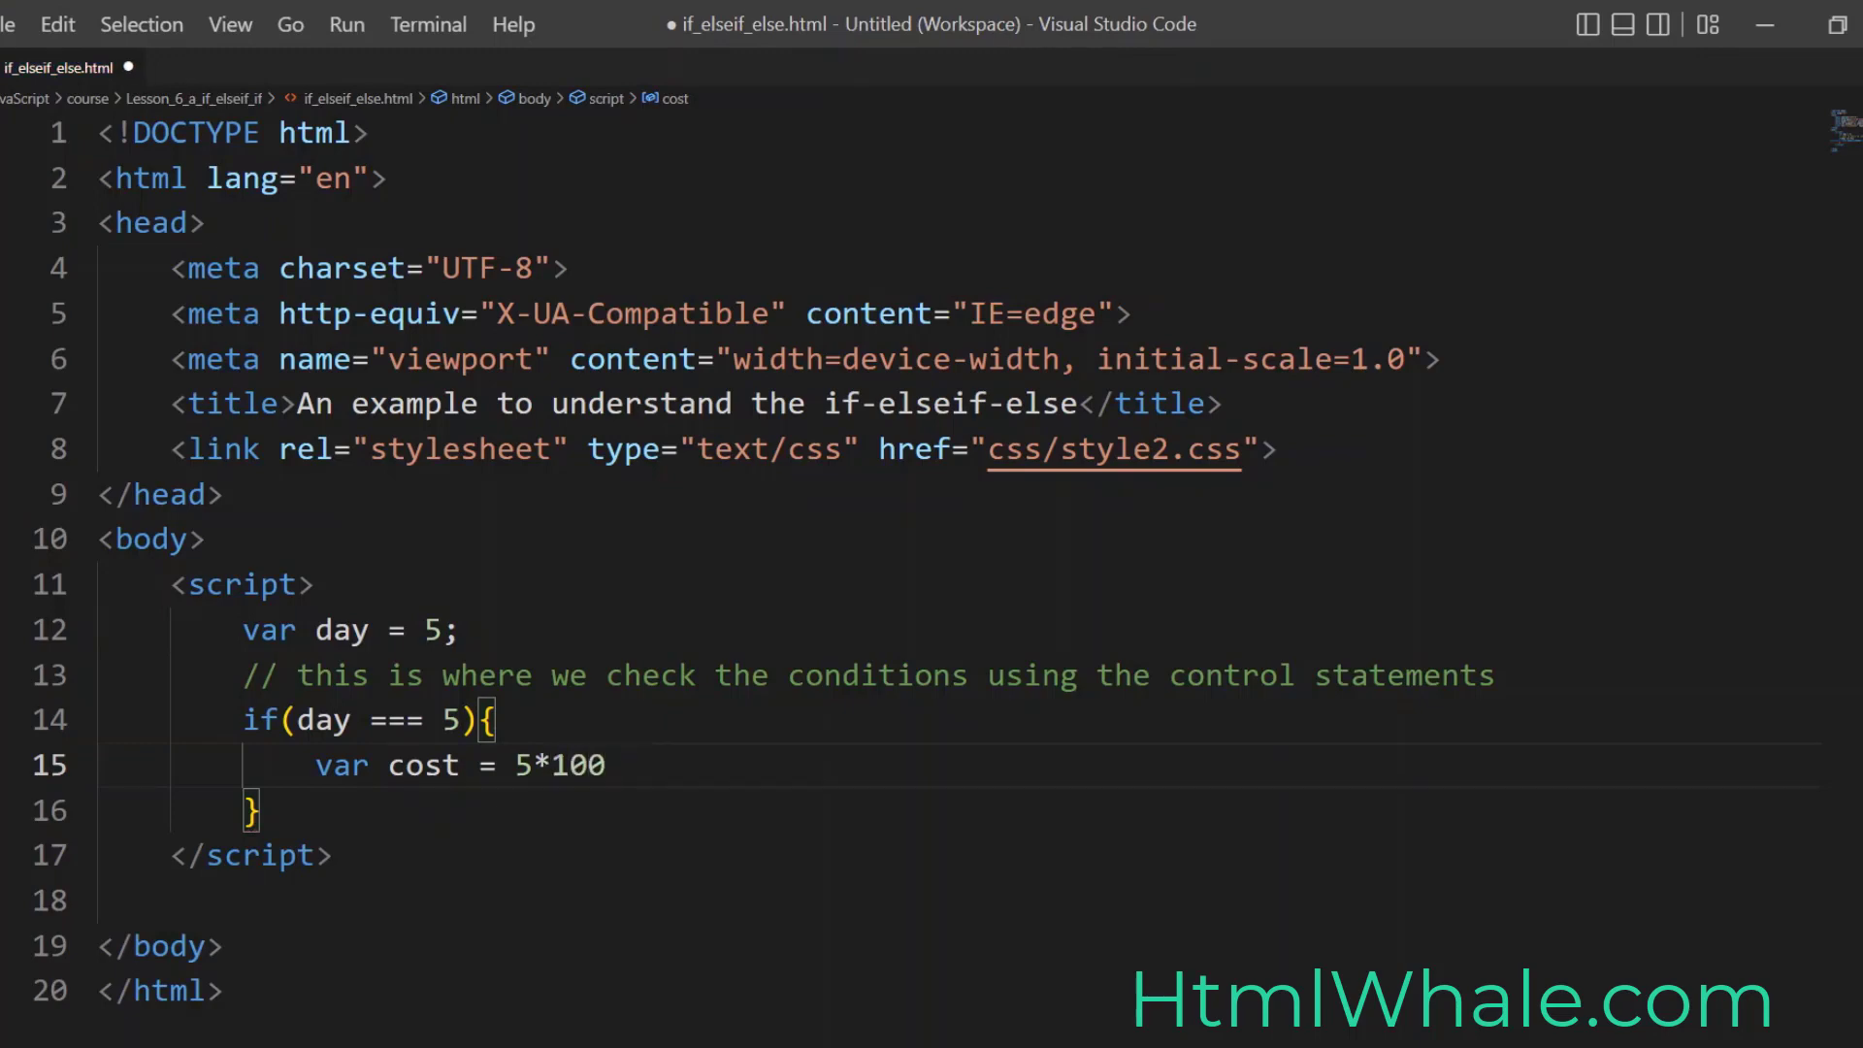
{"action": "type", "text": "+"}
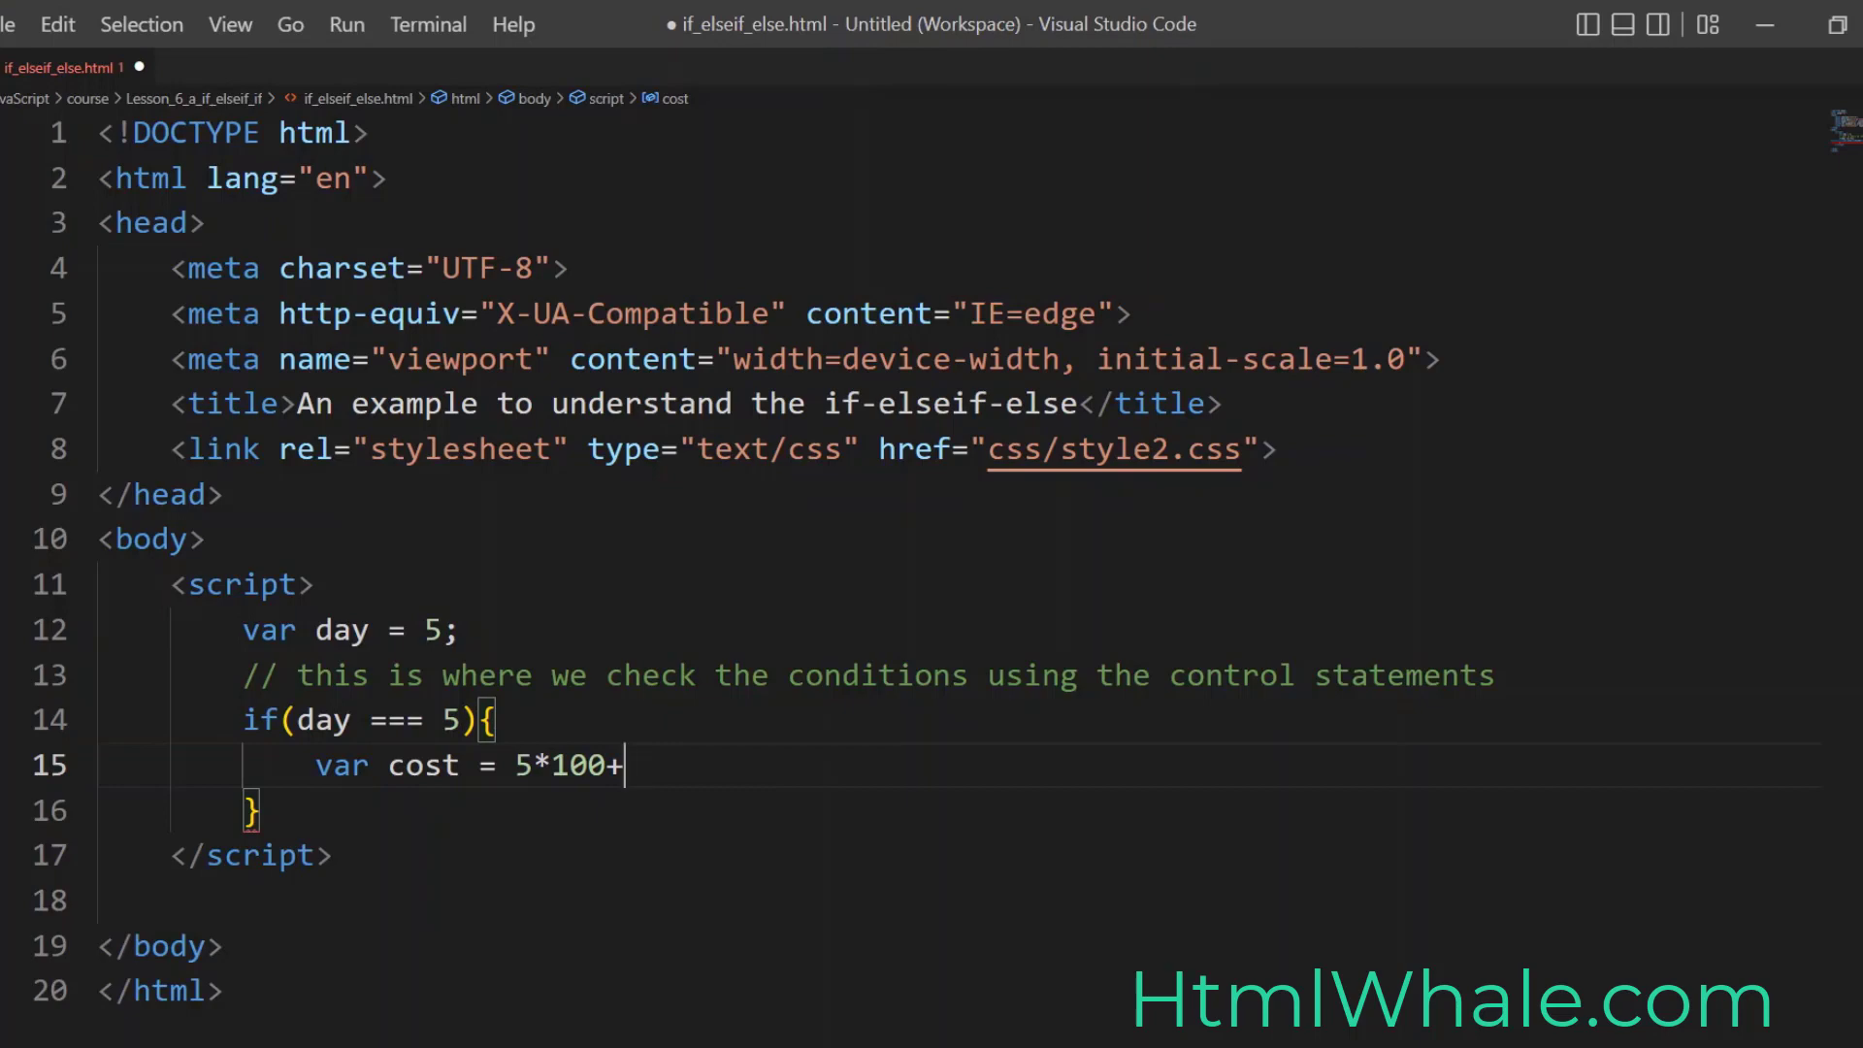
{"action": "type", "text": "("}
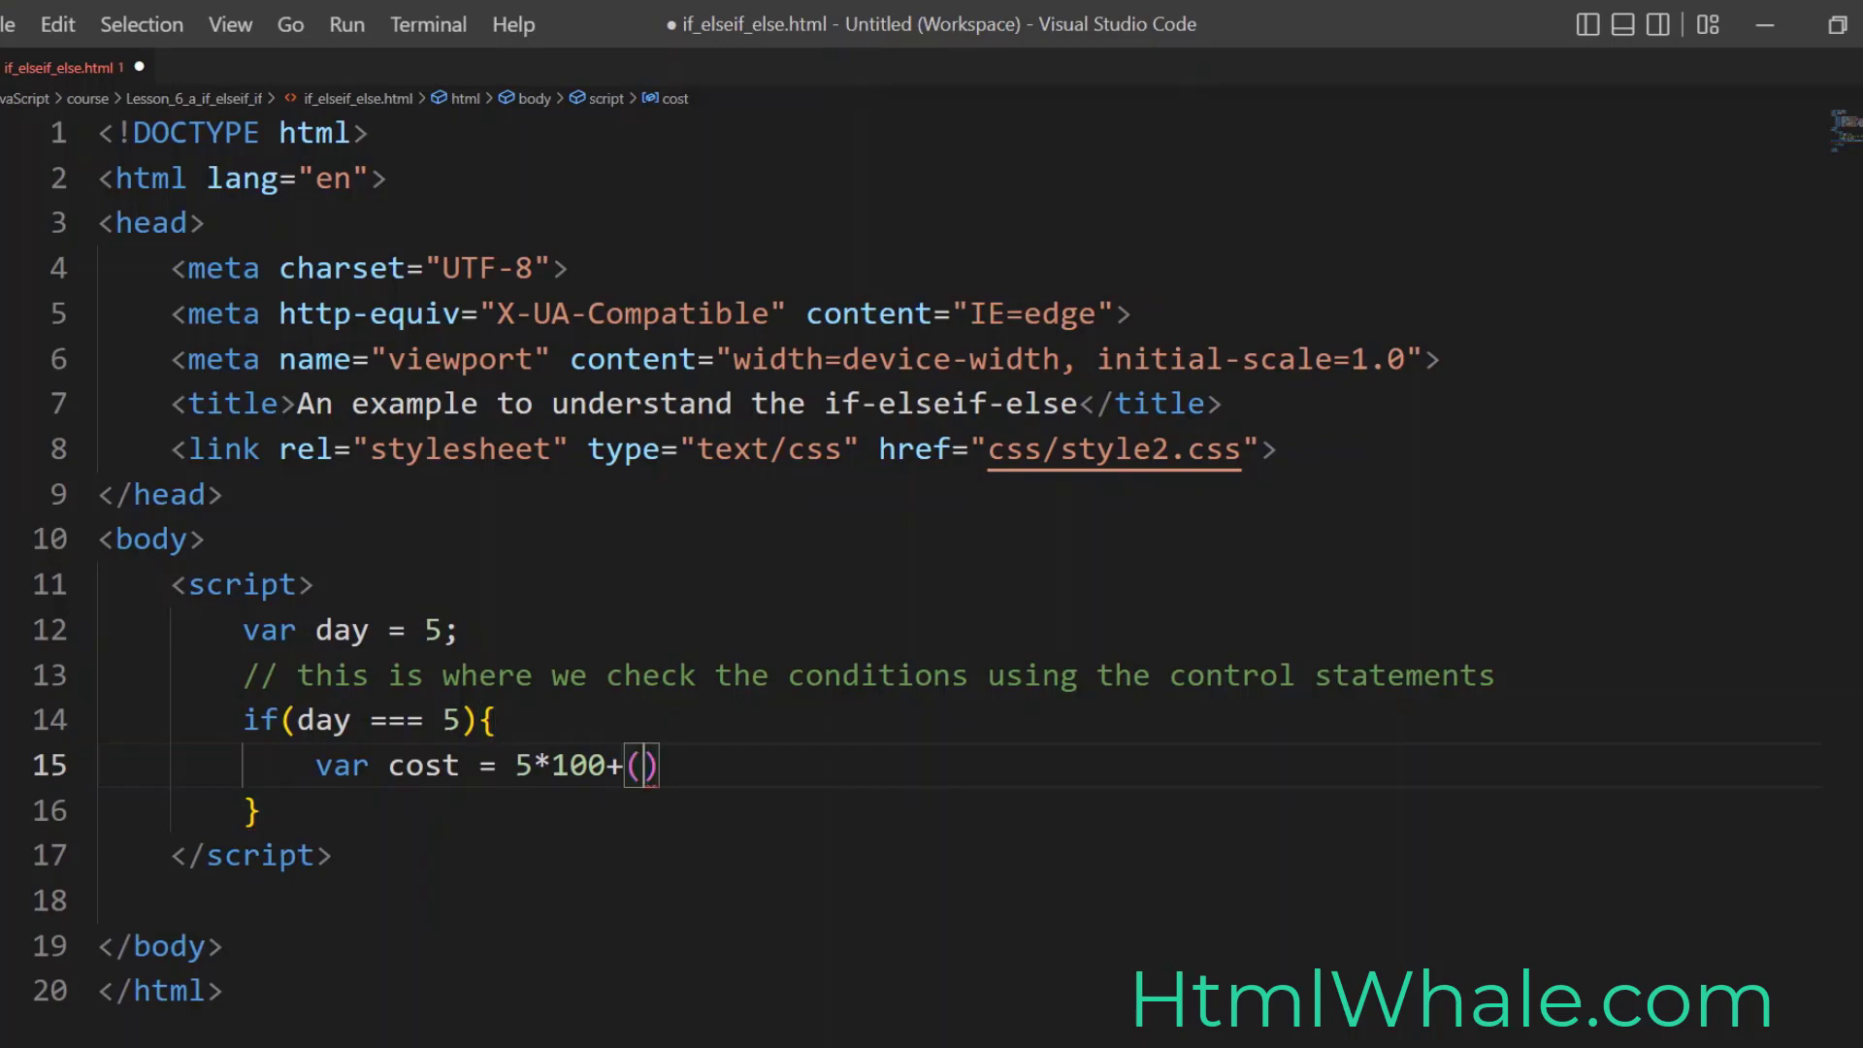
{"action": "type", "text": "5*"}
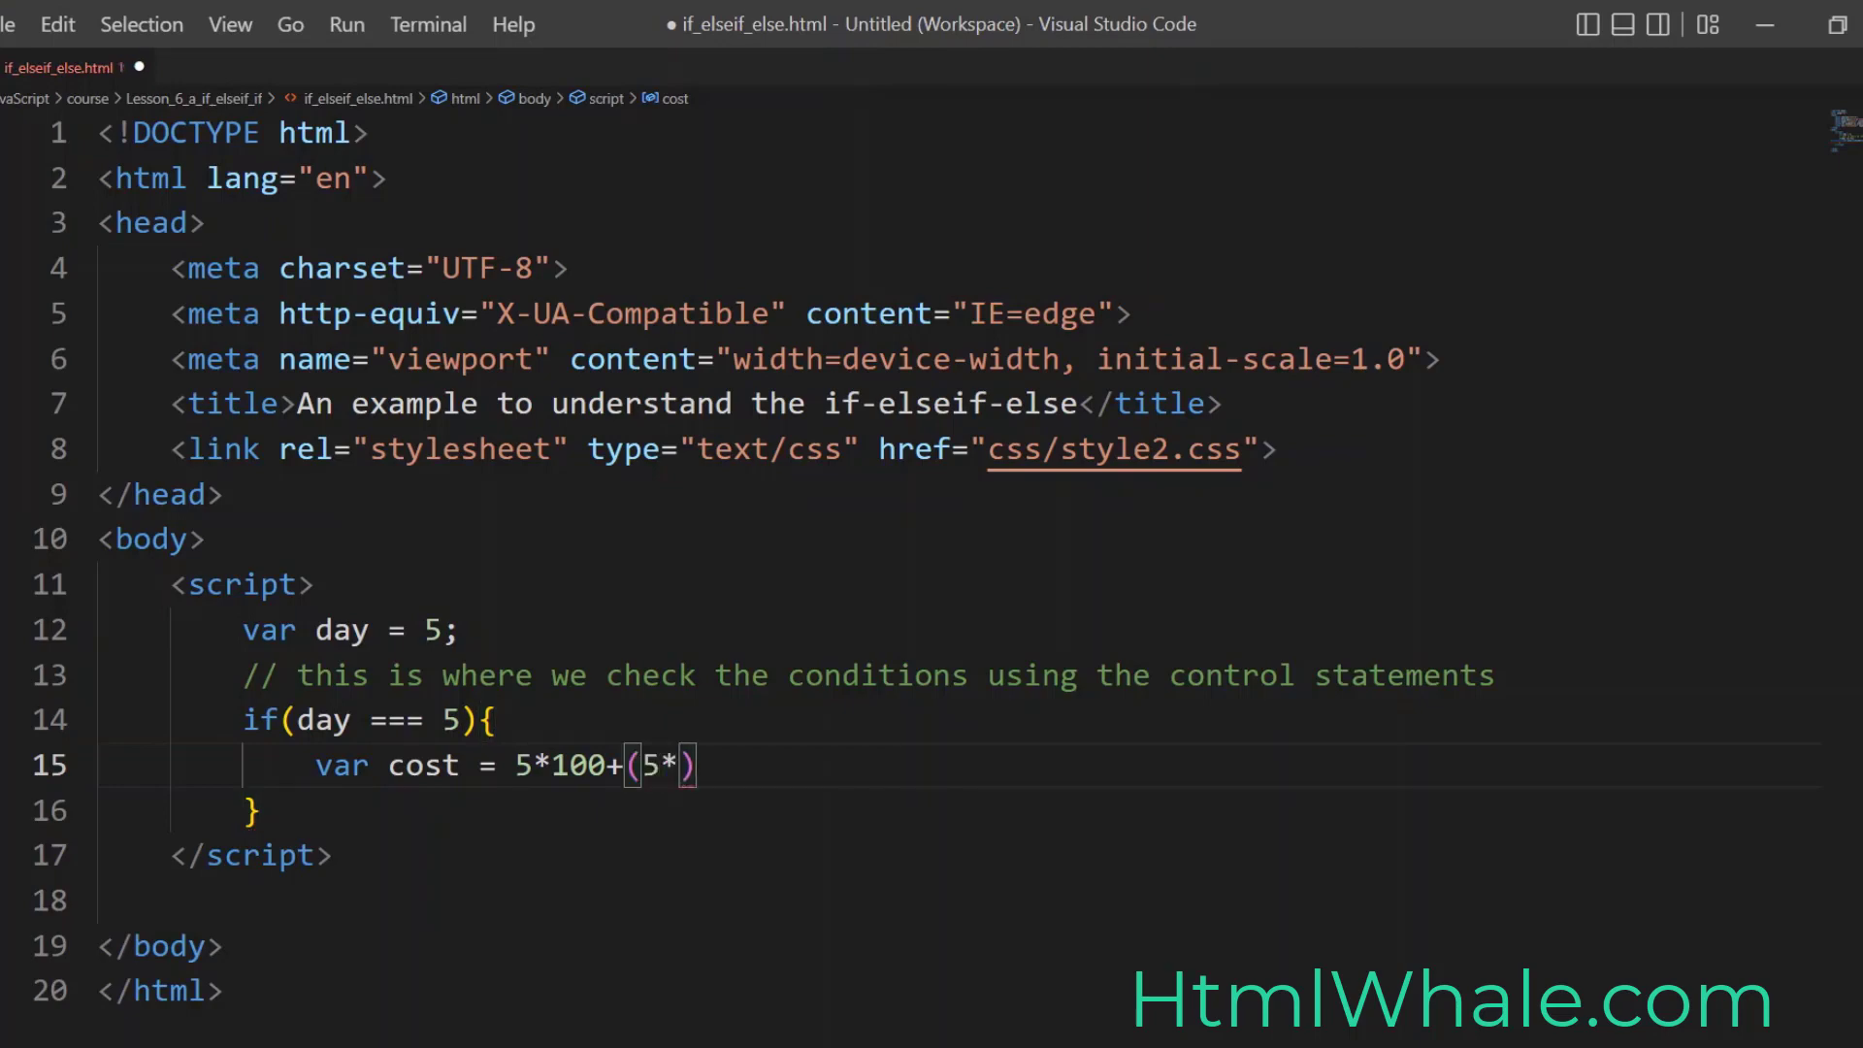
{"action": "type", "text": "100"}
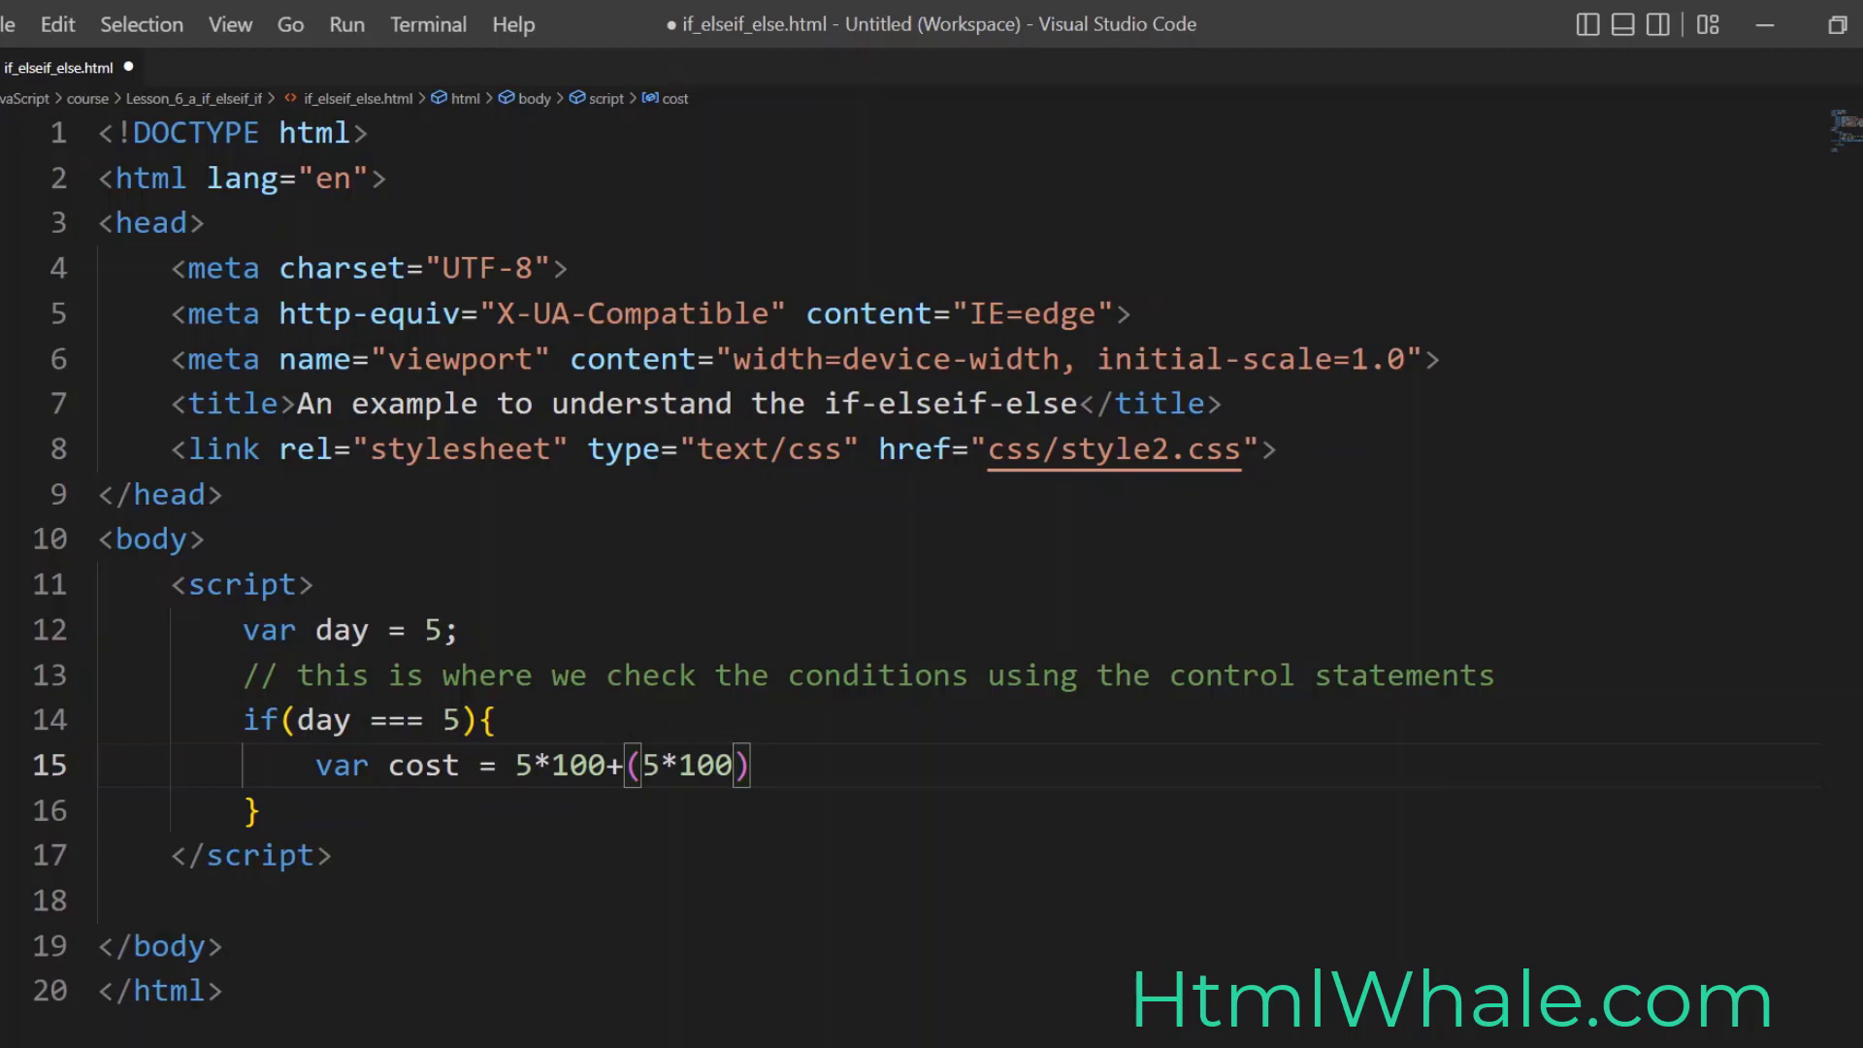
Step: Complete the cost expression as 5*100+(5*100*0.02)
{"action": "type", "text": "*0"}
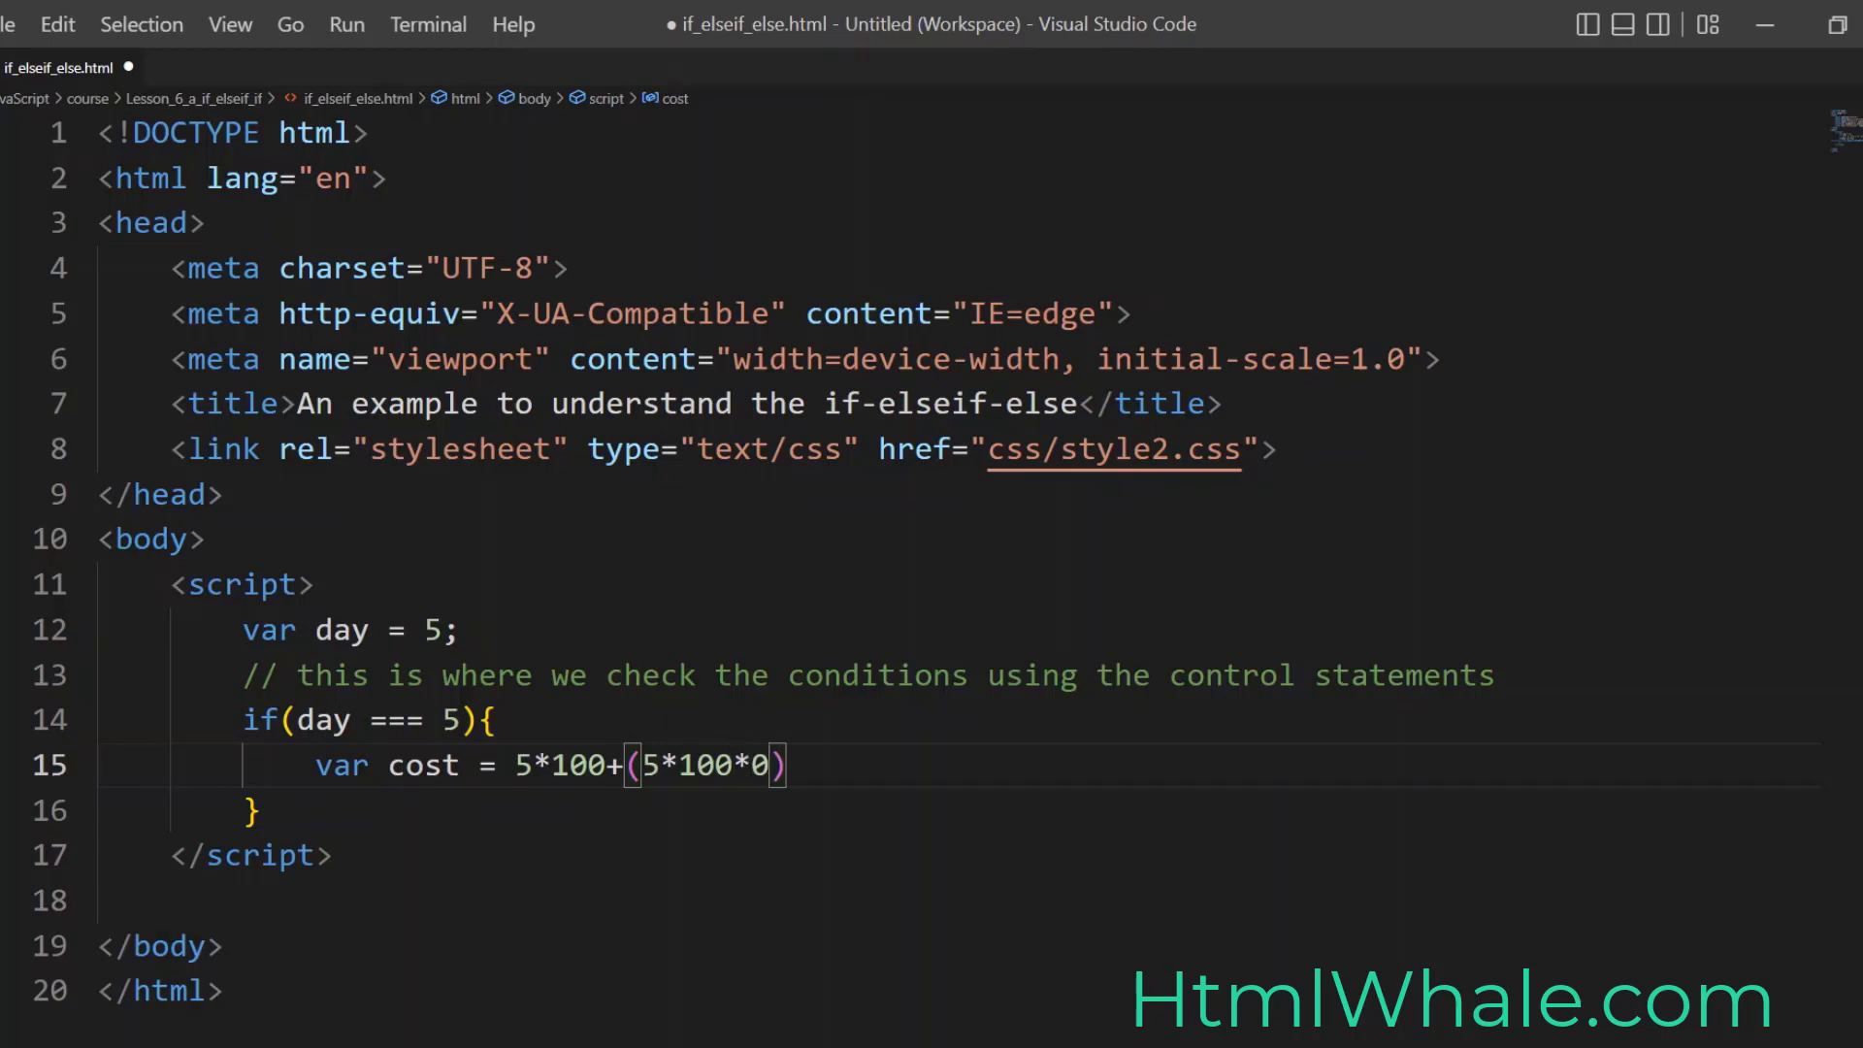
{"action": "type", "text": "."}
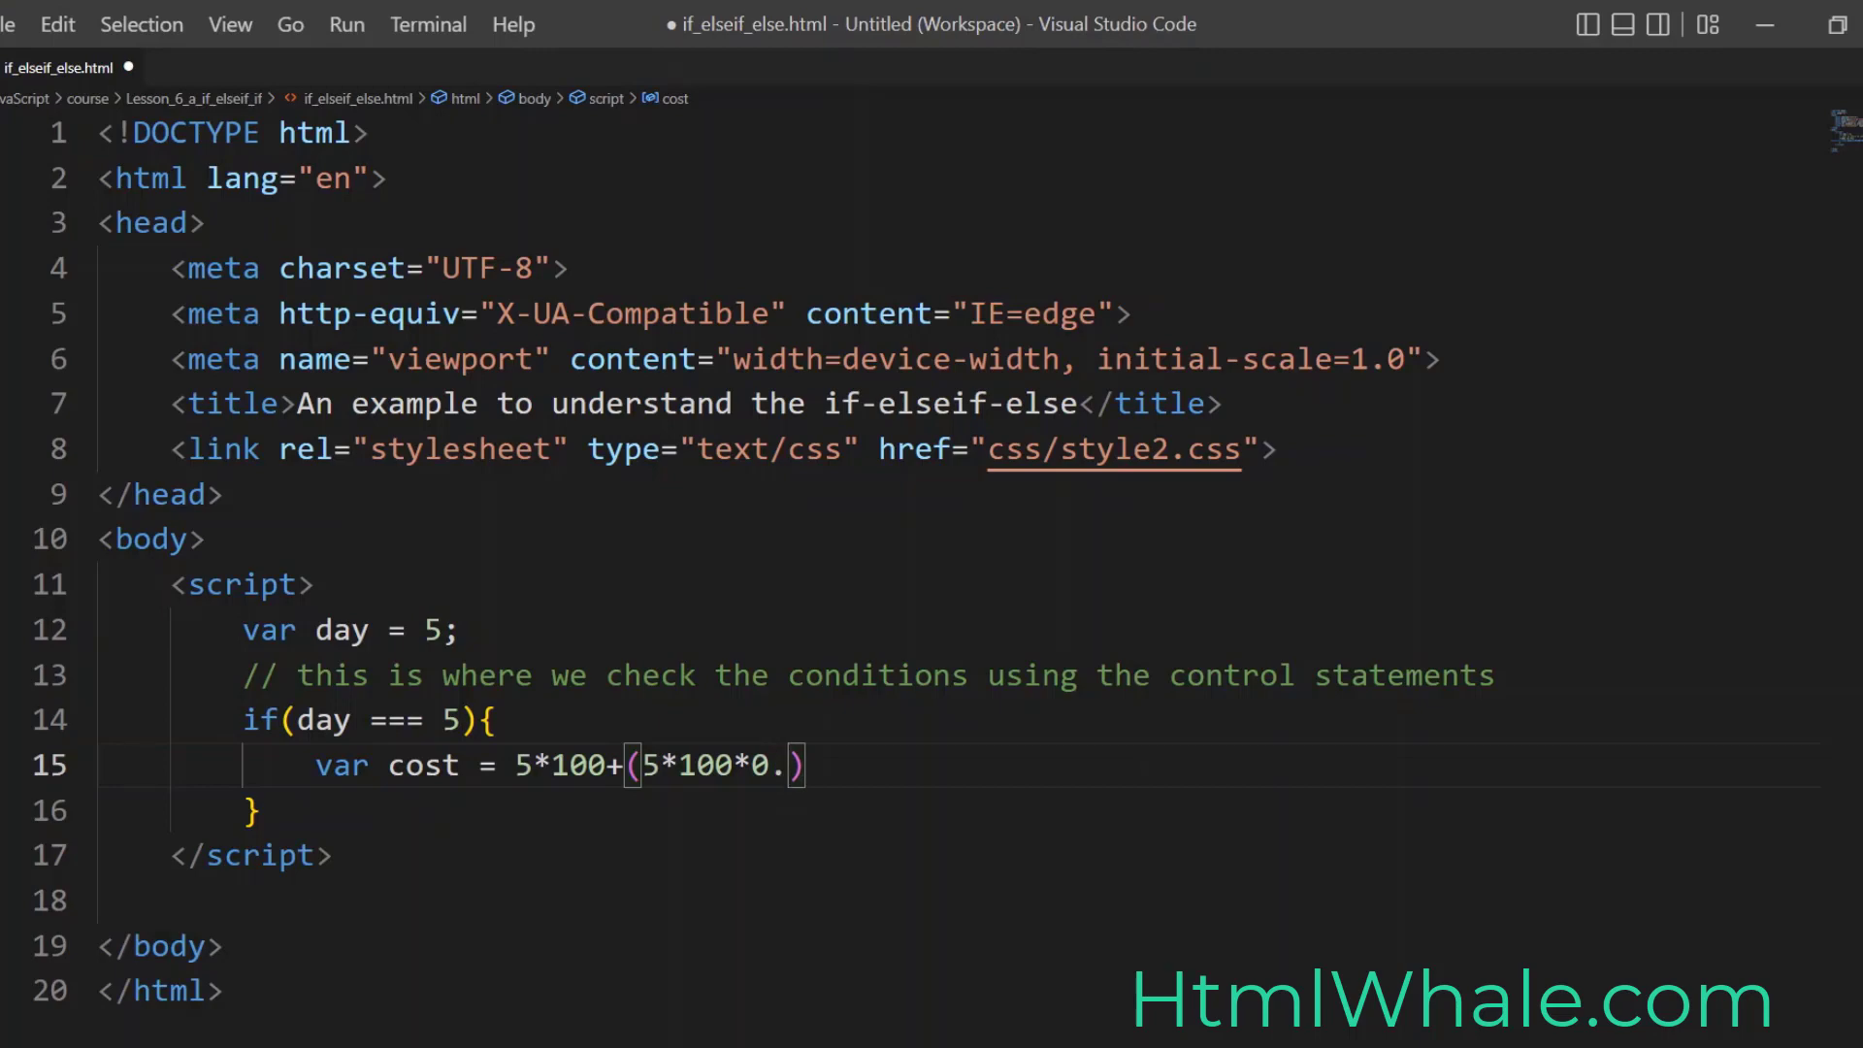
{"action": "type", "text": "02"}
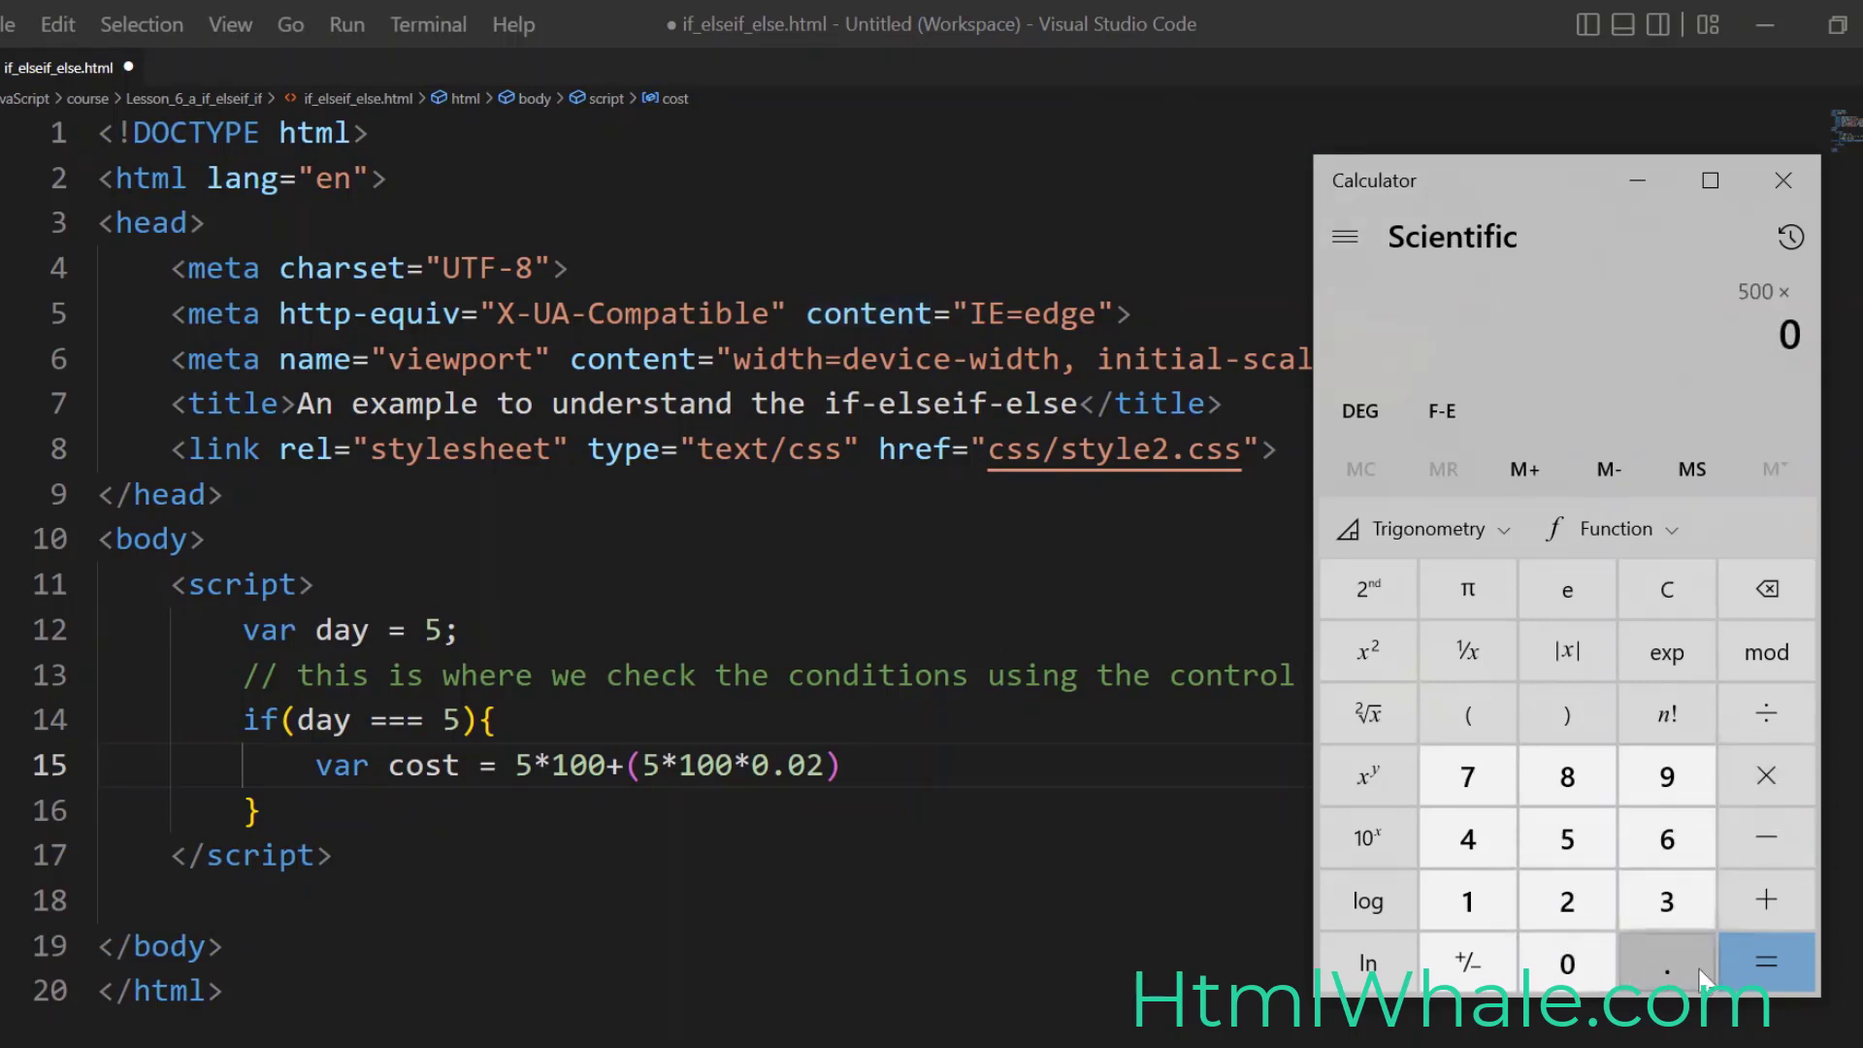
Step: Check 500 × 0.02 = 10 in Windows Calculator and close it
{"action": "left_click", "coordinate": [1766, 964]}
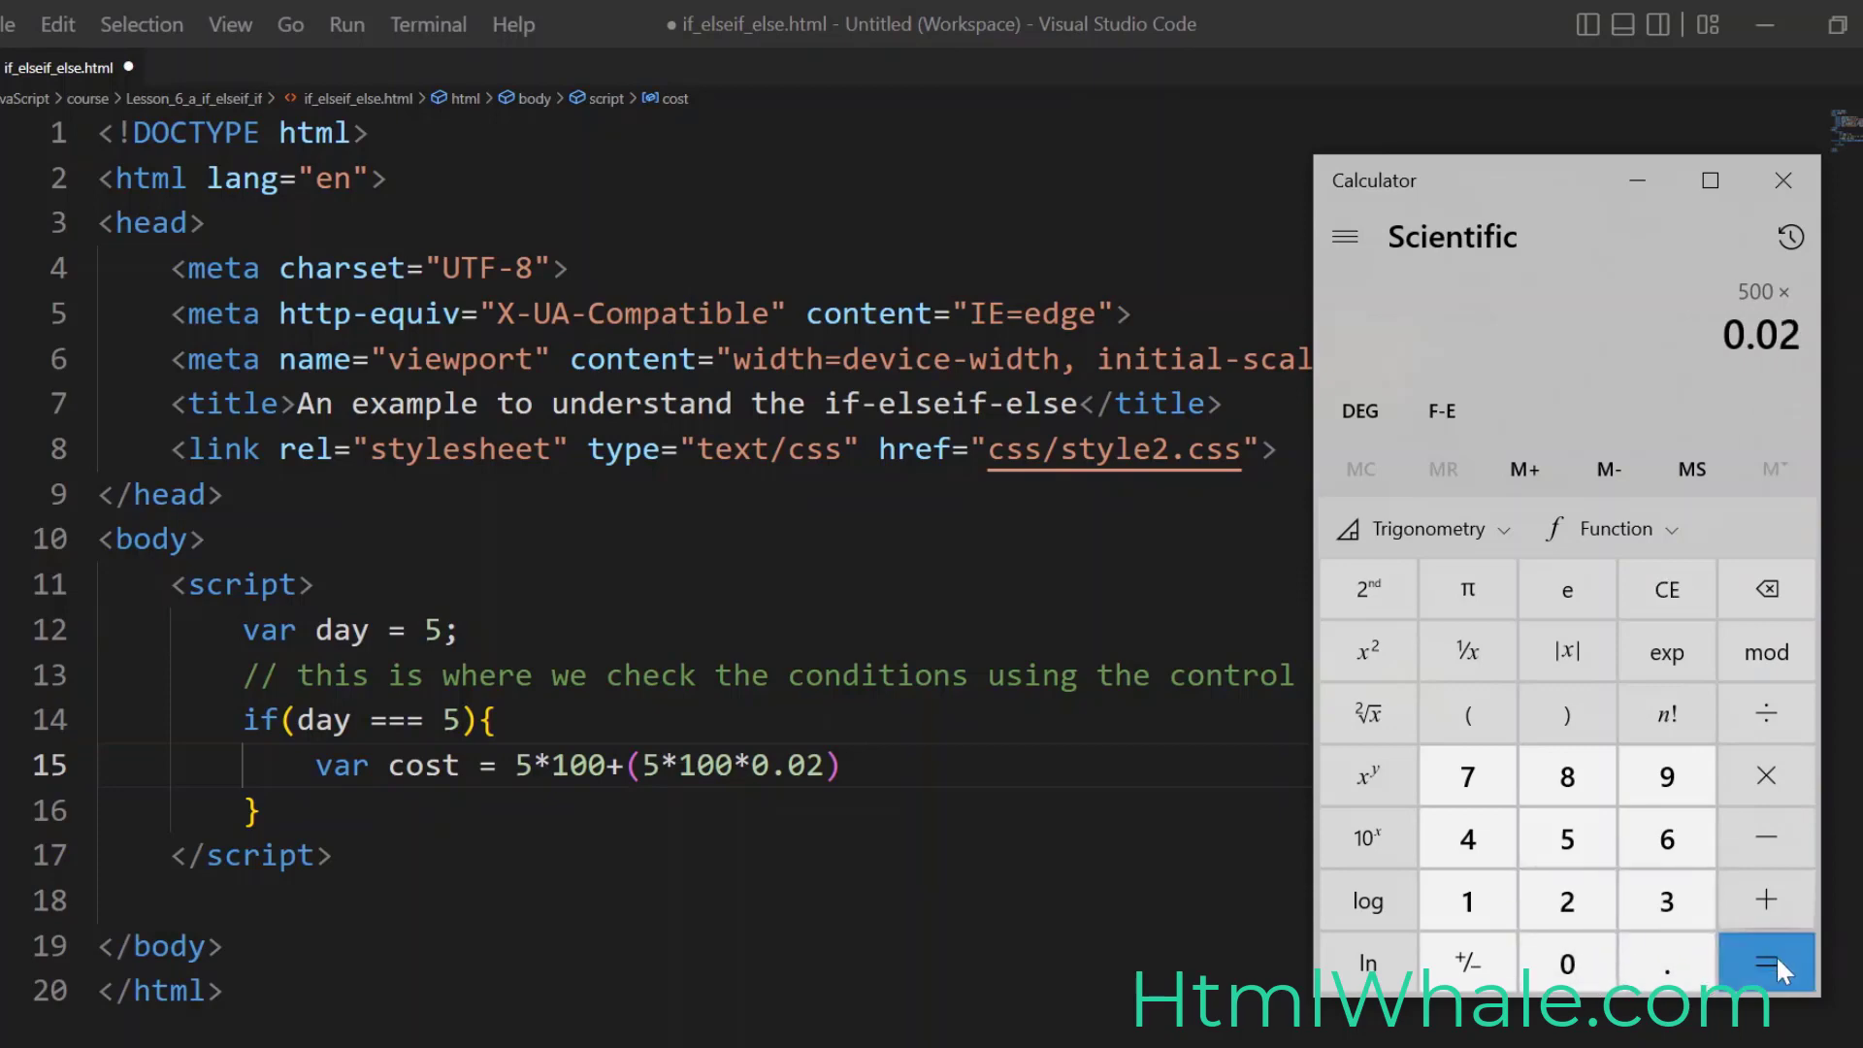
{"action": "left_click", "coordinate": [1765, 963]}
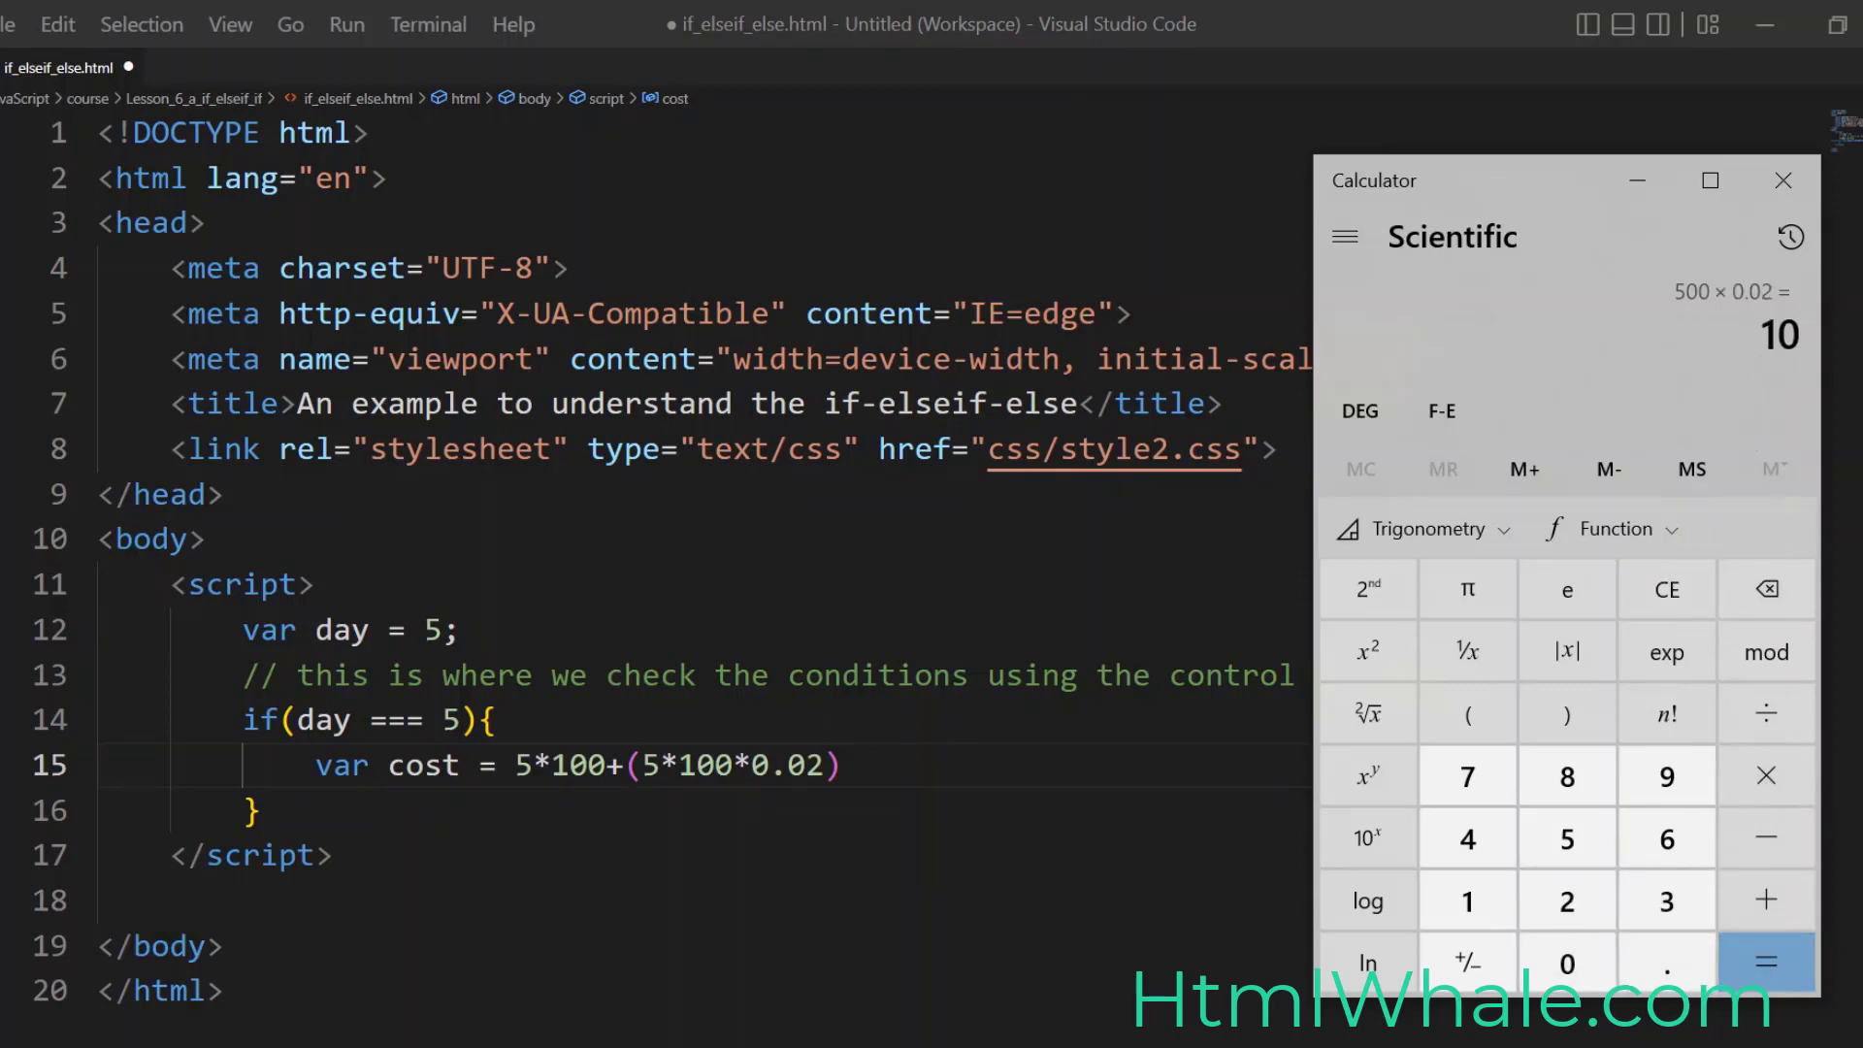
{"action": "mouse_move", "coordinate": [1714, 379]}
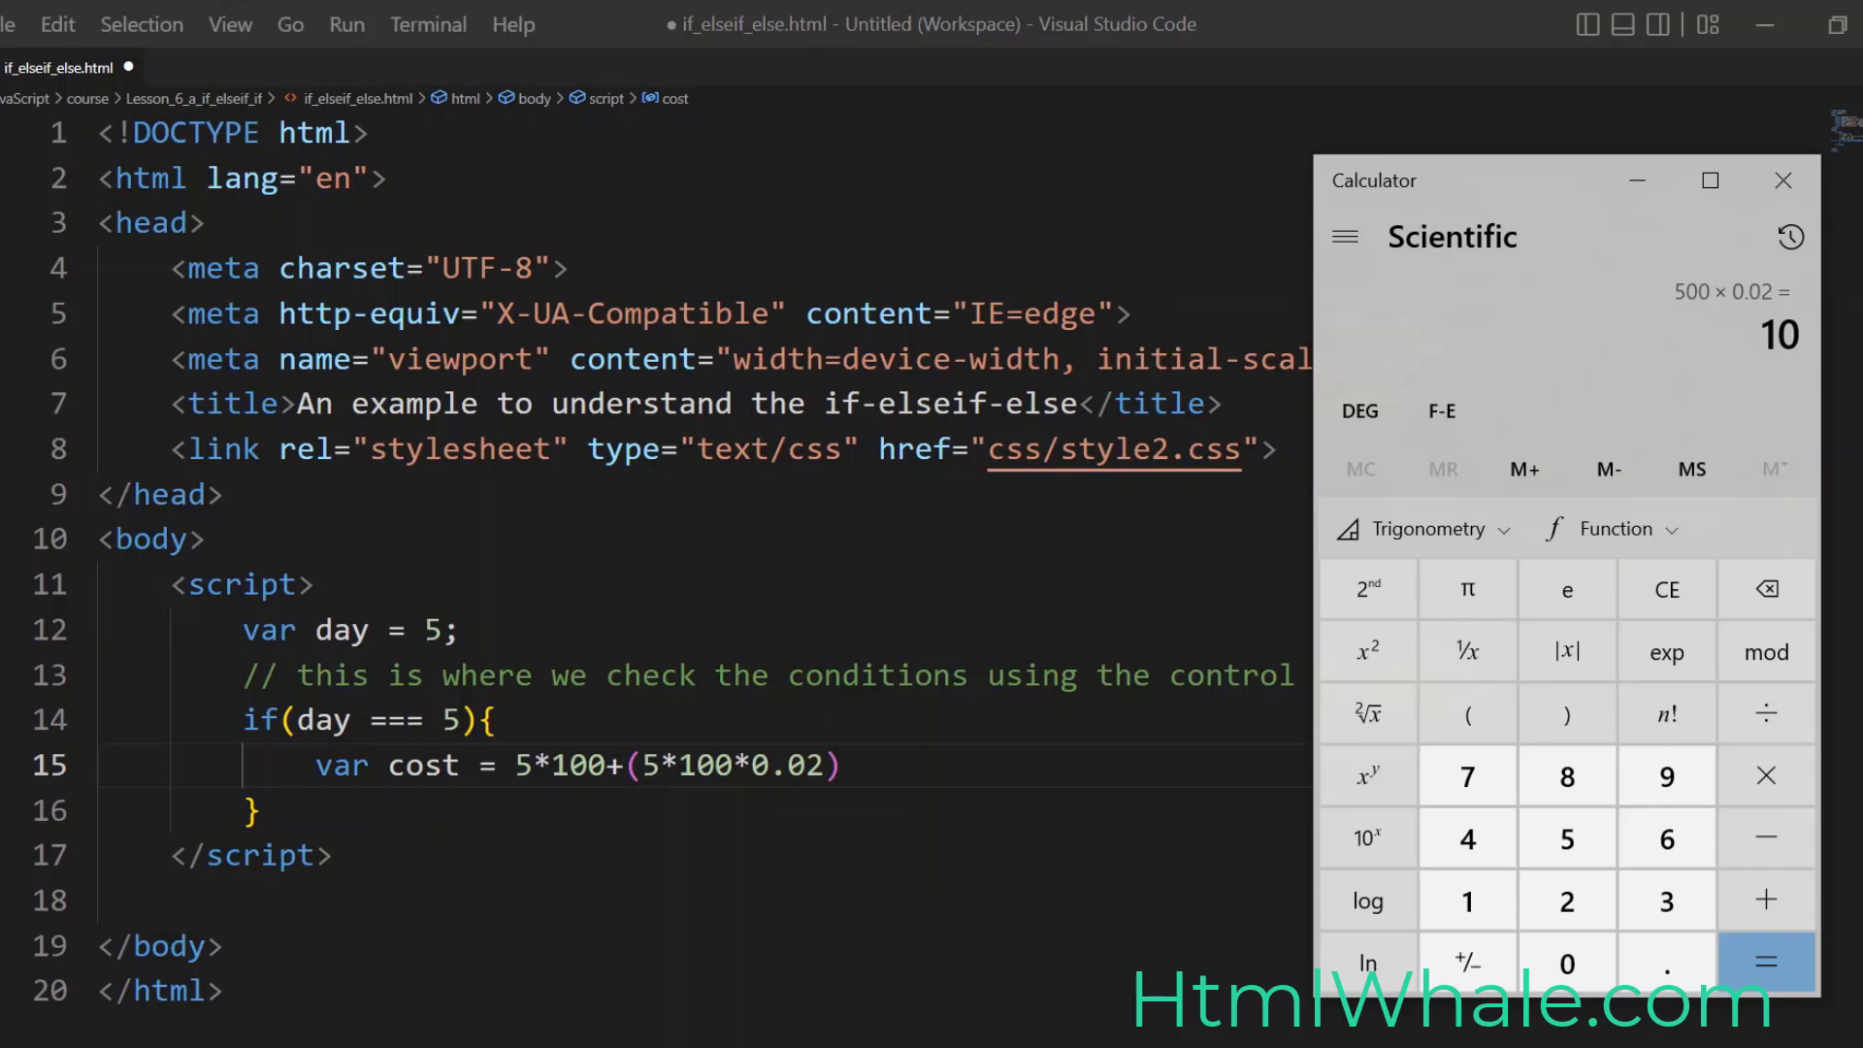
{"action": "left_click", "coordinate": [1781, 179]}
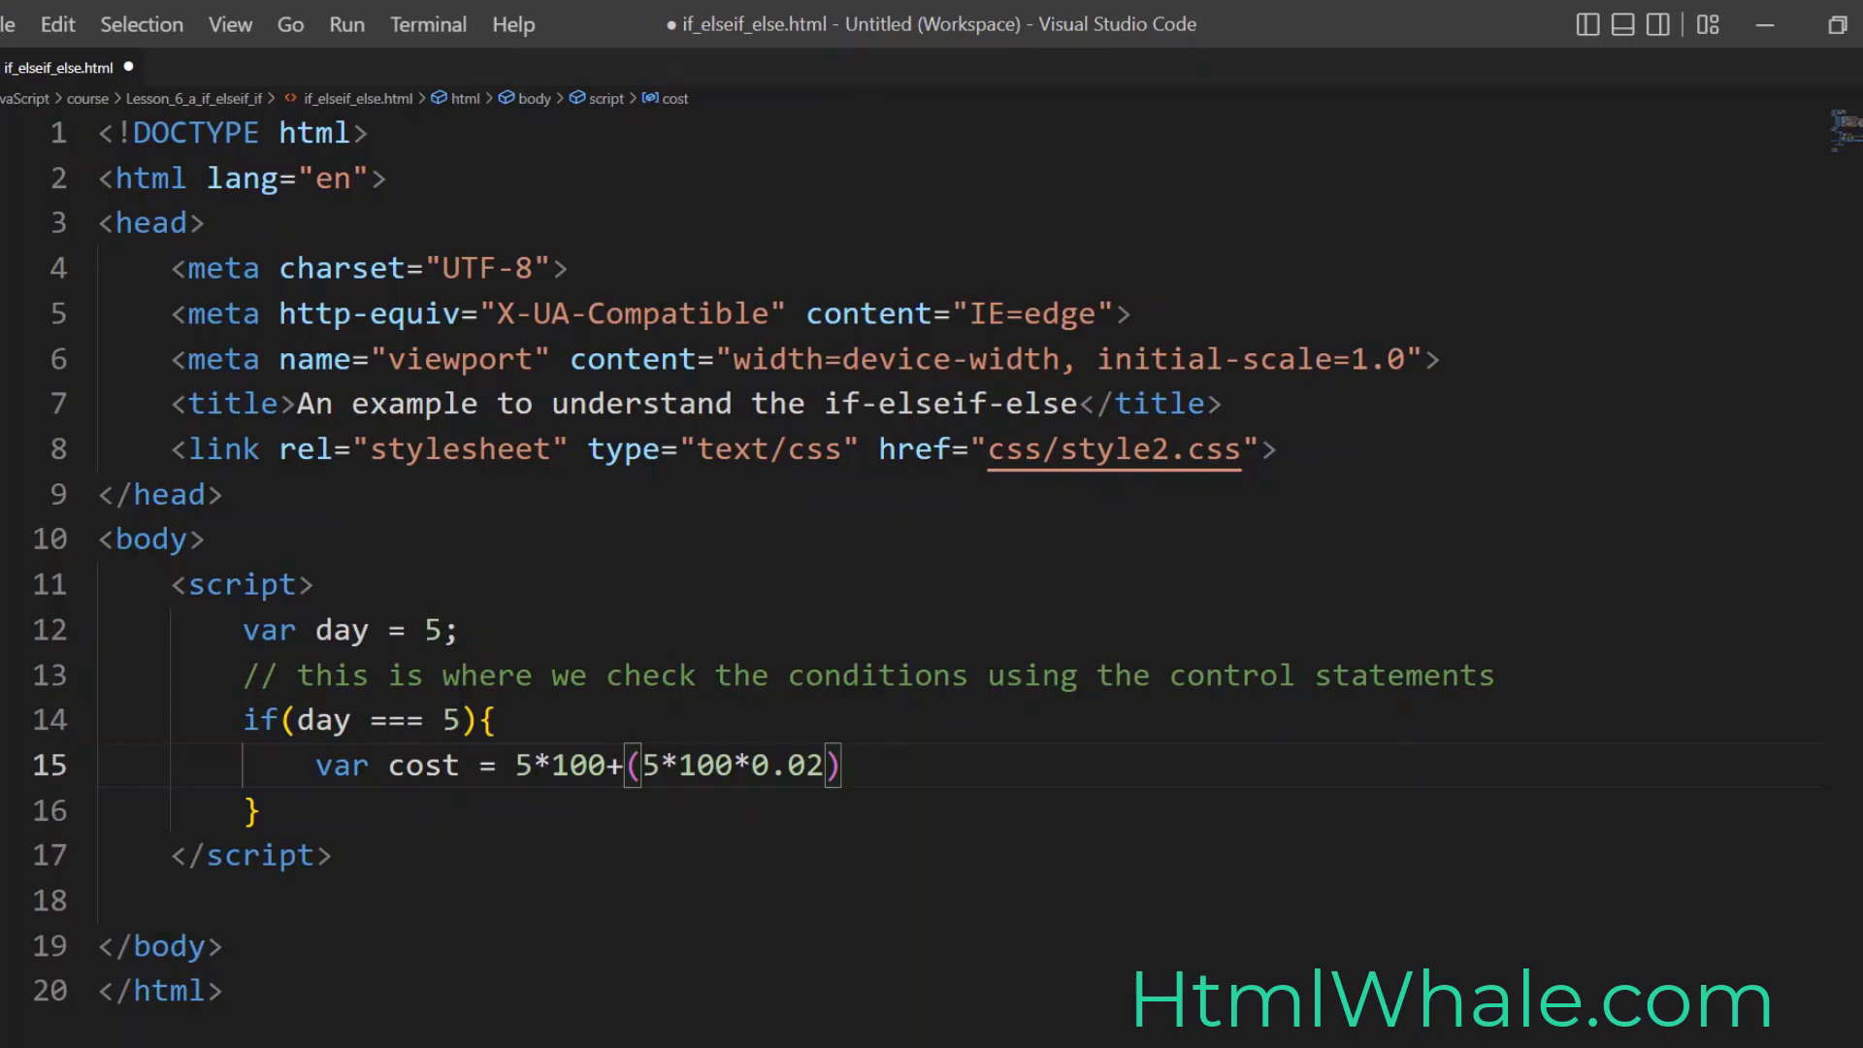
Step: End the cost line with ; and add document.write("this is the cost you pay:"+" "+cost)
{"action": "type", "text": ";"}
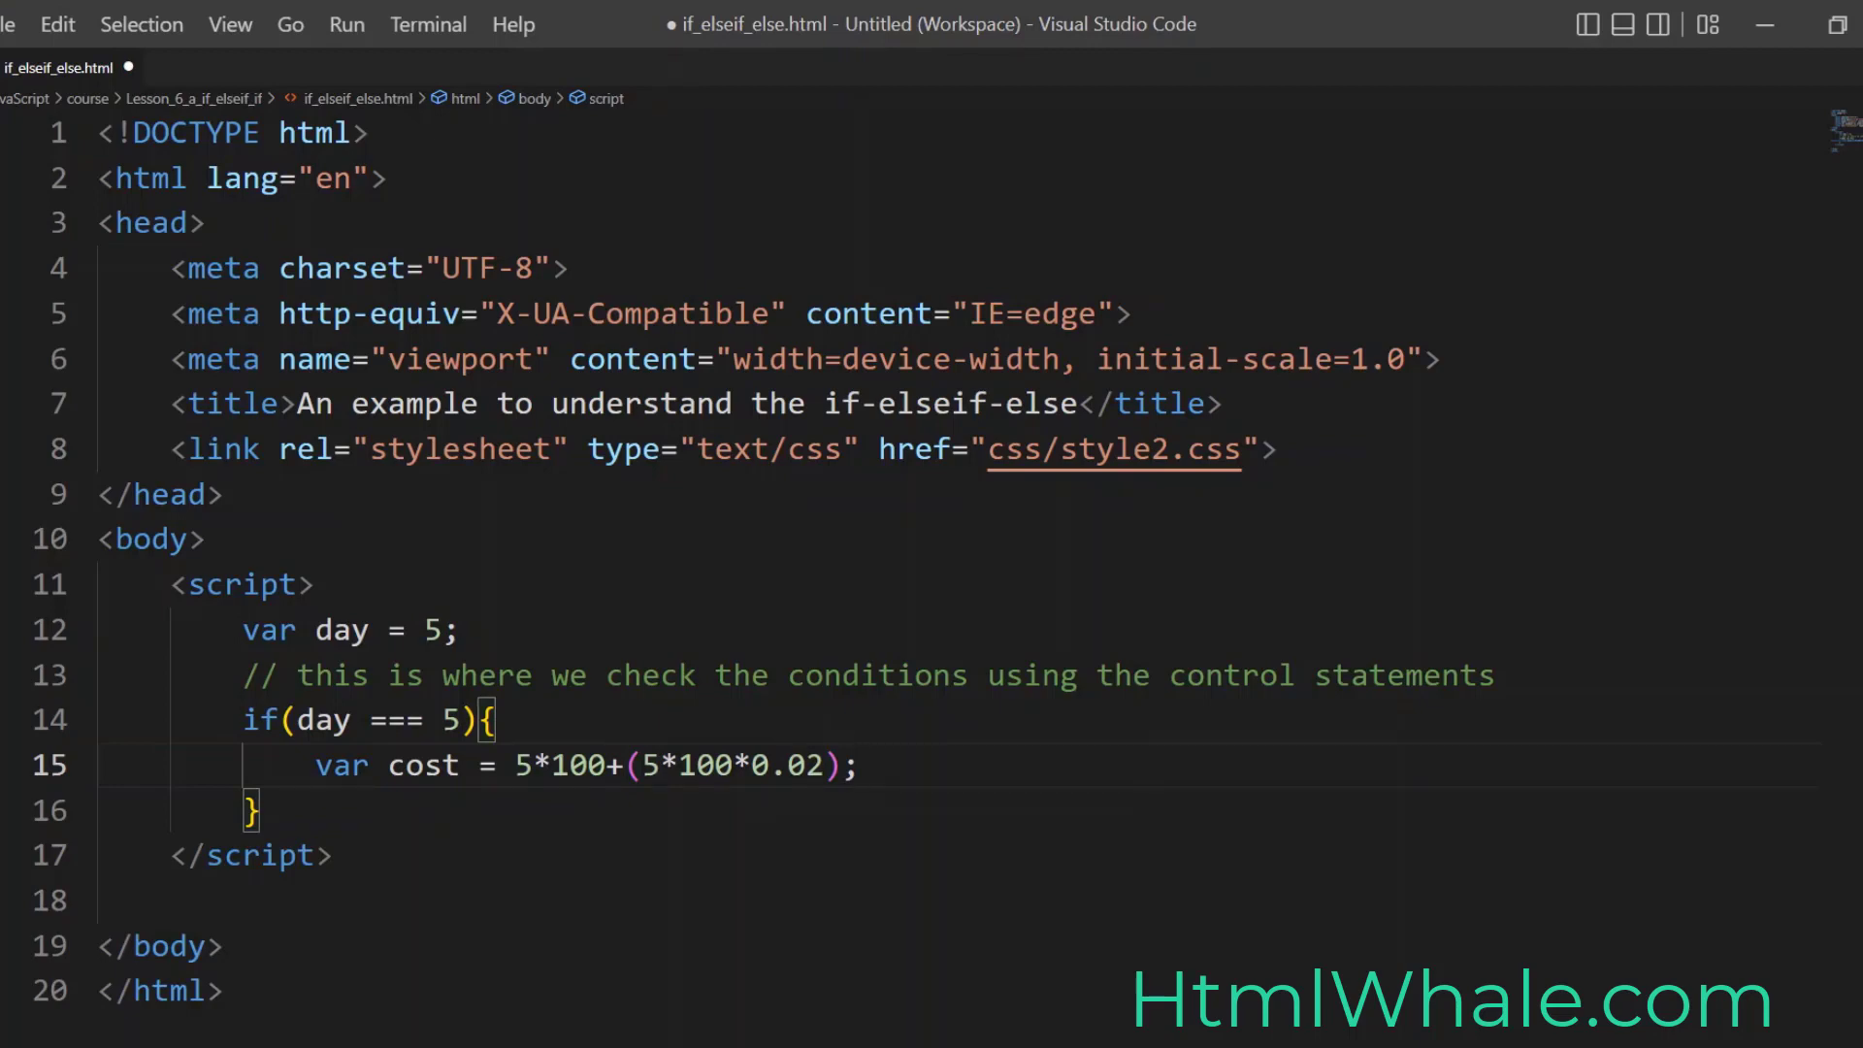
{"action": "type", "text": "doc"}
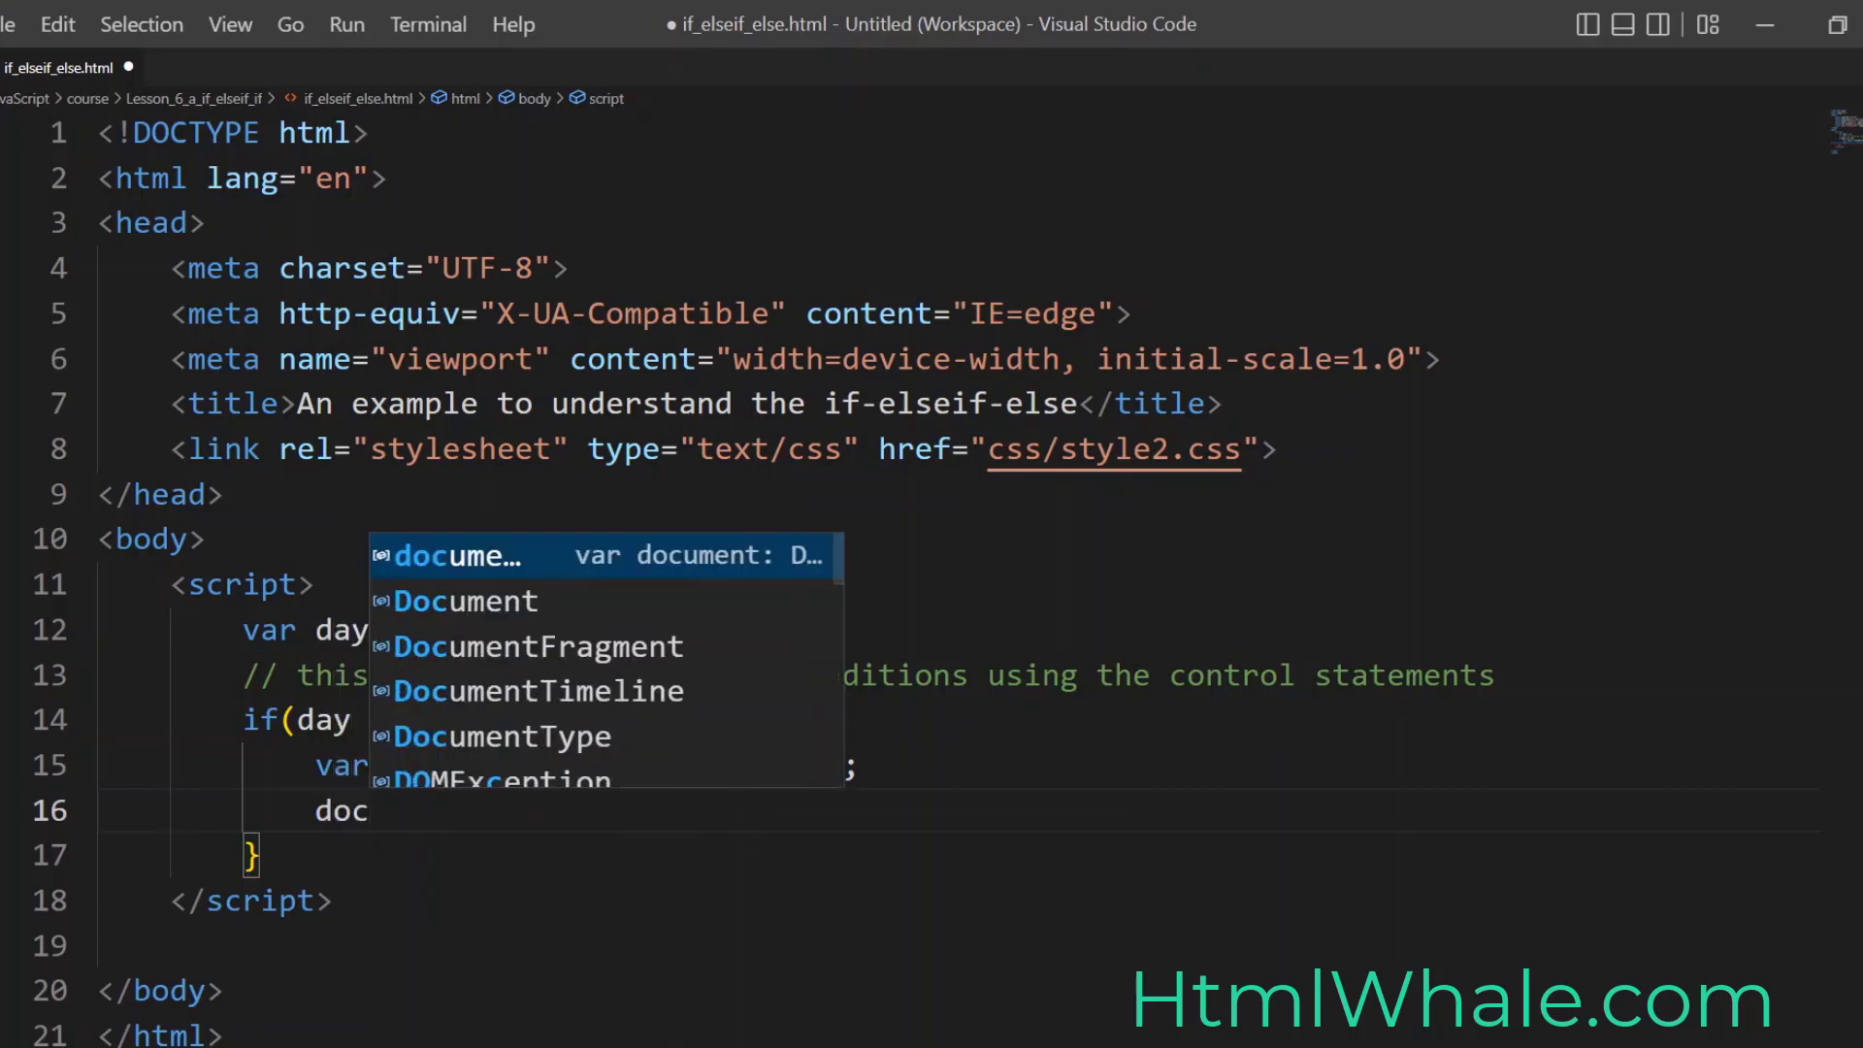
{"action": "type", "text": "document.write("}
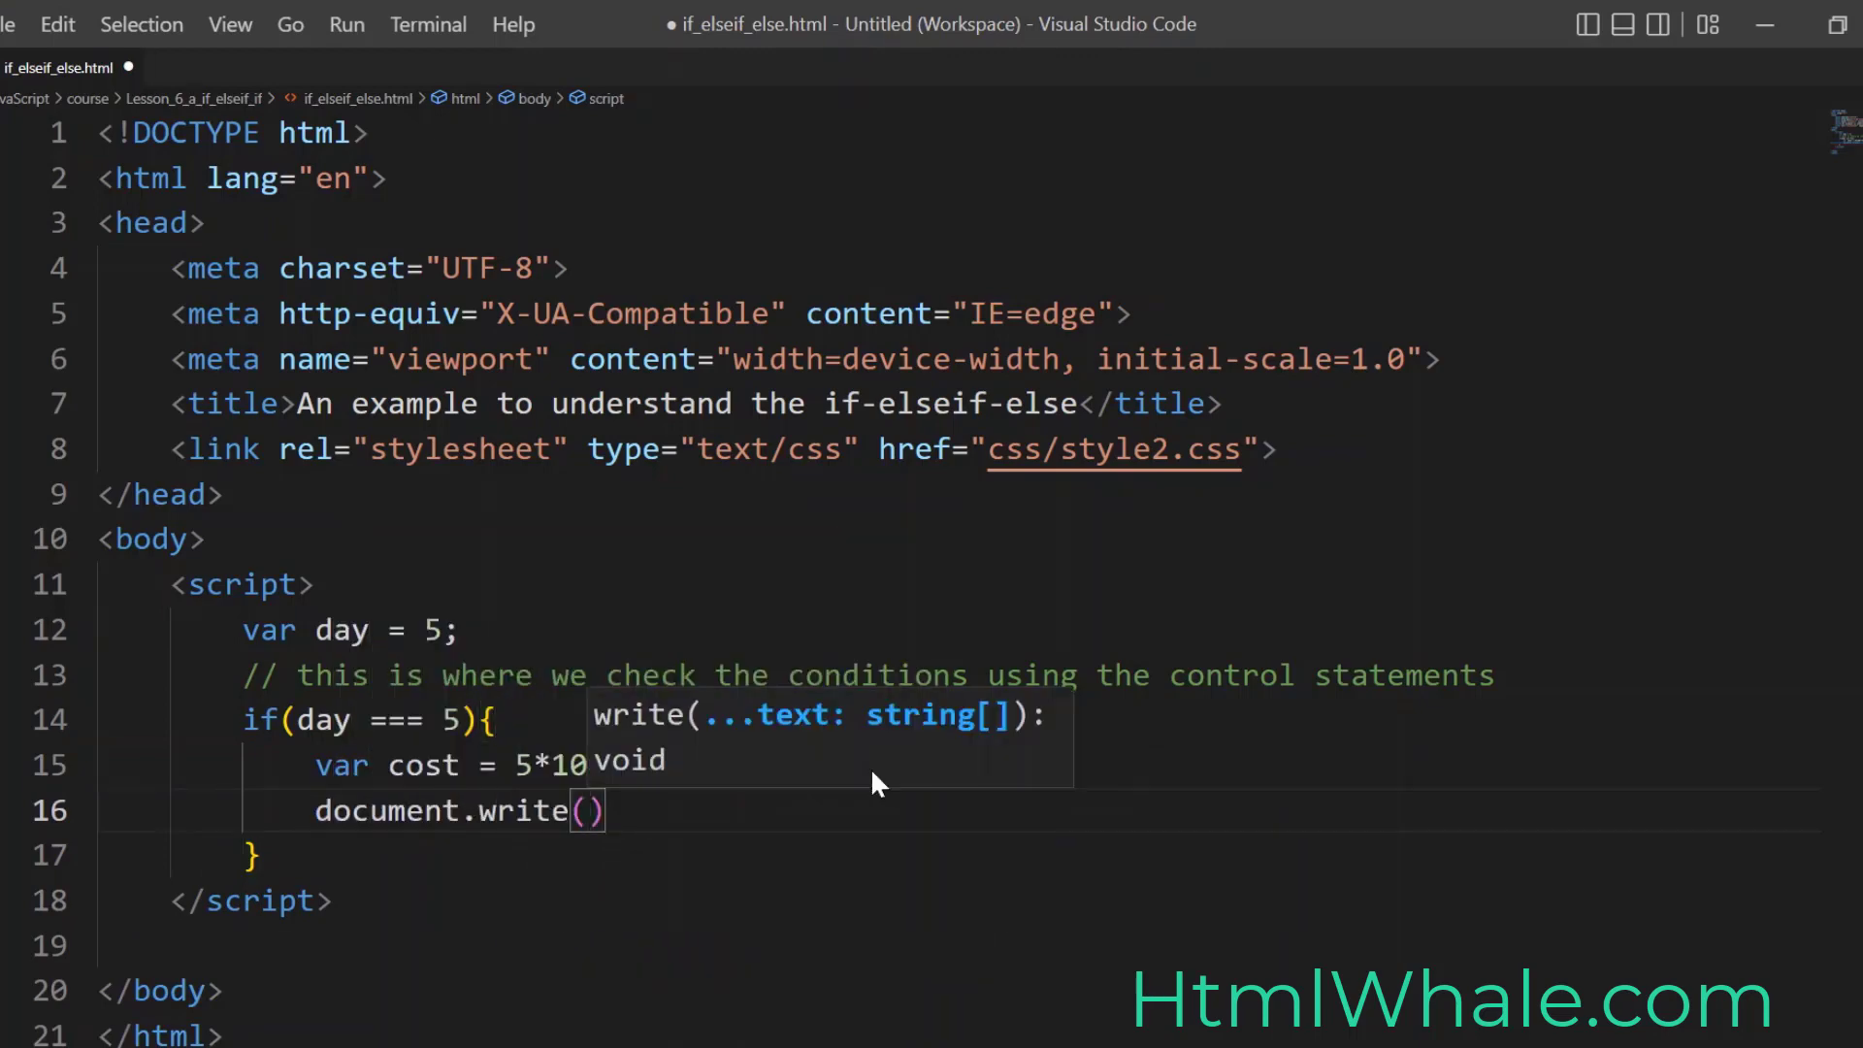
{"action": "type", "text": "cost"}
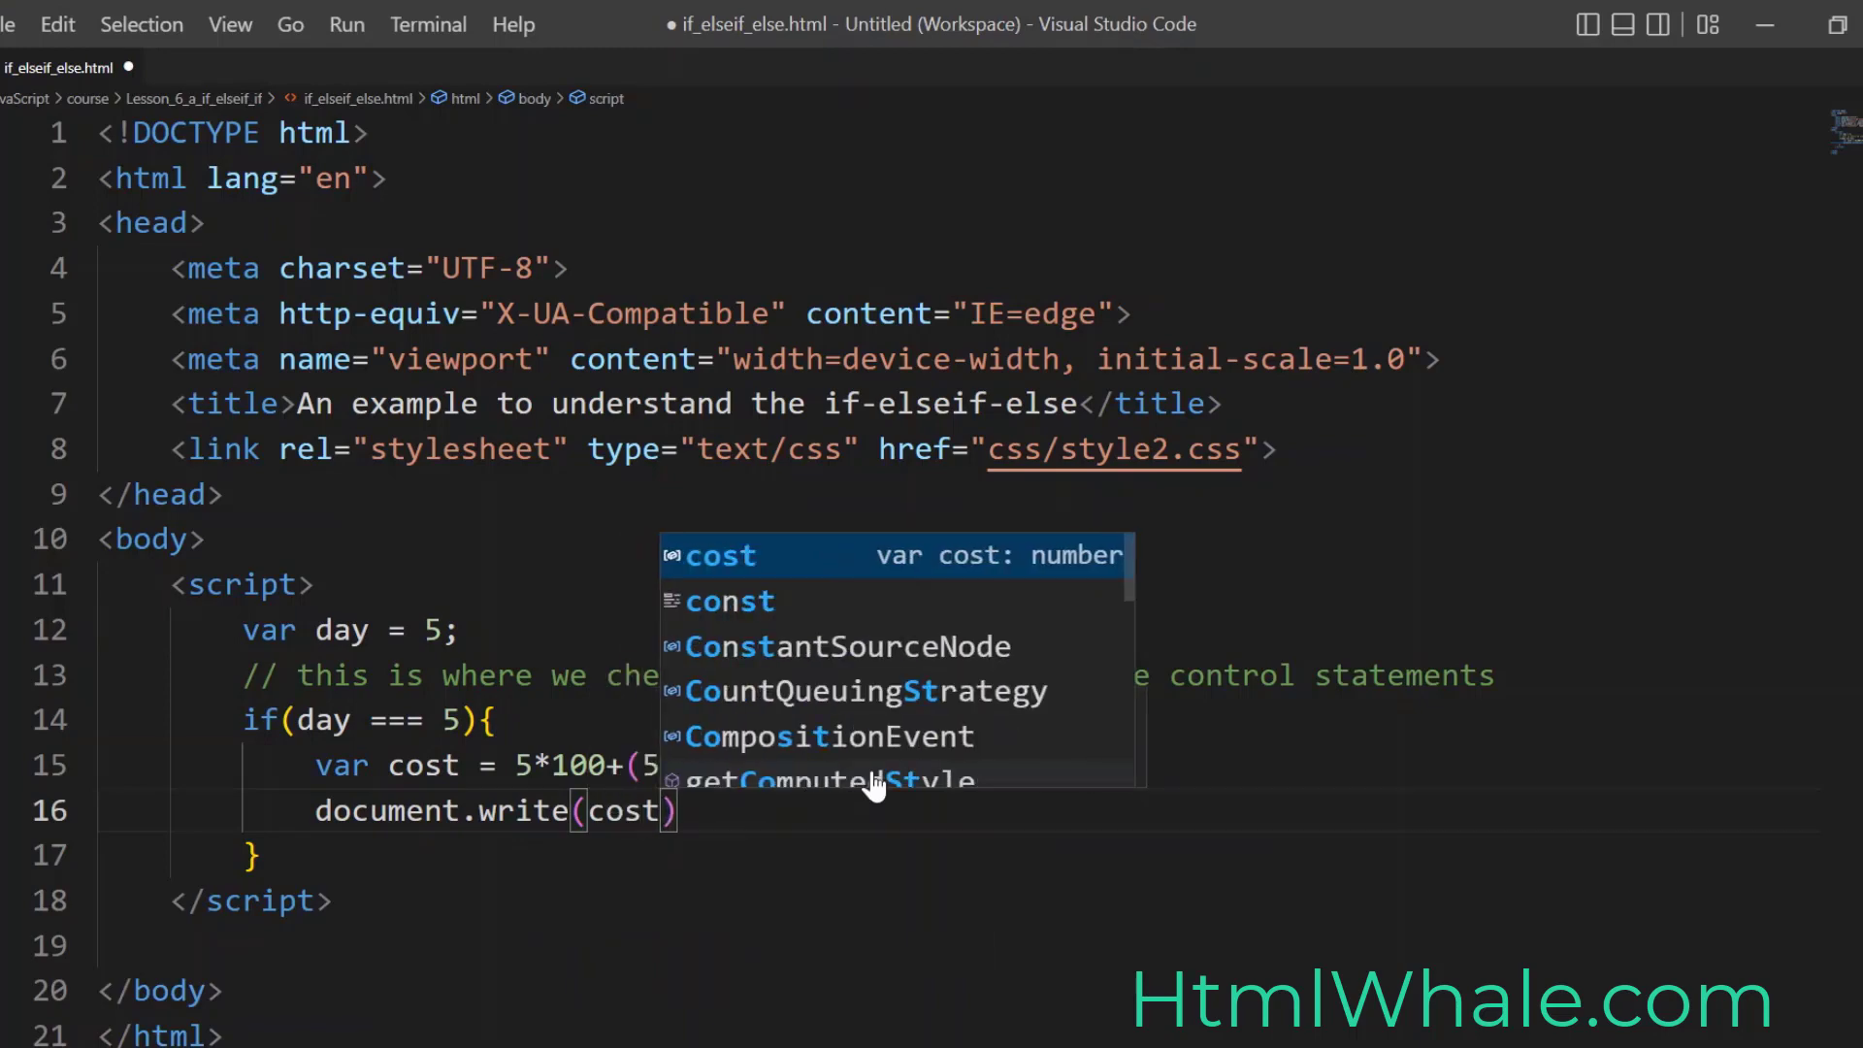
{"action": "type", "text": "\"tgh"}
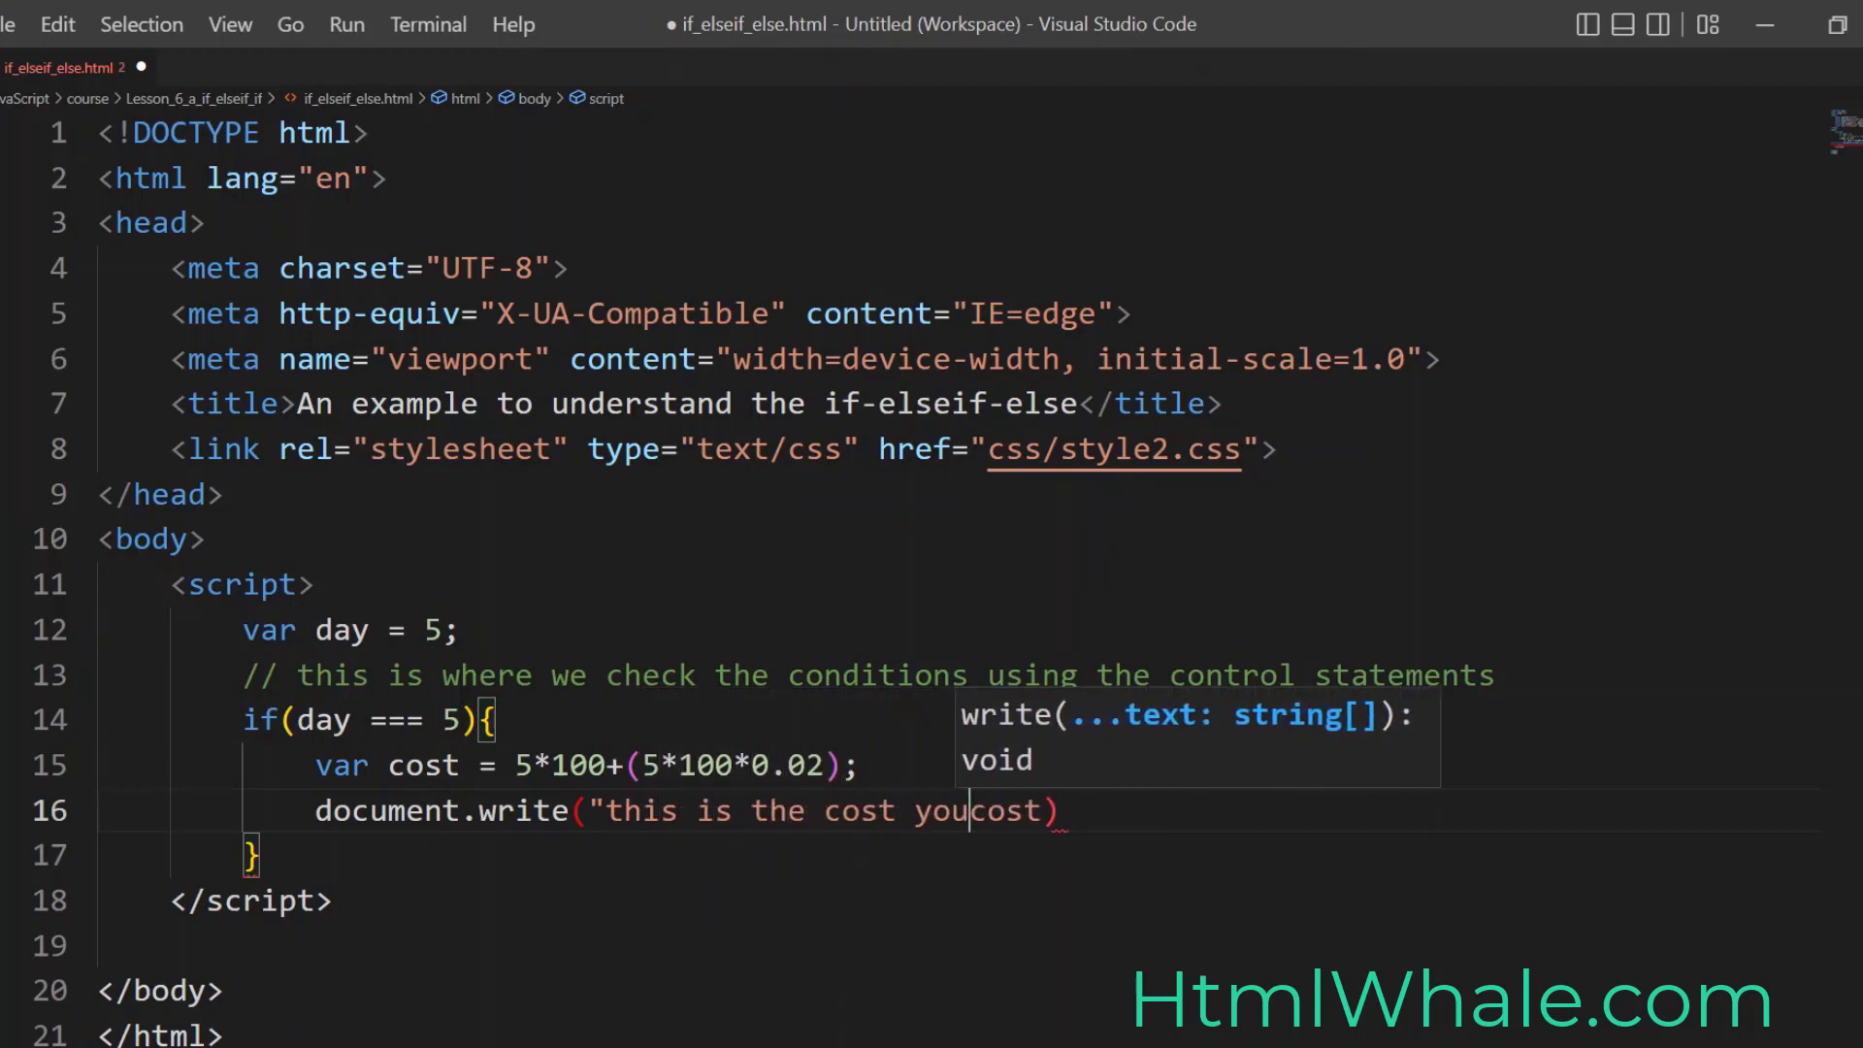
{"action": "type", "text": "pay"}
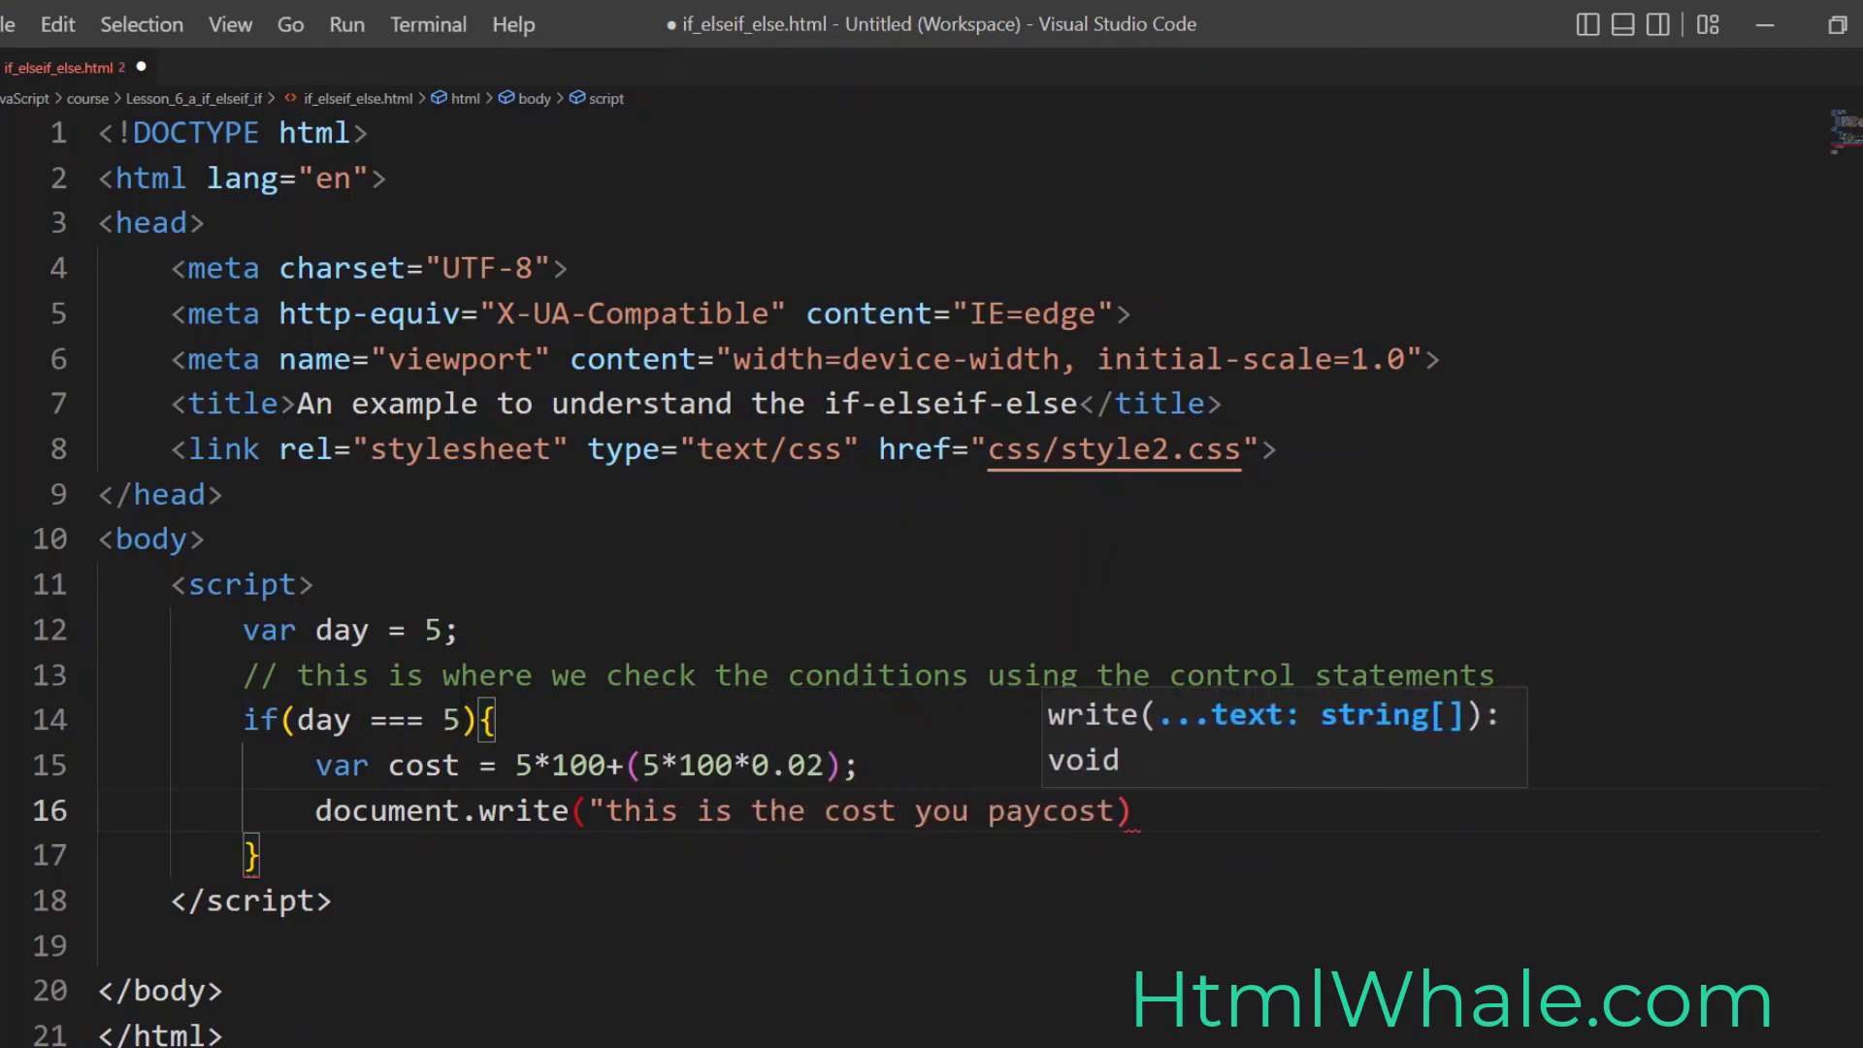
{"action": "type", "text": ":\"+cost"}
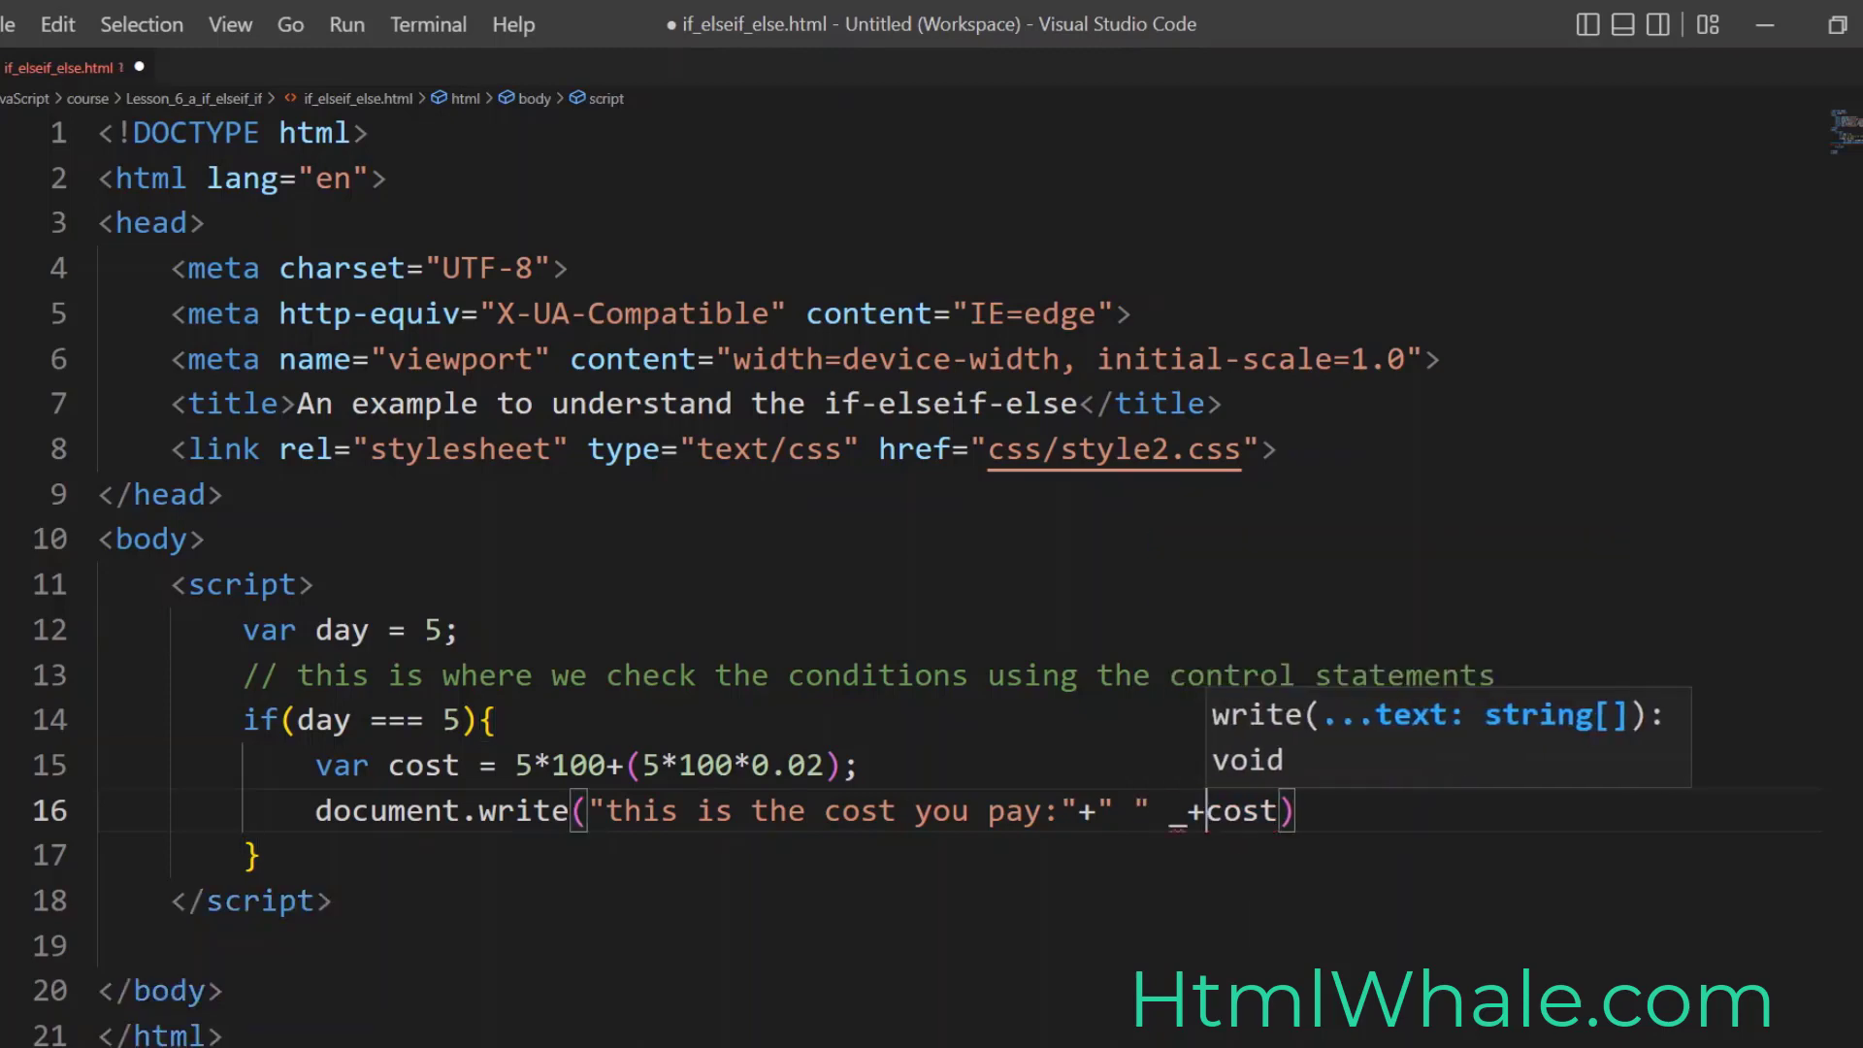
{"action": "key", "text": "Backspace"}
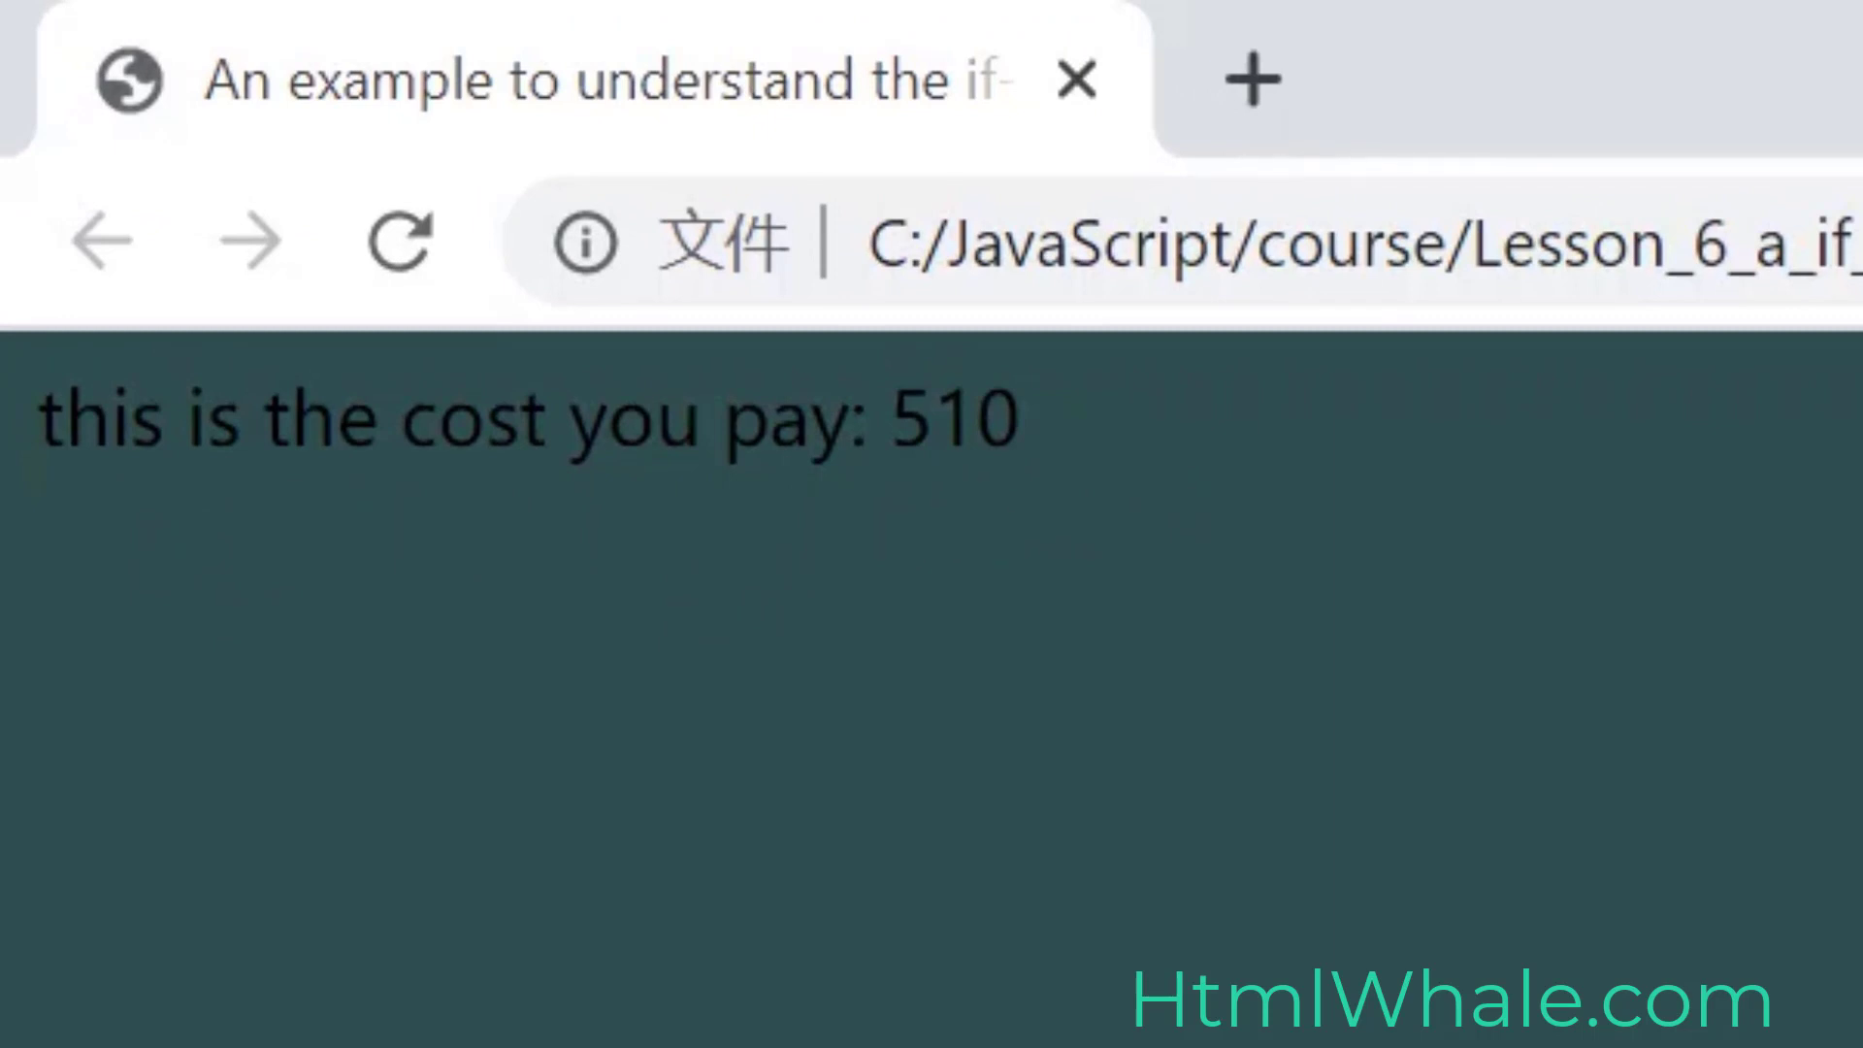
Step: View the rendered page in Chrome showing 'this is the cost you pay: 510'
{"action": "double_click", "coordinate": [945, 420]}
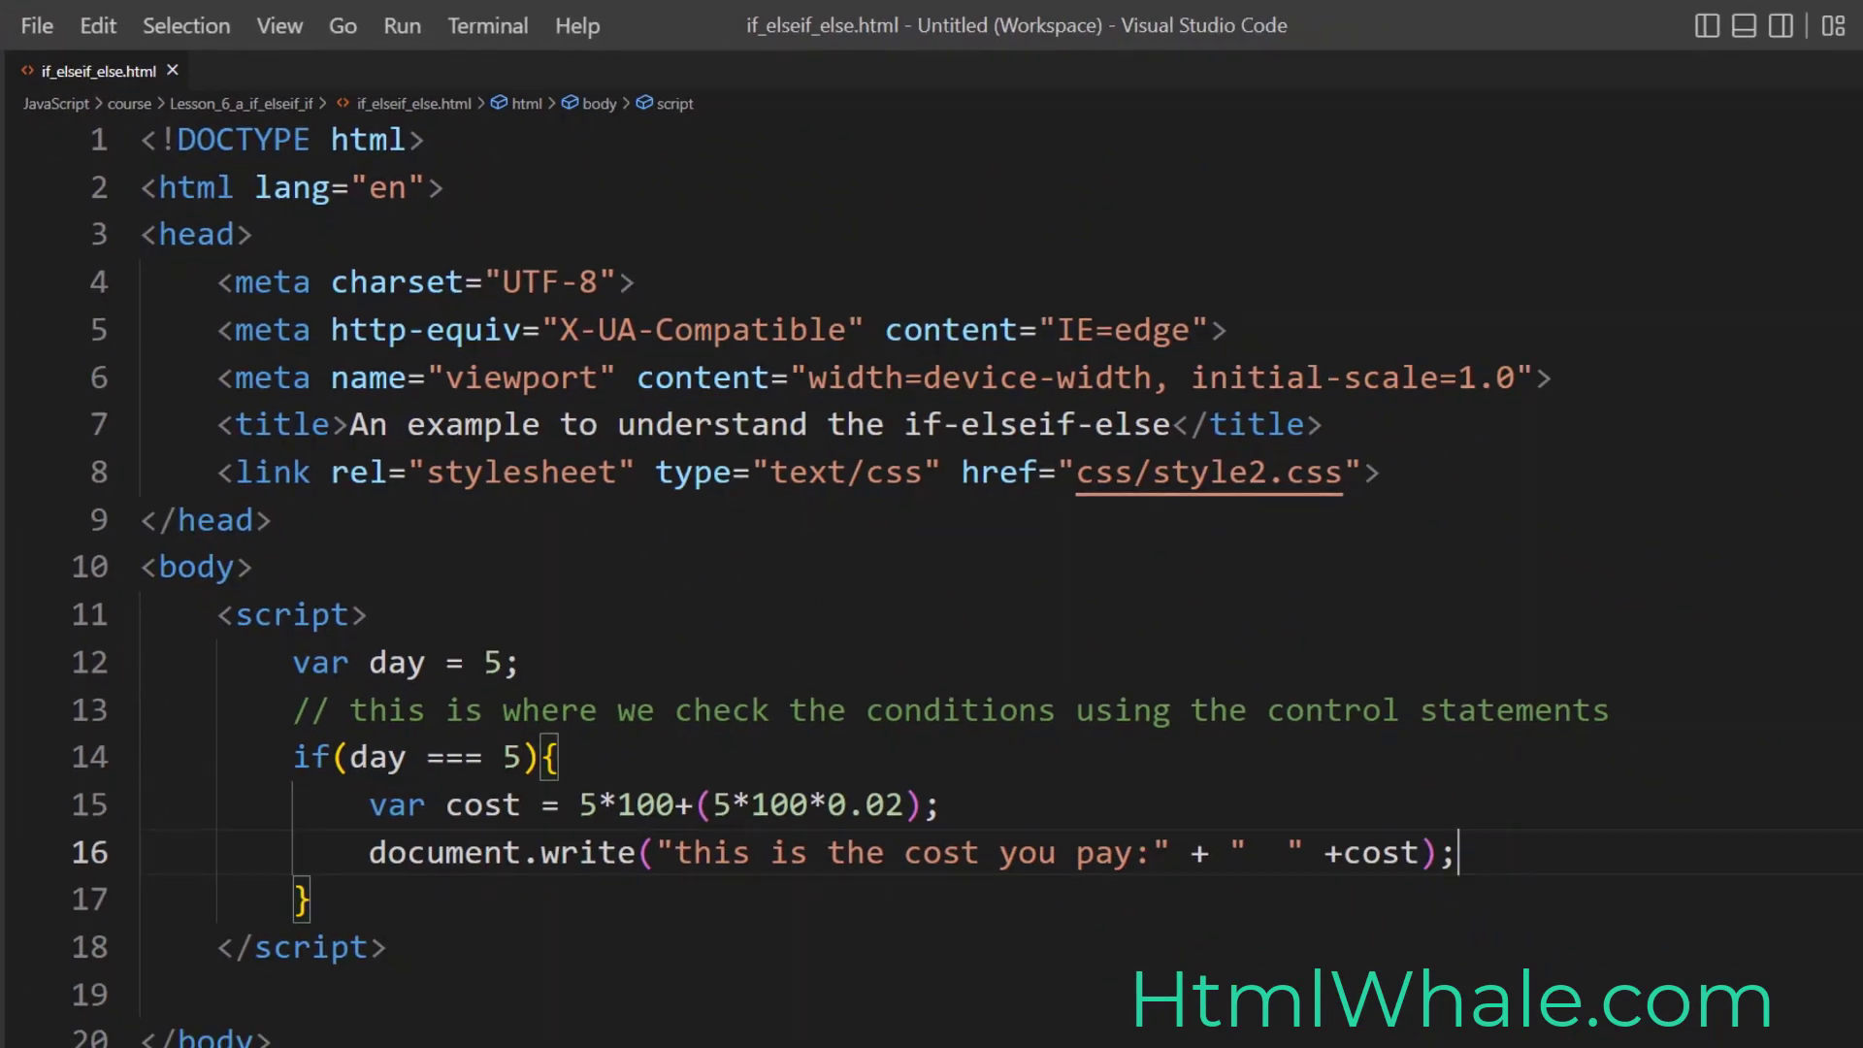
Step: Add an else if(day === 4) branch computing cost as 4*100+(4*100*0.03) and writing it
{"action": "scroll", "scroll_direction": "down", "scroll_amount": 3}
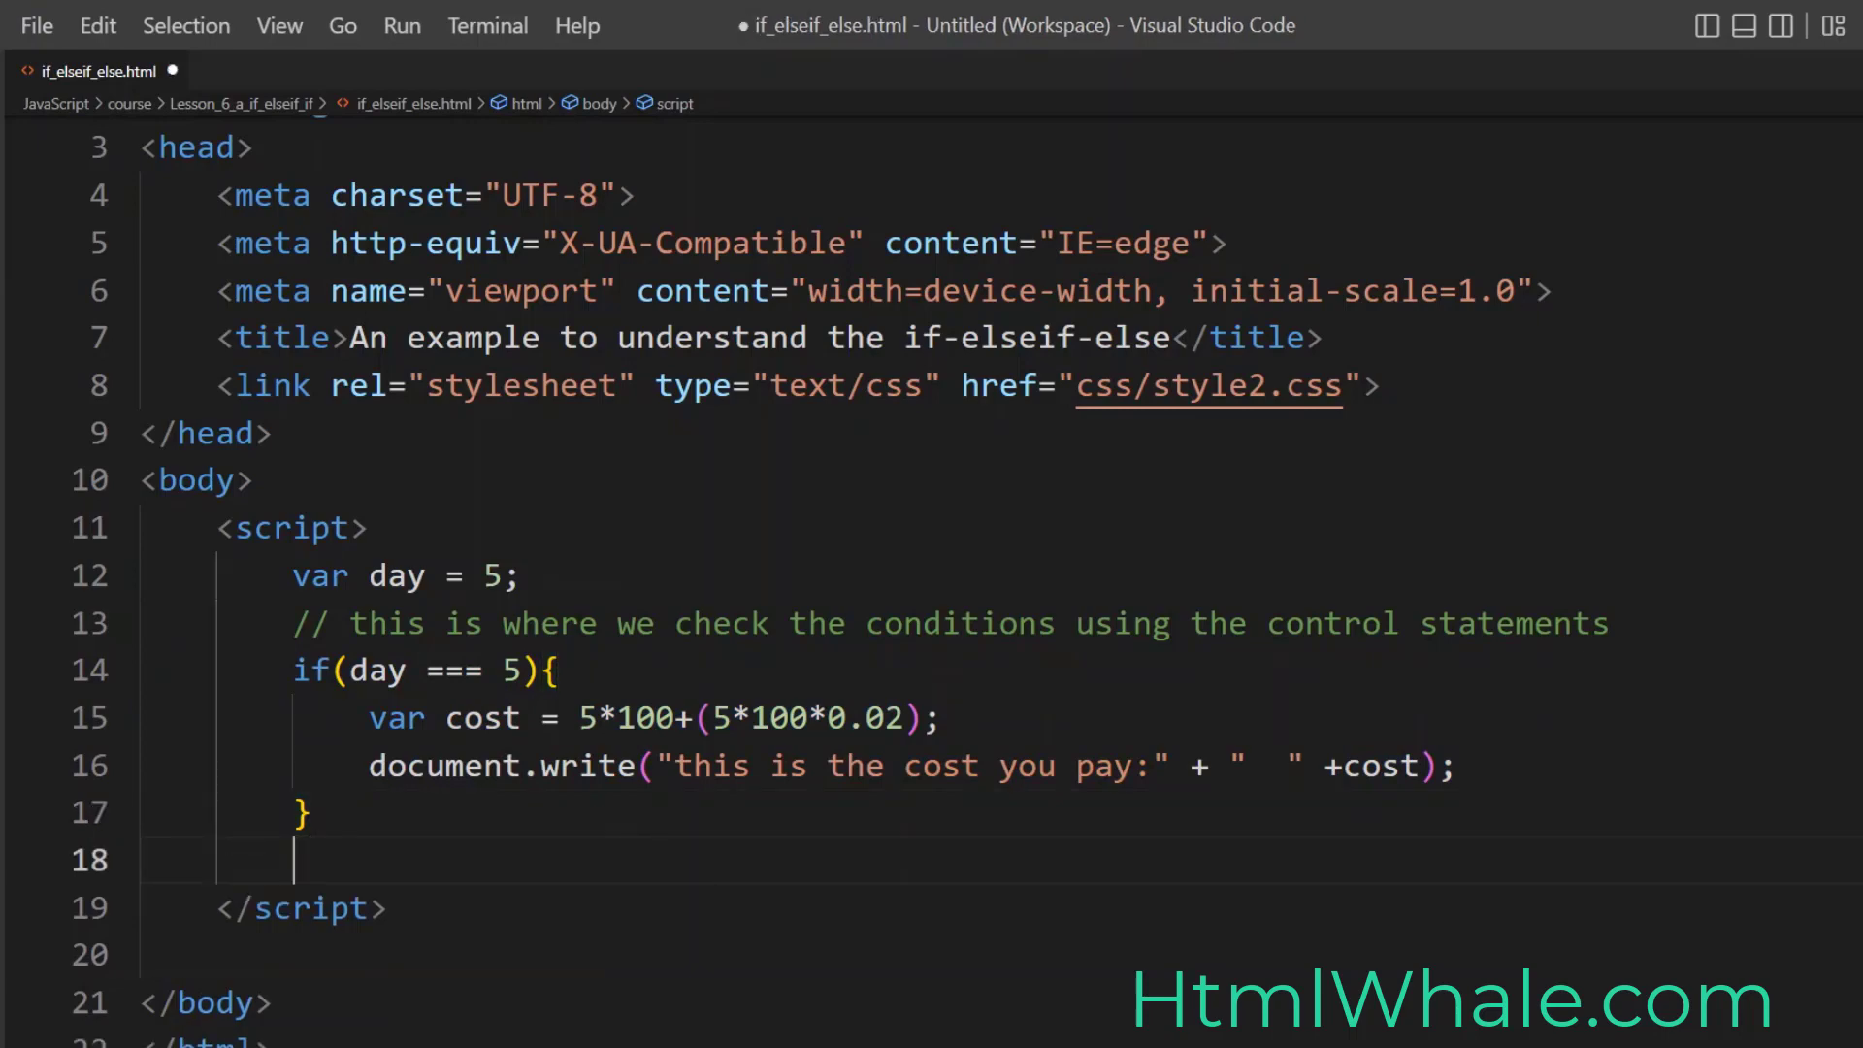
{"action": "type", "text": "if(day === 5){"}
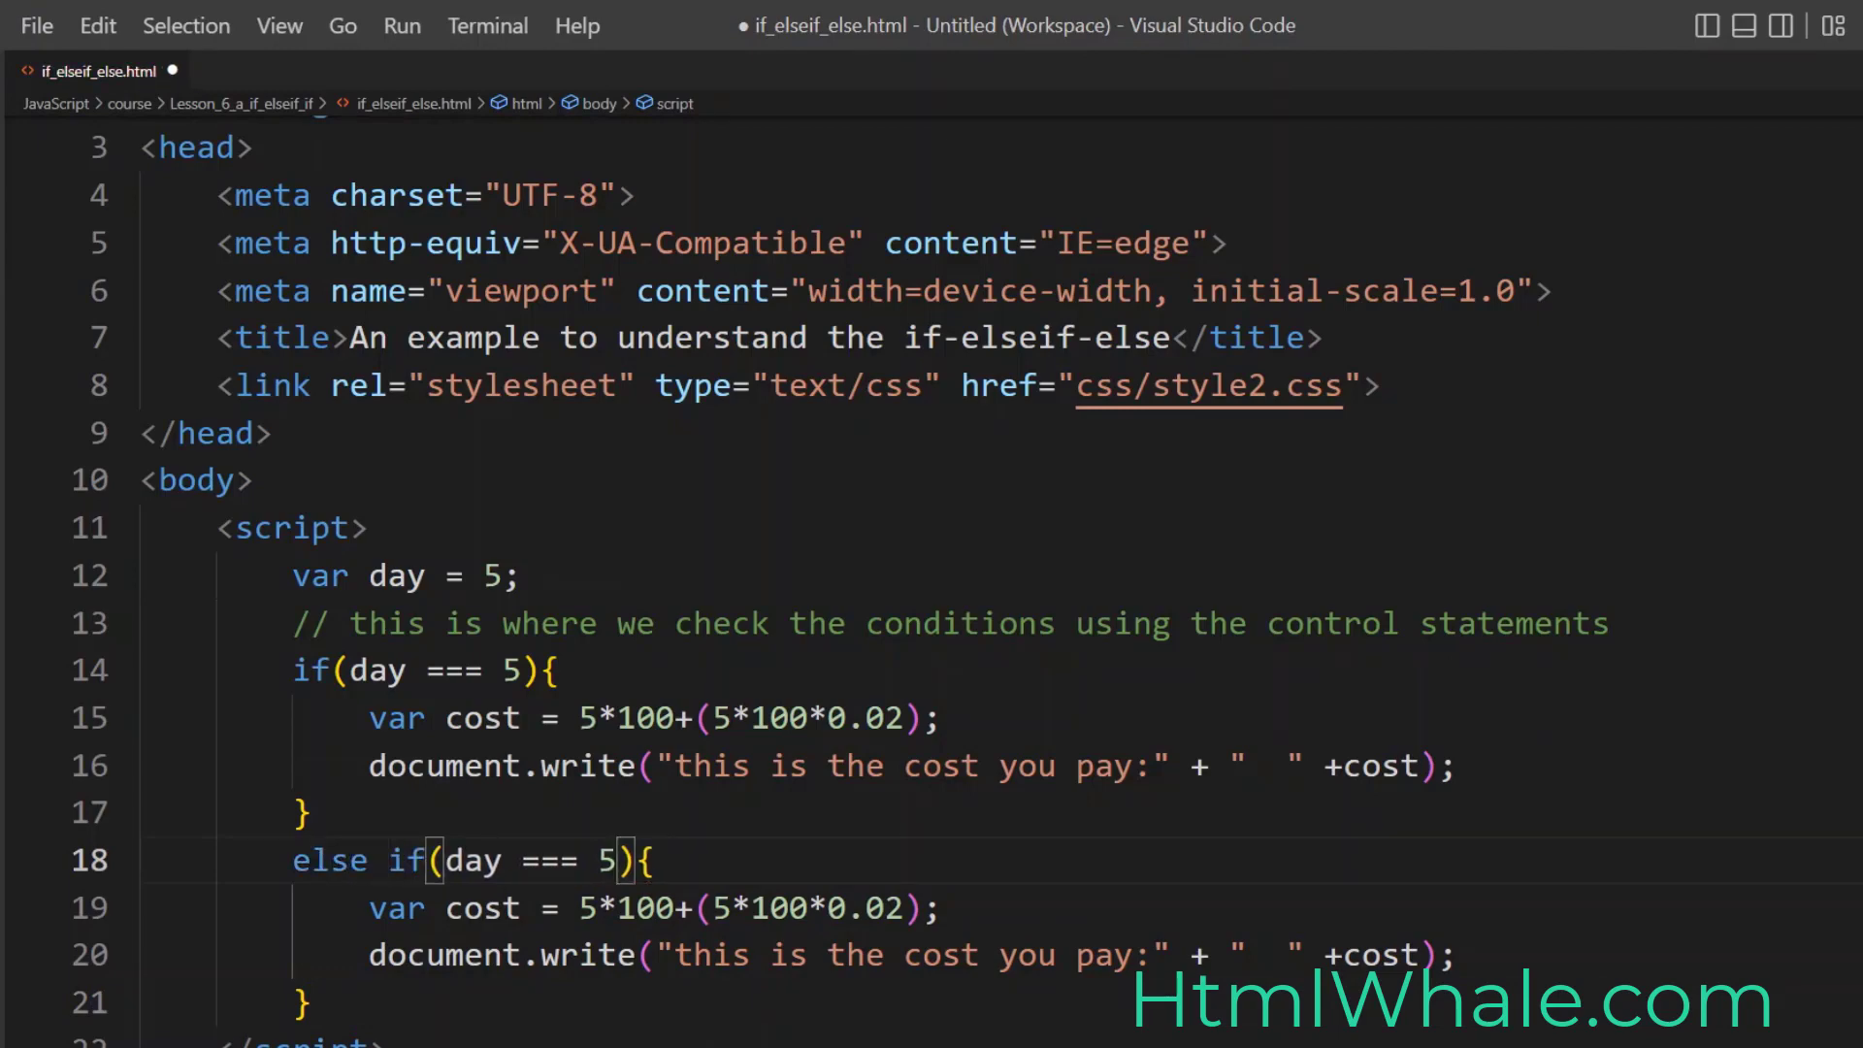
{"action": "type", "text": "4"}
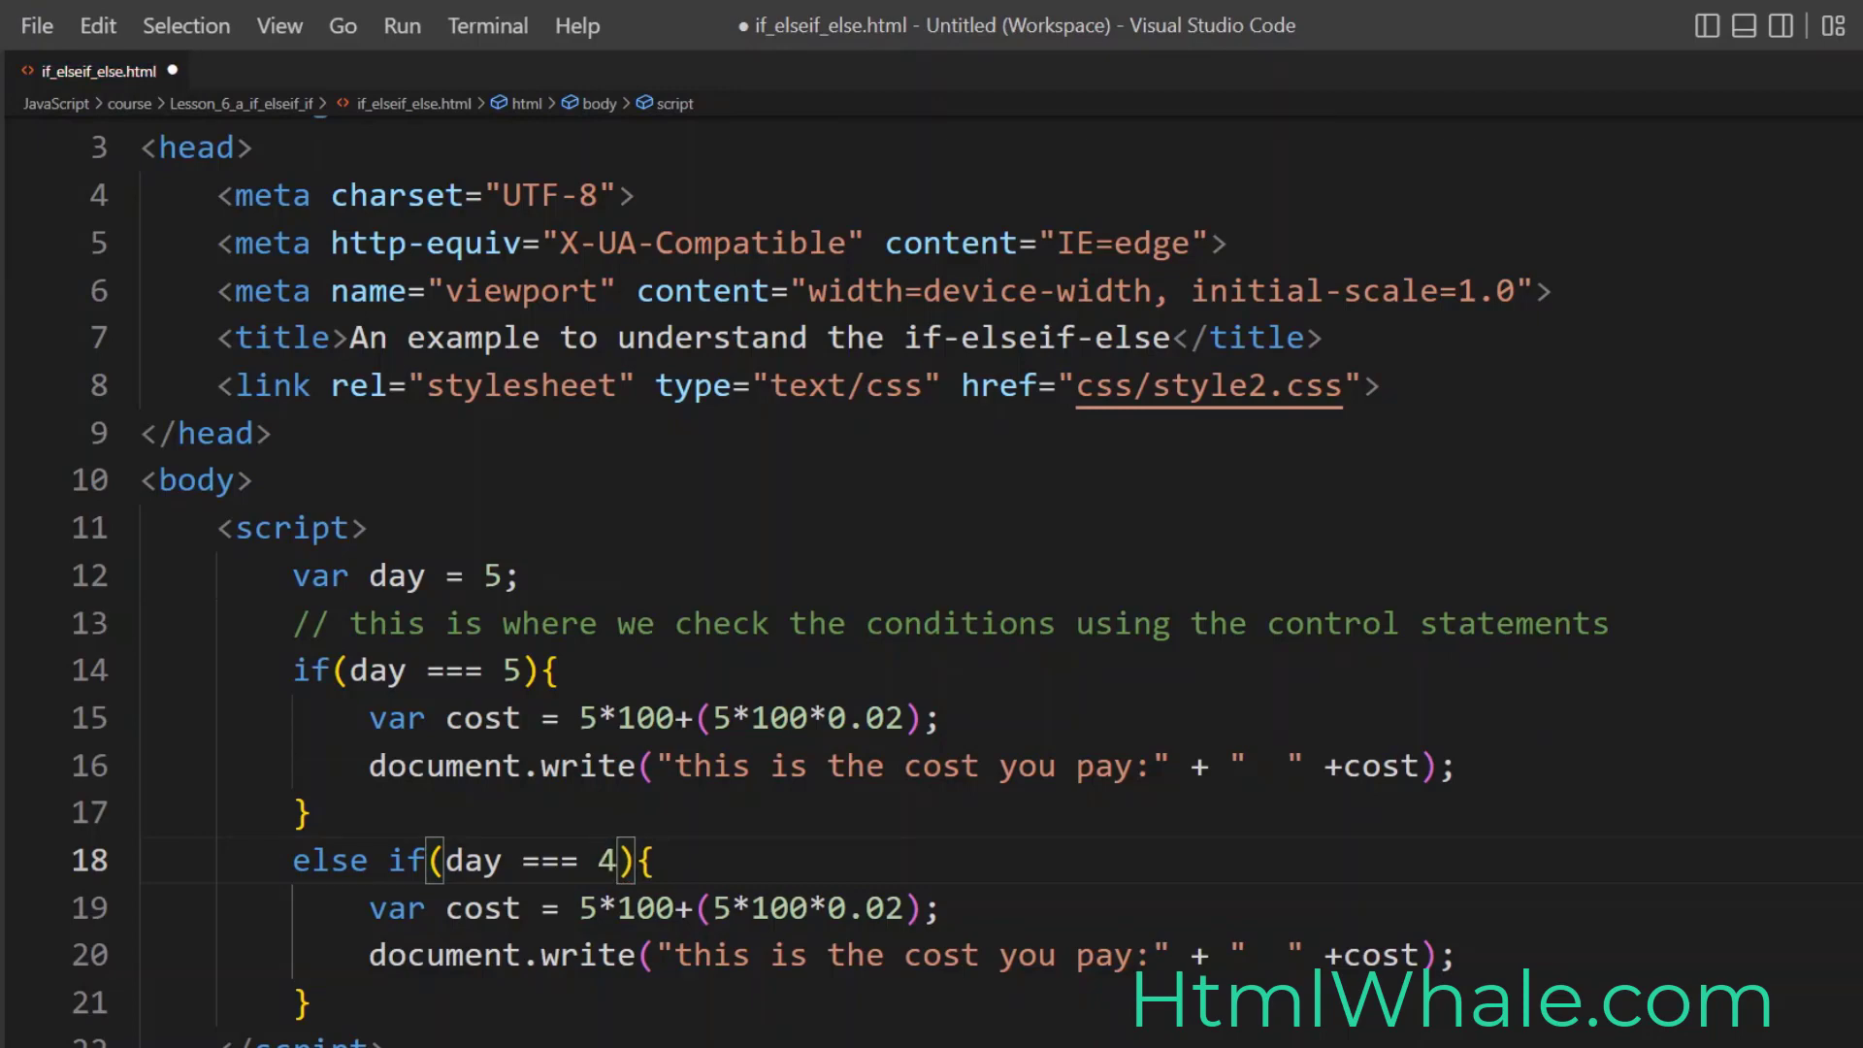
{"action": "left_click", "coordinate": [599, 908]}
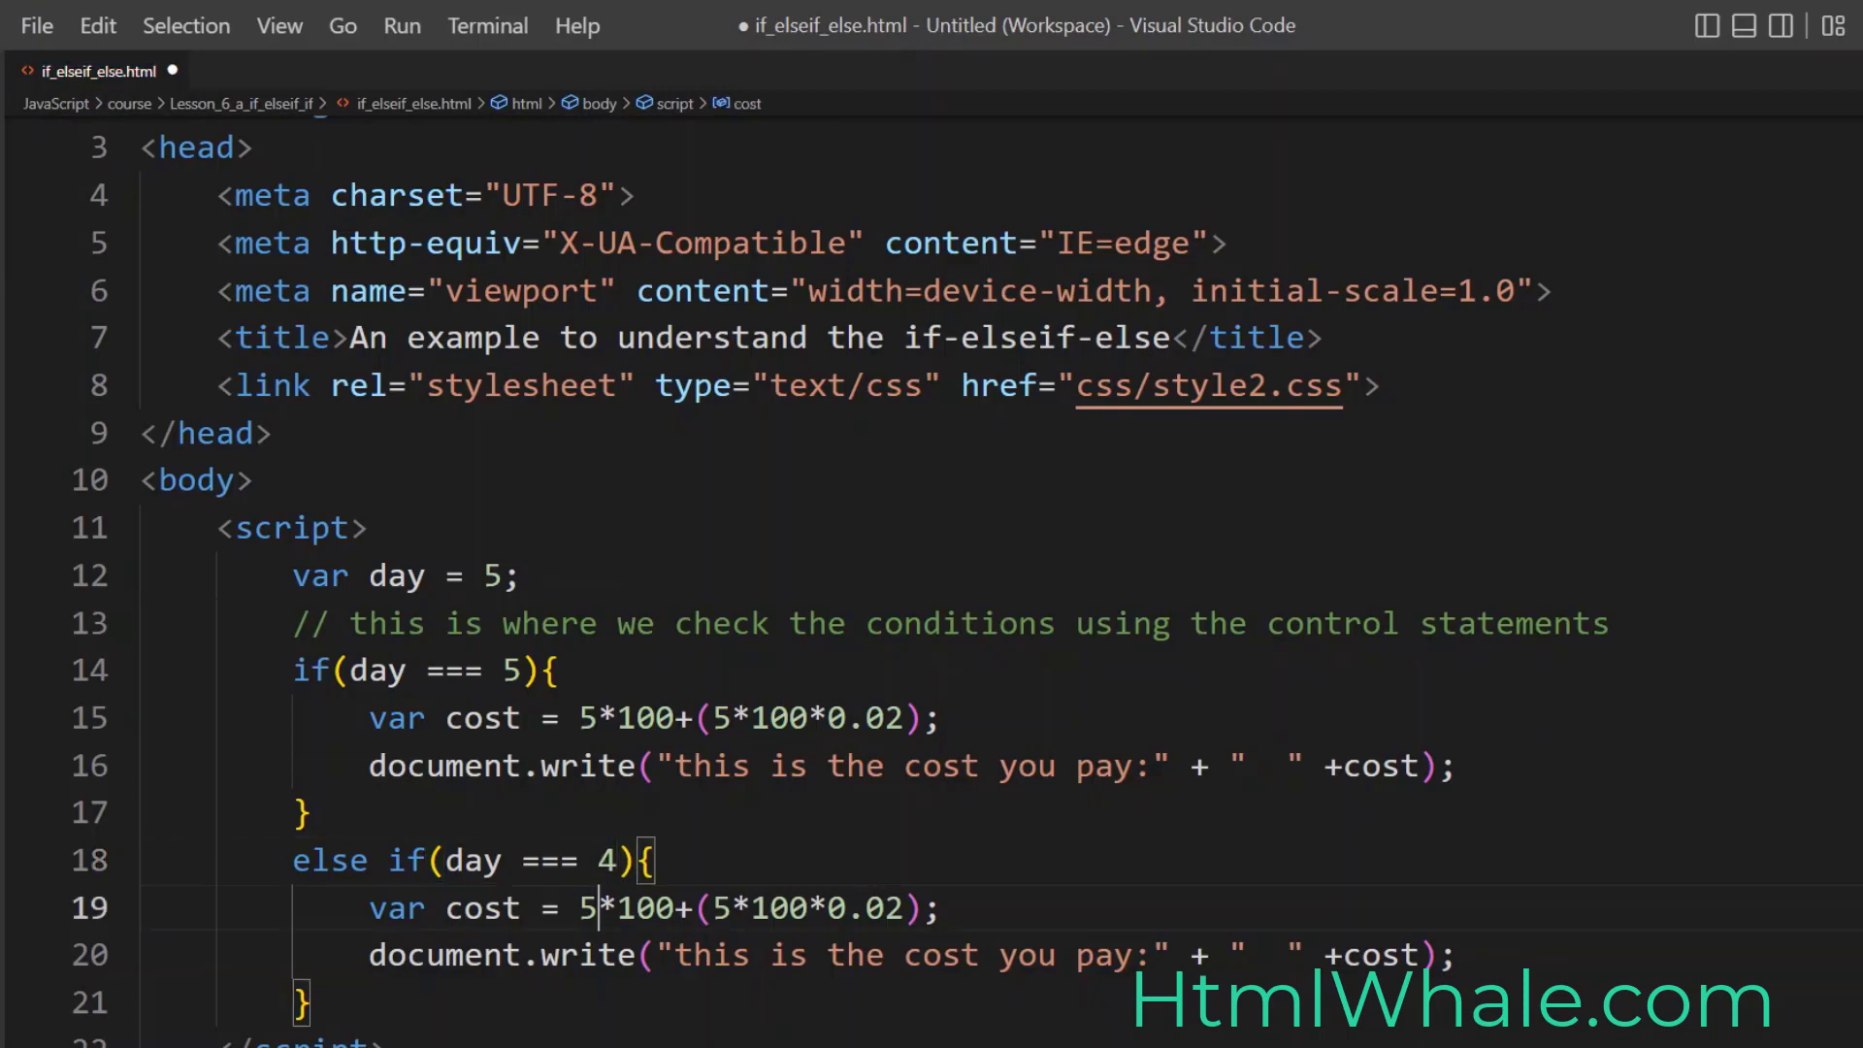
{"action": "type", "text": "4"}
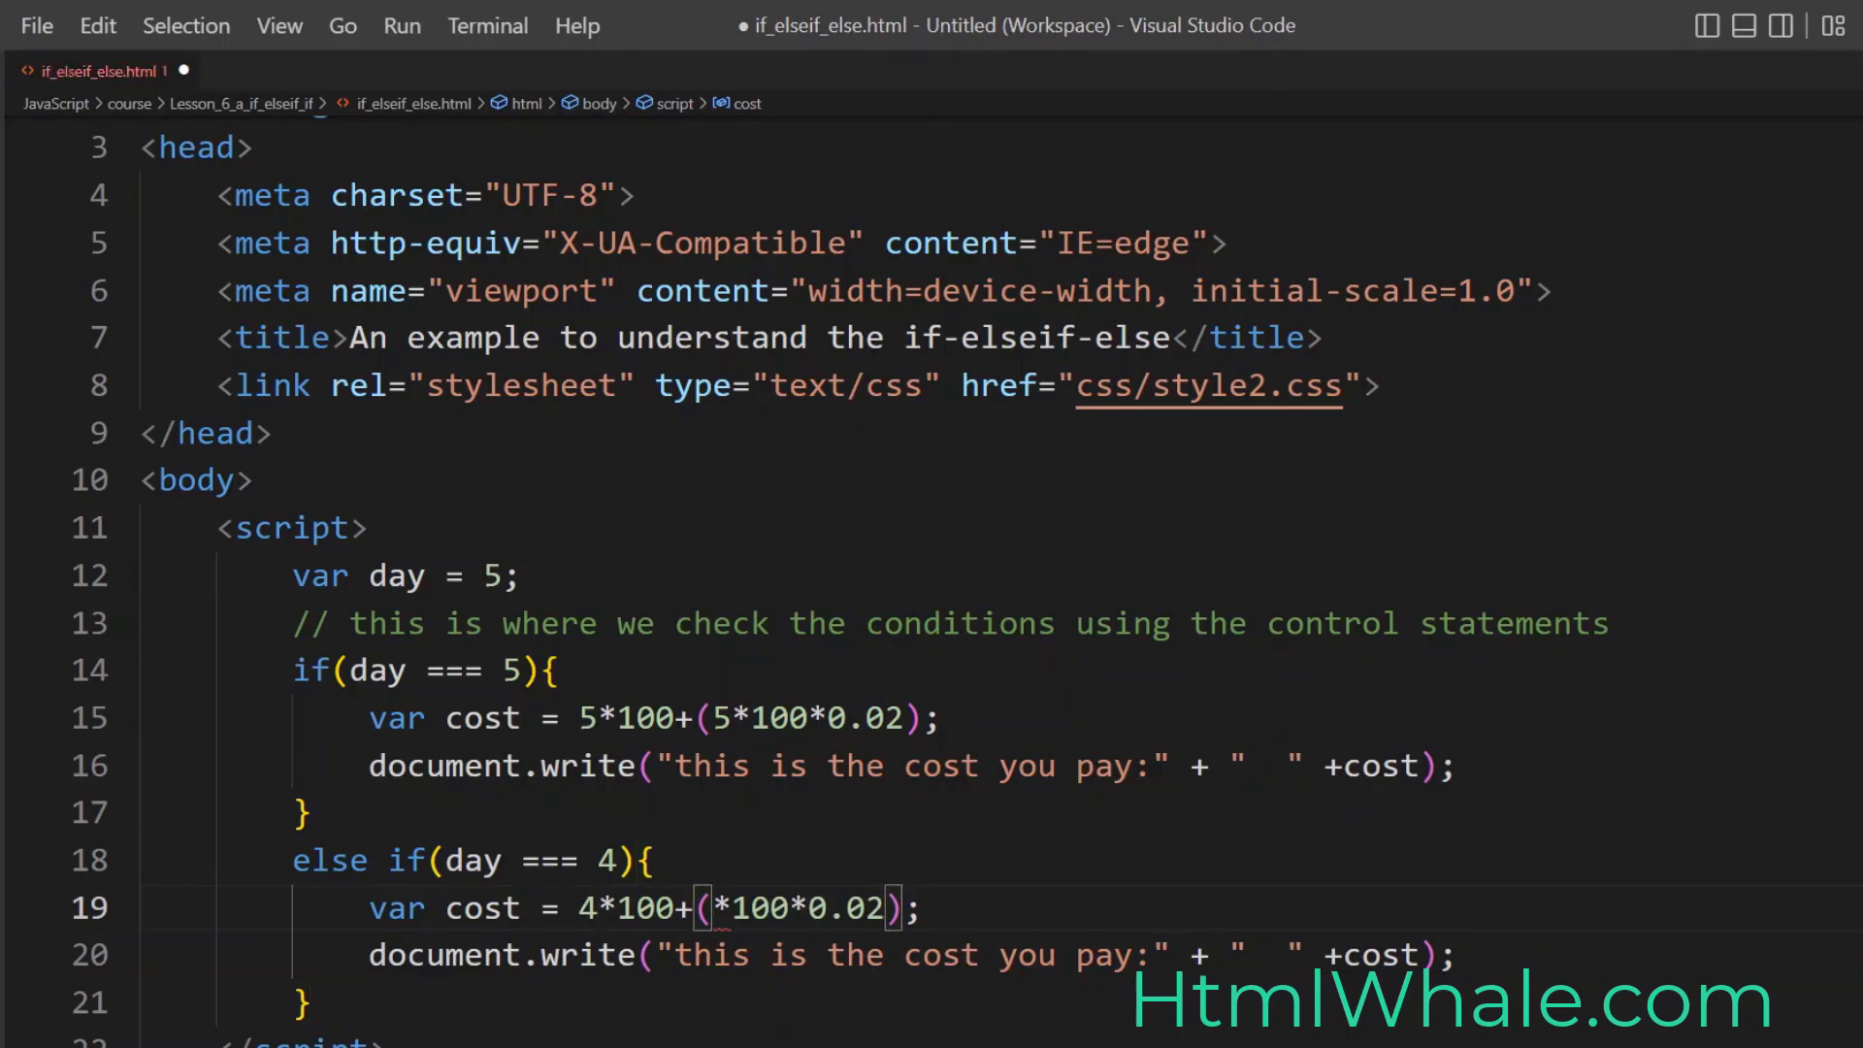
{"action": "type", "text": "4"}
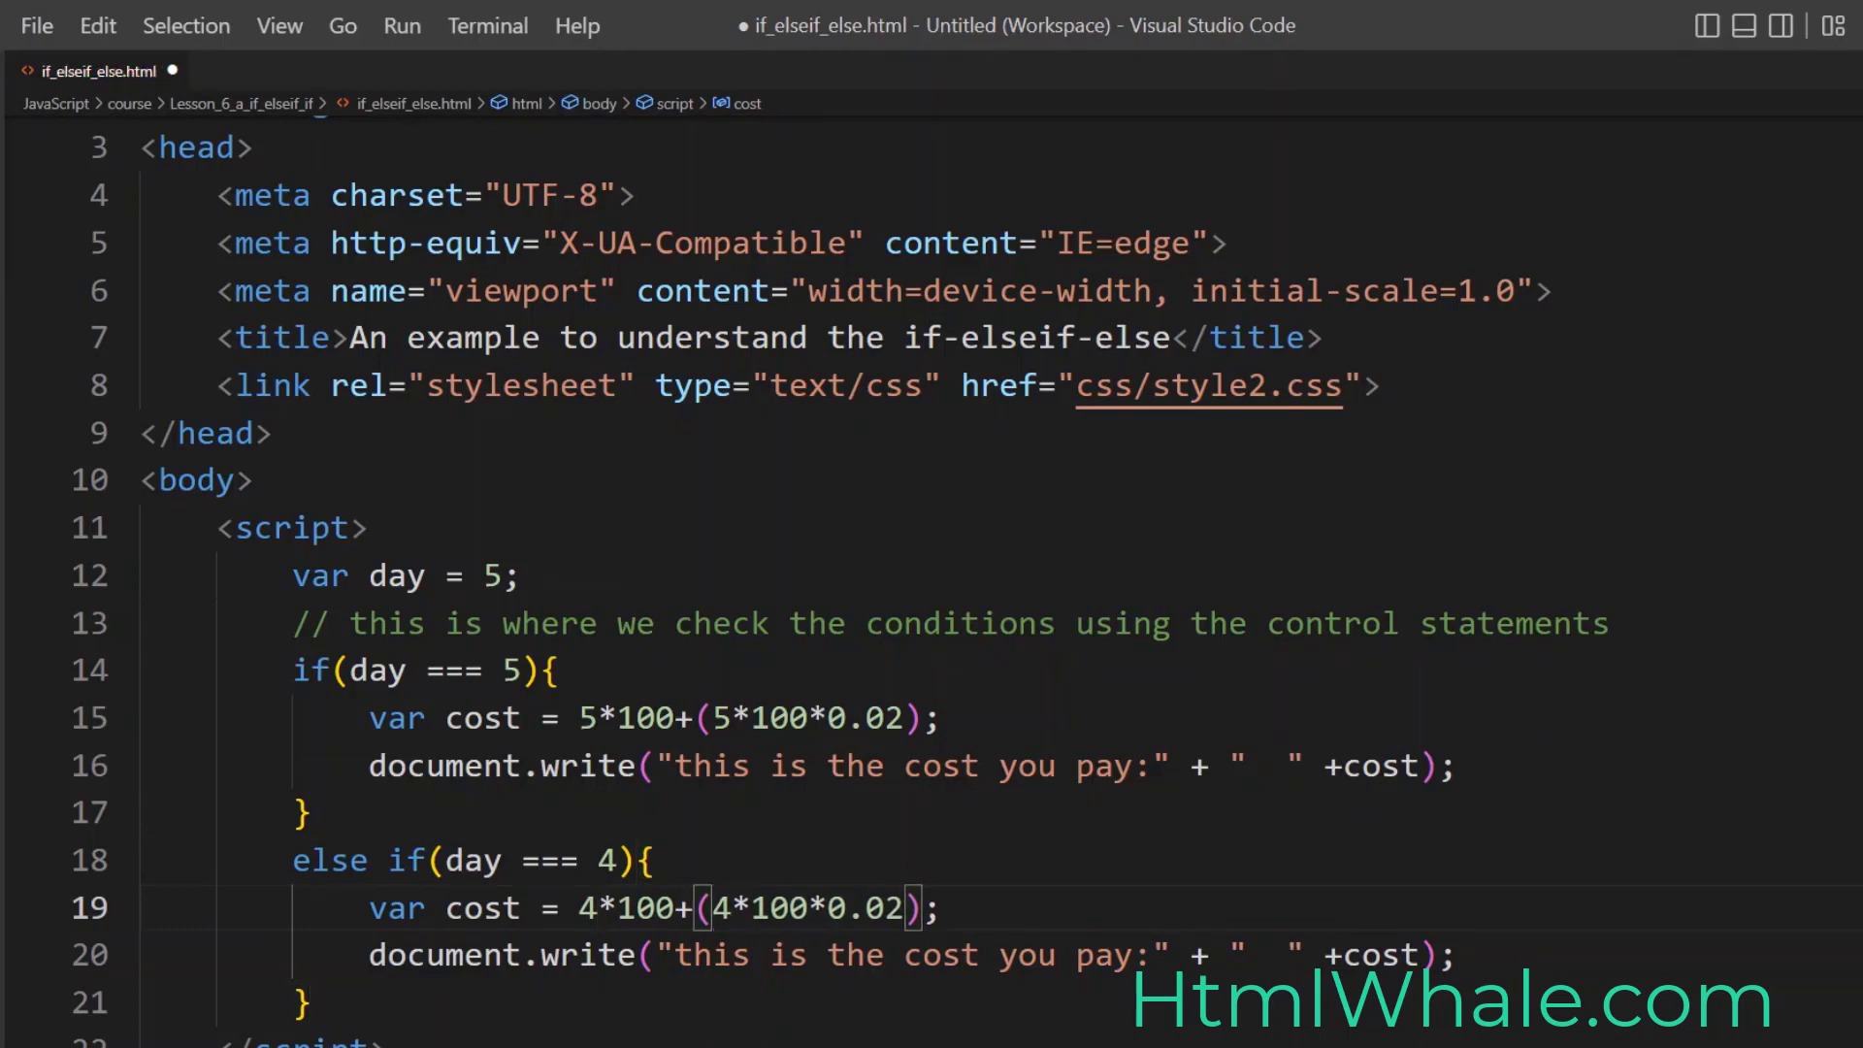
{"action": "left_click", "coordinate": [728, 908]}
{"action": "type", "text": "3"}
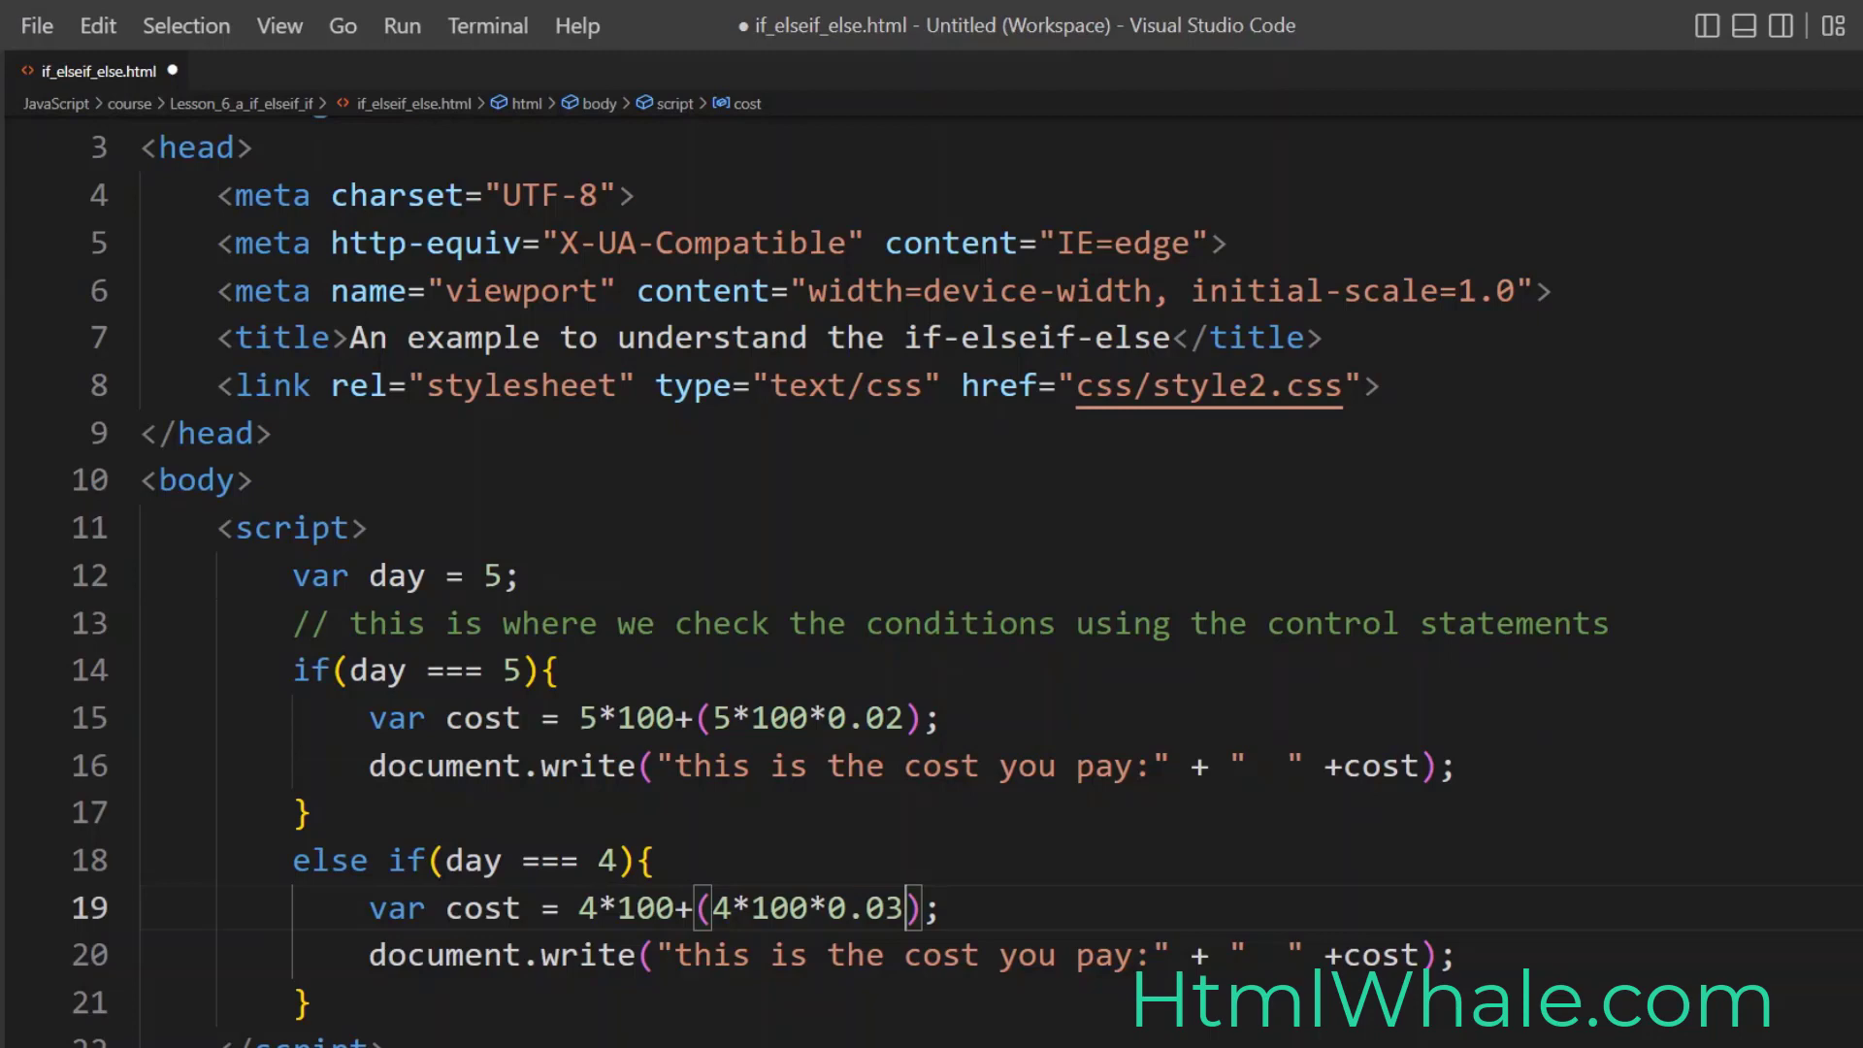
{"action": "scroll", "scroll_direction": "down", "scroll_amount": 3}
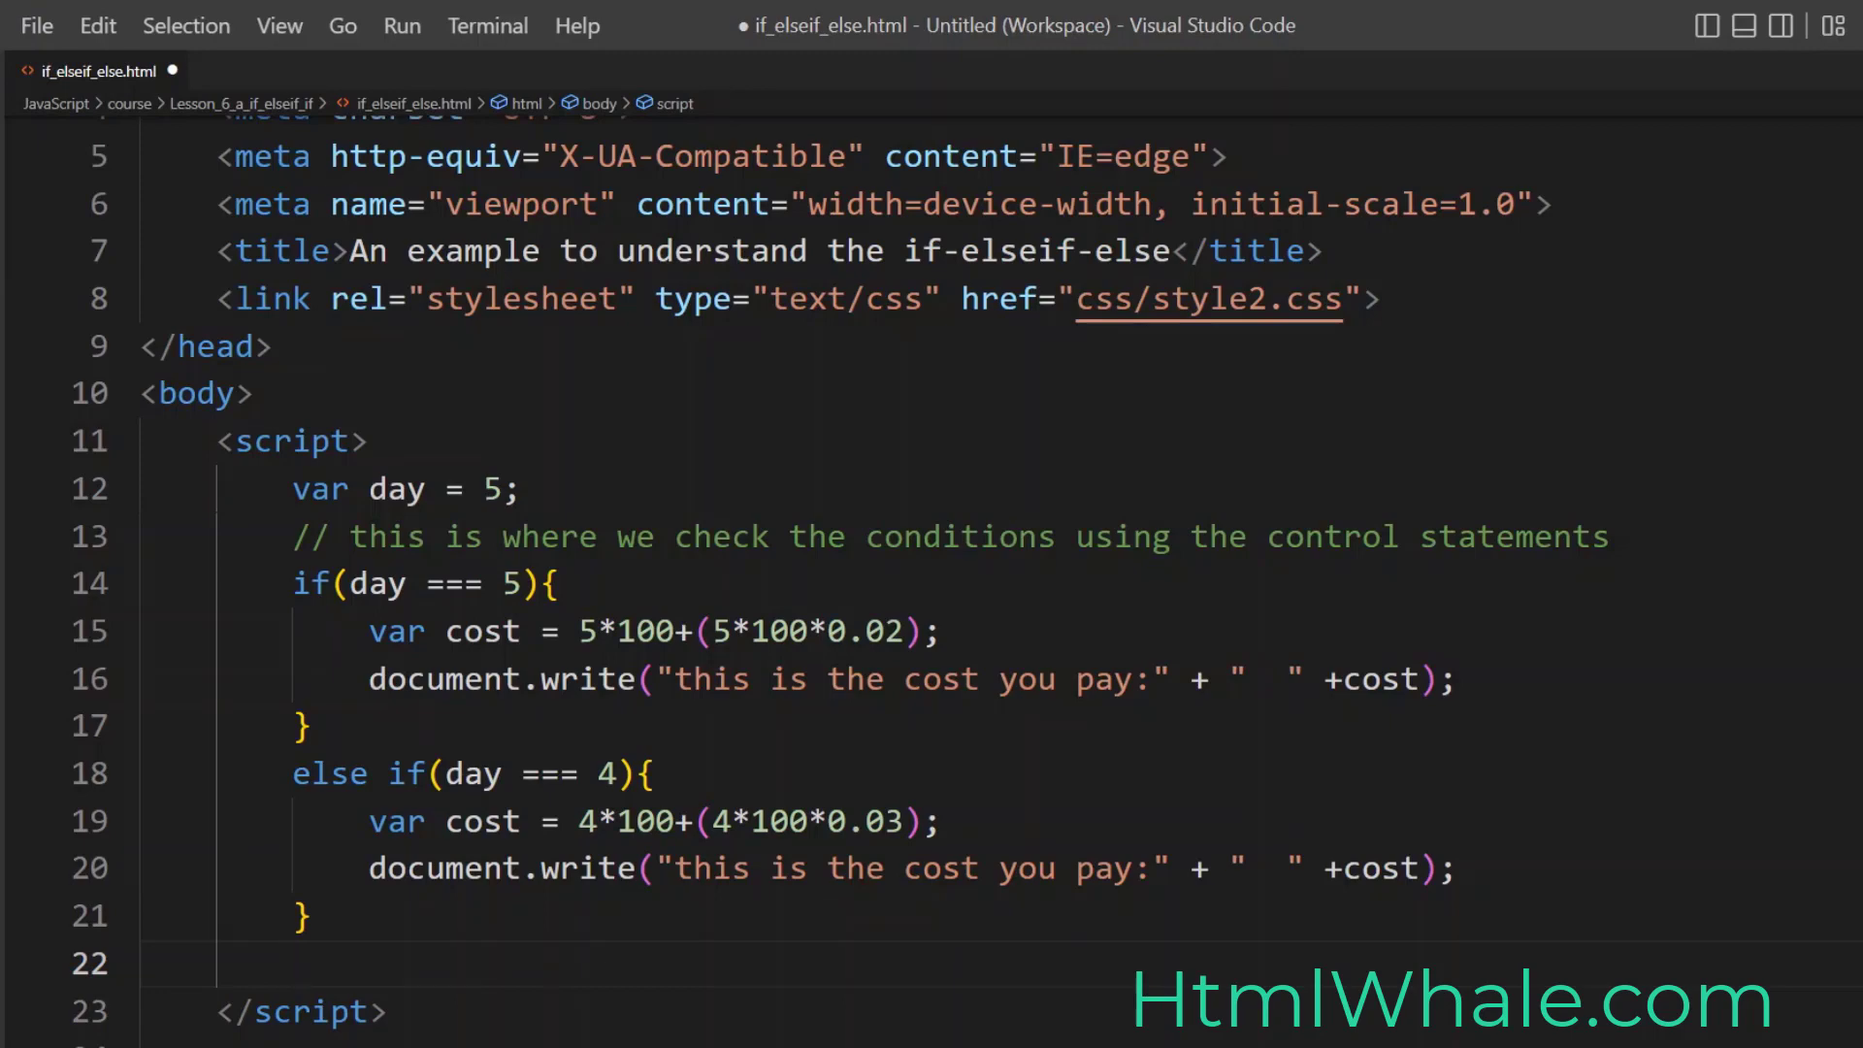
Step: Add an else branch with var cost = 200 and the document.write line, and save the file
{"action": "type", "text": "else{"}
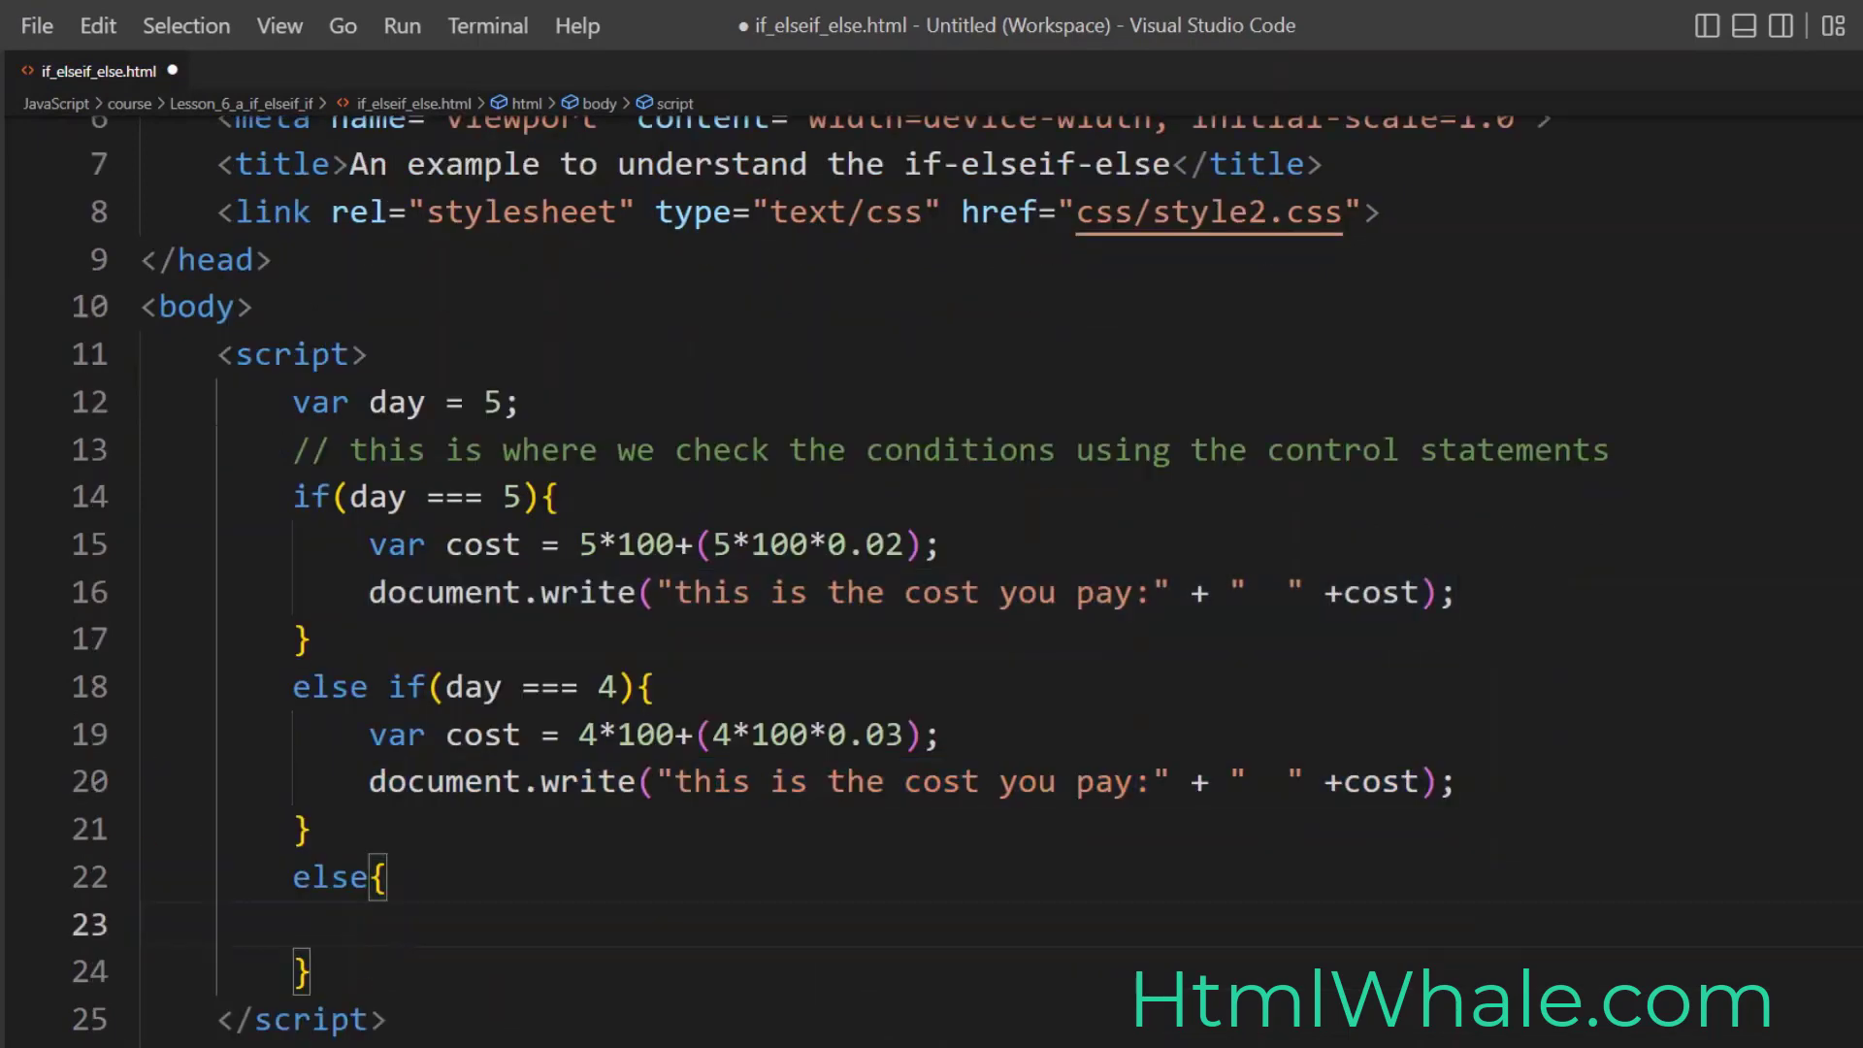
{"action": "type", "text": "document.write(\"this is the cost you pay:\" + \"  \" +cost);"}
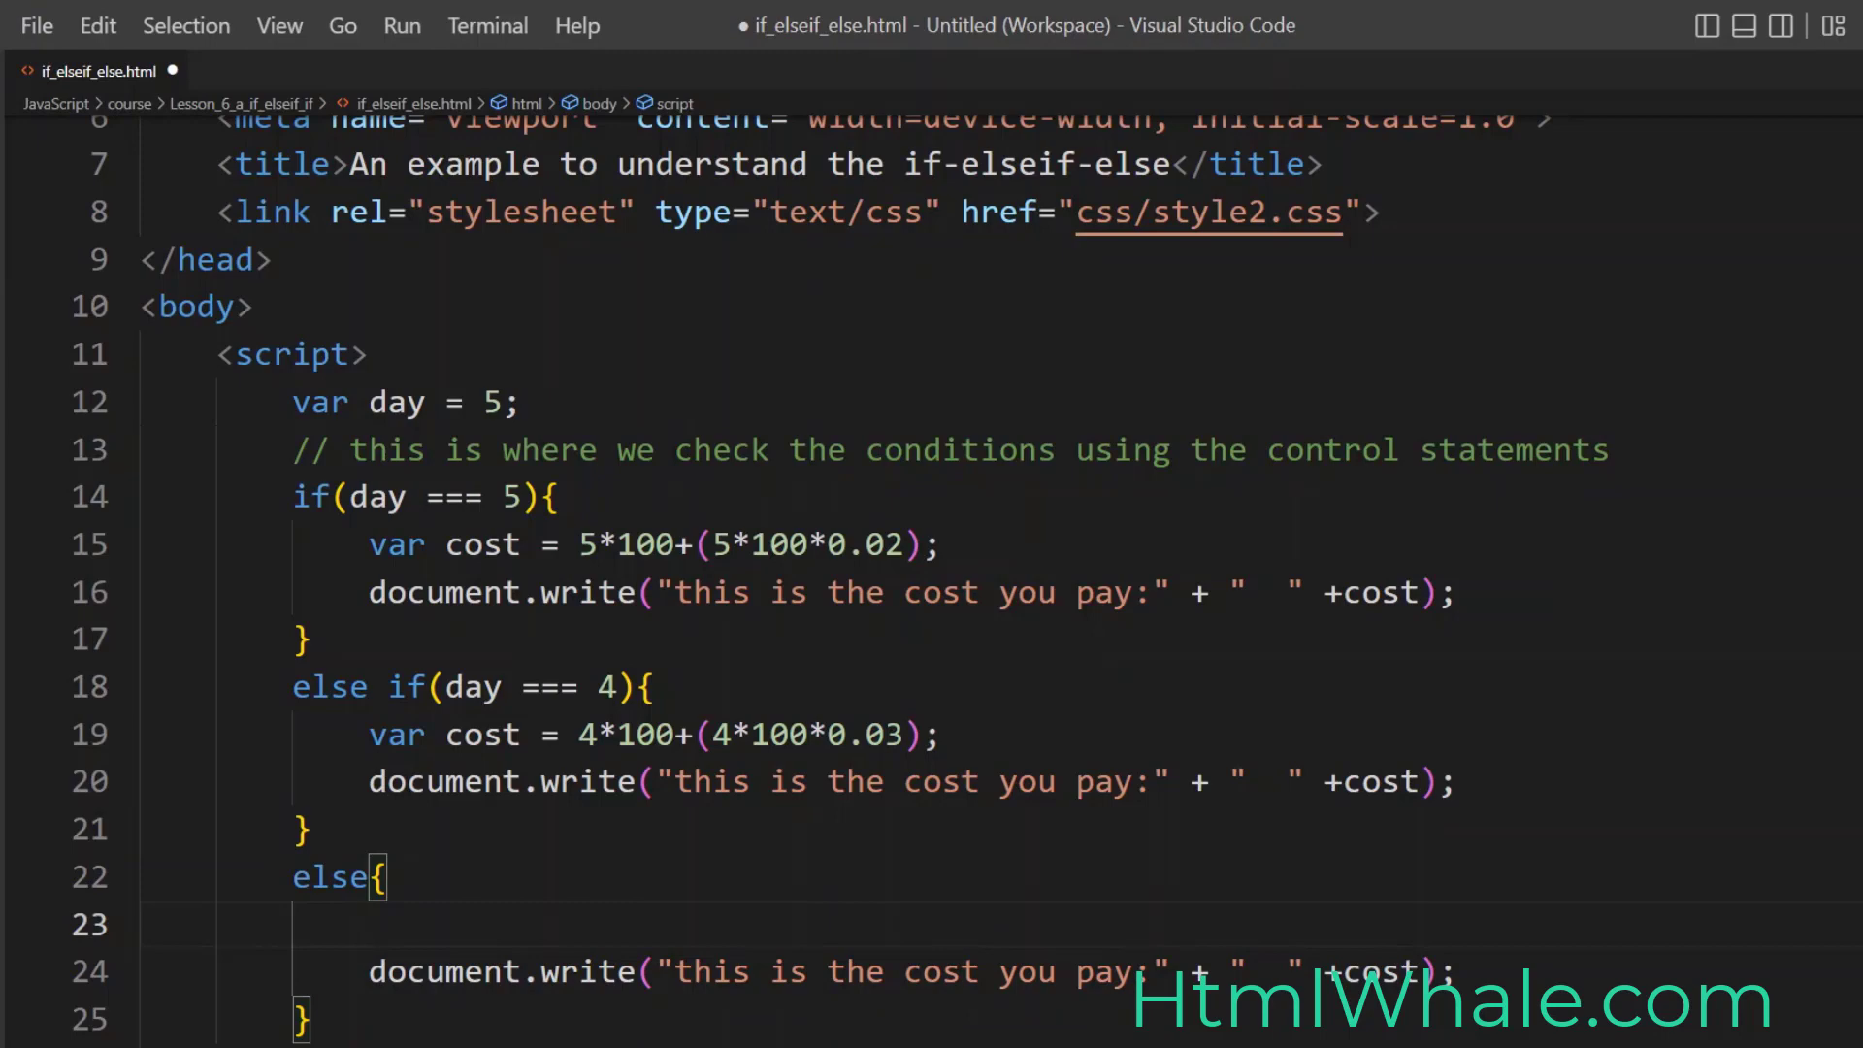
{"action": "type", "text": "var"}
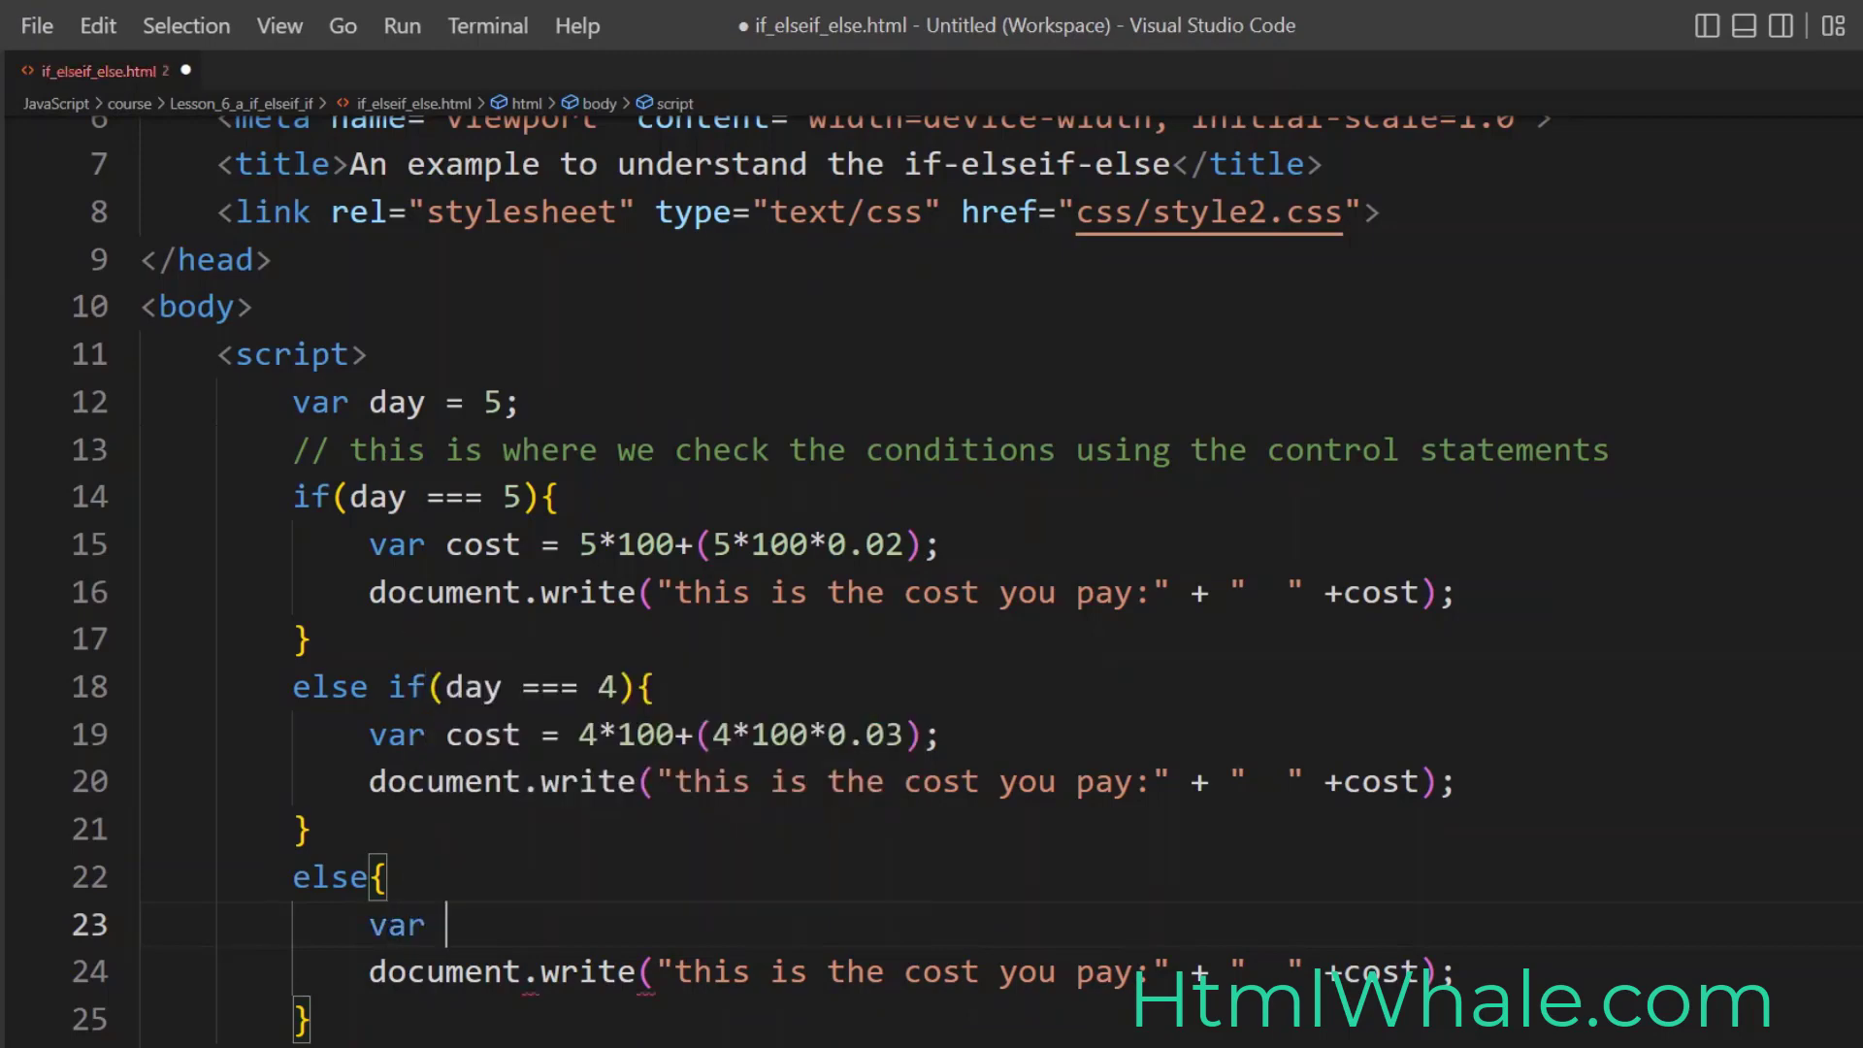
{"action": "type", "text": "cost ="}
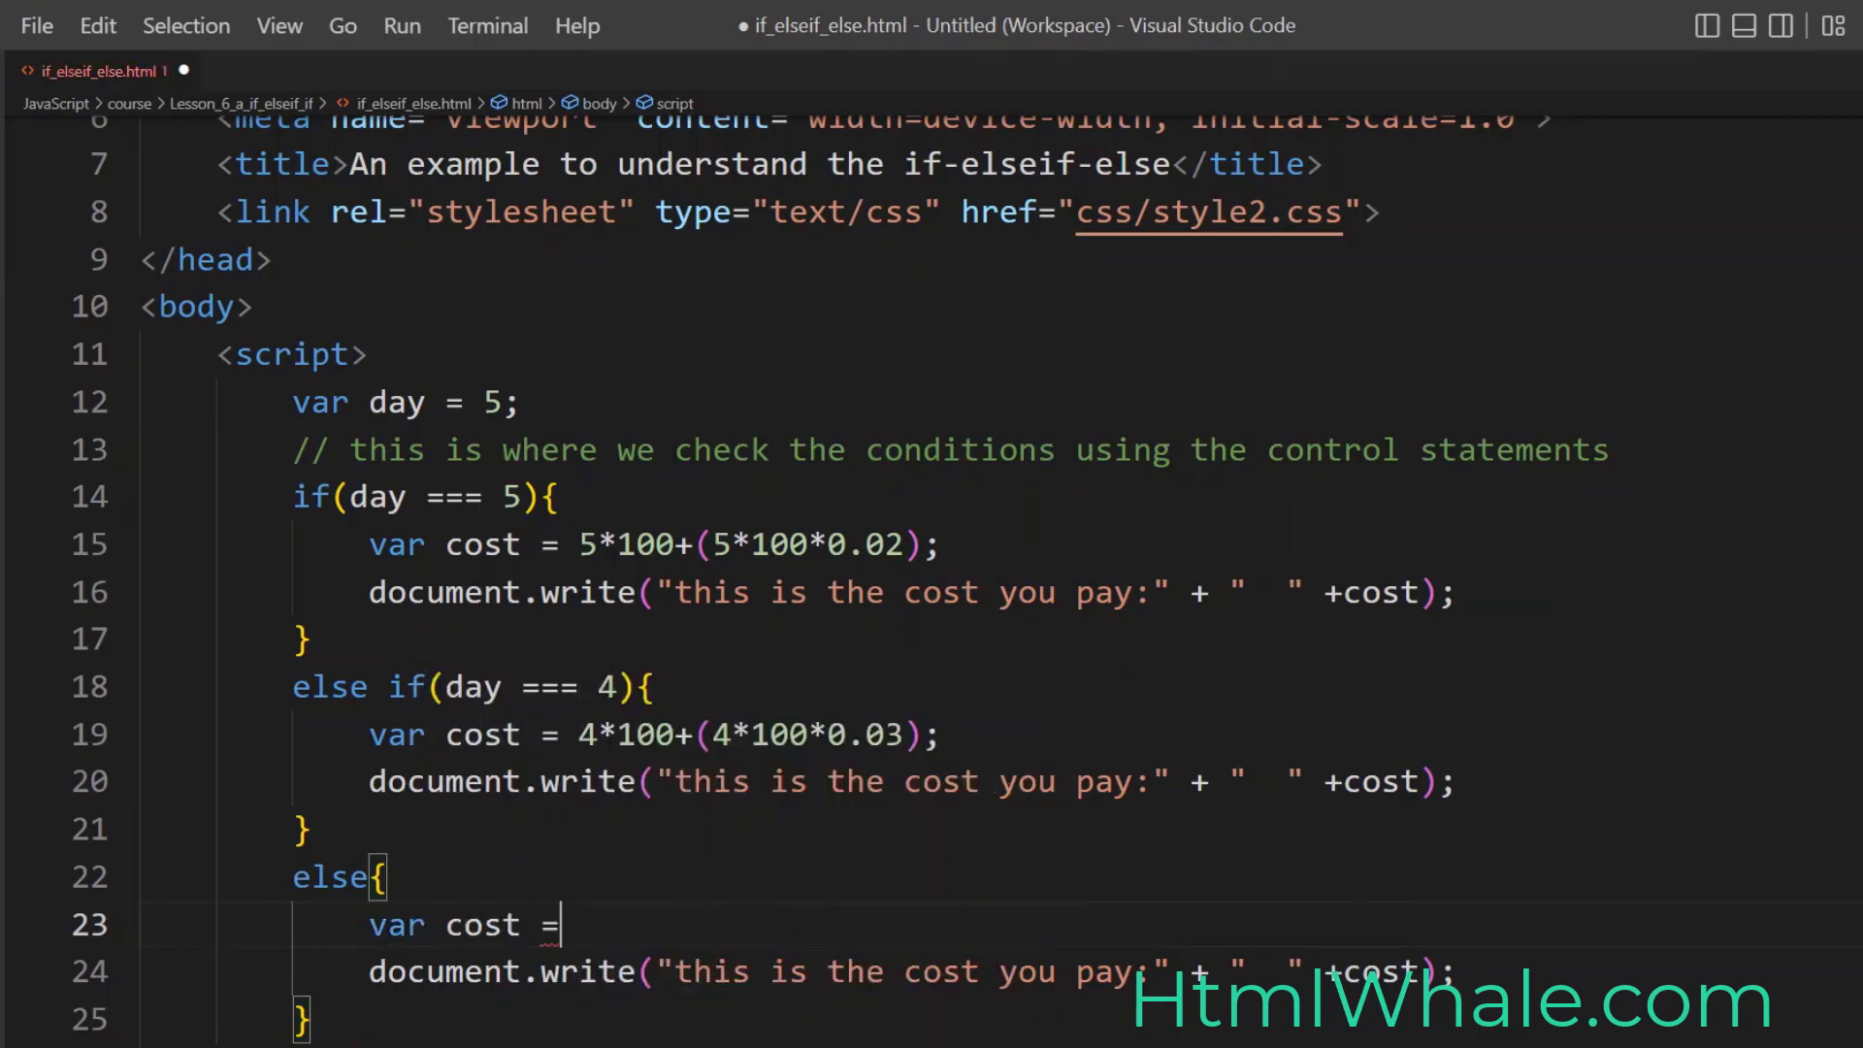
{"action": "type", "text": "20"}
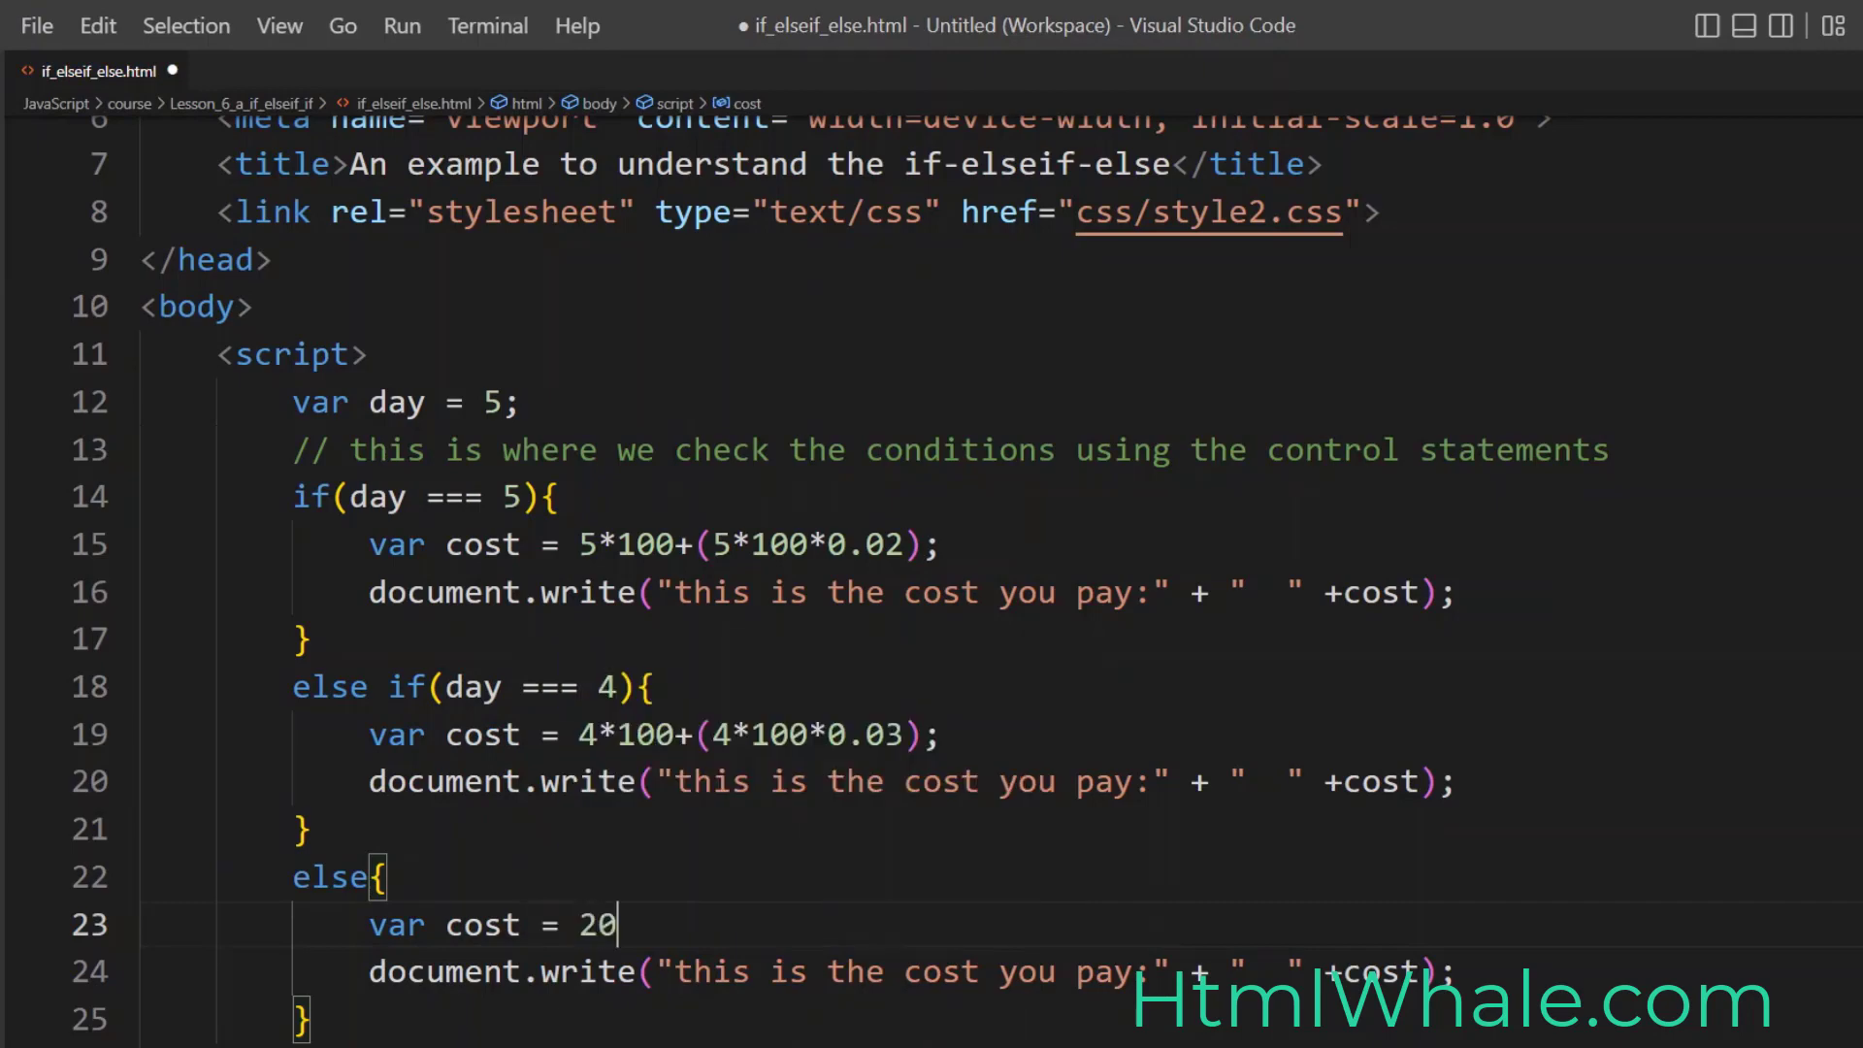
{"action": "type", "text": "0"}
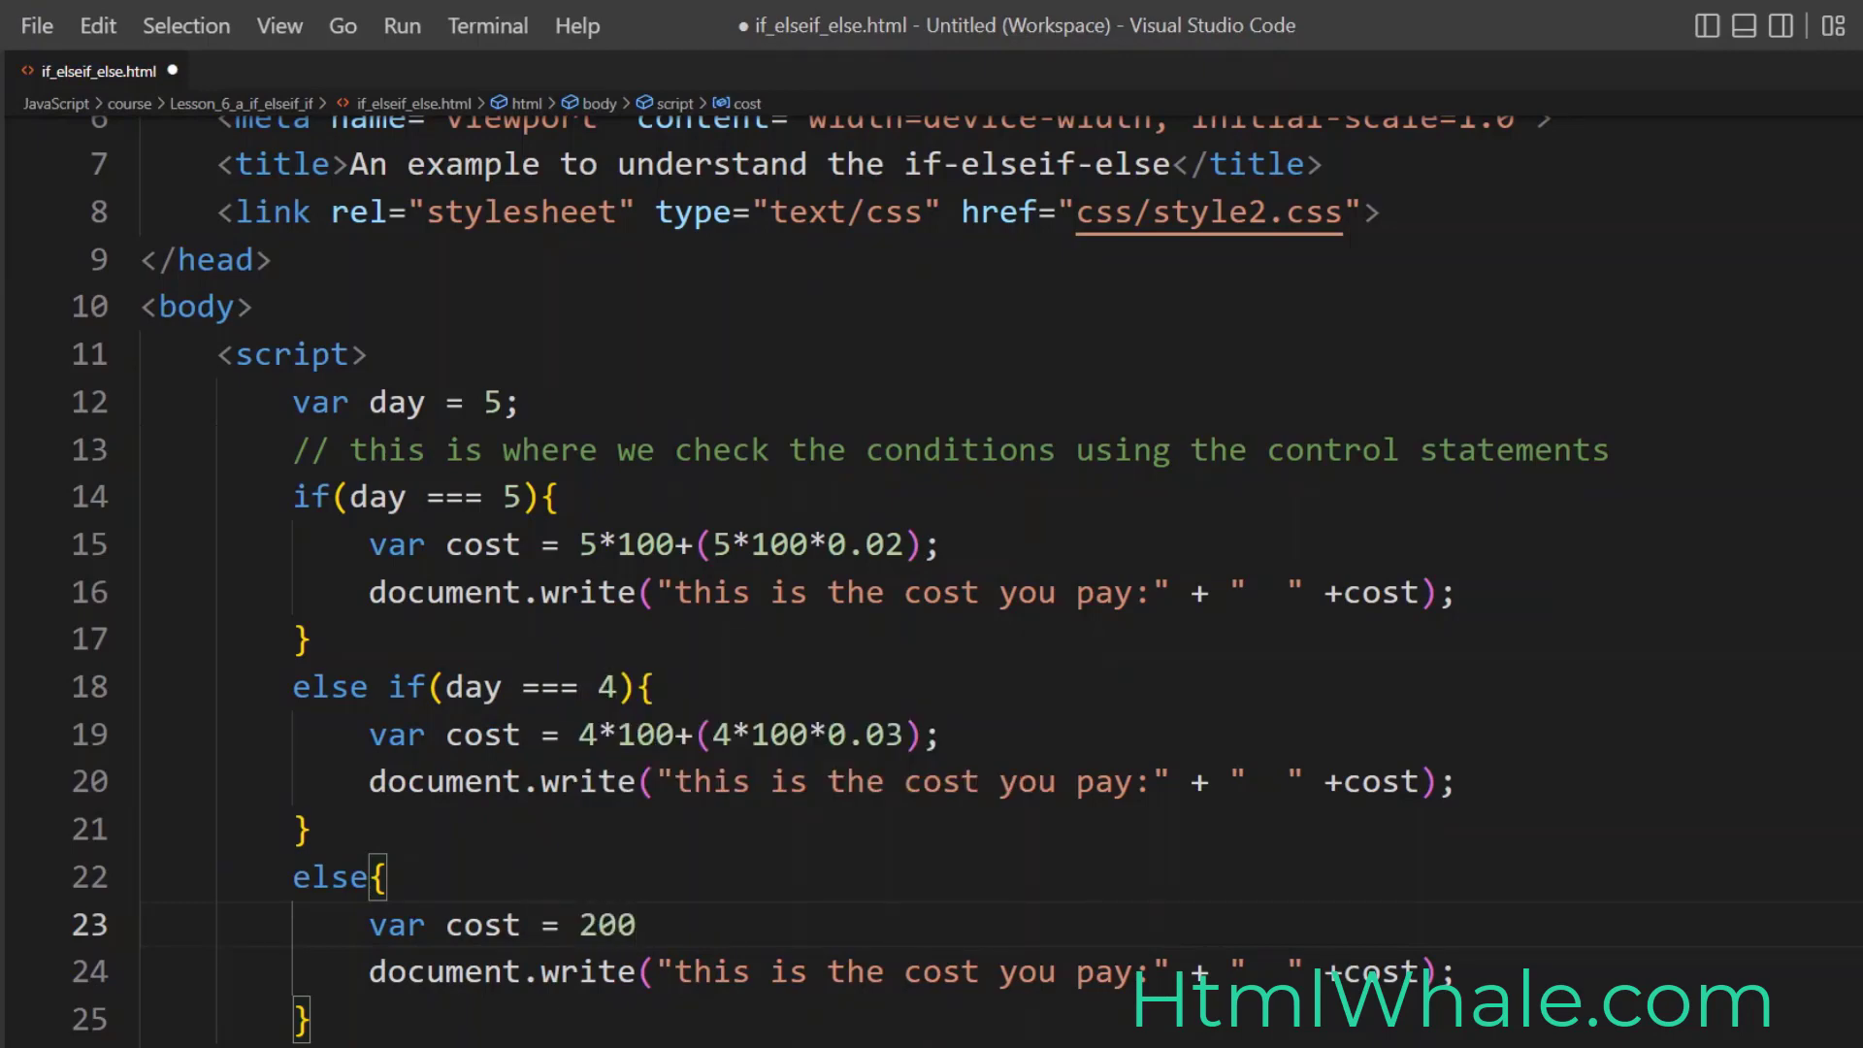
{"action": "key", "text": "ctrl+s"}
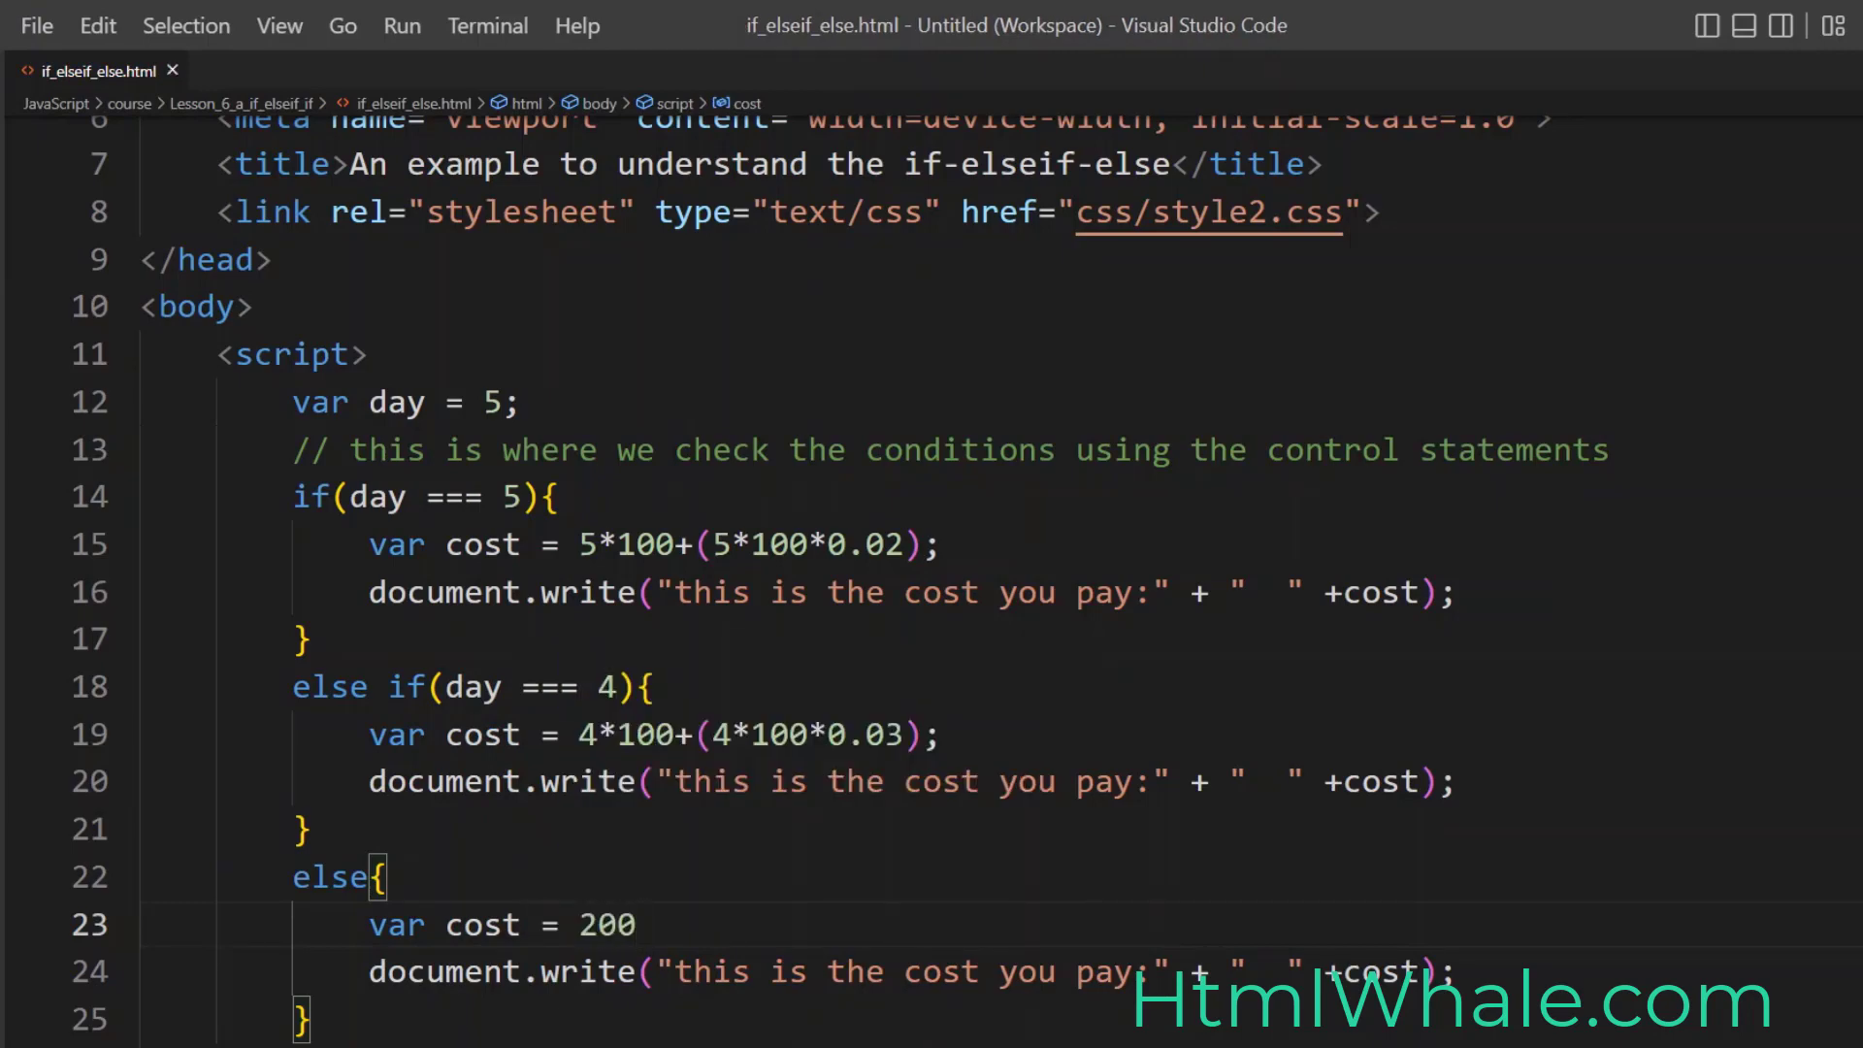
{"action": "left_click", "coordinate": [639, 926]}
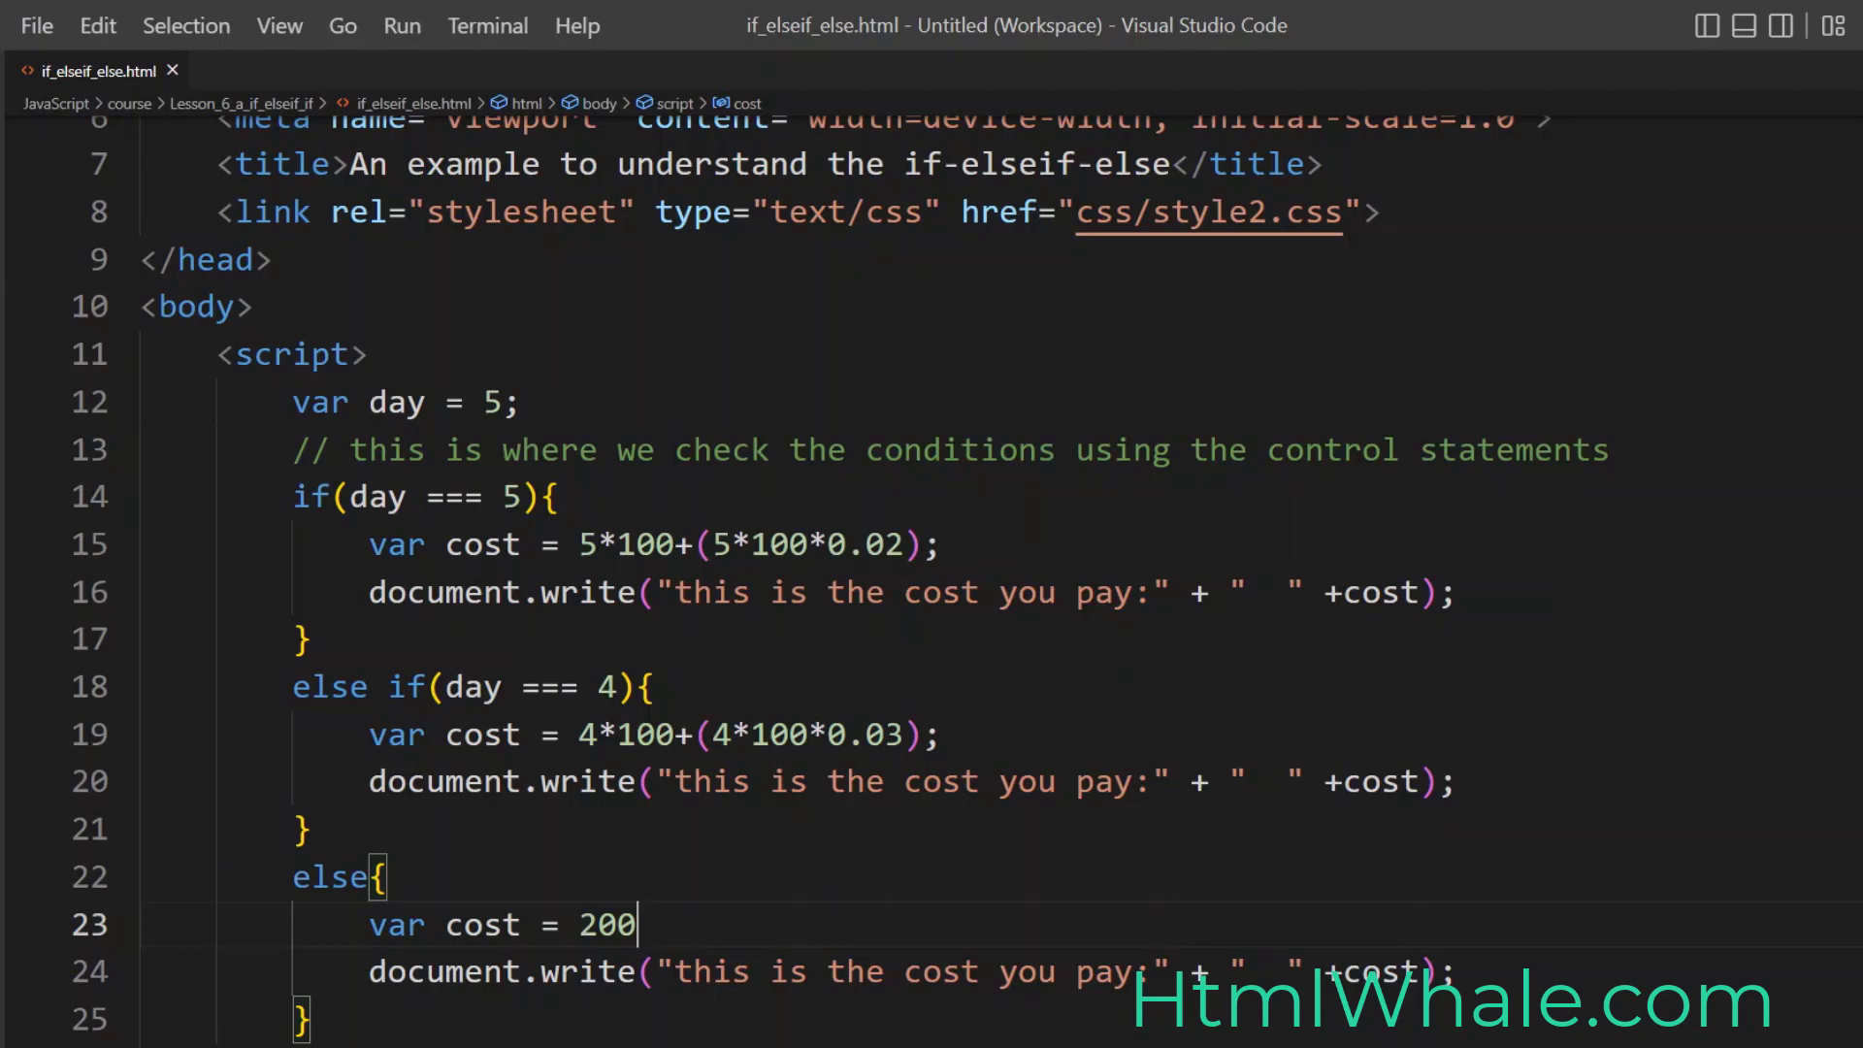
{"action": "left_click_drag", "start_coordinate": [639, 924], "coordinate": [314, 1019]}
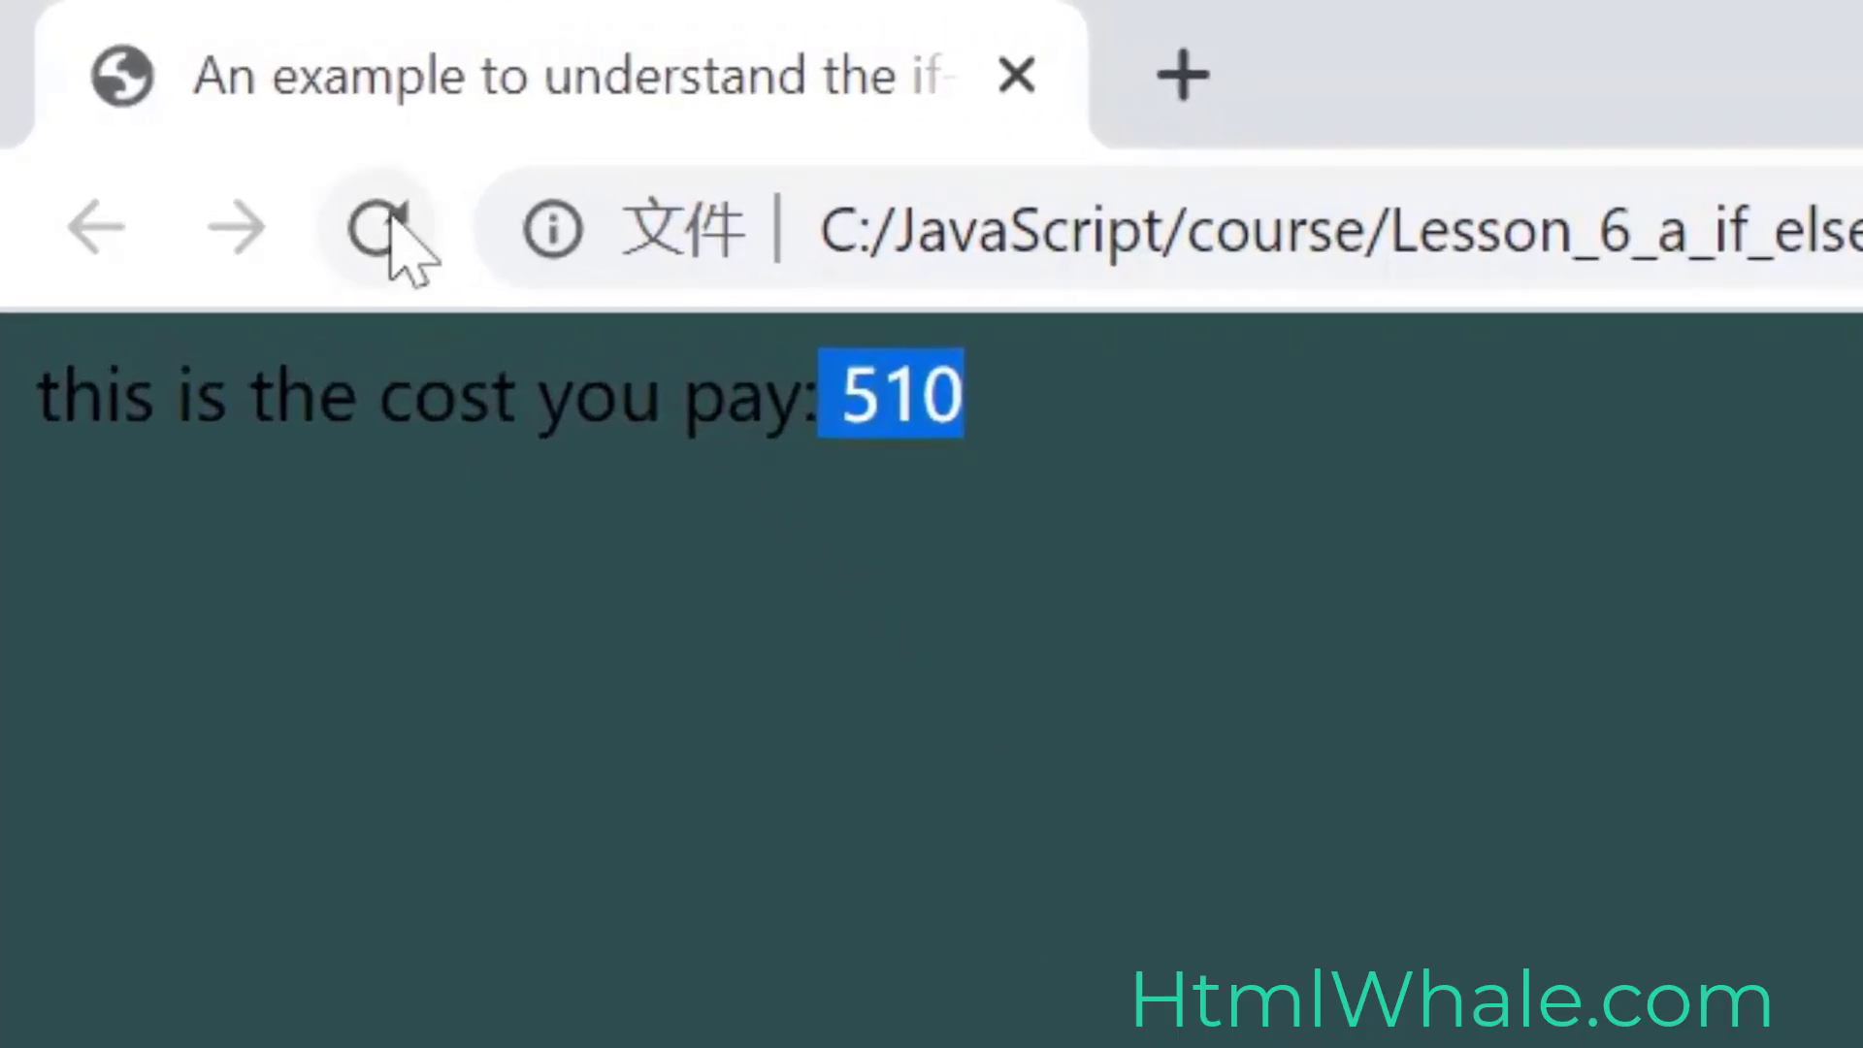
Step: Reload the page in Chrome; the cost still shows 510
{"action": "left_click", "coordinate": [378, 229]}
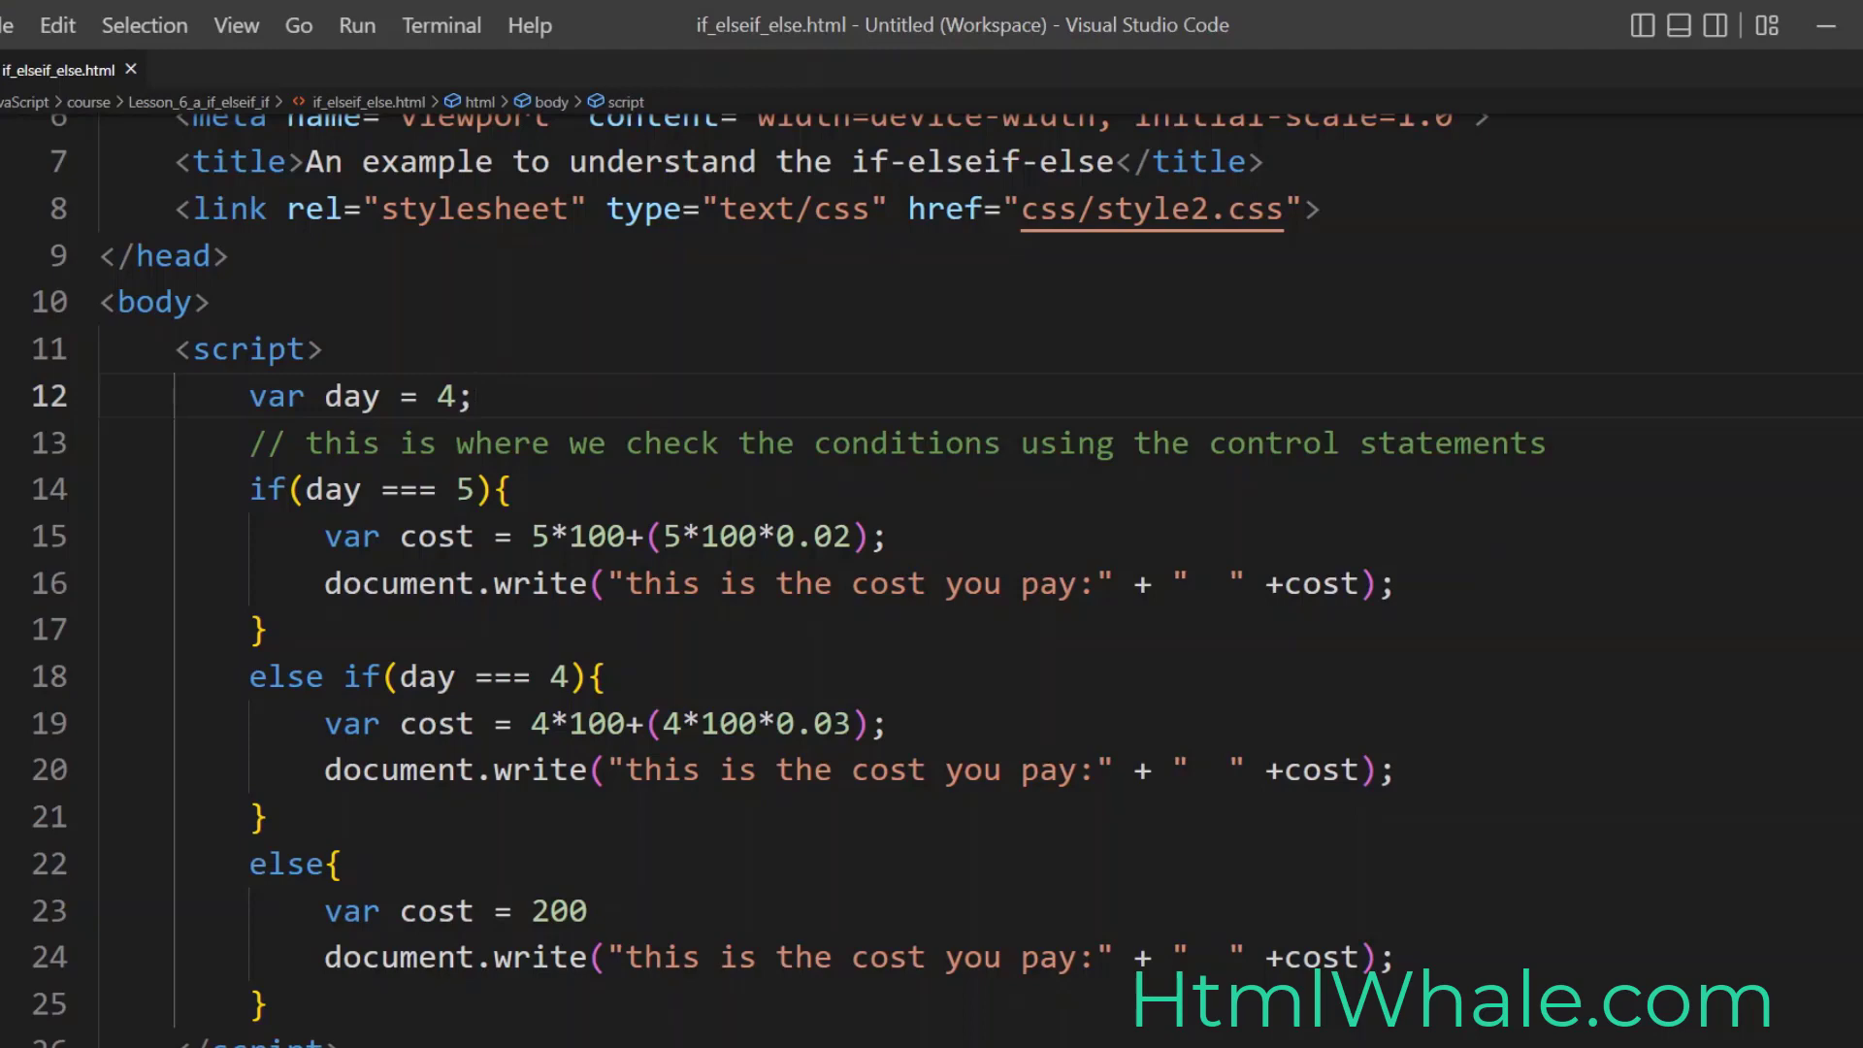
Step: Change the day value to 1 and save the file
{"action": "key", "text": "Backspace"}
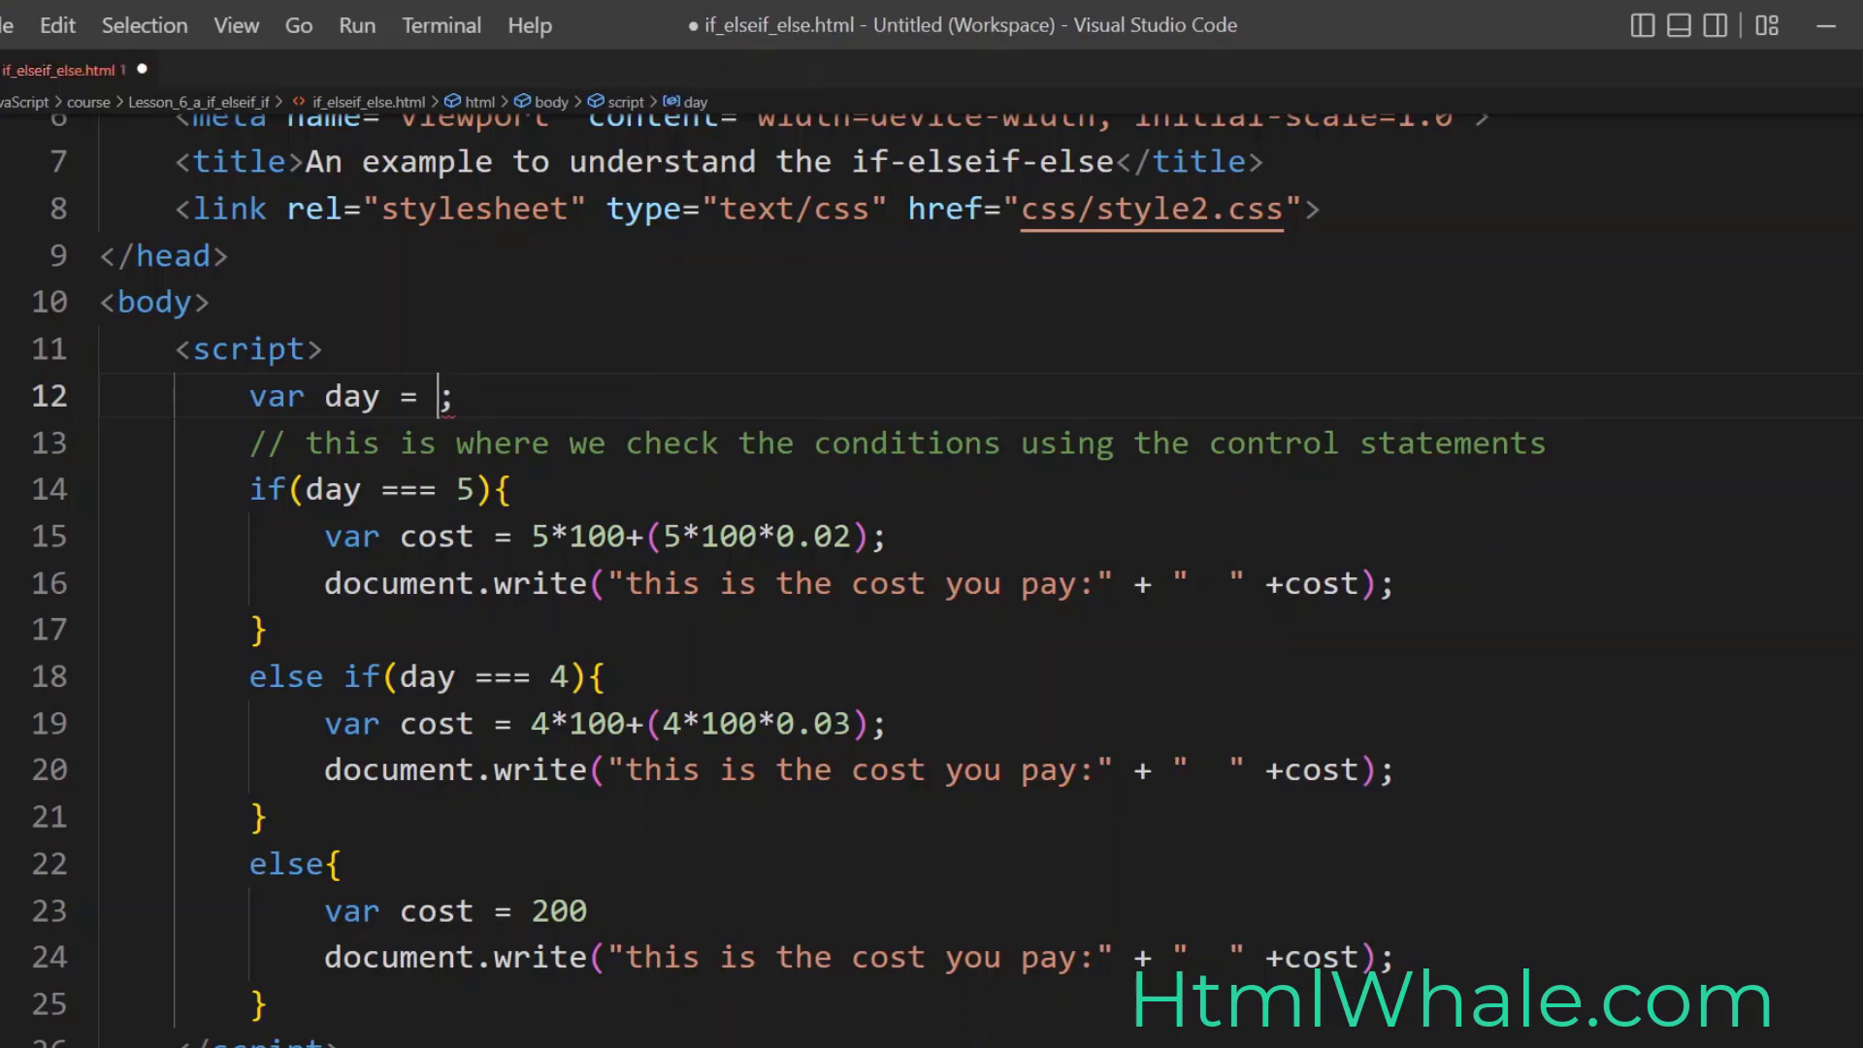
{"action": "type", "text": "1"}
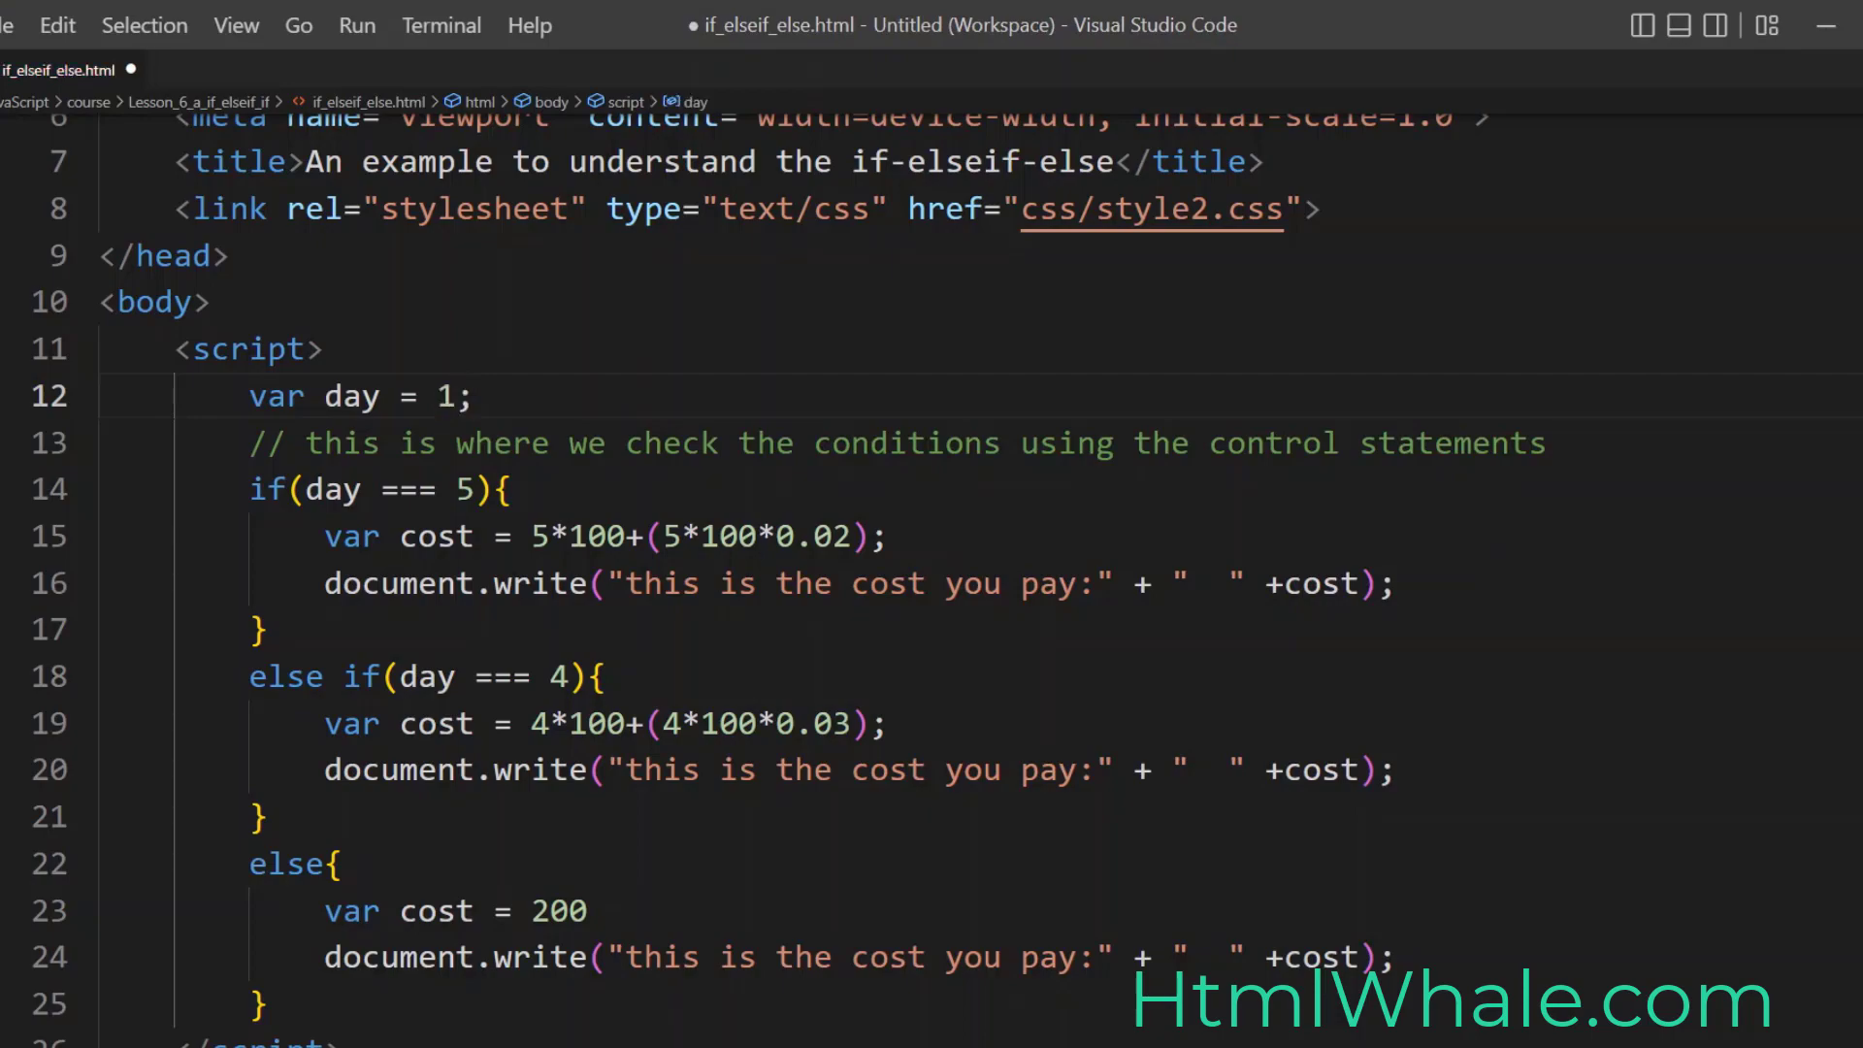
{"action": "key", "text": "ctrl+s"}
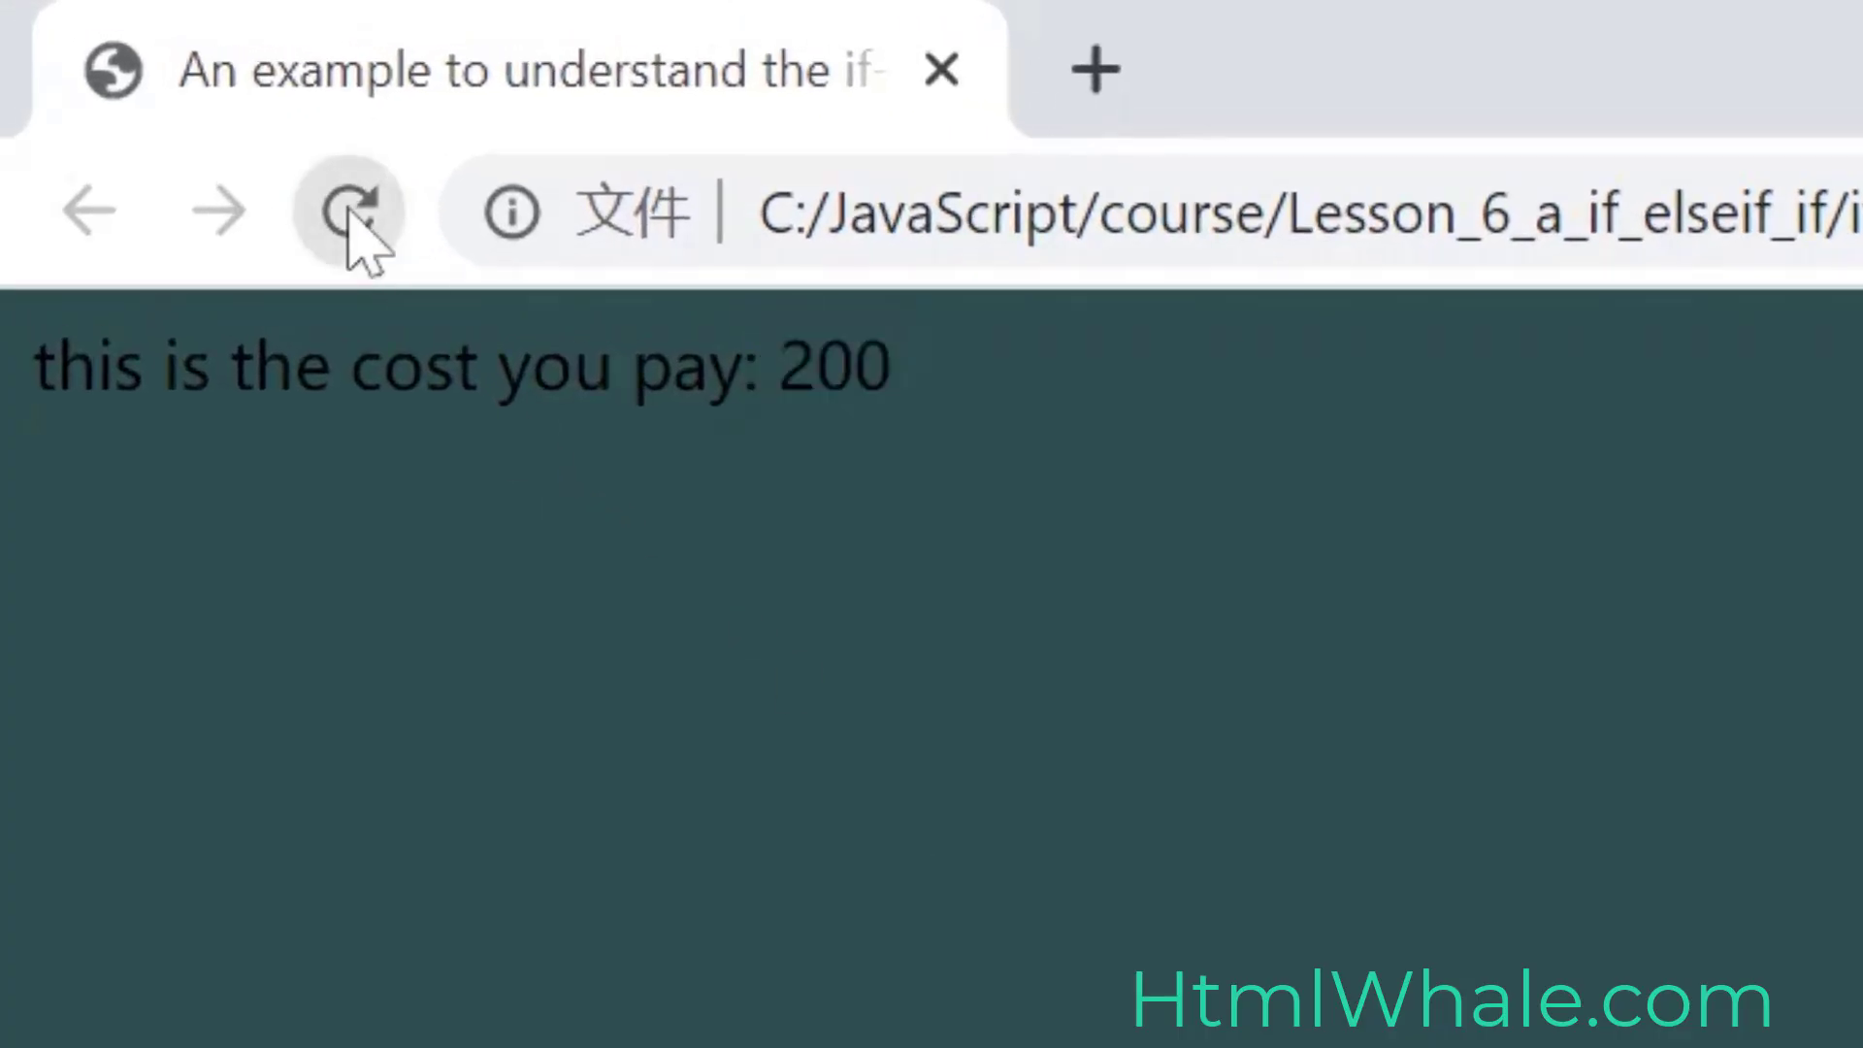
Step: Reload the page in Chrome so the cost shows 200
{"action": "double_click", "coordinate": [833, 365]}
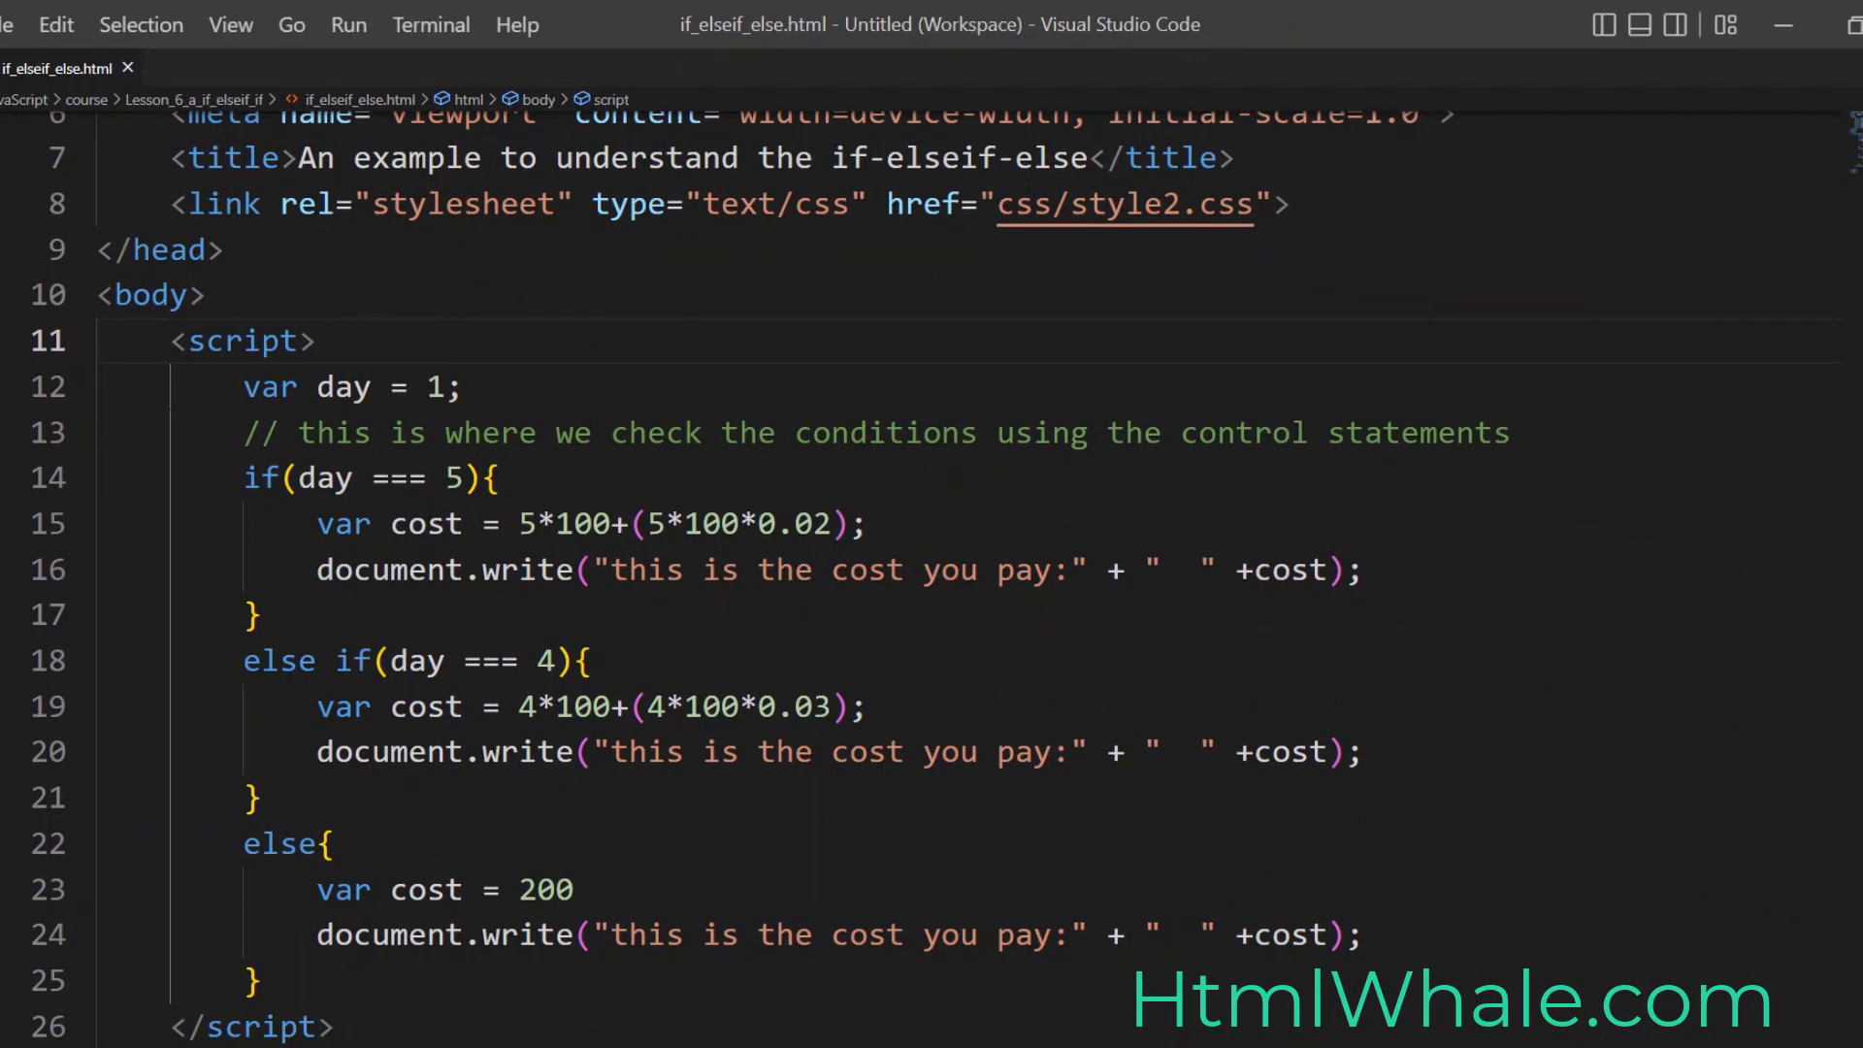
{"action": "left_click", "coordinate": [346, 386]}
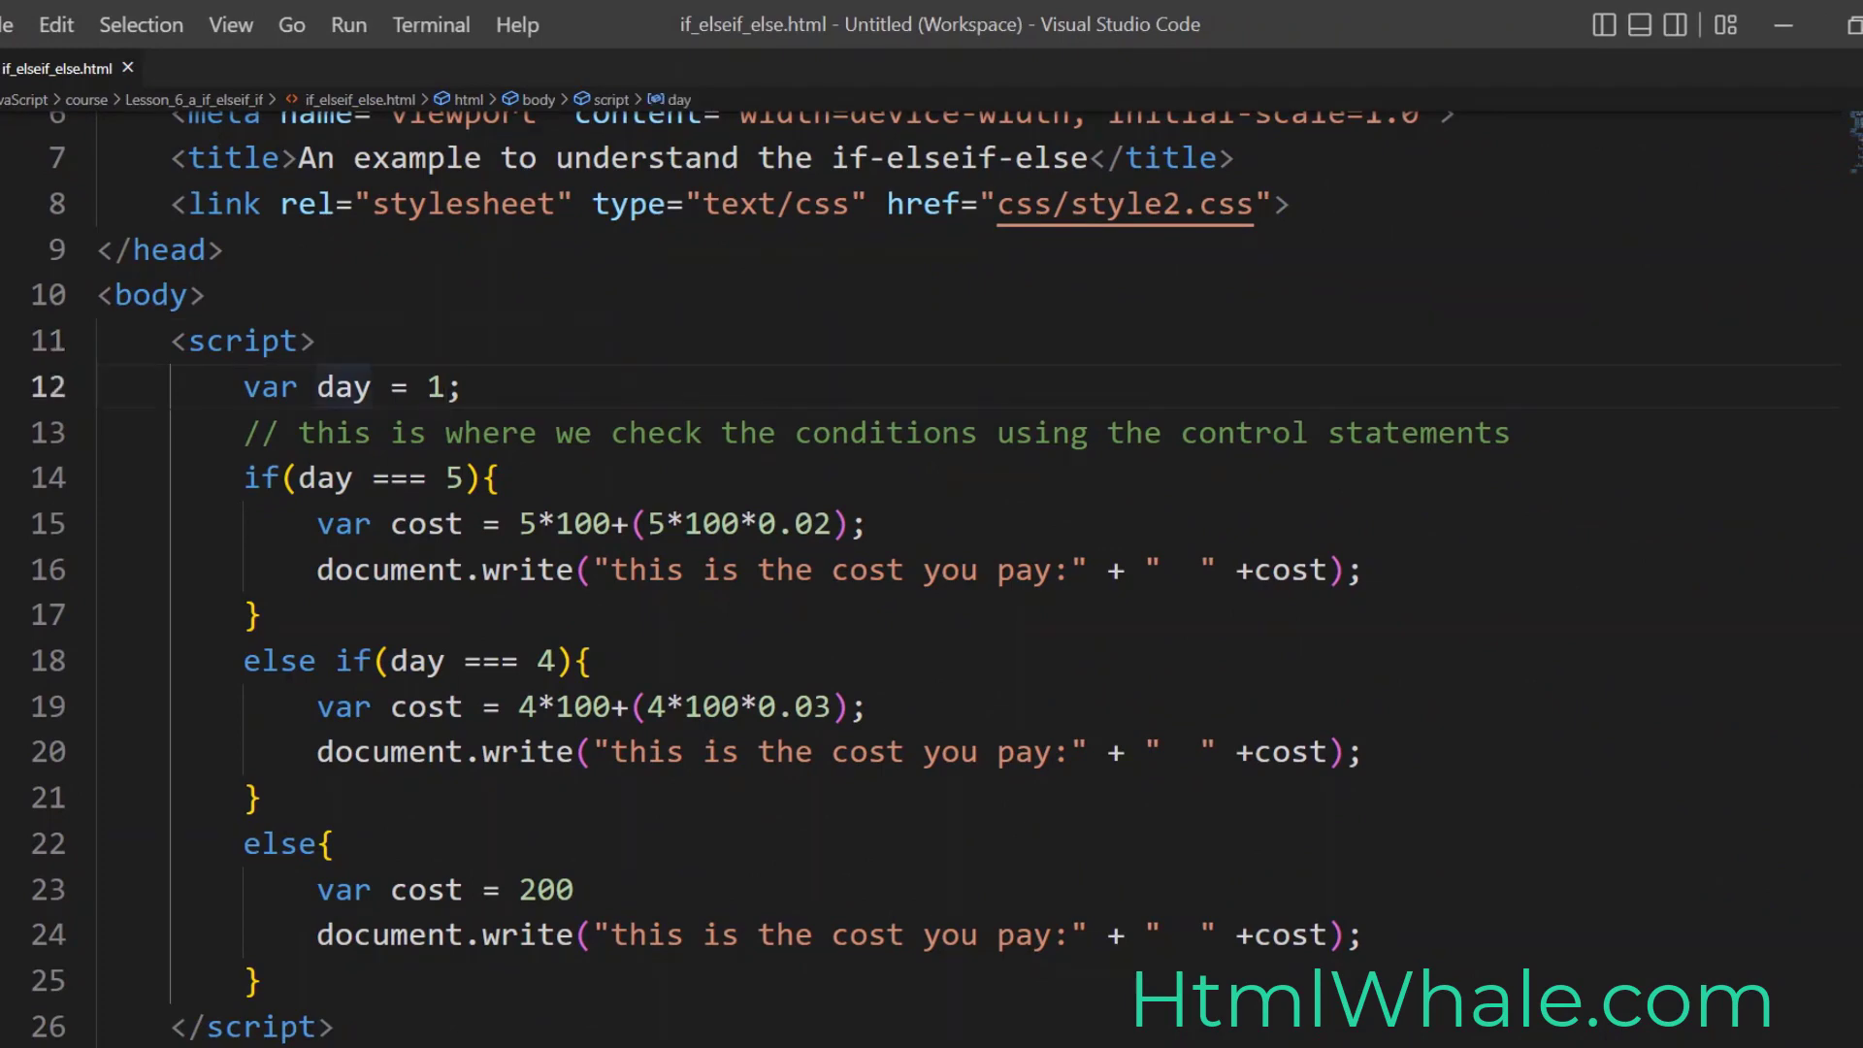
{"action": "double_click", "coordinate": [262, 844]}
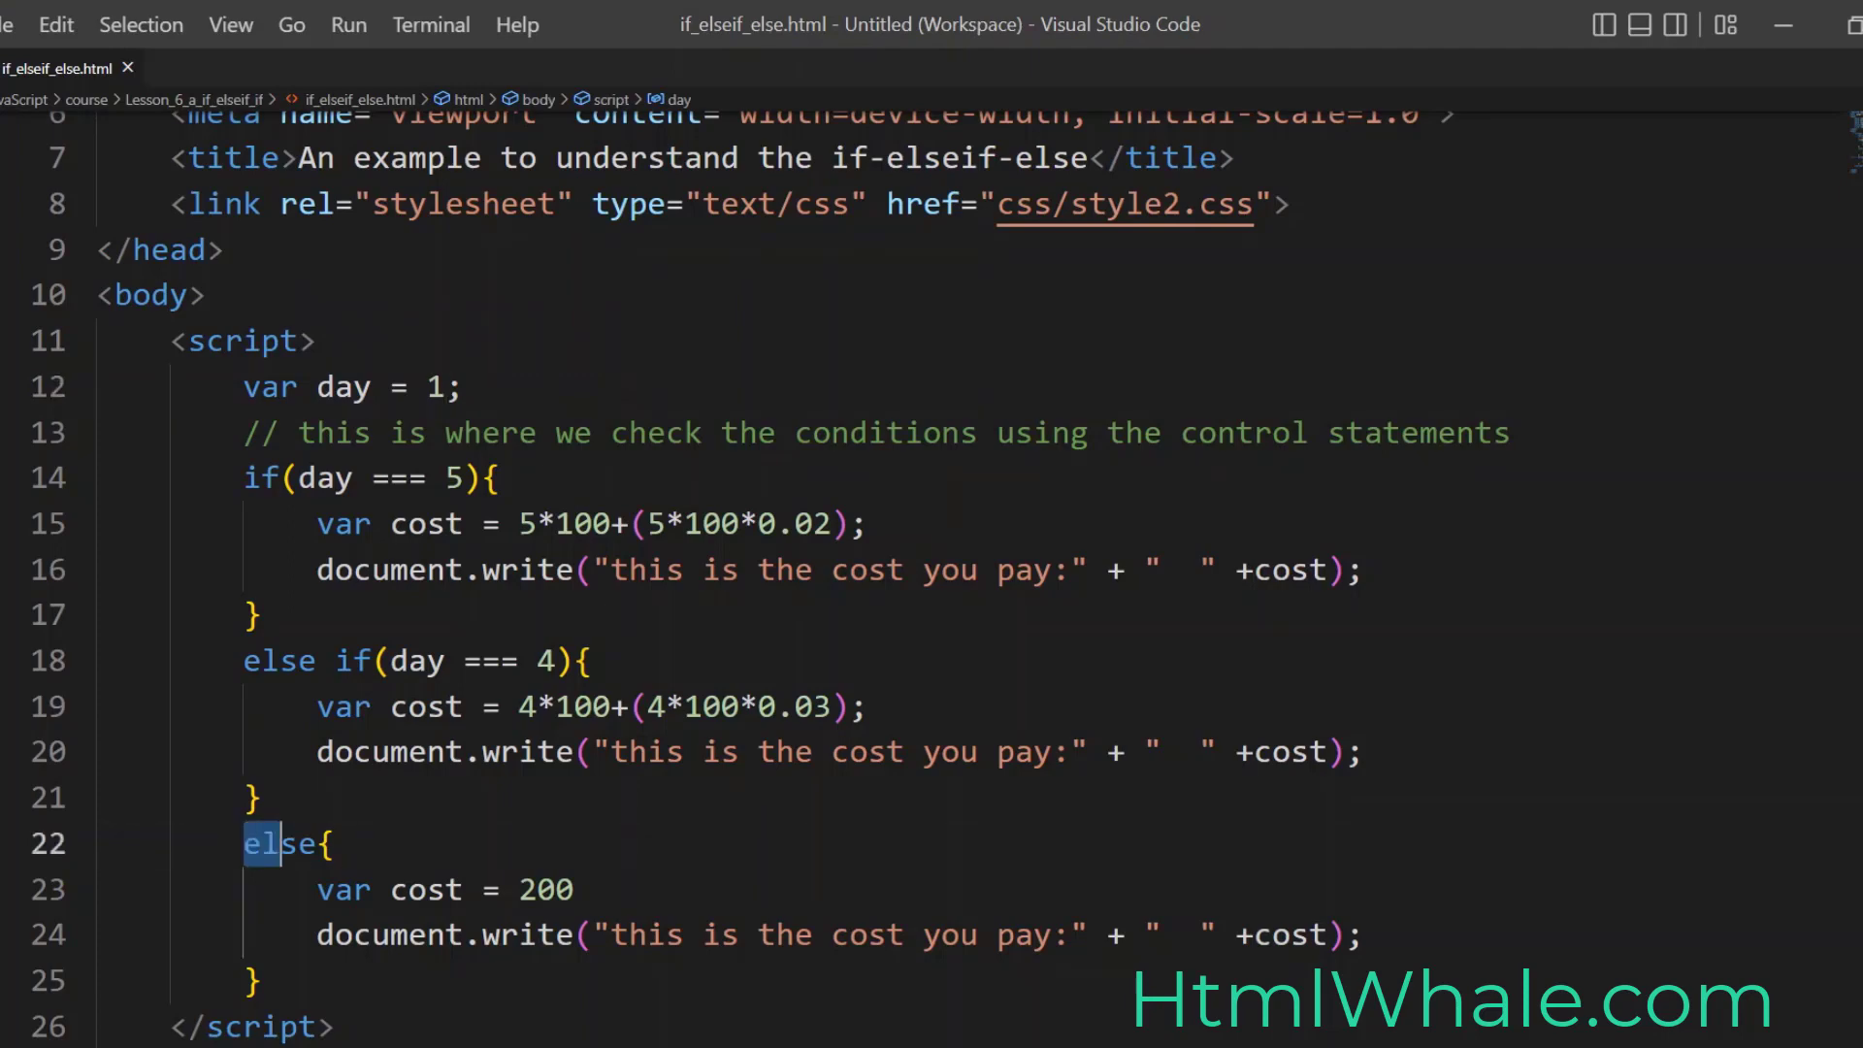
{"action": "left_click_drag", "start_coordinate": [245, 844], "coordinate": [259, 982]}
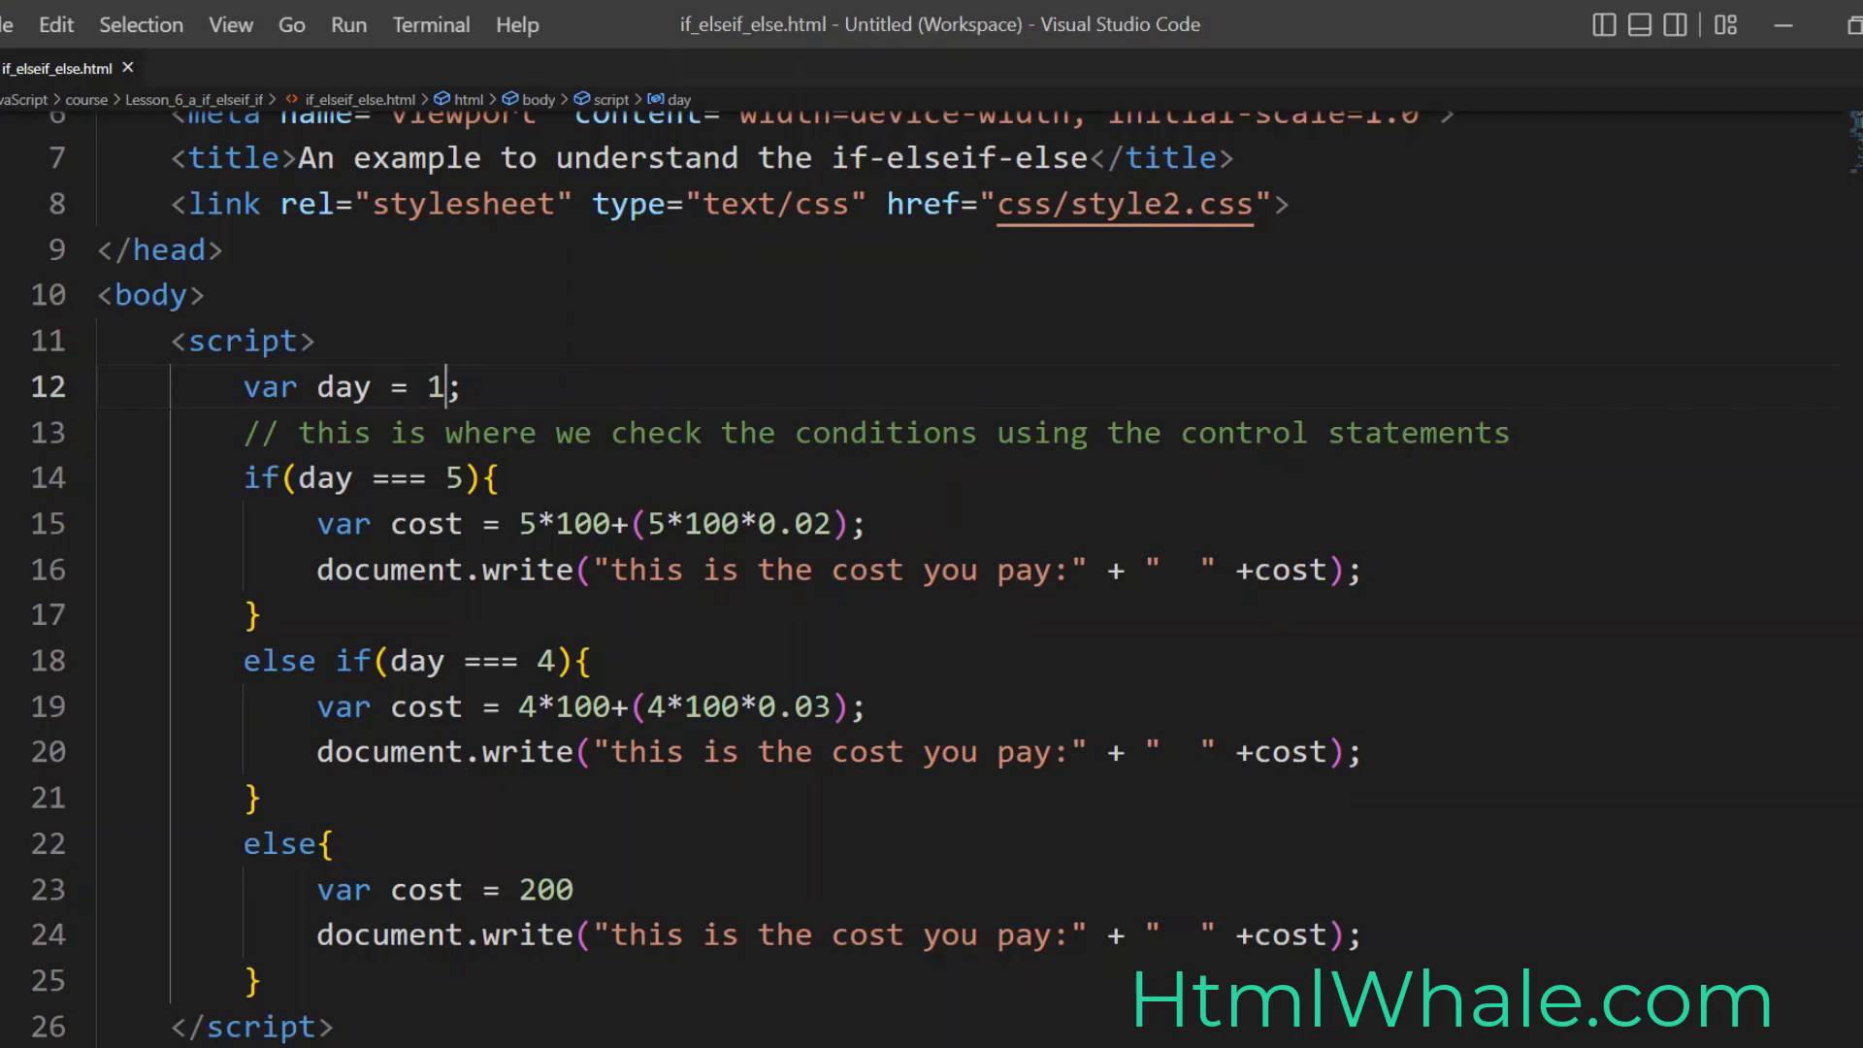
{"action": "left_click_drag", "start_coordinate": [351, 844], "coordinate": [258, 982]}
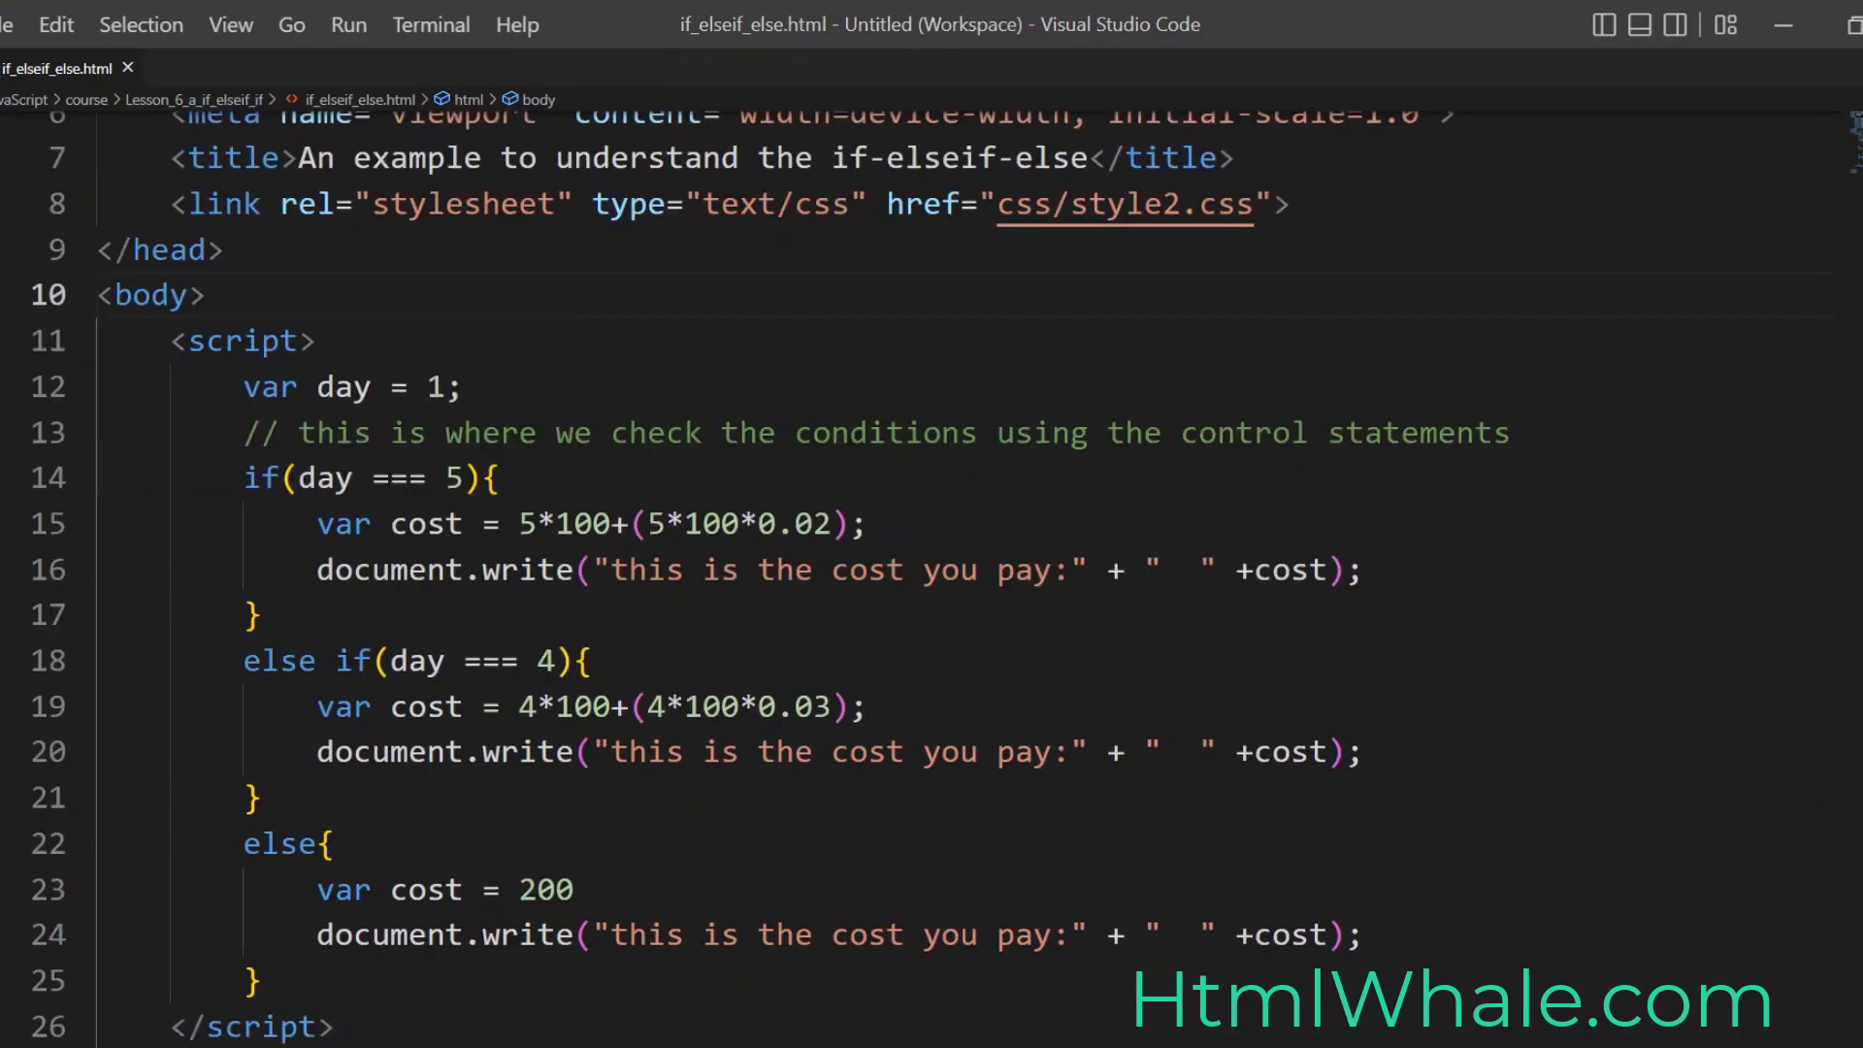
{"action": "left_click", "coordinate": [207, 295]}
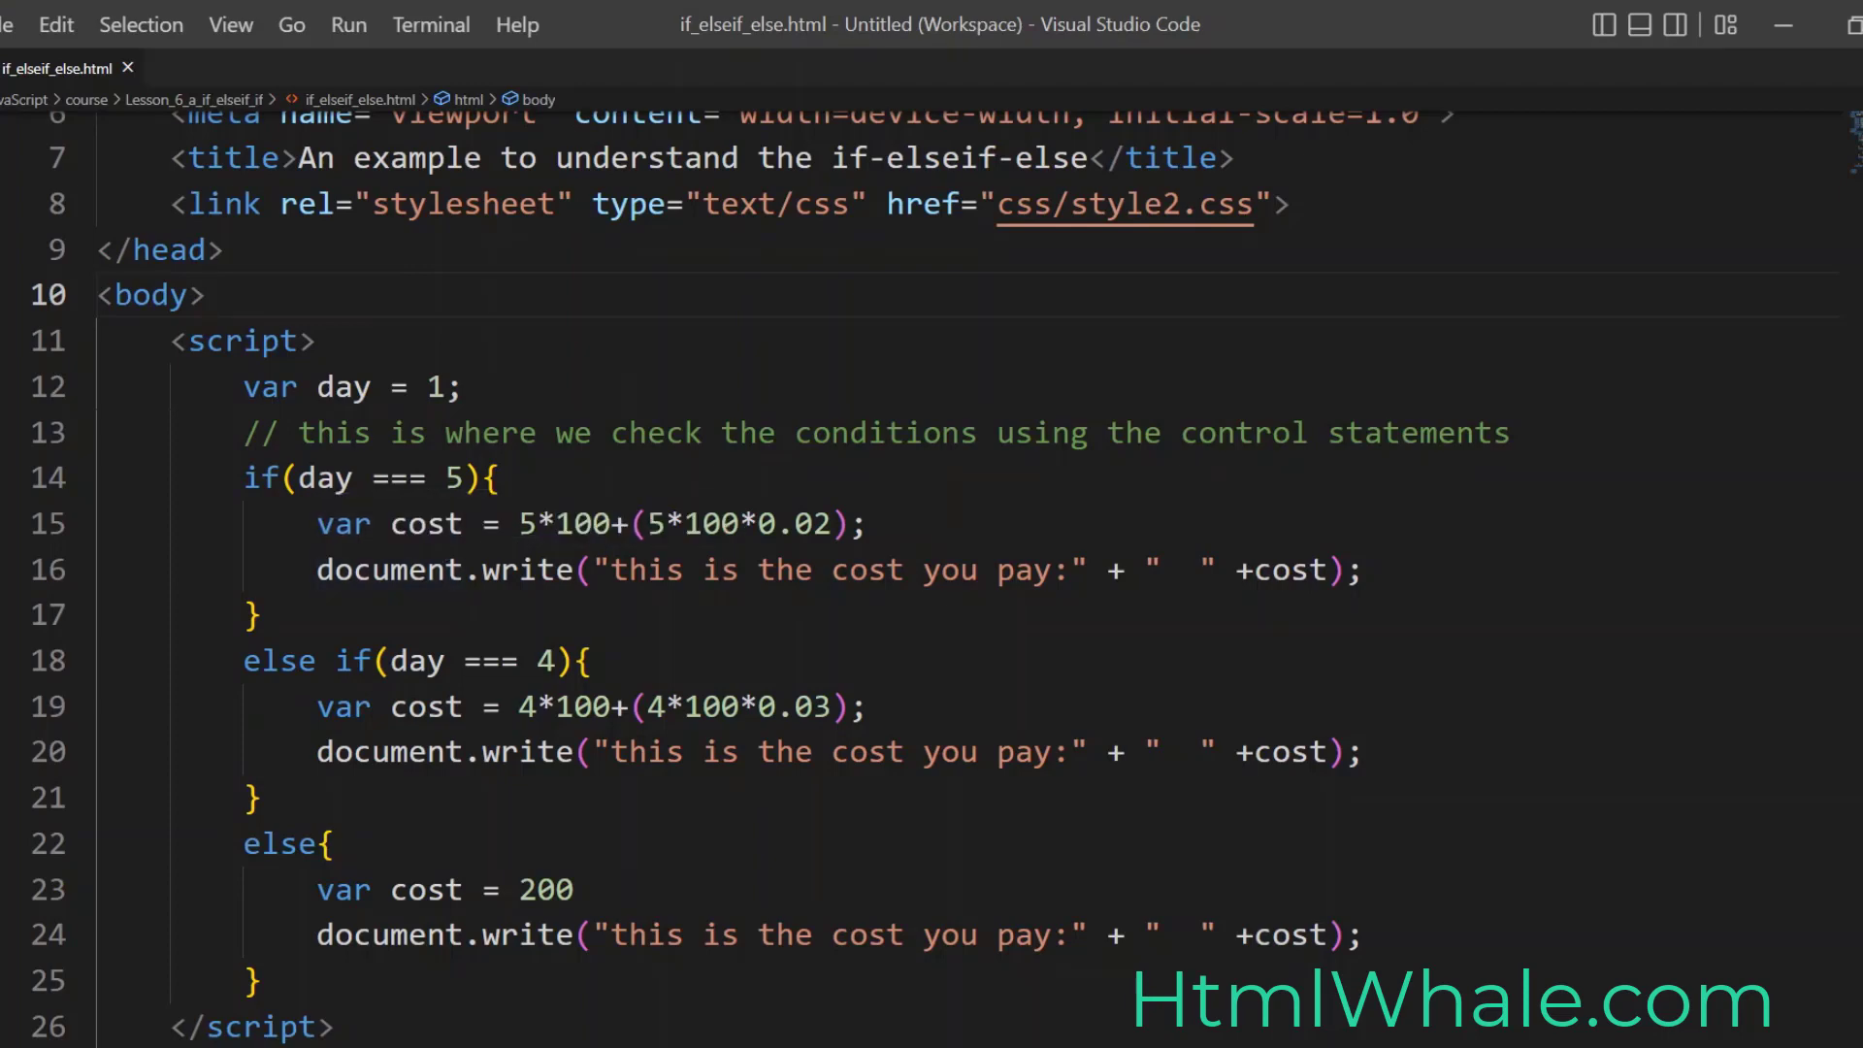
Step: Add a text input with id "name" on a new line above the script block
{"action": "key", "text": "enter"}
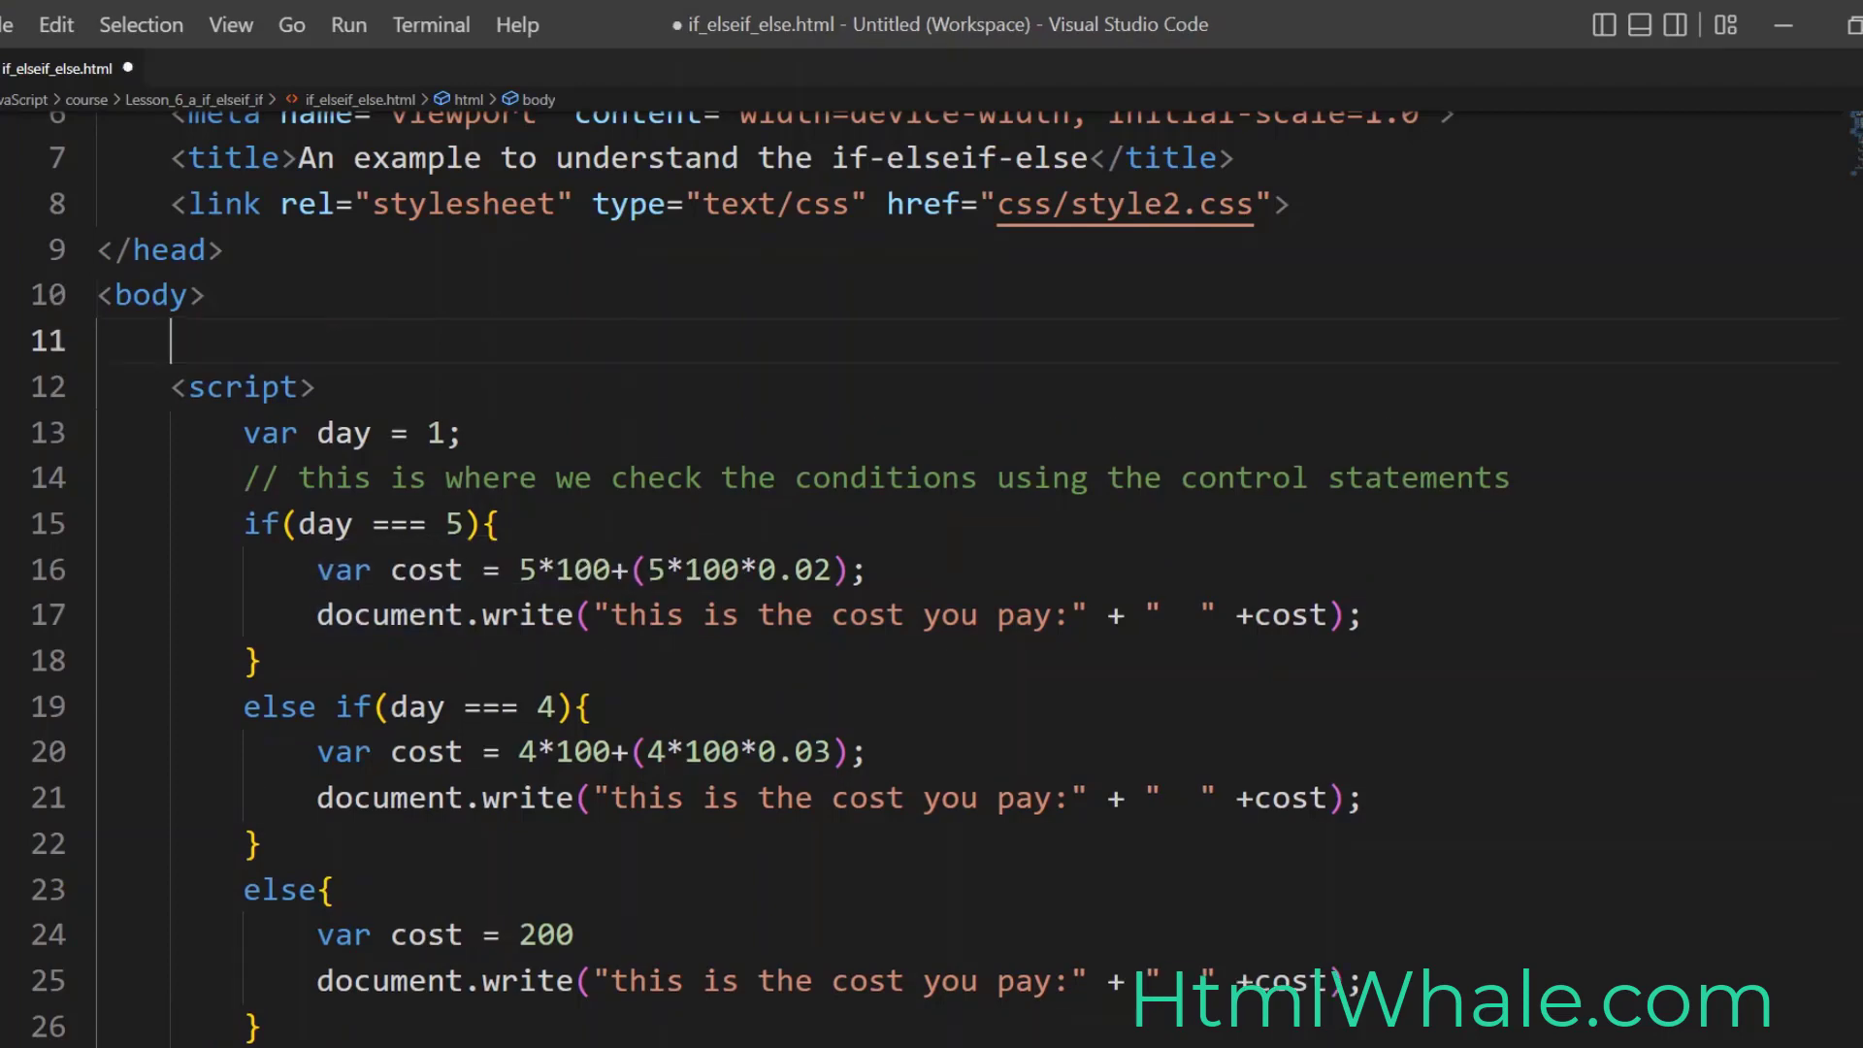
{"action": "type", "text": "<in"}
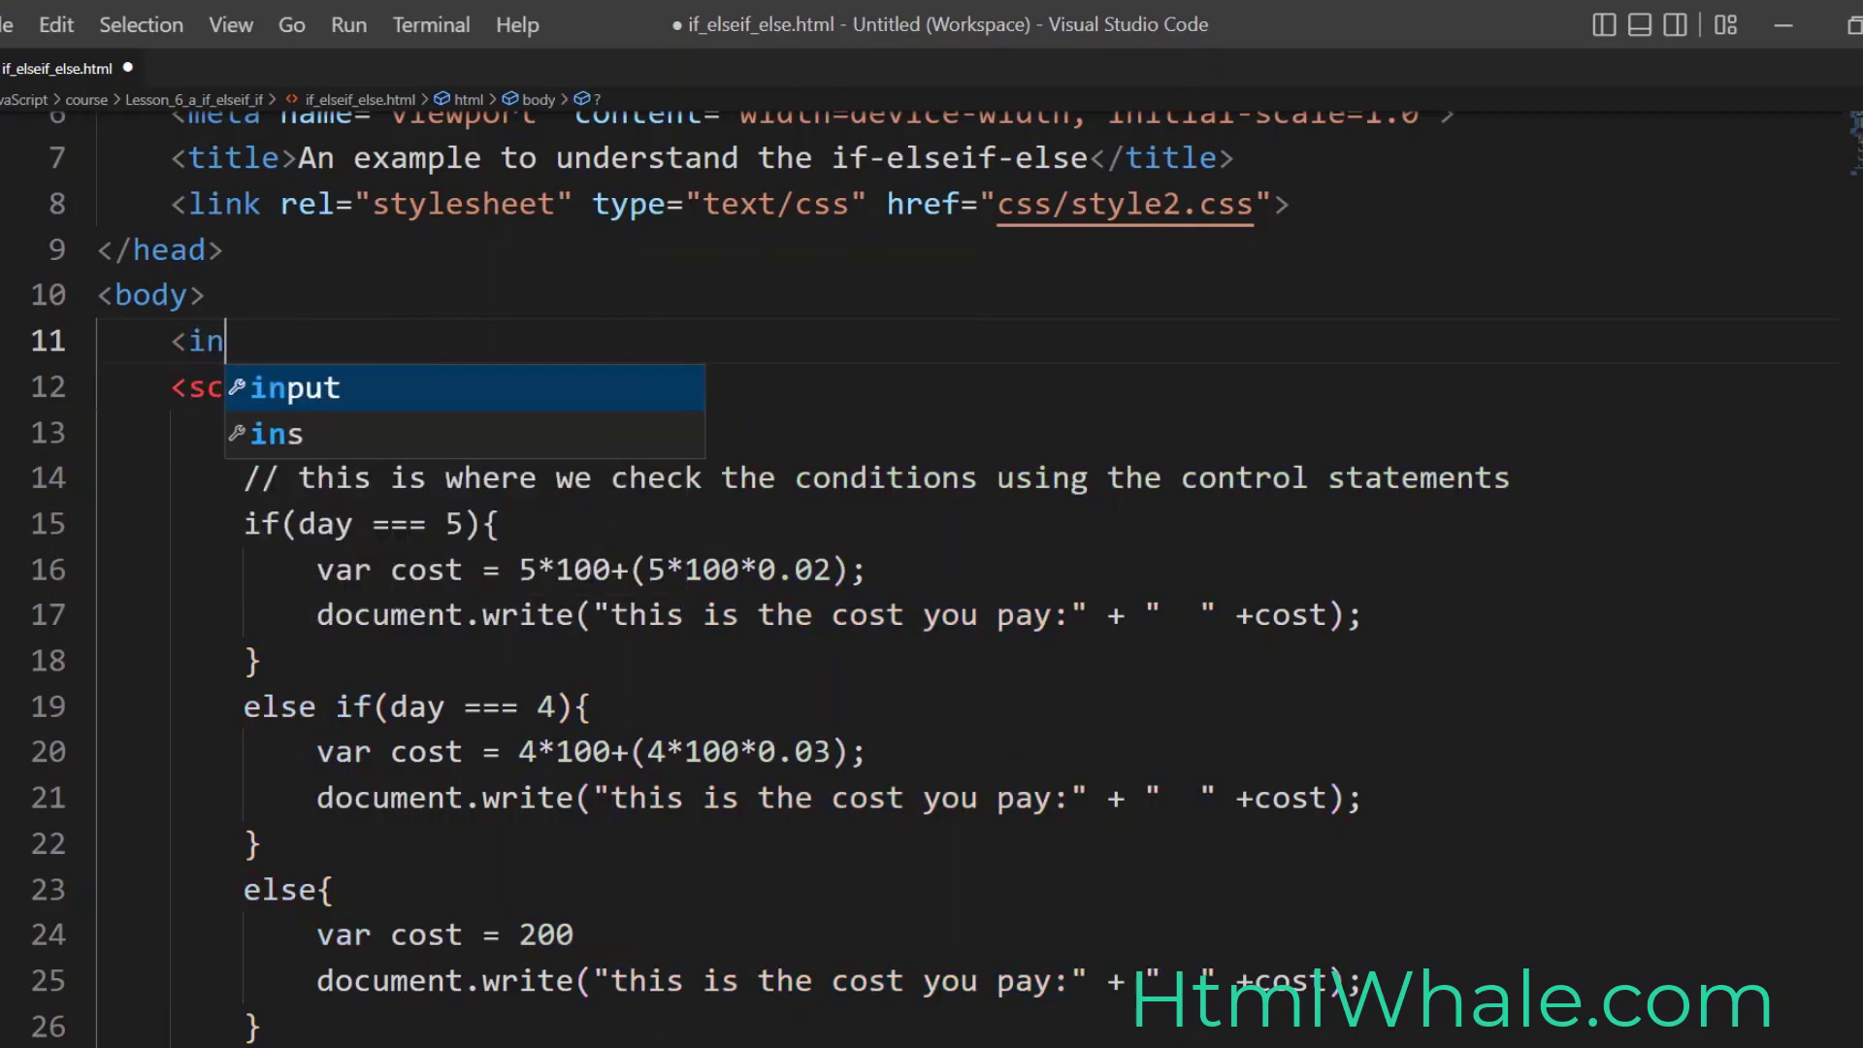
{"action": "type", "text": "p"}
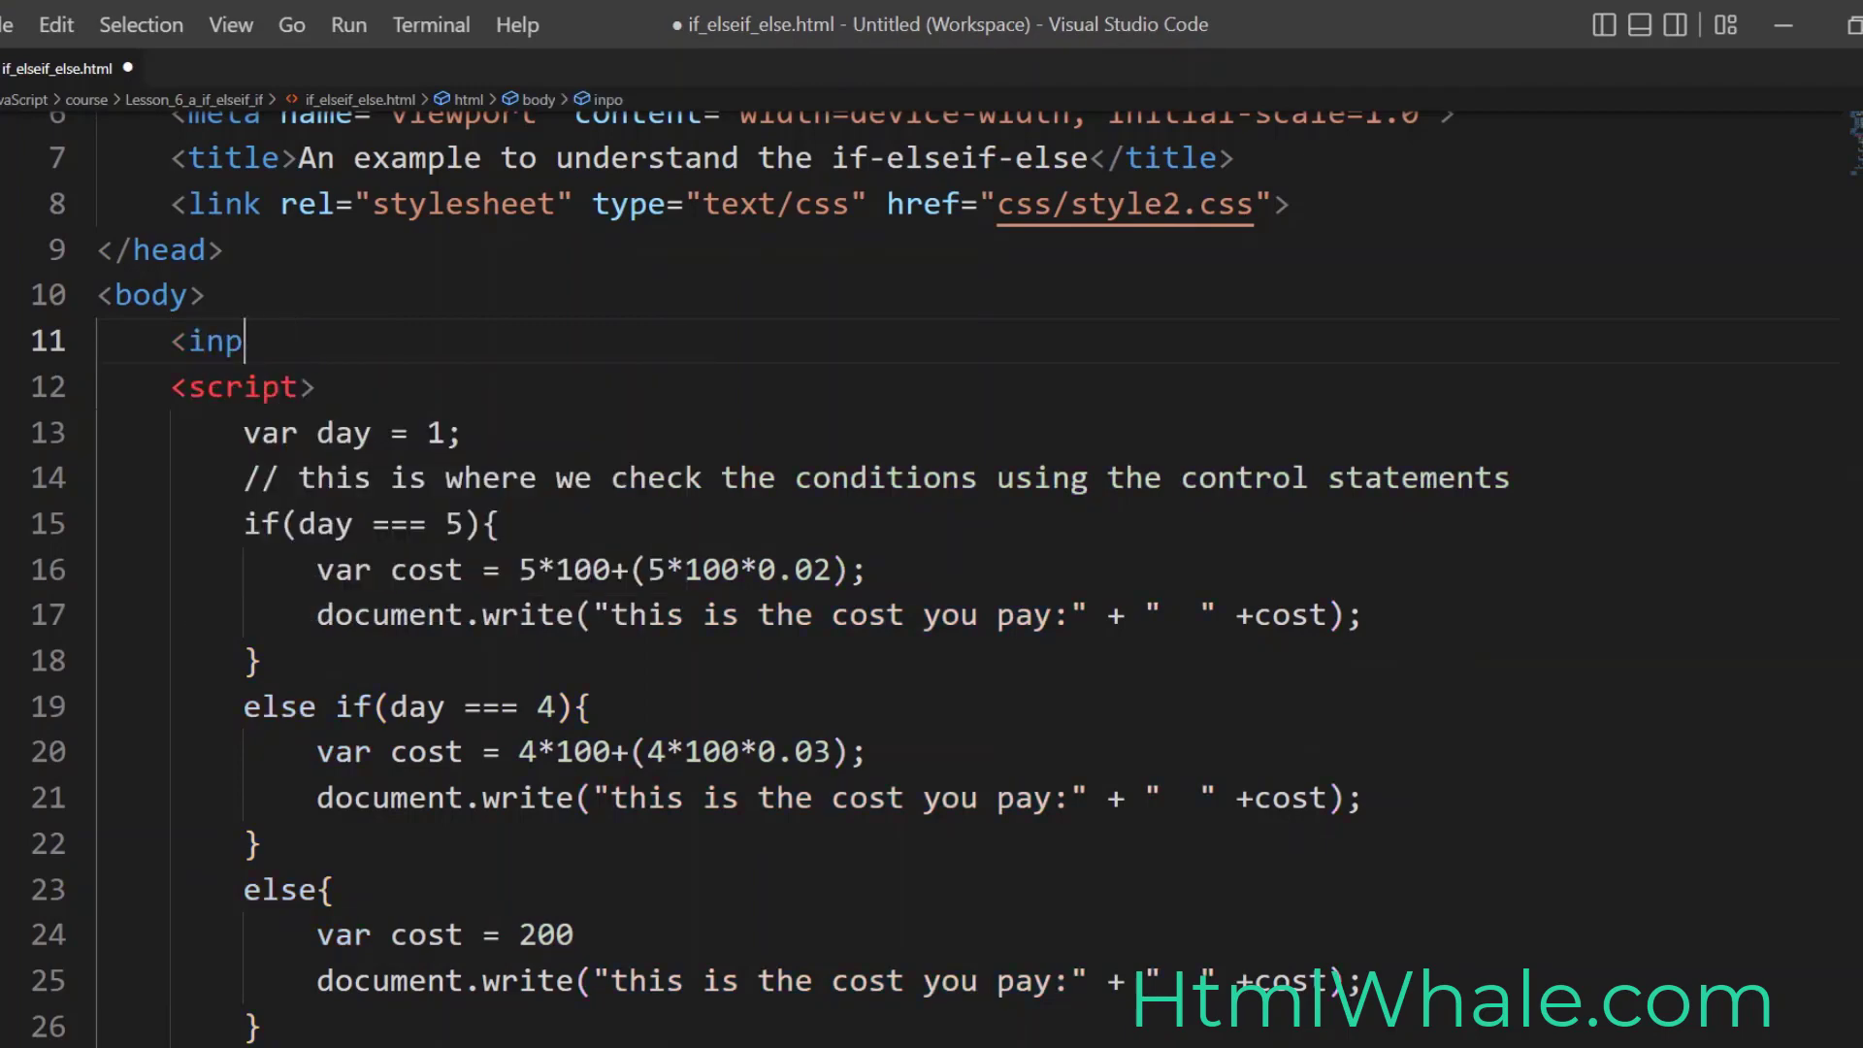
{"action": "type", "text": "ut type=\"text"}
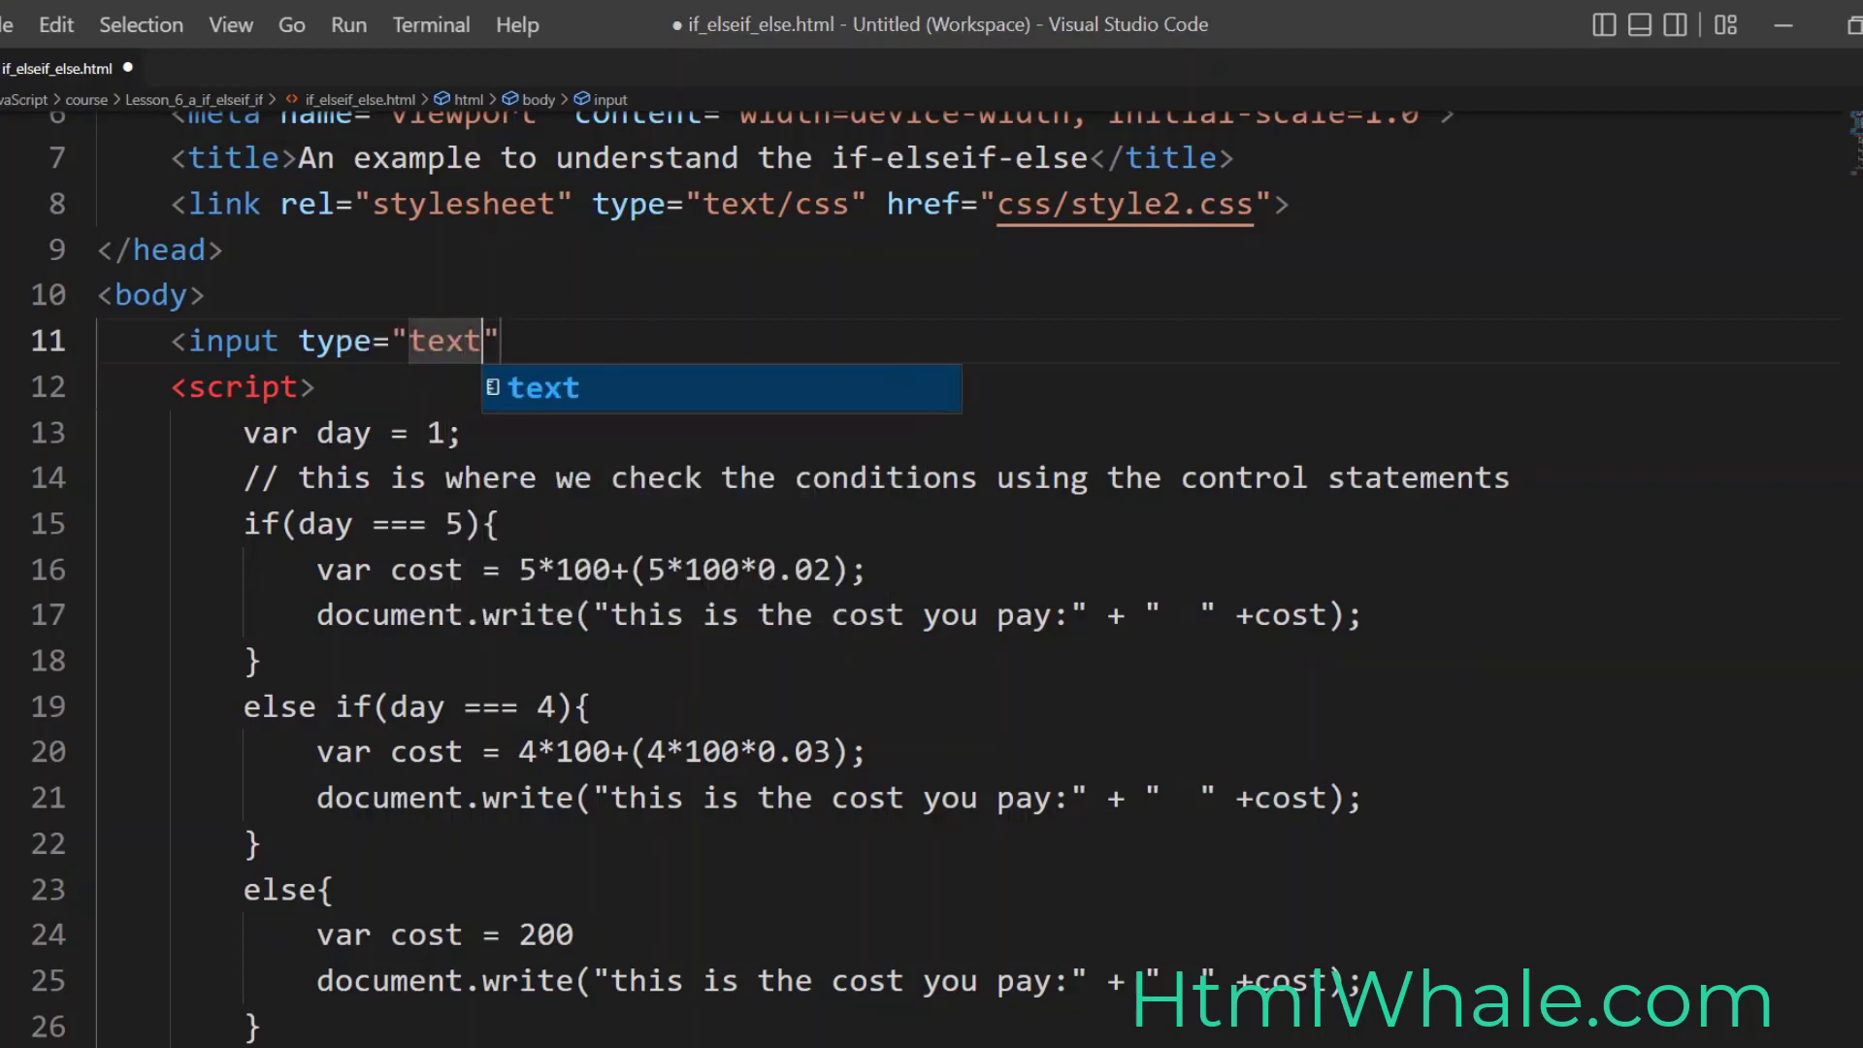
{"action": "type", "text": "id"}
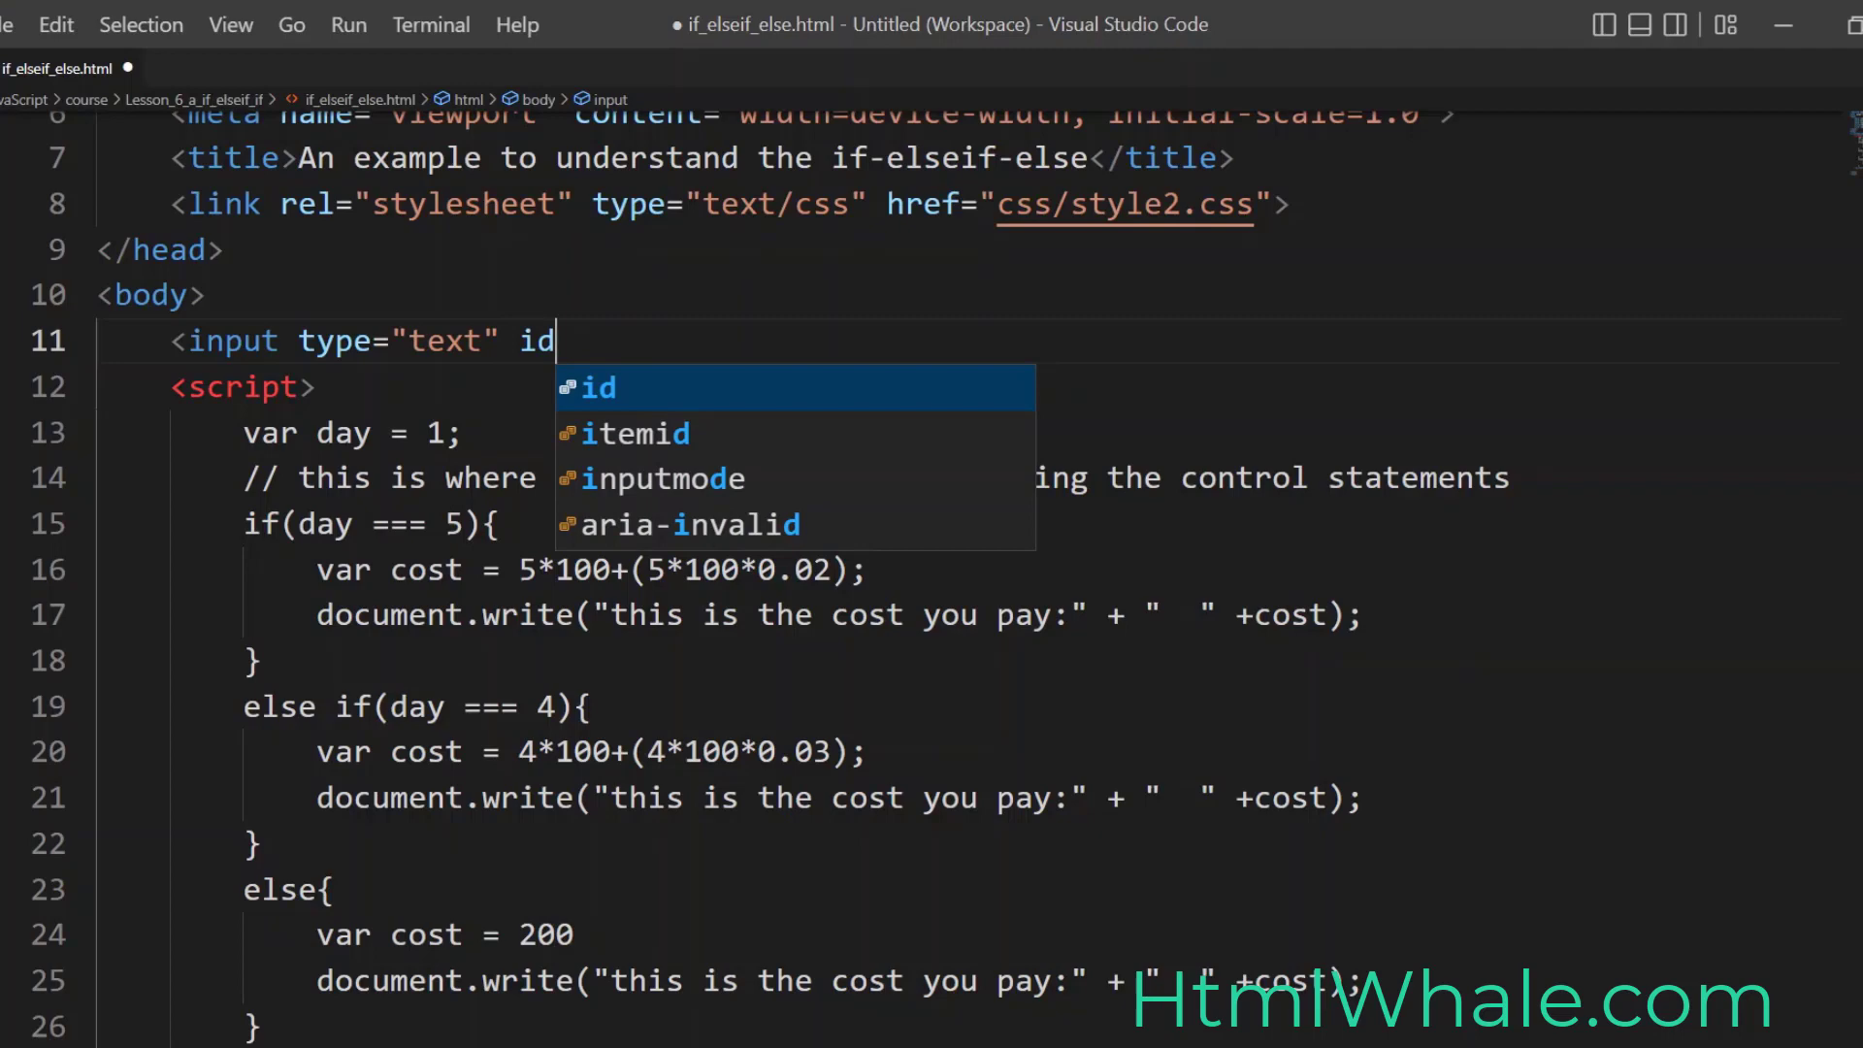
{"action": "type", "text": "=\"n\""}
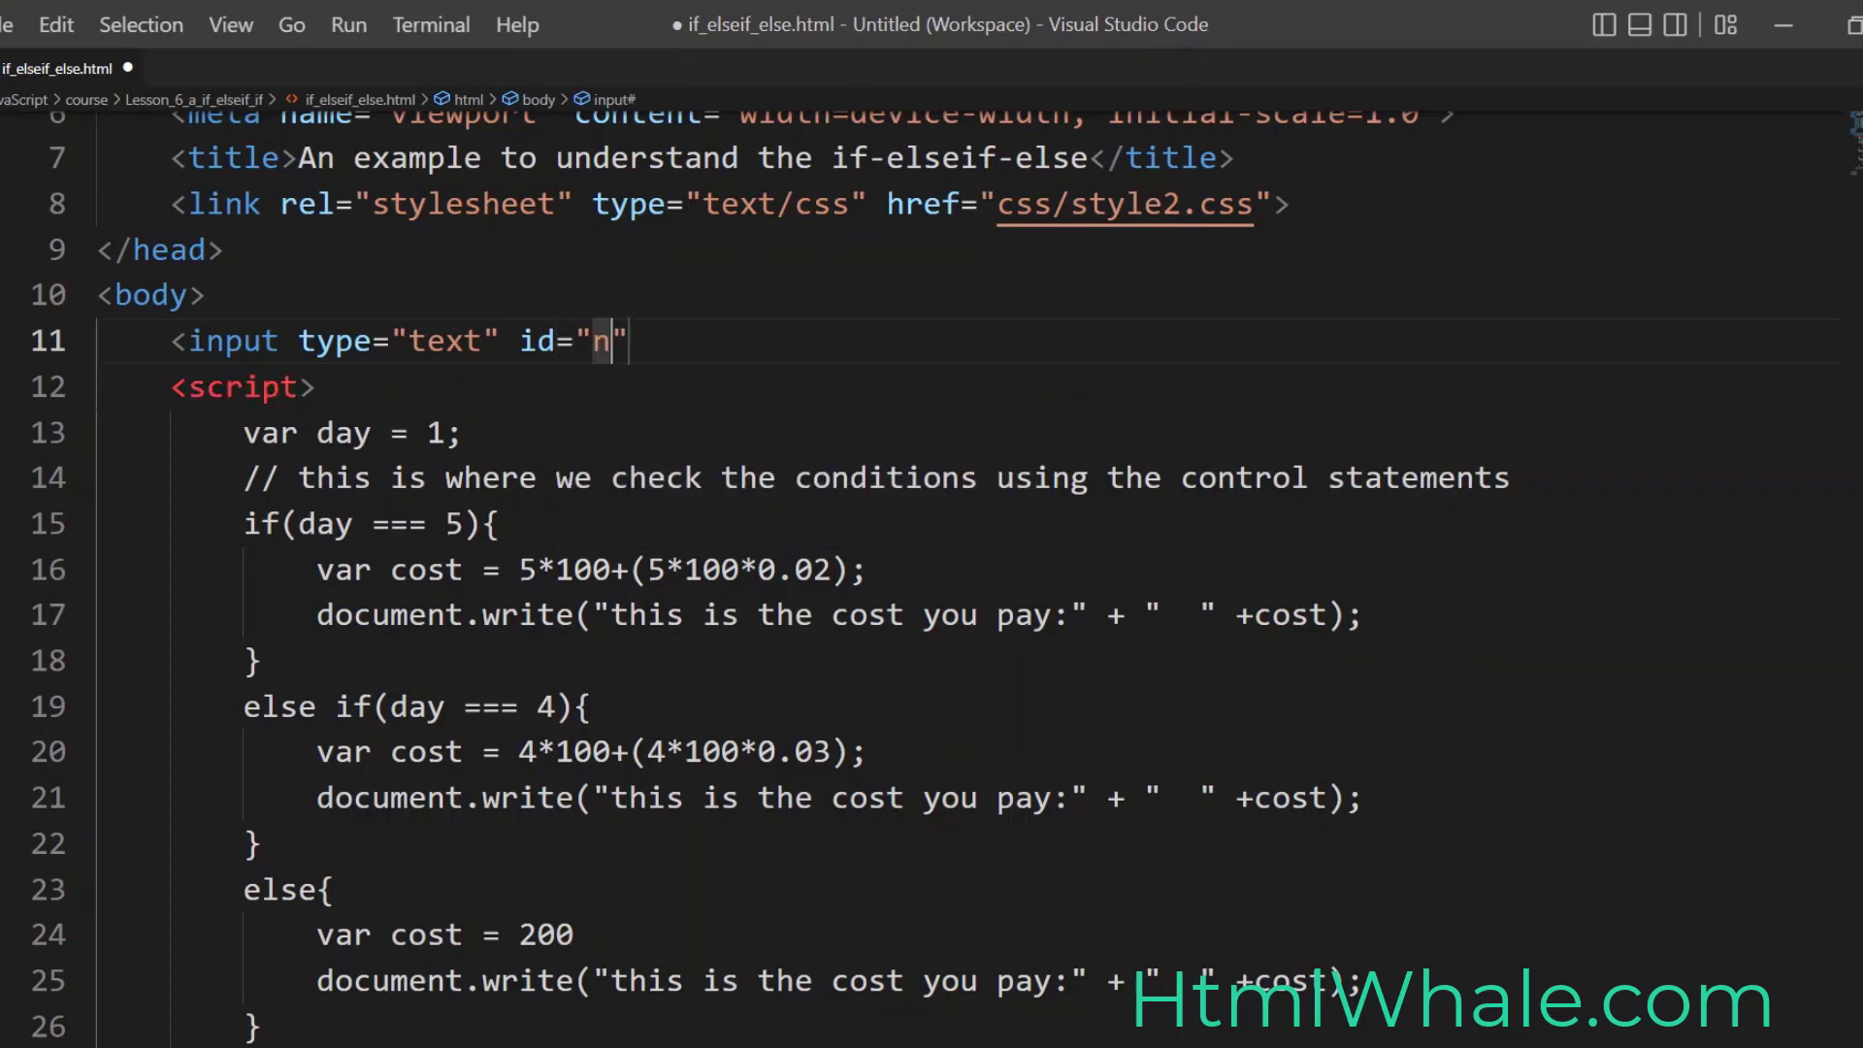
{"action": "type", "text": "ame"}
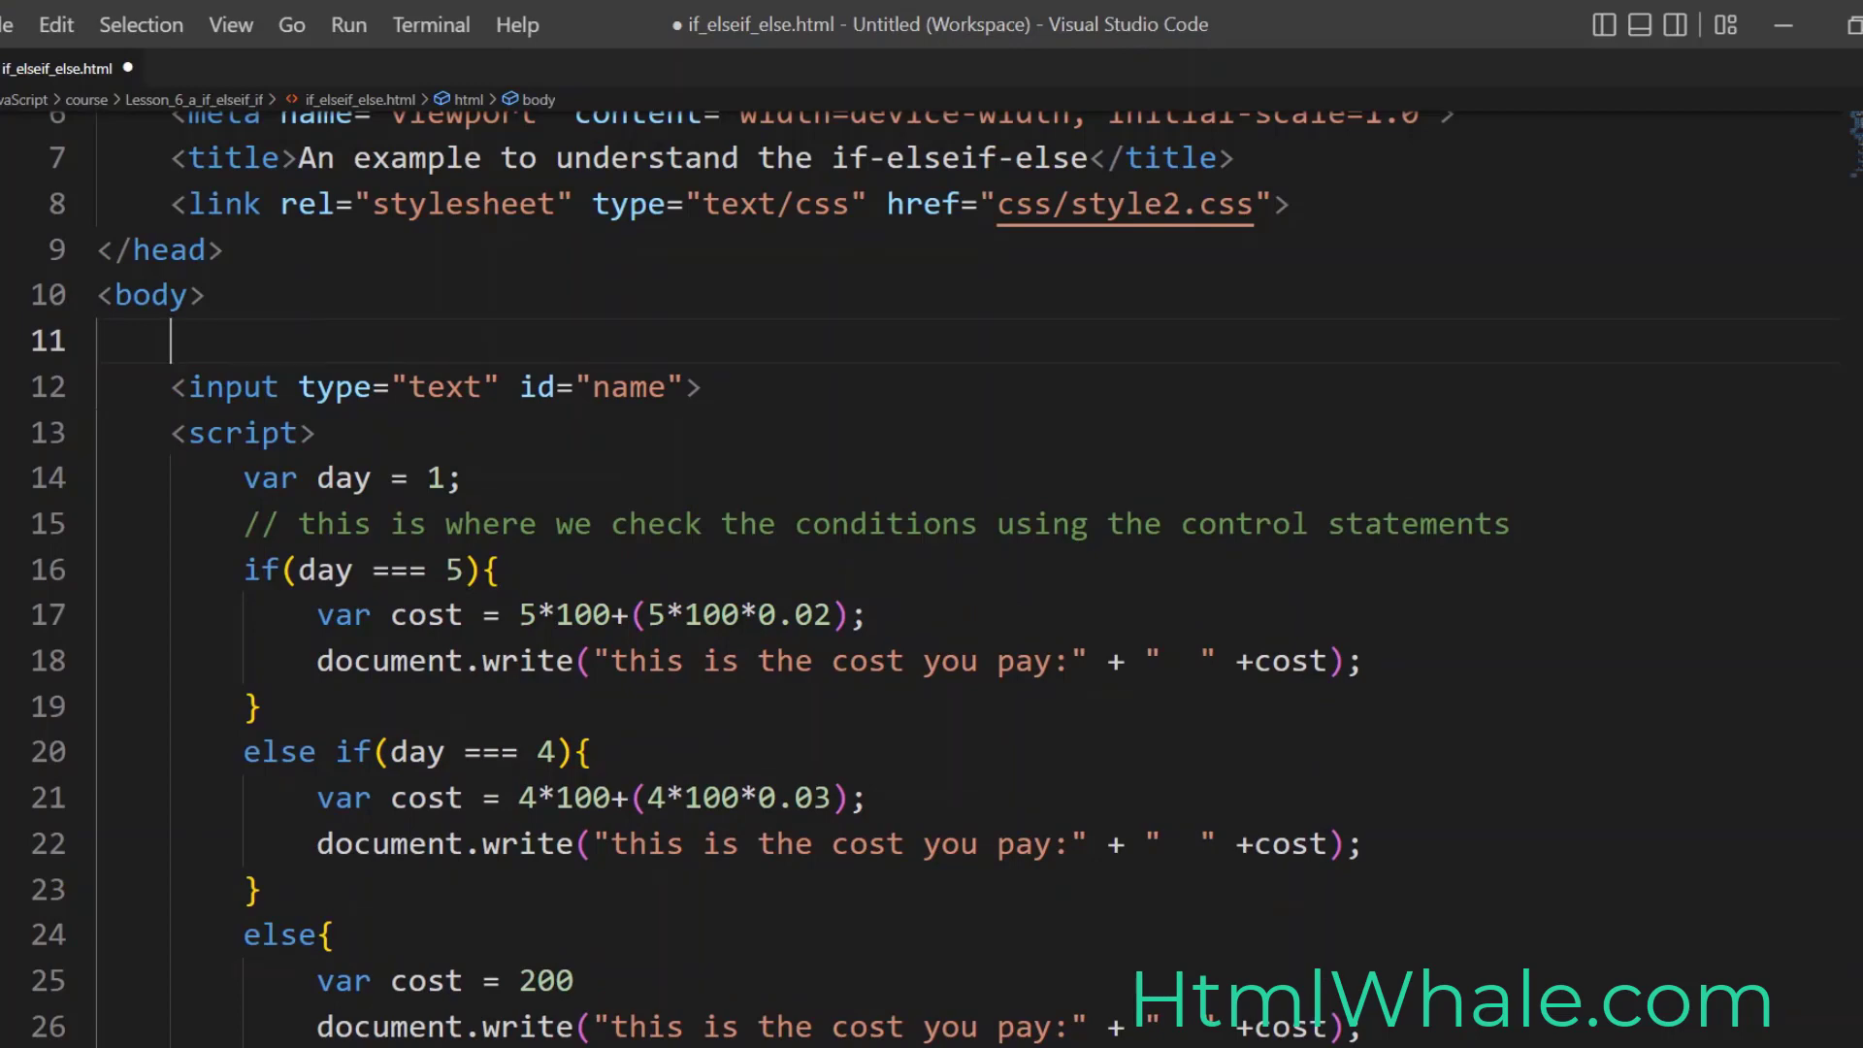
Step: Add a label 'Please Enter your Stay(Number of Days):' followed by a <br>
{"action": "type", "text": "<labelk"}
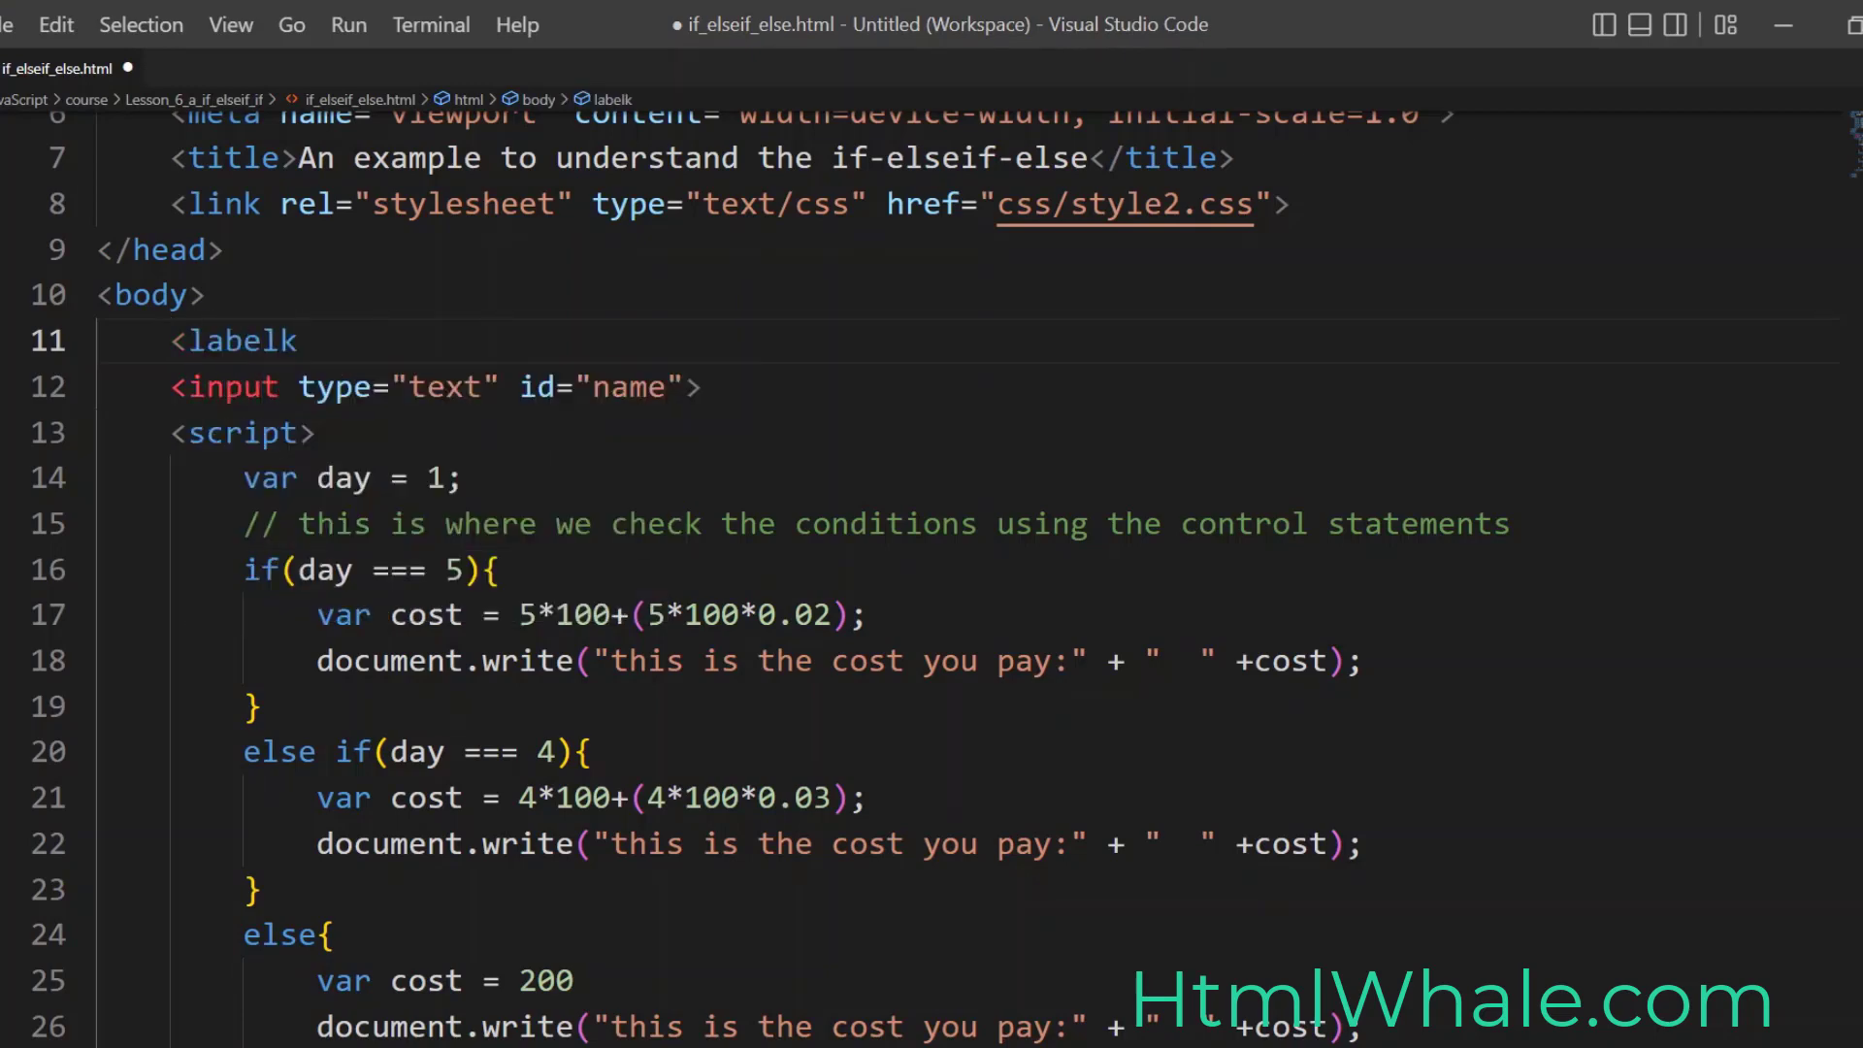
{"action": "type", "text": ">Please En</label>"}
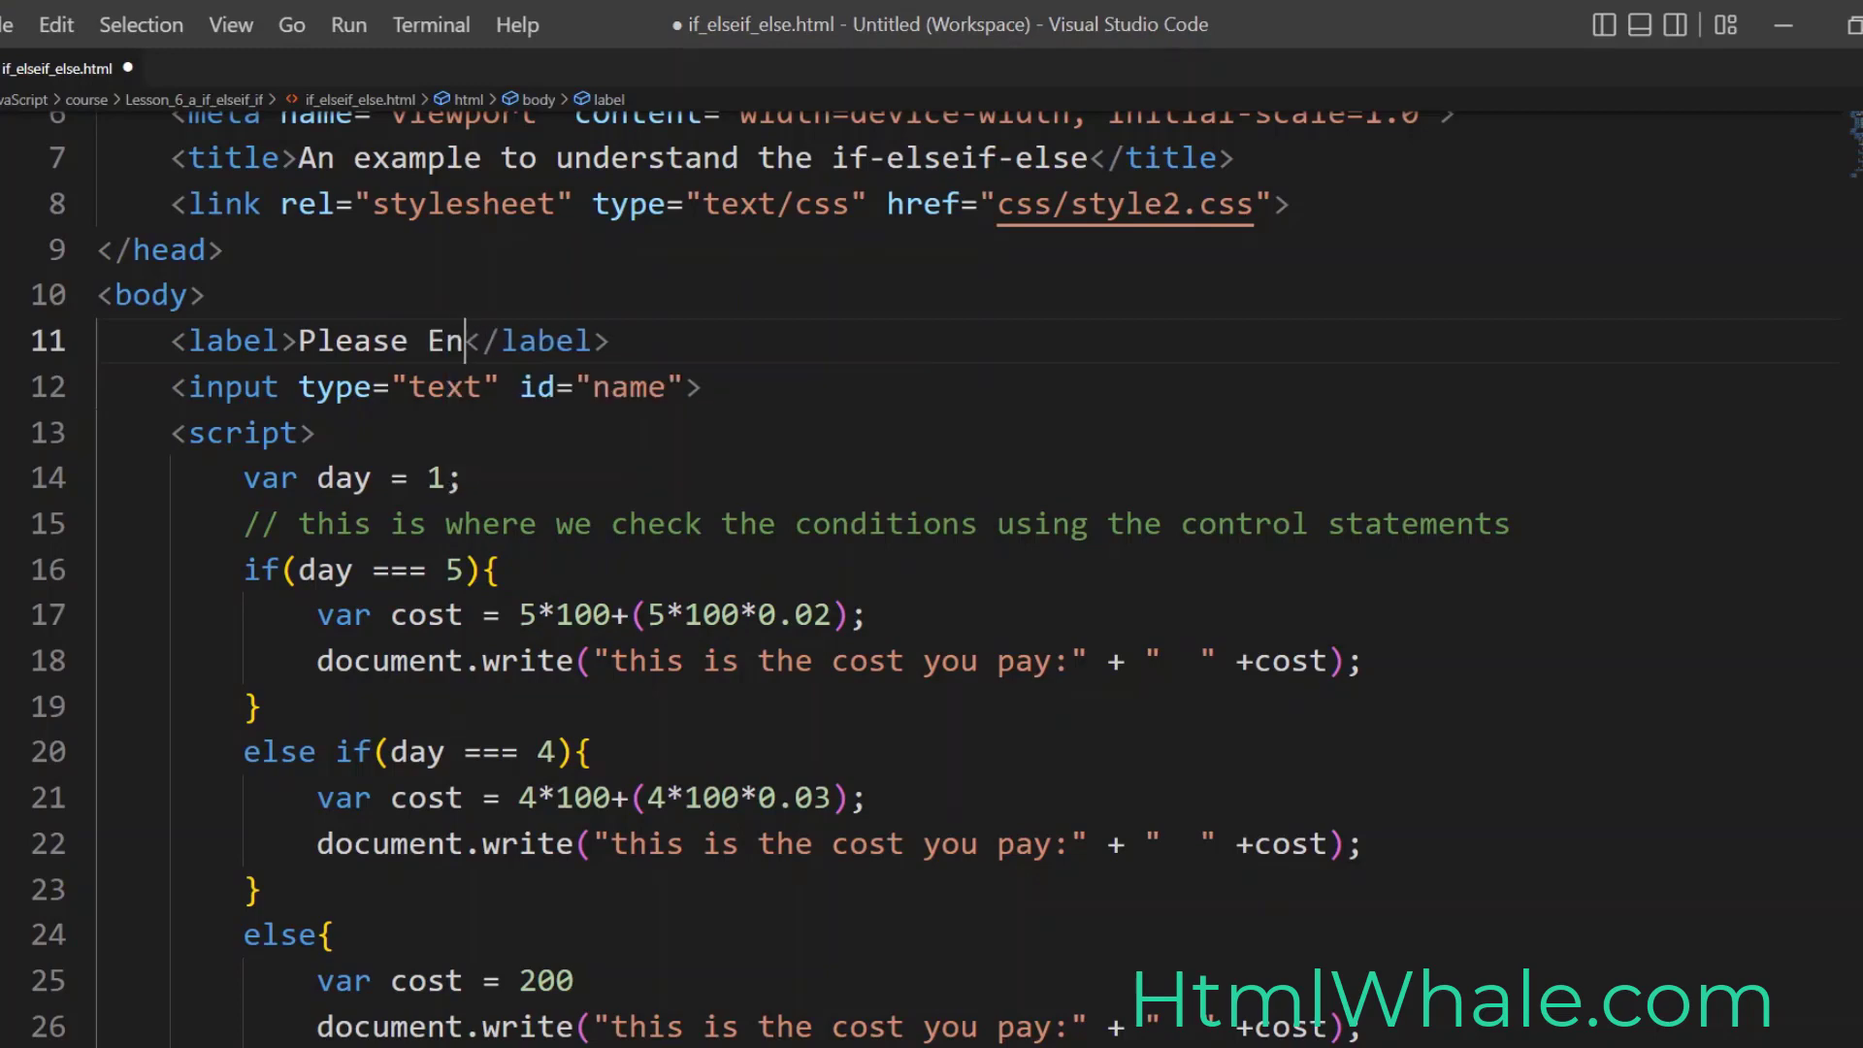
{"action": "type", "text": "ter the Numb"}
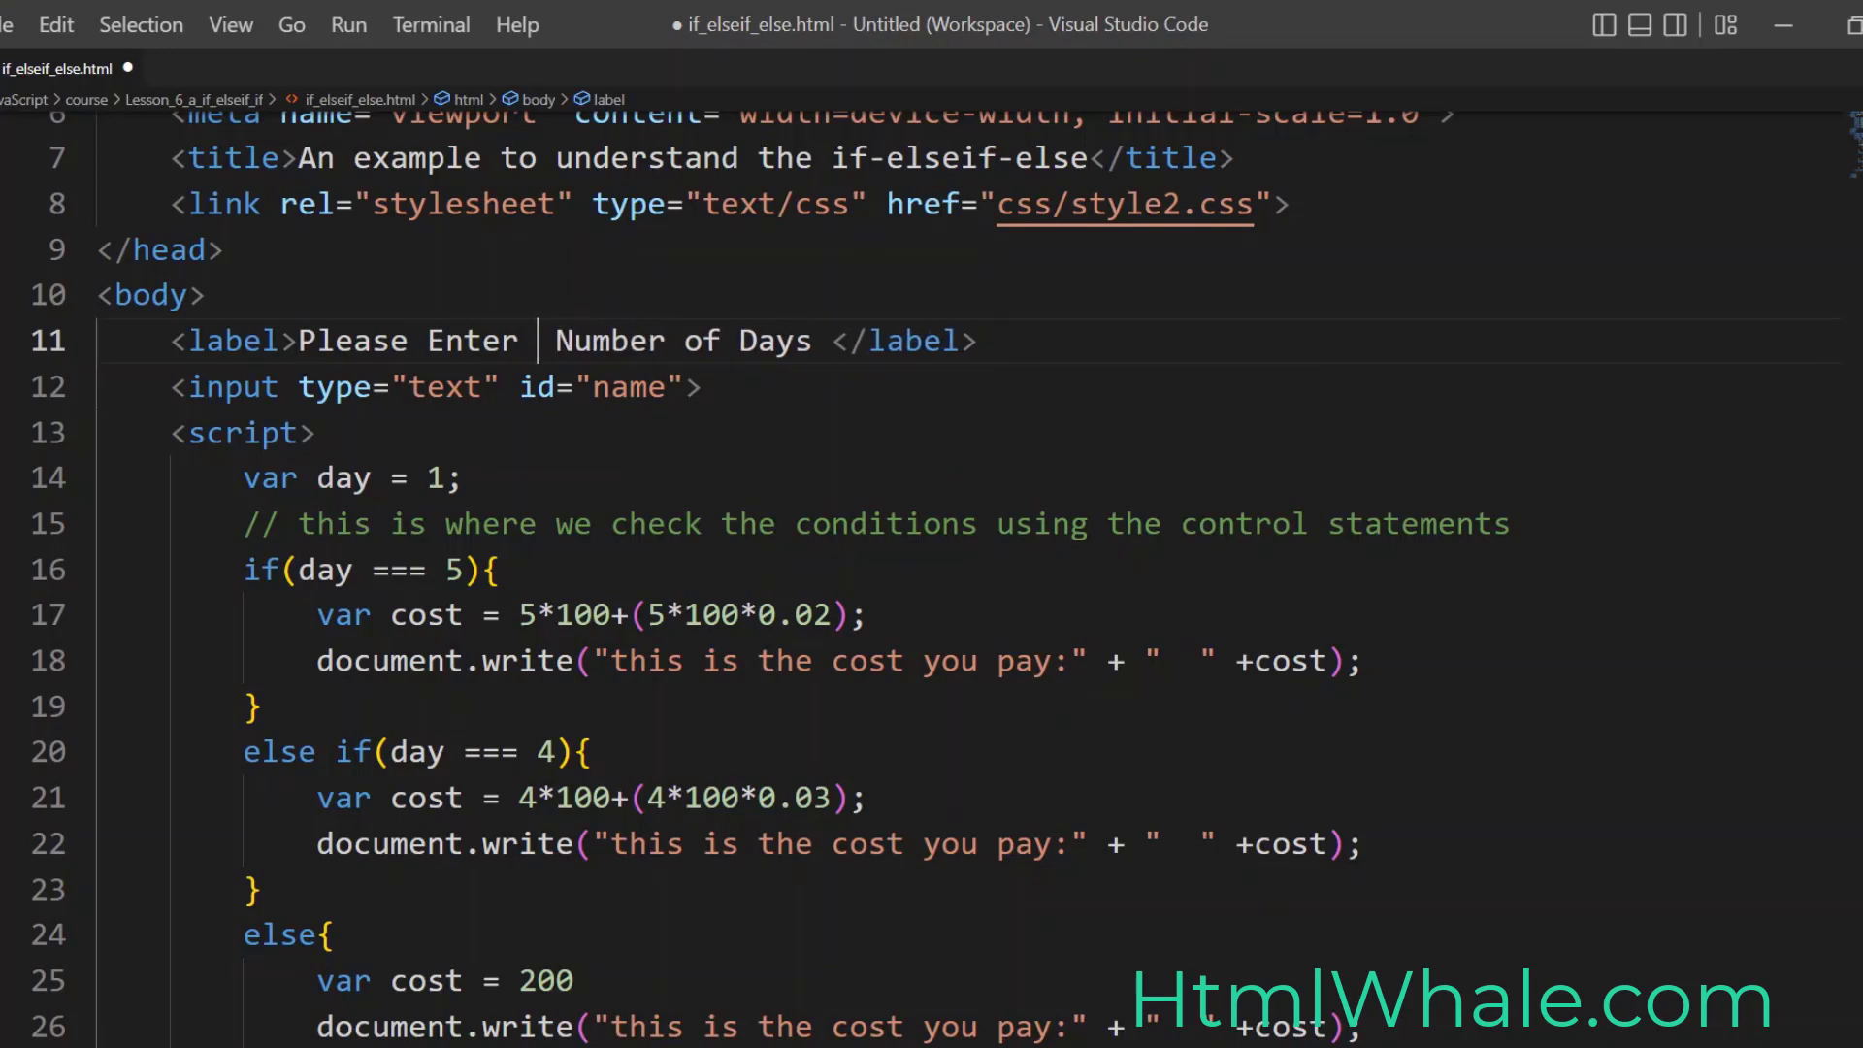
{"action": "type", "text": "your"}
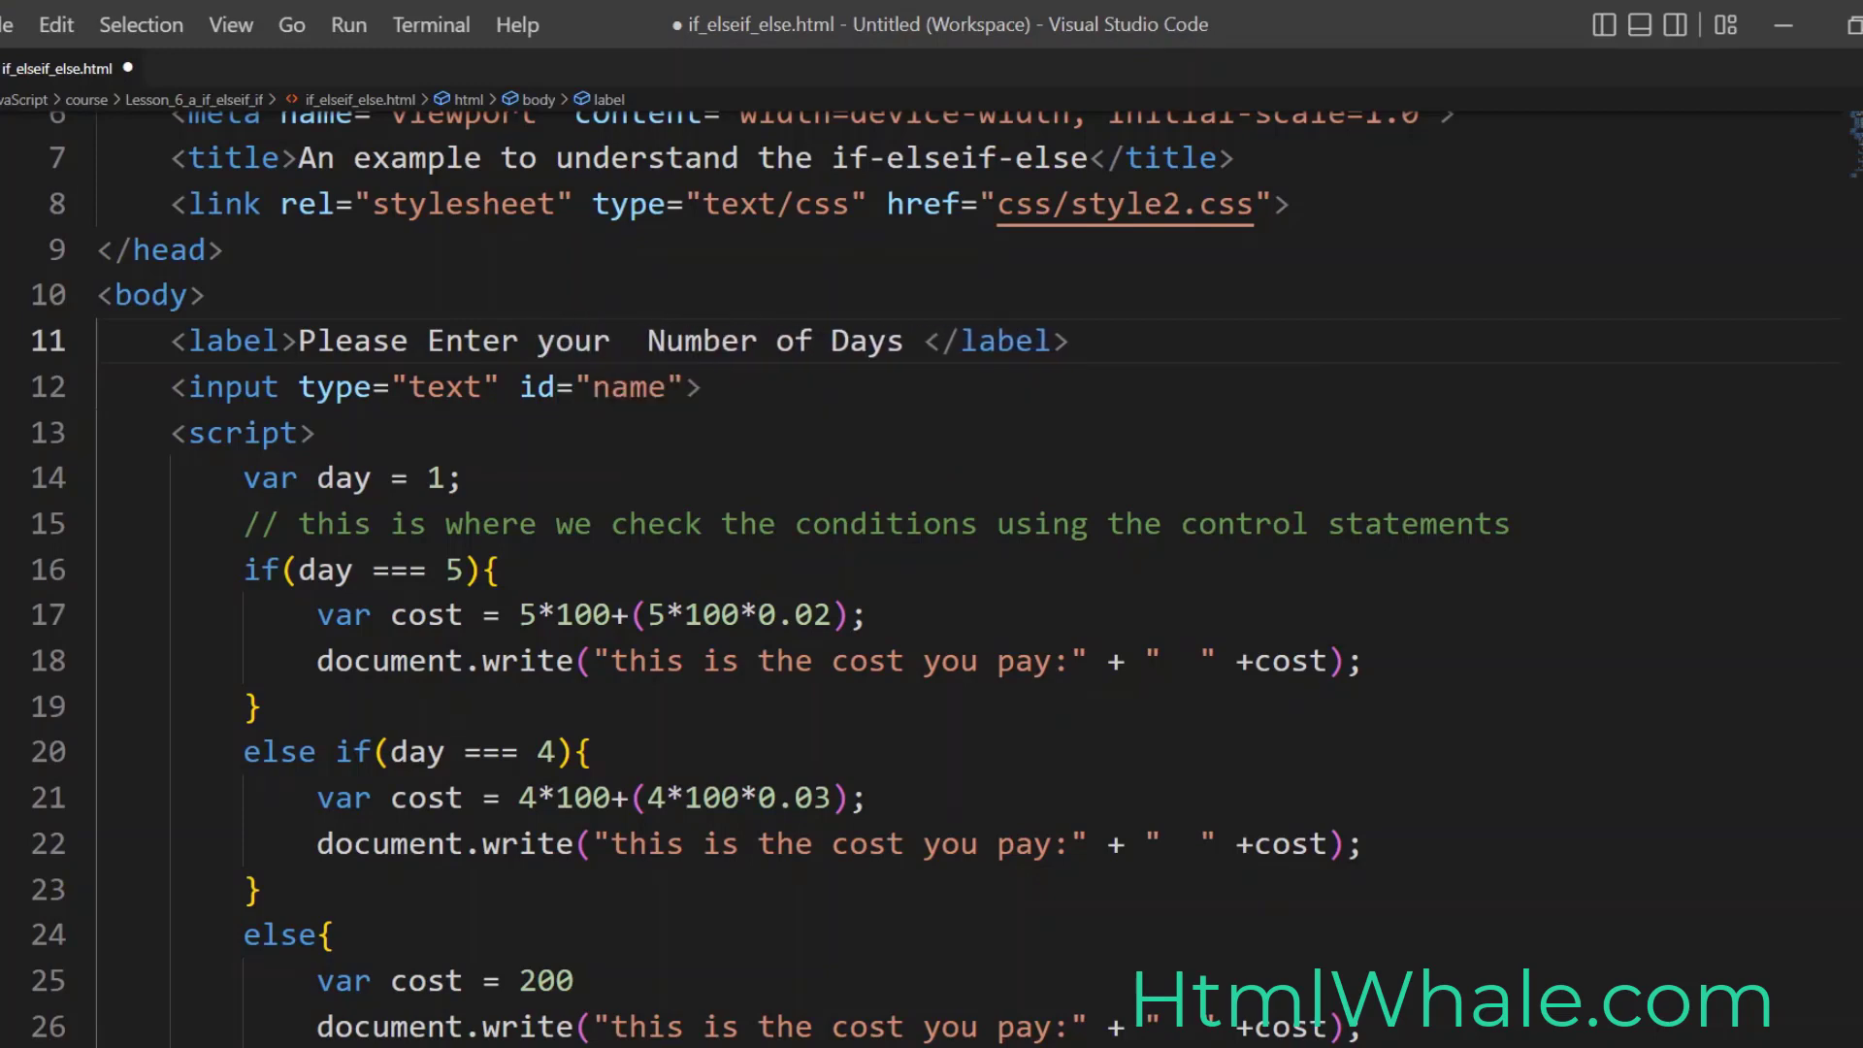
{"action": "type", "text": "Stay"}
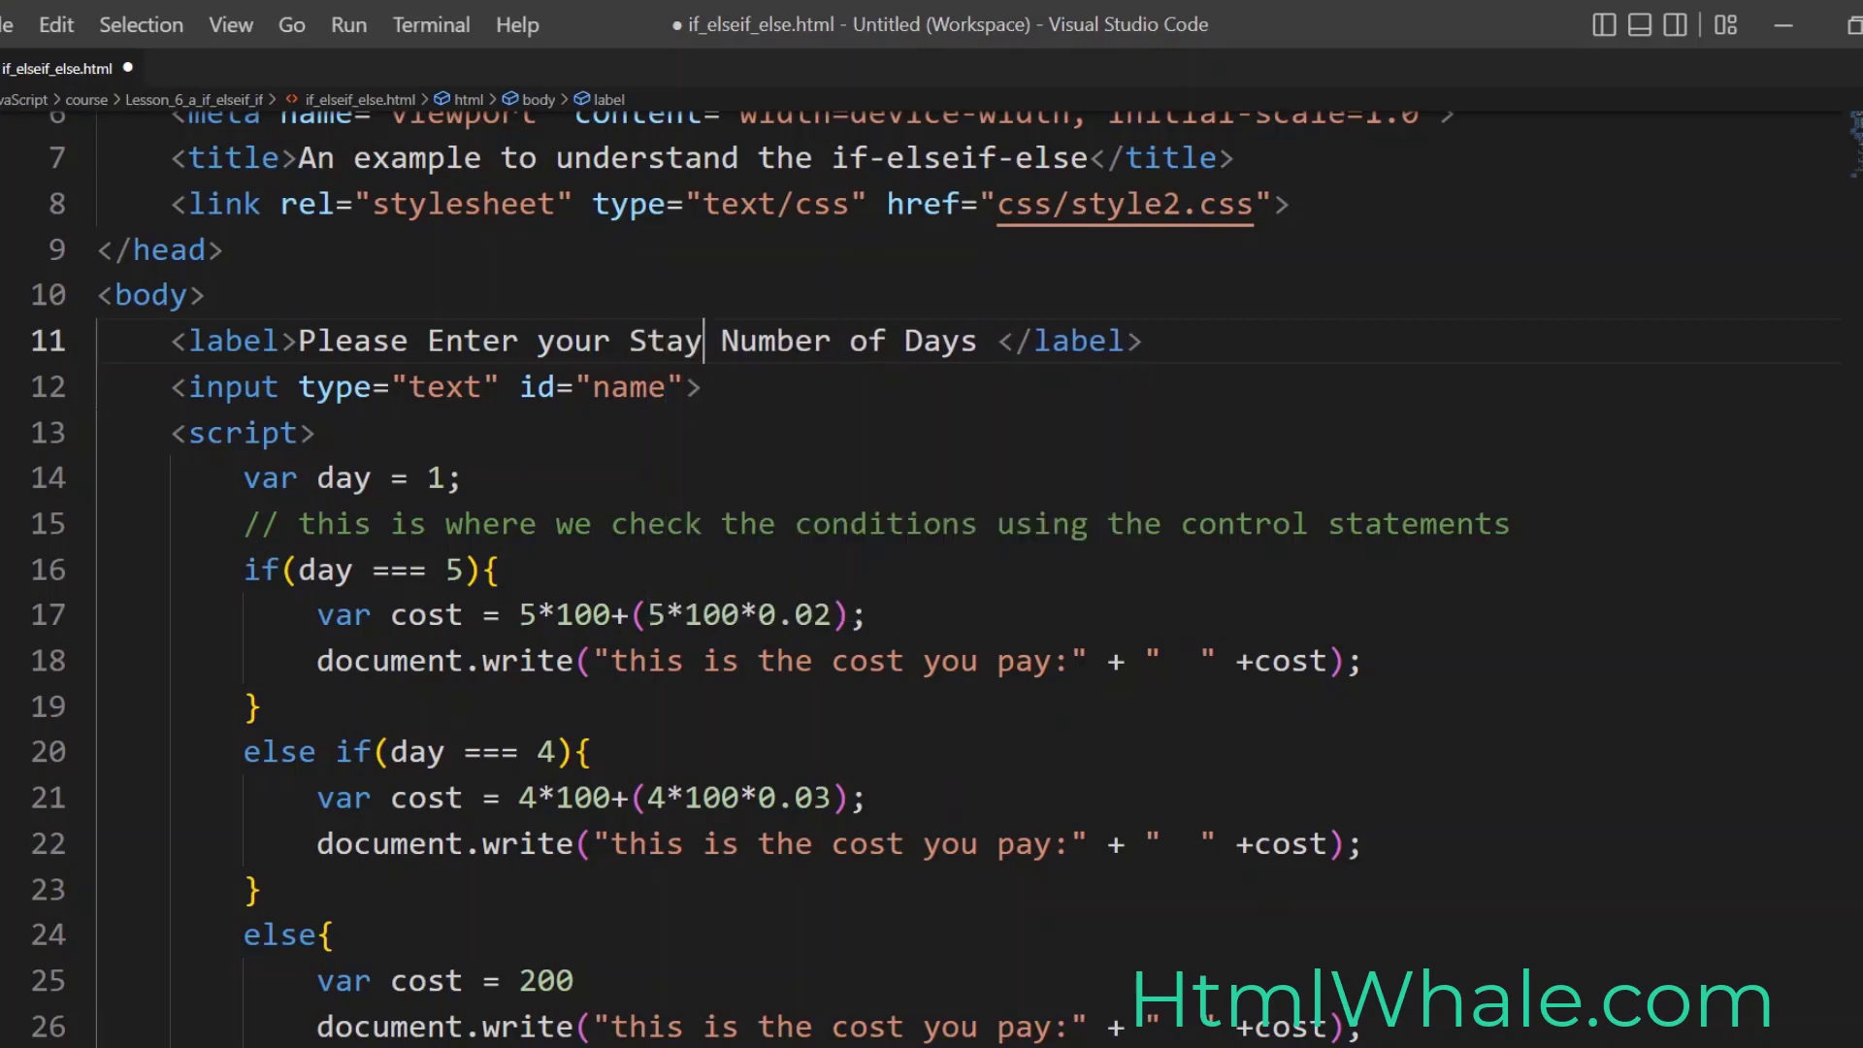
{"action": "type", "text": "("}
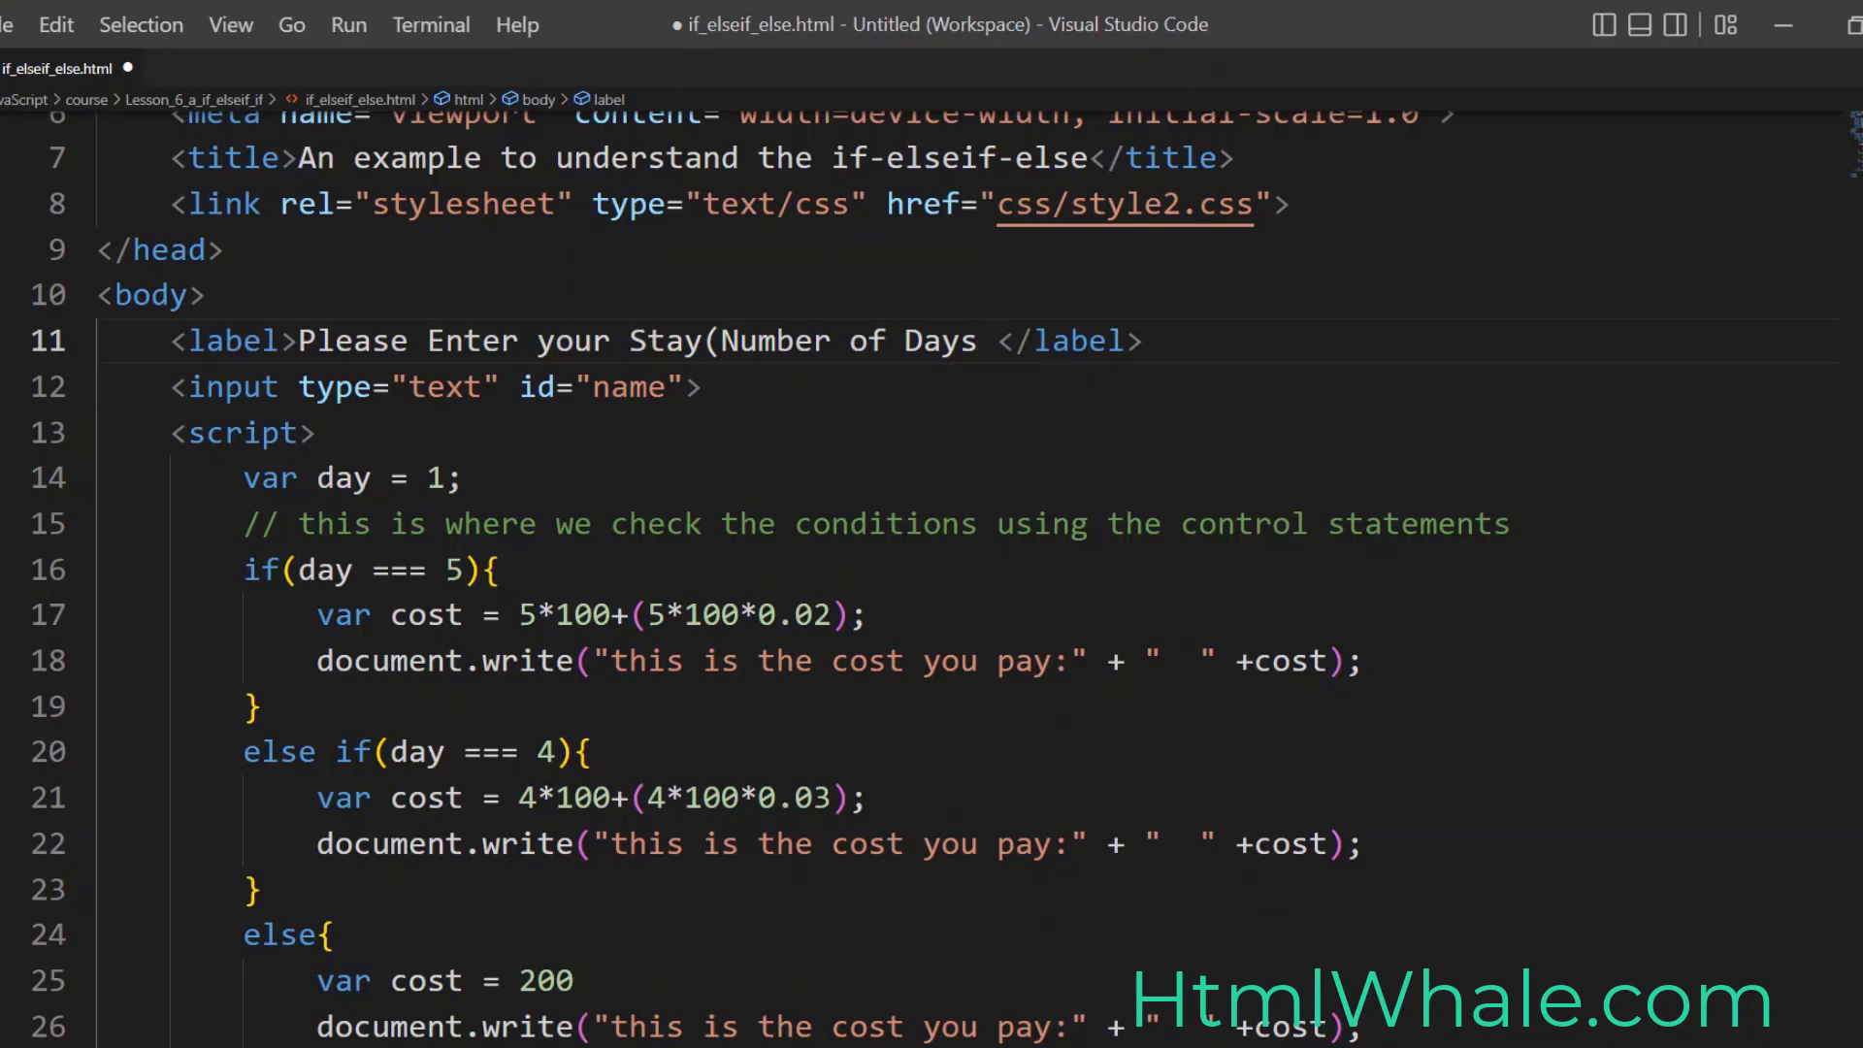
{"action": "type", "text": ")"}
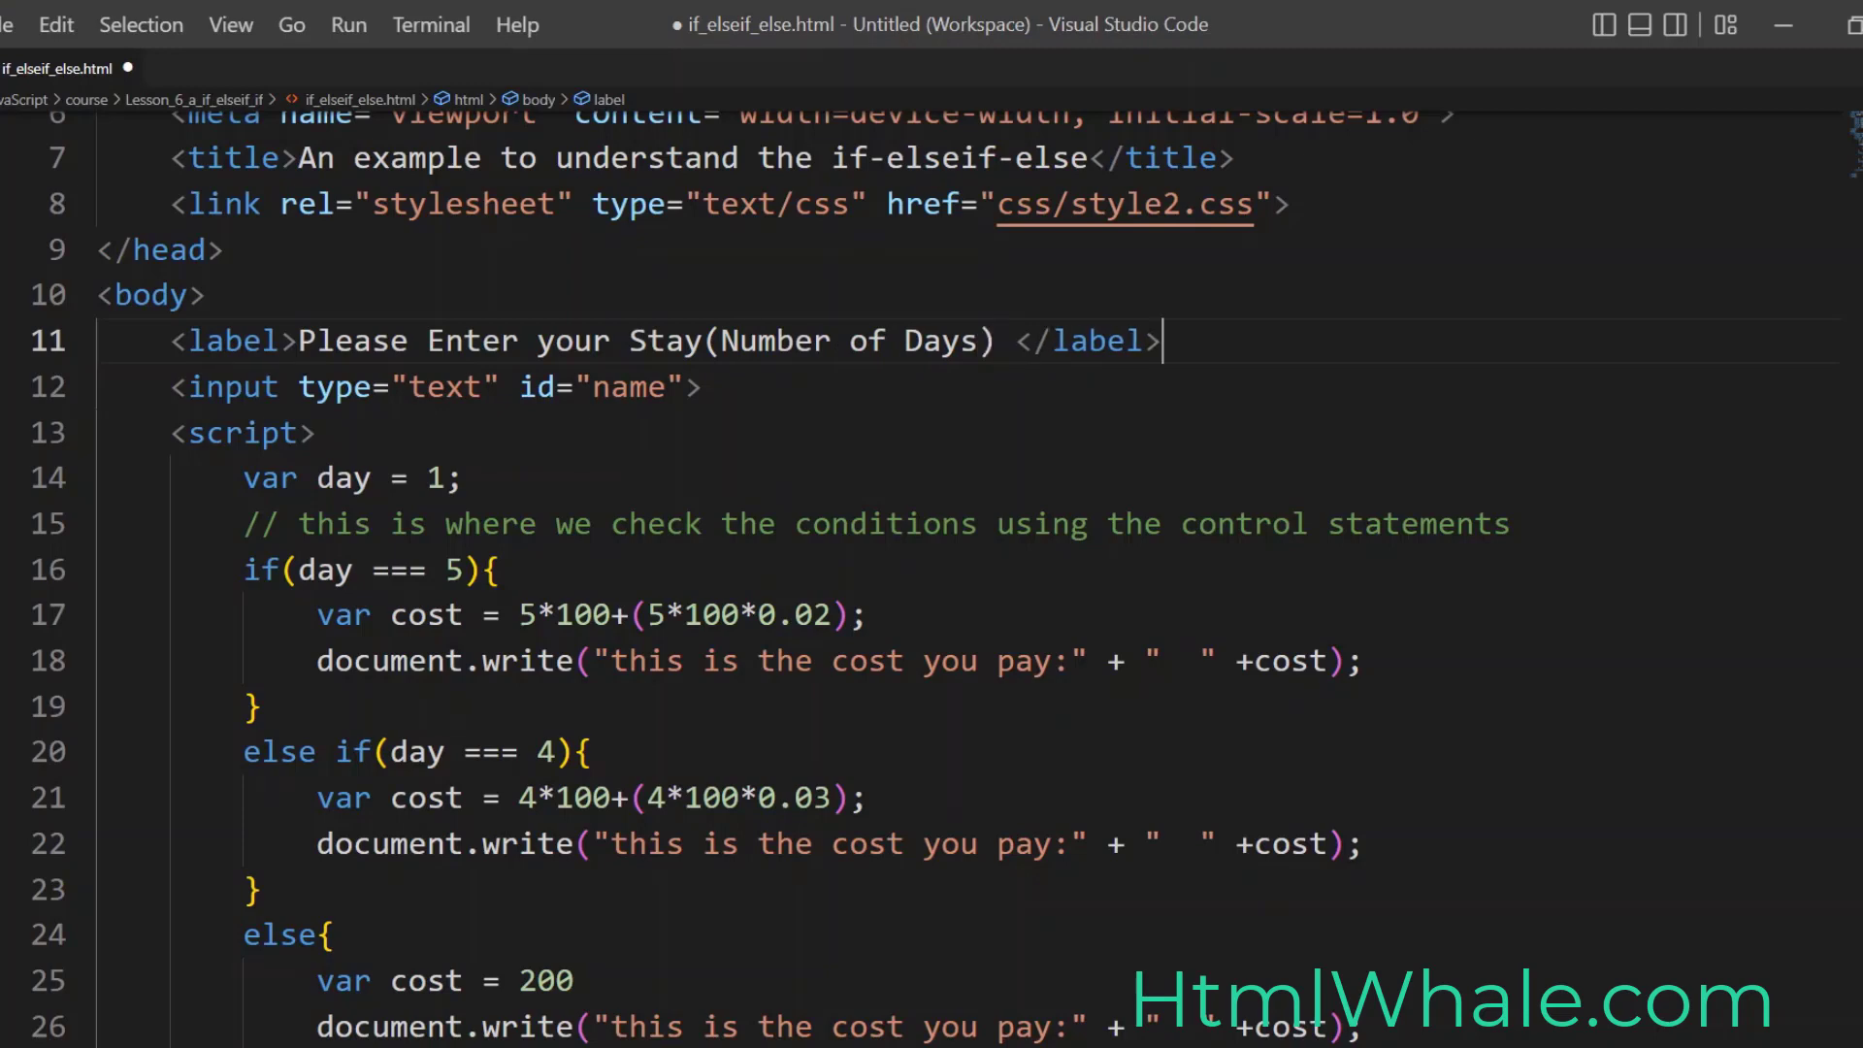
{"action": "left_click", "coordinate": [1099, 342]}
{"action": "type", "text": ":"}
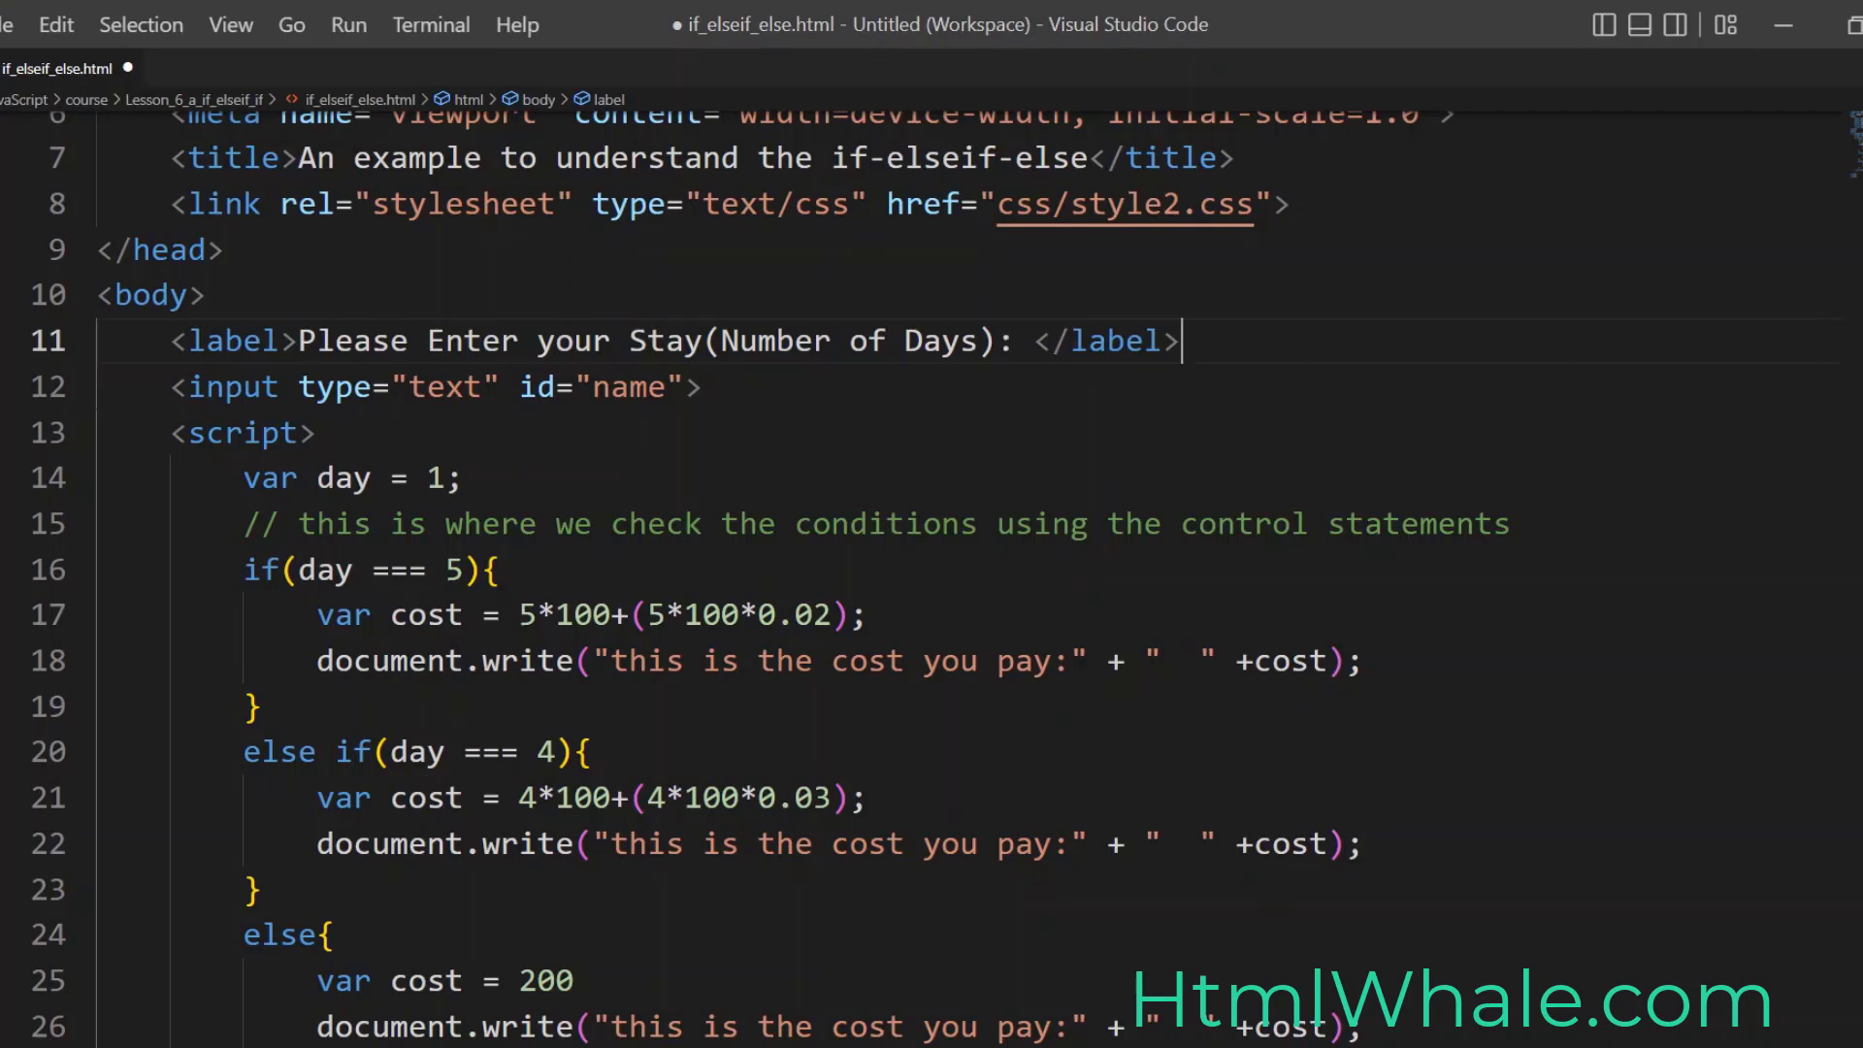
{"action": "type", "text": "<br>"}
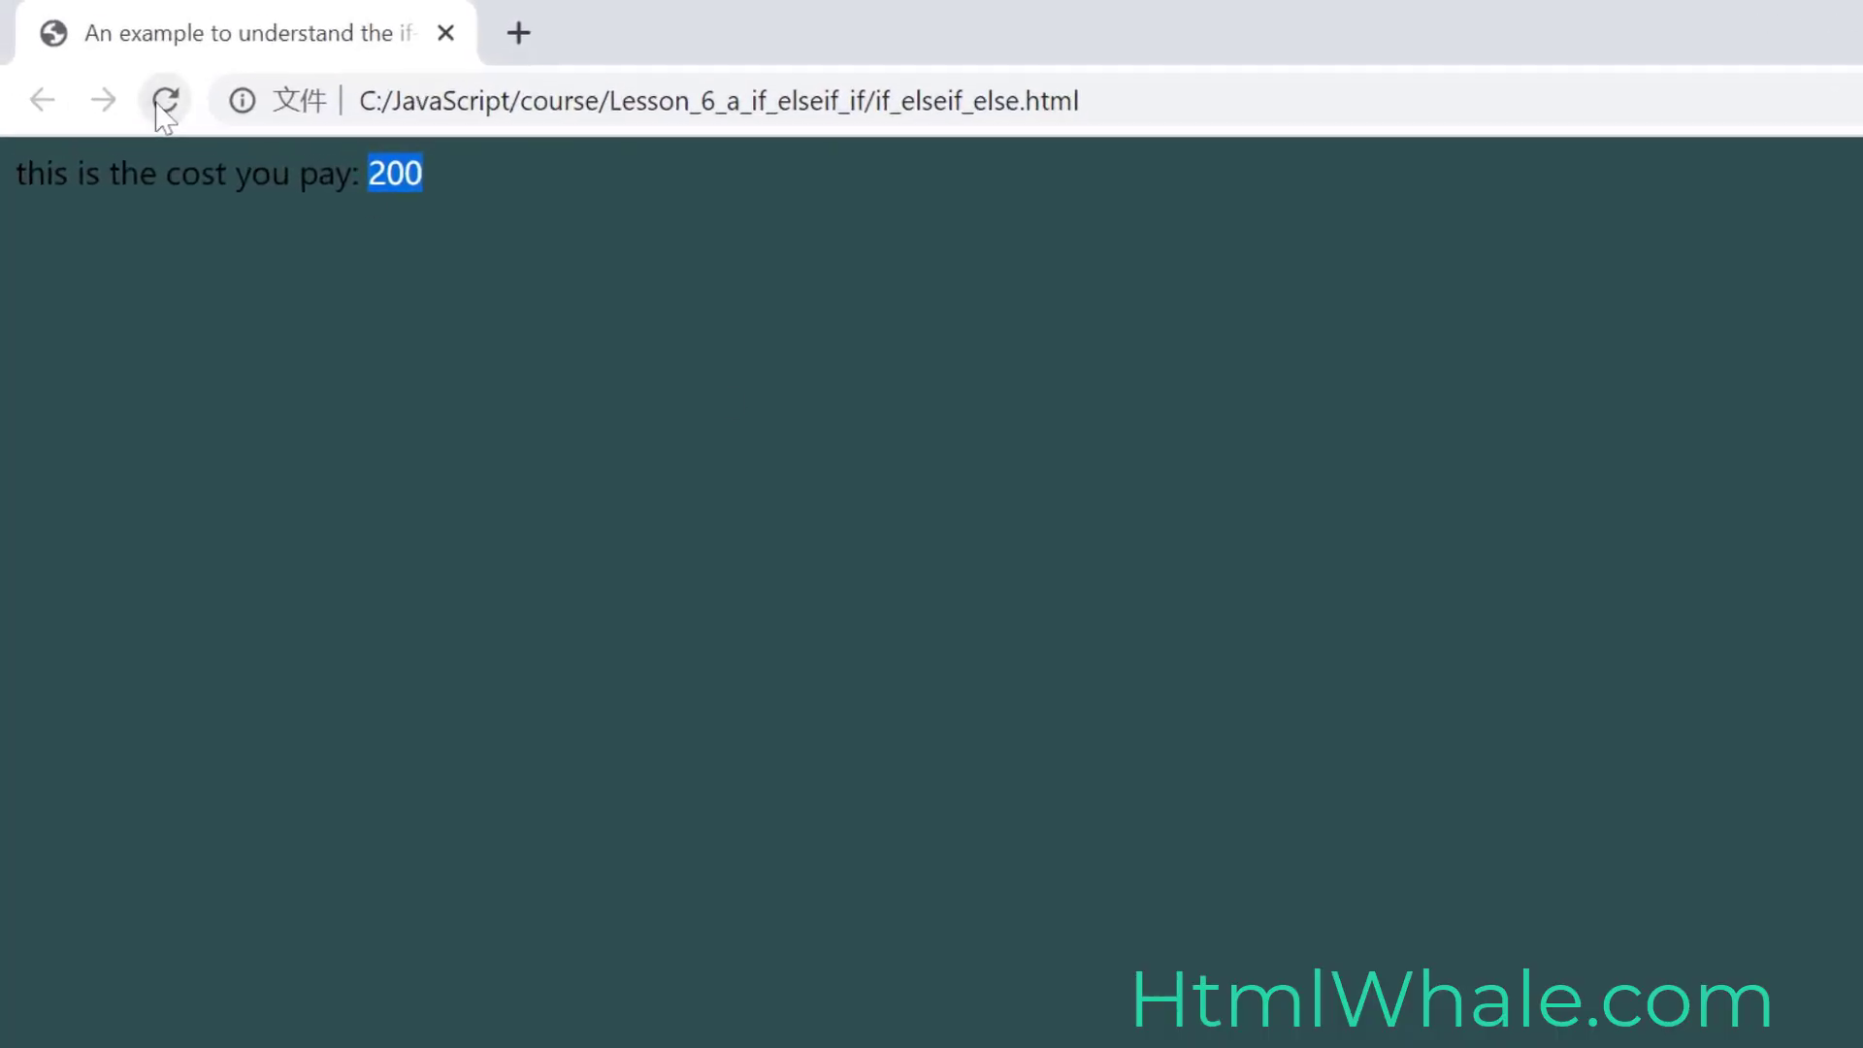
Step: Reload the hotel cost page in Chrome; it still shows only the 200 cost line
{"action": "left_click", "coordinate": [163, 99]}
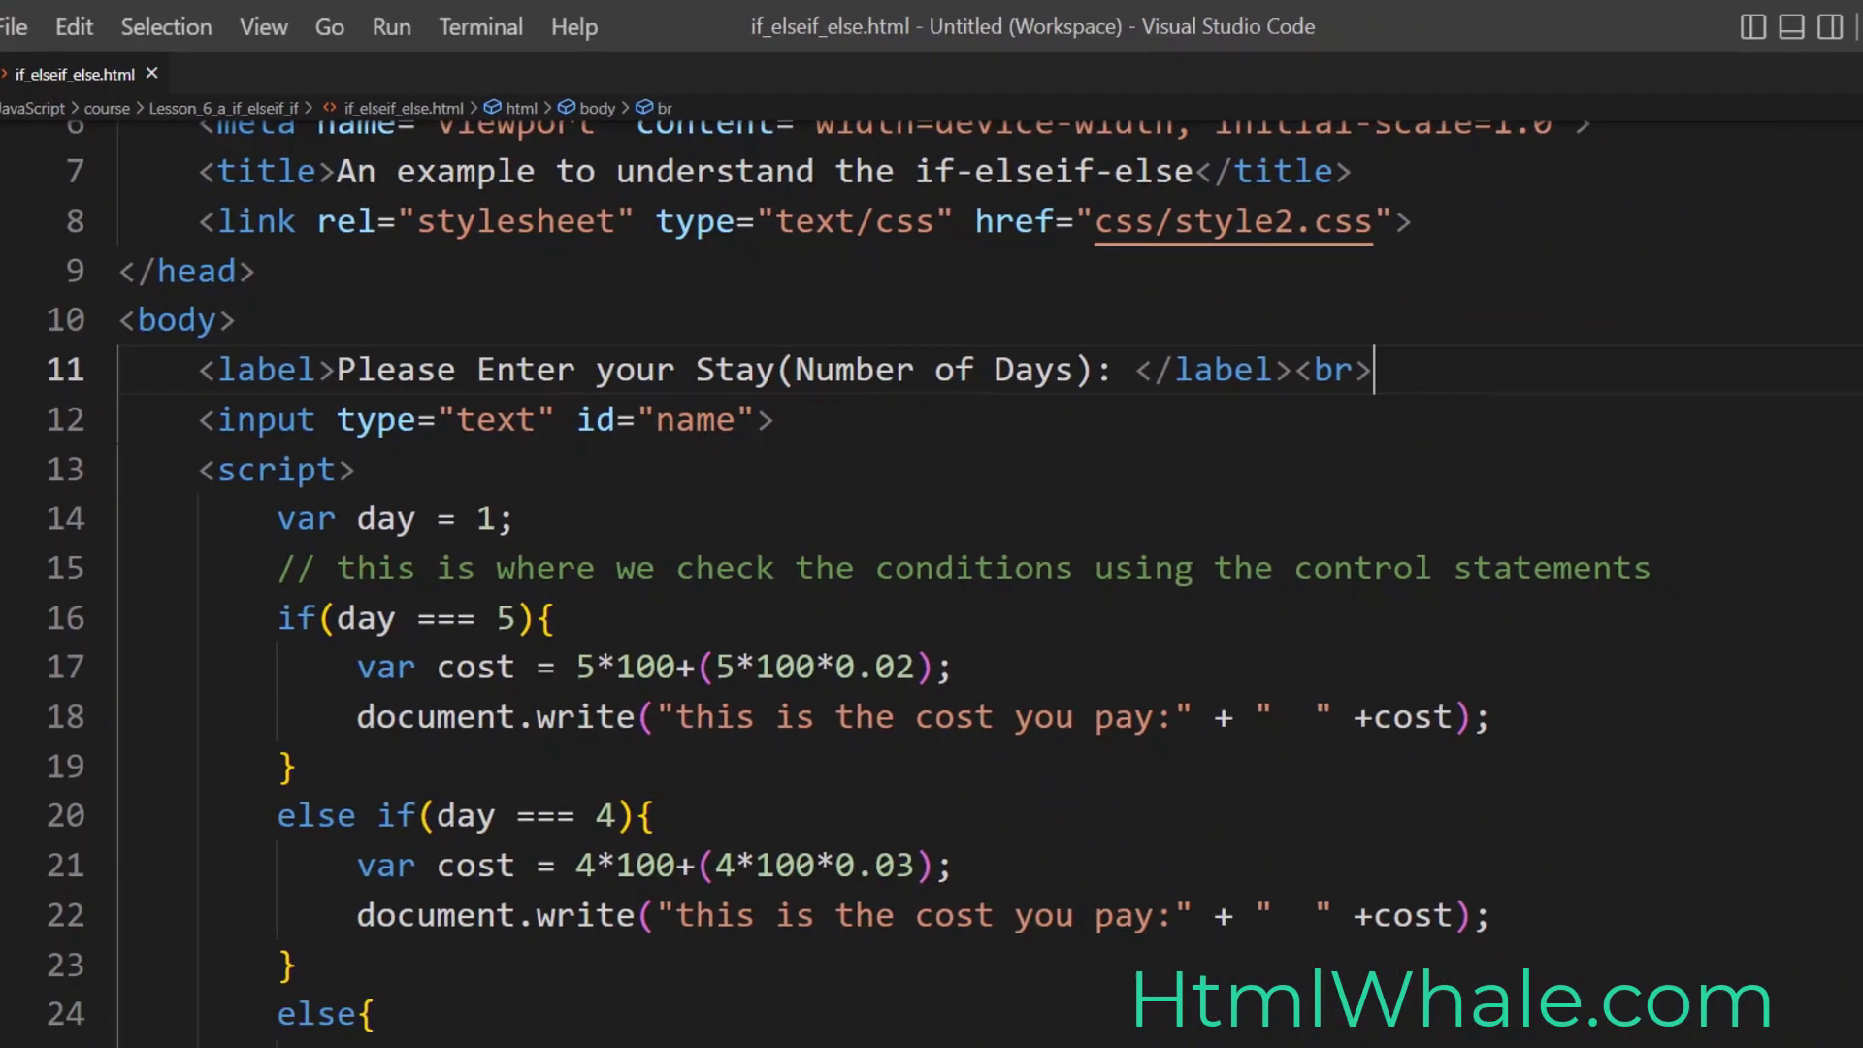
Step: Add a Submit button with id brn1 calling function1() on click below the input, and save
{"action": "key", "text": "enter"}
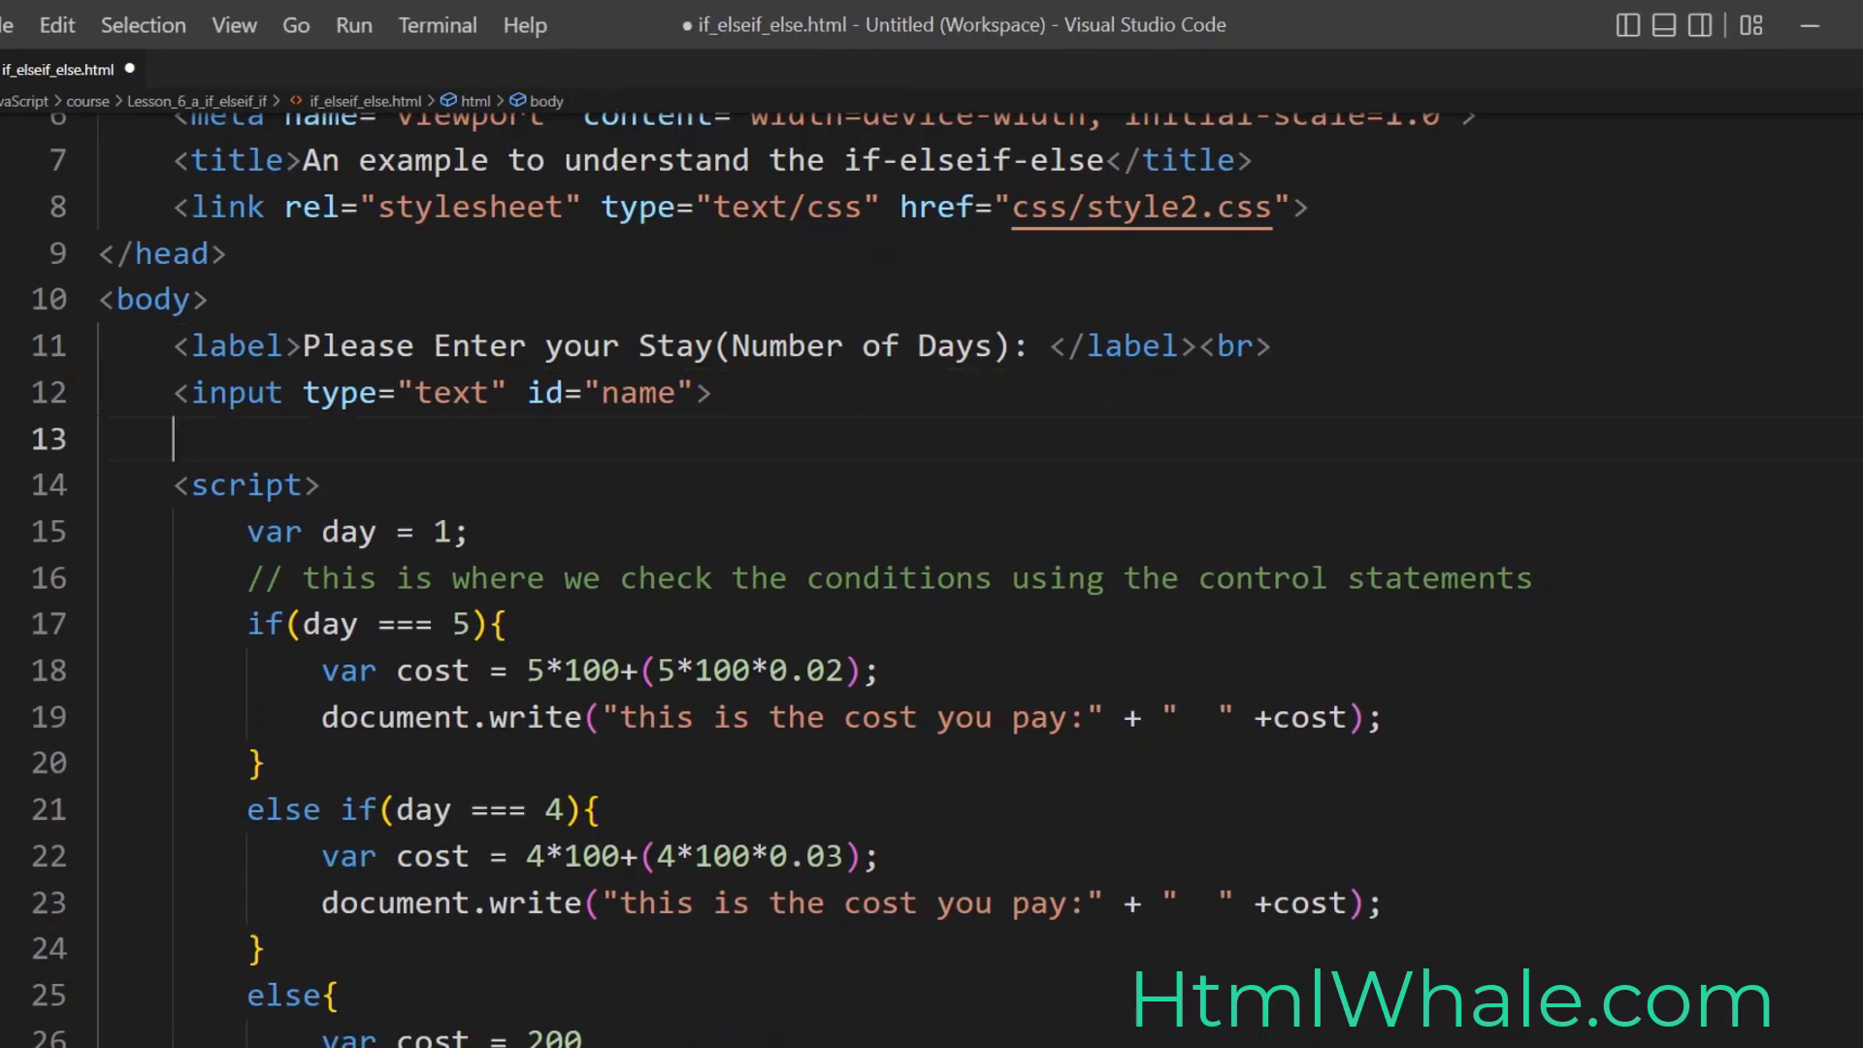
{"action": "type", "text": "<button id=\""}
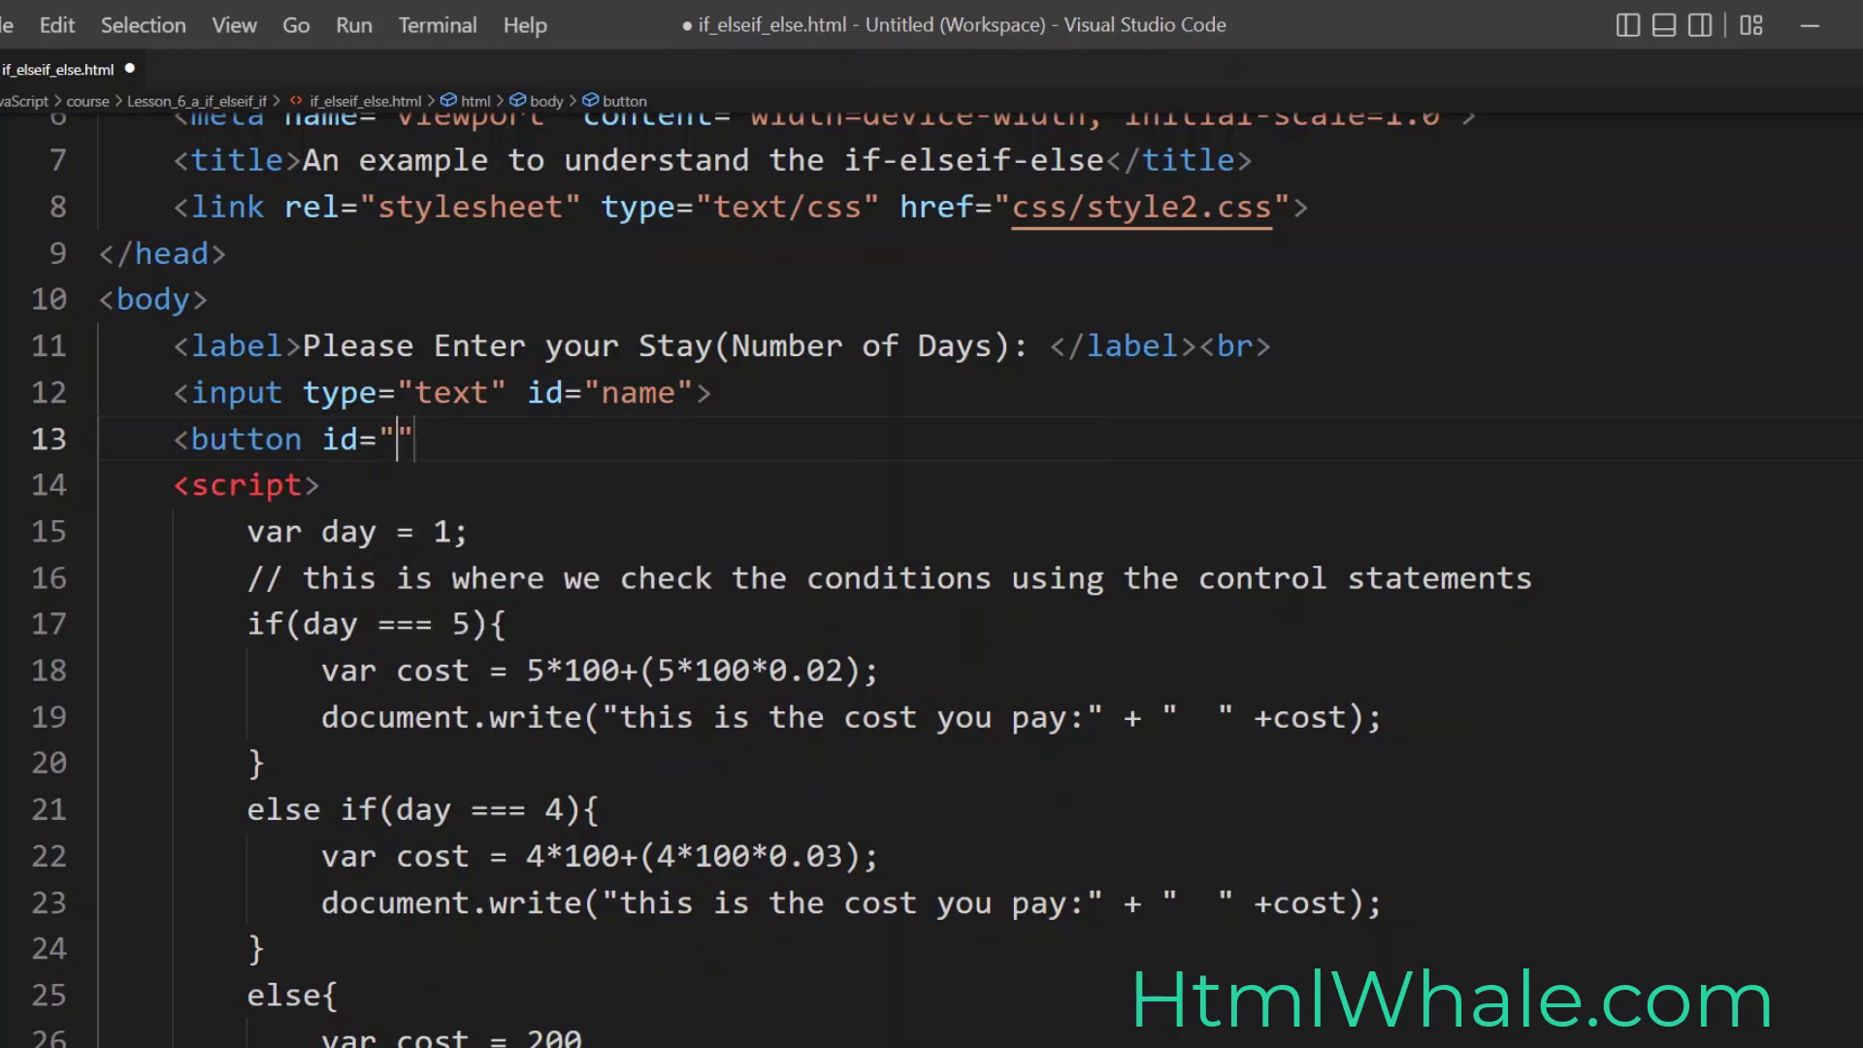
{"action": "type", "text": "brn"}
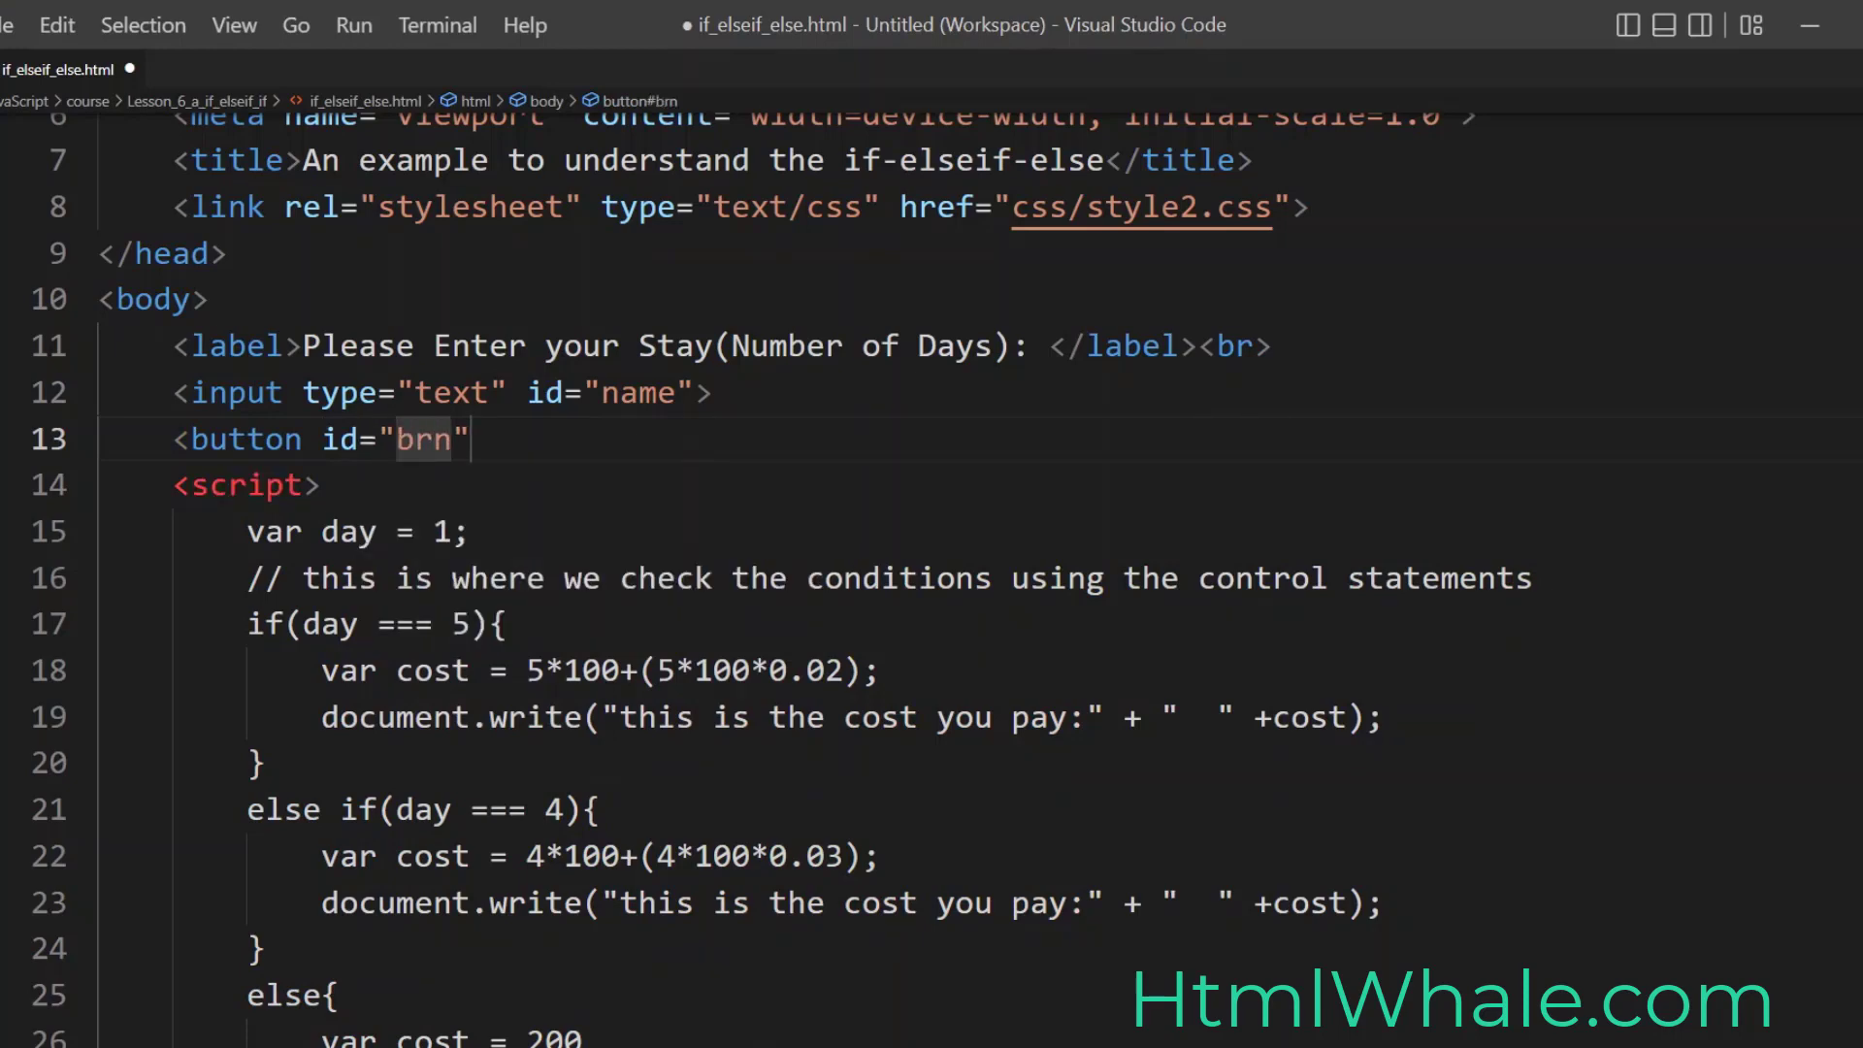
{"action": "type", "text": "1></button>"}
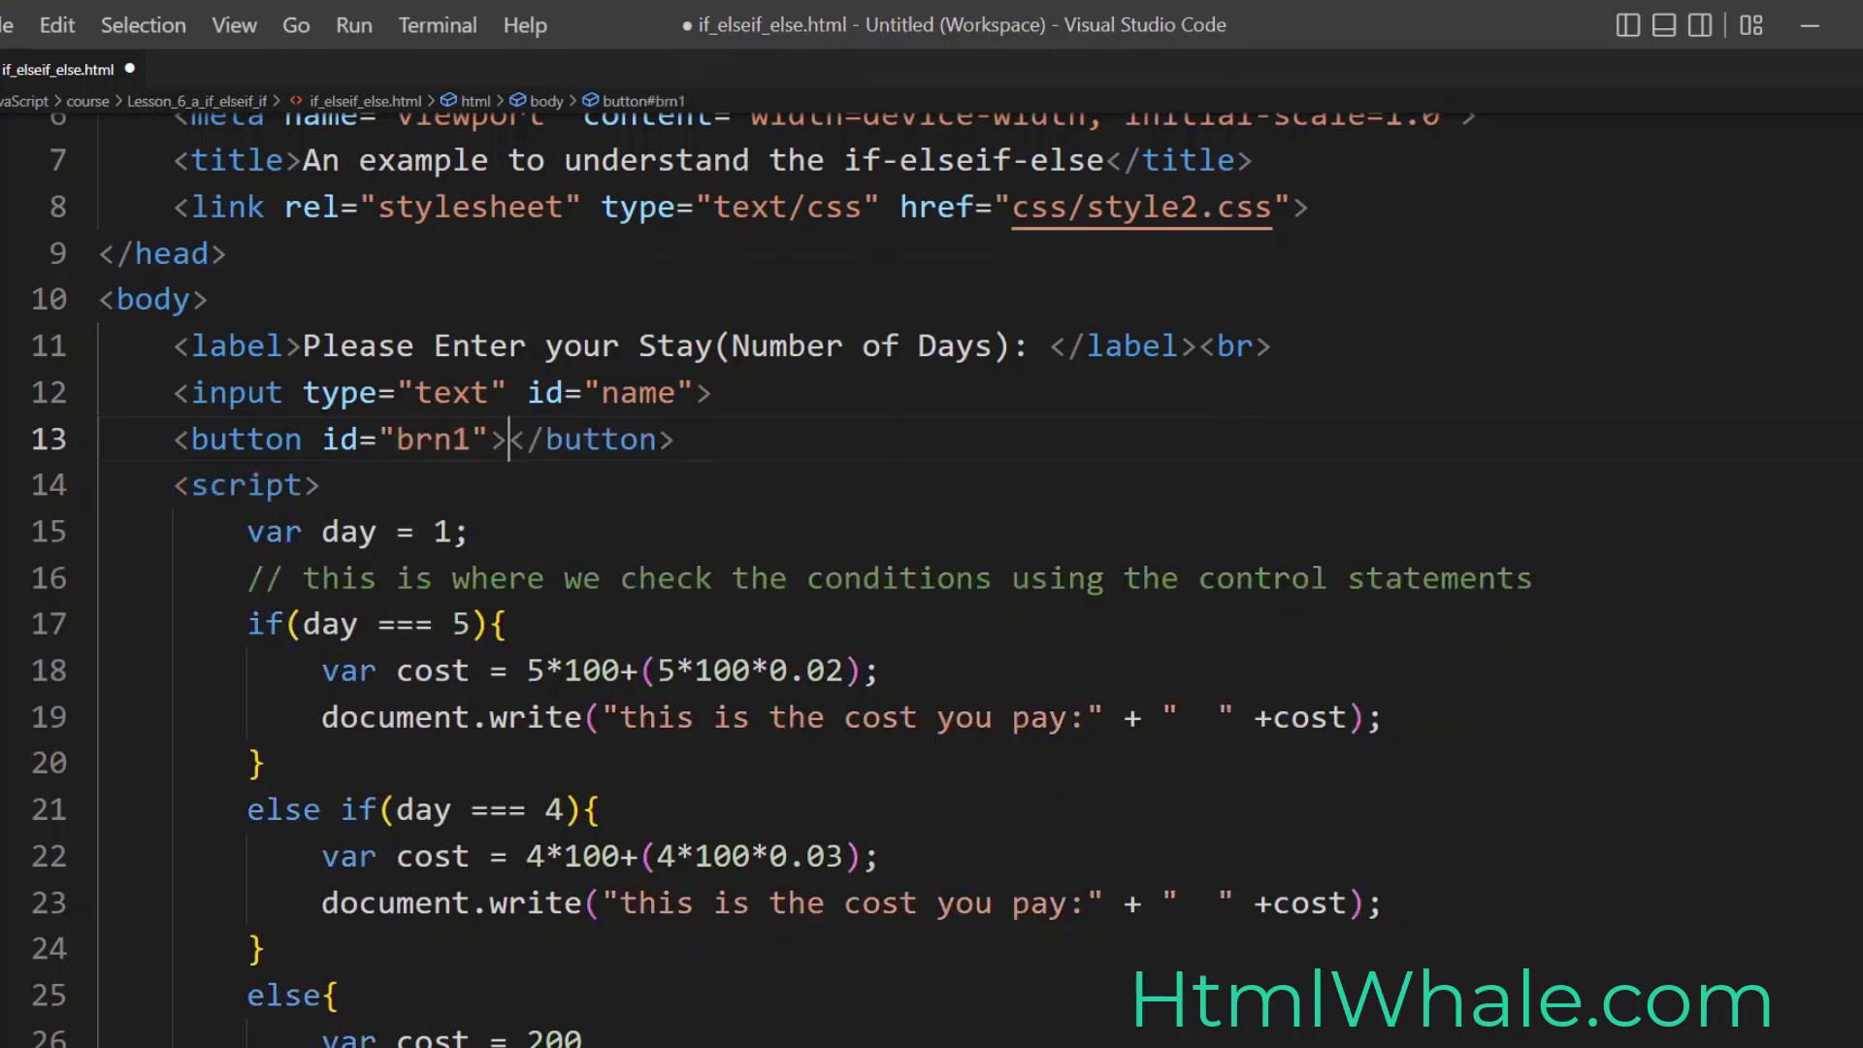
{"action": "type", "text": "Subm"}
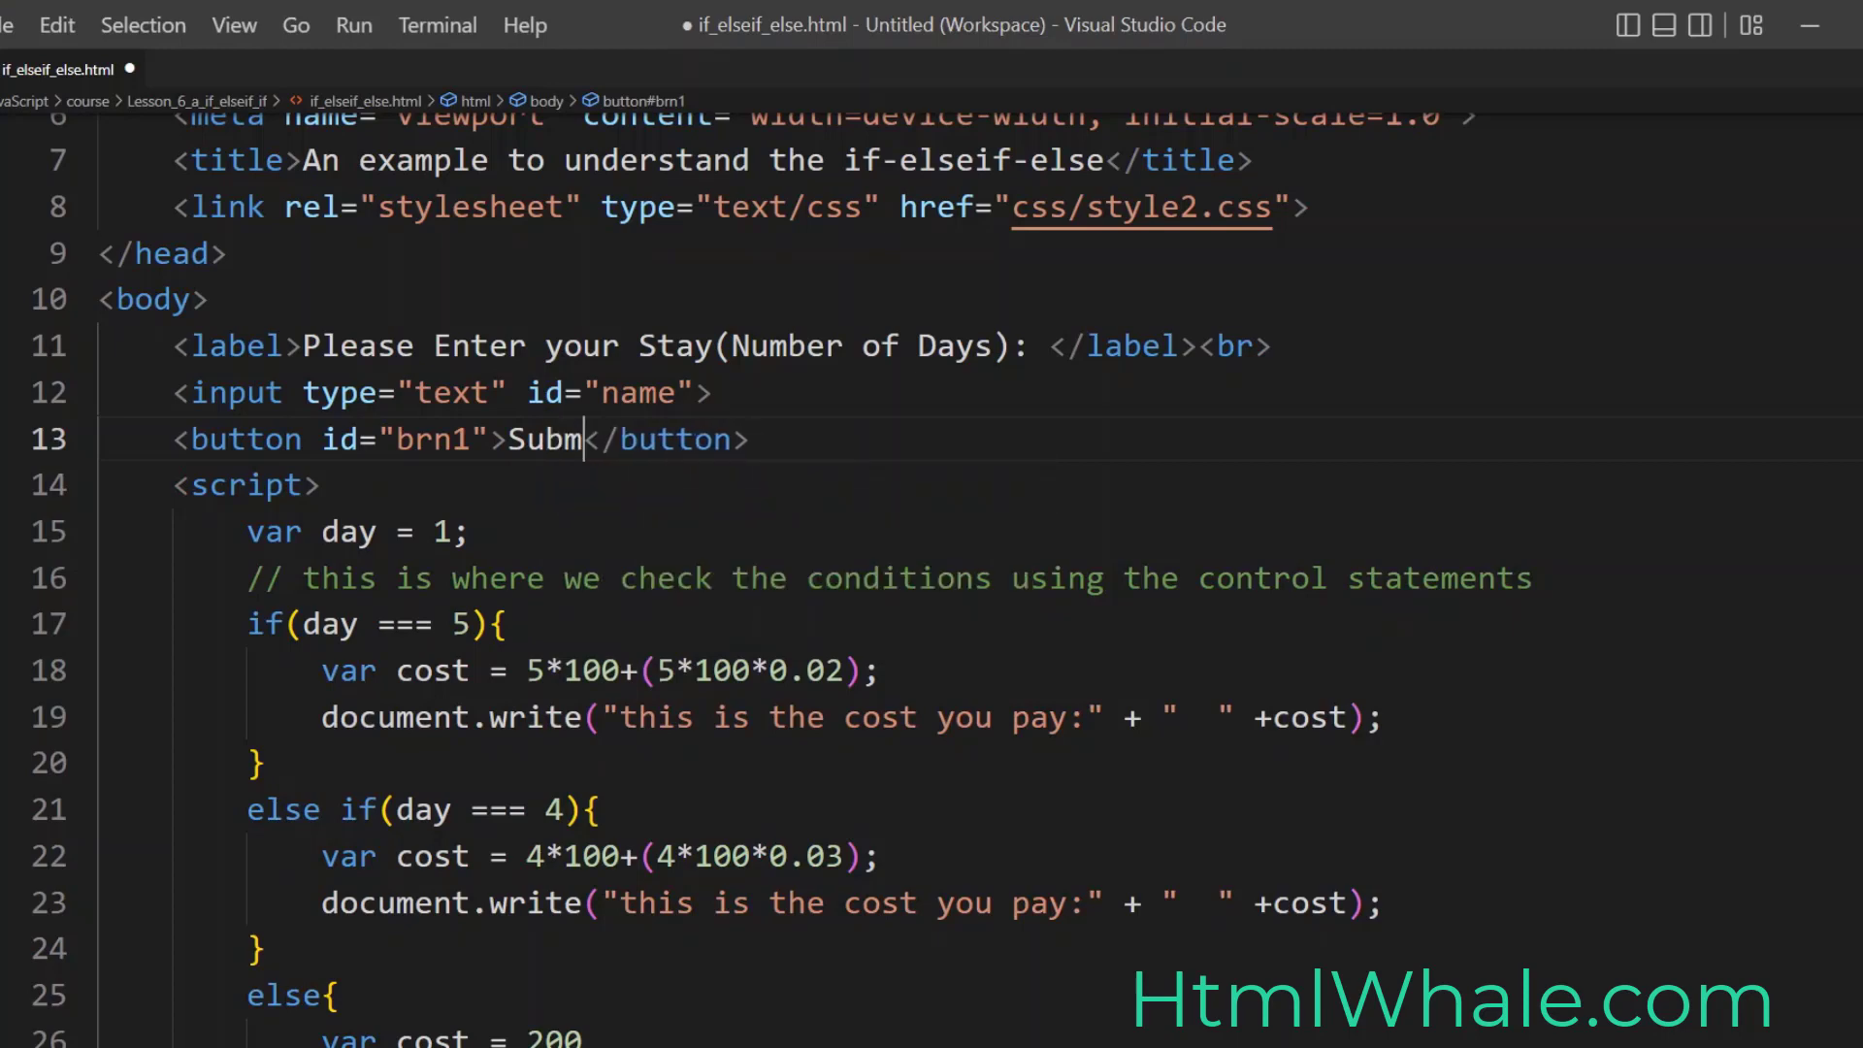
{"action": "type", "text": "it"}
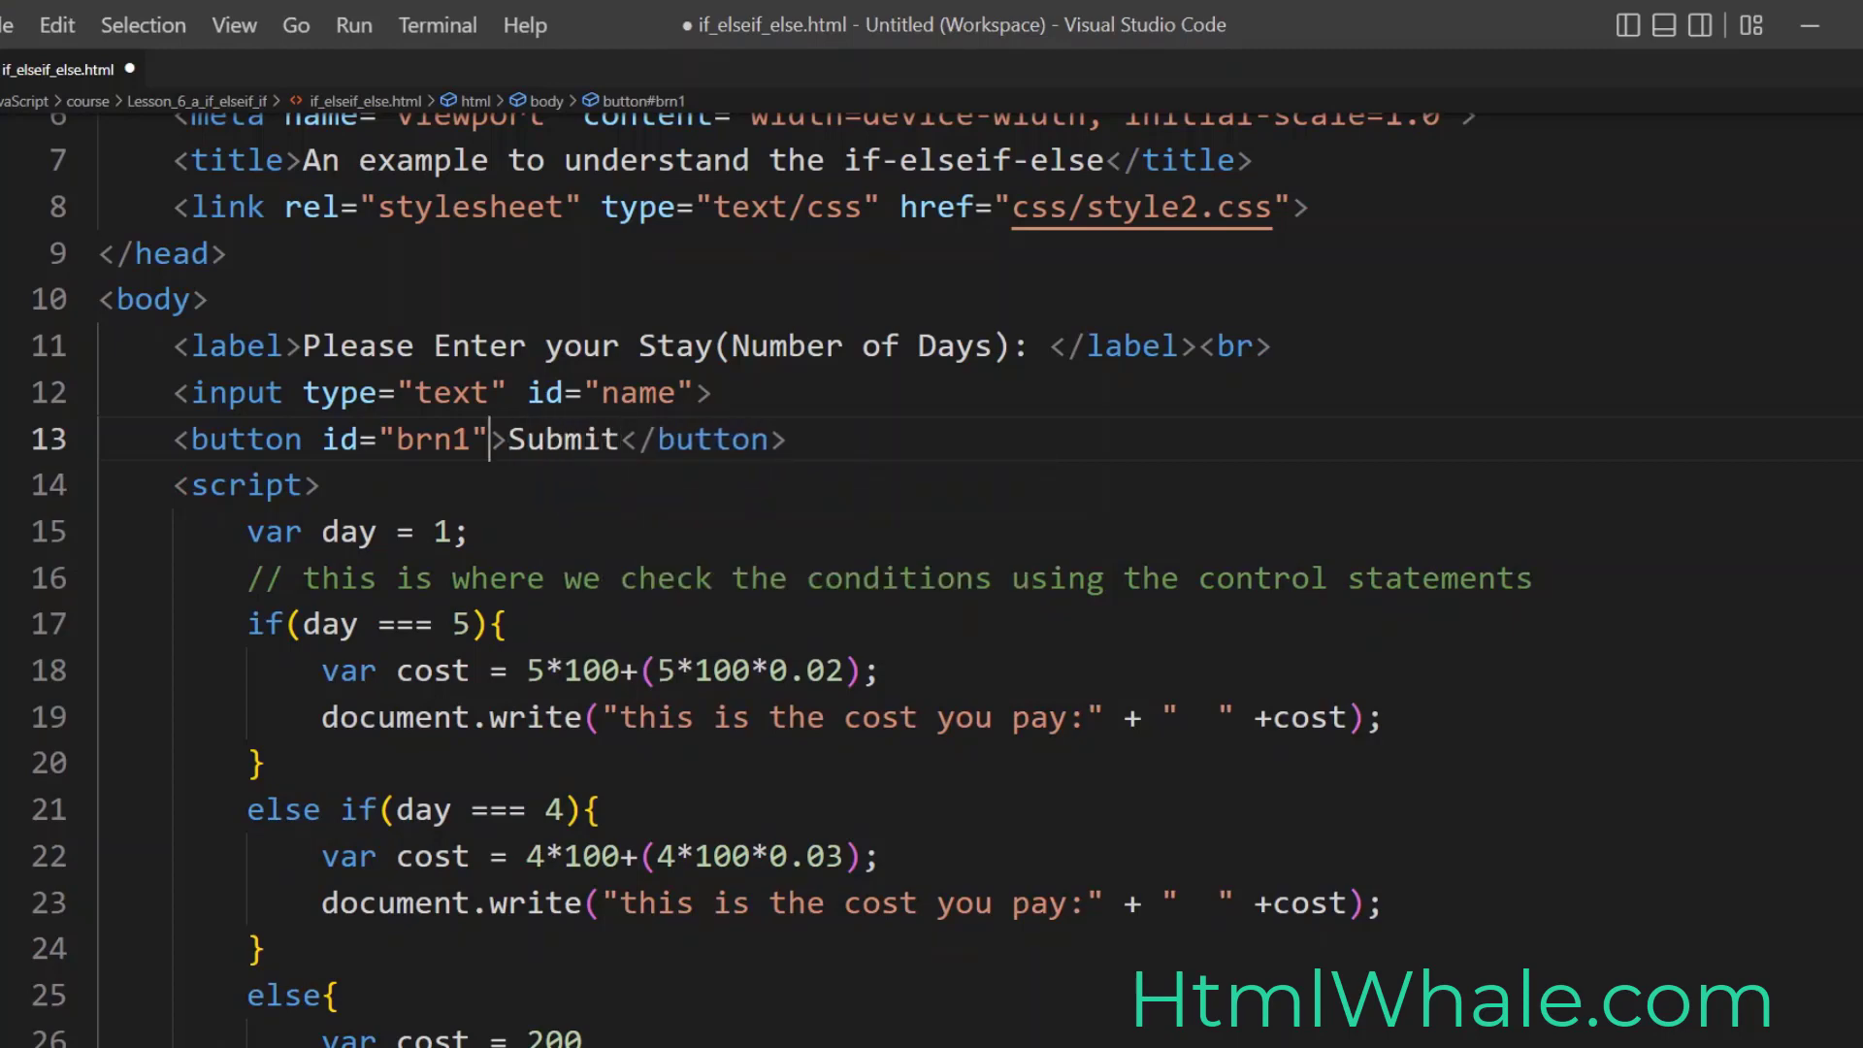
{"action": "type", "text": "onclick"}
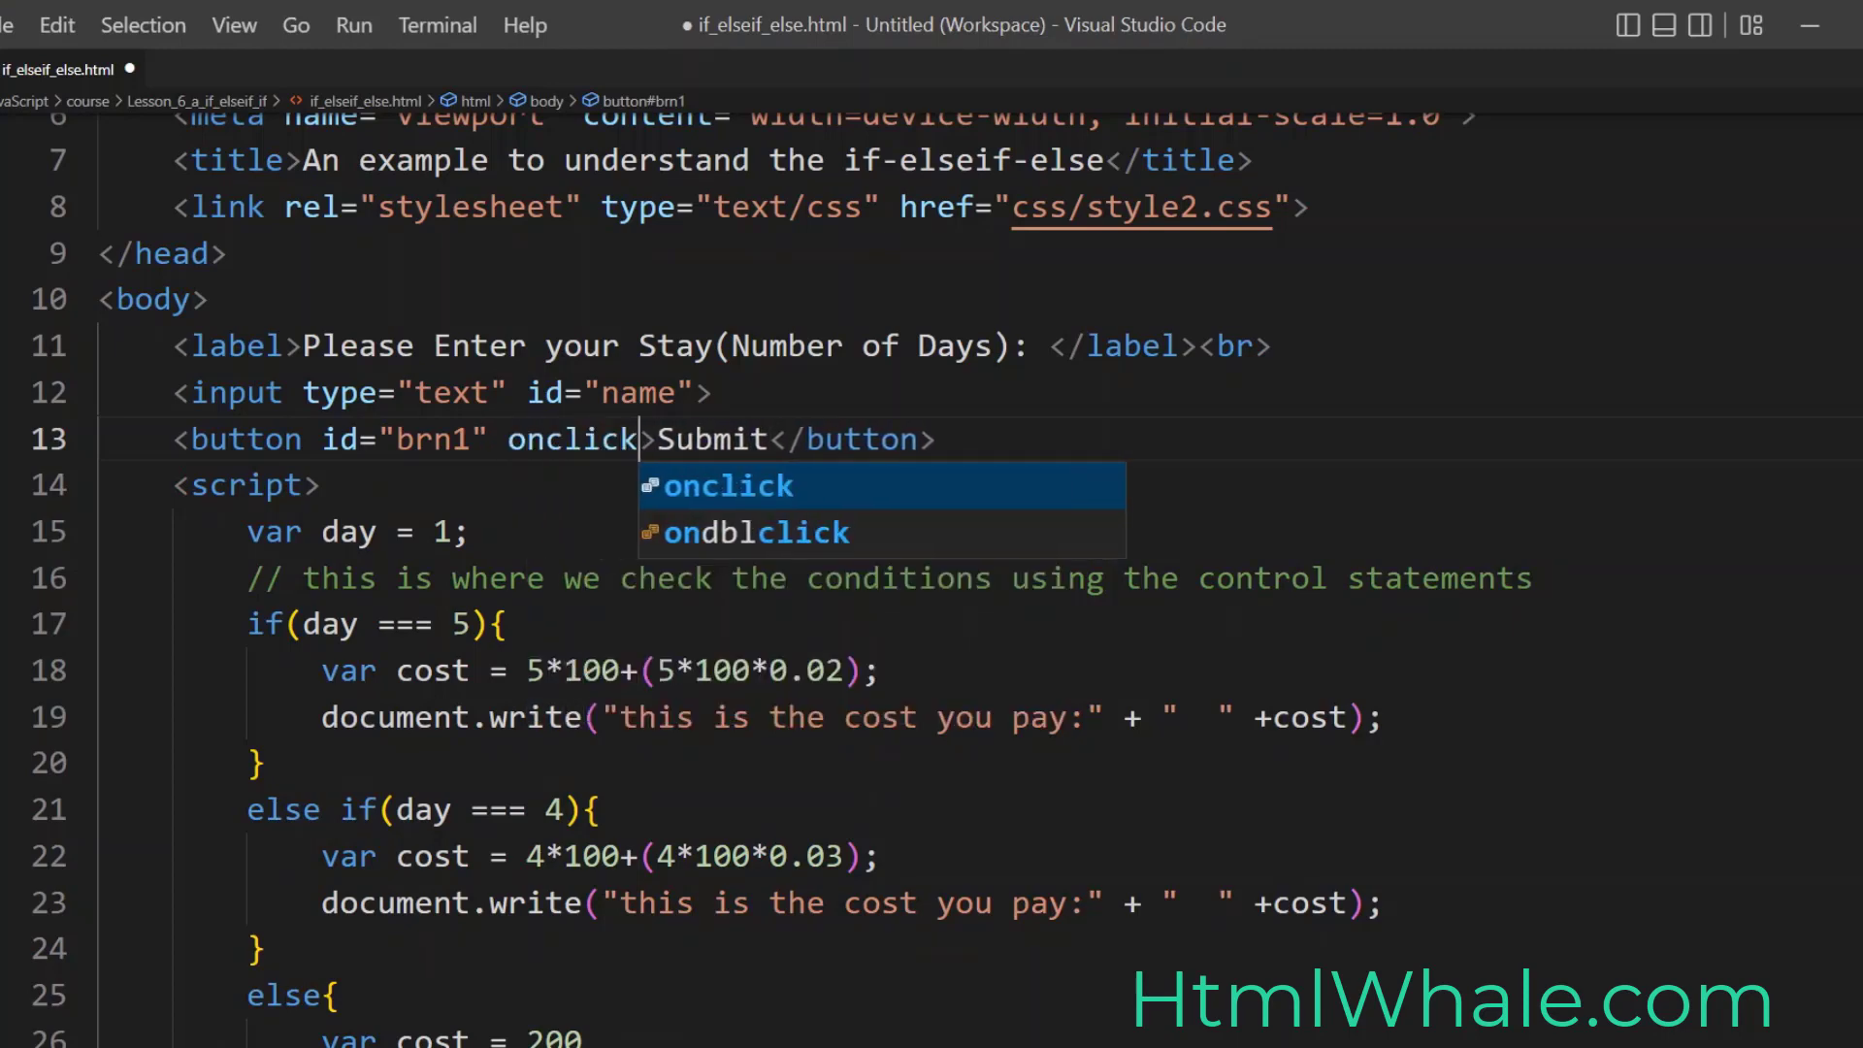
{"action": "type", "text": "=\"f\""}
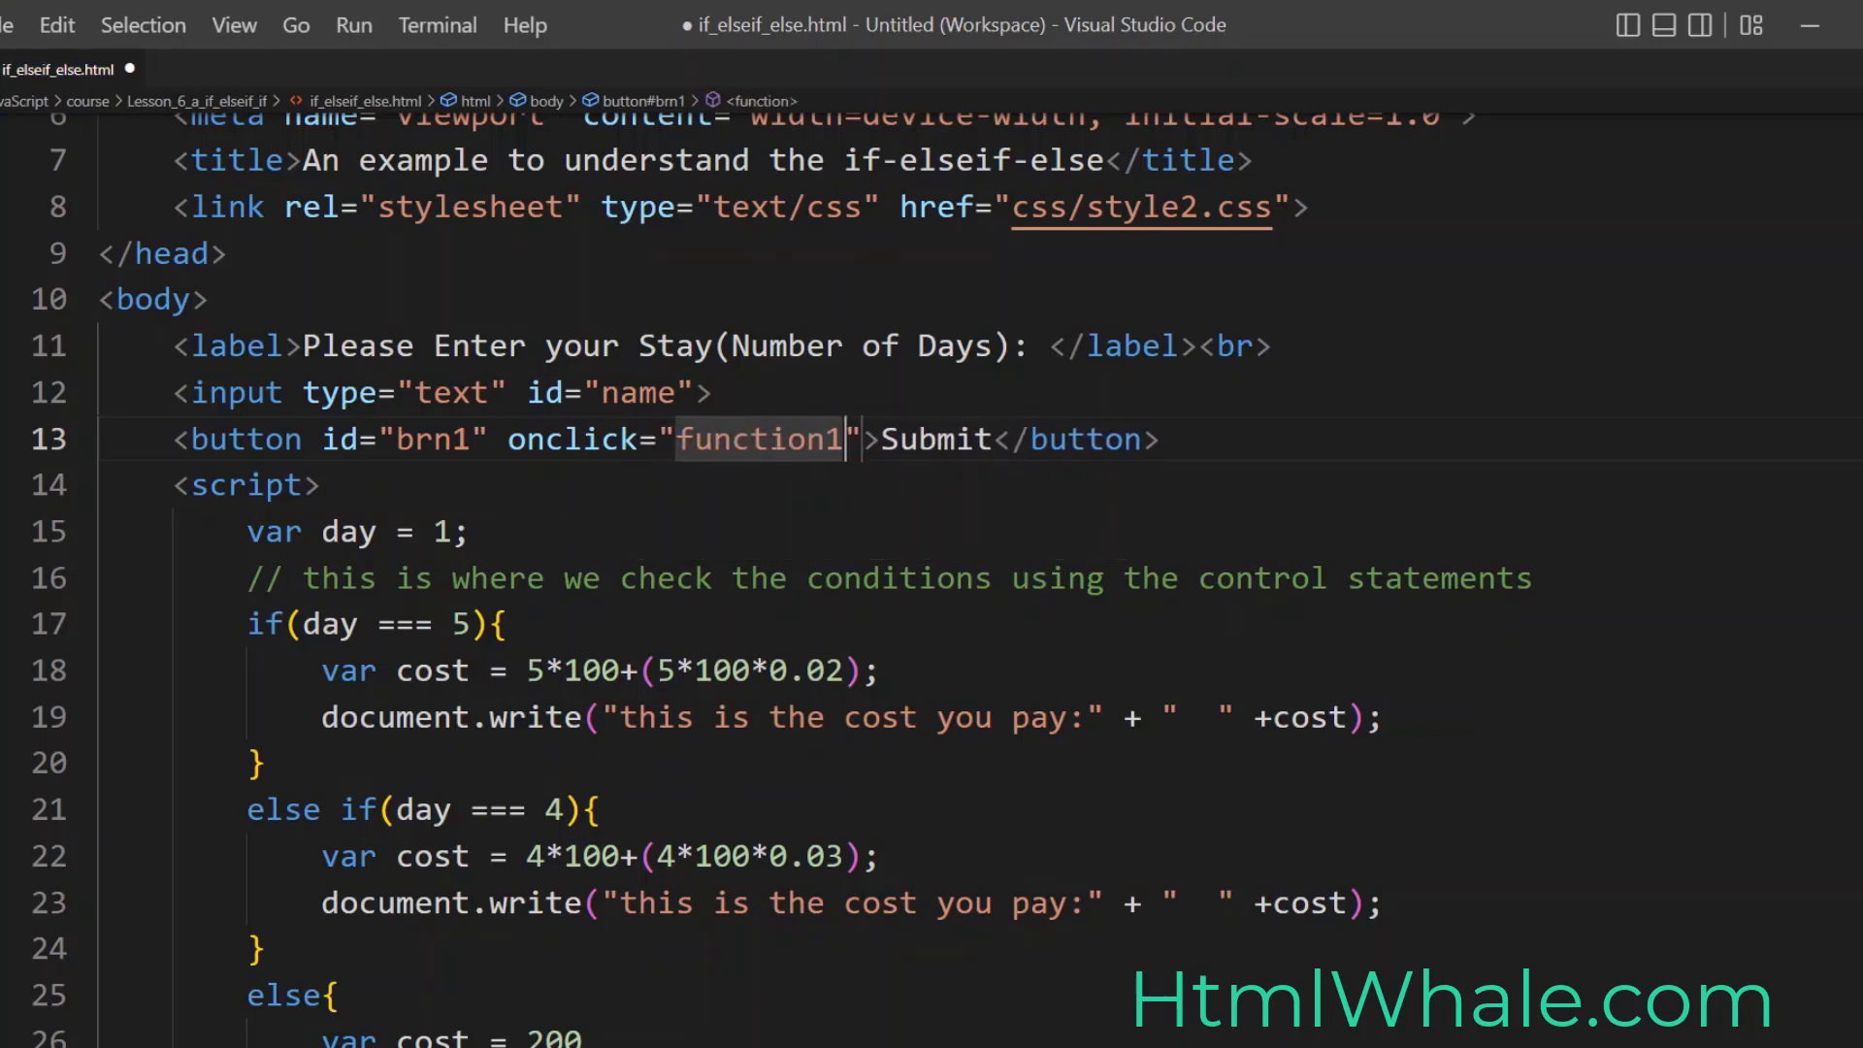
{"action": "type", "text": "()"}
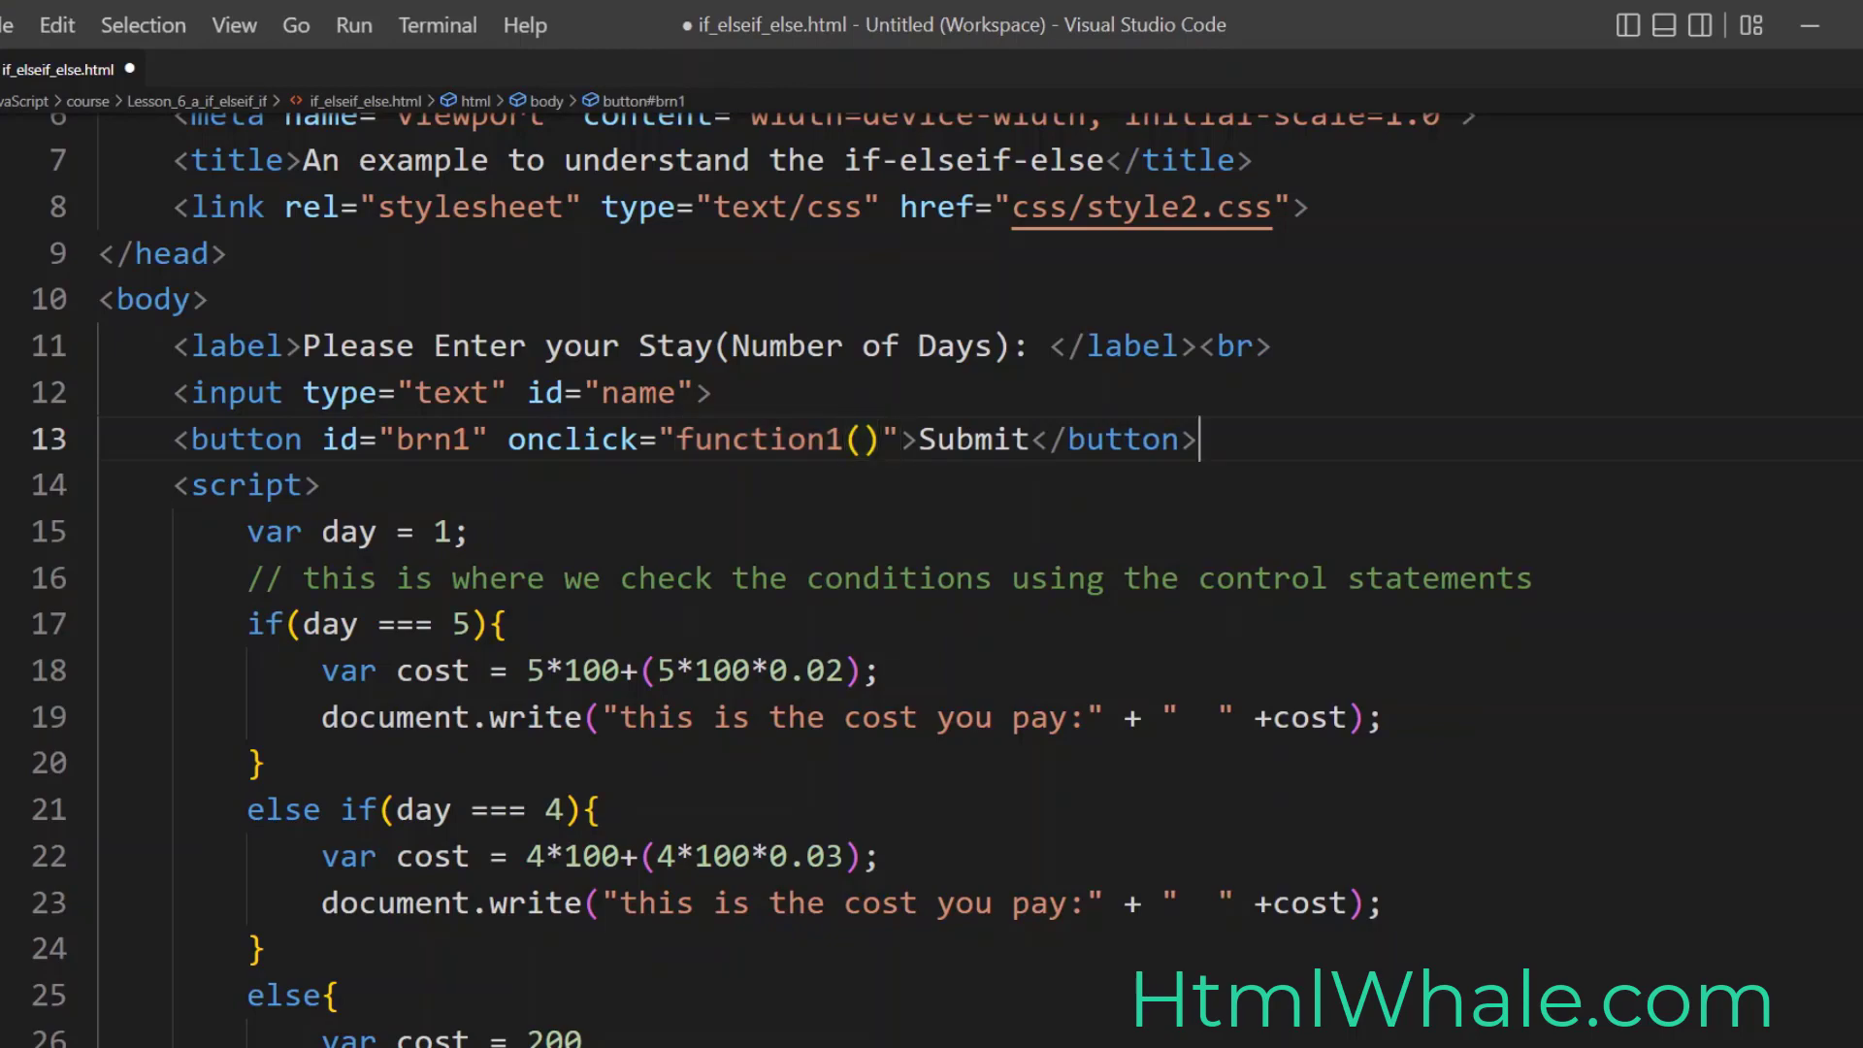
{"action": "key", "text": "ctrl+s"}
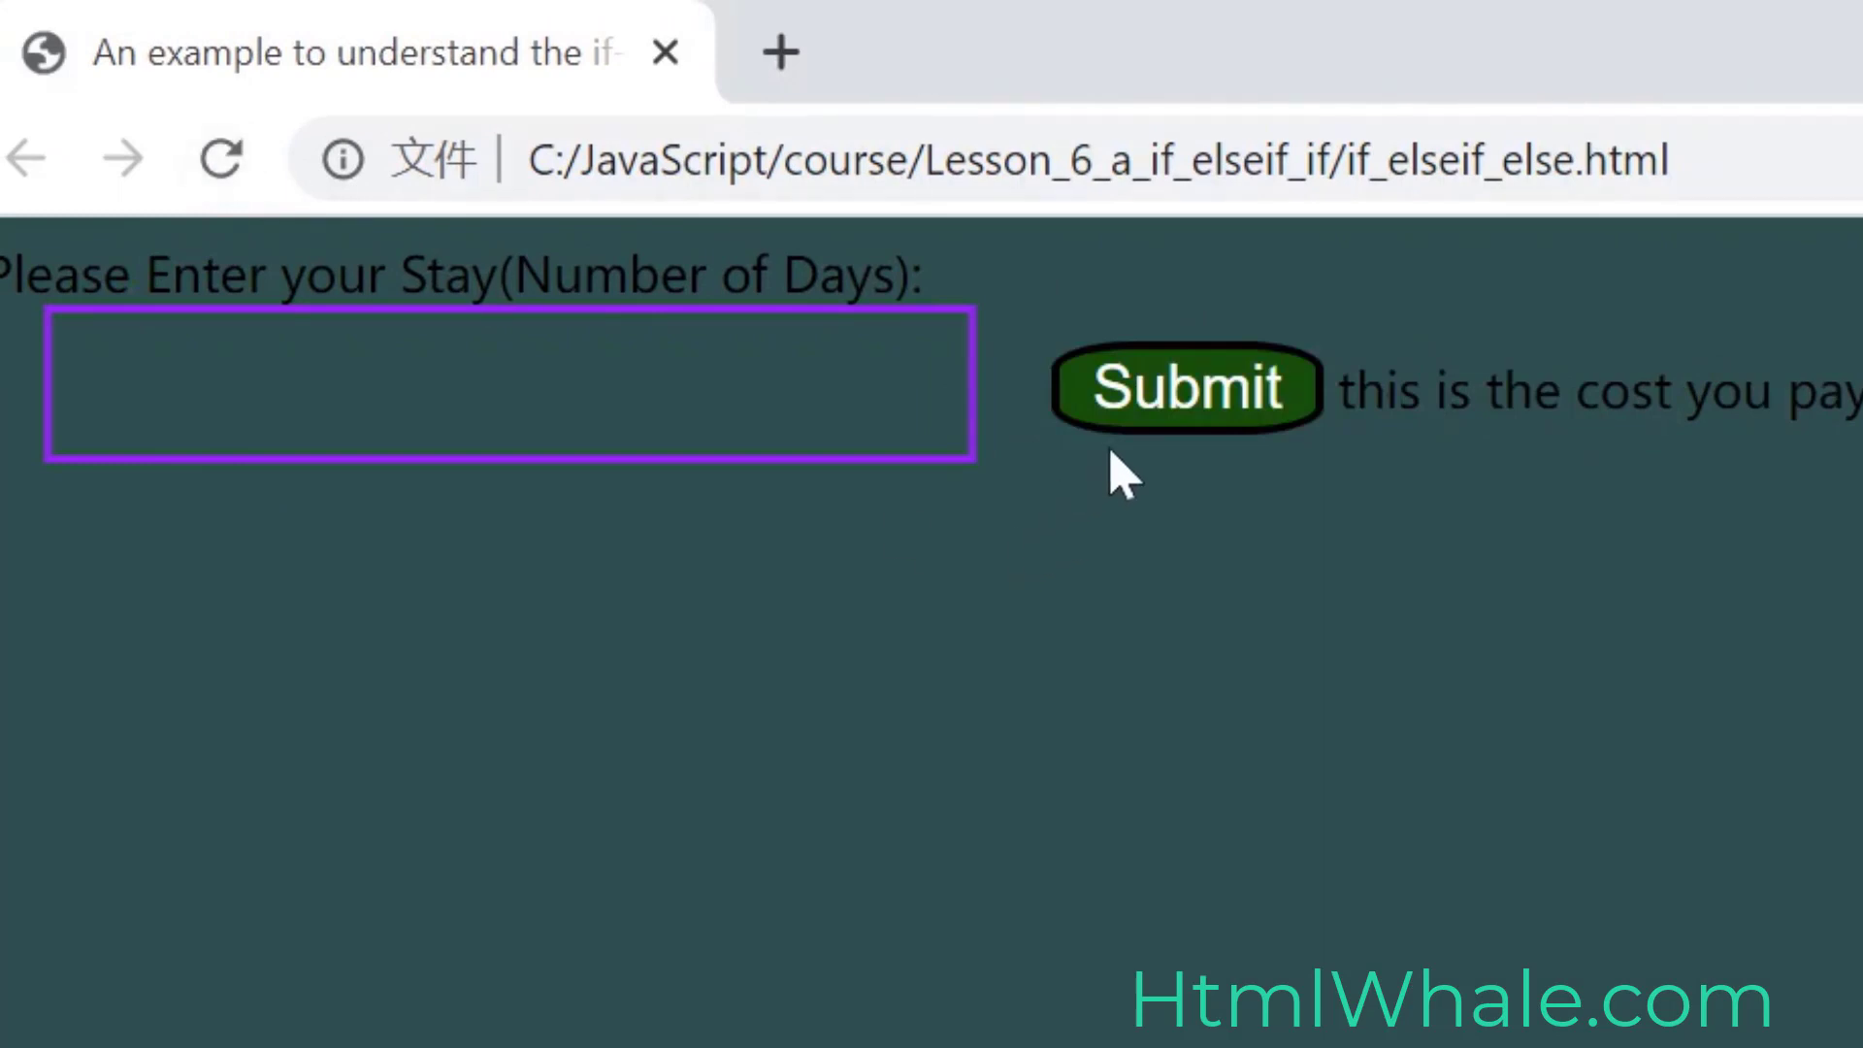
{"action": "mouse_move", "coordinate": [1288, 446]}
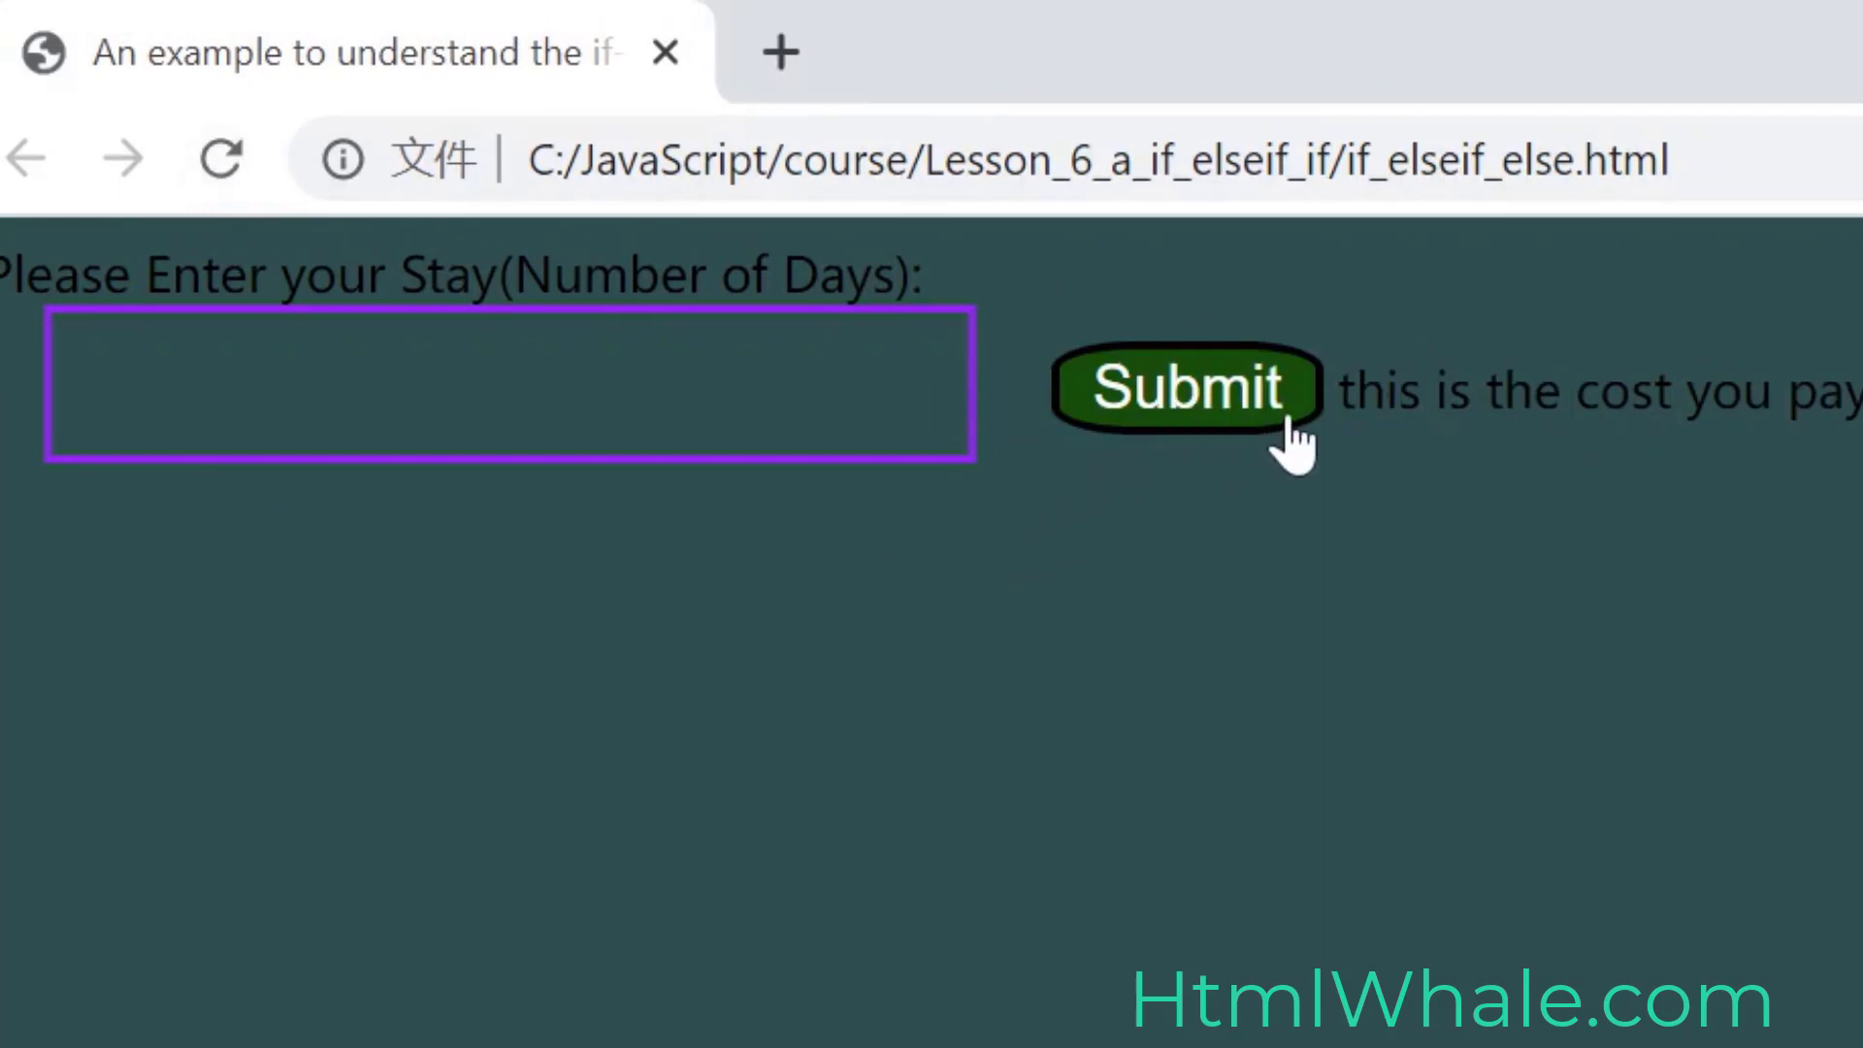
Step: Enter 5 in the days input box on the reloaded Chrome page
{"action": "left_click", "coordinate": [1183, 388]}
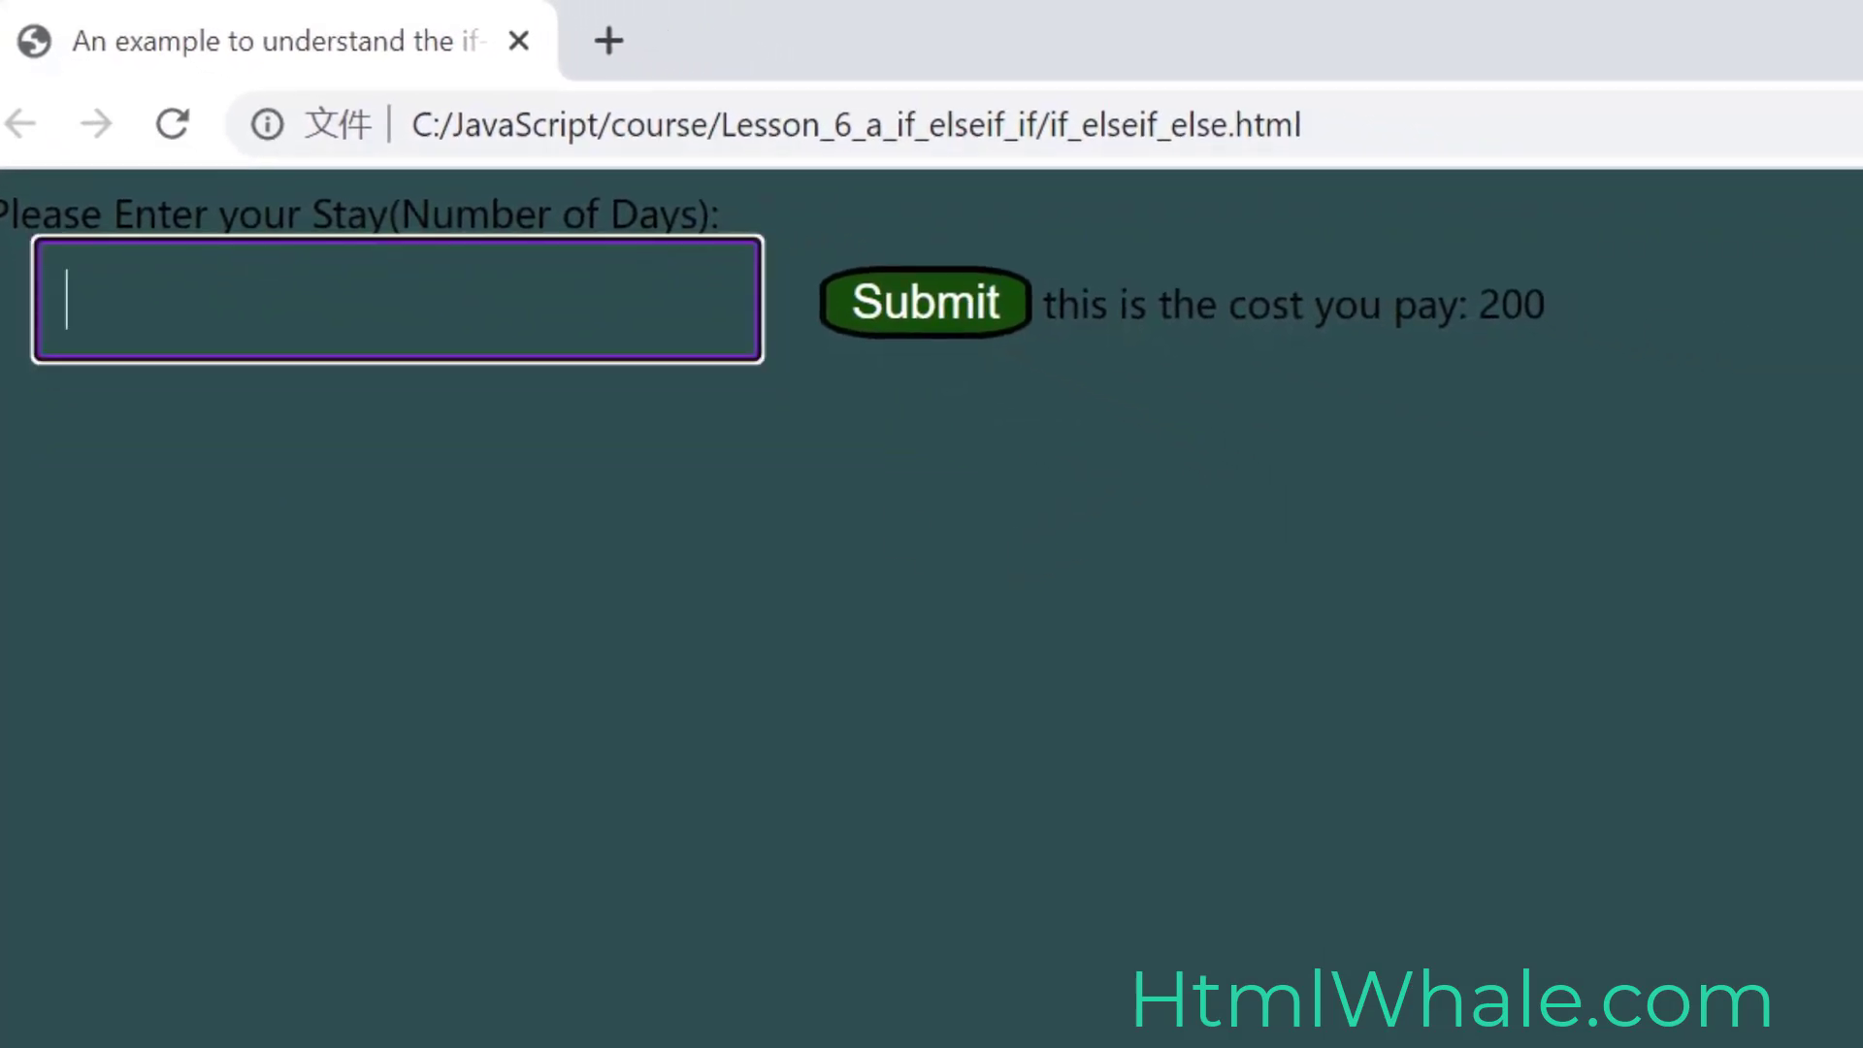
{"action": "type", "text": "5){"}
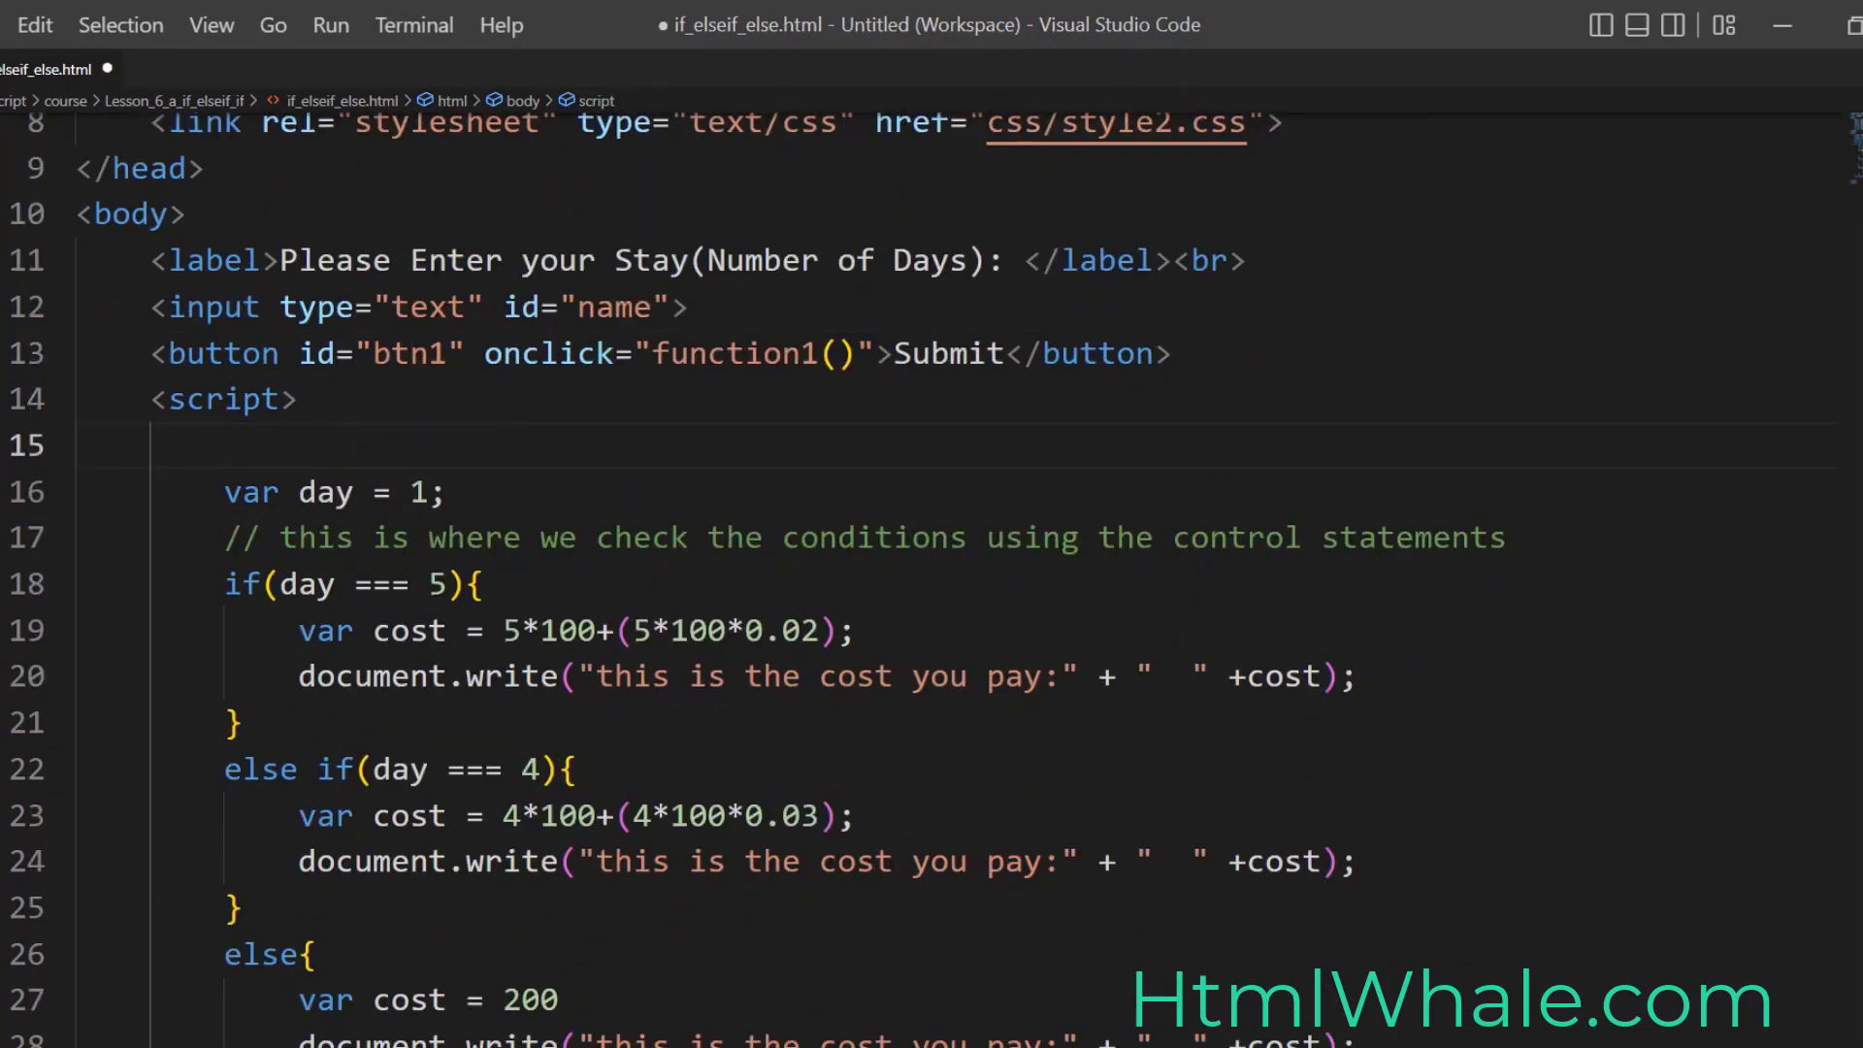
Step: Wrap the day variable and cost conditions in a function named function1
{"action": "type", "text": "function"}
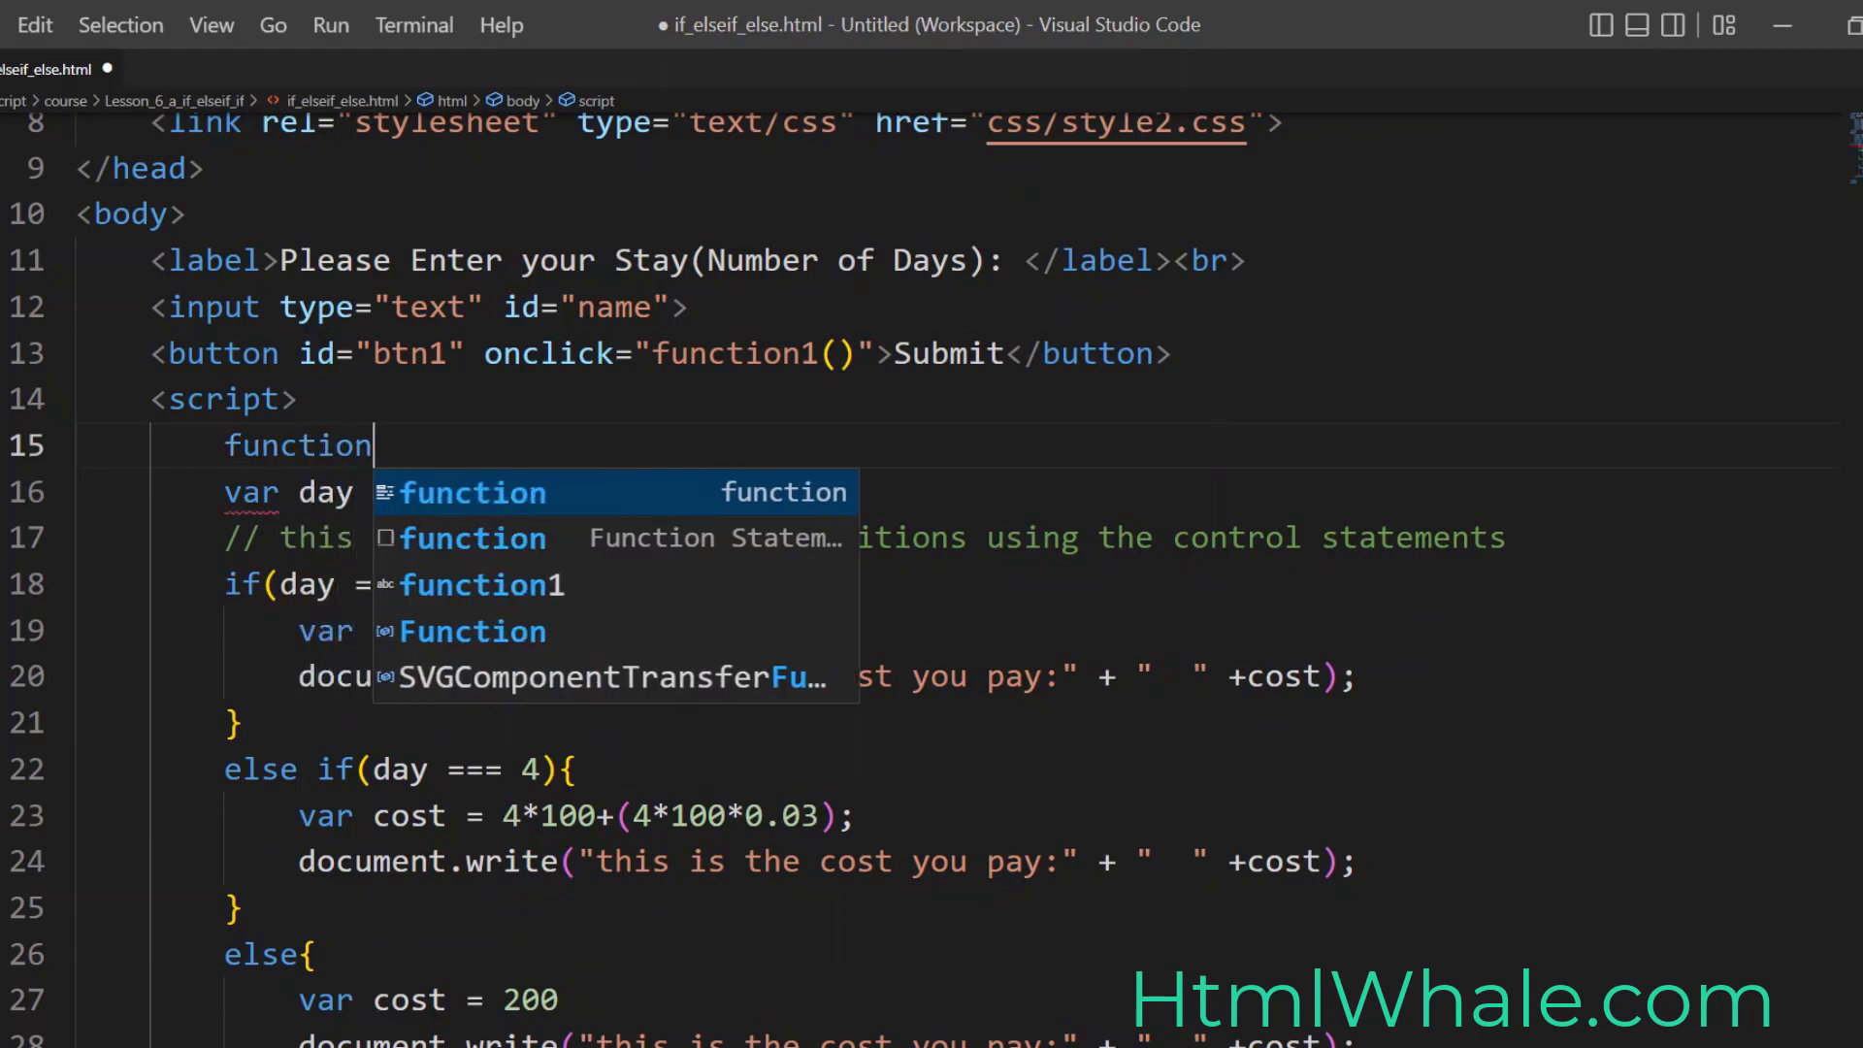
{"action": "type", "text": "function1(){"}
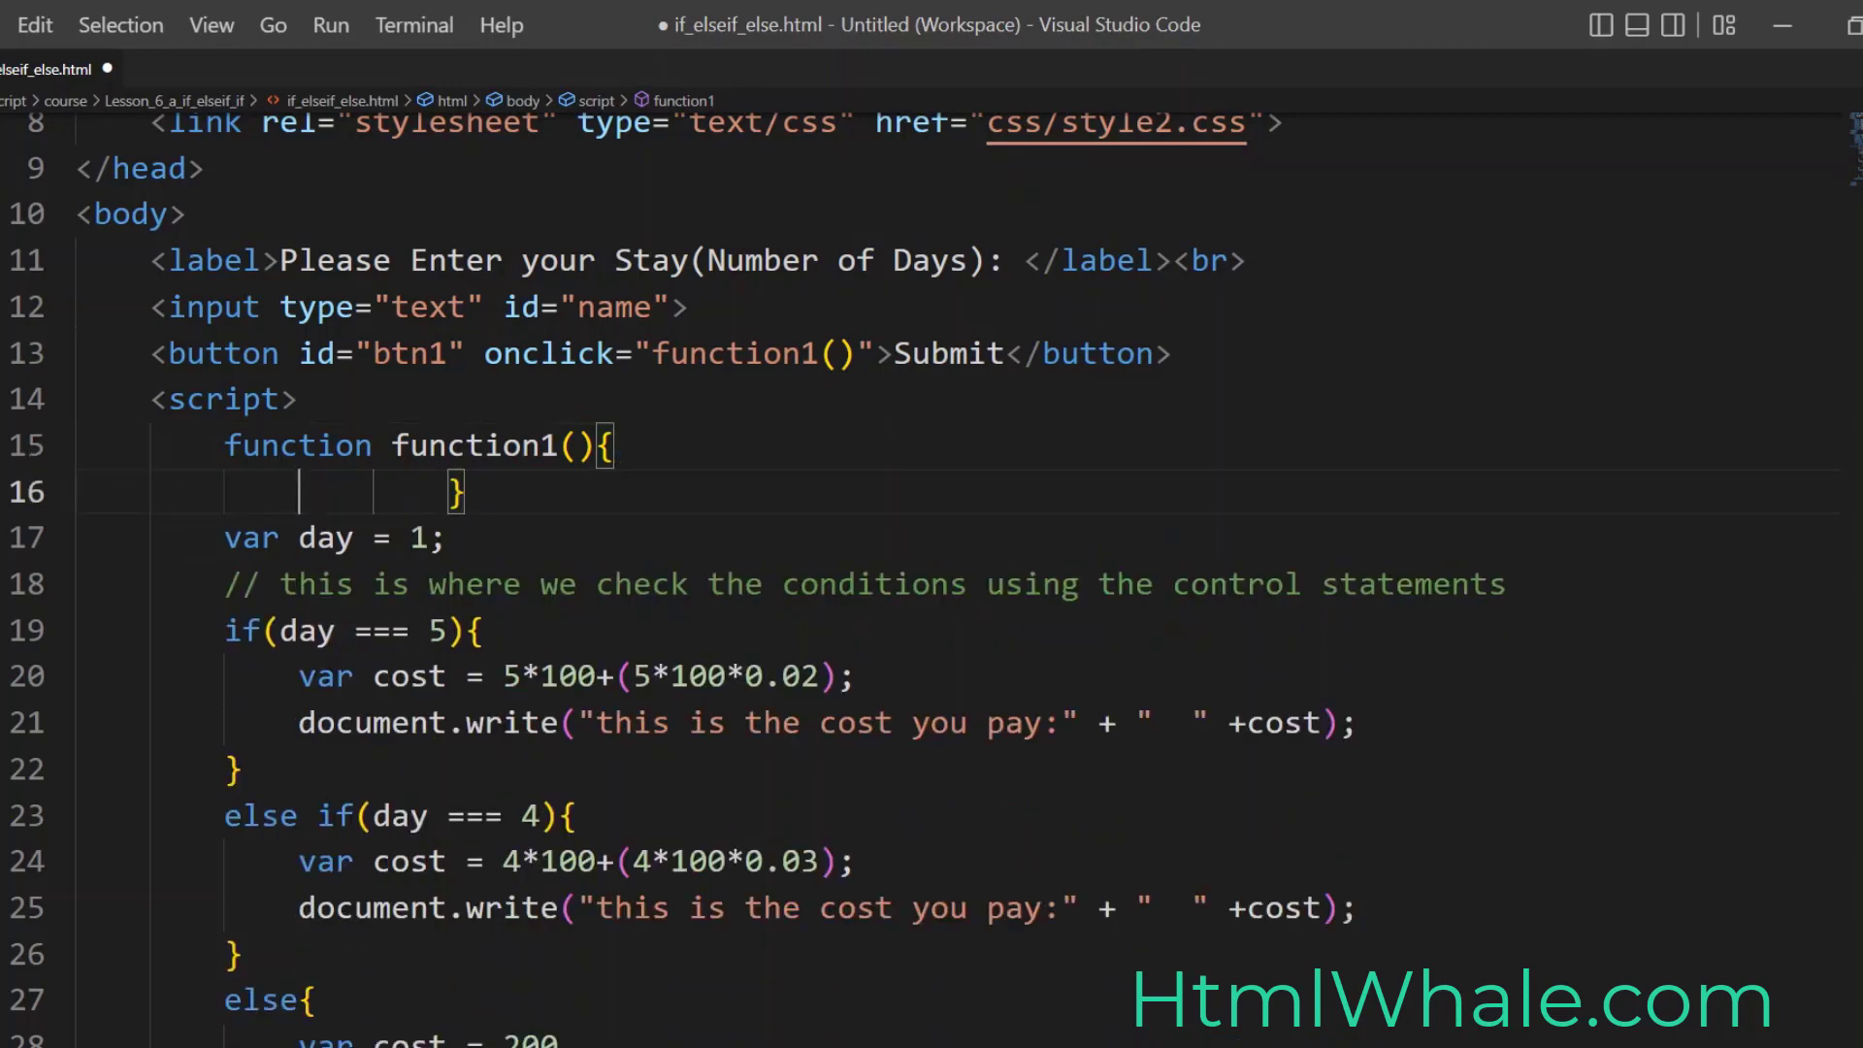
{"action": "key", "text": "Backspace"}
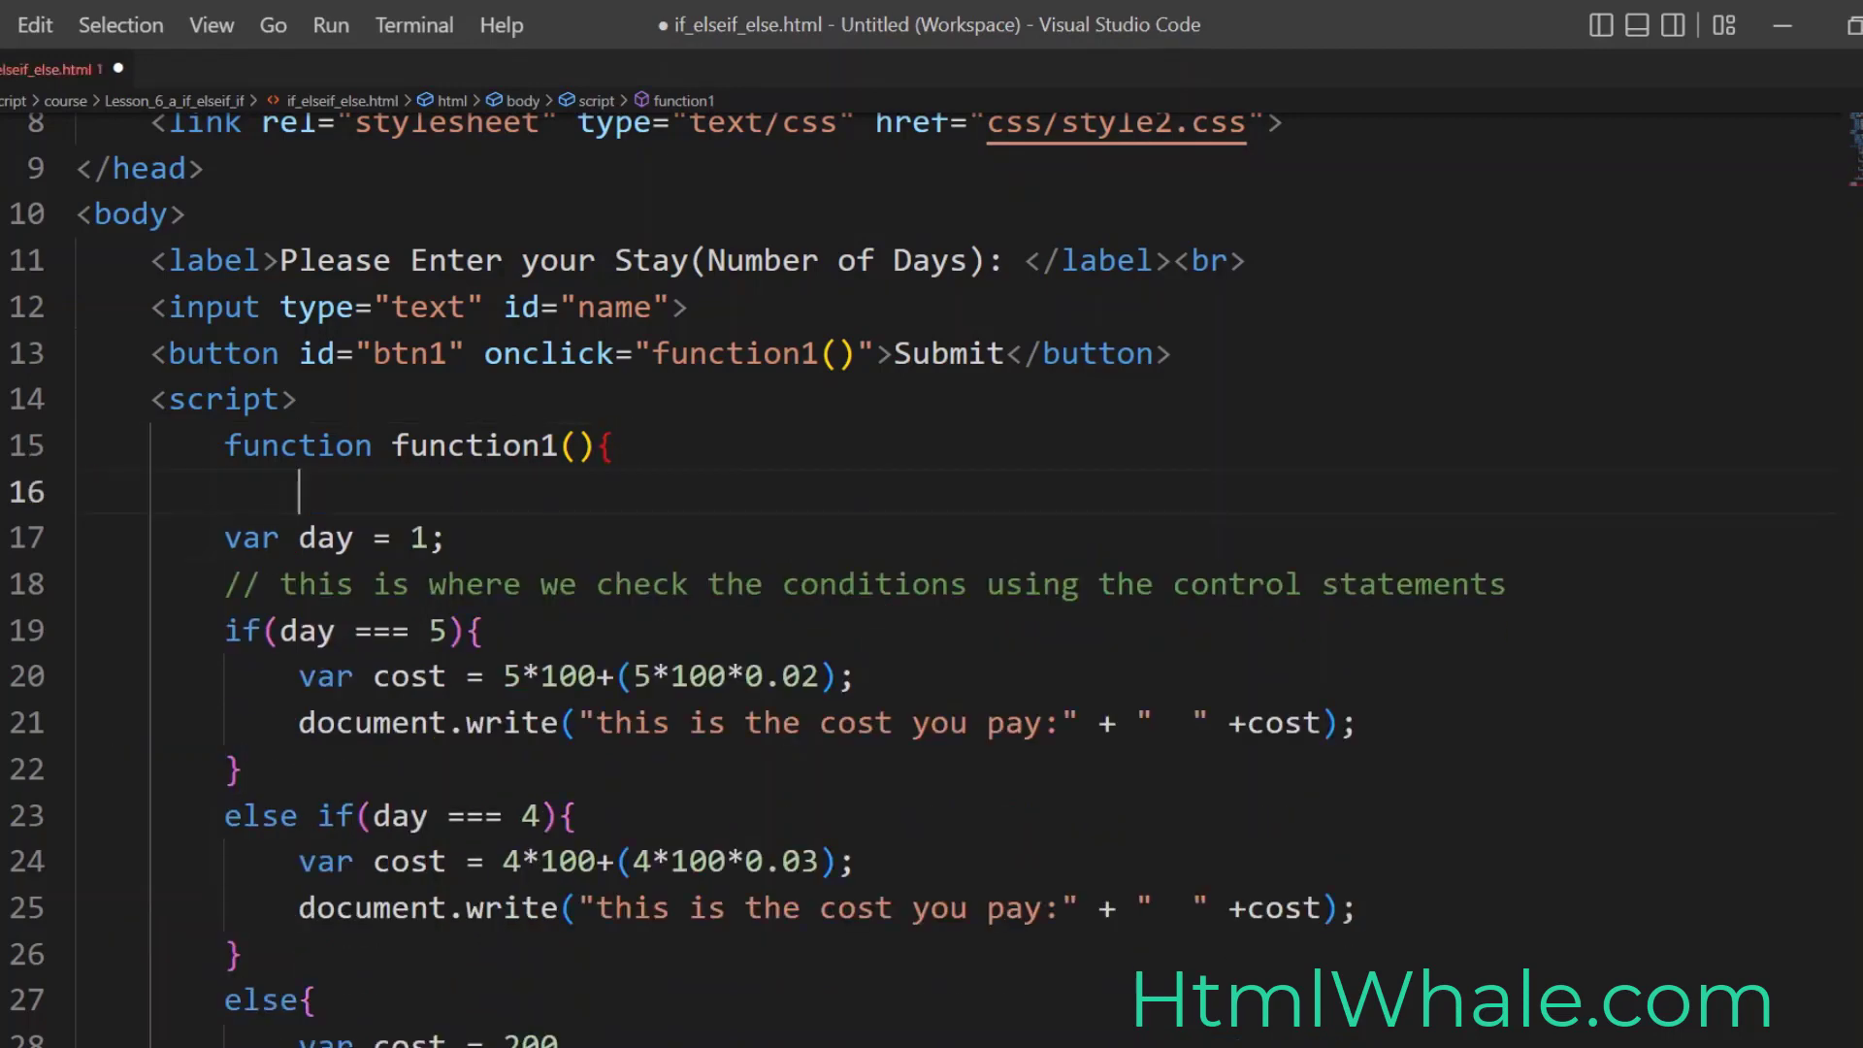
{"action": "scroll", "scroll_direction": "down", "scroll_amount": 3}
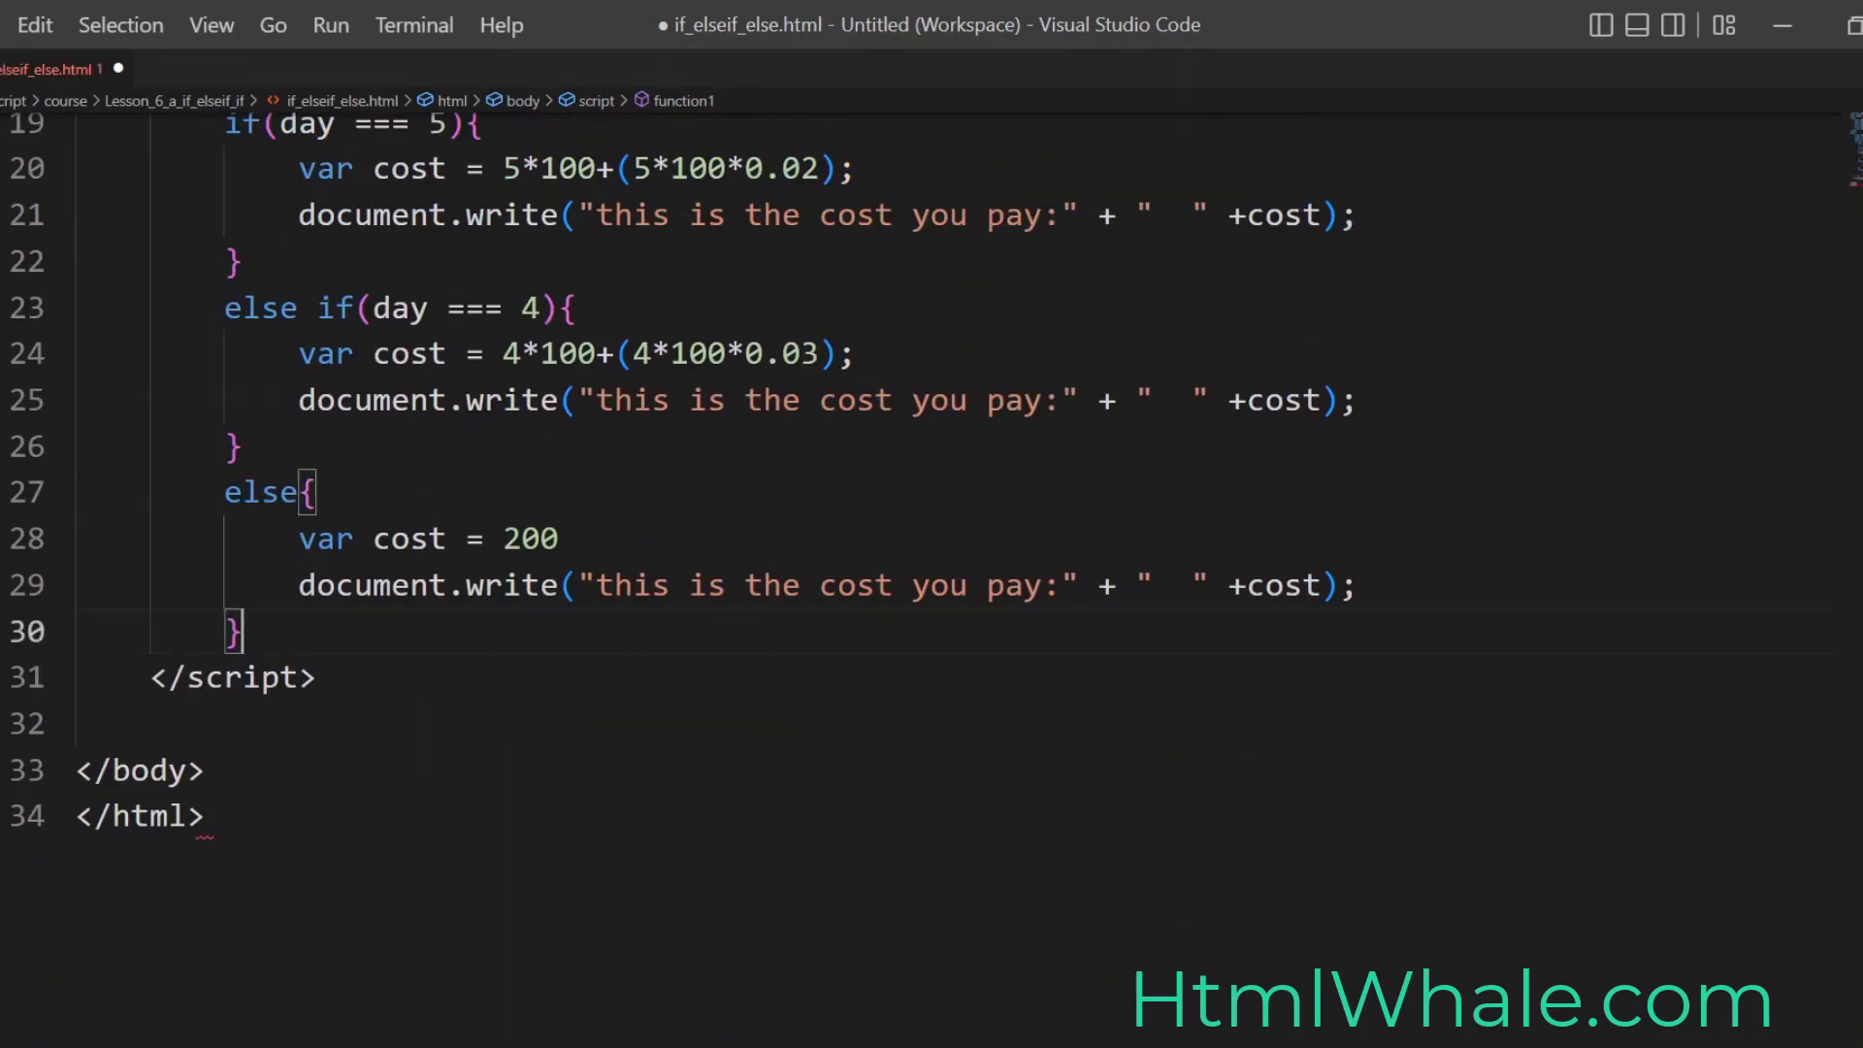
{"action": "key", "text": "enter"}
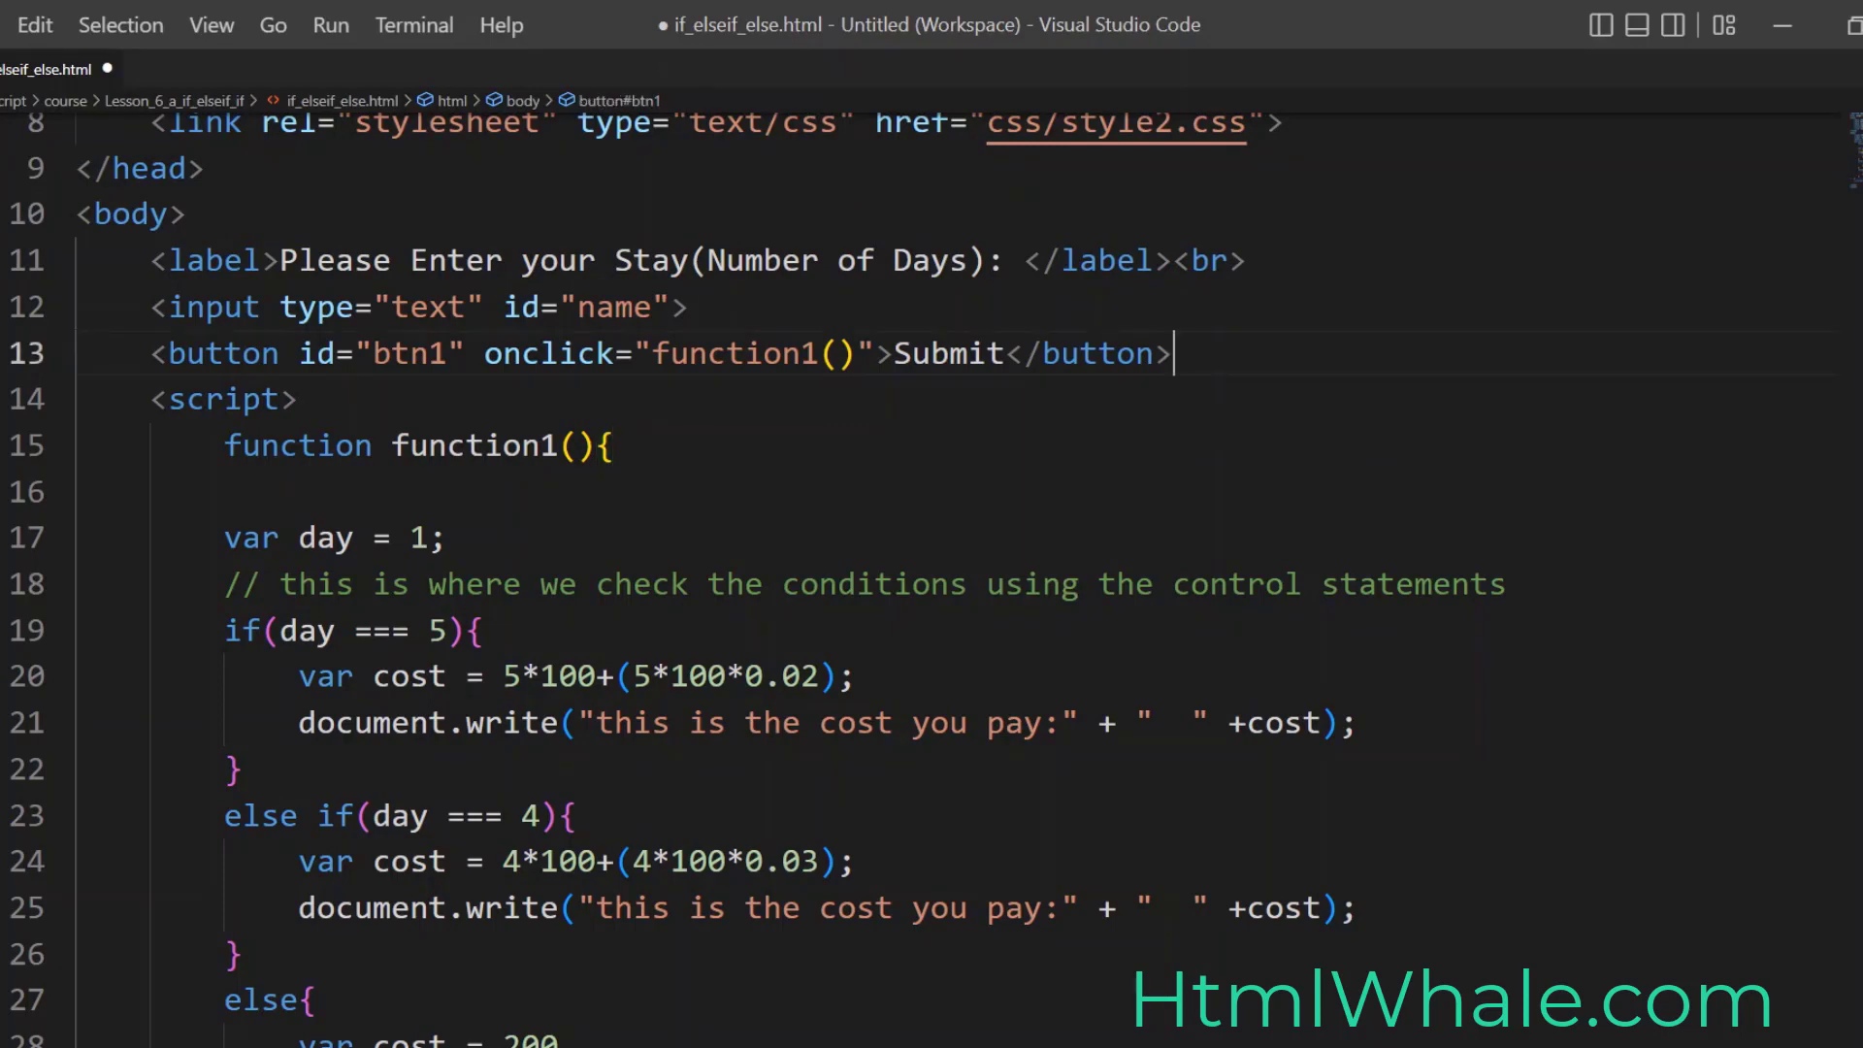
Step: Add an empty h2 element with id "display" below the Submit button
{"action": "type", "text": "<"}
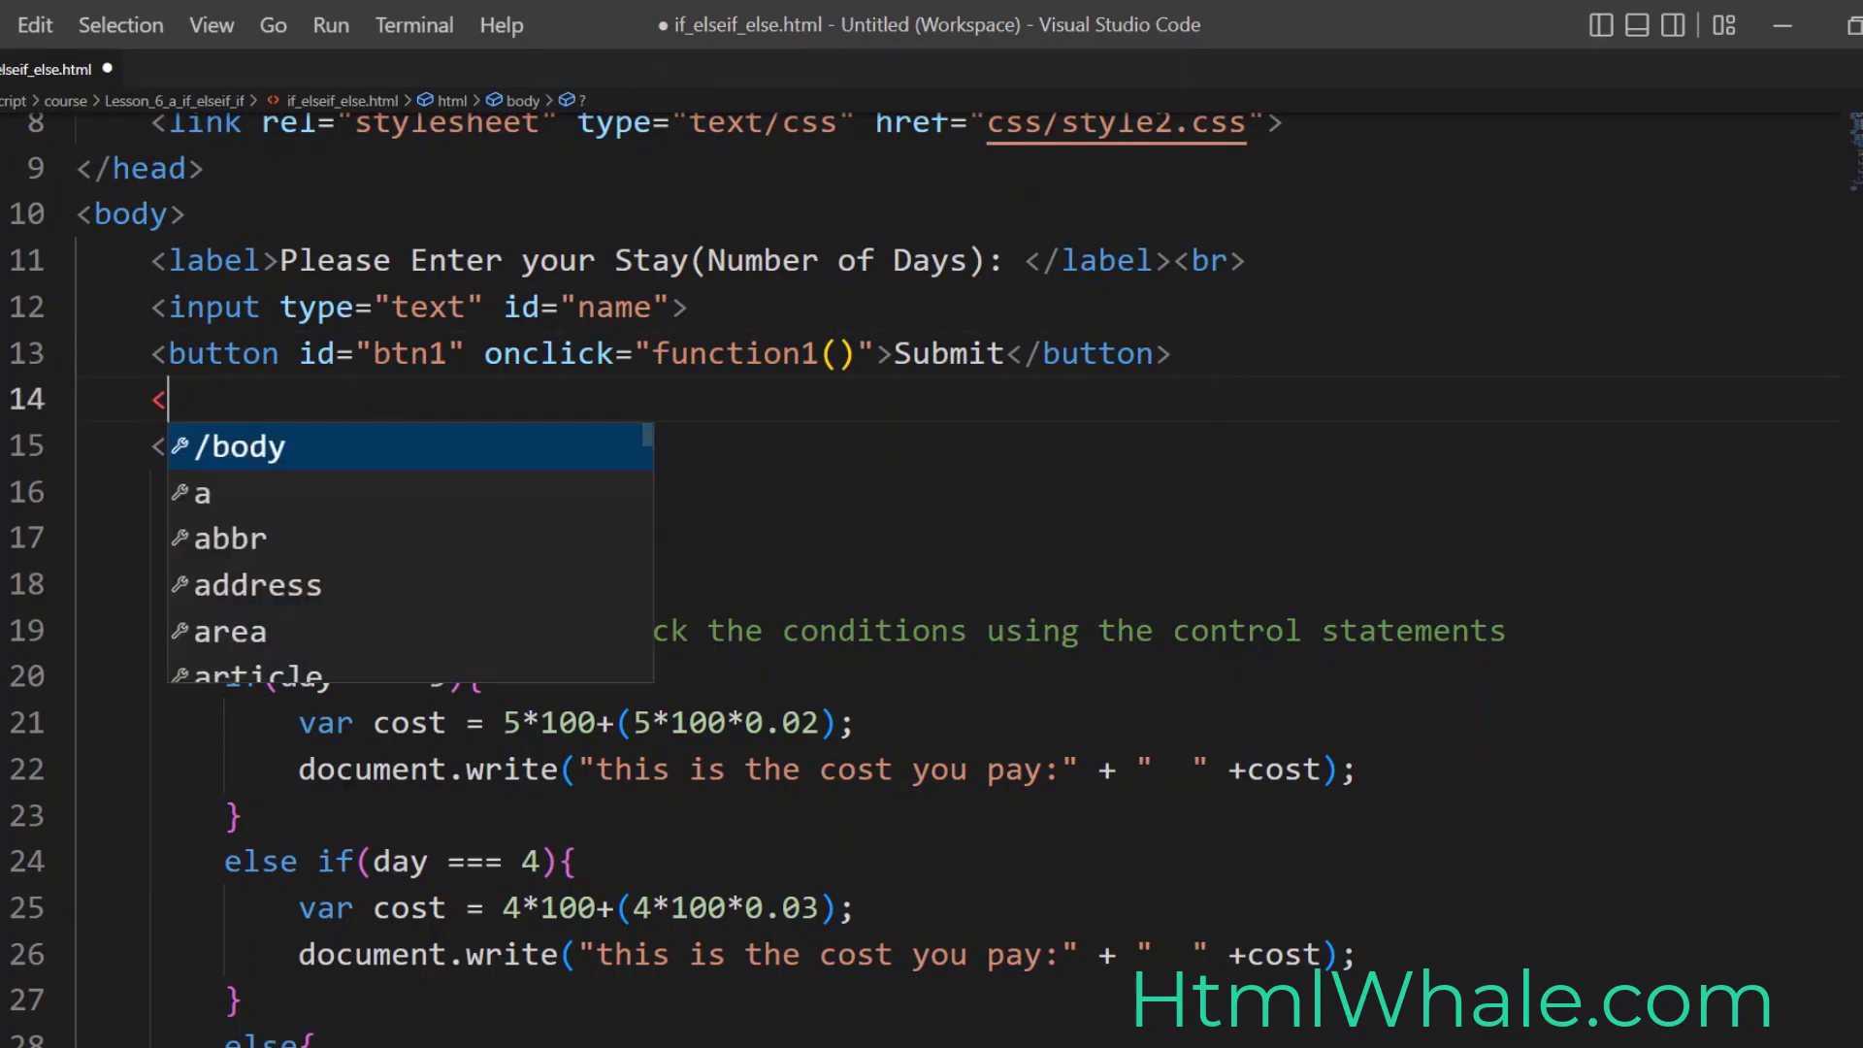
{"action": "type", "text": "h2"}
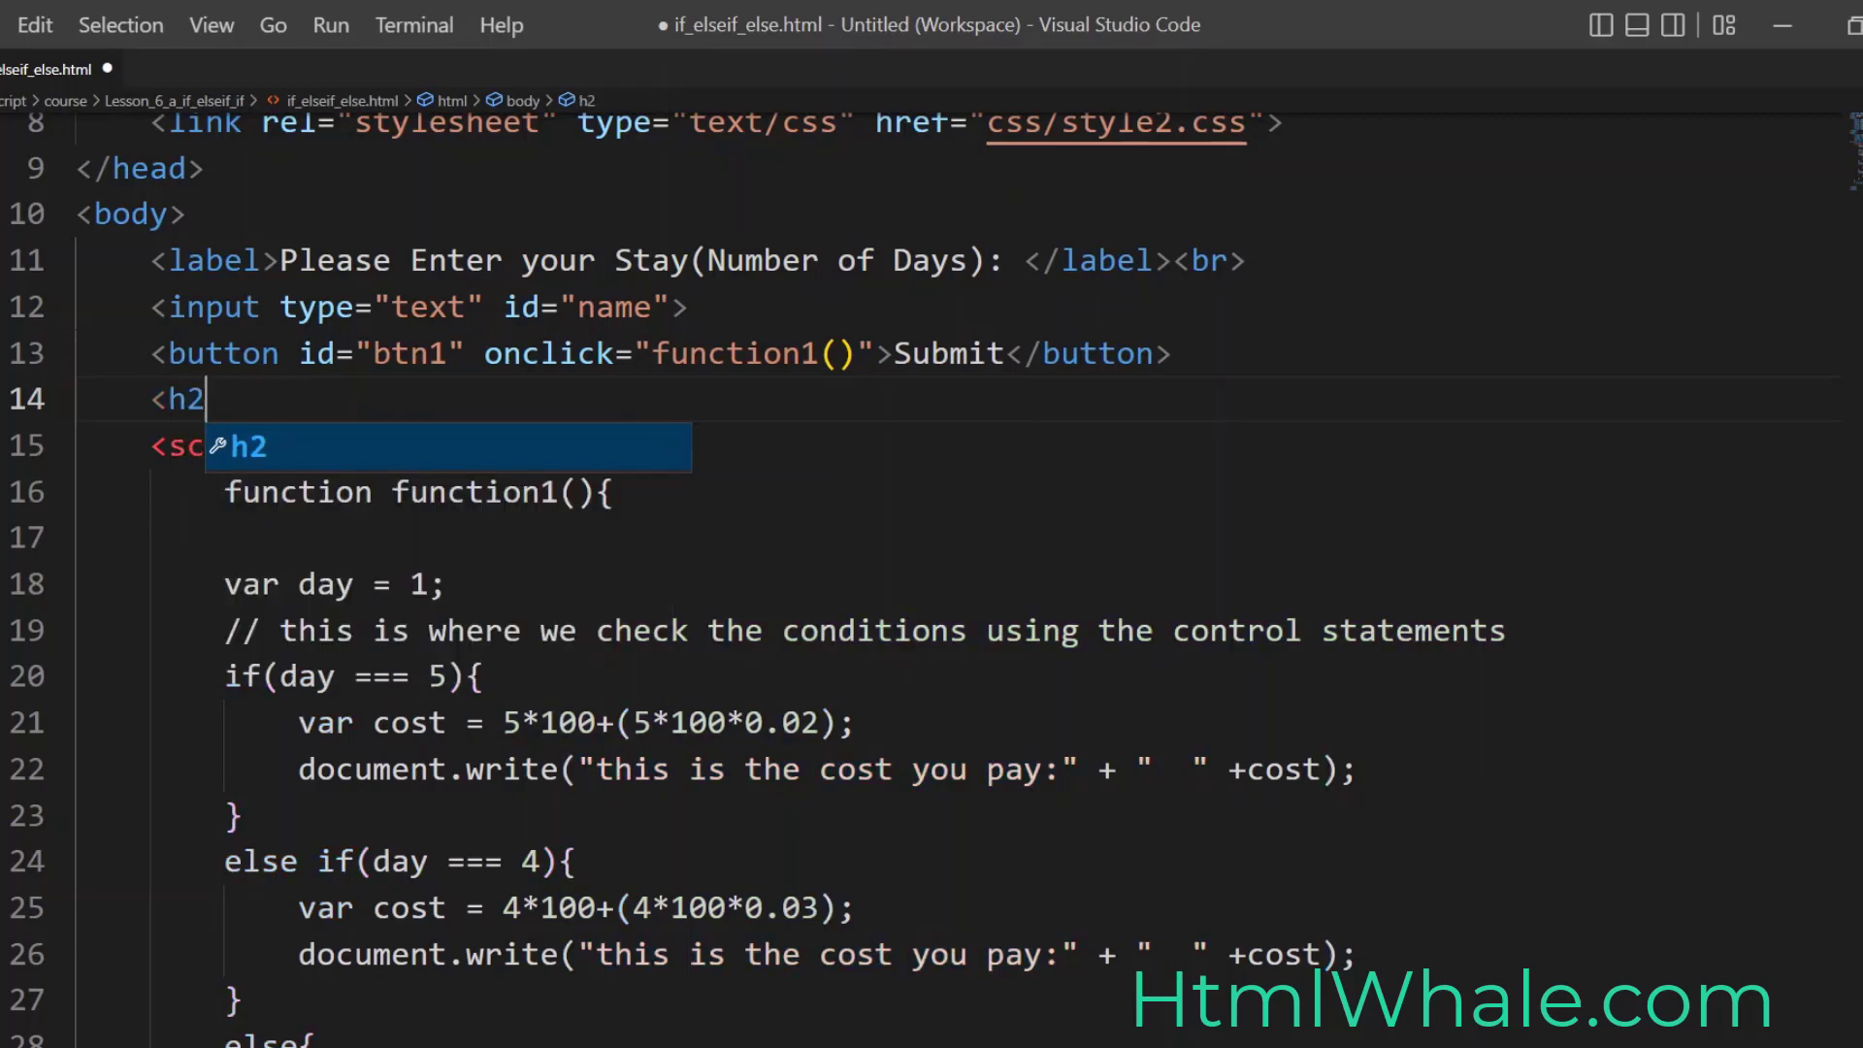
{"action": "type", "text": "id=\"\""}
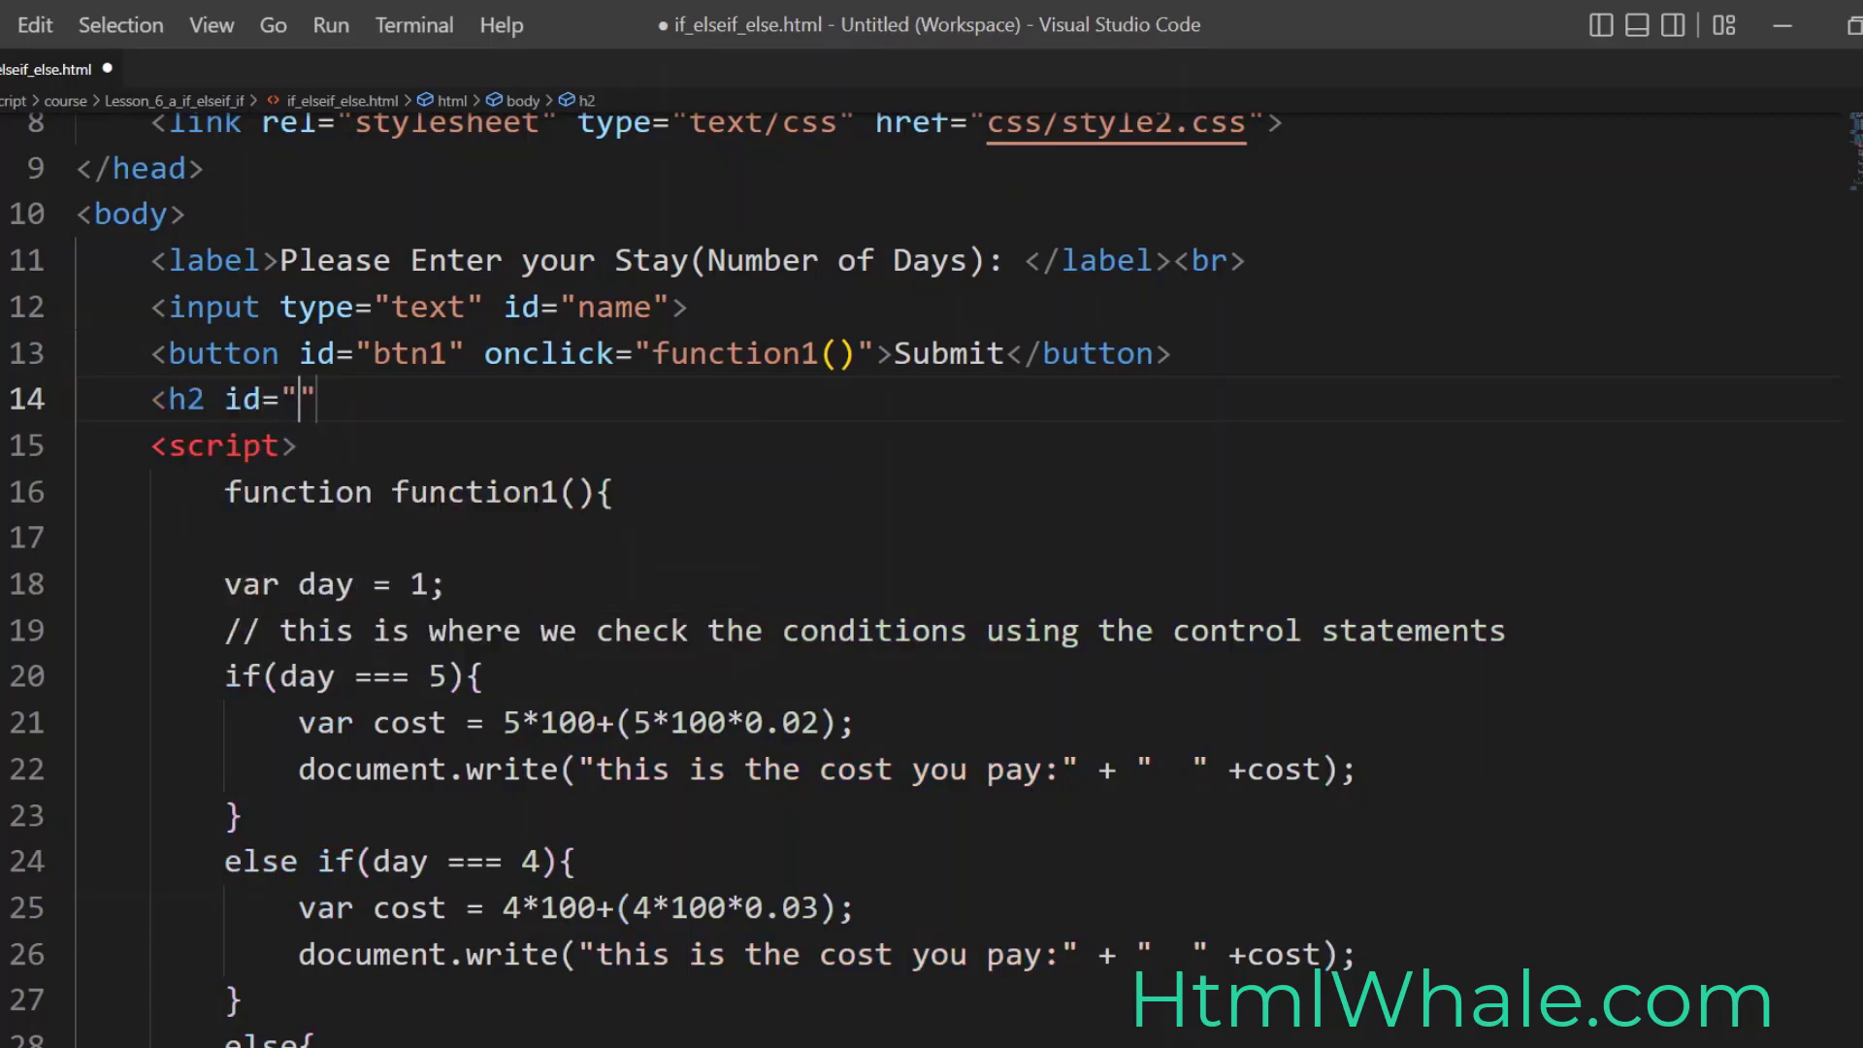
{"action": "type", "text": "dis"}
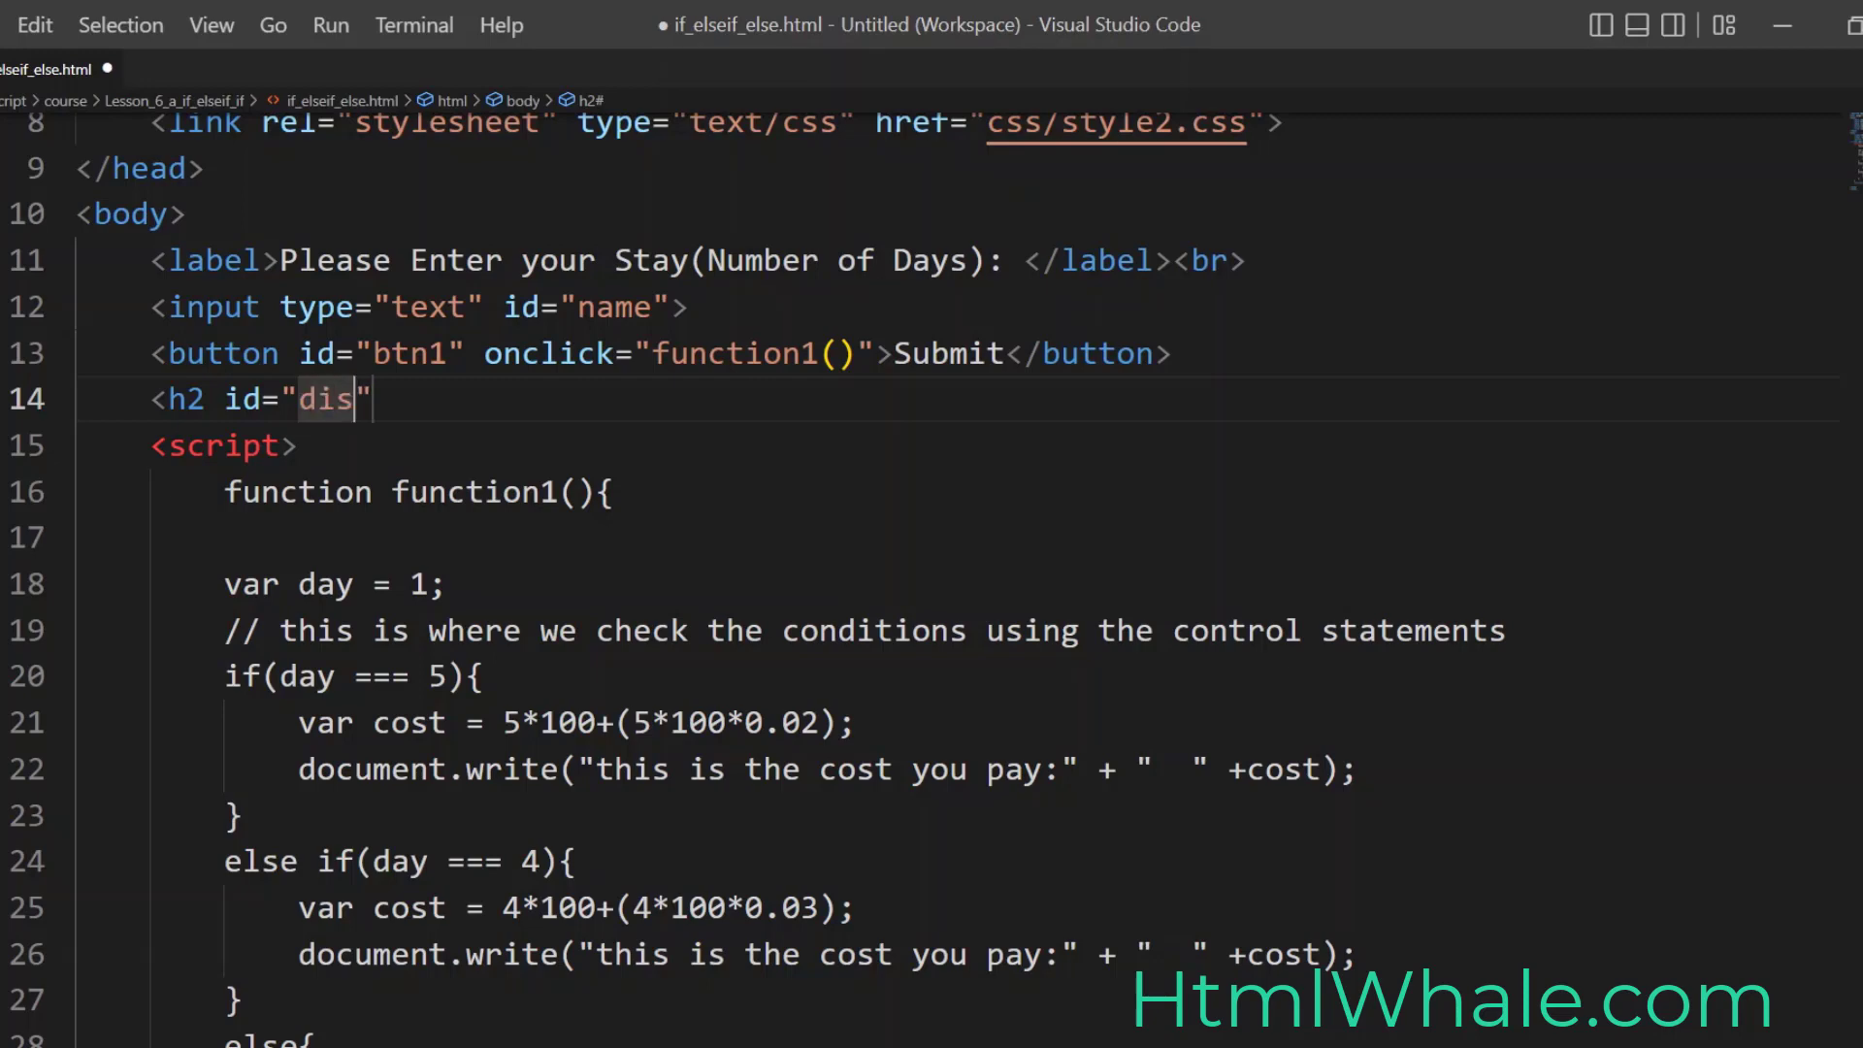
{"action": "type", "text": "play"}
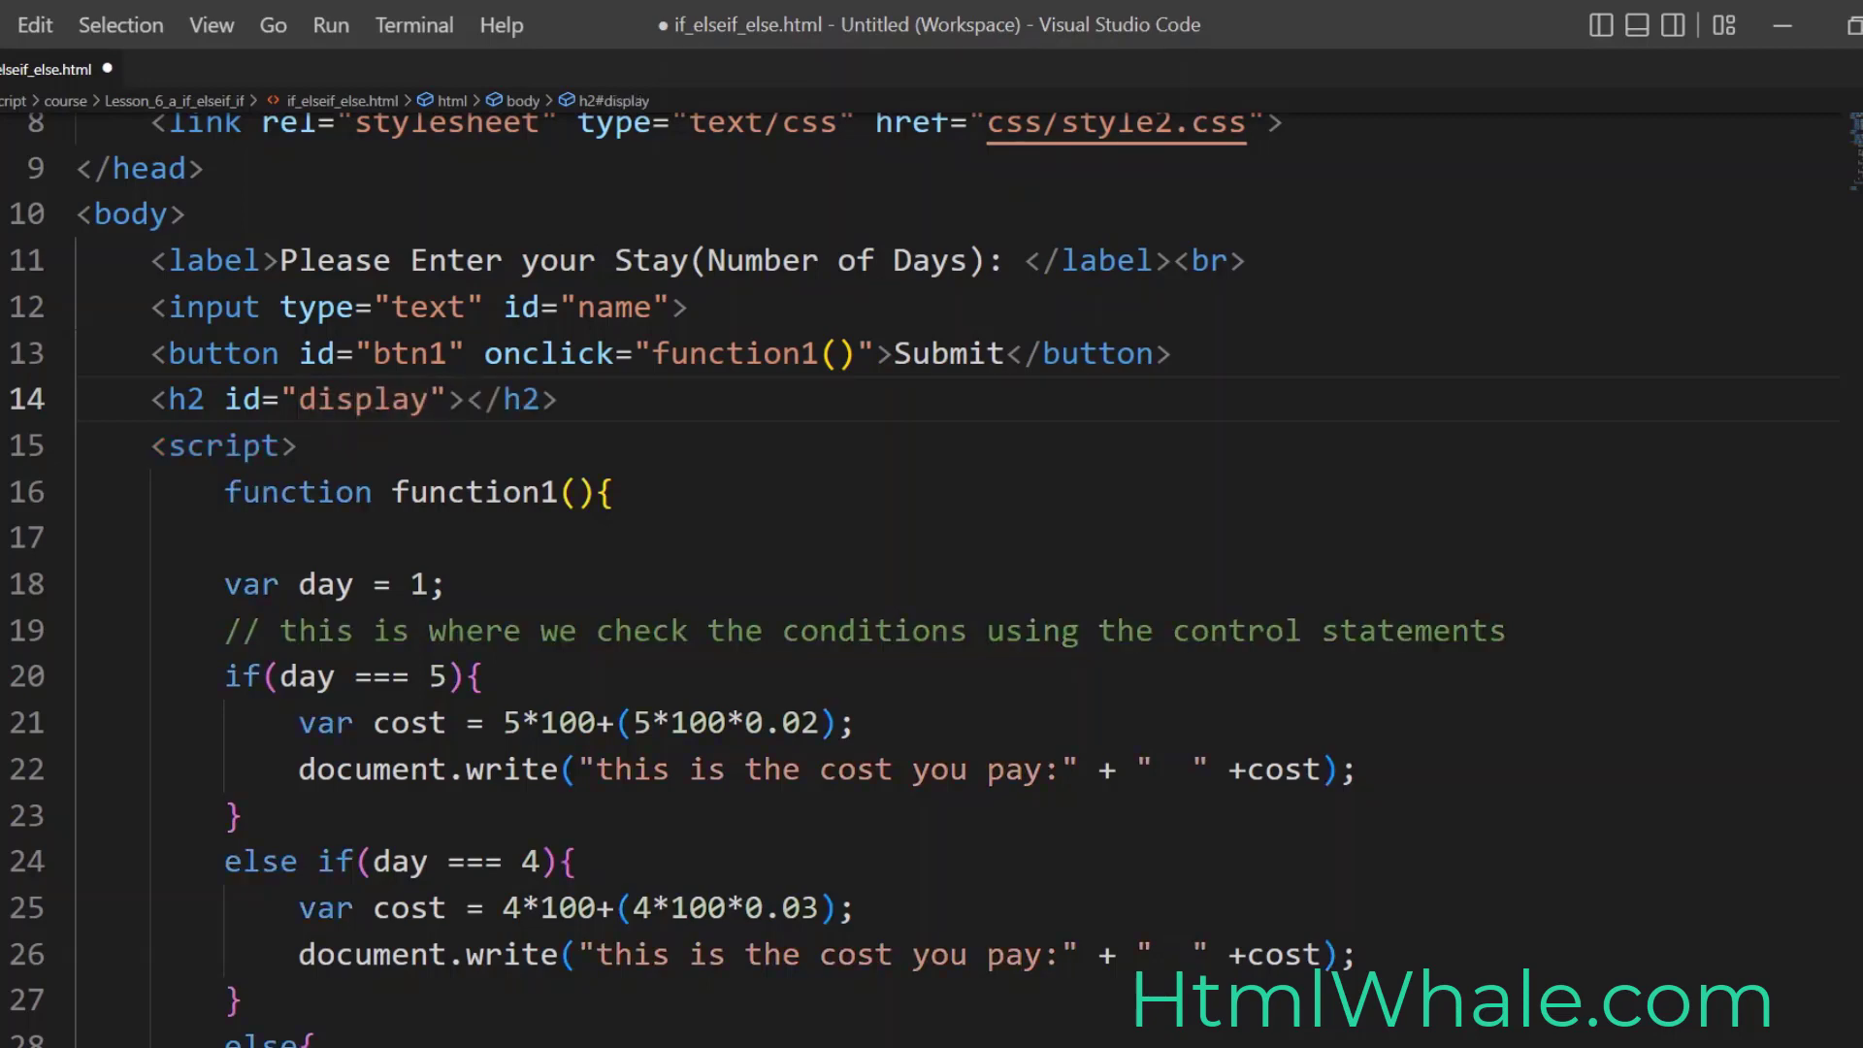
{"action": "left_click", "coordinate": [606, 491]}
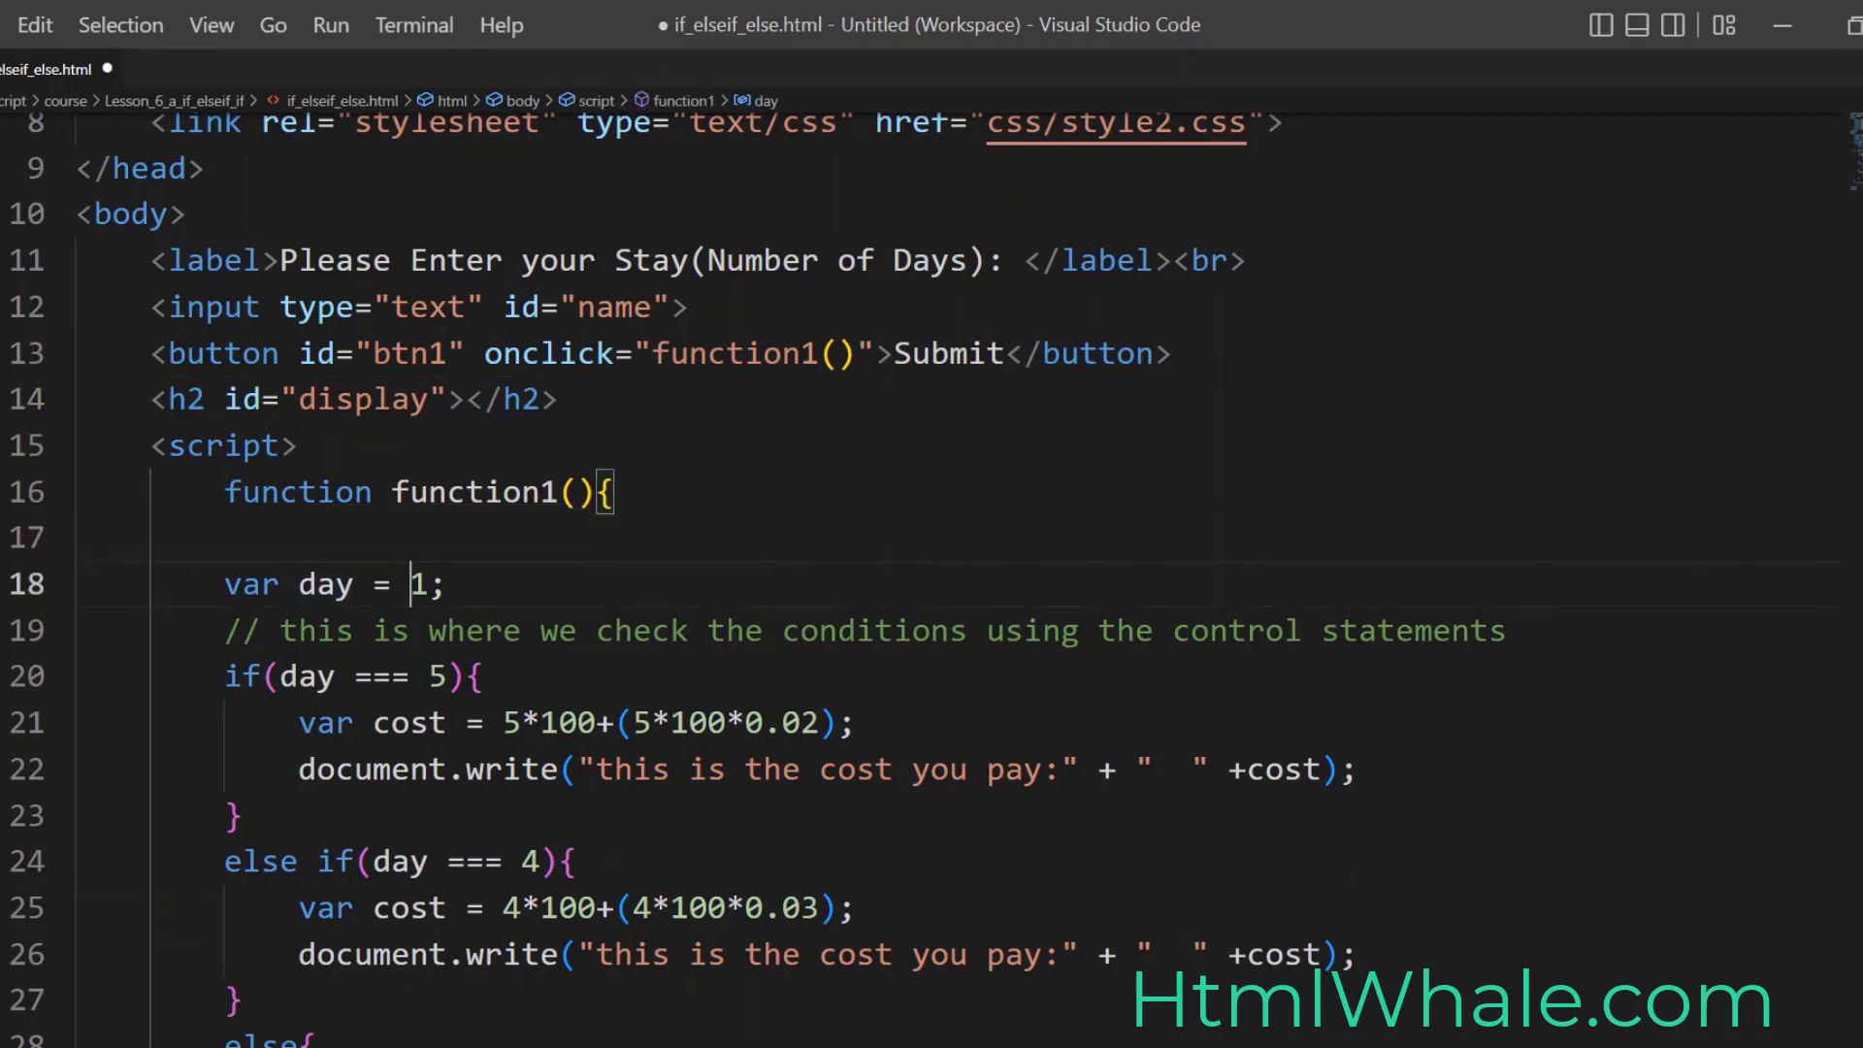
Step: Set day to document.getElementById('name').value and begin a var dis line
{"action": "type", "text": "document"}
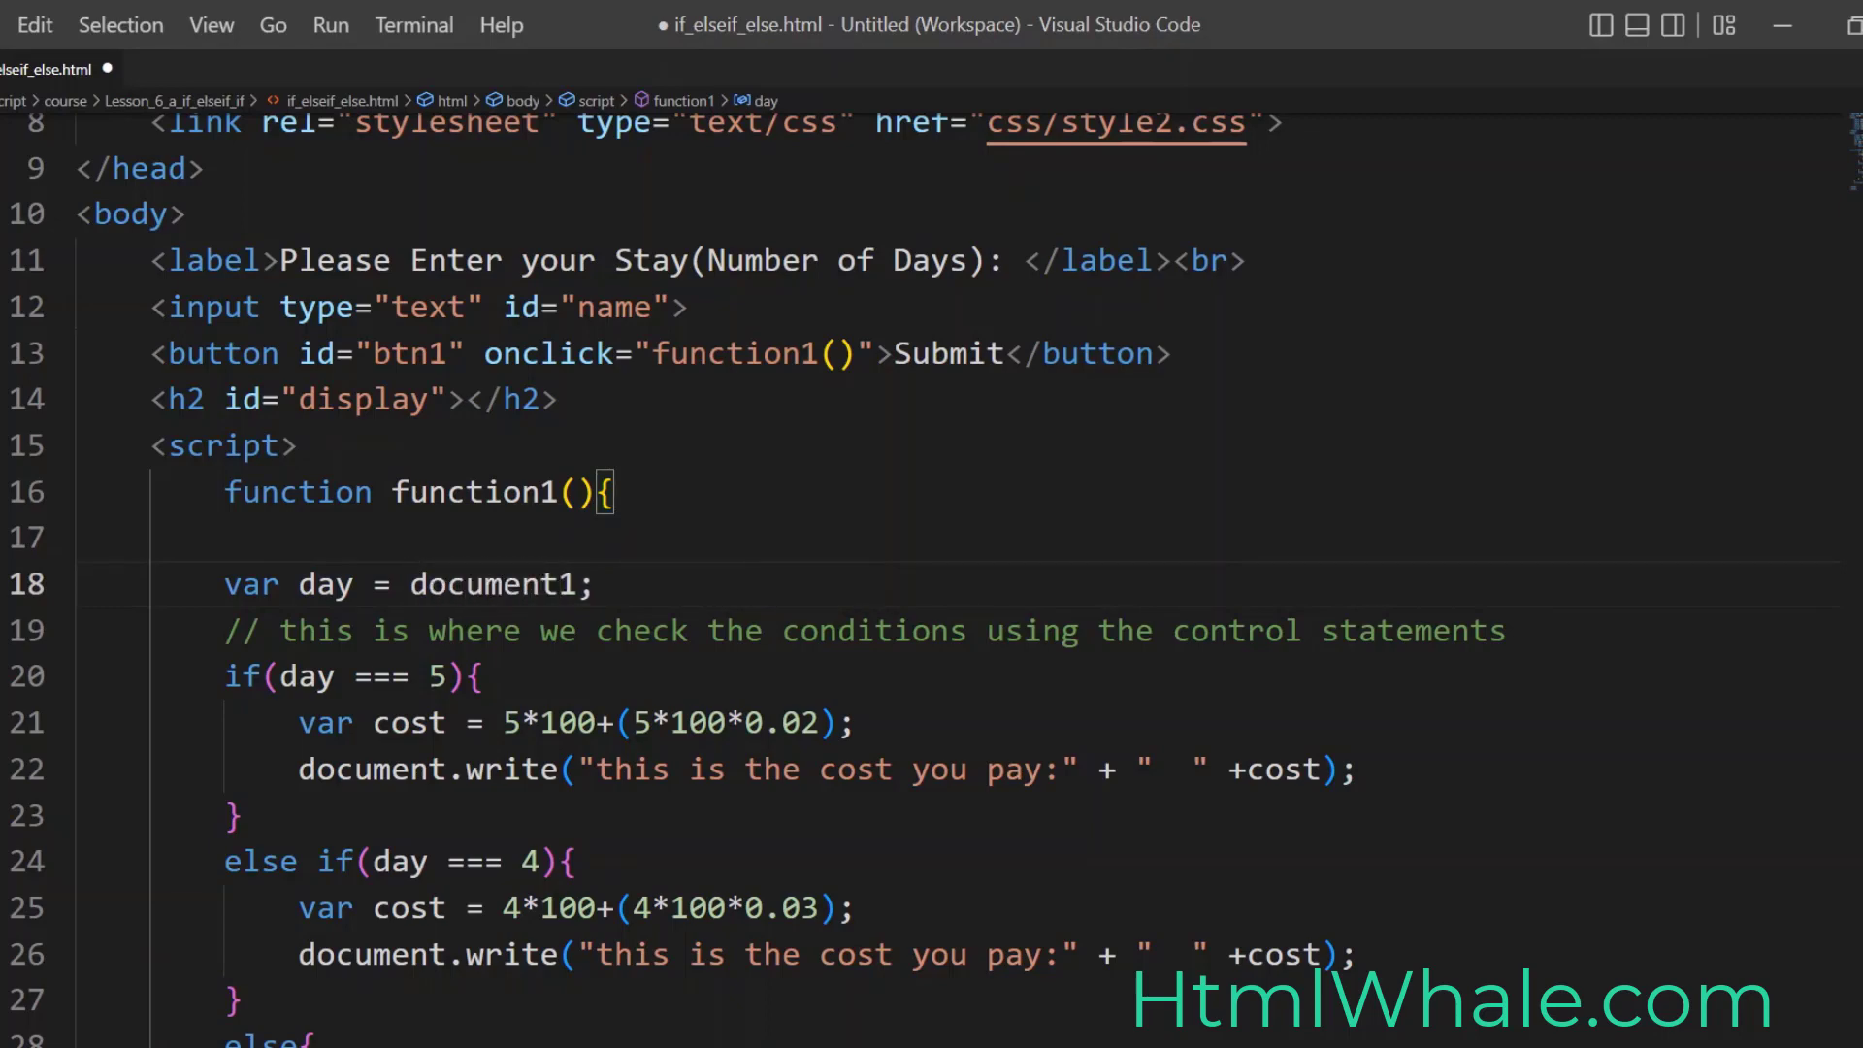
{"action": "type", "text": ".g"}
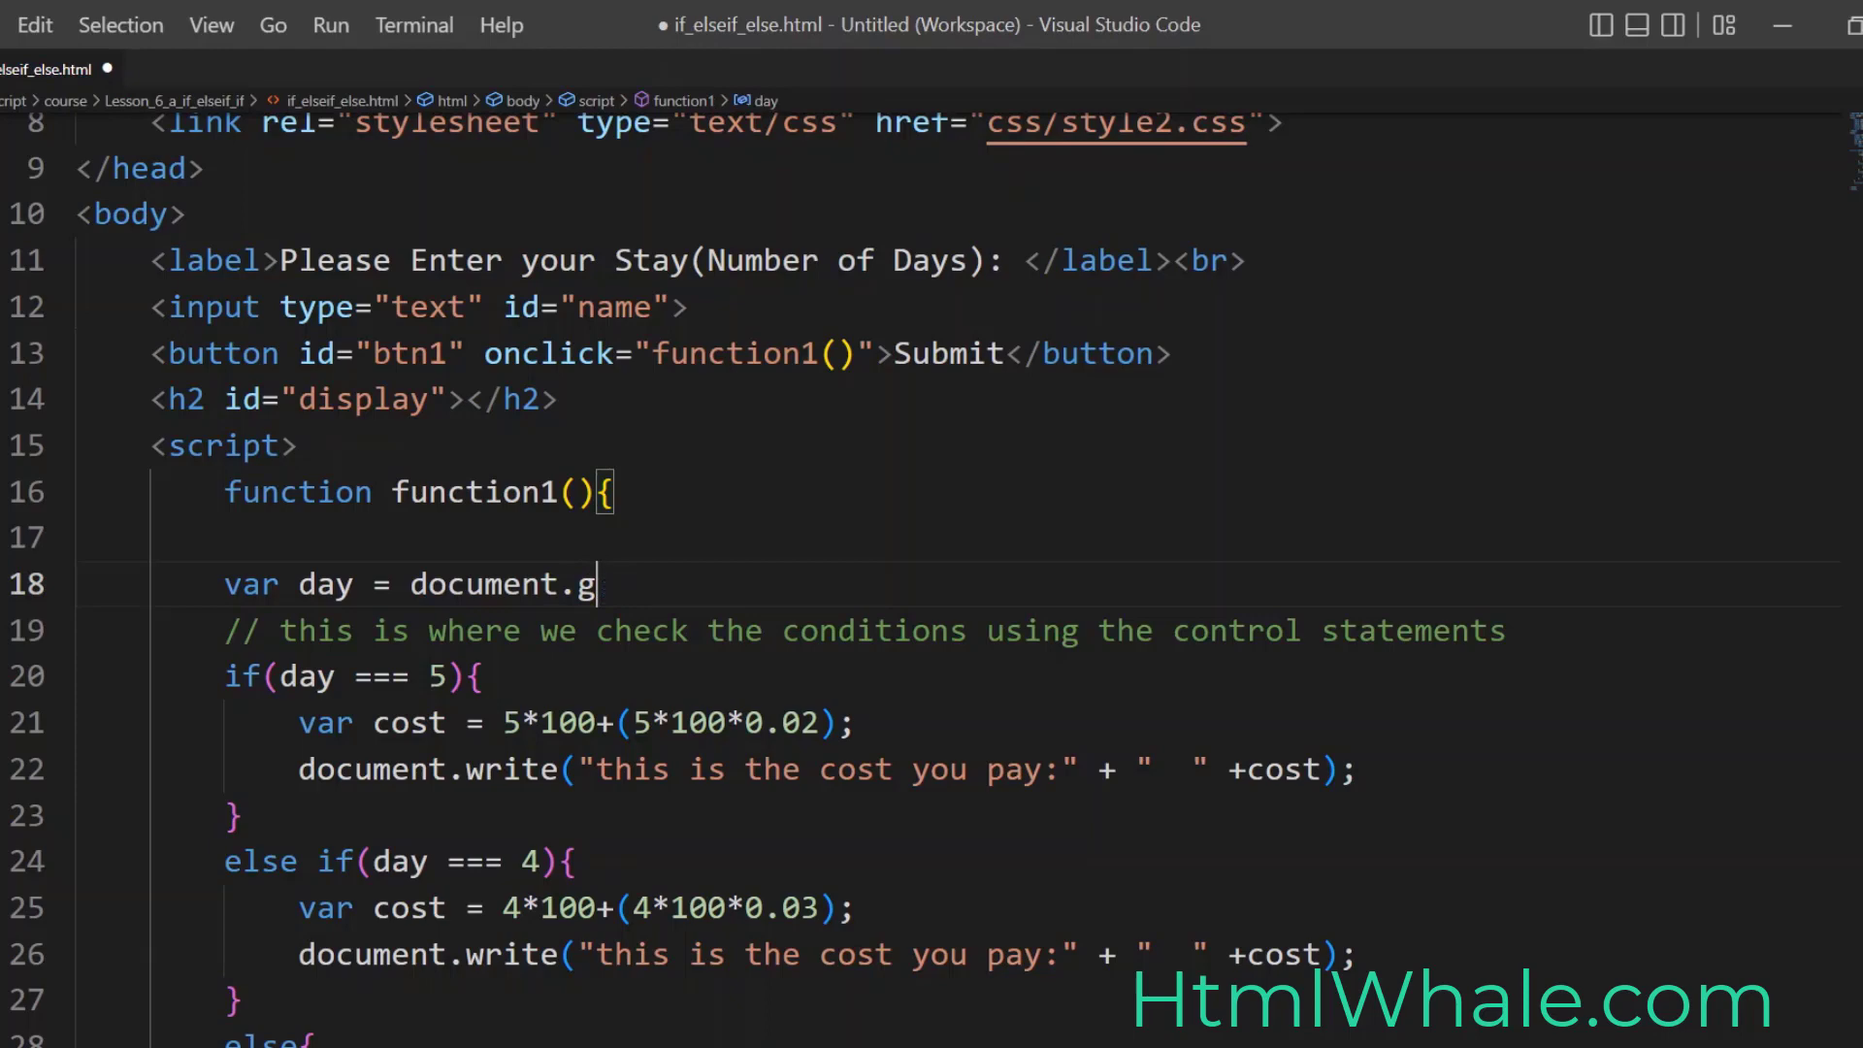
{"action": "type", "text": "etElementById"}
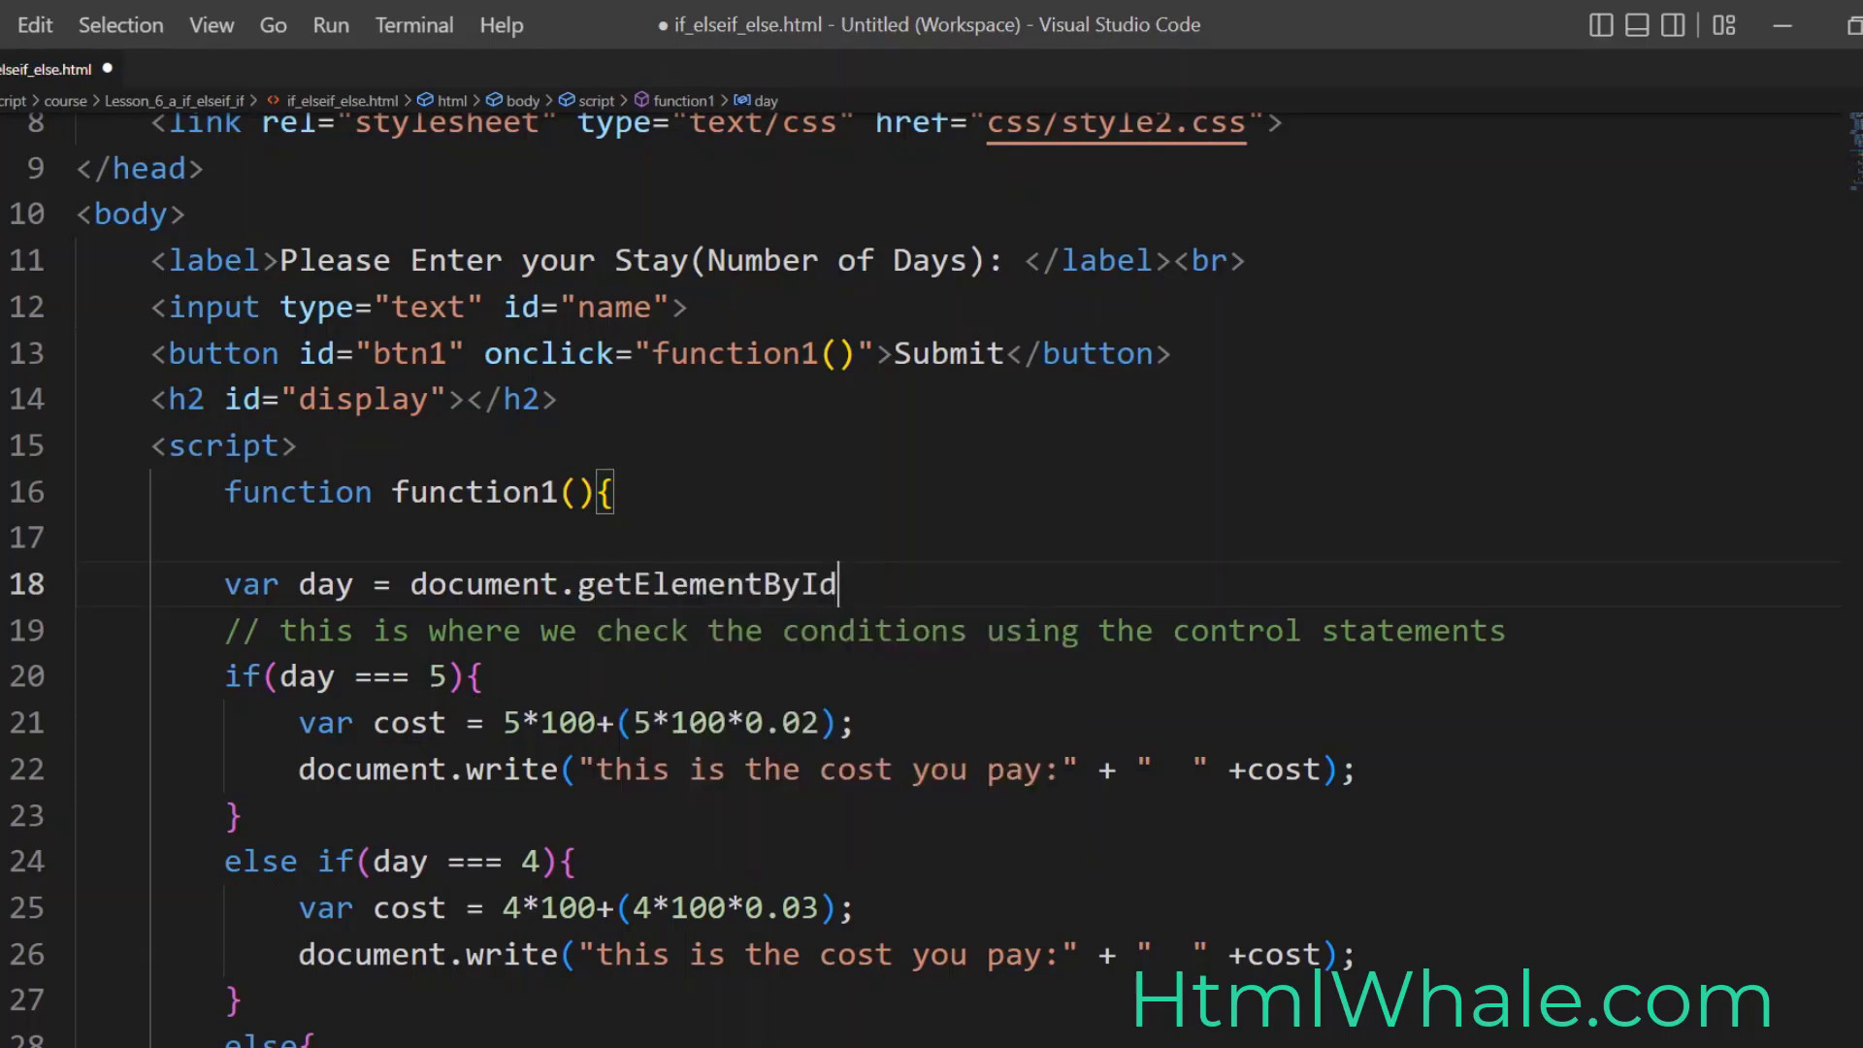
{"action": "type", "text": "()"}
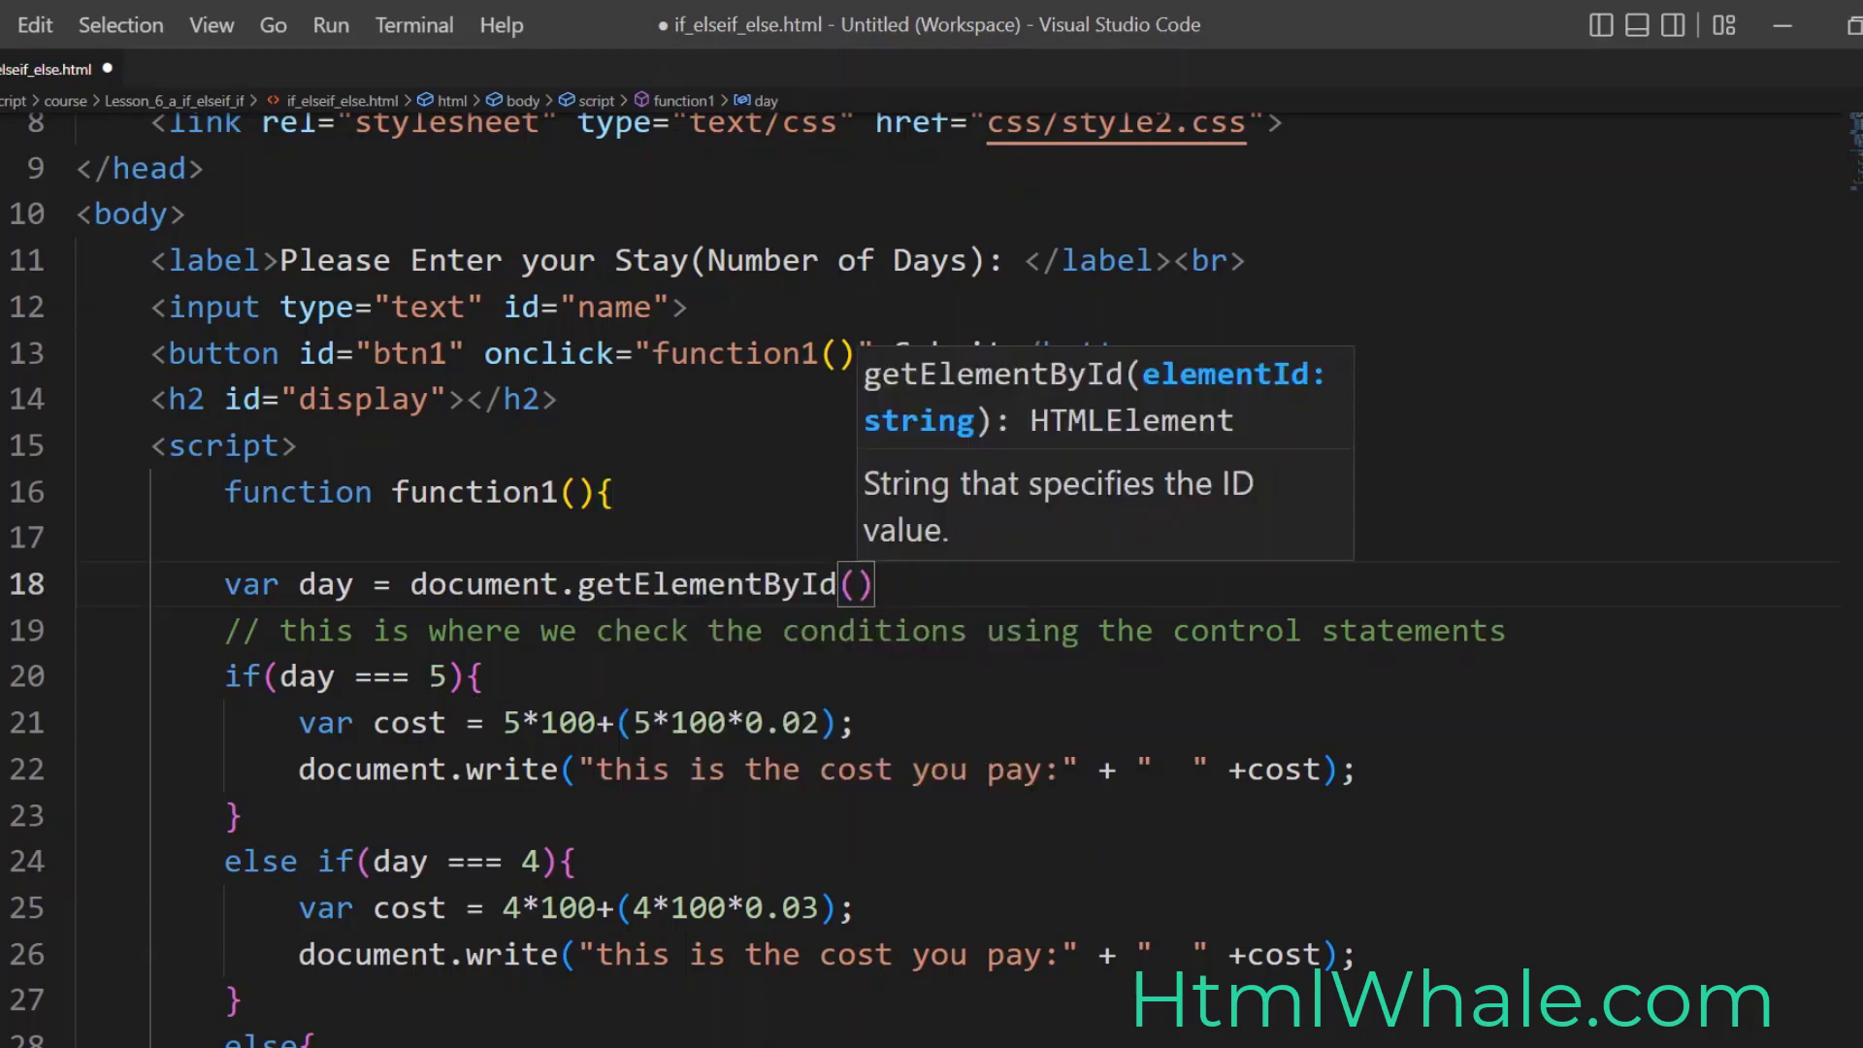
{"action": "type", "text": "'name'"}
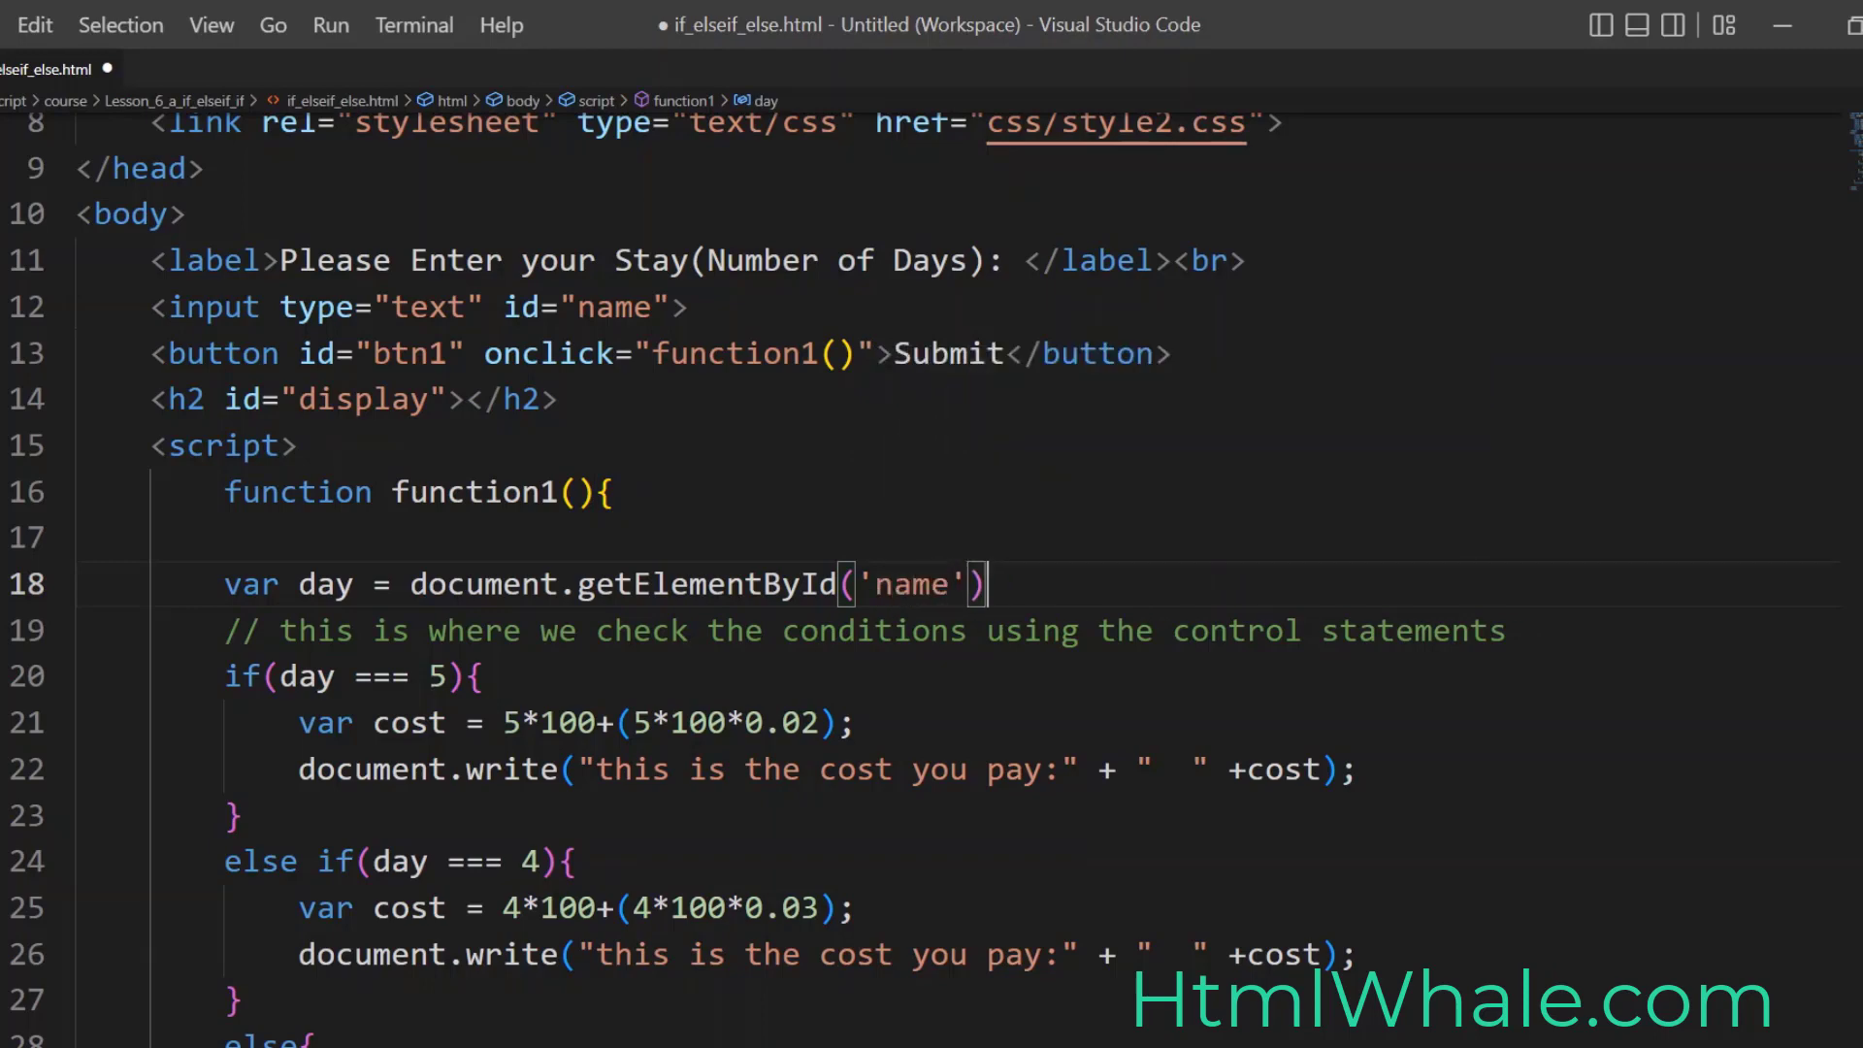
{"action": "type", "text": ".value;"}
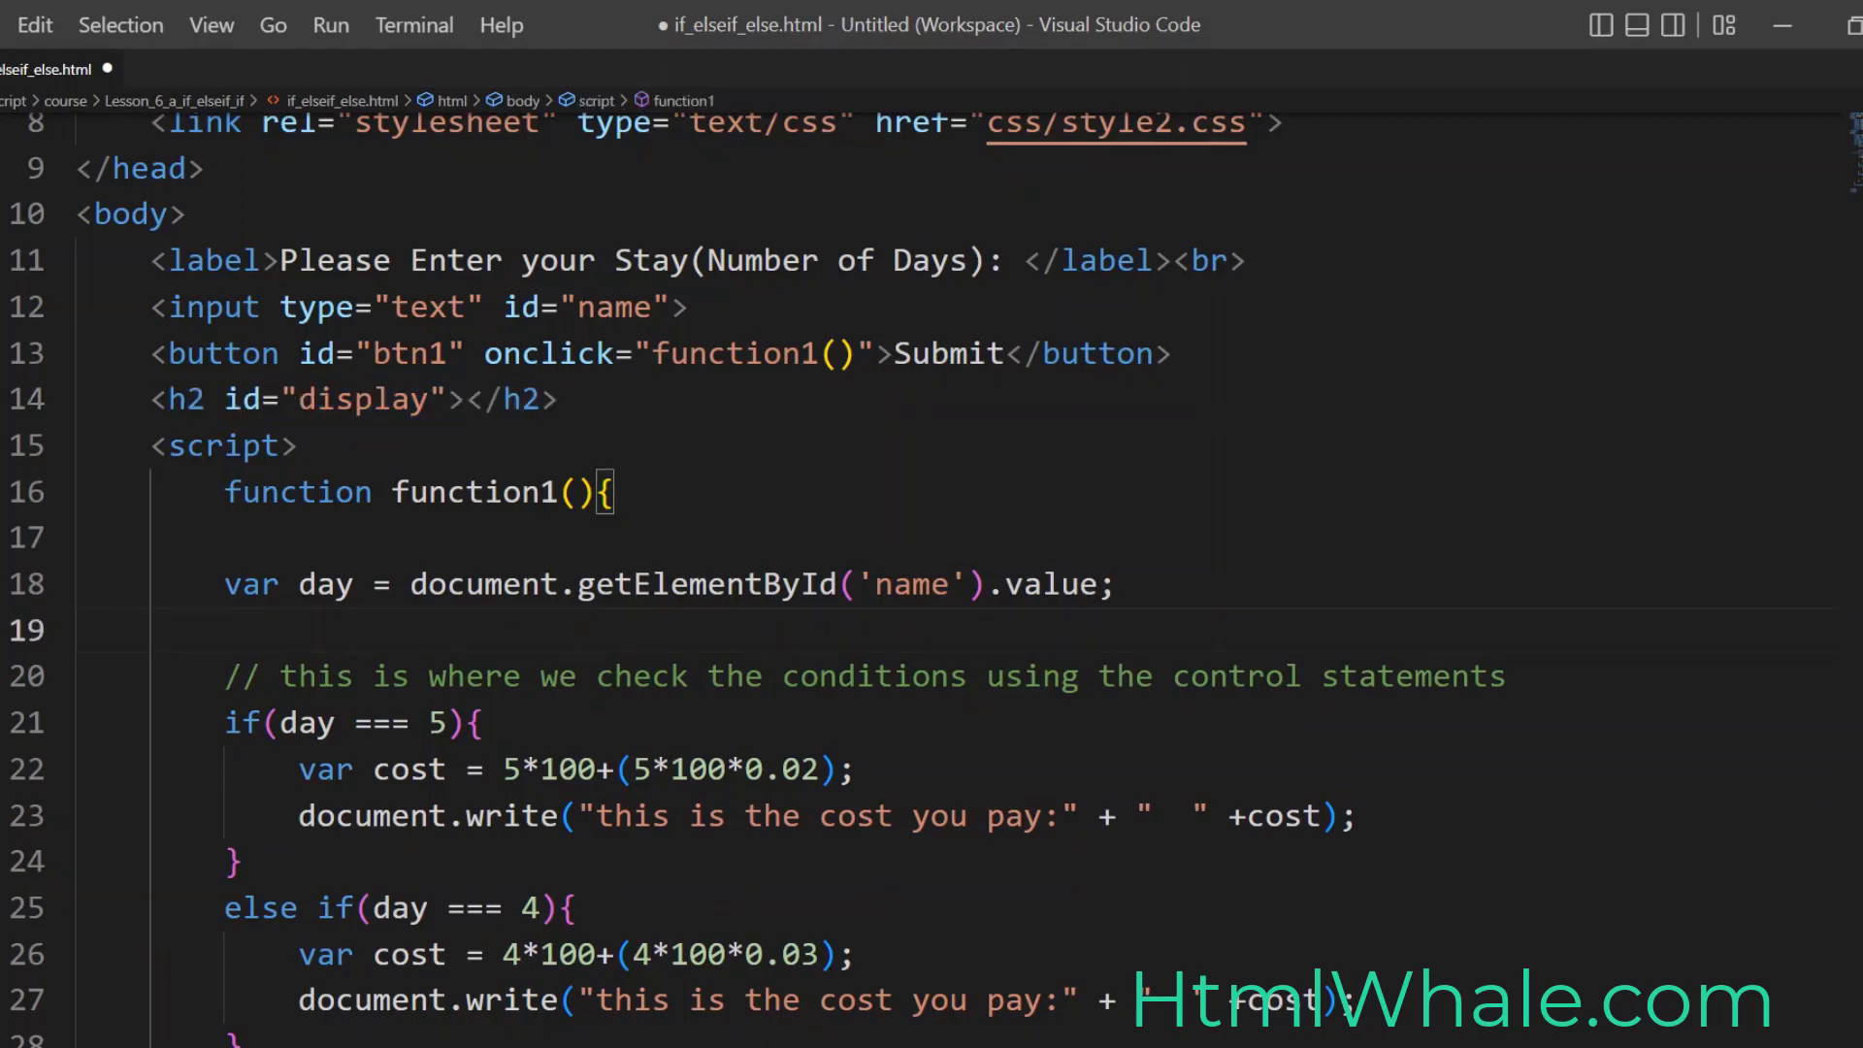
{"action": "type", "text": "var dis ="}
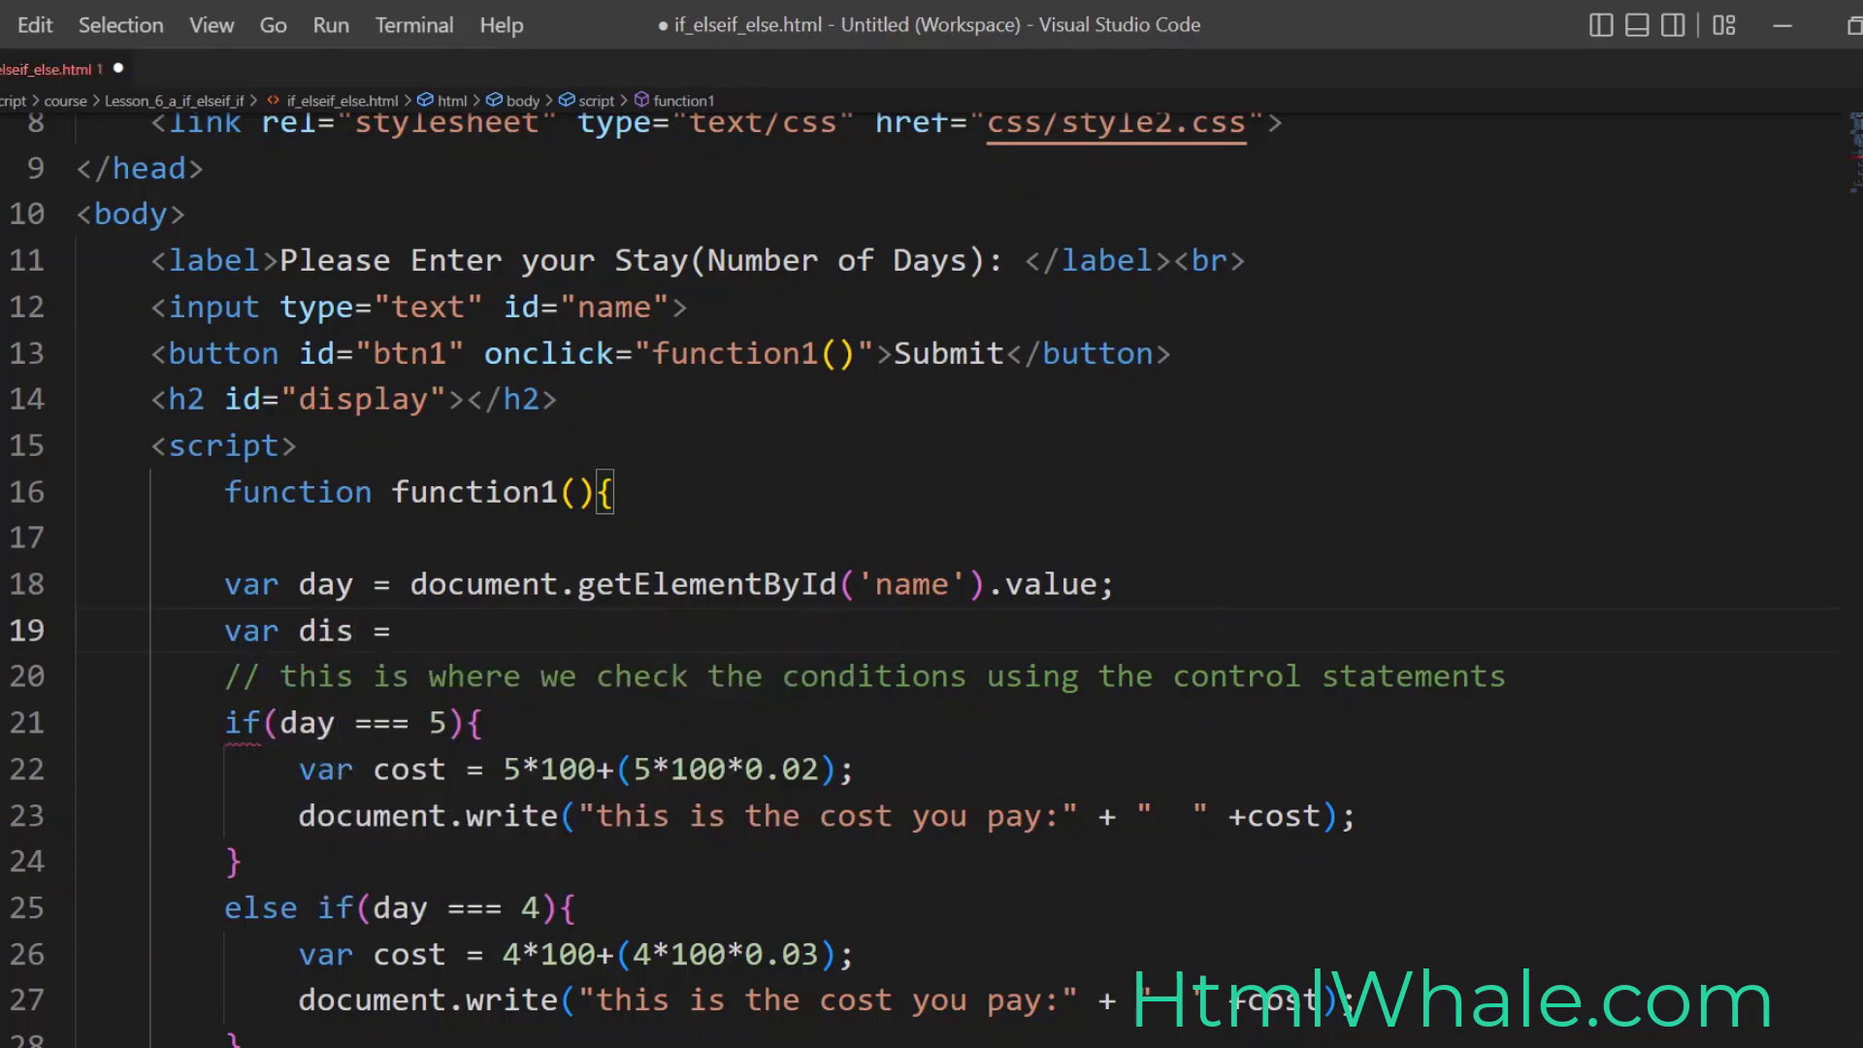
Step: Assign dis to document.querySelector('#display') below the day variable
{"action": "type", "text": "document"}
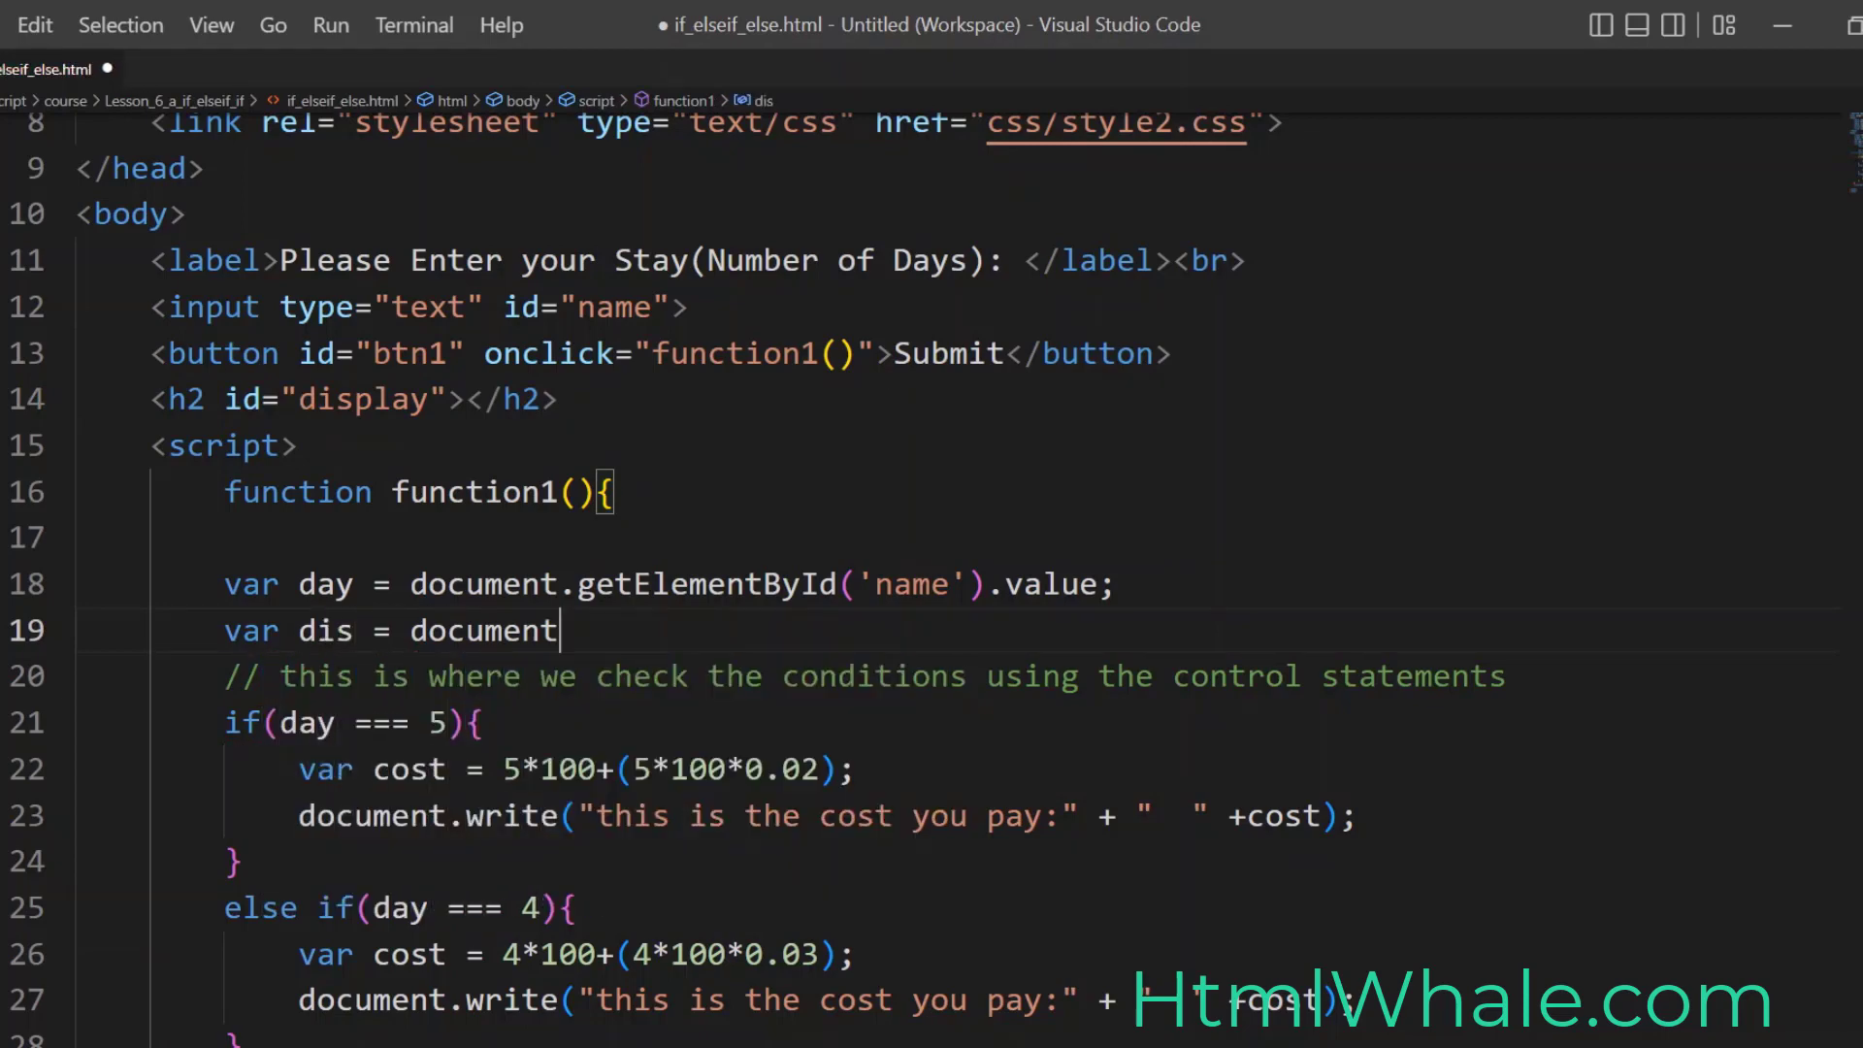
{"action": "type", "text": ".g"}
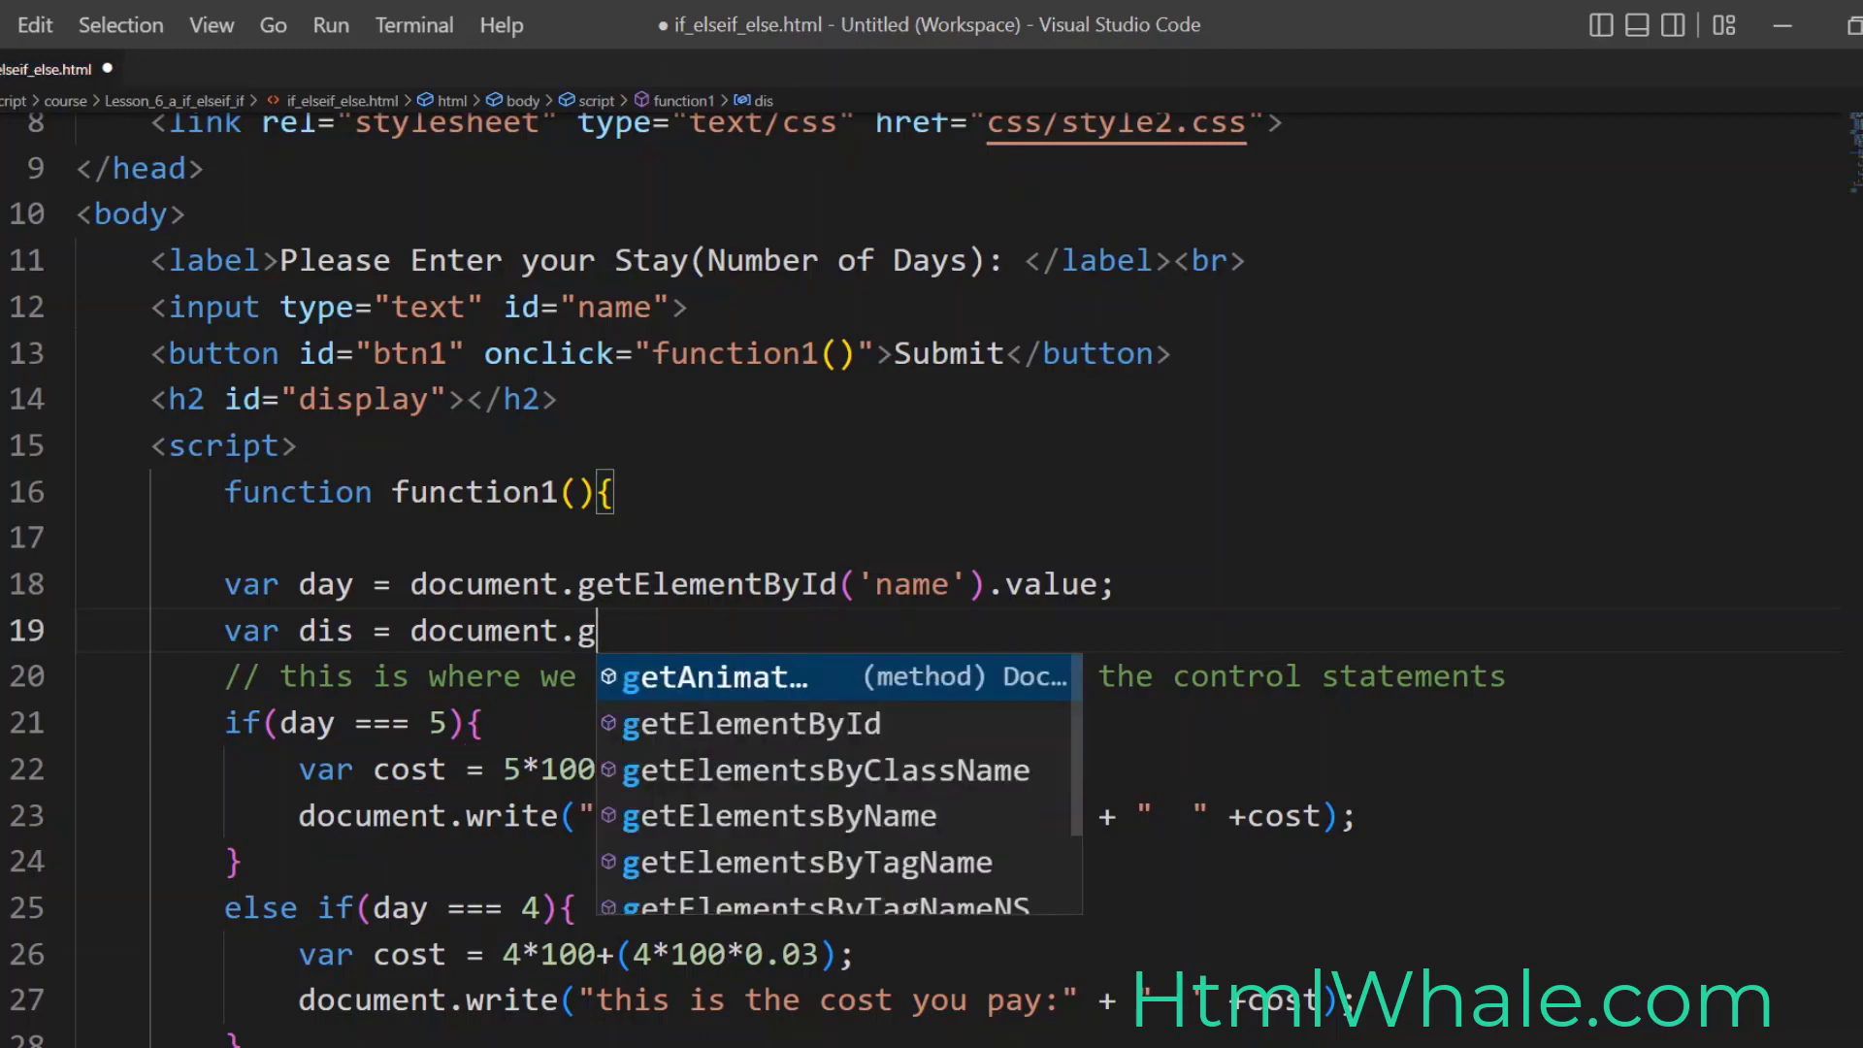
{"action": "type", "text": "querySelector"}
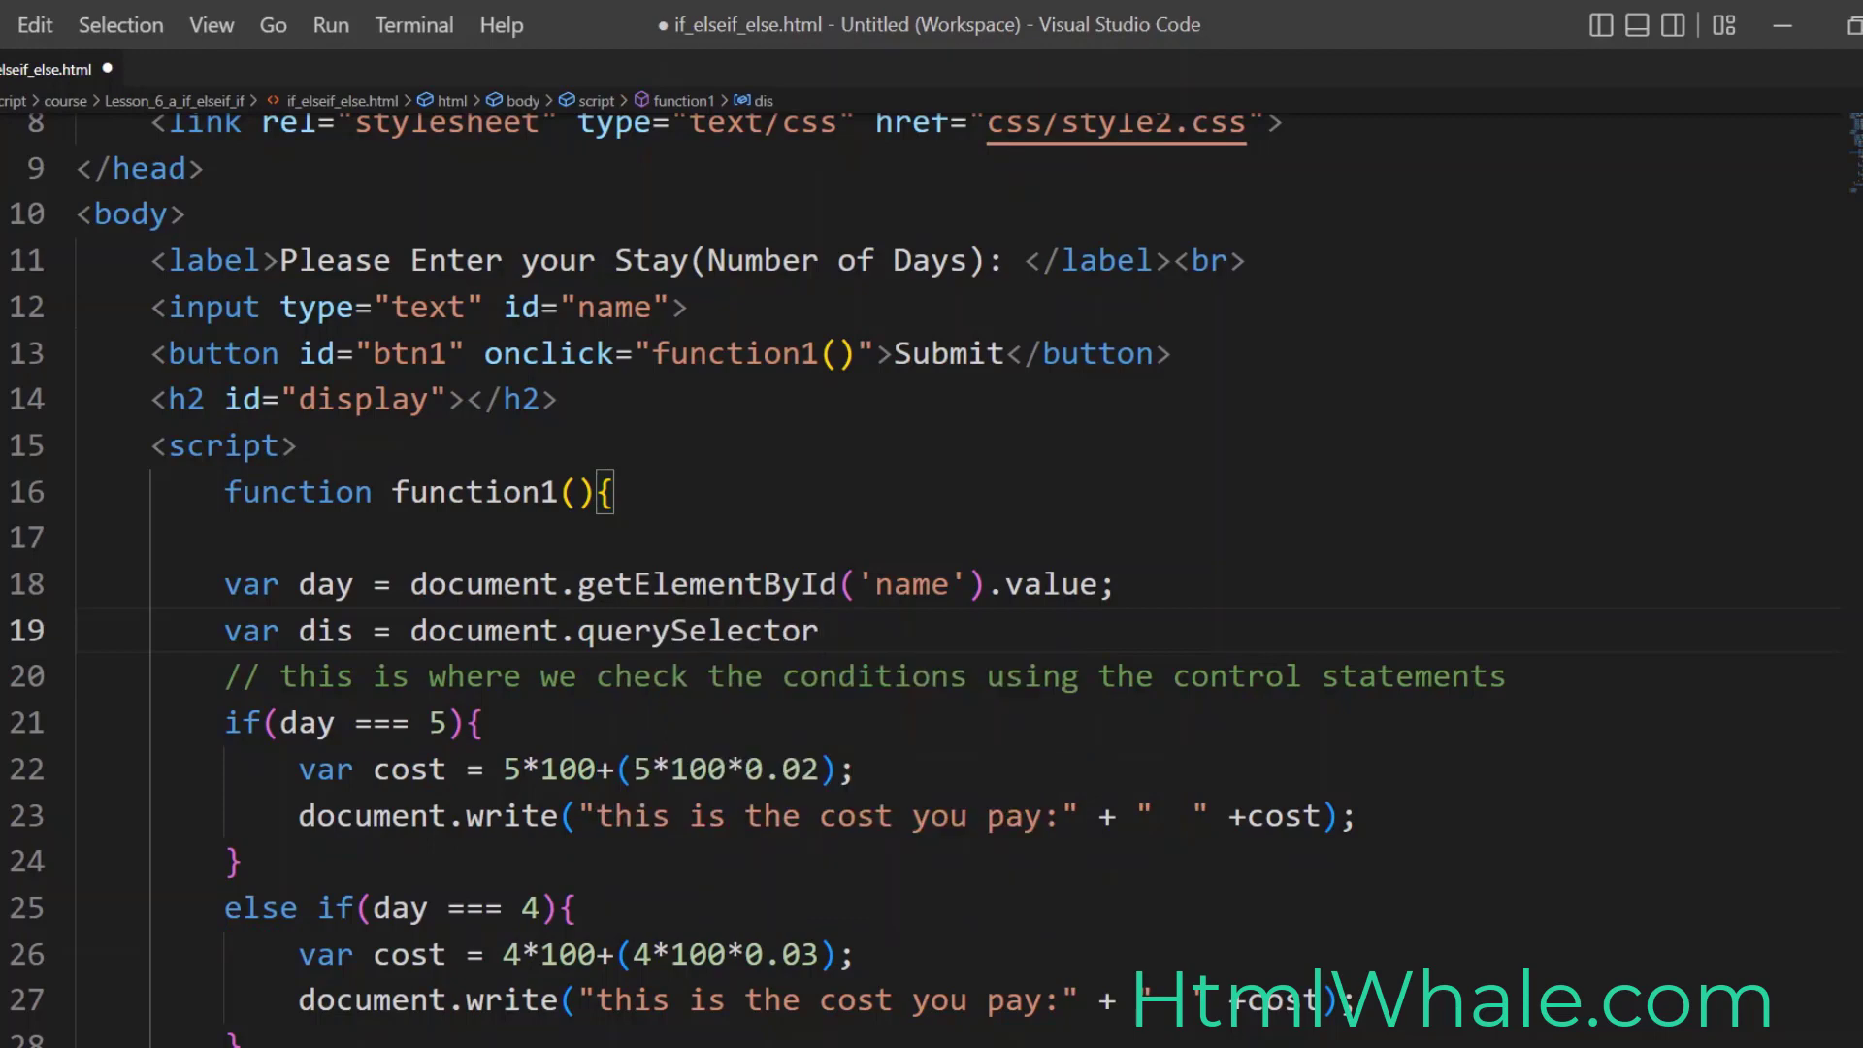
{"action": "type", "text": "('')"}
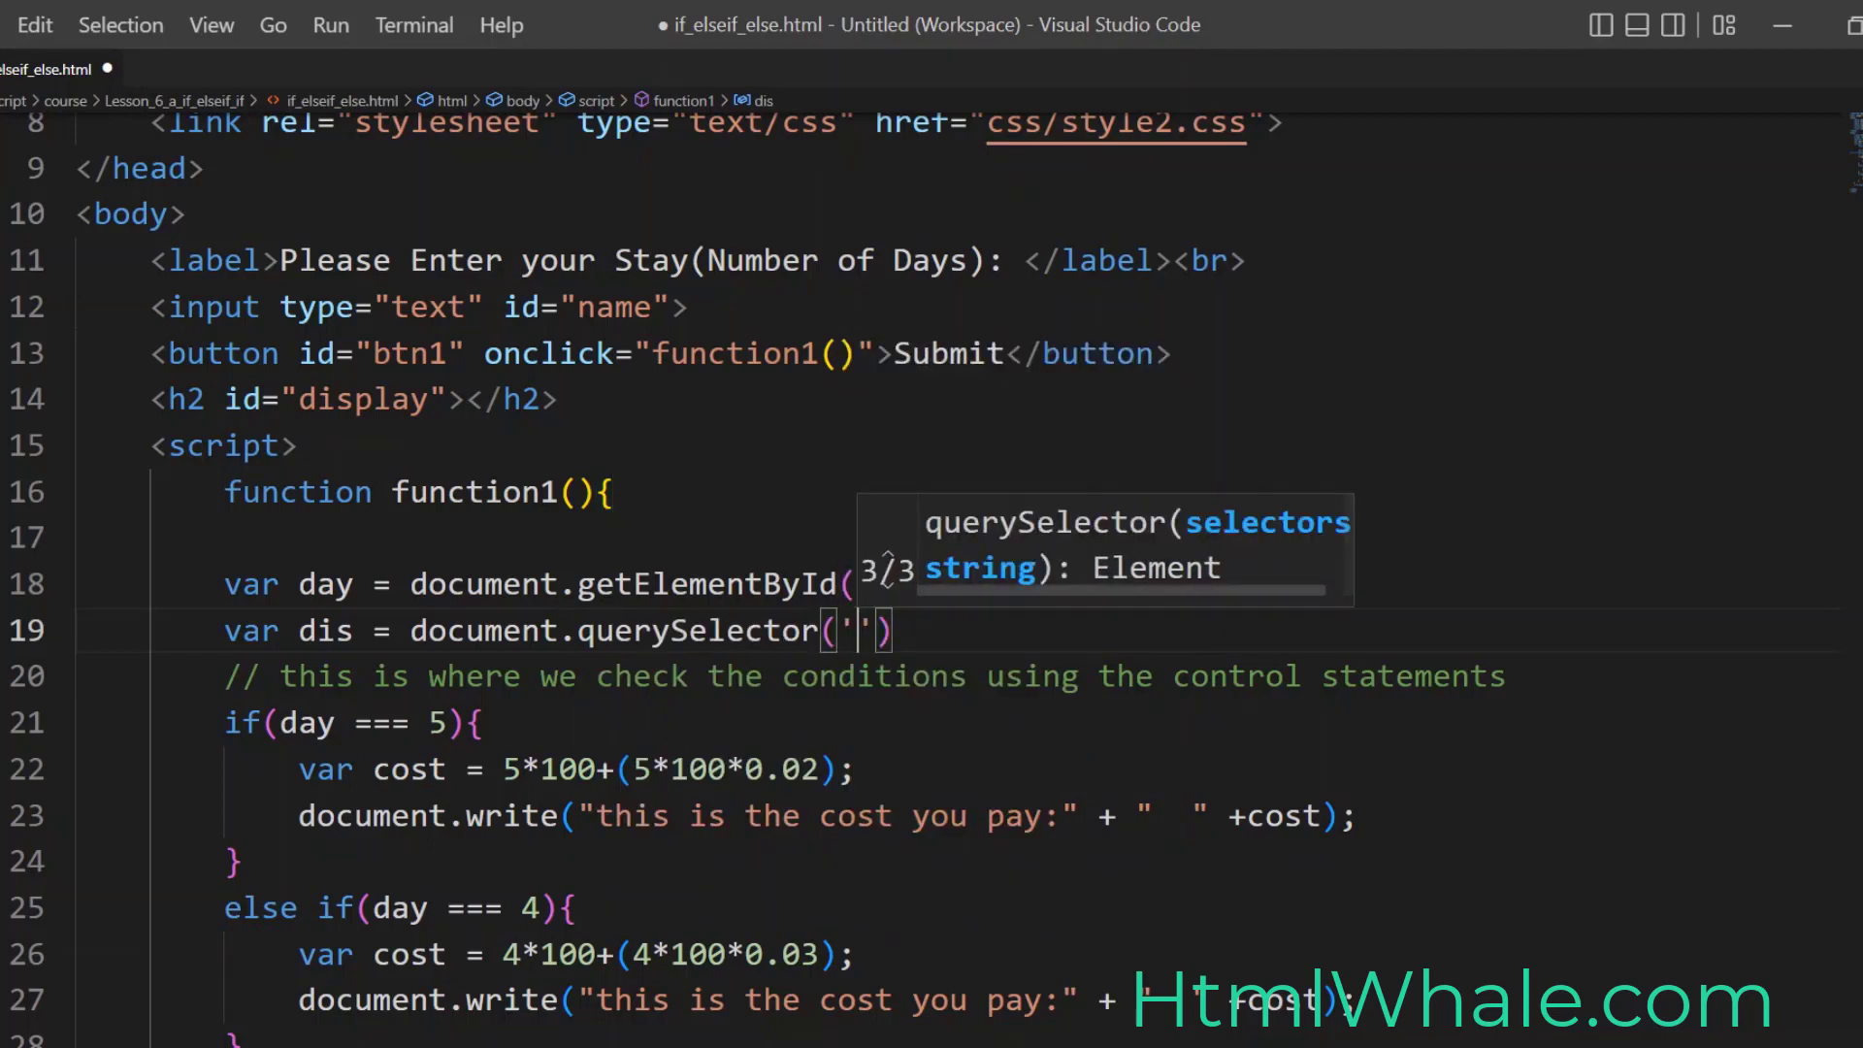
{"action": "type", "text": "#"}
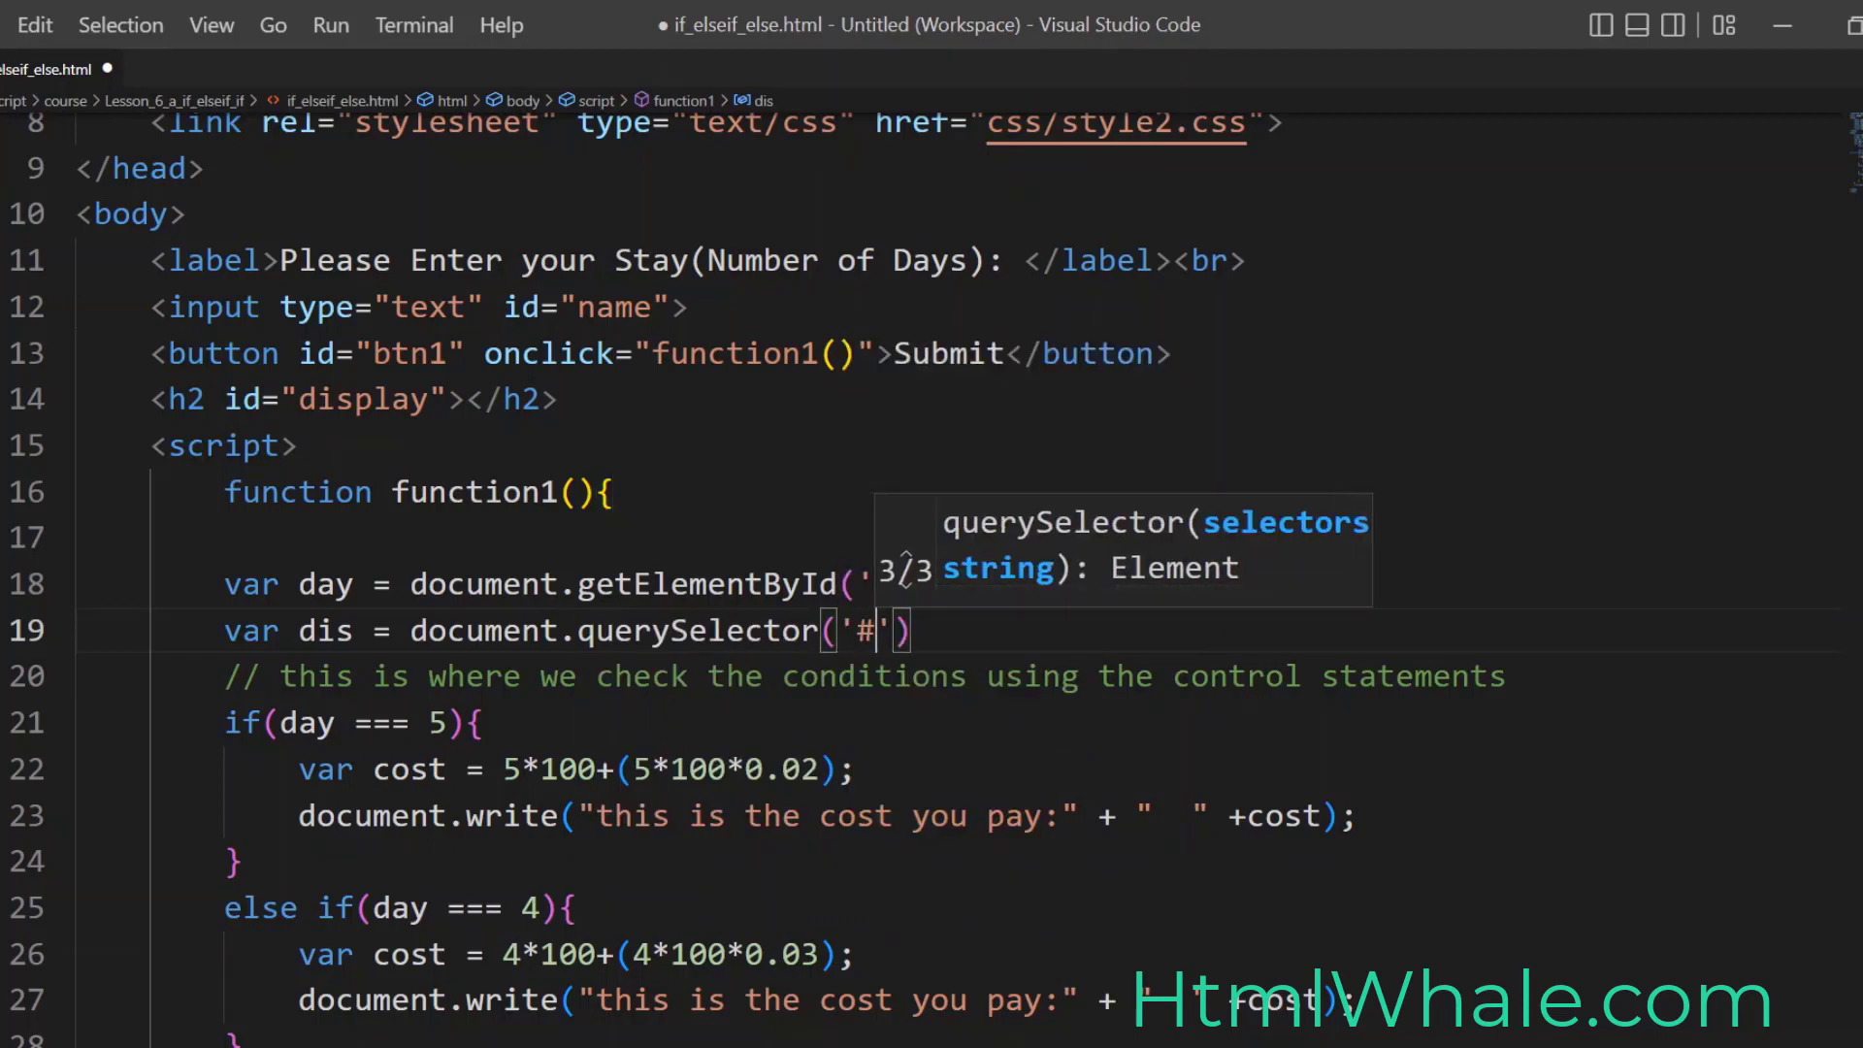
{"action": "type", "text": "disl"}
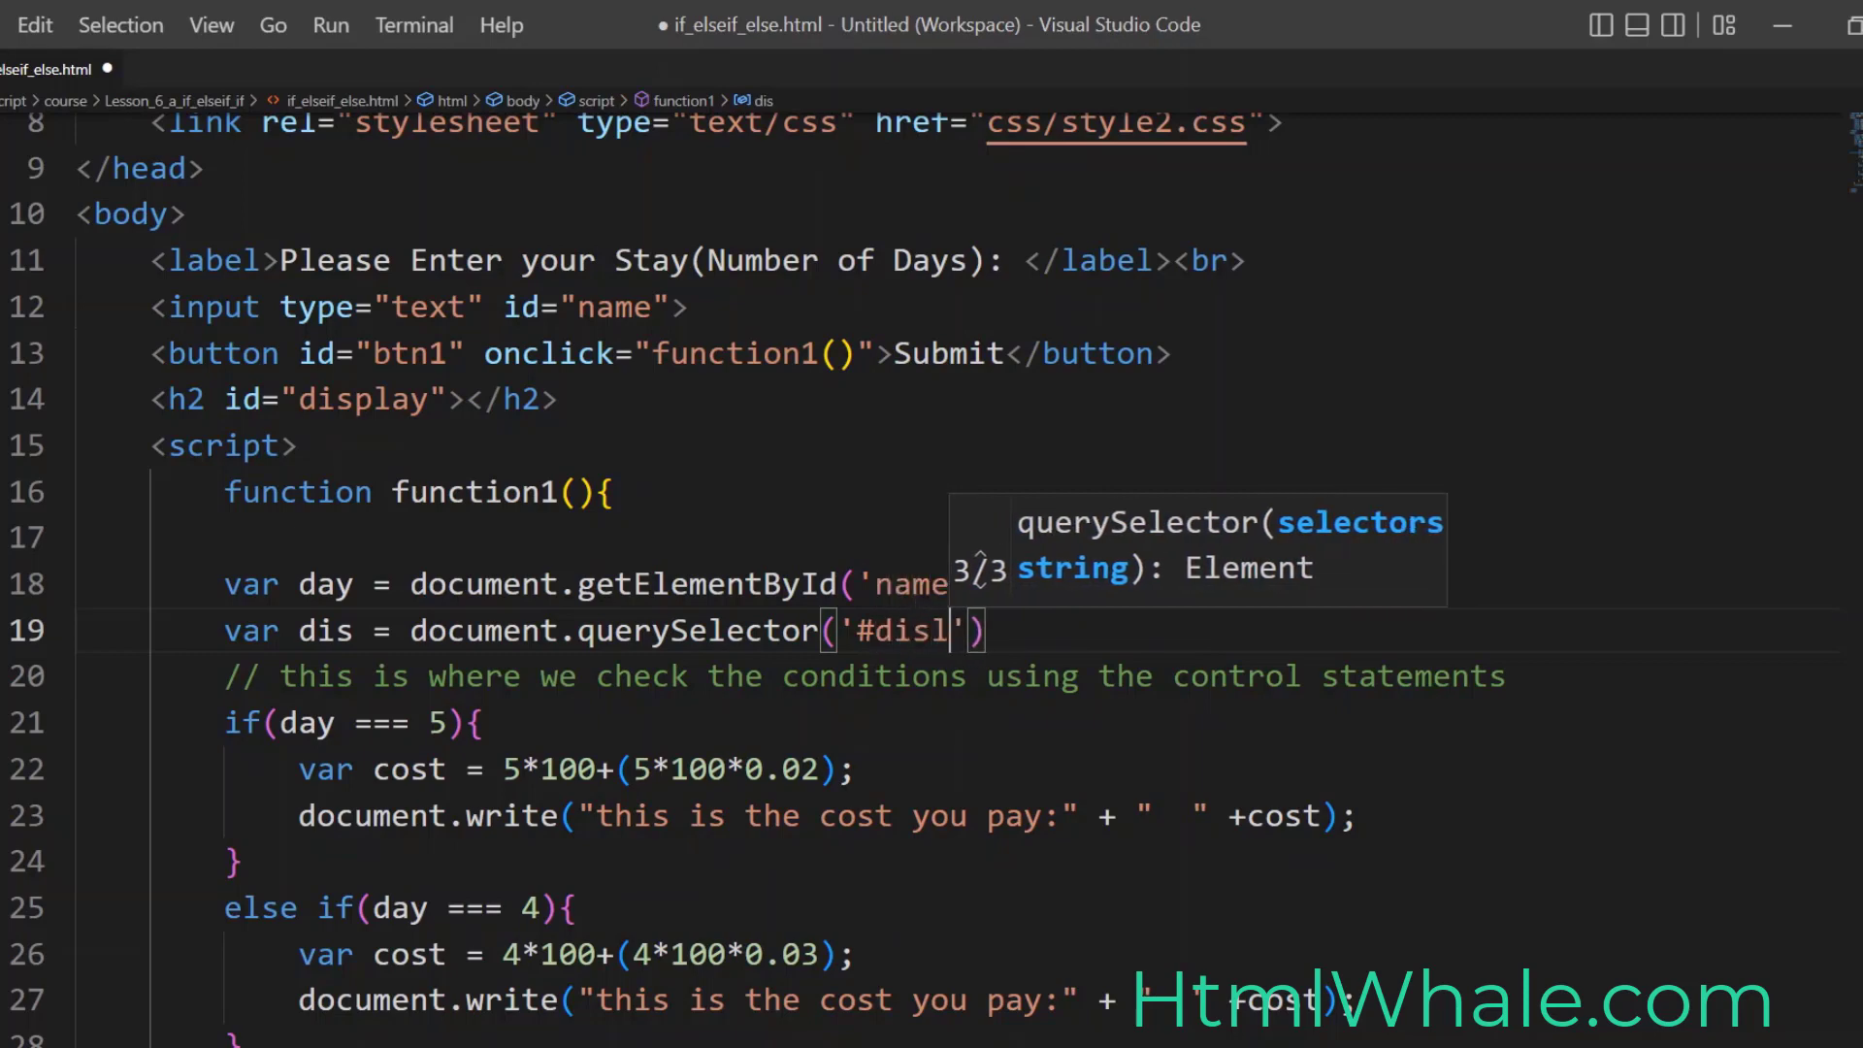
{"action": "type", "text": "play"}
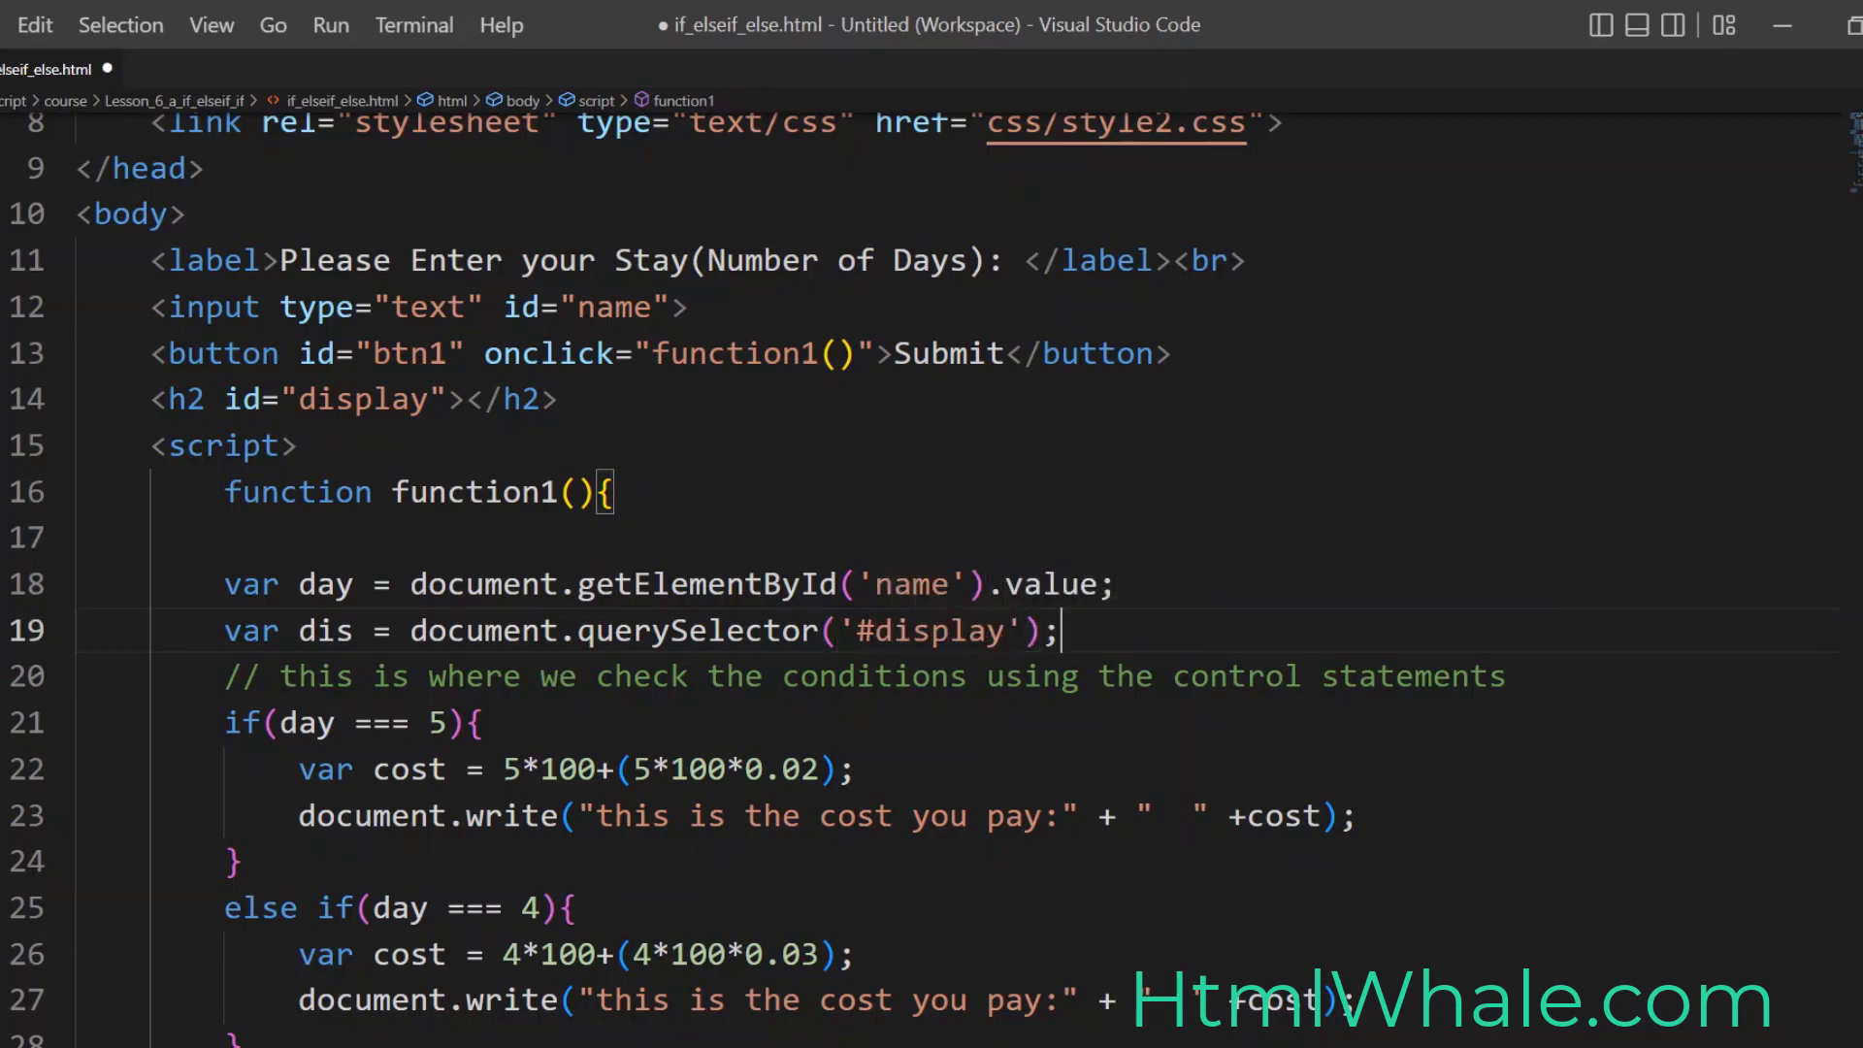
Step: Begin the 5-day branch output with dis.innerHTML= instead of document.write
{"action": "type", "text": "dis"}
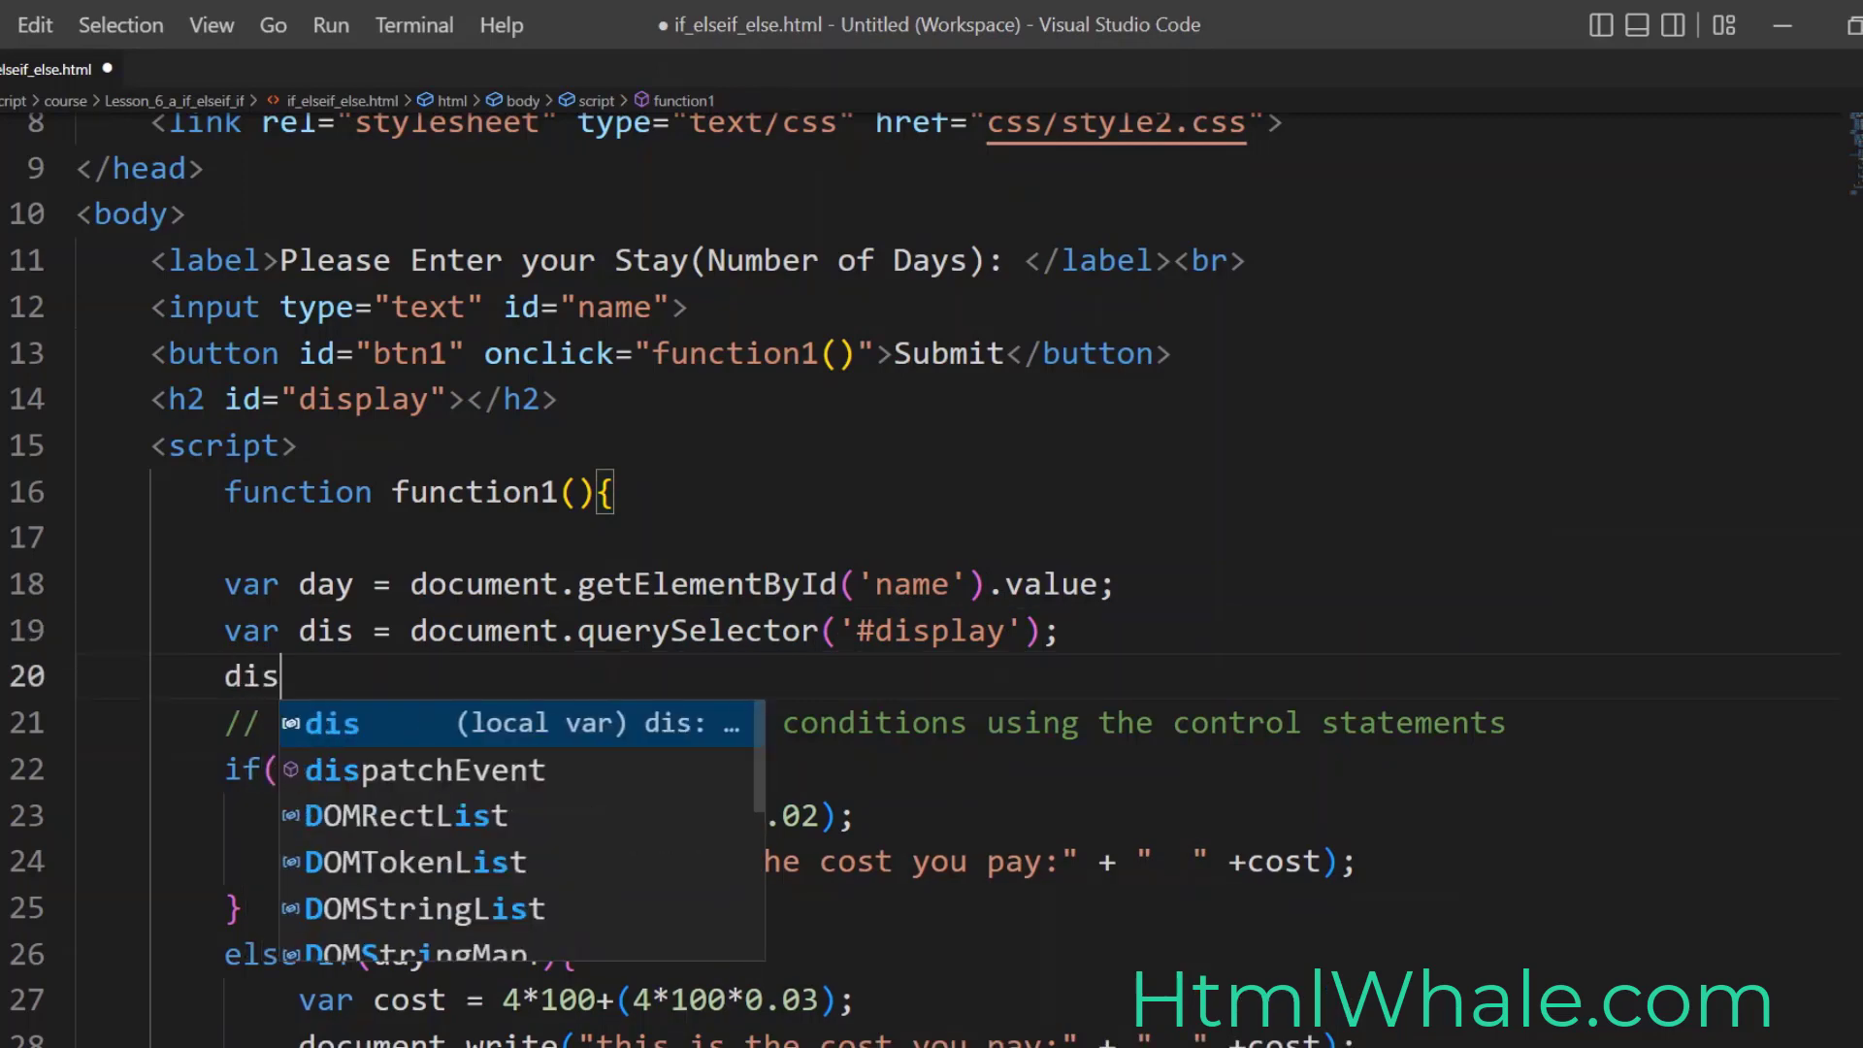
{"action": "type", "text": ".i"}
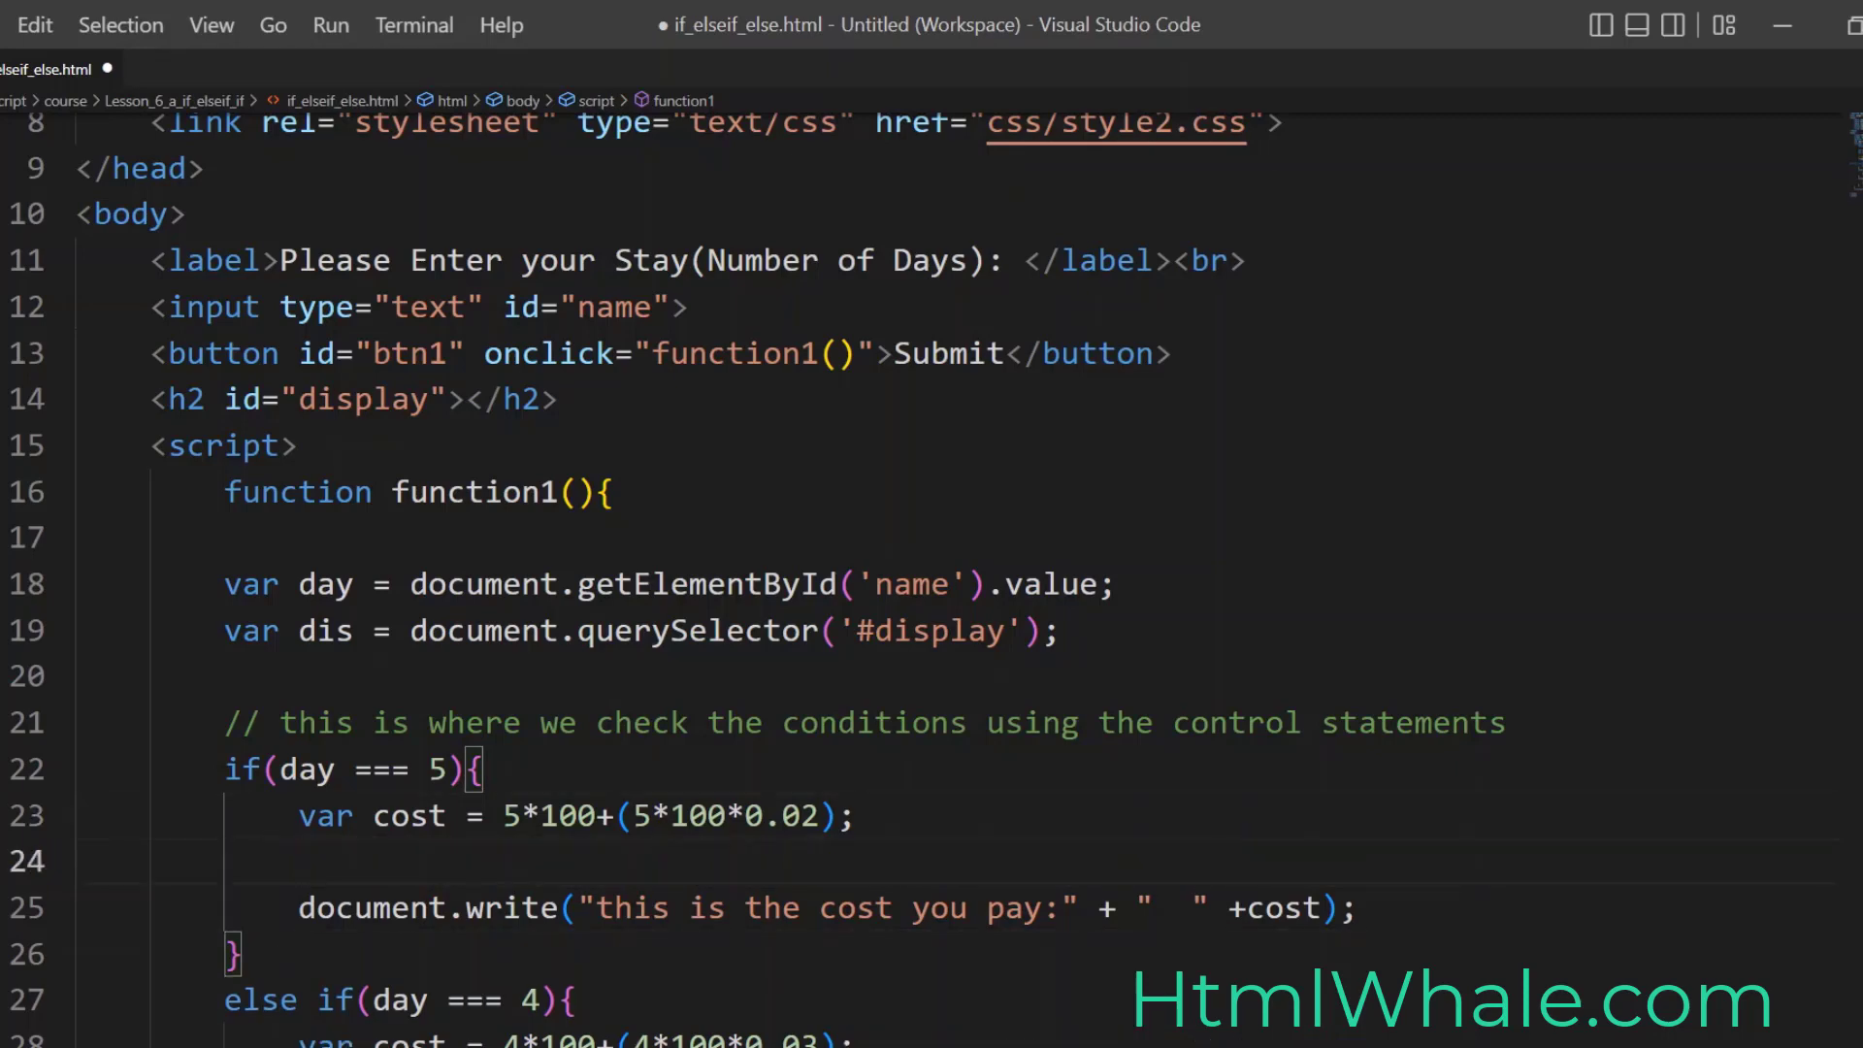
{"action": "type", "text": "dis.innerHTML="}
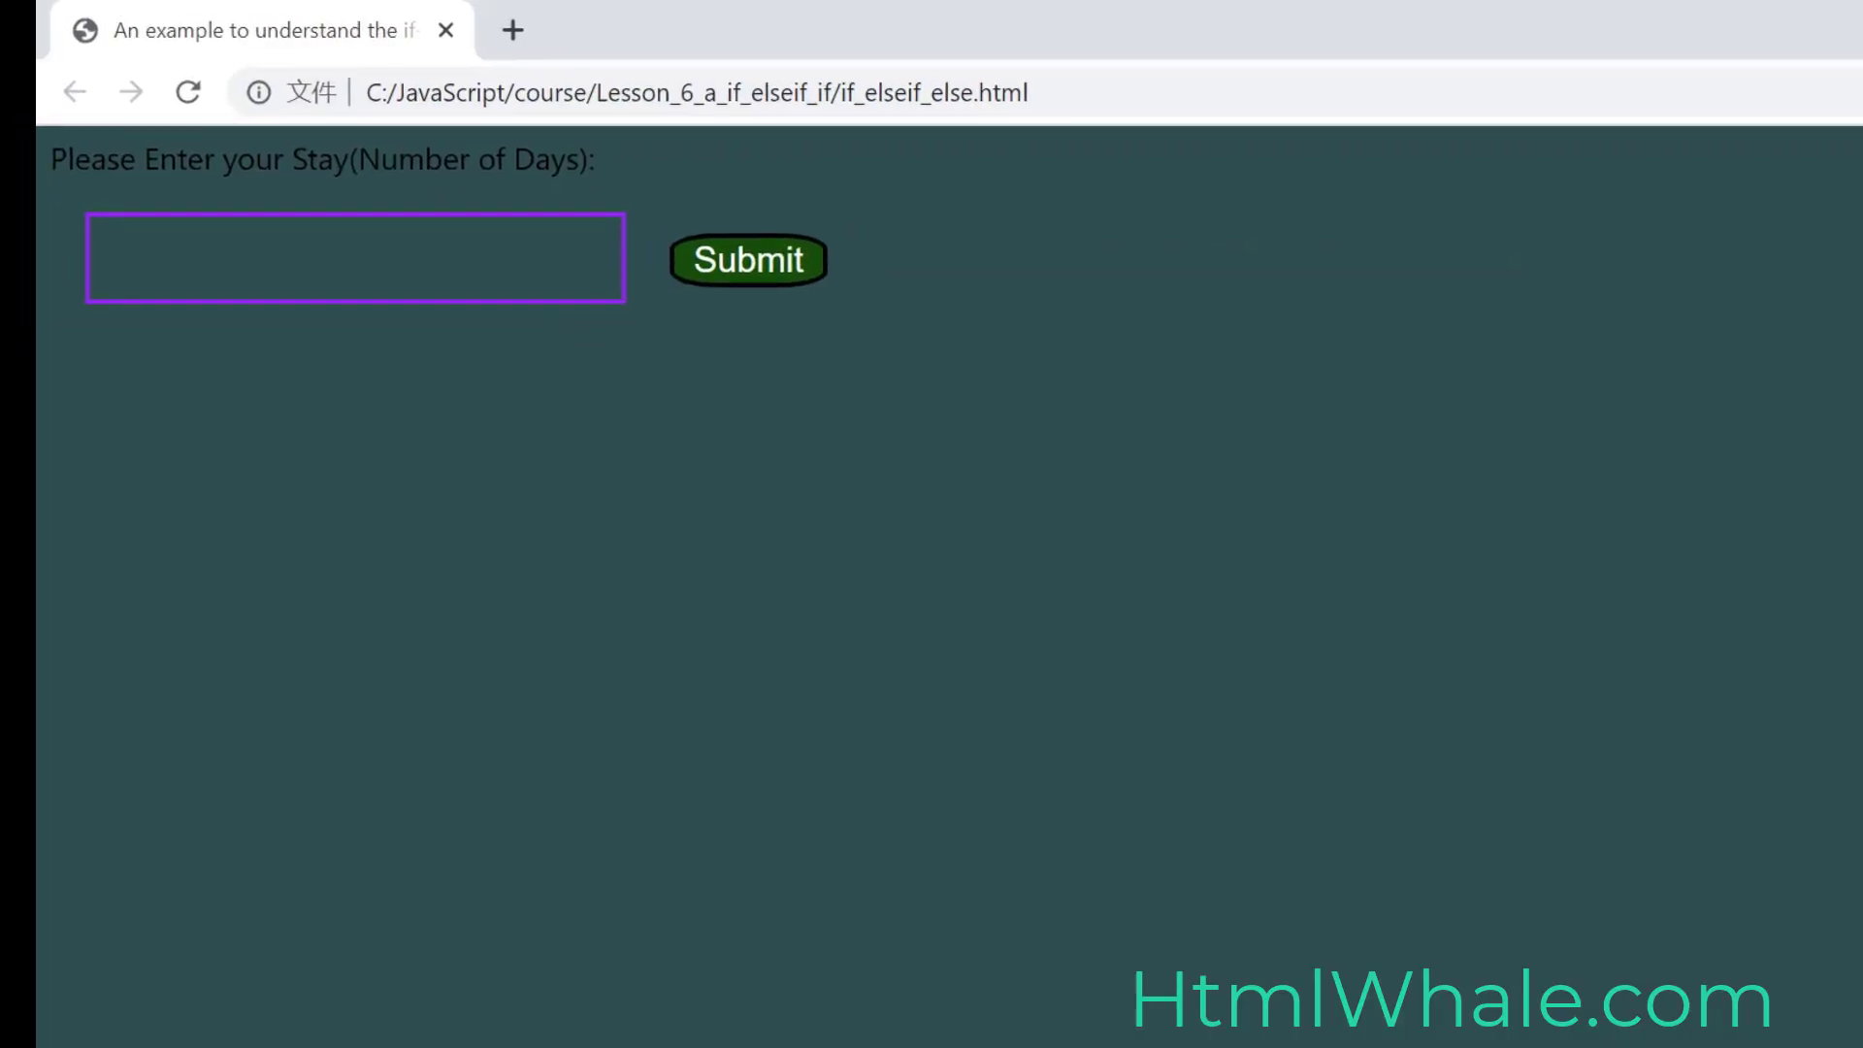
Step: Finish the 5-day innerHTML line, check the days field in Chrome, and return to the editor
{"action": "type", "text": "5"}
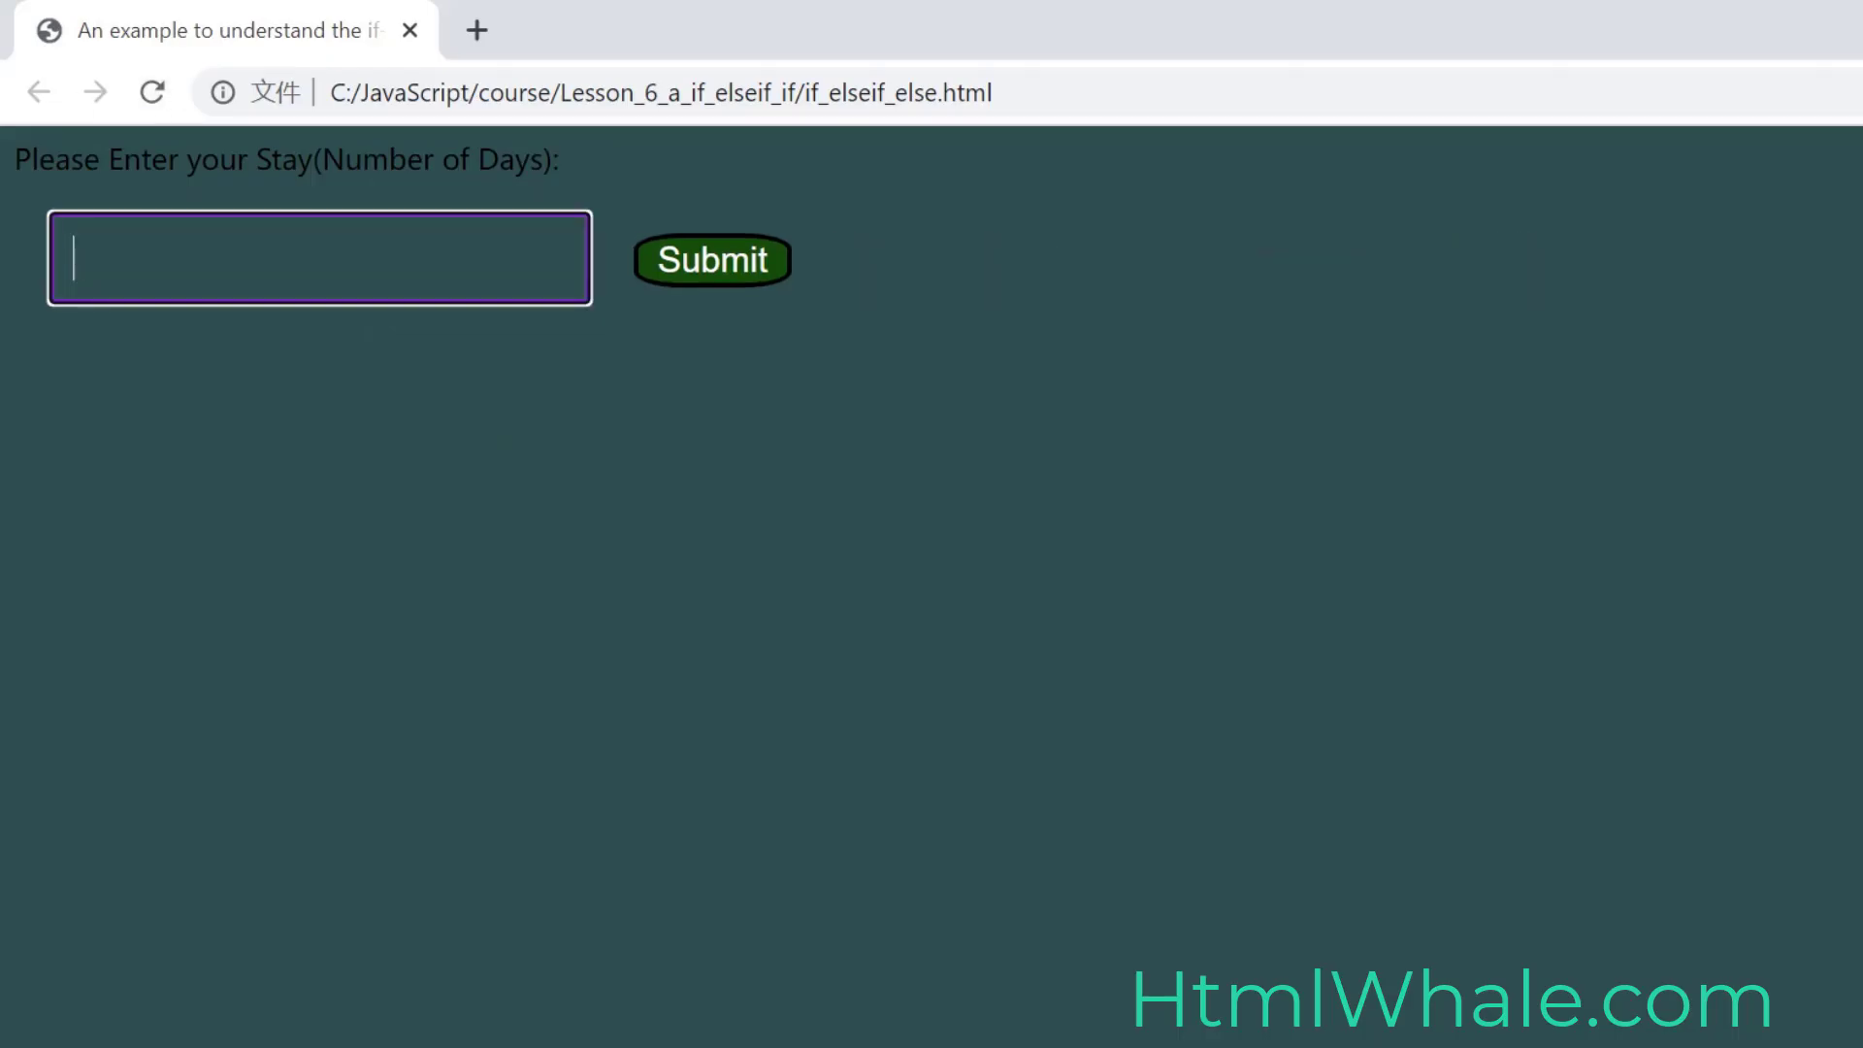
{"action": "left_click", "coordinate": [712, 260]}
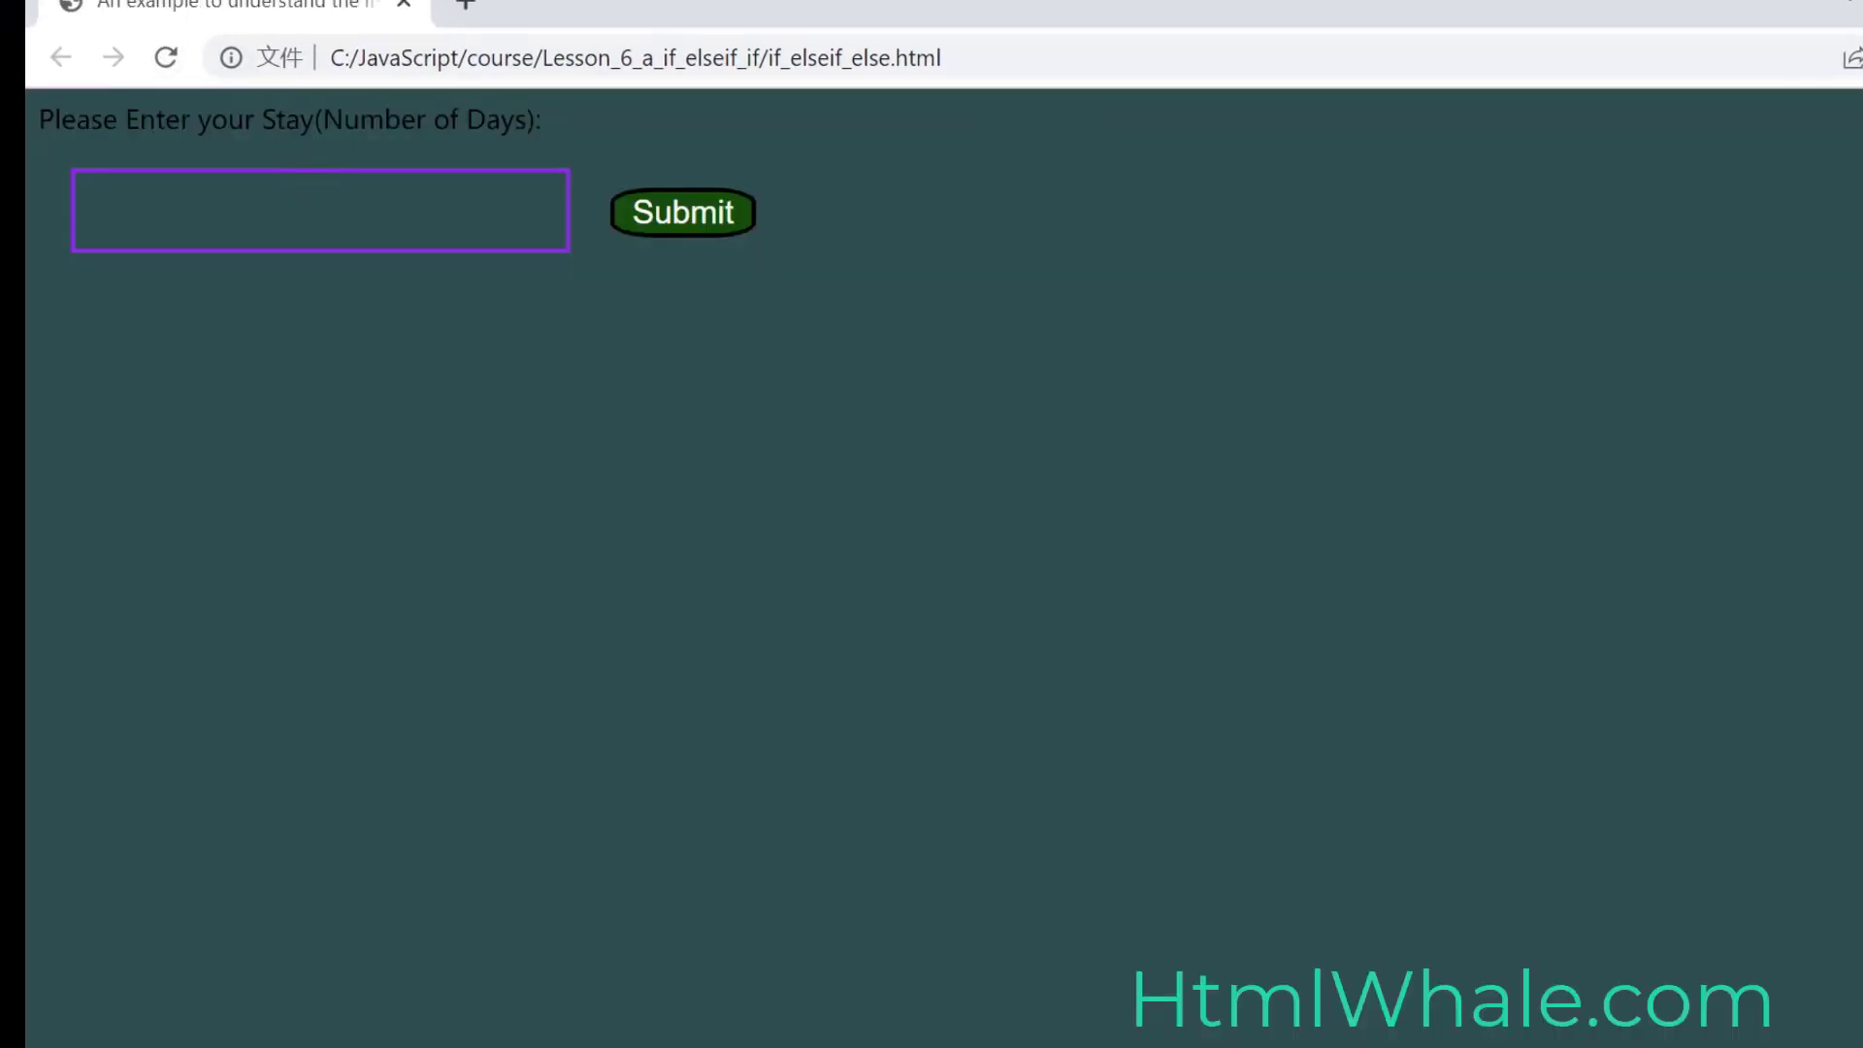
{"action": "left_click", "coordinate": [320, 210]}
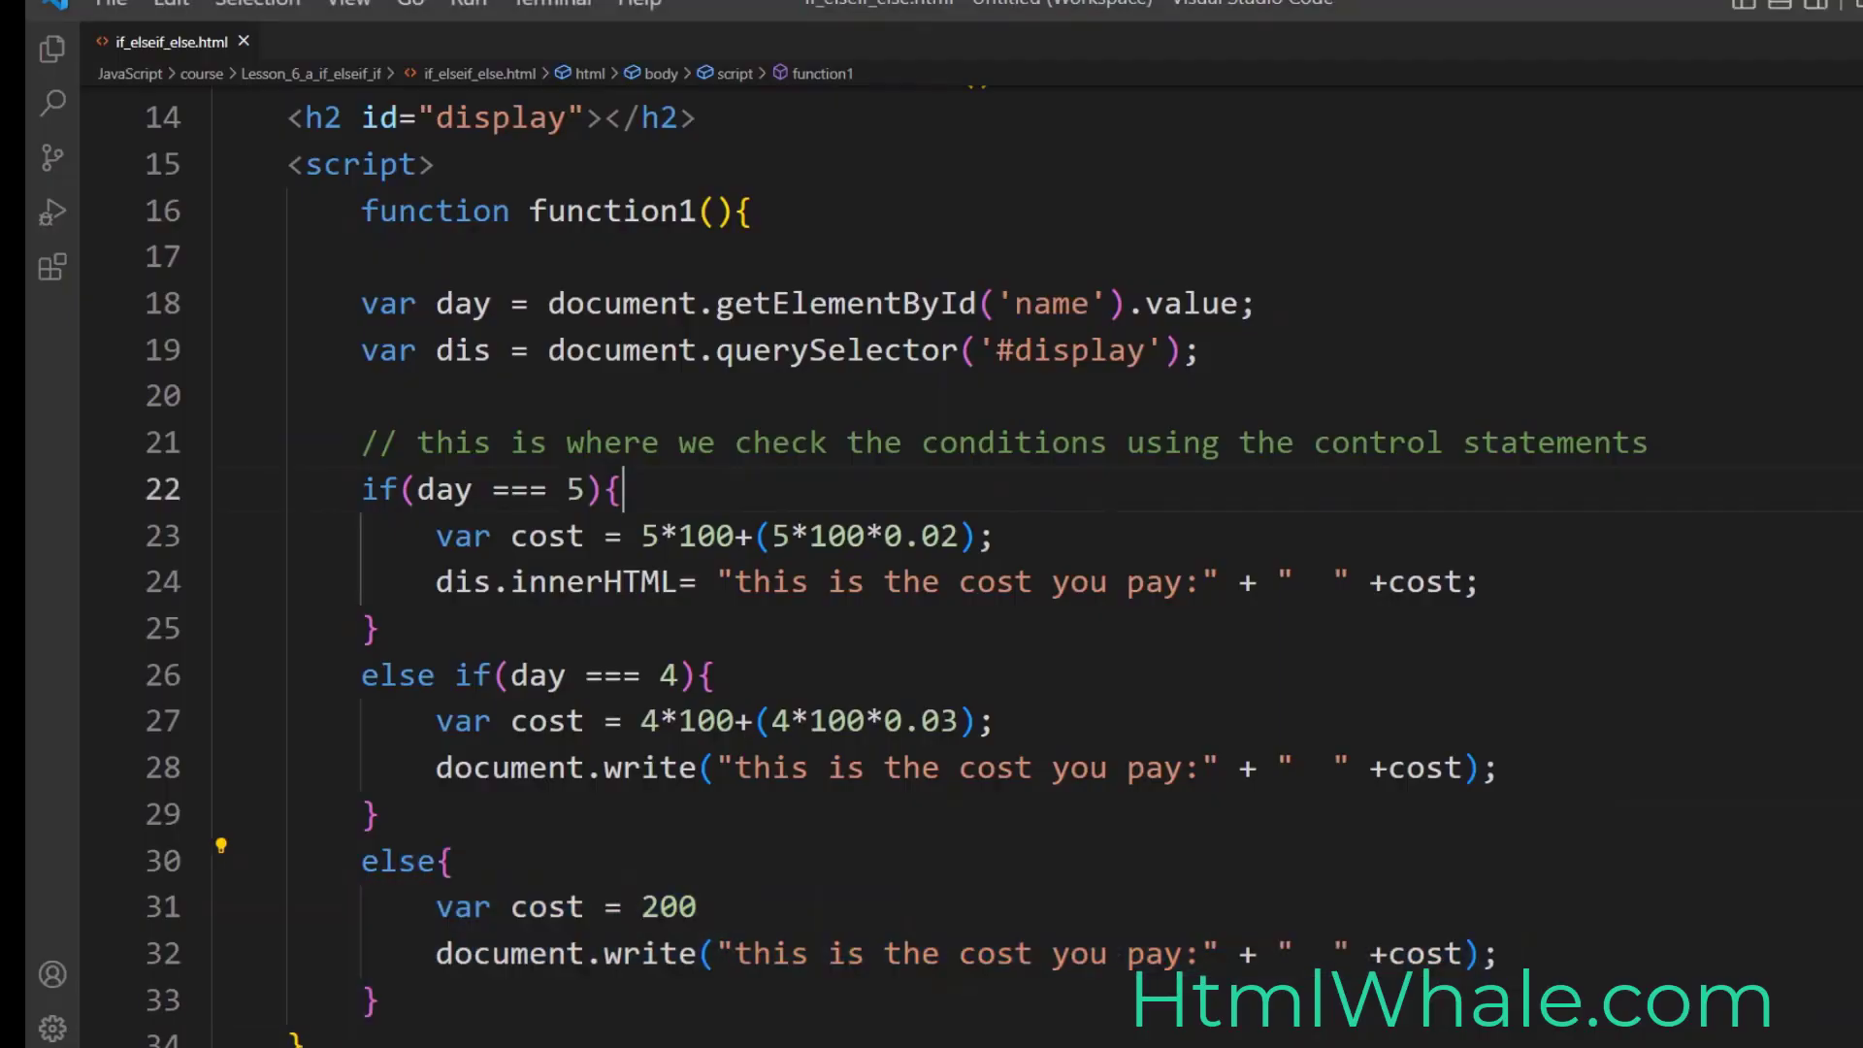
Step: Add var day = parseInt(day); under the getElementById line using autocomplete
{"action": "left_click_drag", "start_coordinate": [452, 489], "coordinate": [623, 489]}
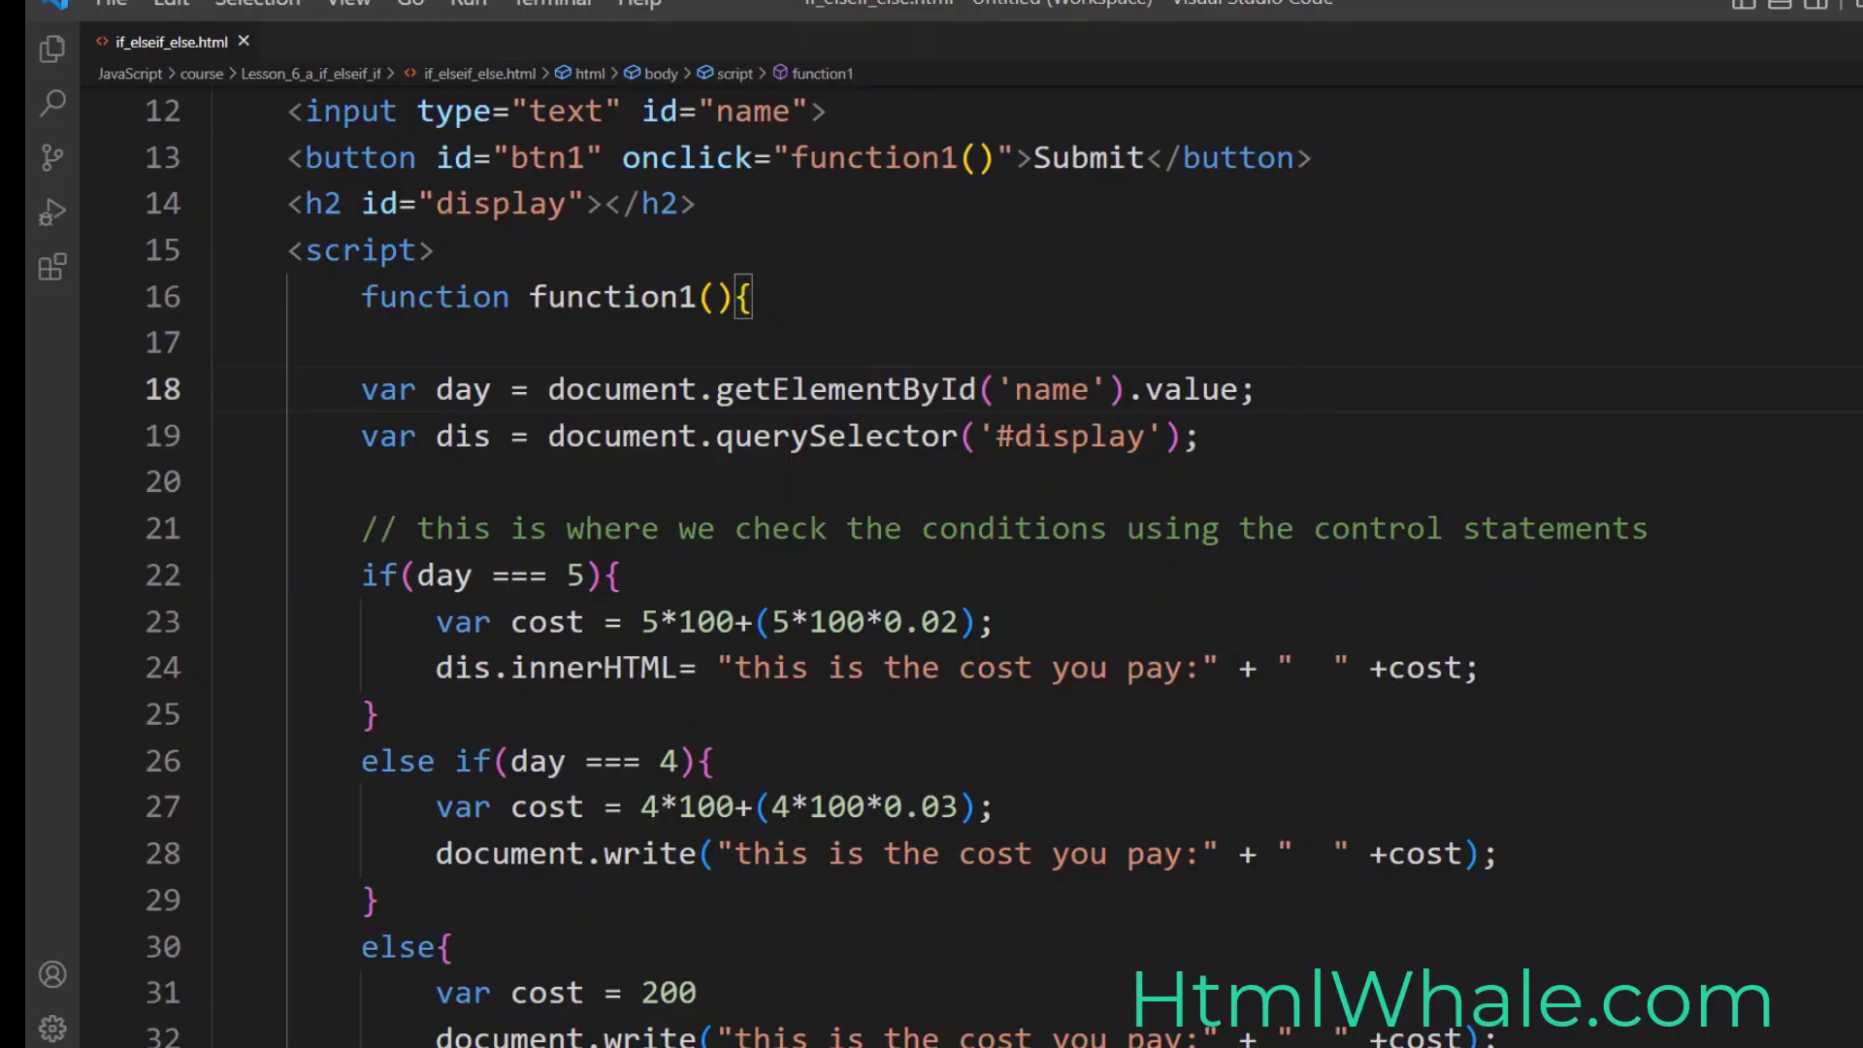
{"action": "type", "text": "day"}
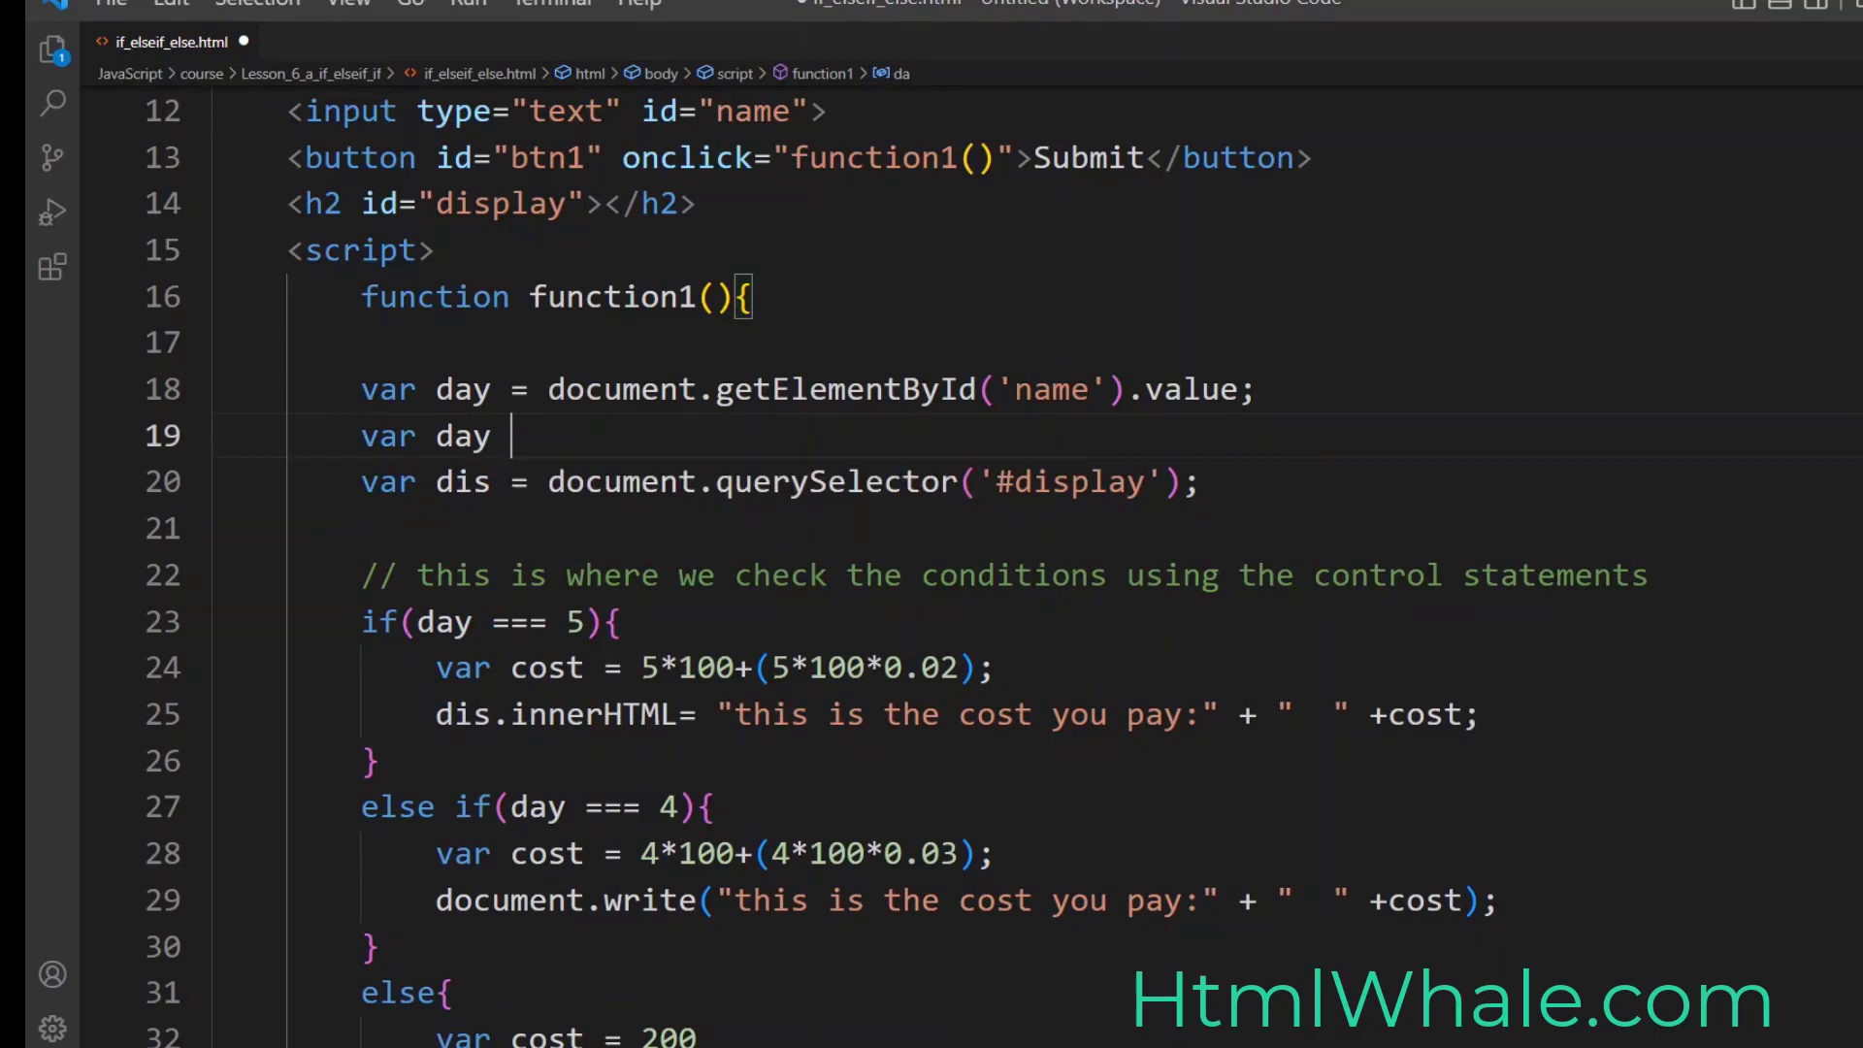
{"action": "type", "text": "par"}
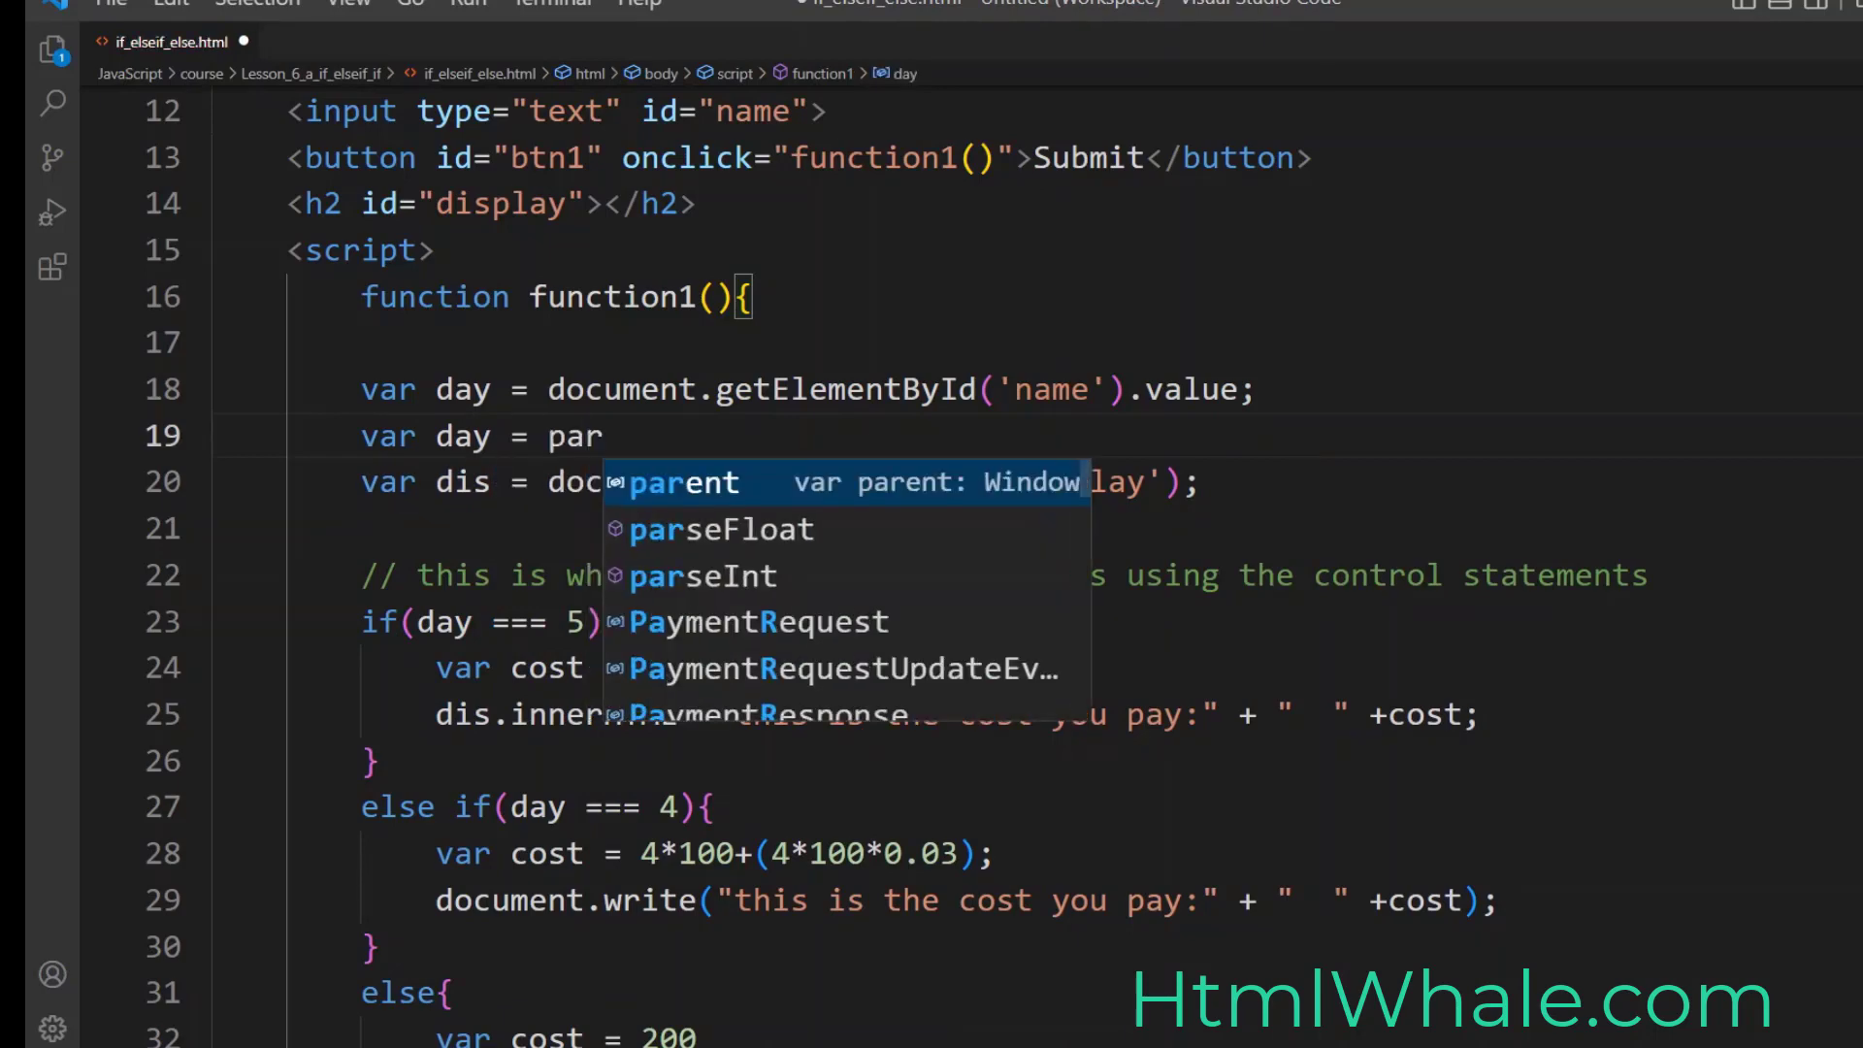
{"action": "key", "text": "Down"}
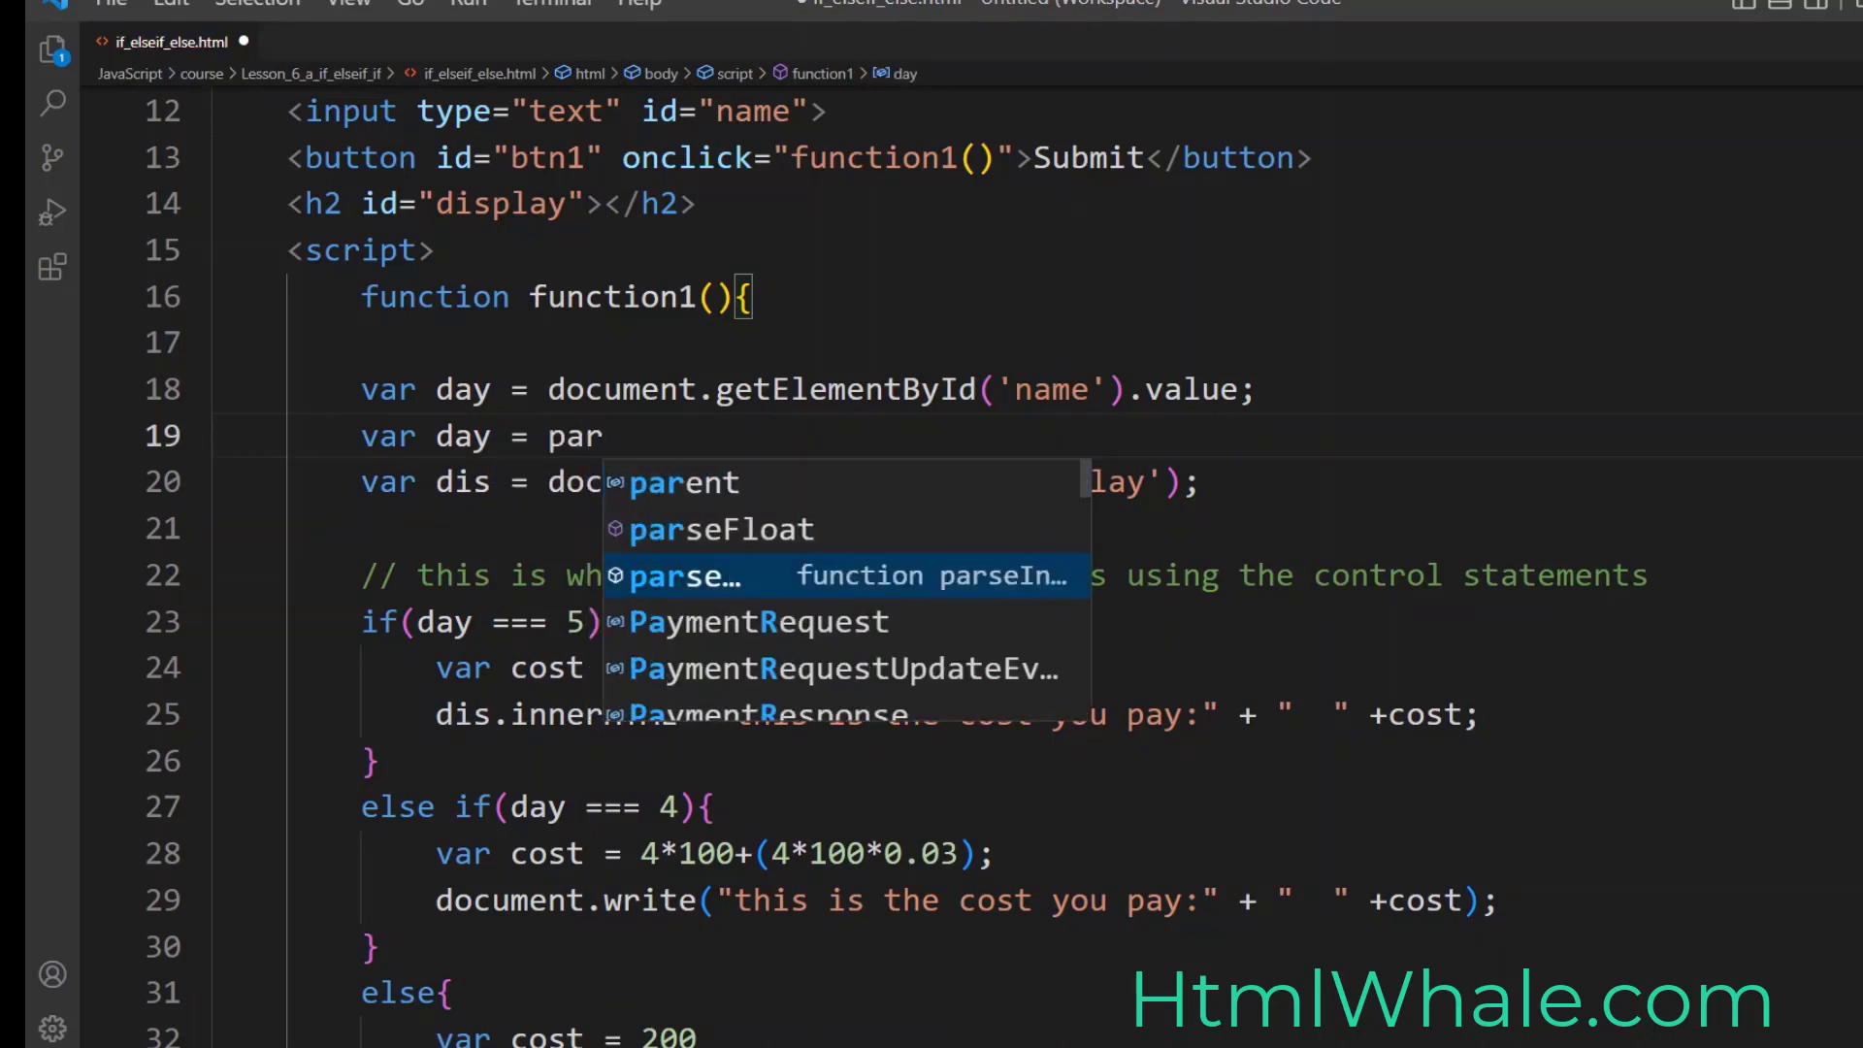
{"action": "type", "text": "seInt"}
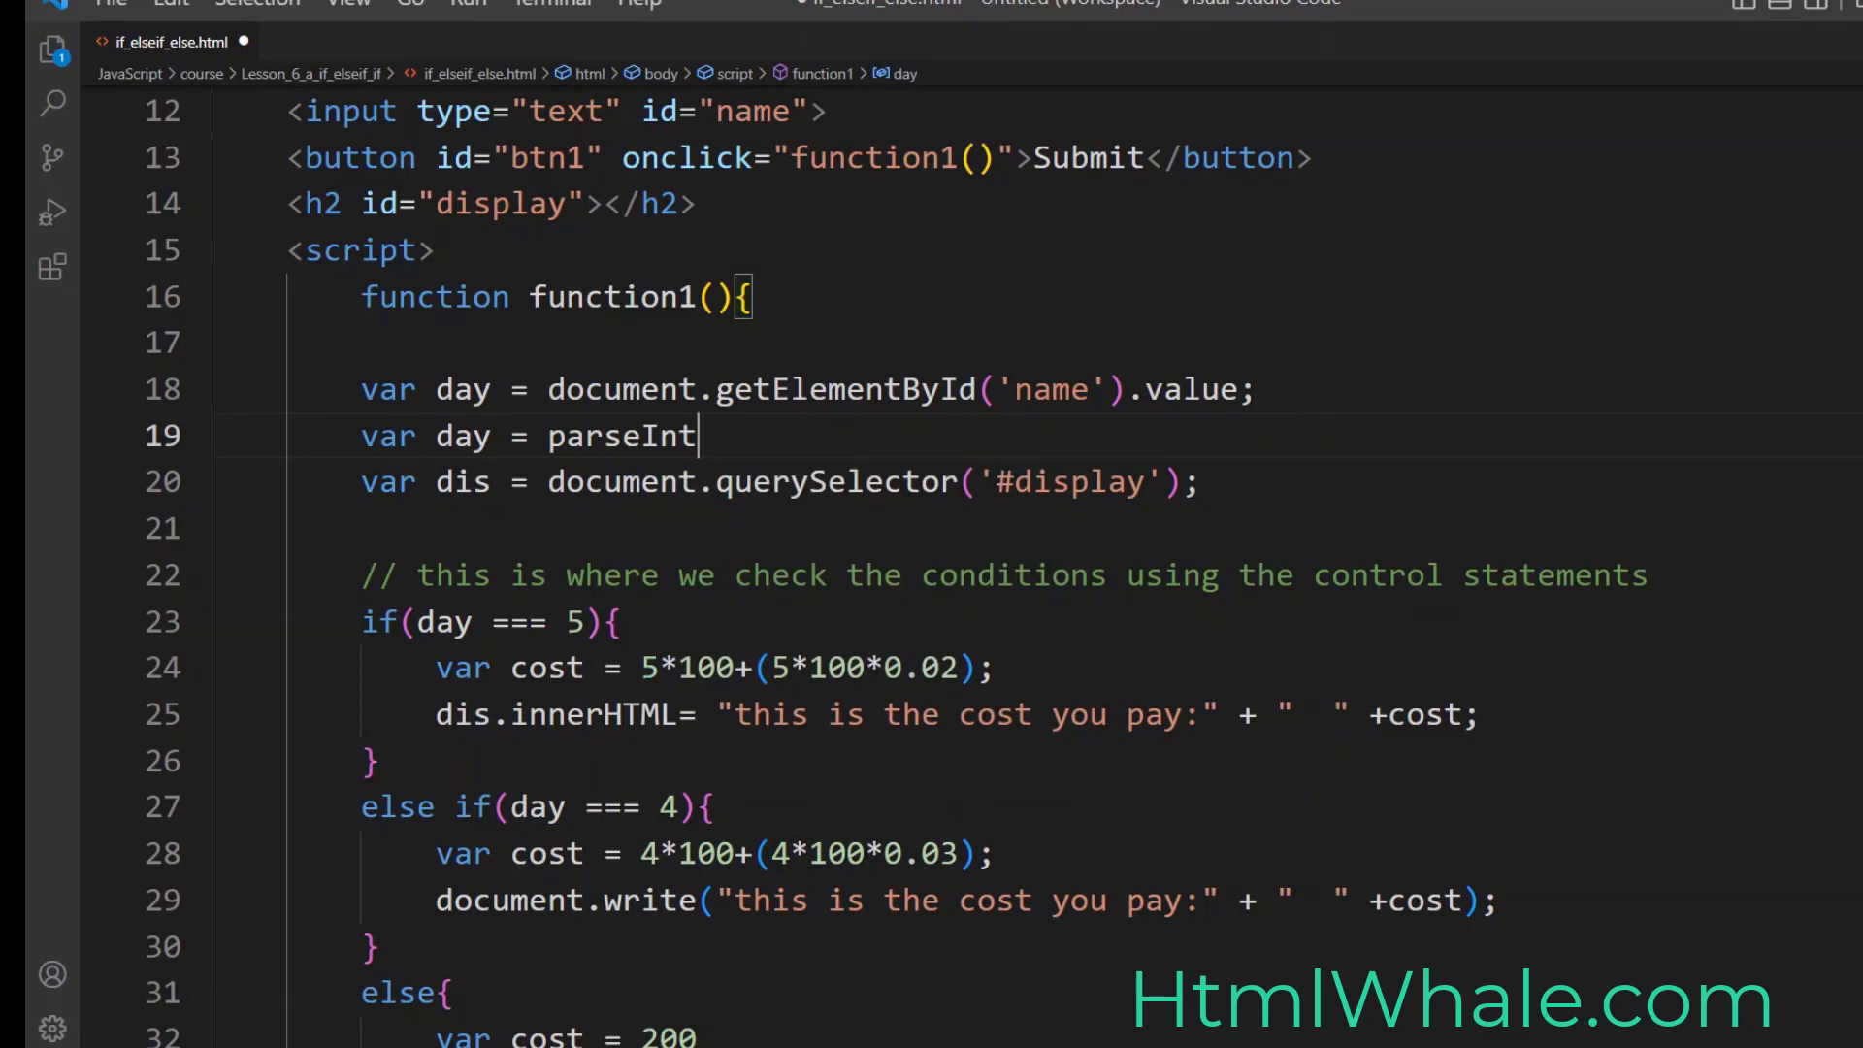
{"action": "type", "text": "(day"}
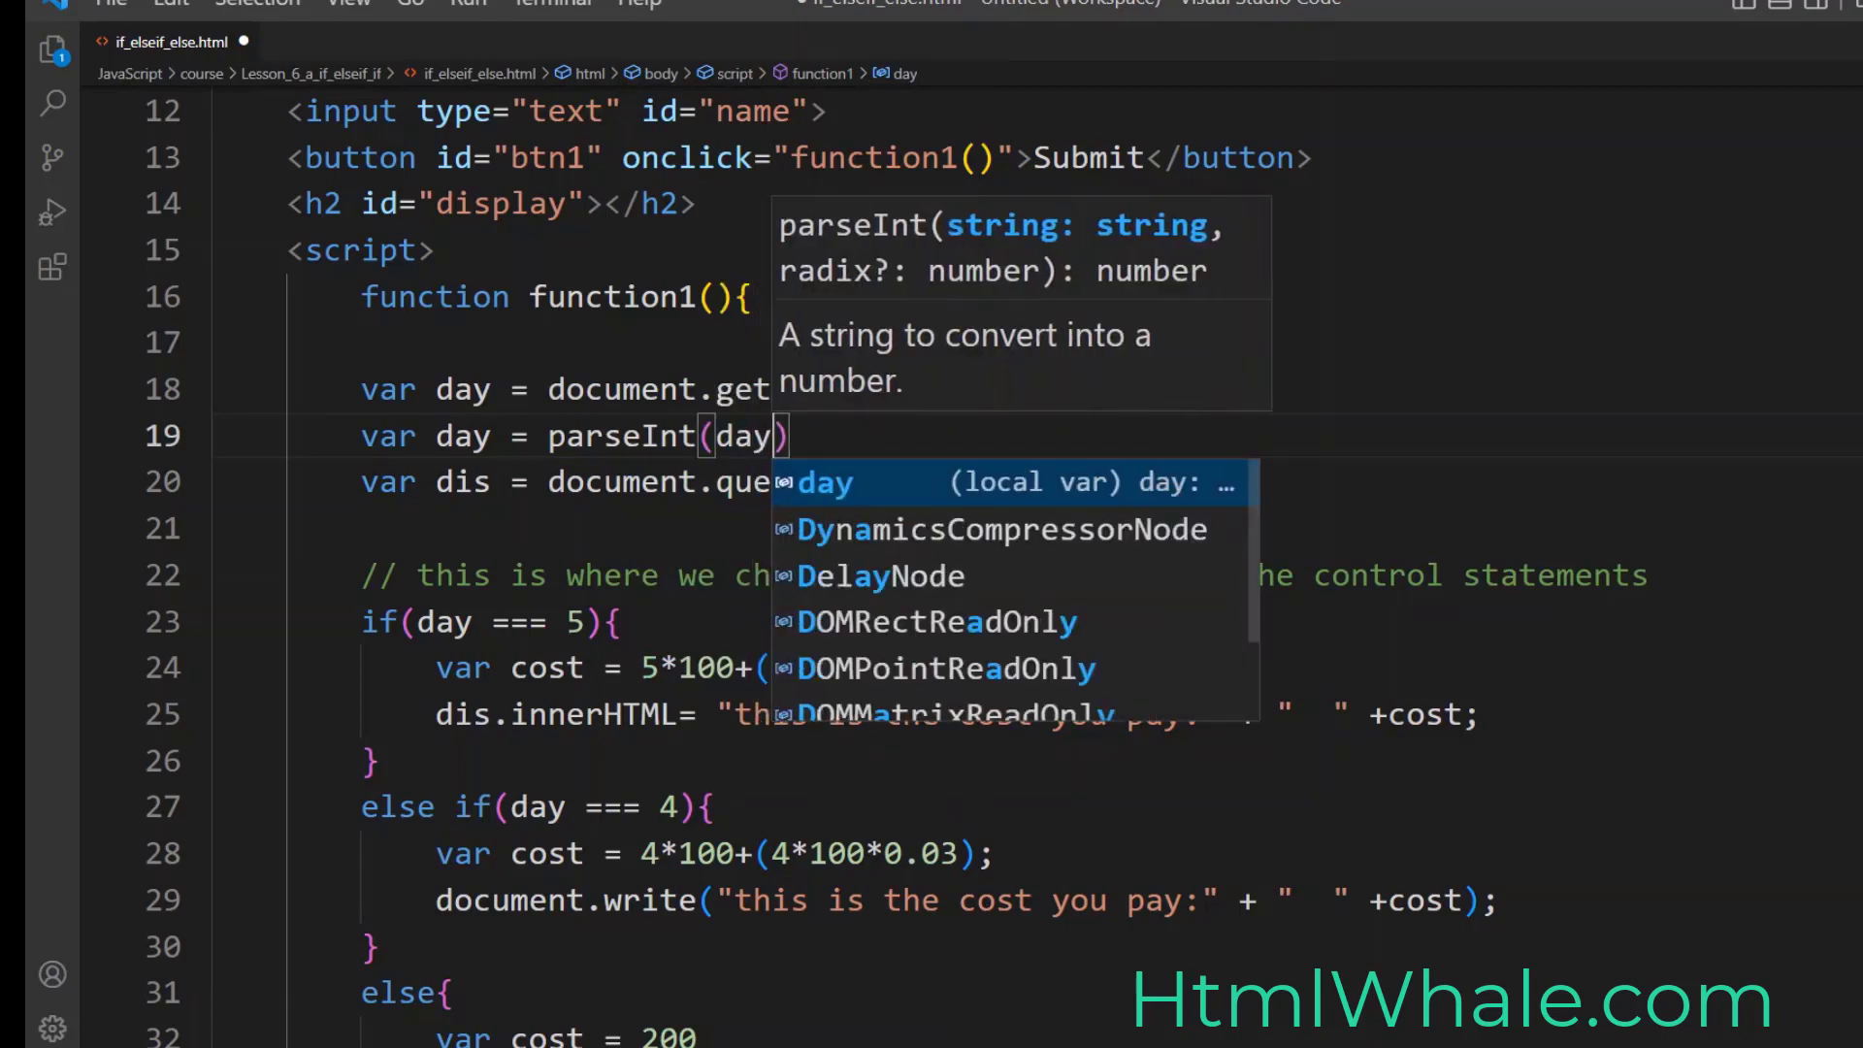
{"action": "key", "text": "Escape"}
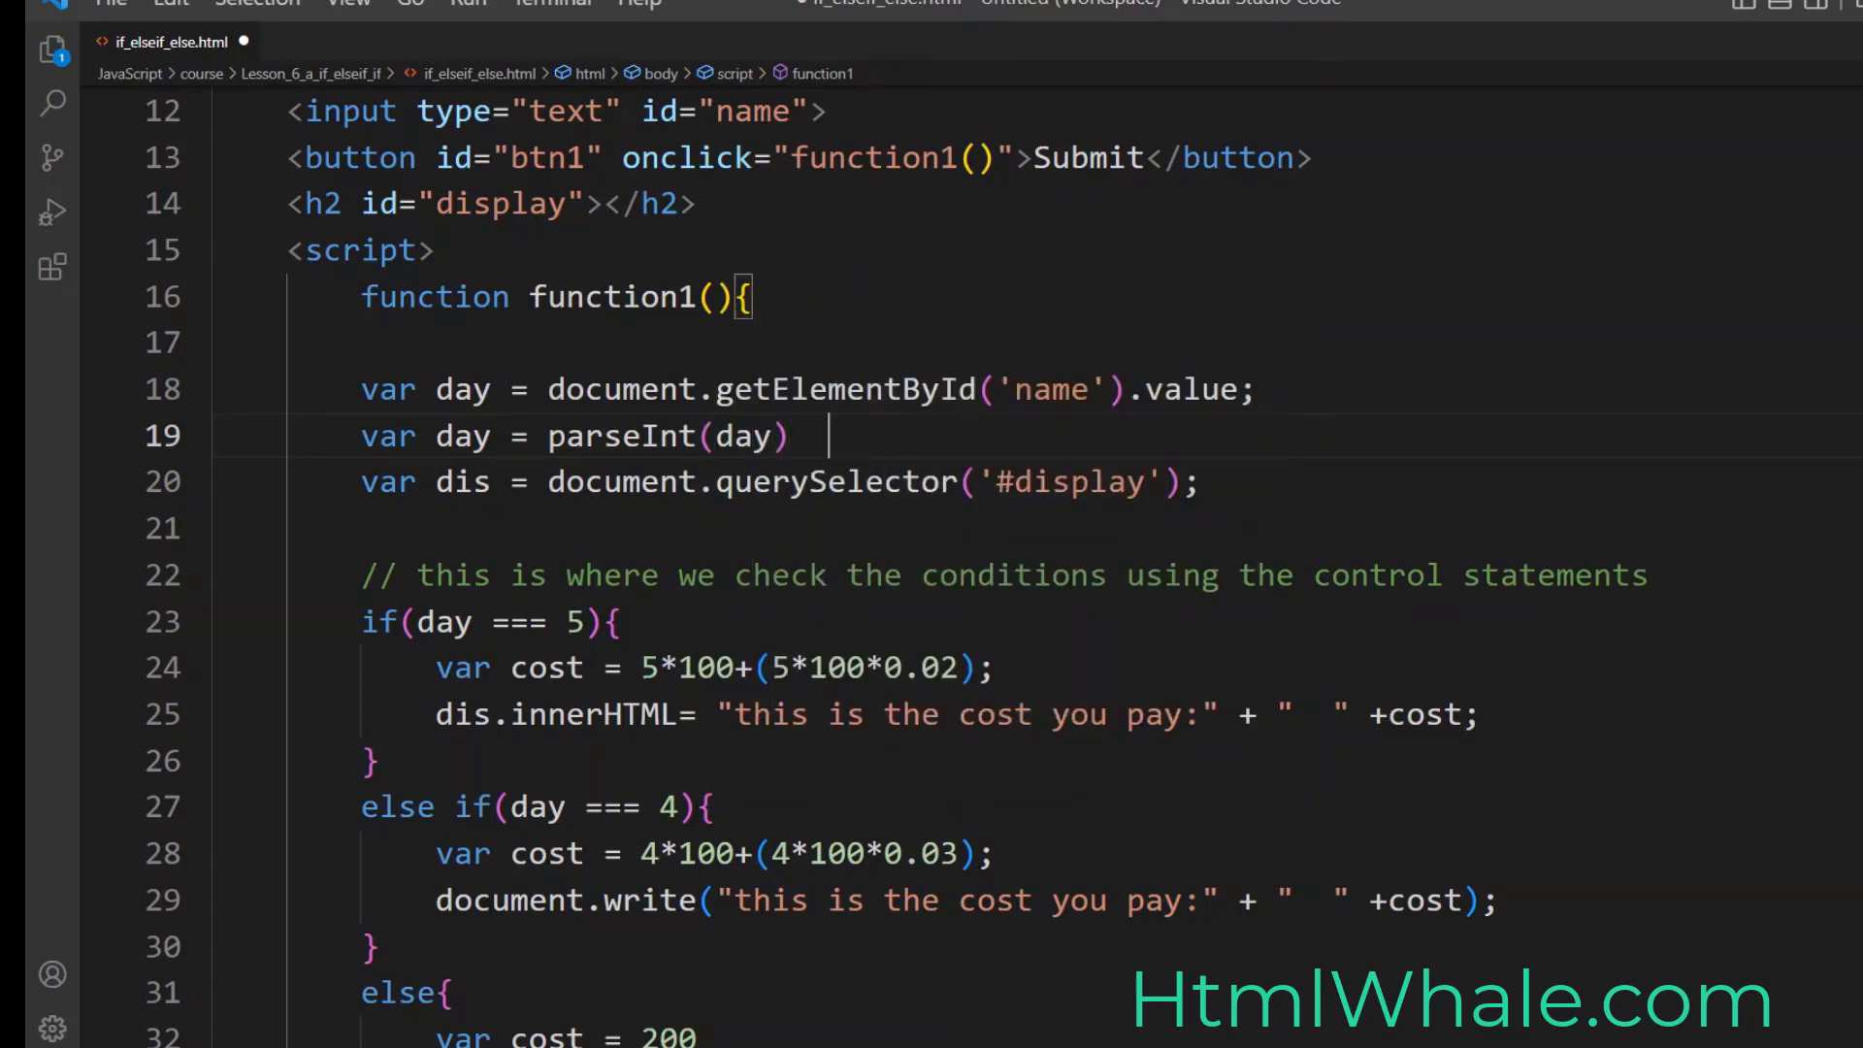
{"action": "type", "text": ";"}
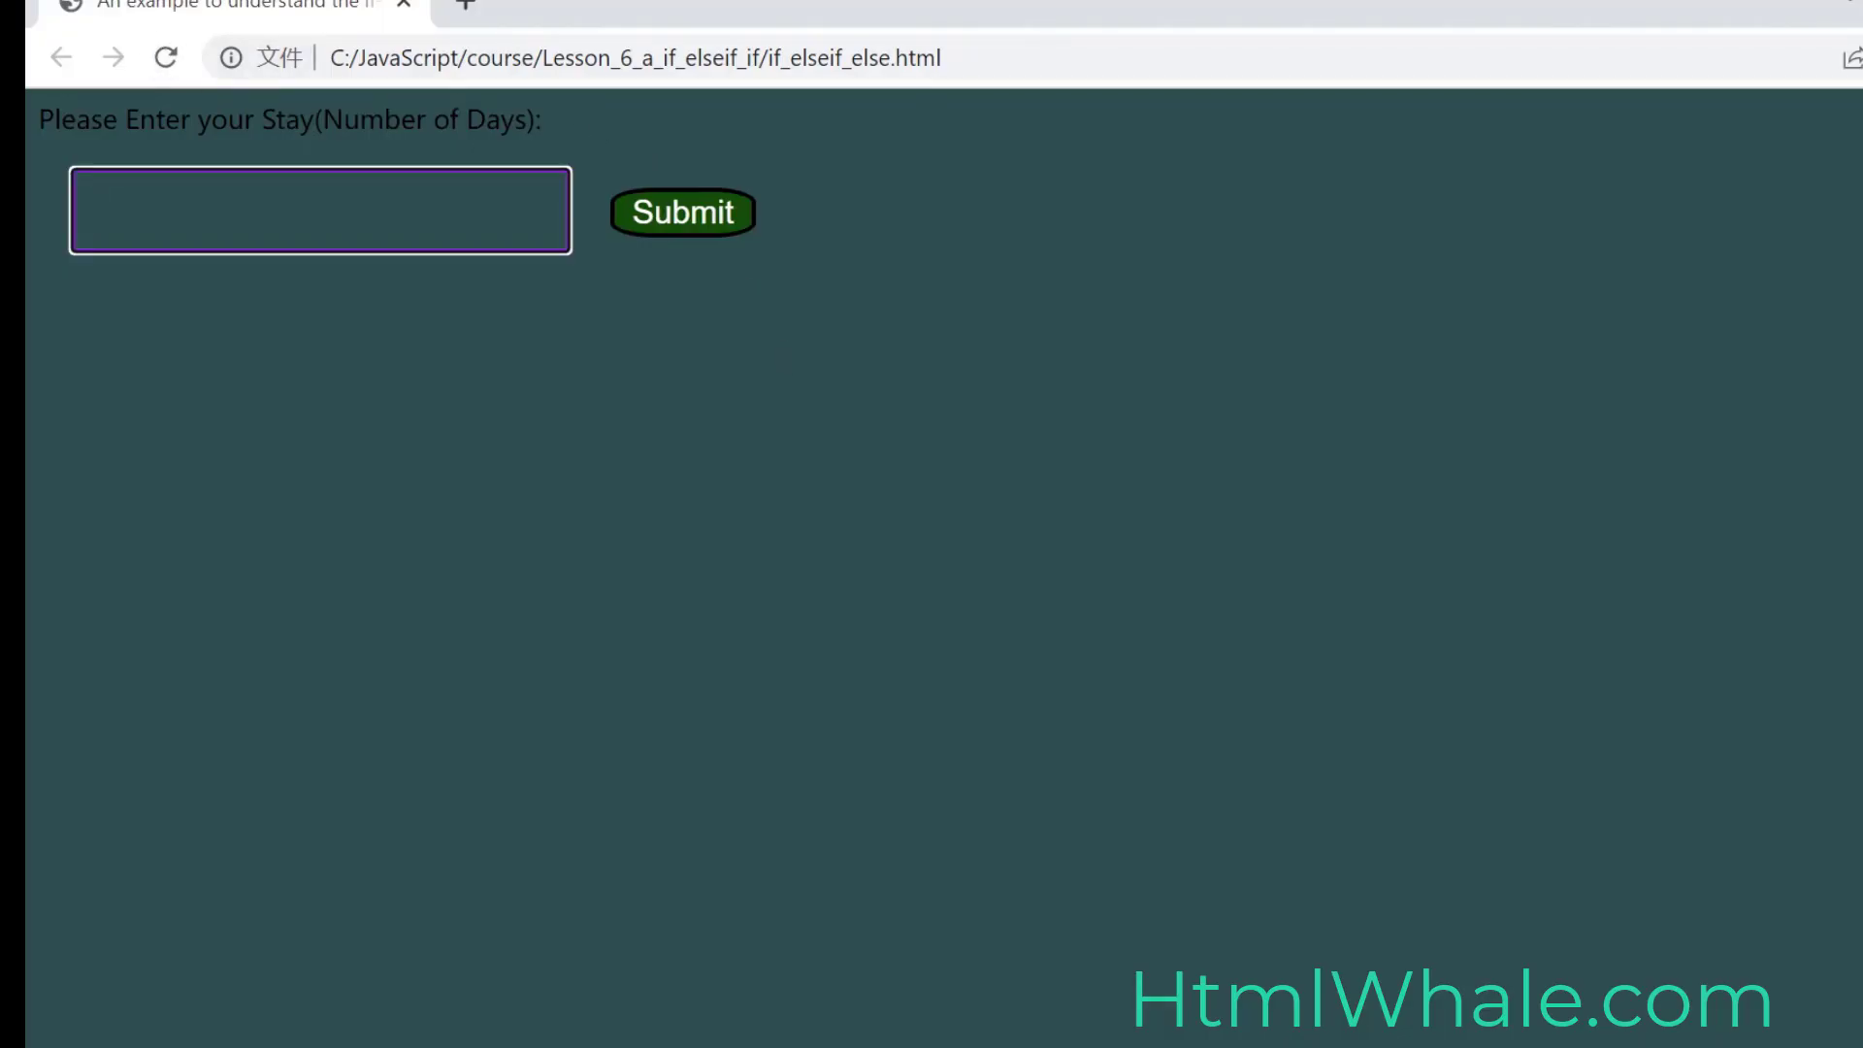
Step: Submit a 5-day stay showing cost 510, then a 4-day stay showing plain 412
{"action": "left_click", "coordinate": [681, 213]}
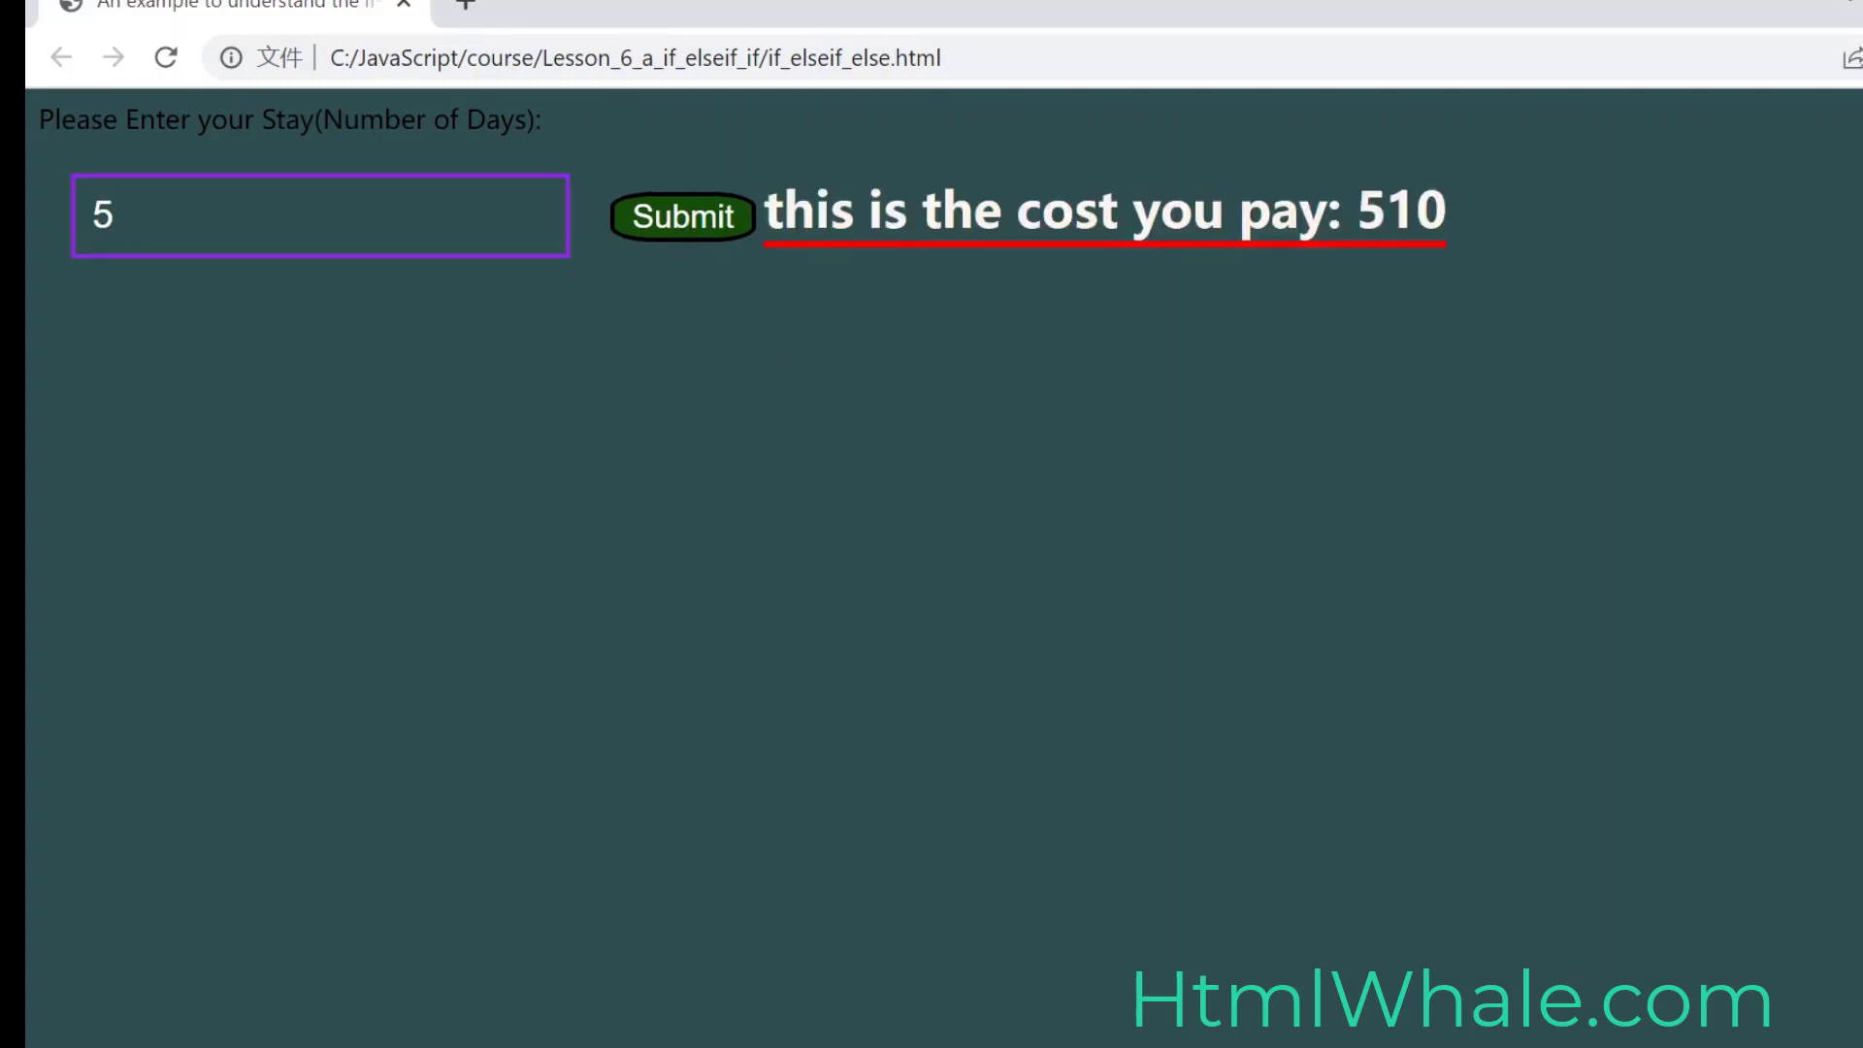
{"action": "left_click", "coordinate": [318, 215]}
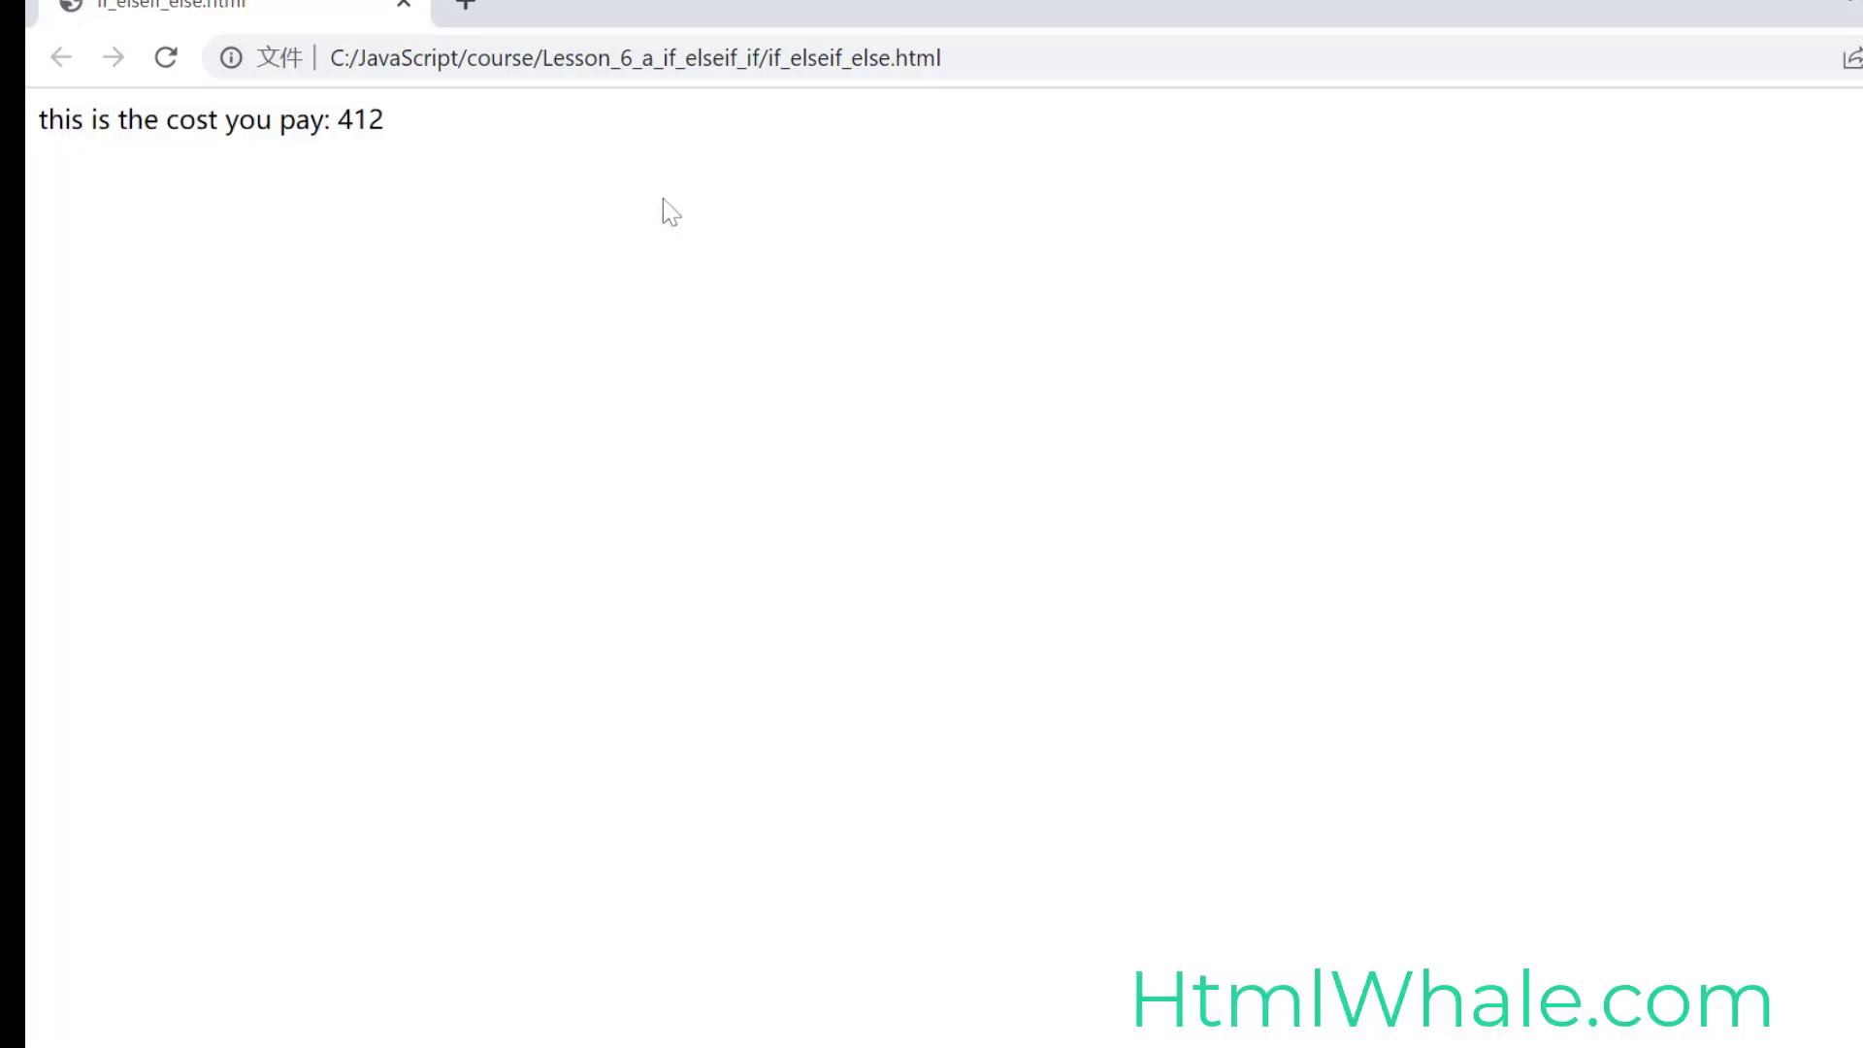
{"action": "mouse_move", "coordinate": [421, 136]}
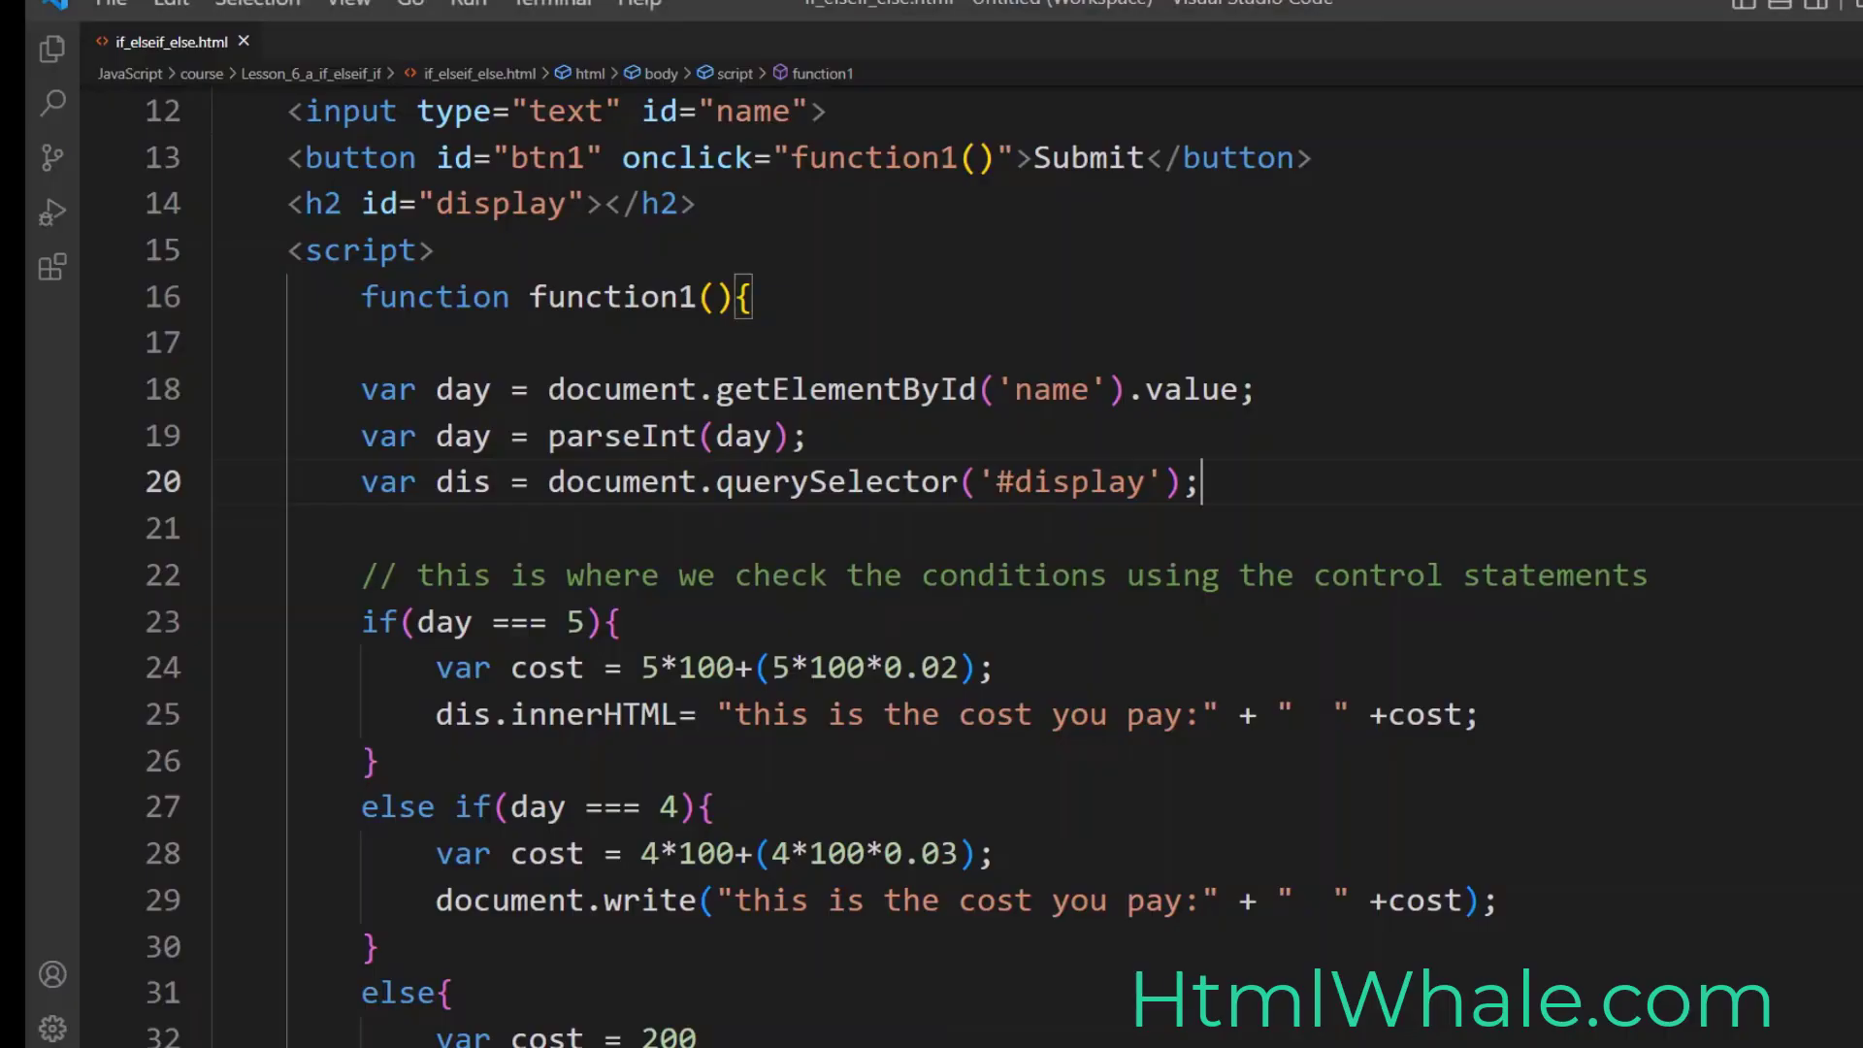
Step: Switch the 4-day and else branches to dis.innerHTML output and save the file
{"action": "scroll", "scroll_direction": "down", "scroll_amount": 3}
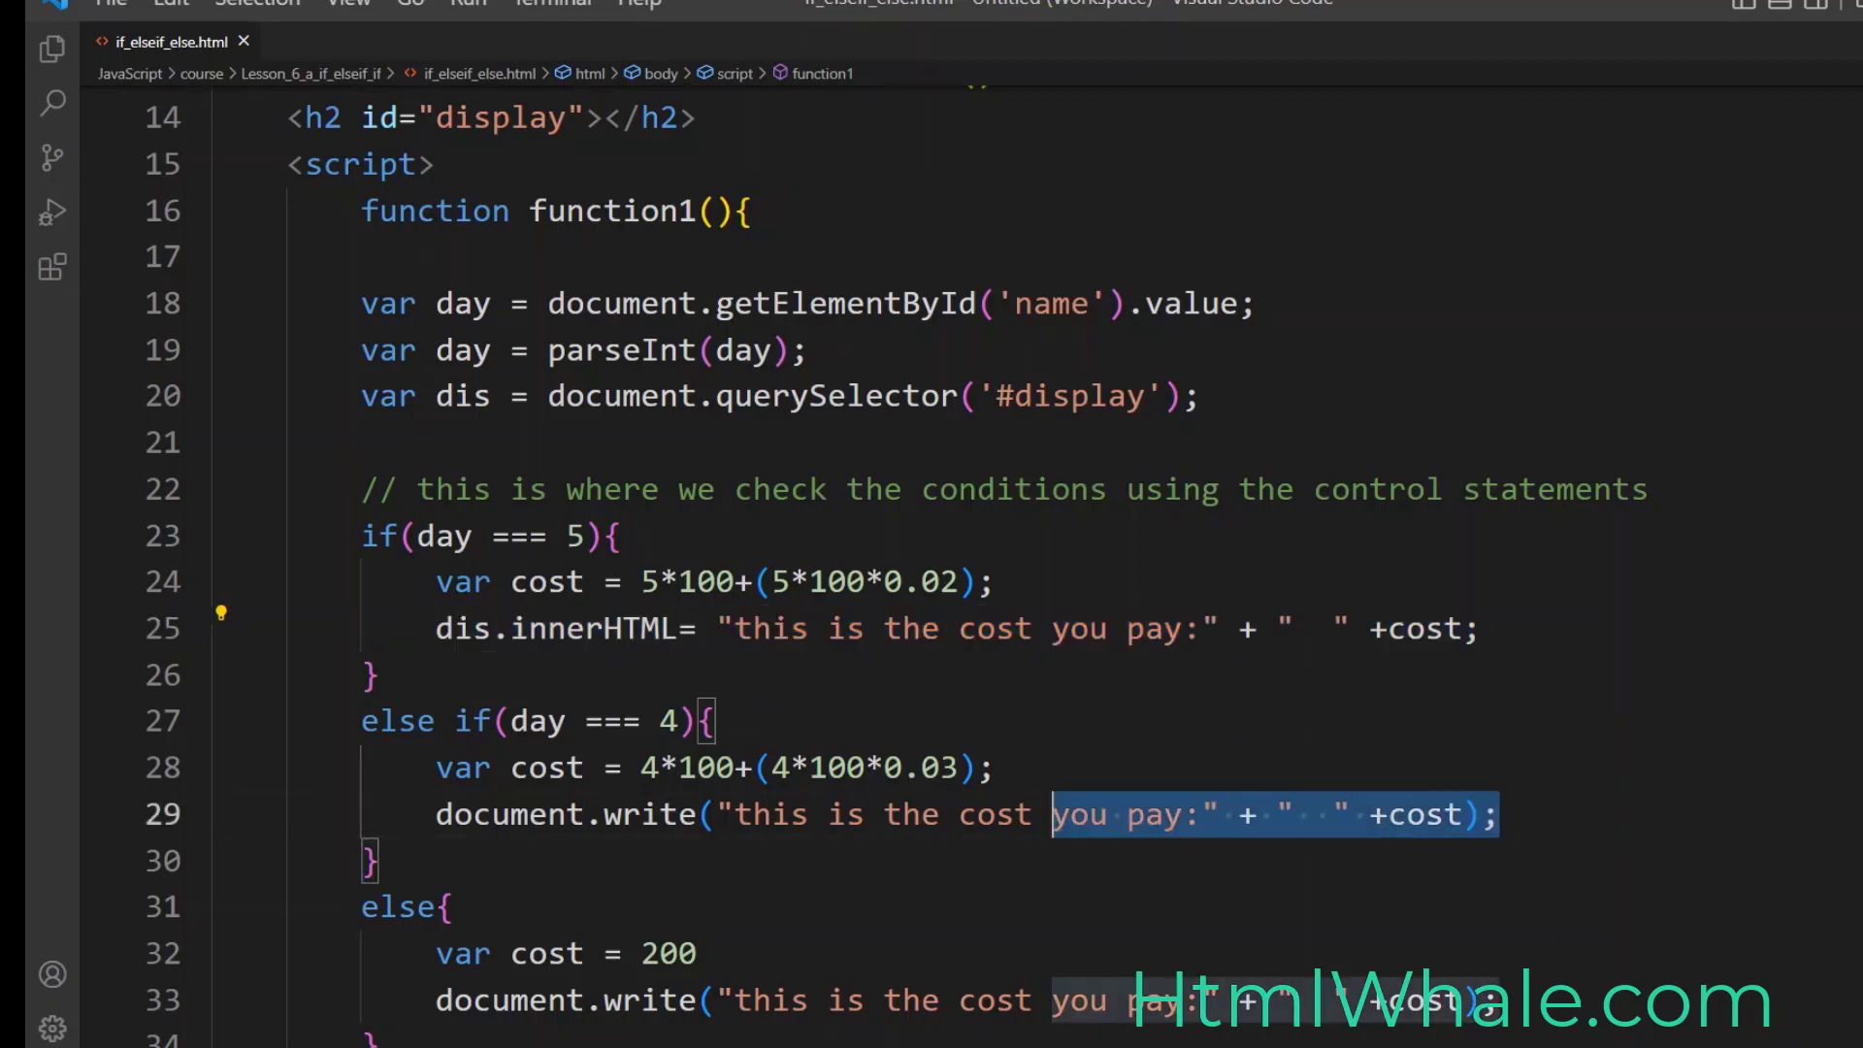
{"action": "type", "text": "dis.innerHTML="}
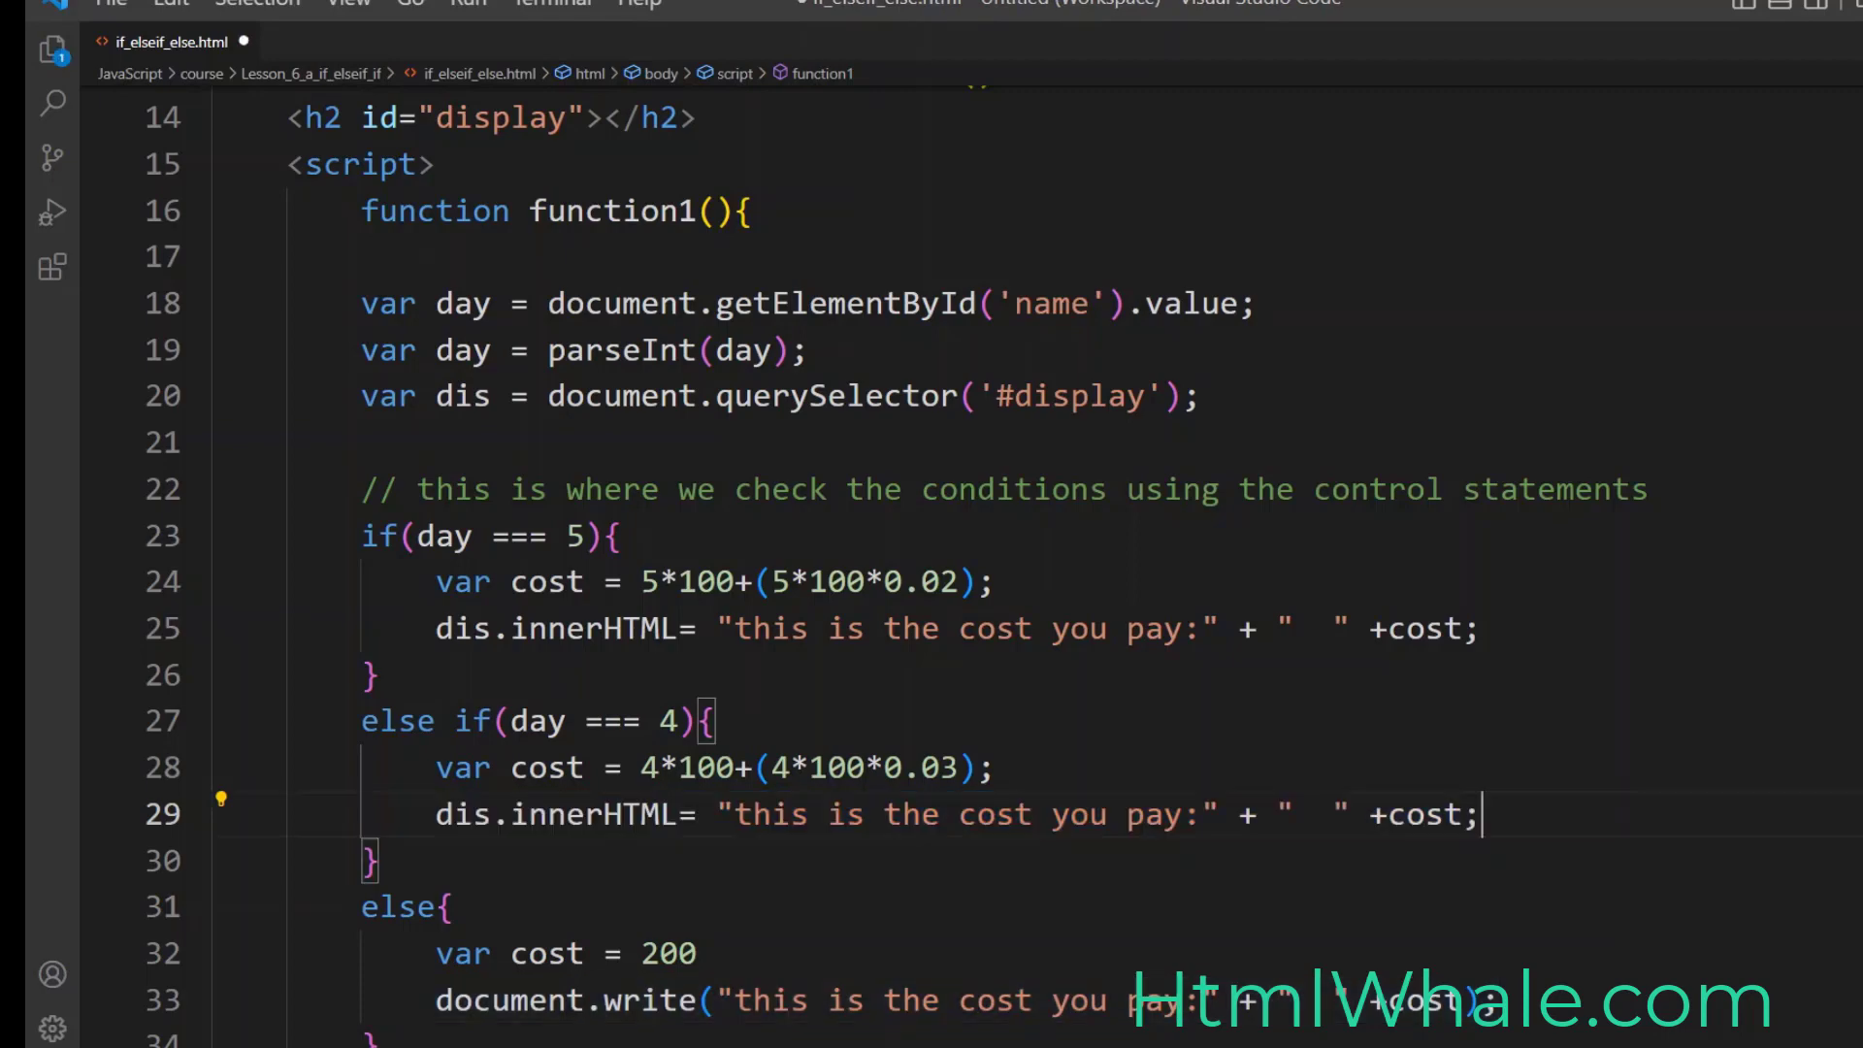
{"action": "scroll", "scroll_direction": "down", "scroll_amount": 3}
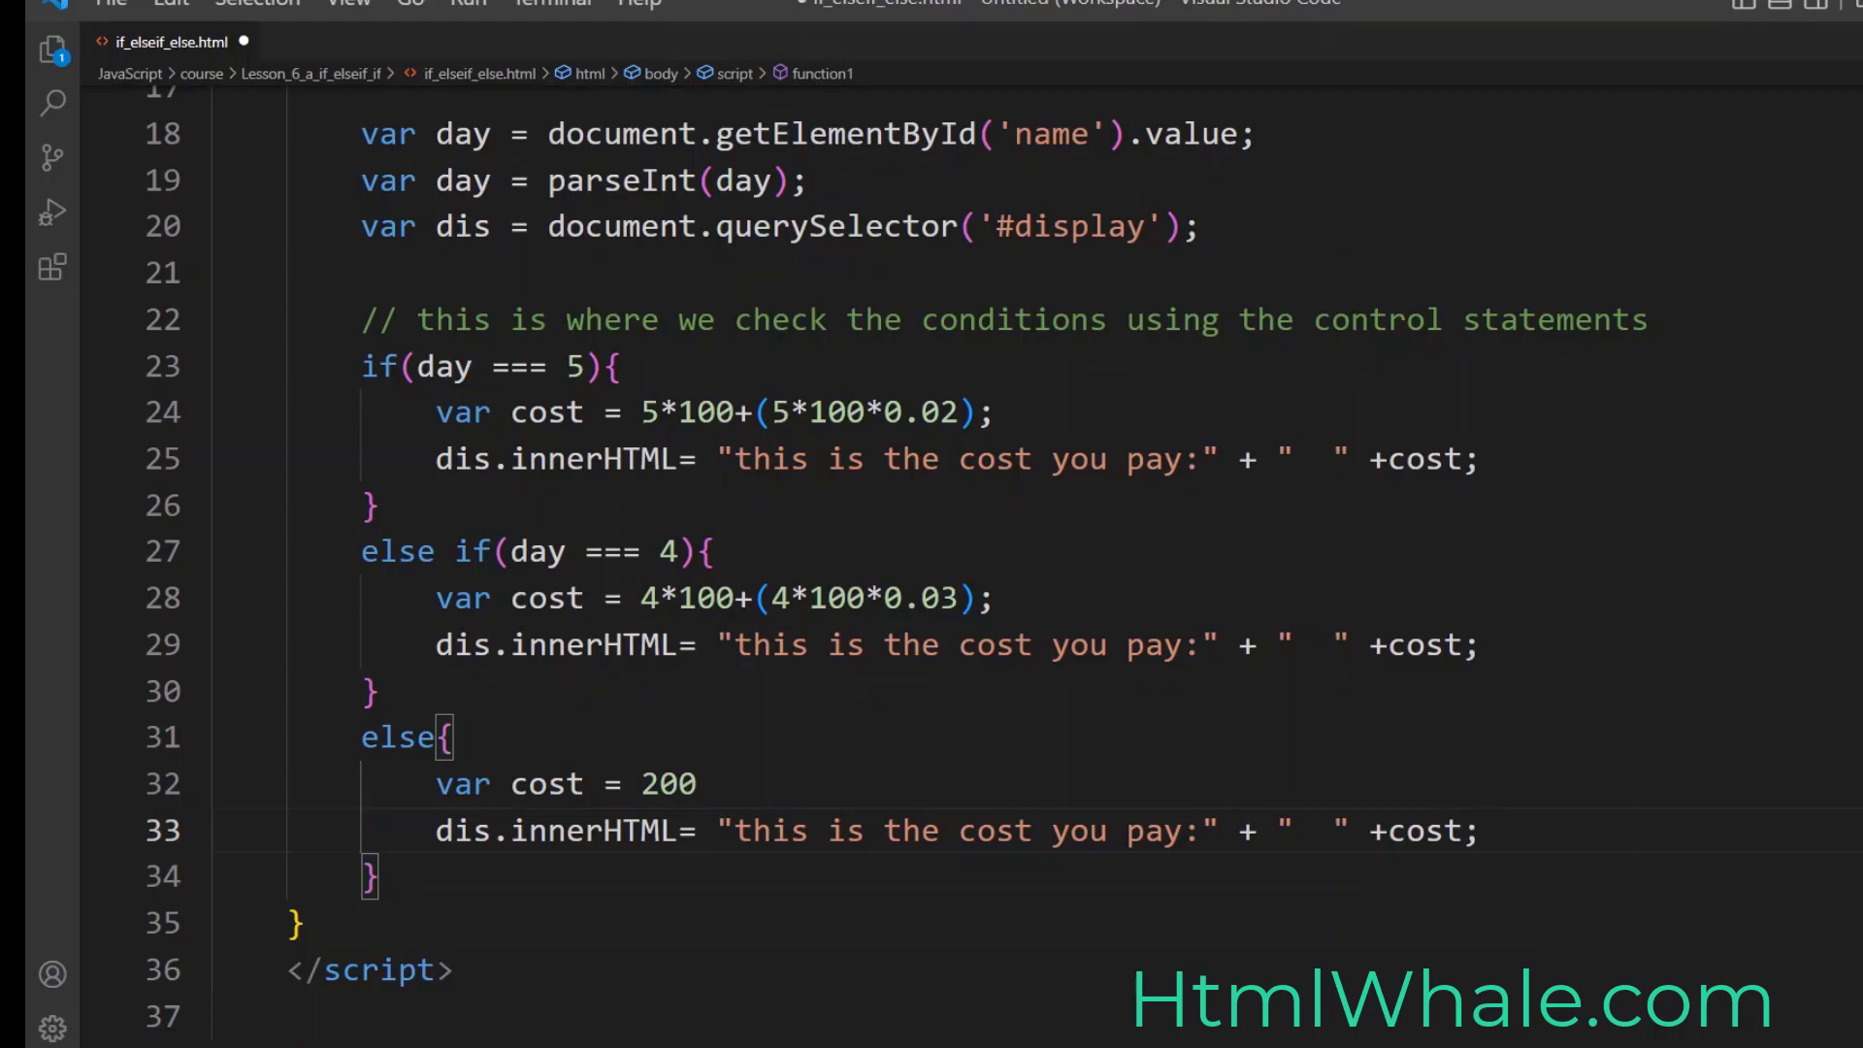
{"action": "key", "text": "ctrl+s"}
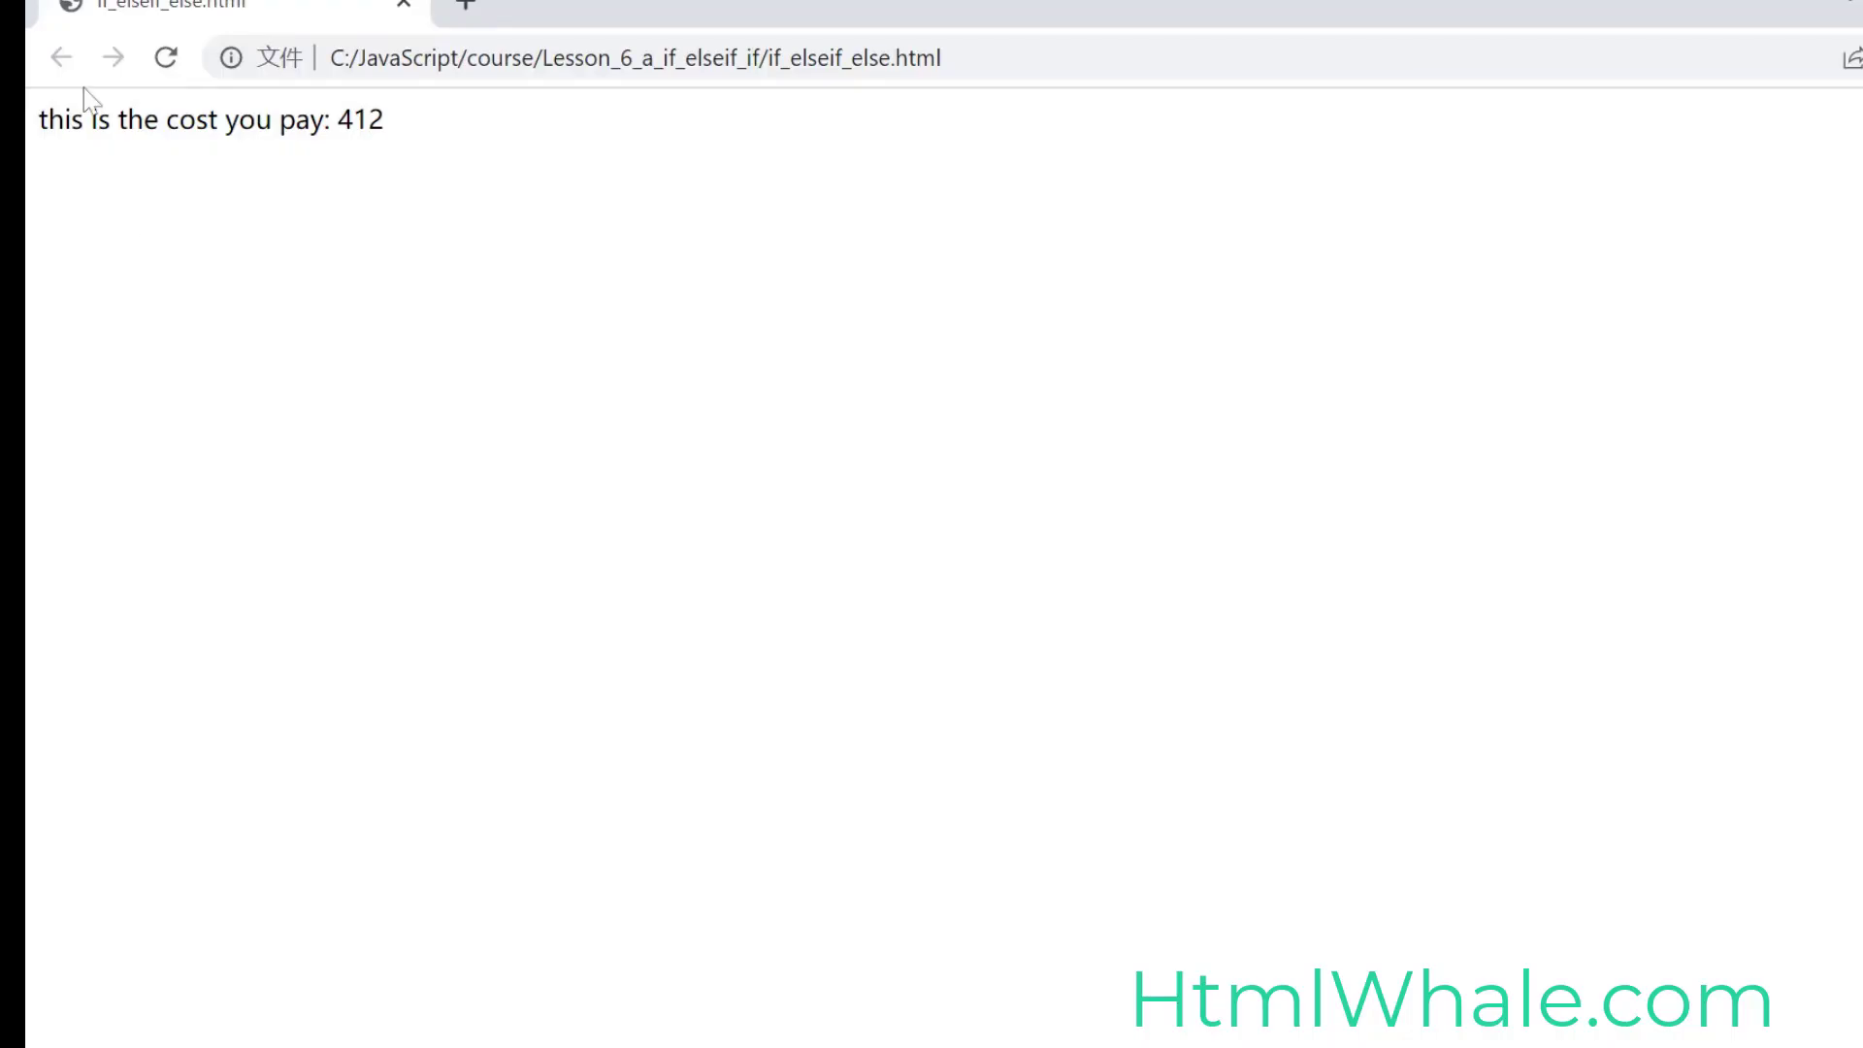
Step: Return from the plain 412 page to the hotel form and focus the days field
{"action": "left_click", "coordinate": [165, 56]}
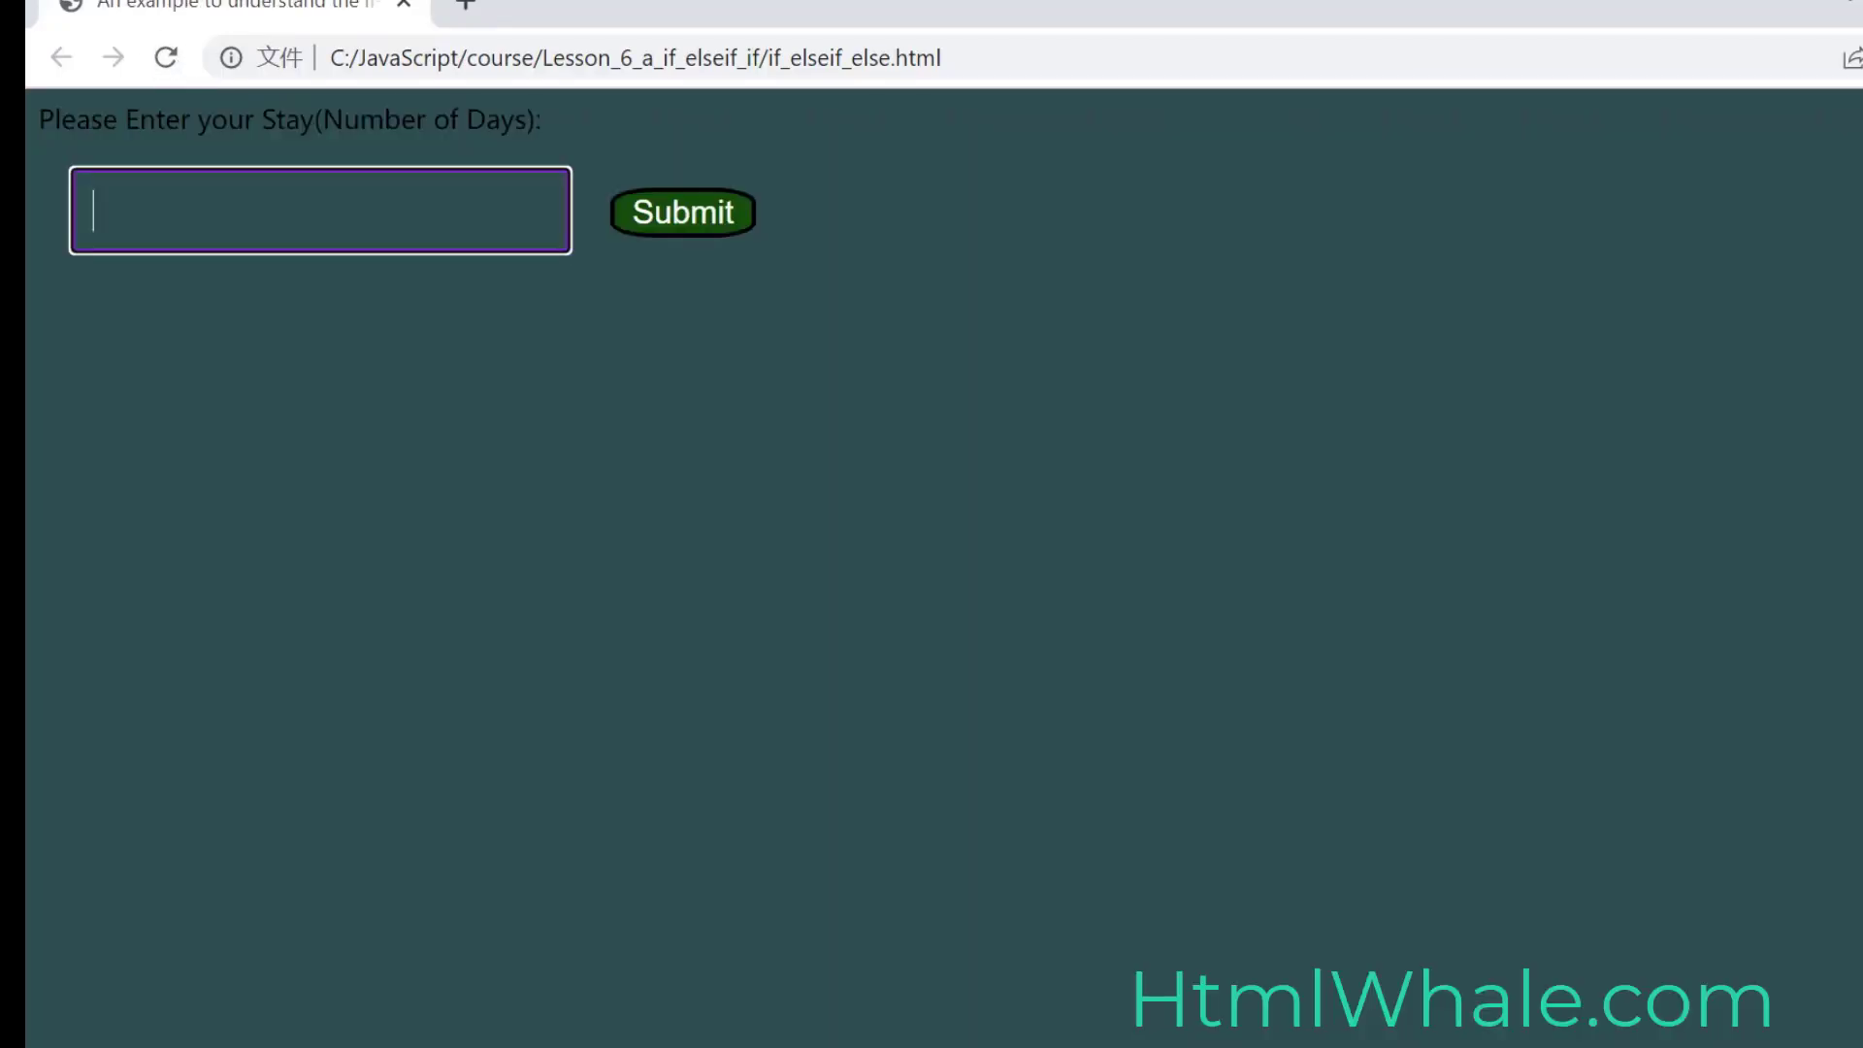
{"action": "left_click", "coordinate": [681, 216]}
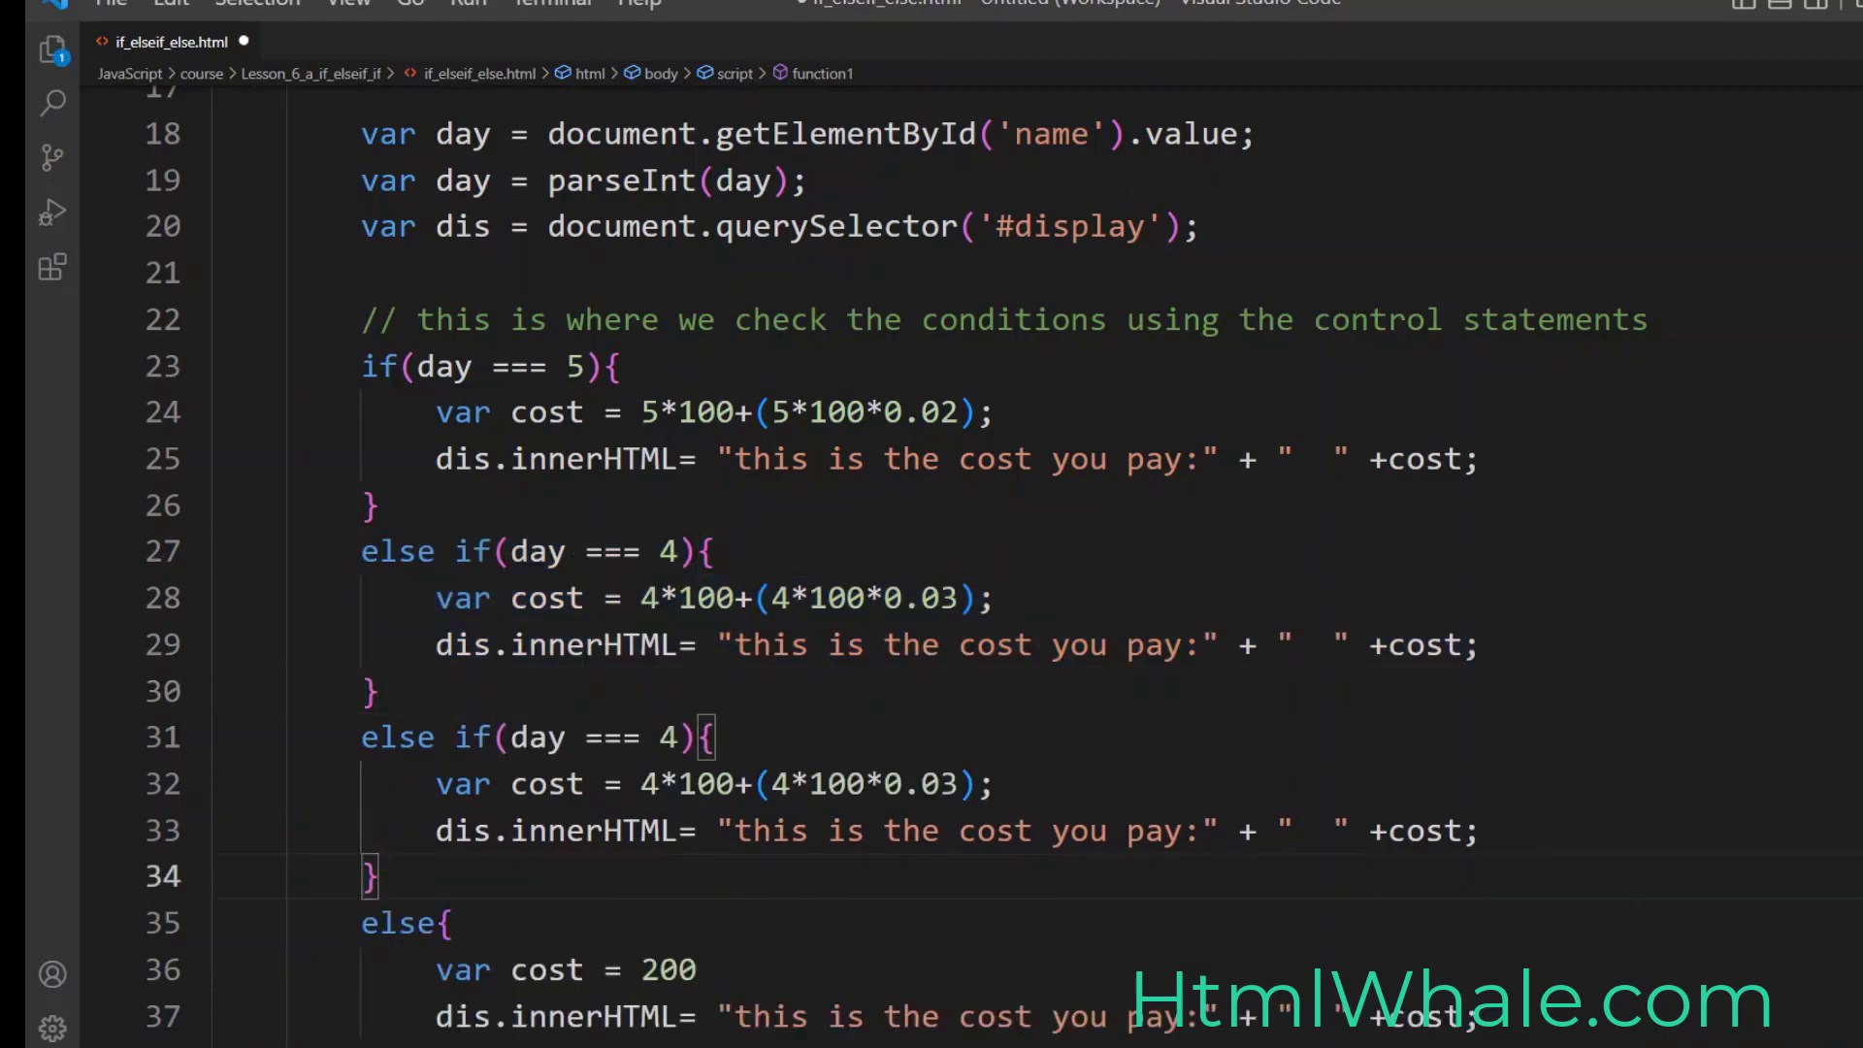
Step: Turn the copied branch into day === 10 with cost 10*100+(10*100*0.02)
{"action": "type", "text": "1"}
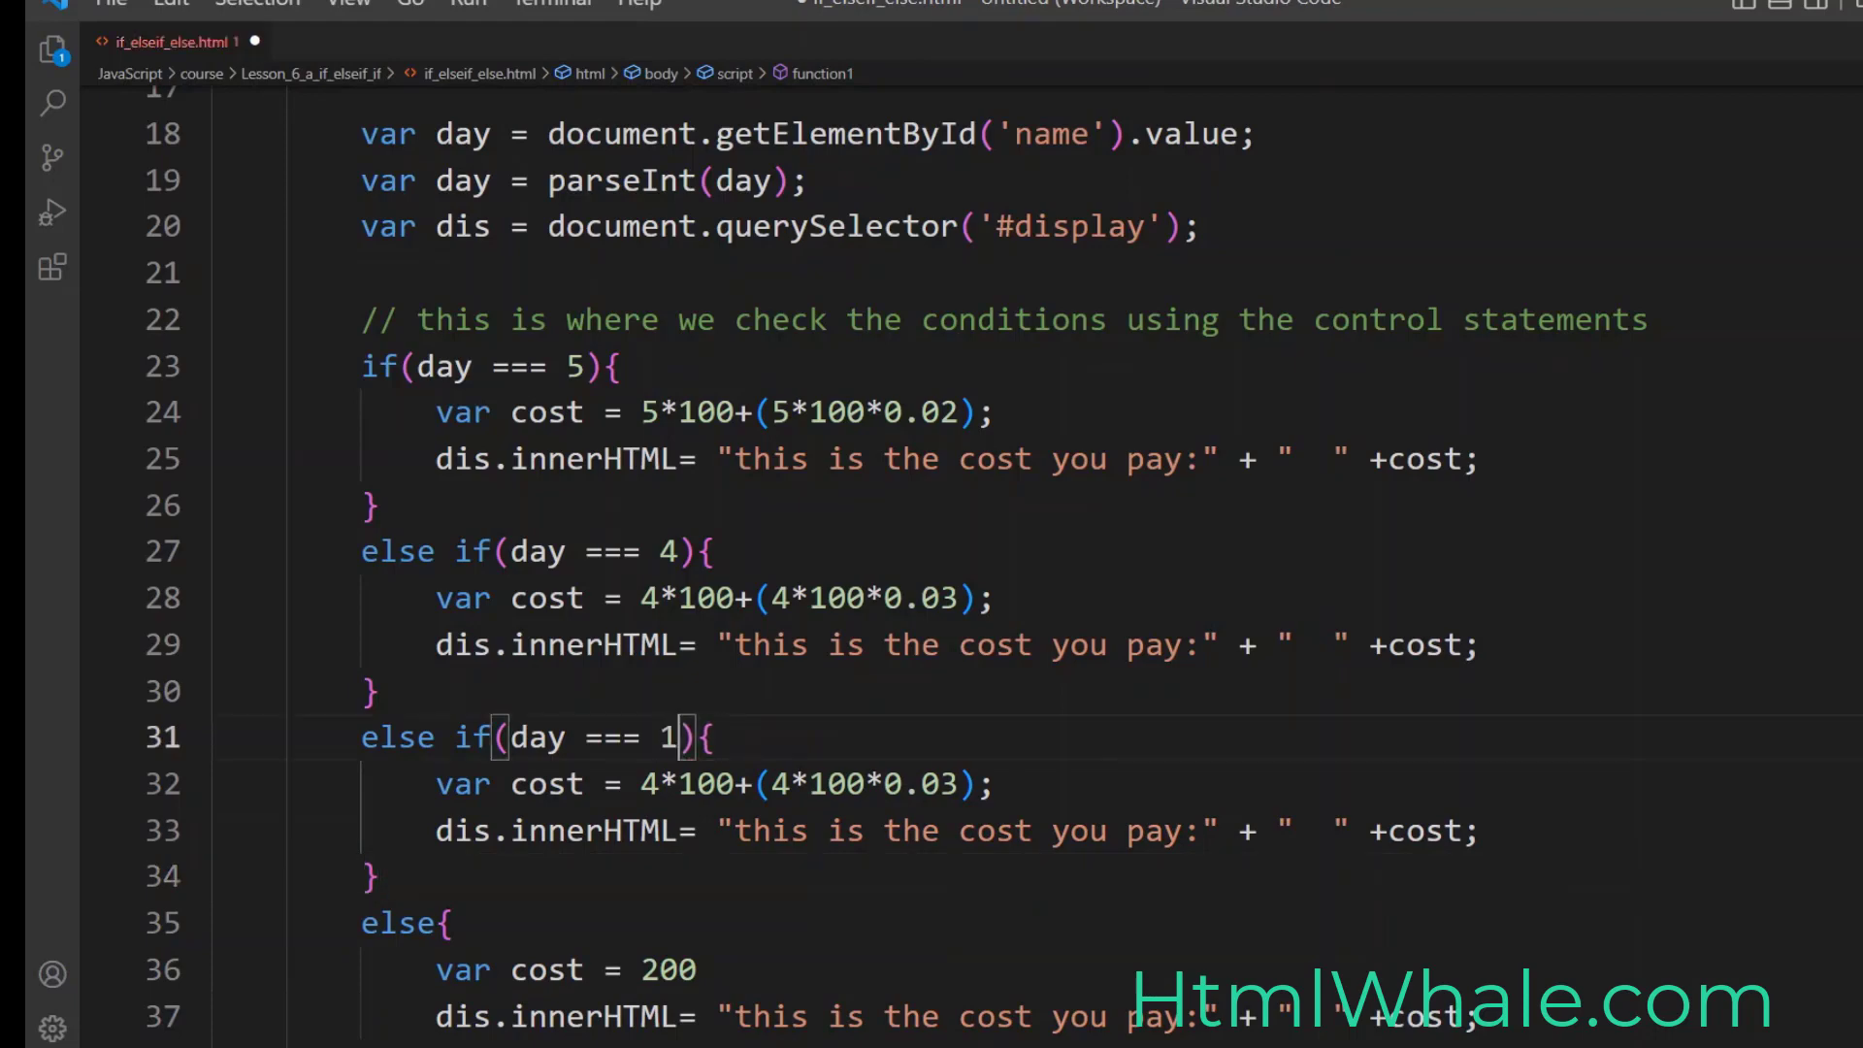
{"action": "type", "text": "0"}
{"action": "left_click", "coordinate": [714, 784]}
{"action": "type", "text": "10"}
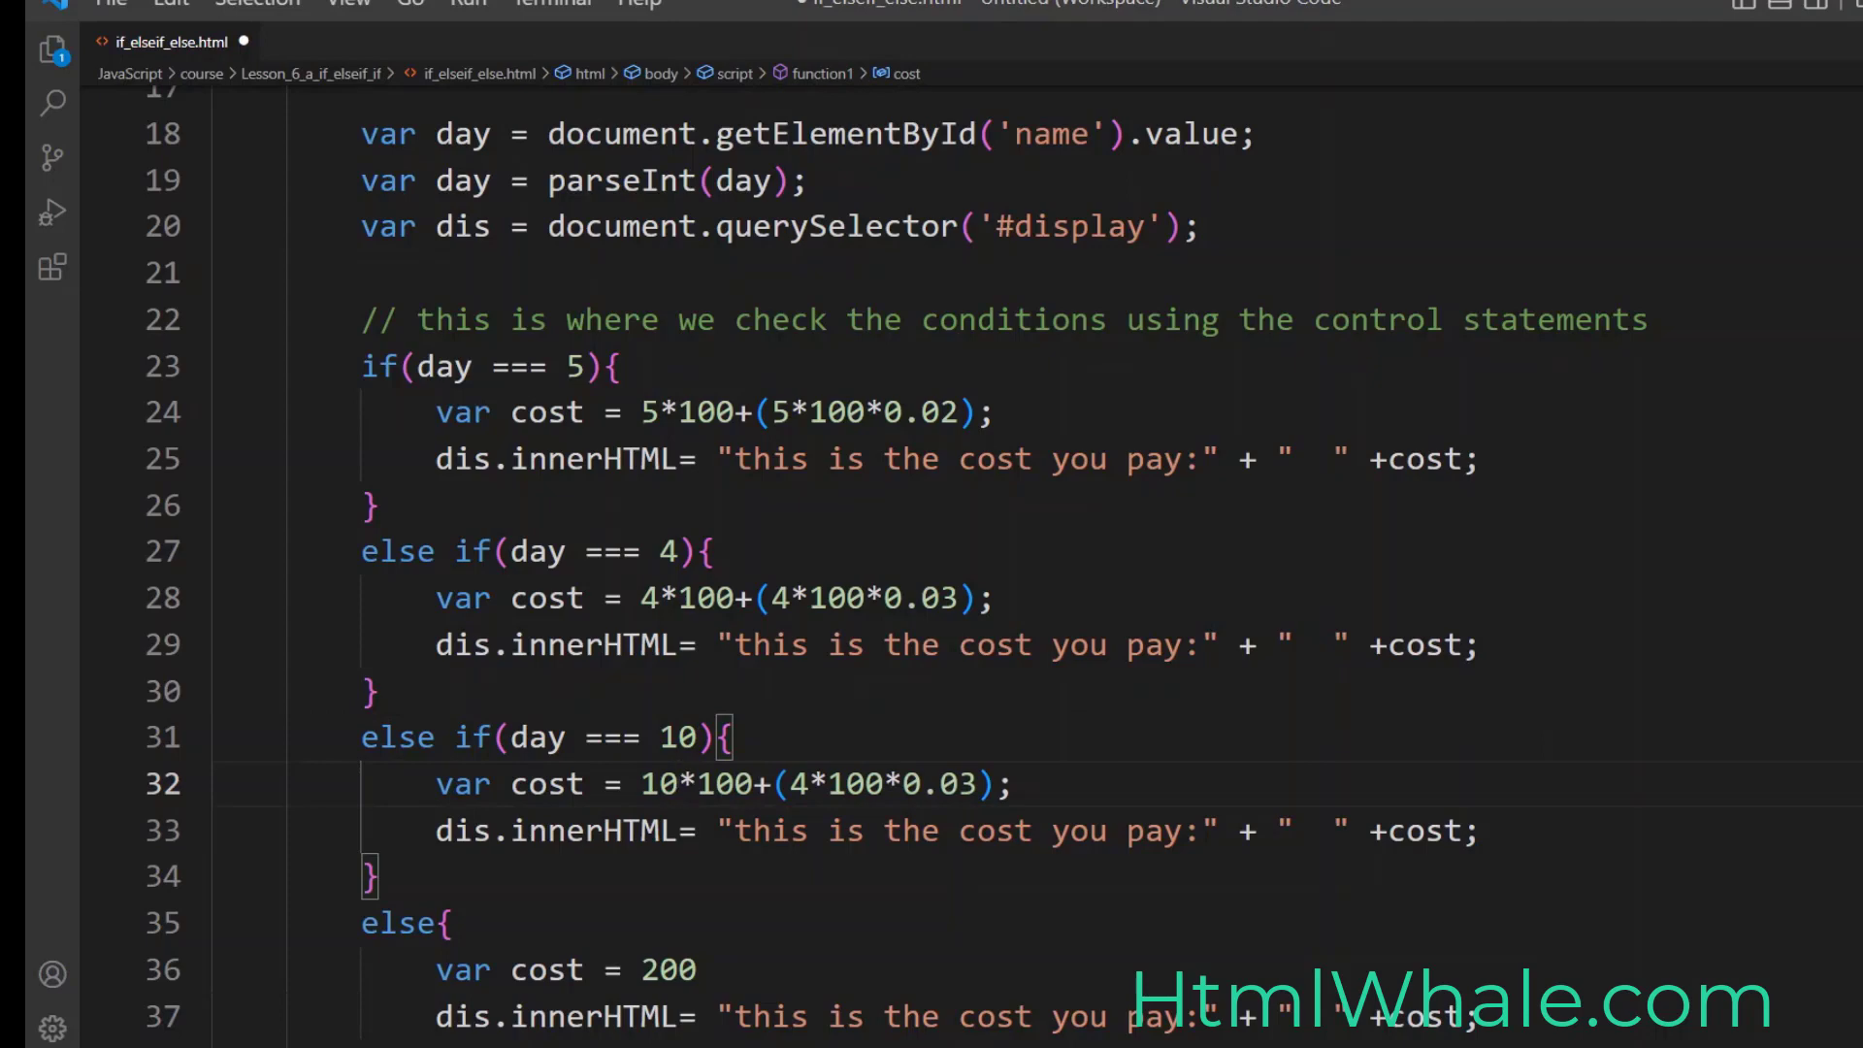
{"action": "key", "text": "Backspace"}
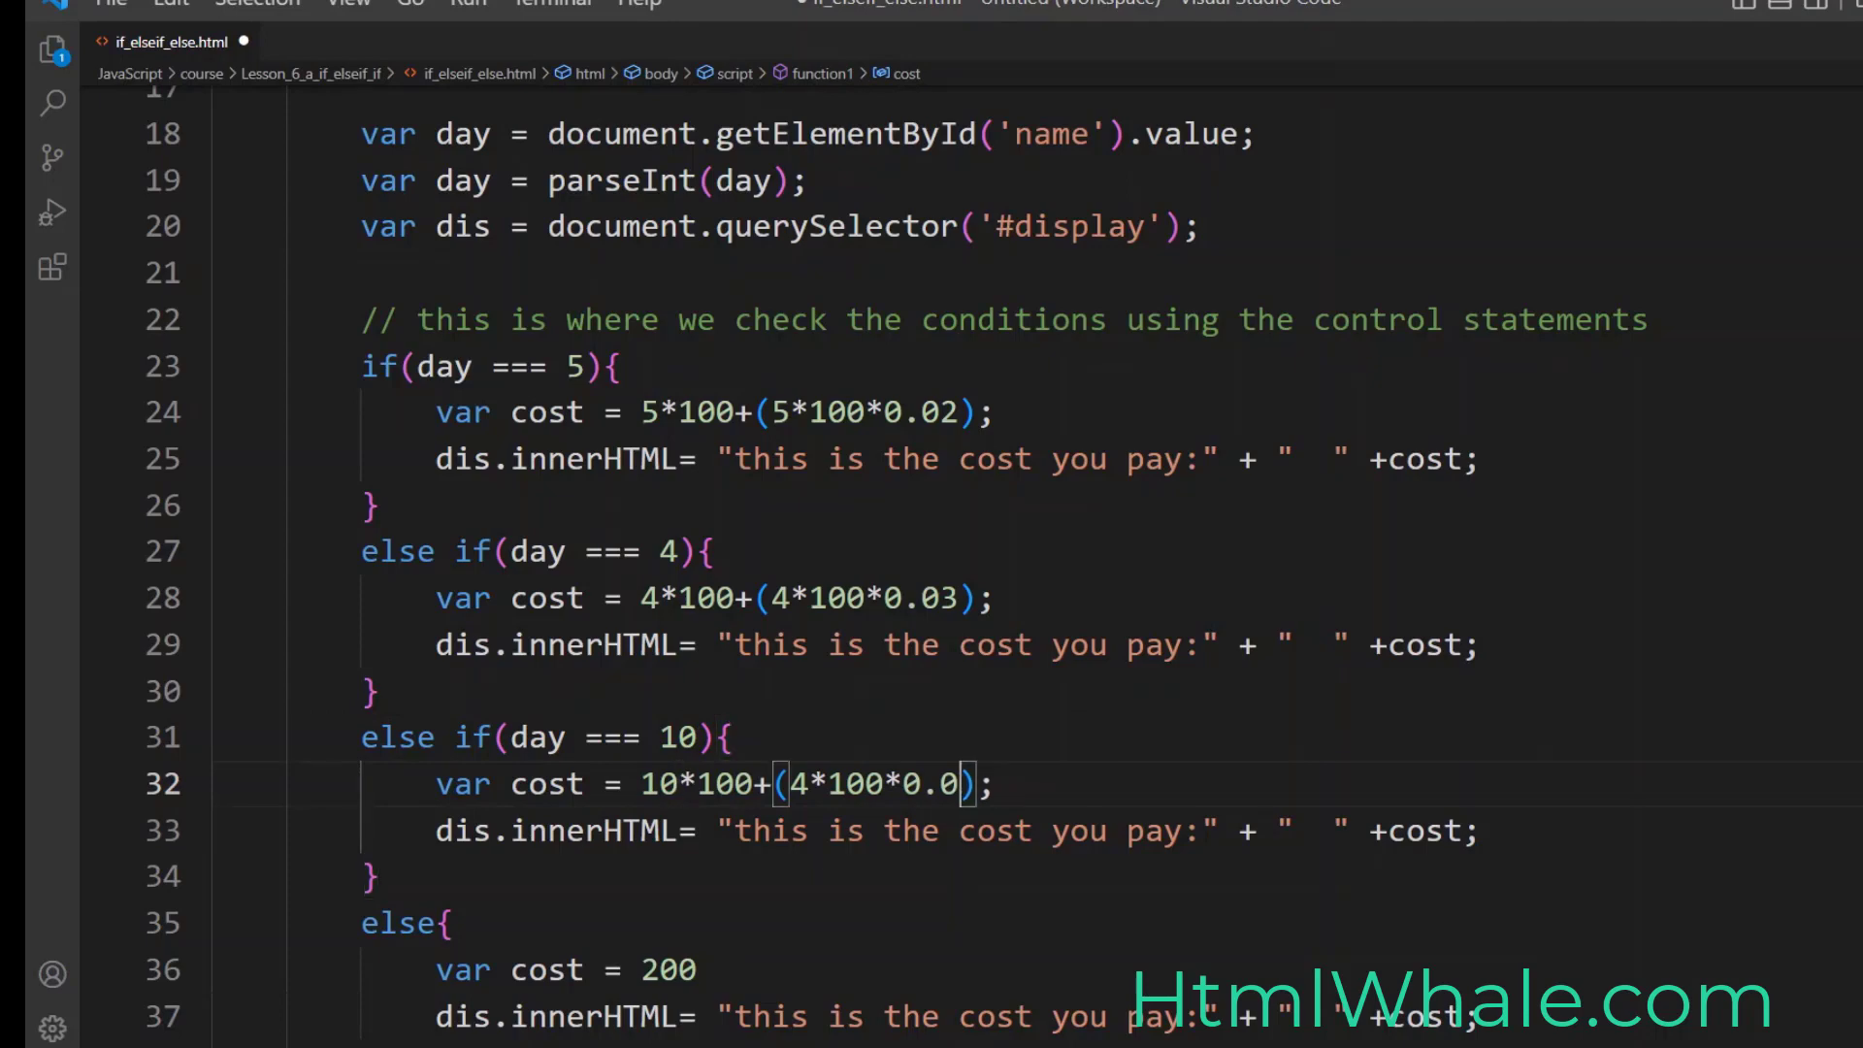
{"action": "type", "text": "2"}
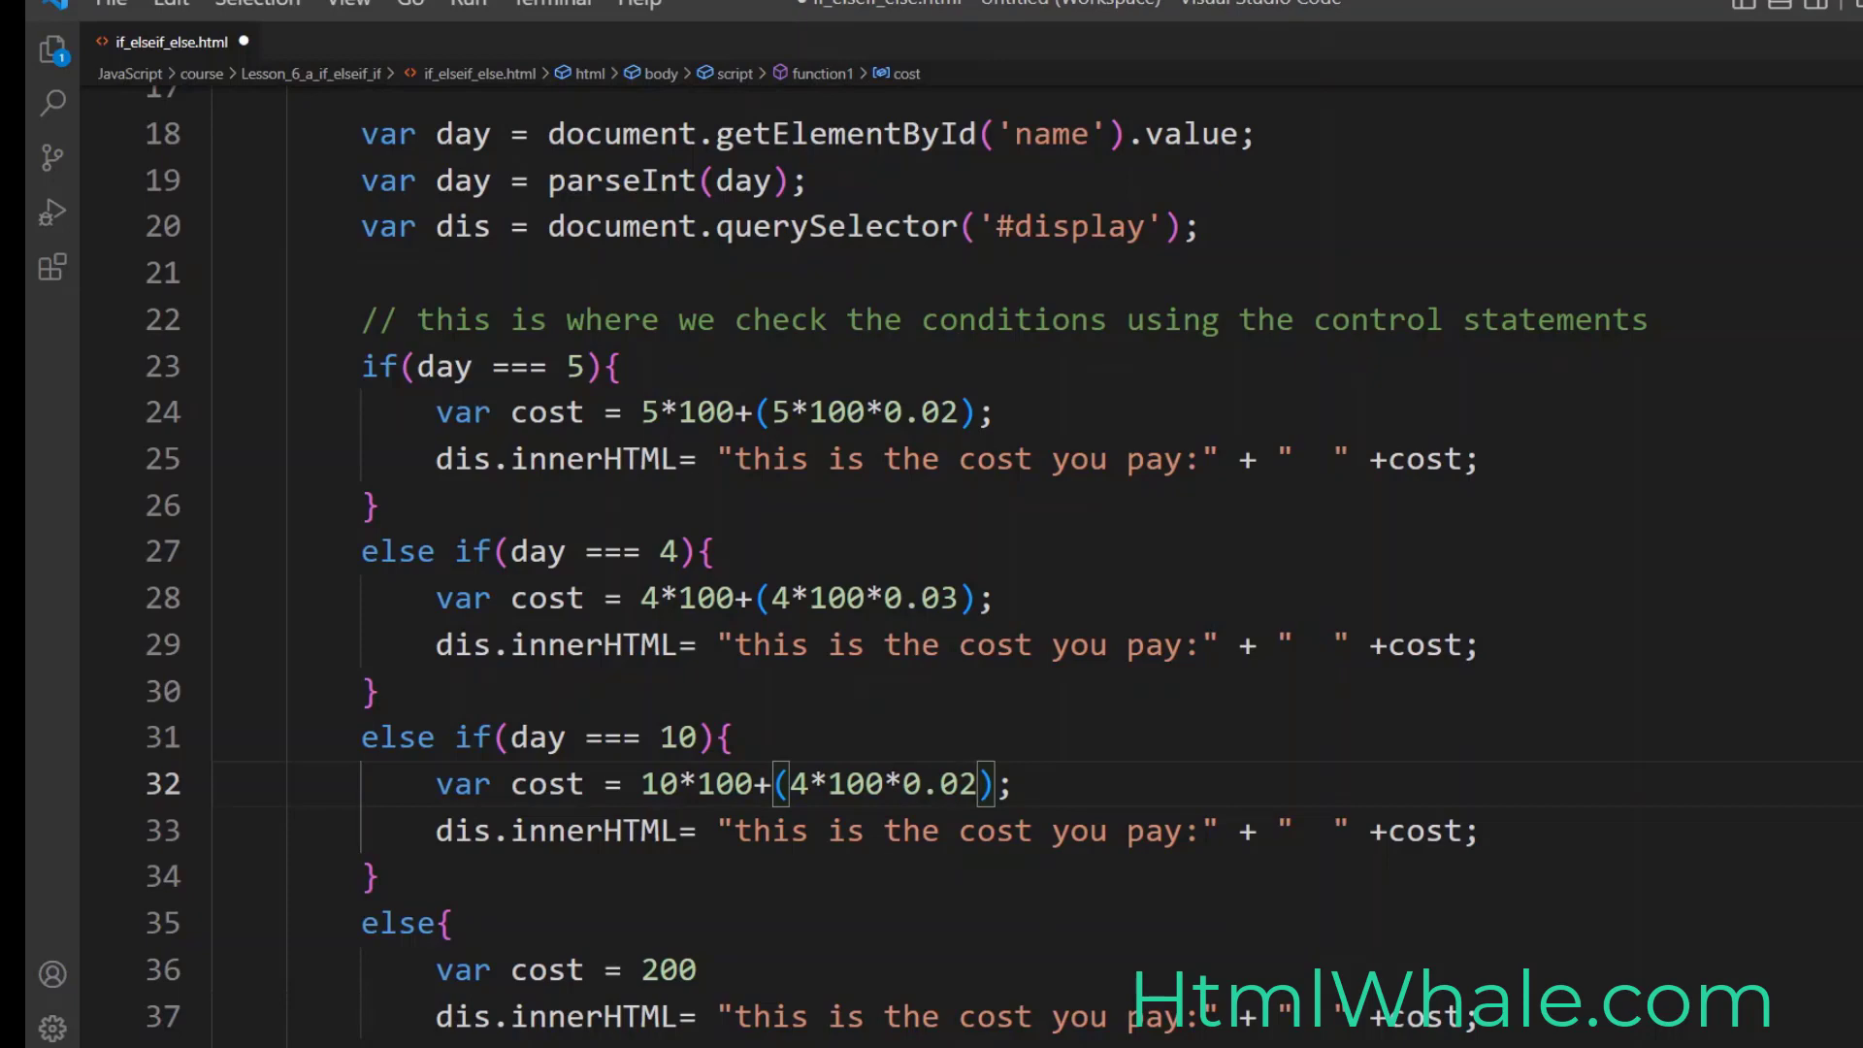
{"action": "type", "text": "10"}
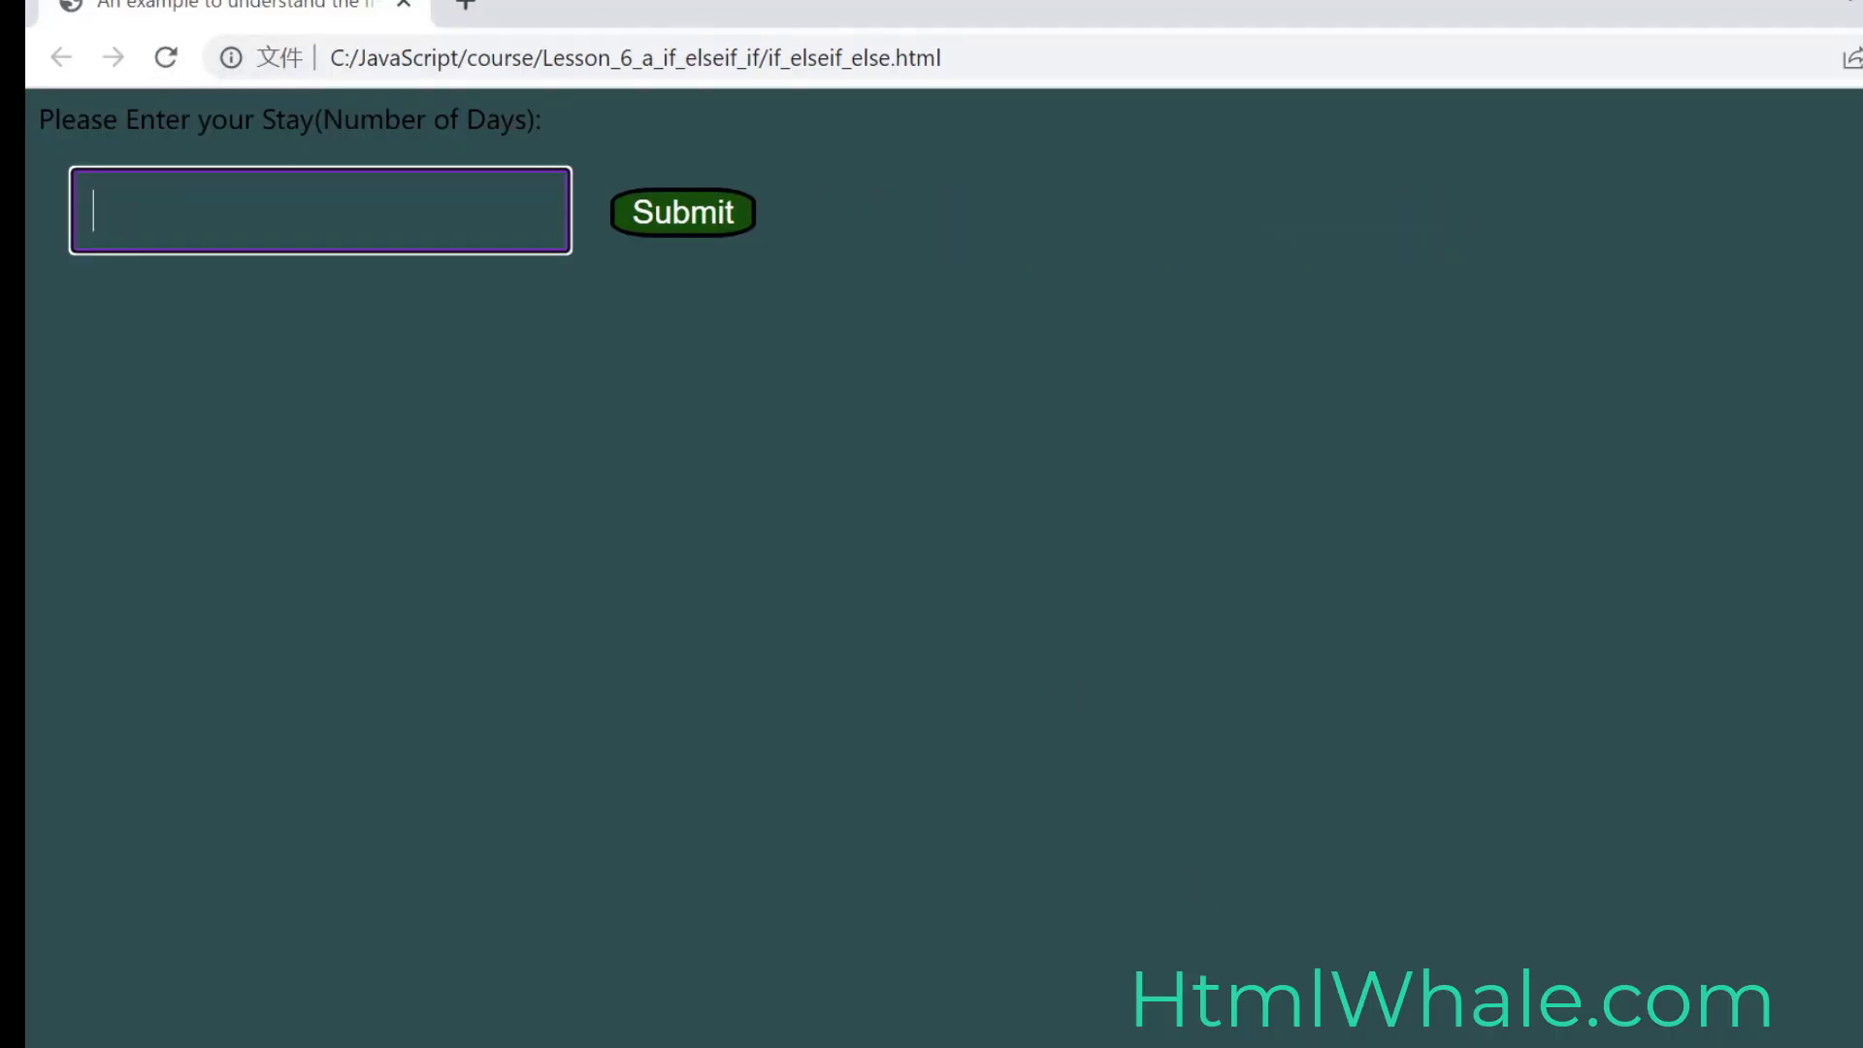
Step: Submit a 10-day stay and see 'this is the cost you pay: 1020'
{"action": "type", "text": "10"}
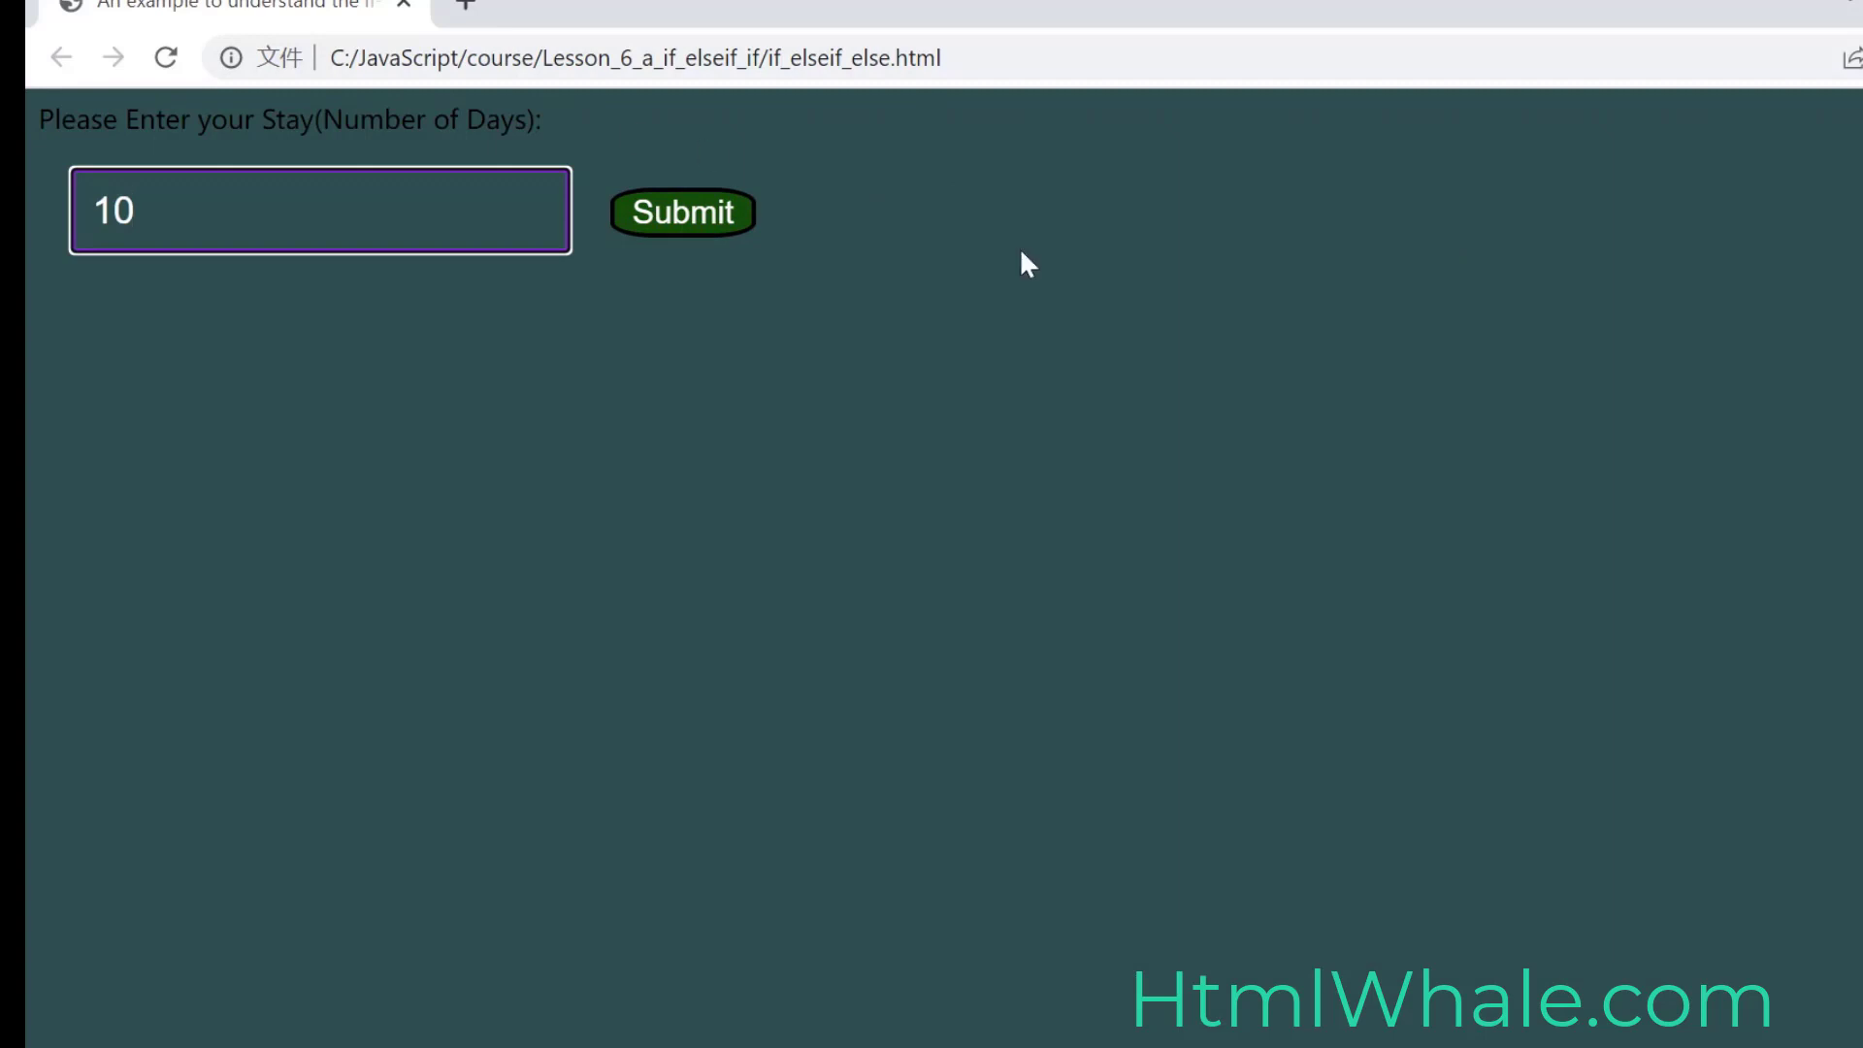
{"action": "left_click", "coordinate": [682, 214]}
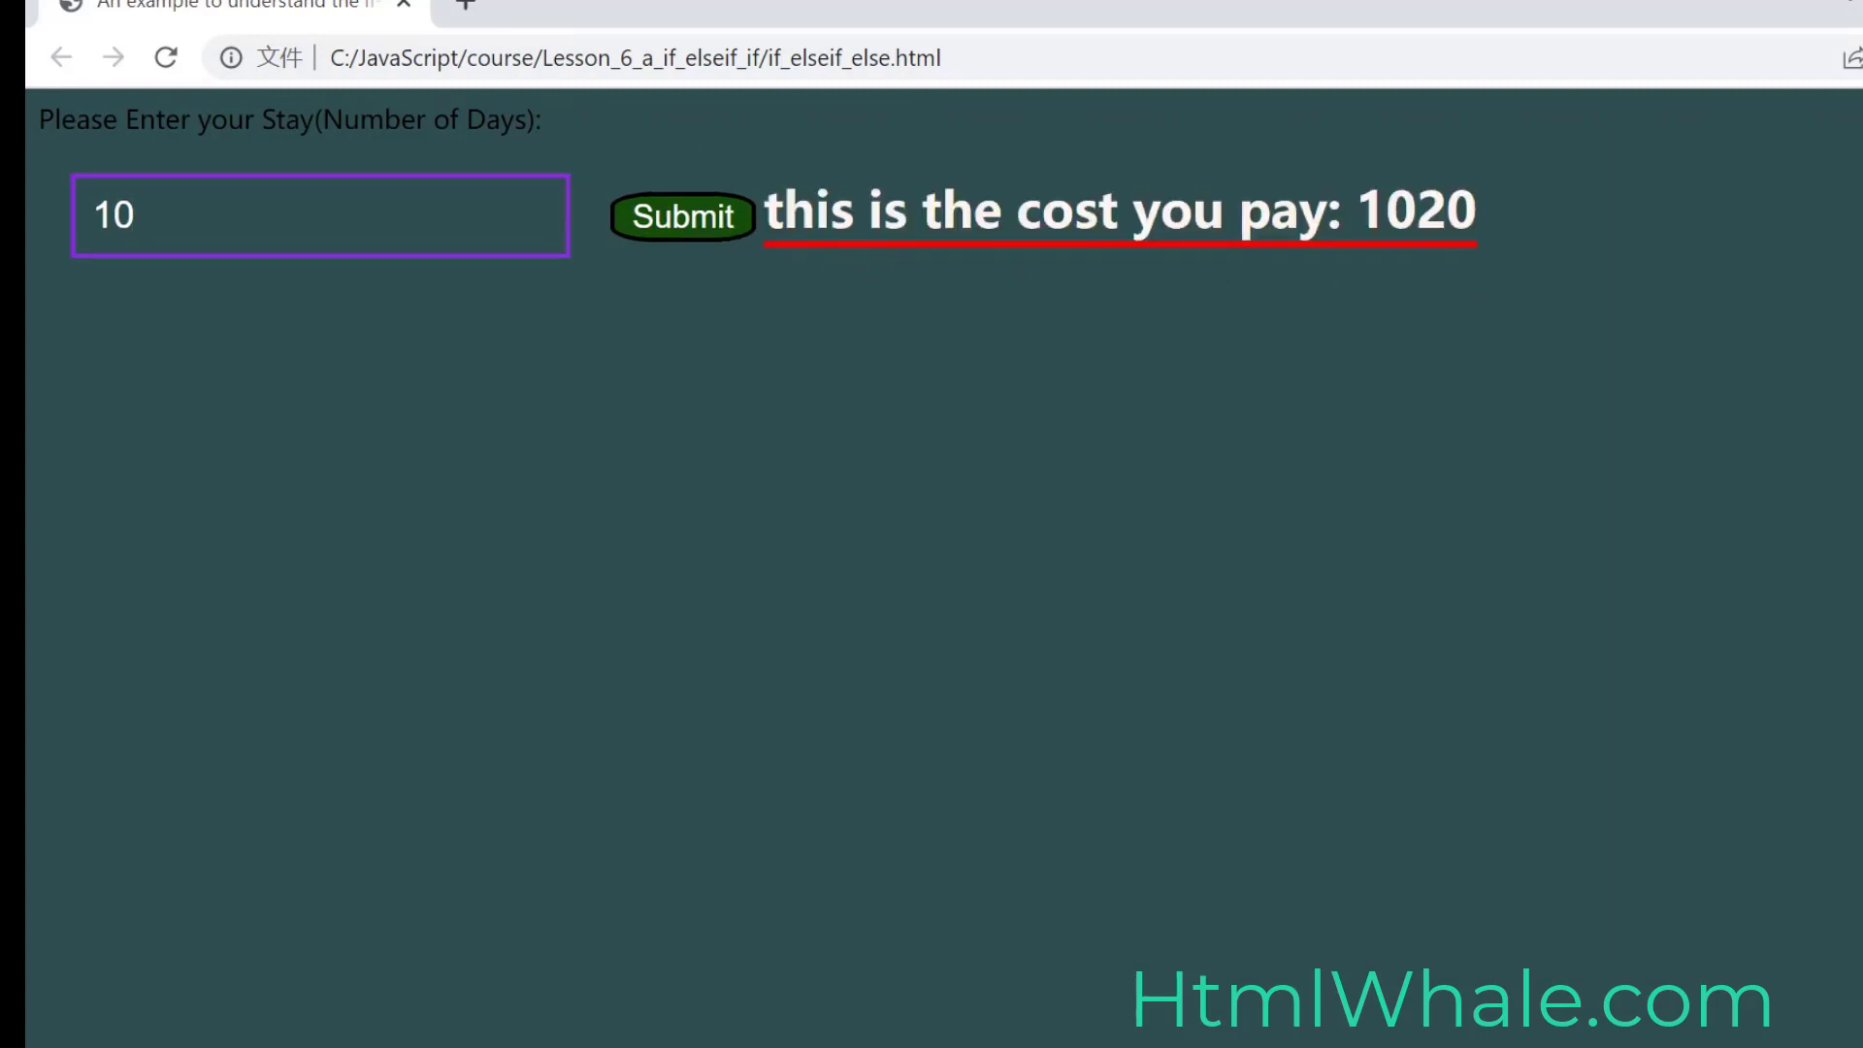
{"action": "mouse_move", "coordinate": [1376, 662]}
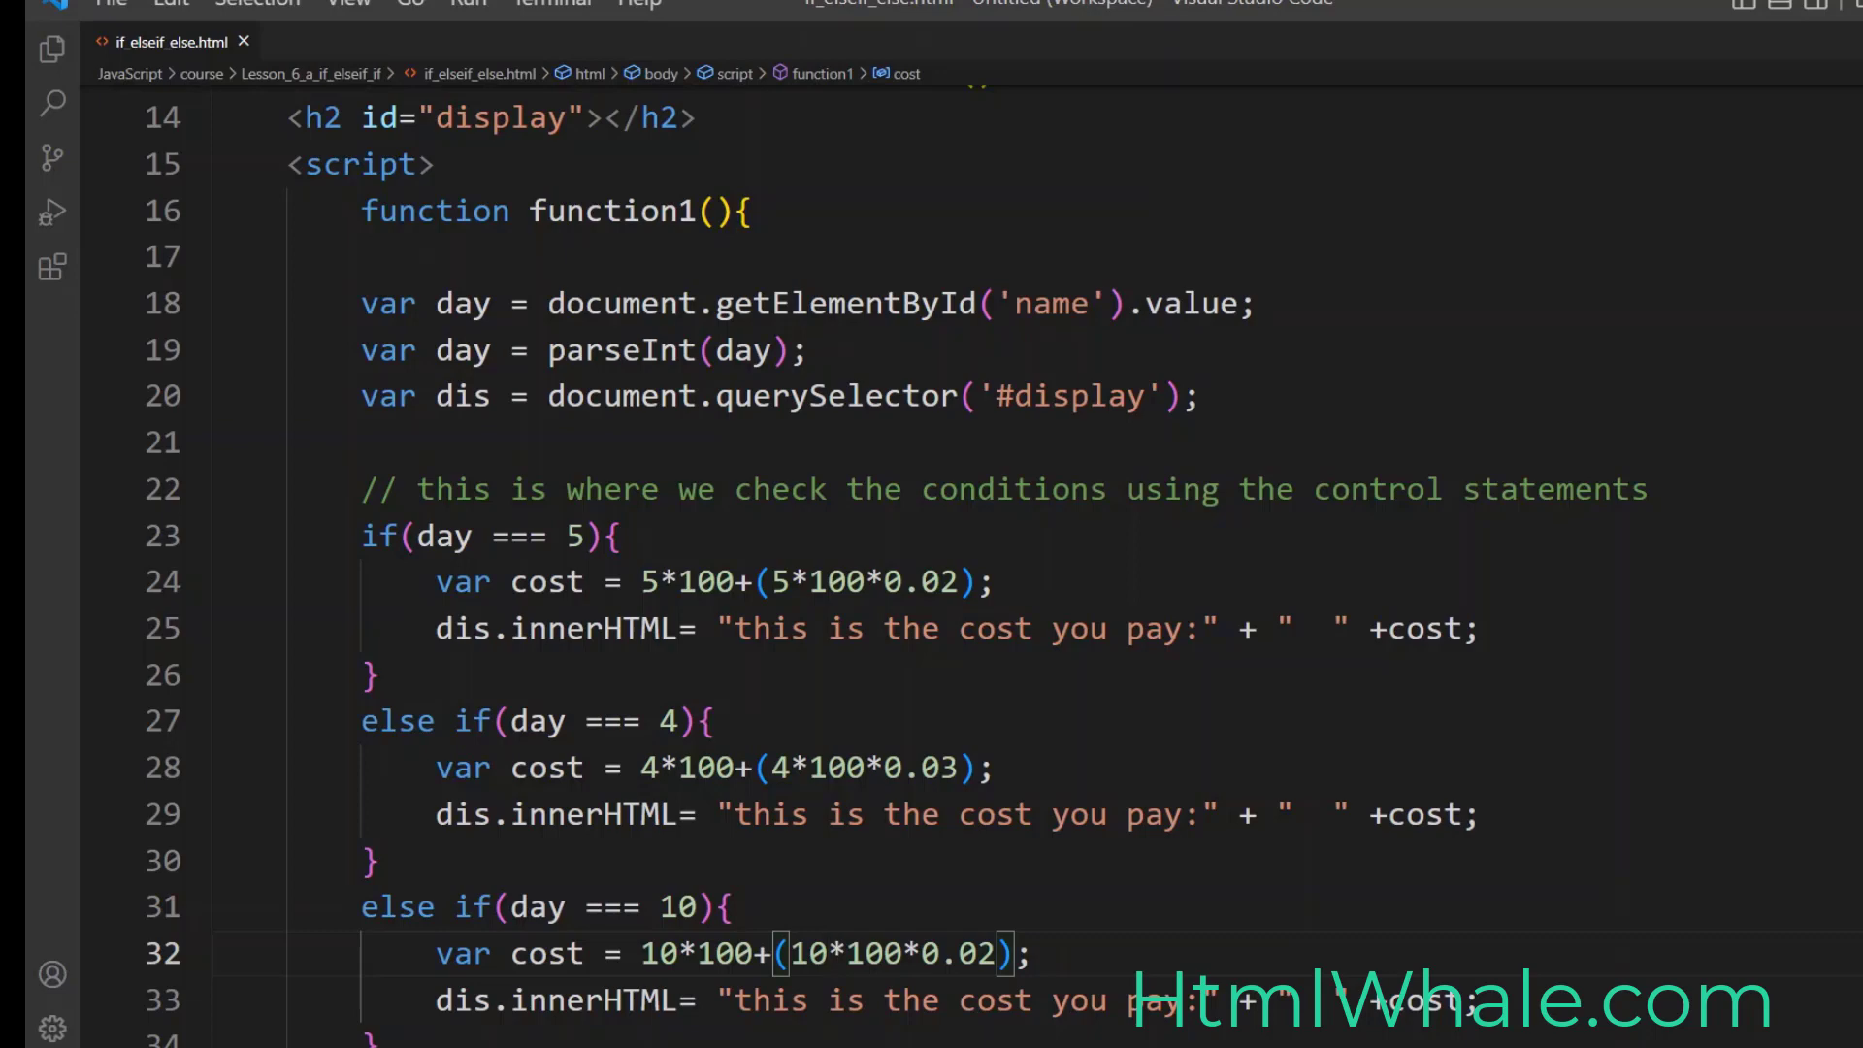
{"action": "scroll", "scroll_direction": "down", "scroll_amount": 3}
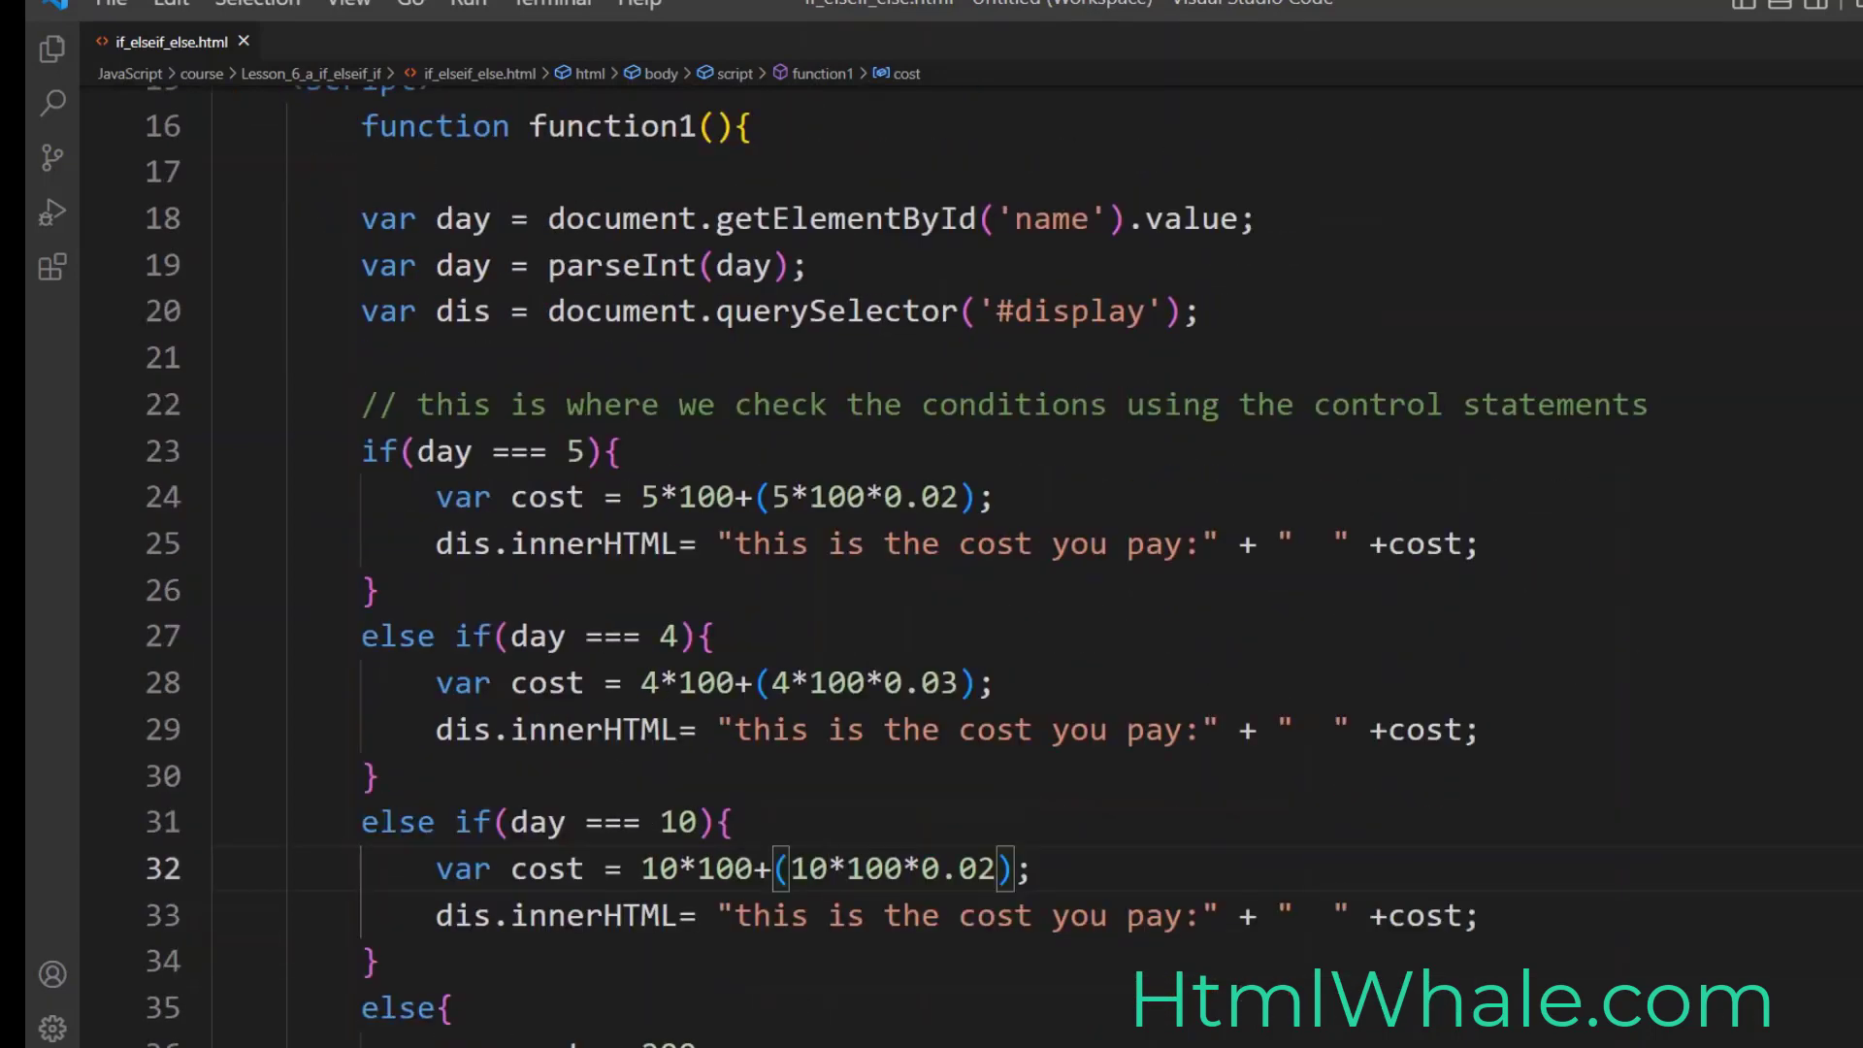